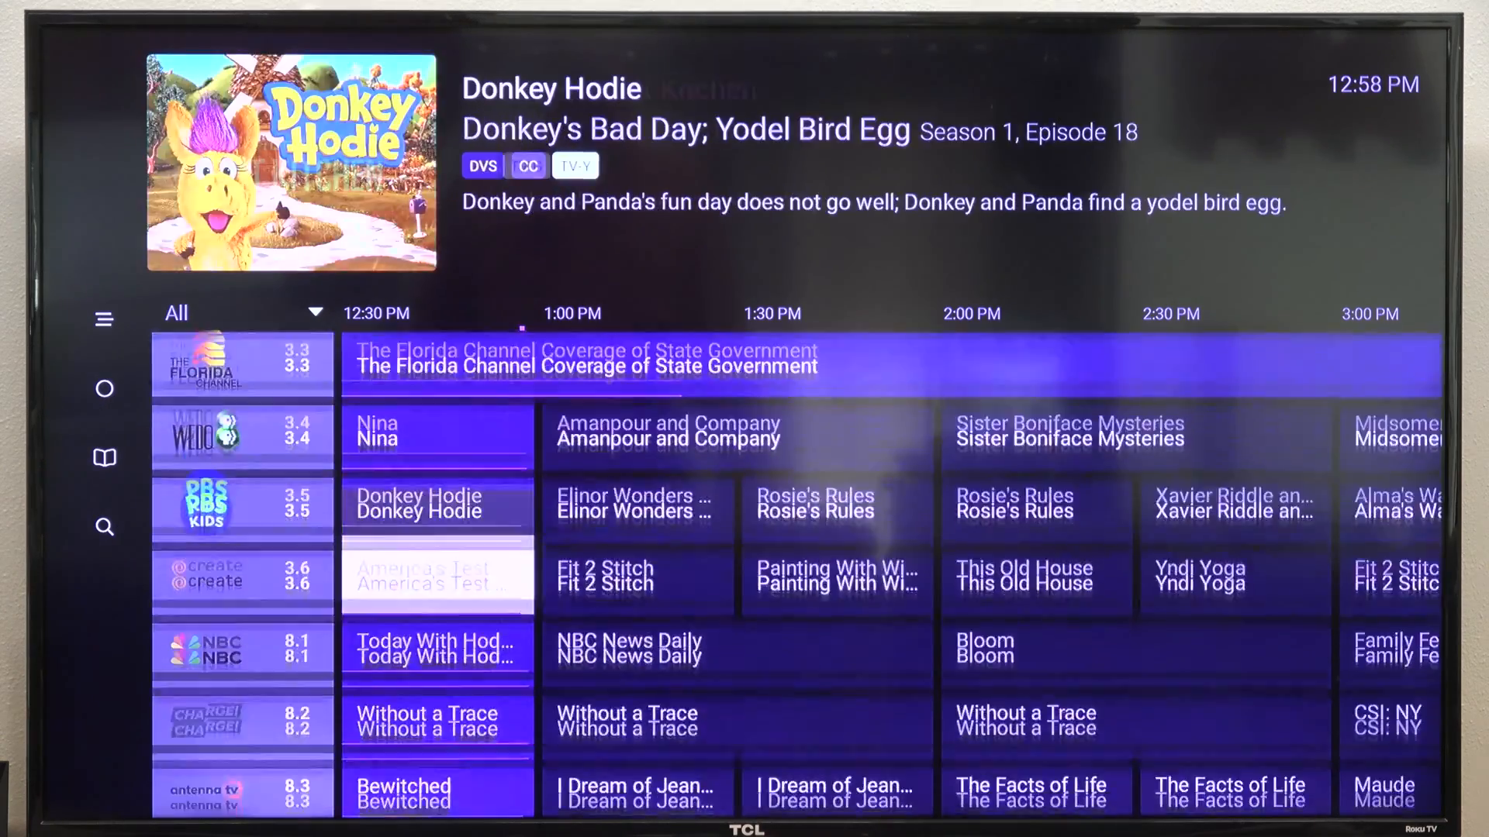
Review the Channels subscription pricing, check the Blog section and show the Apps platform list
scroll("down", 3)
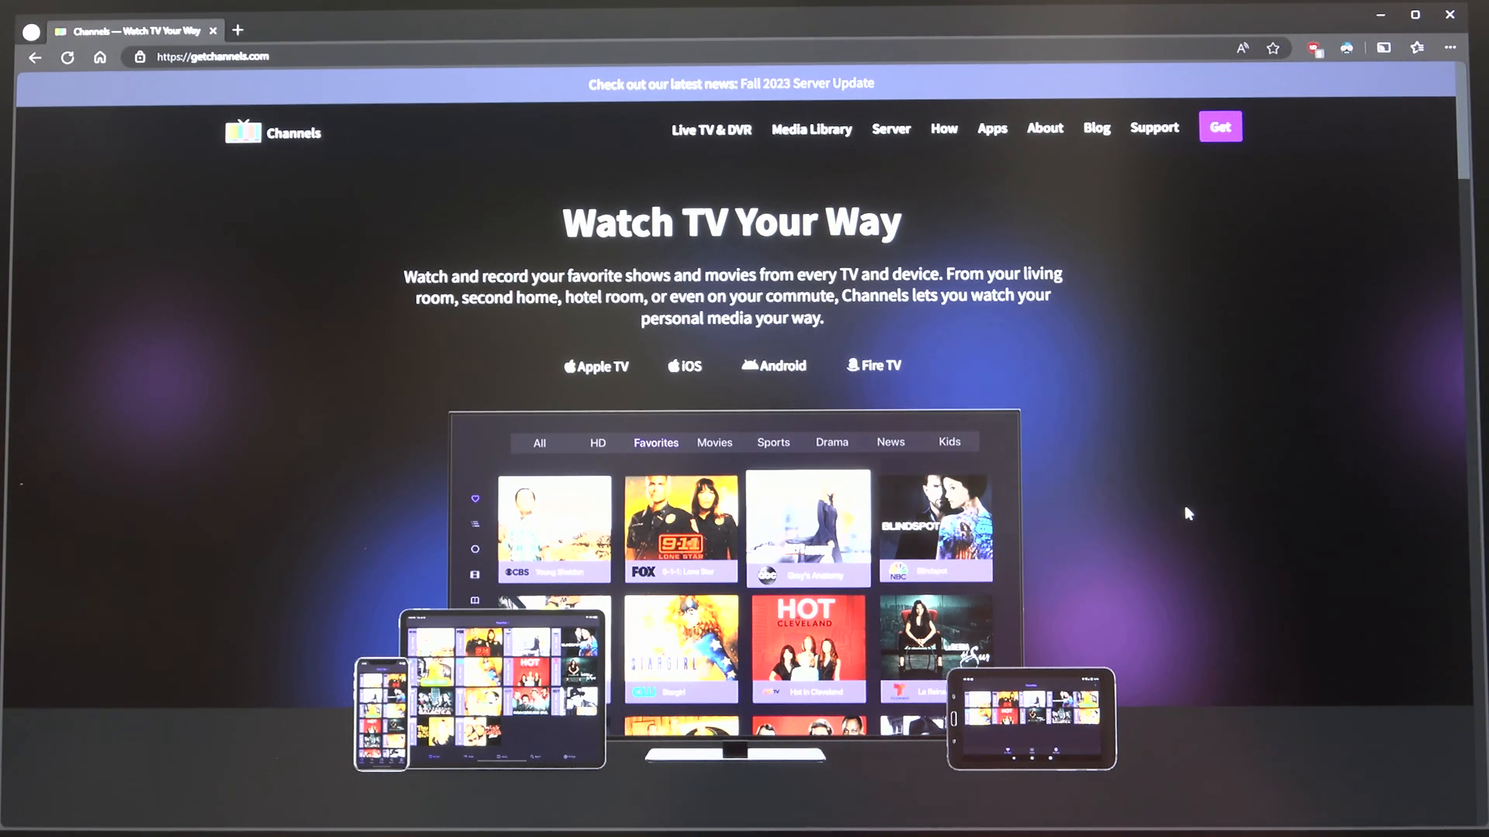
mouse_move(1144, 327)
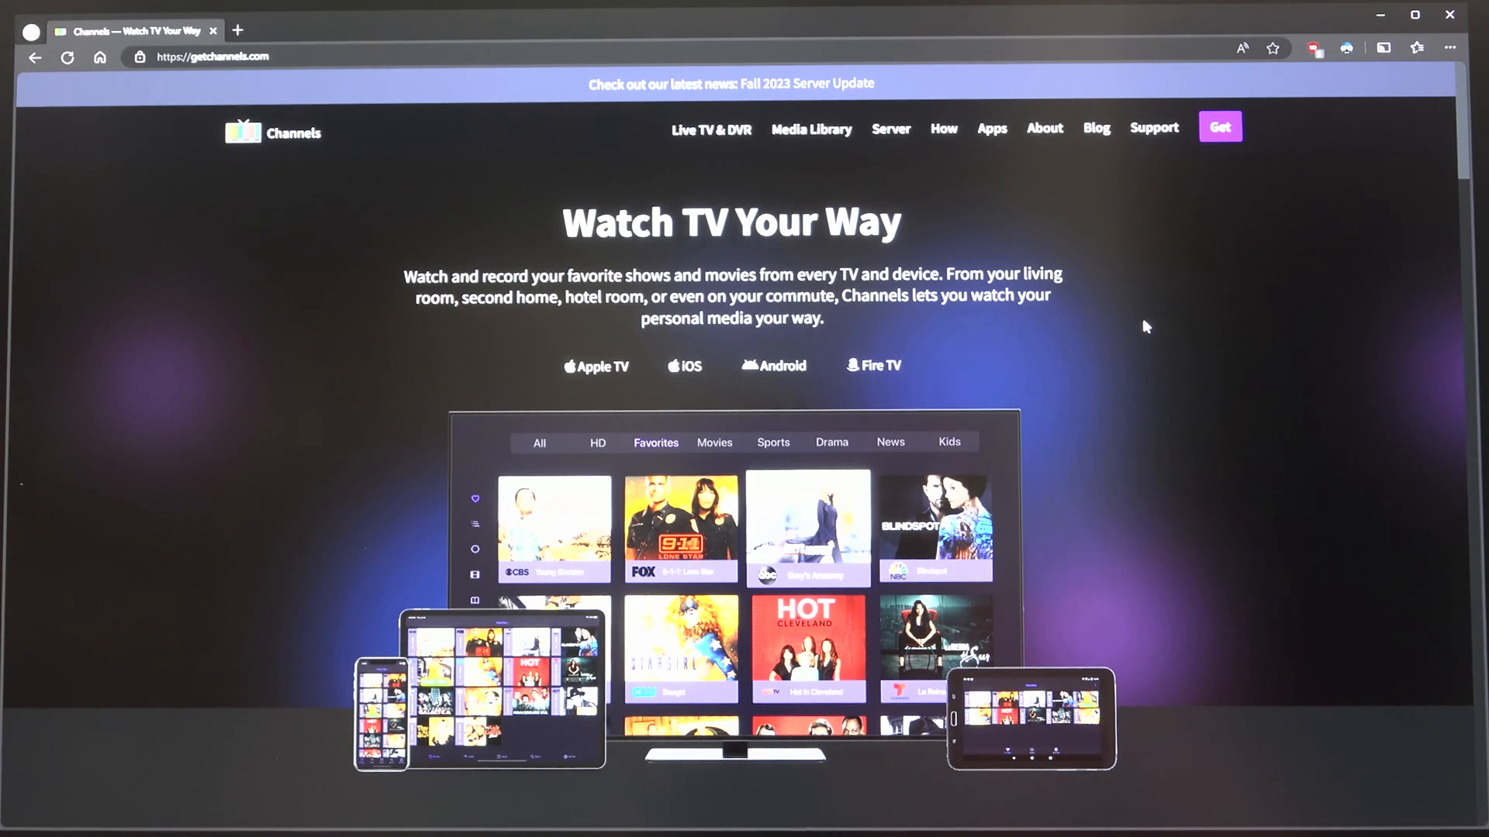
mouse_move(898, 421)
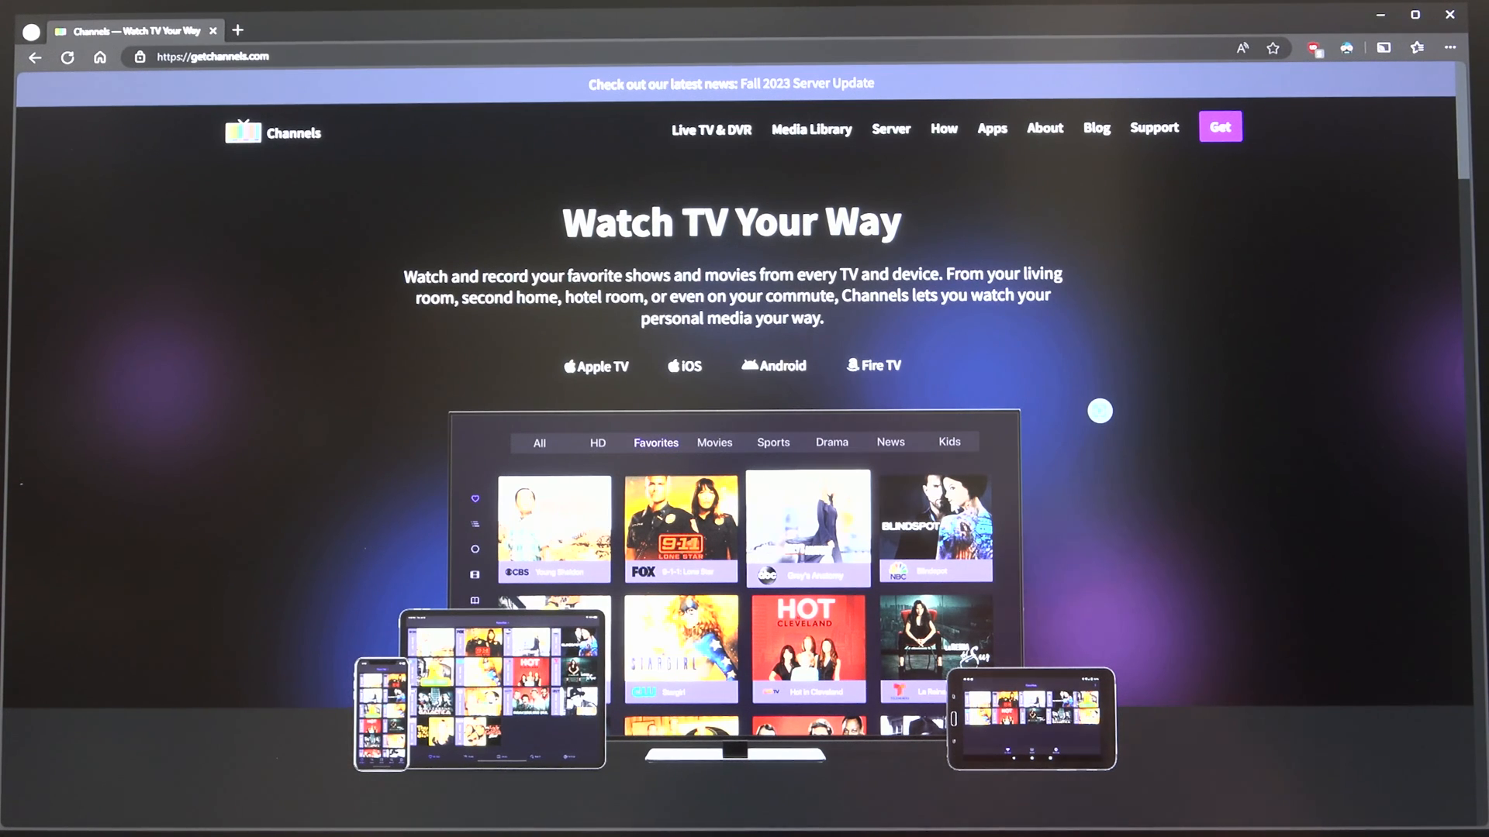
mouse_move(1333, 146)
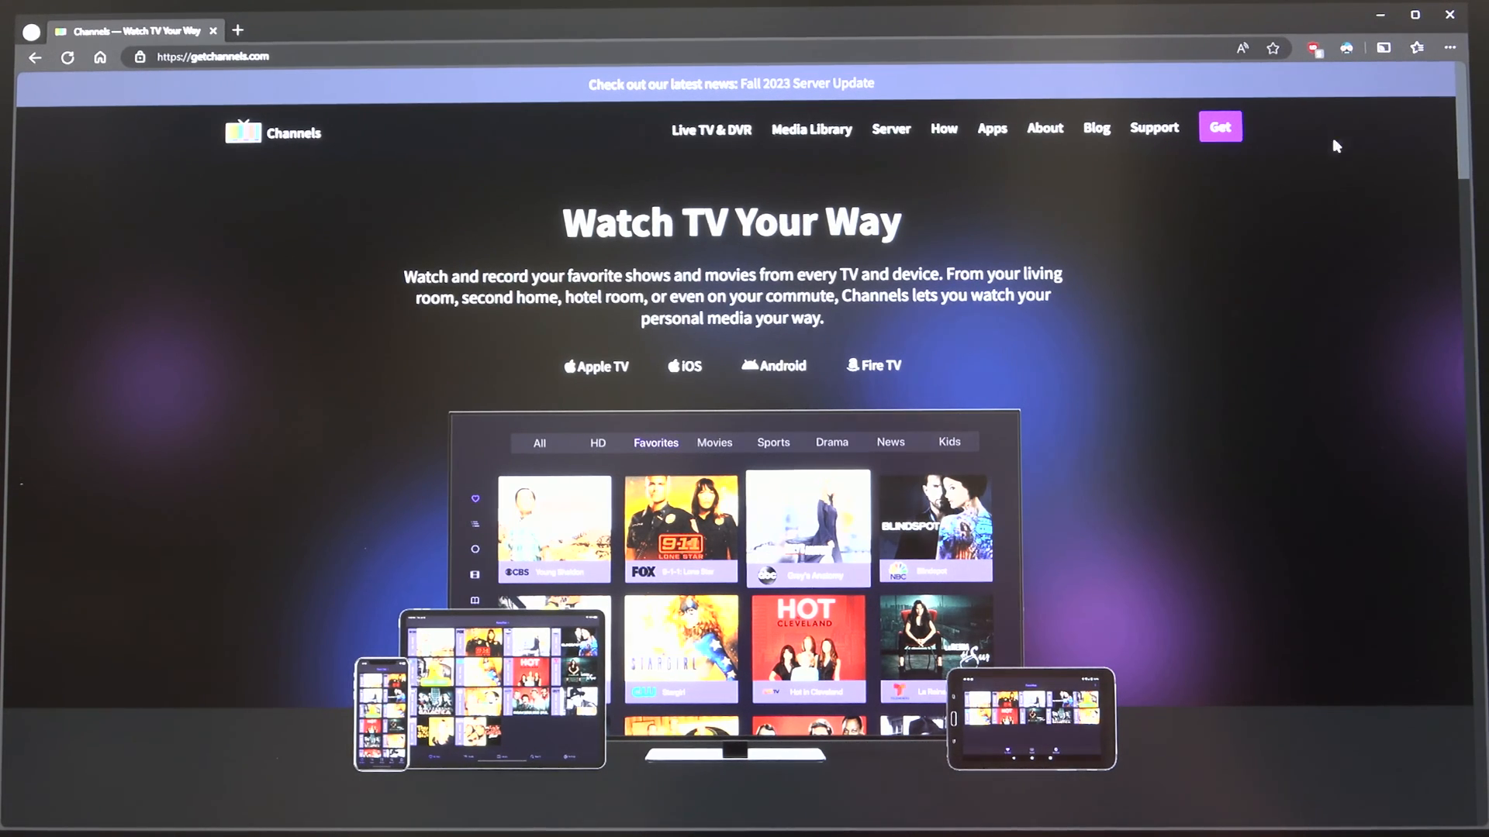
left_click(1219, 126)
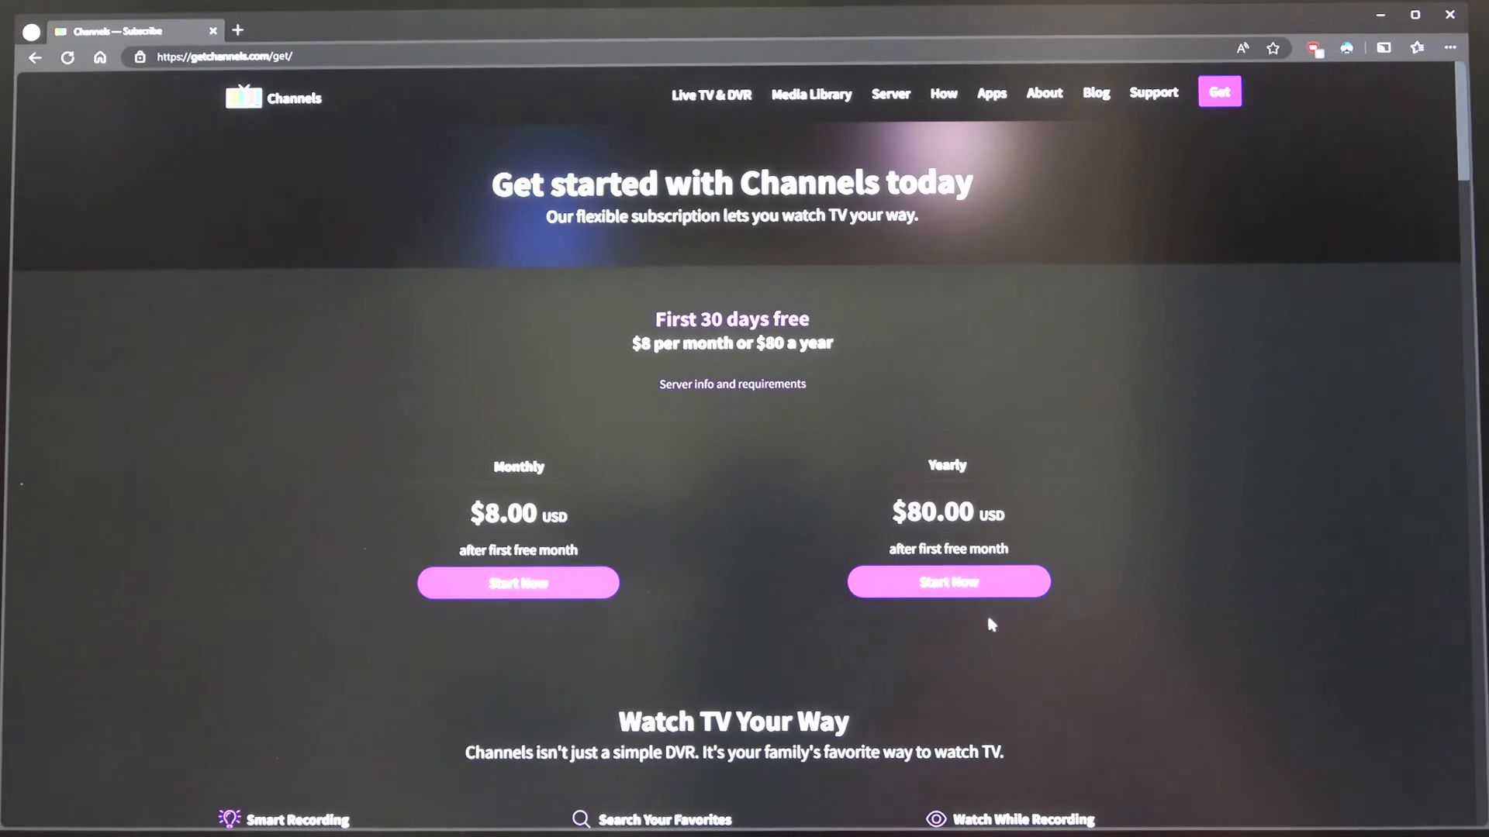
mouse_move(572, 462)
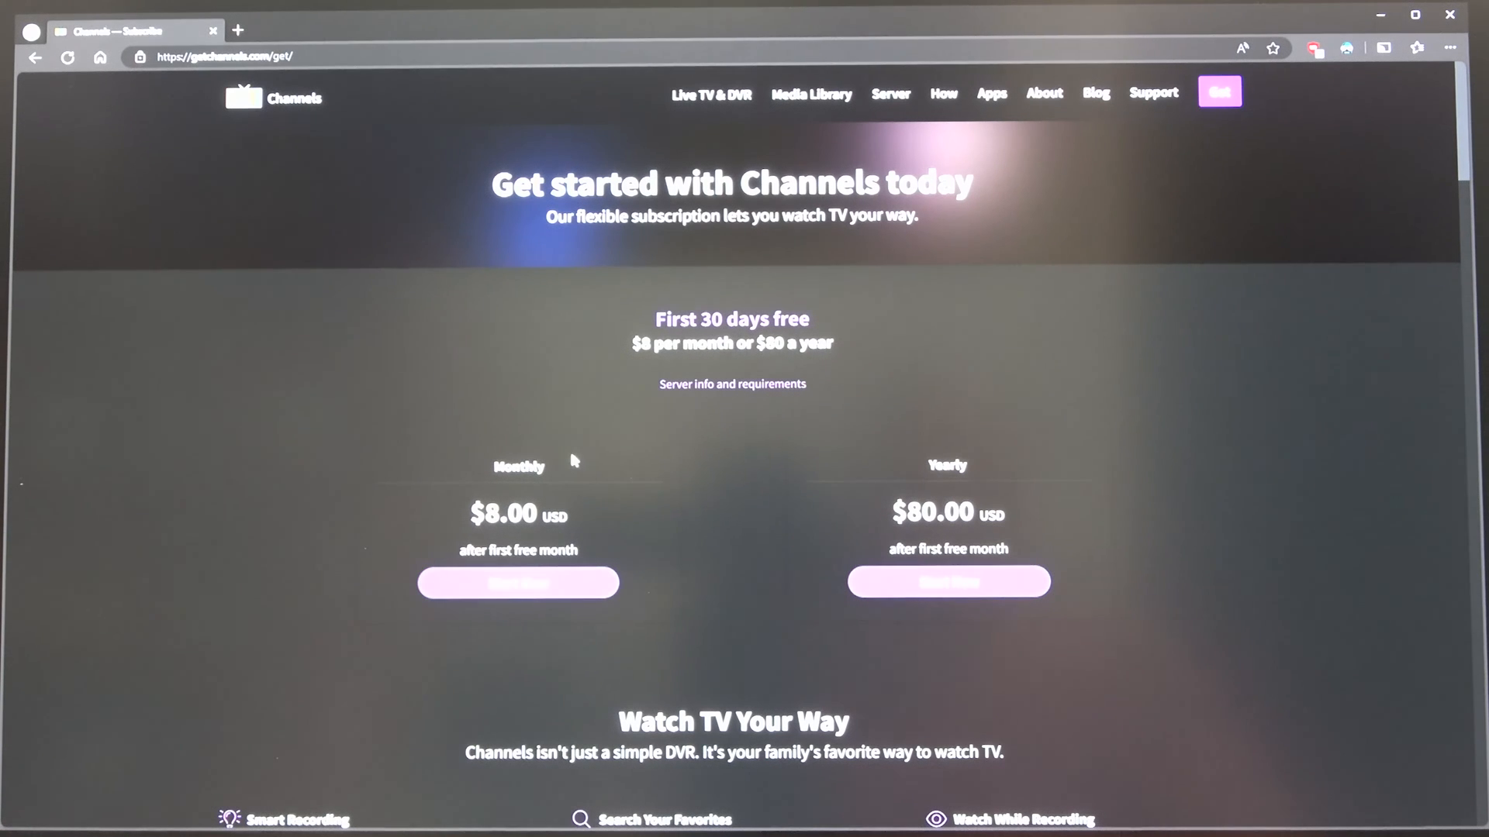
mouse_move(537, 521)
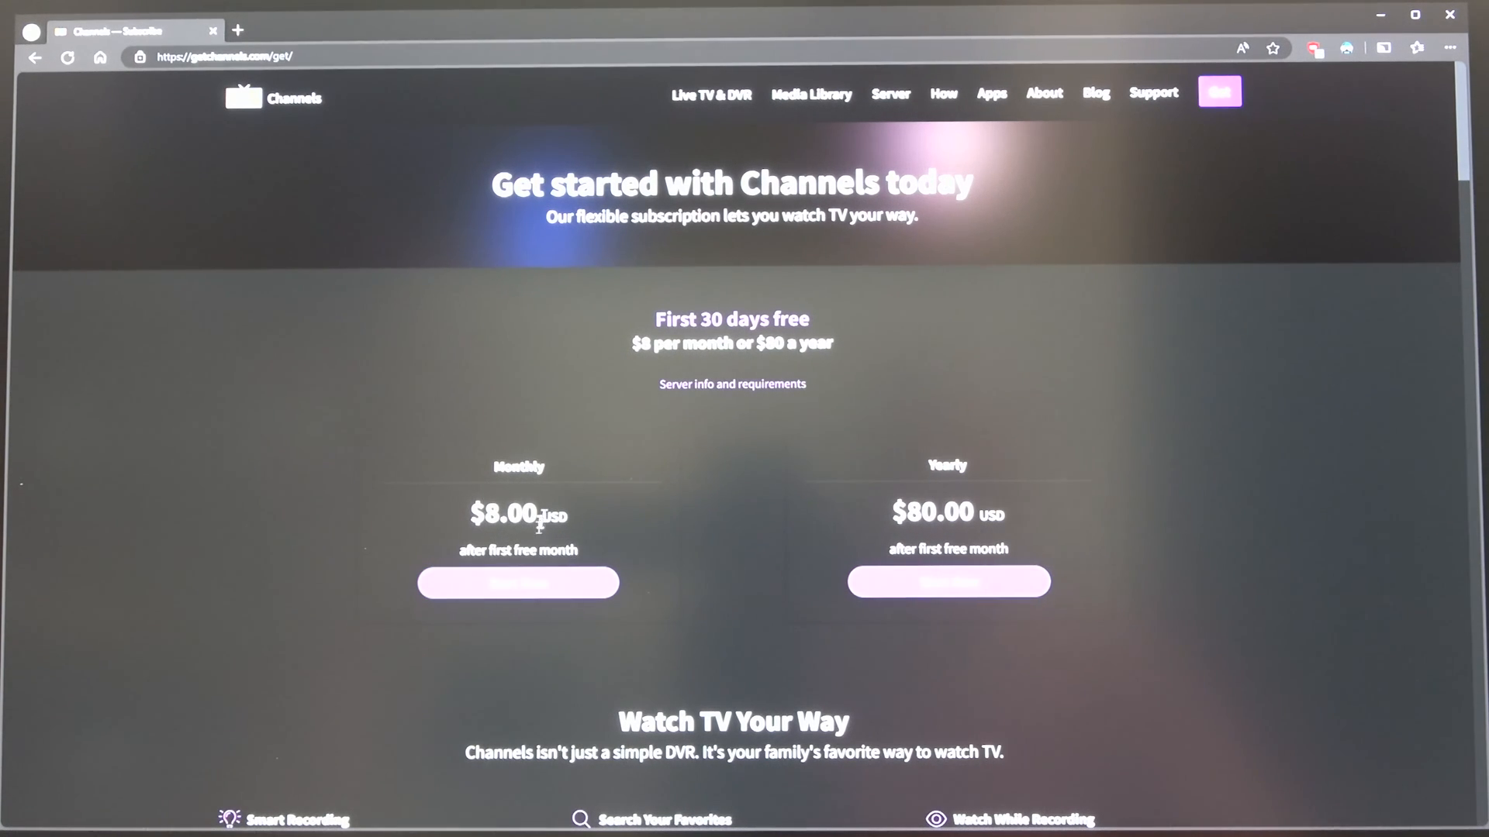
mouse_move(667, 510)
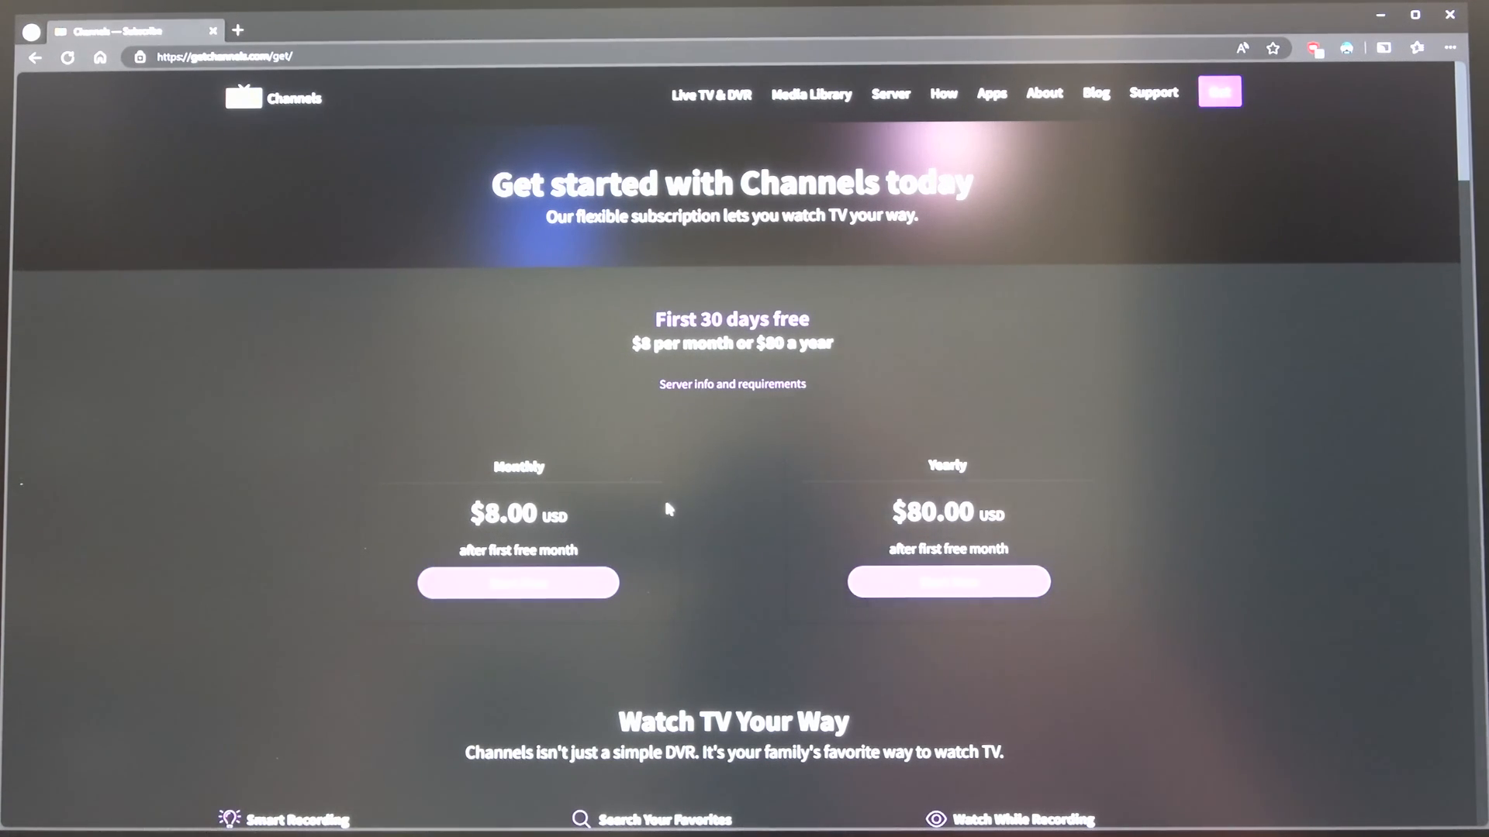
mouse_move(1039, 532)
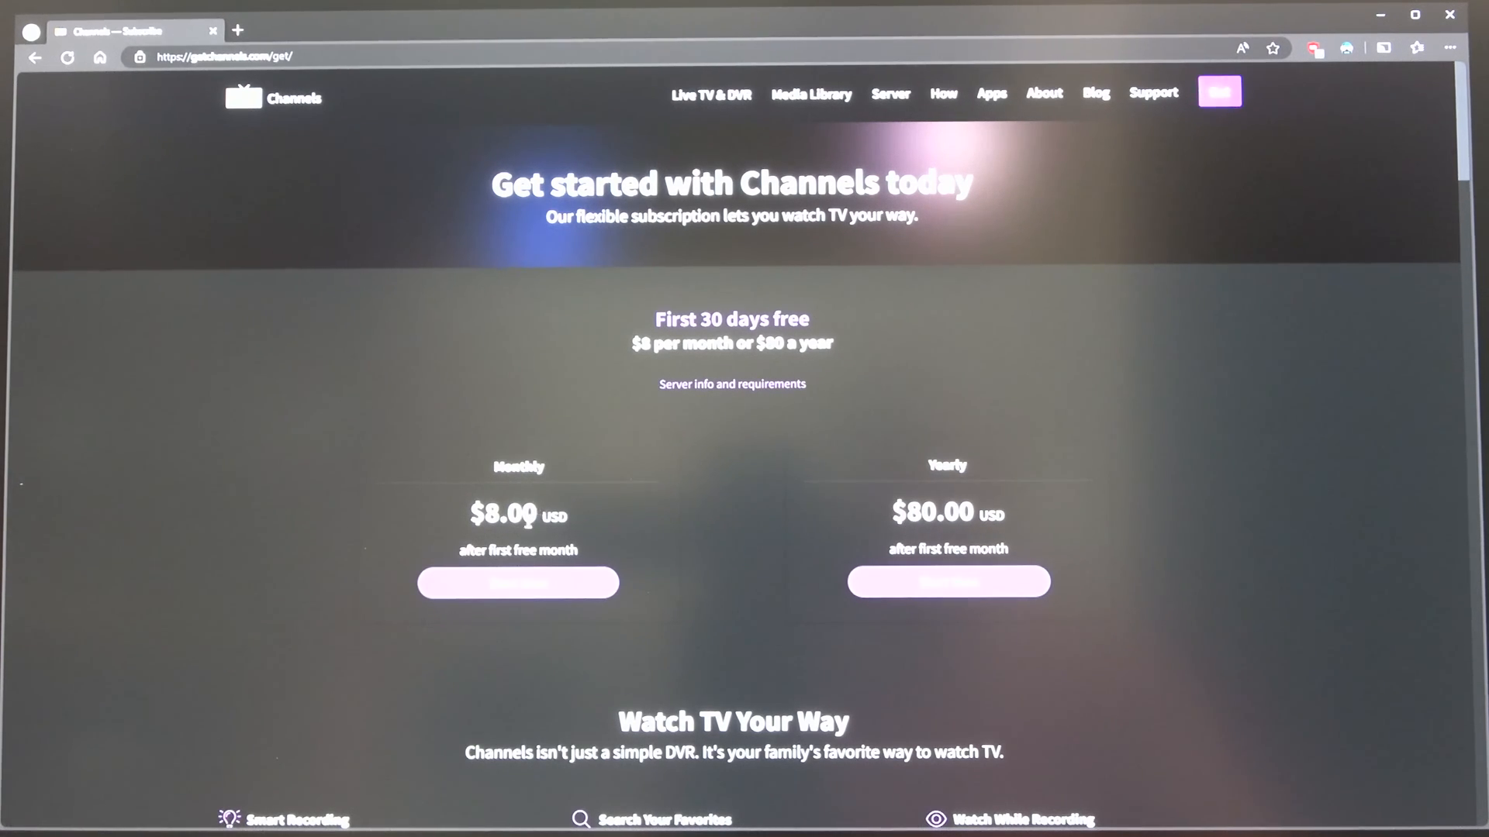
mouse_move(1192, 183)
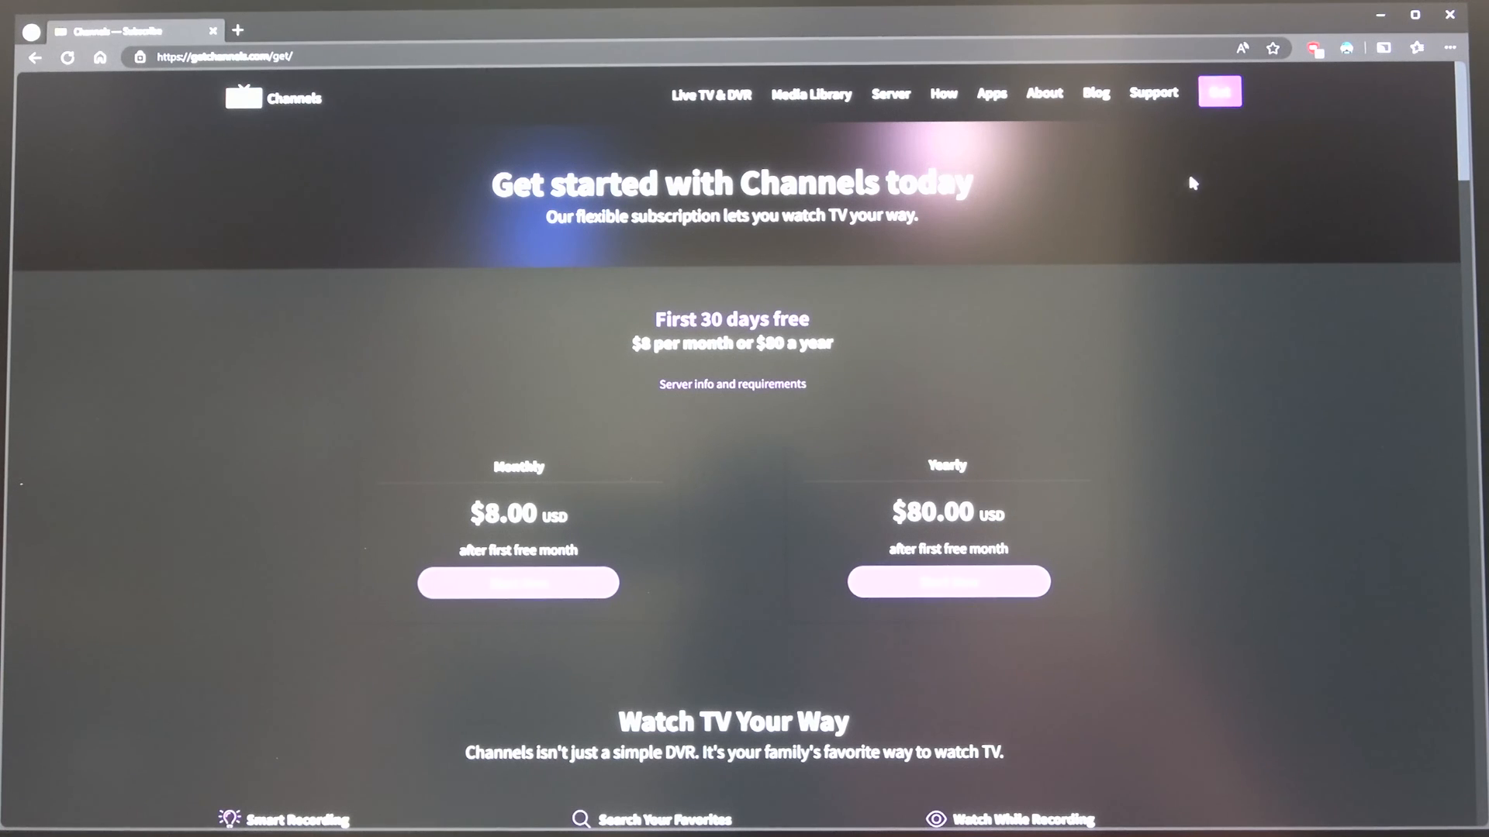
mouse_move(904, 442)
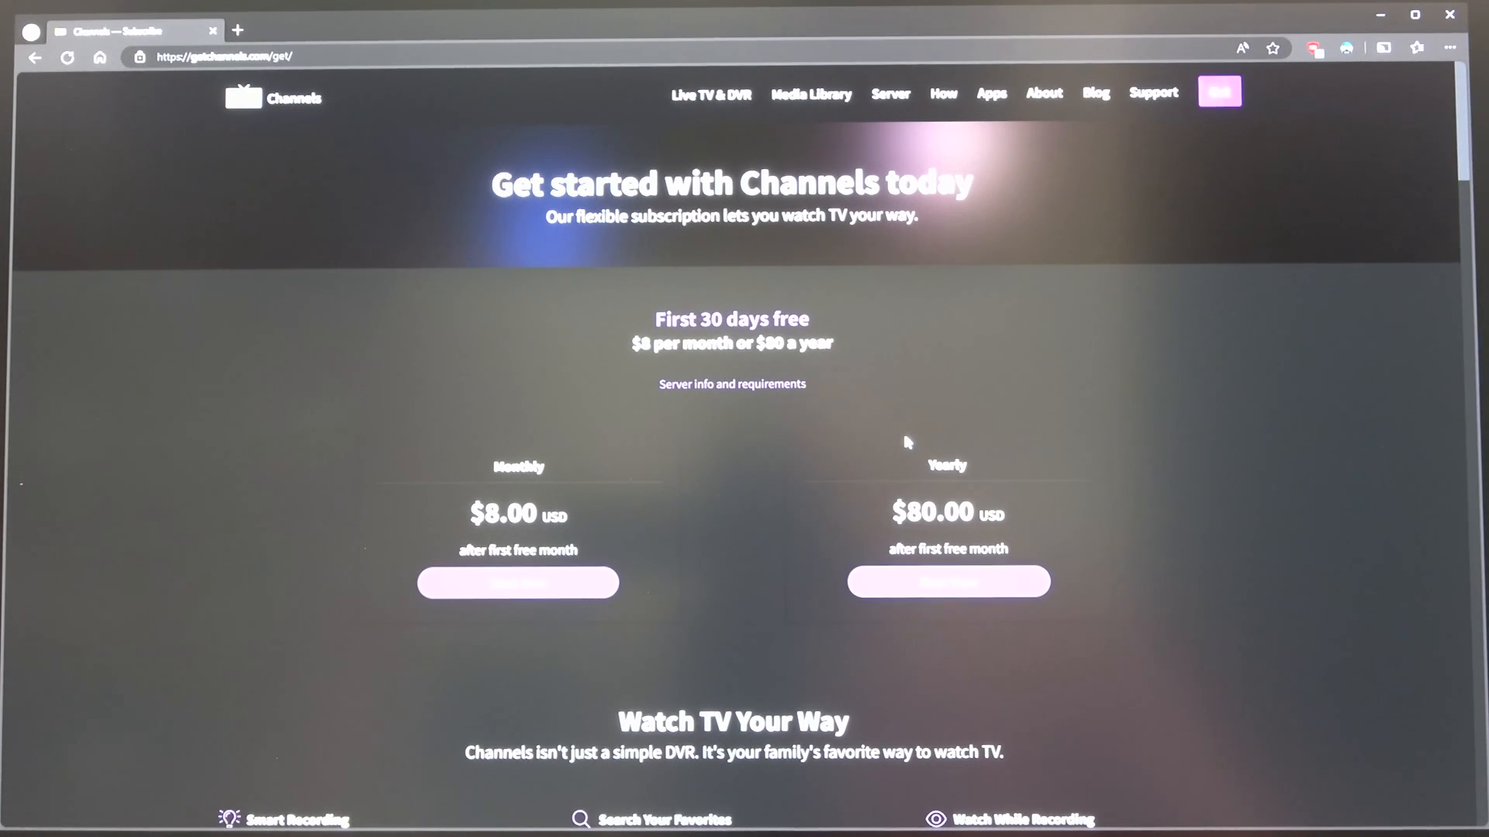
mouse_move(746, 459)
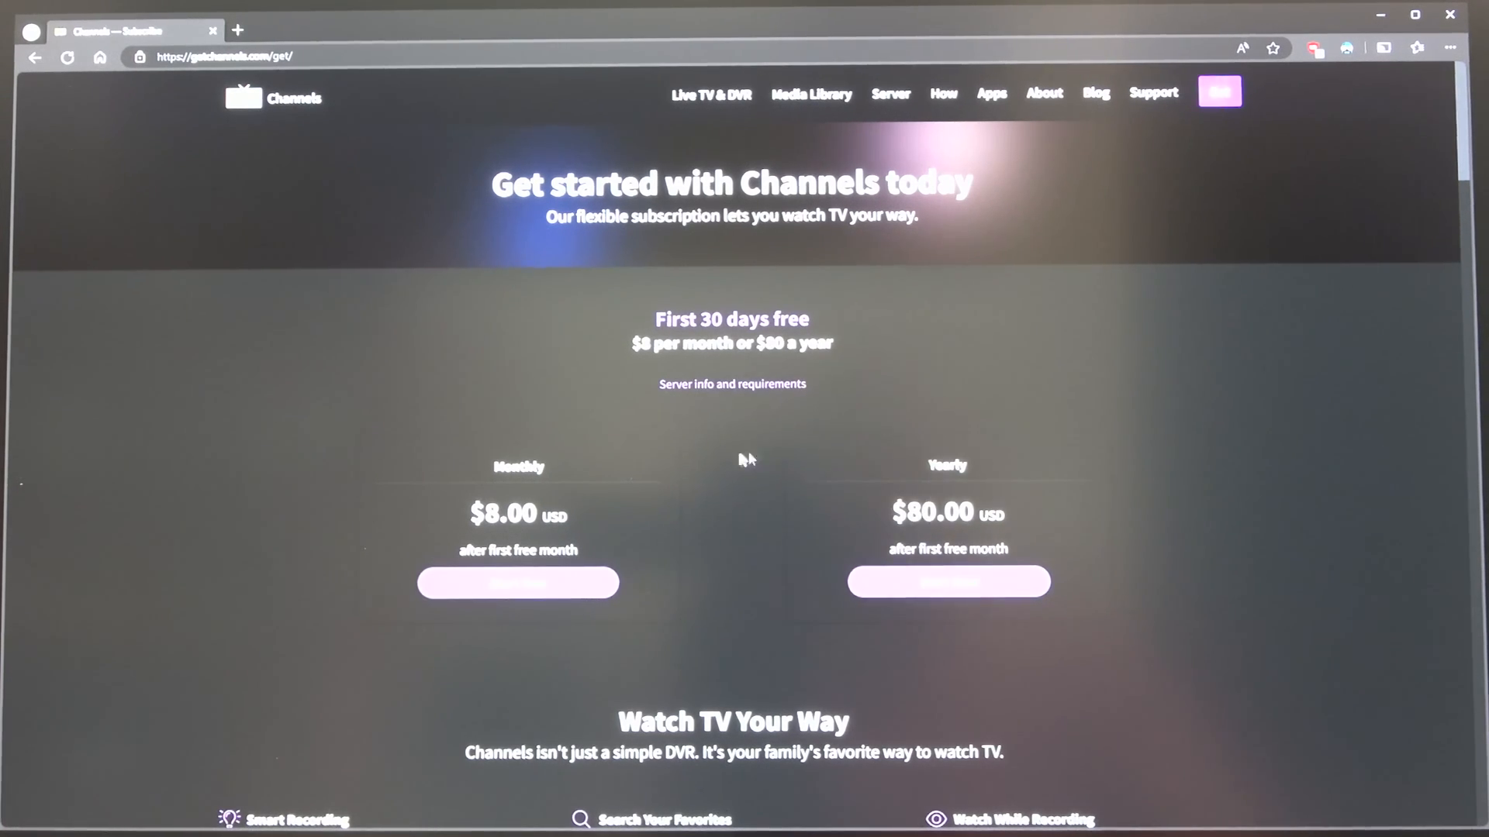
mouse_move(711, 430)
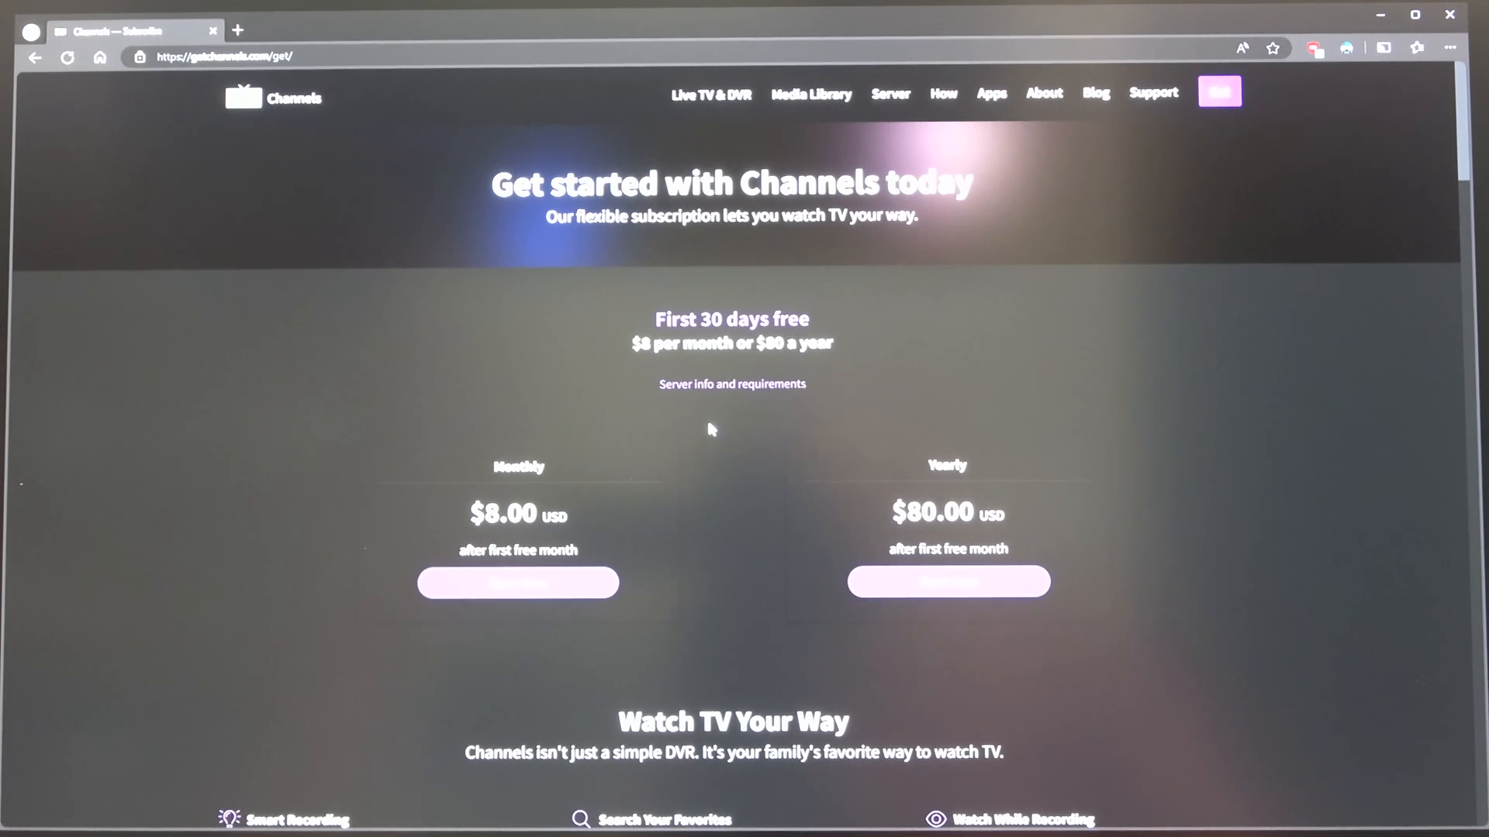
left_click(1096, 92)
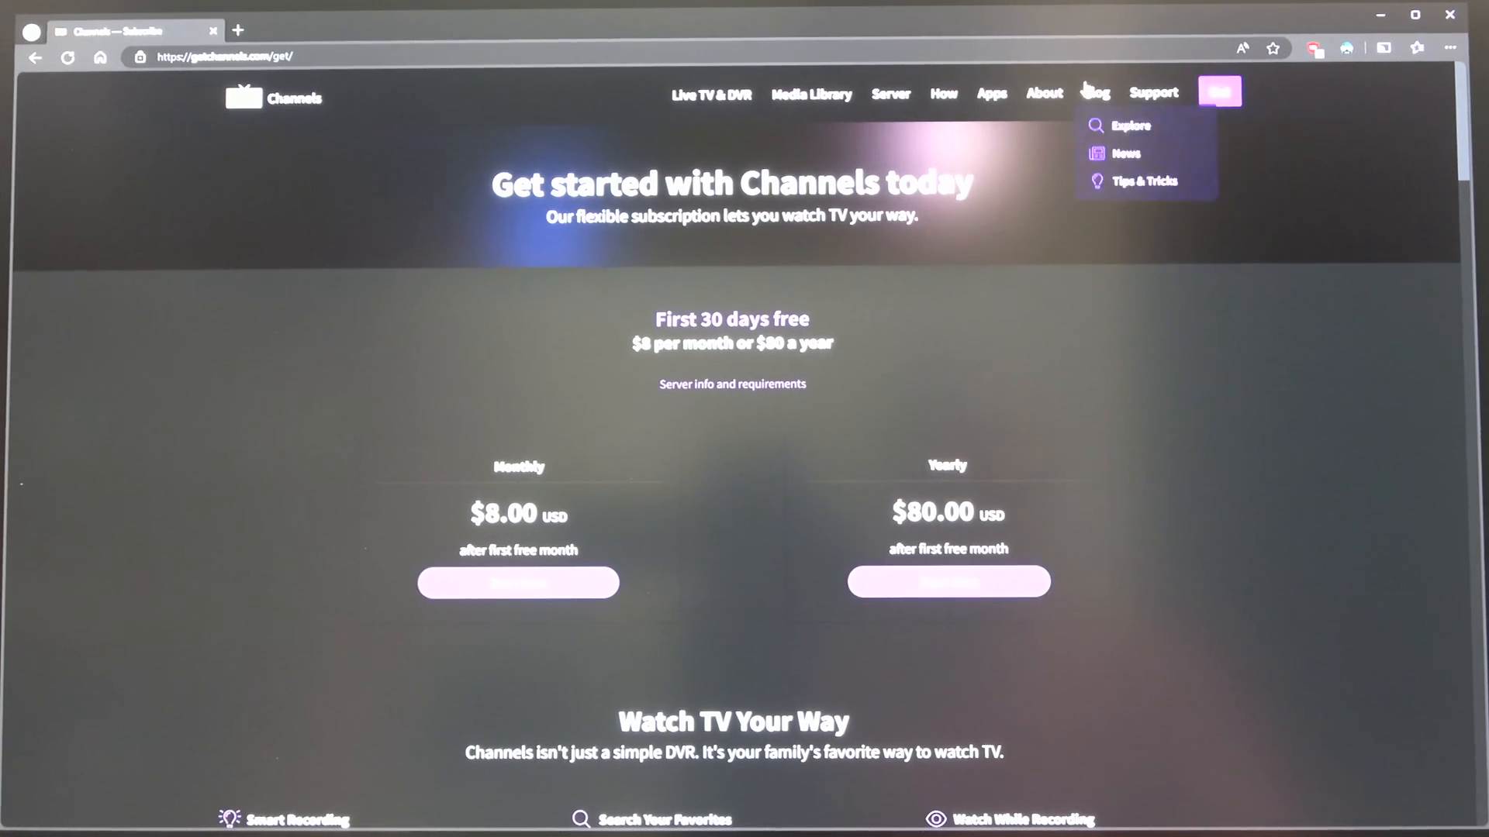
mouse_move(1042, 341)
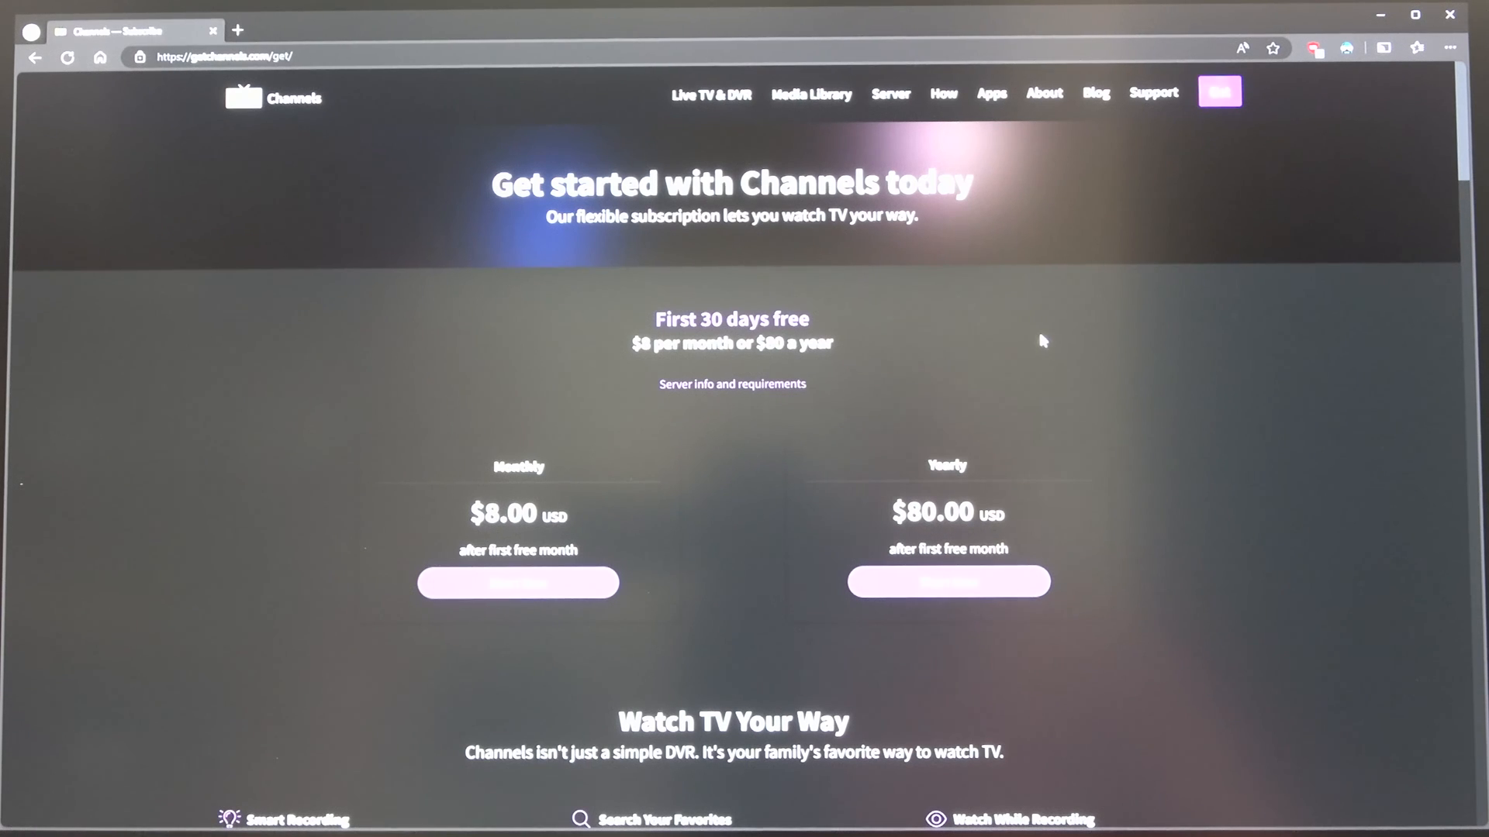
left_click(991, 93)
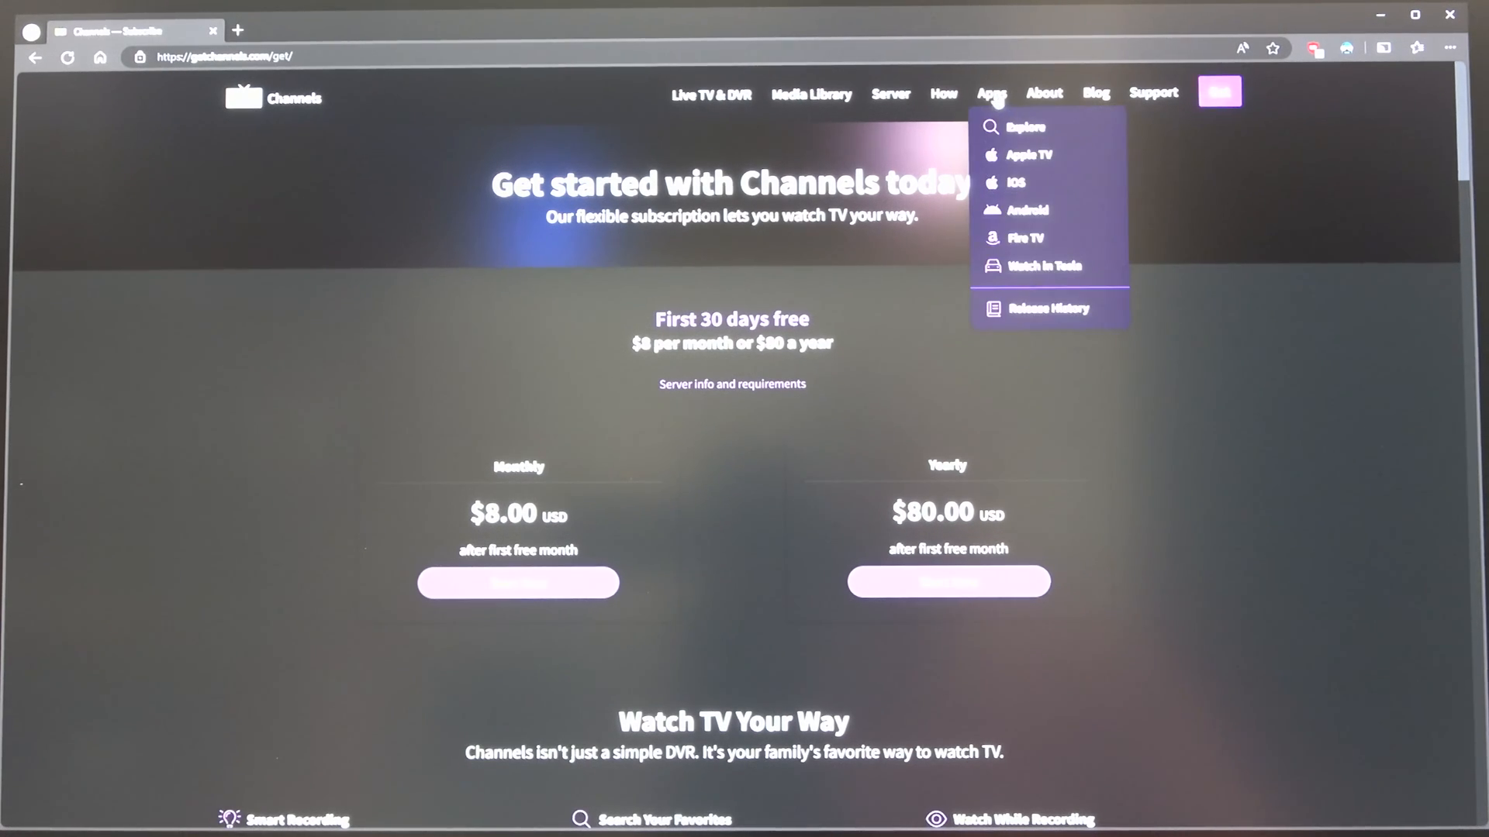
mouse_move(1025, 251)
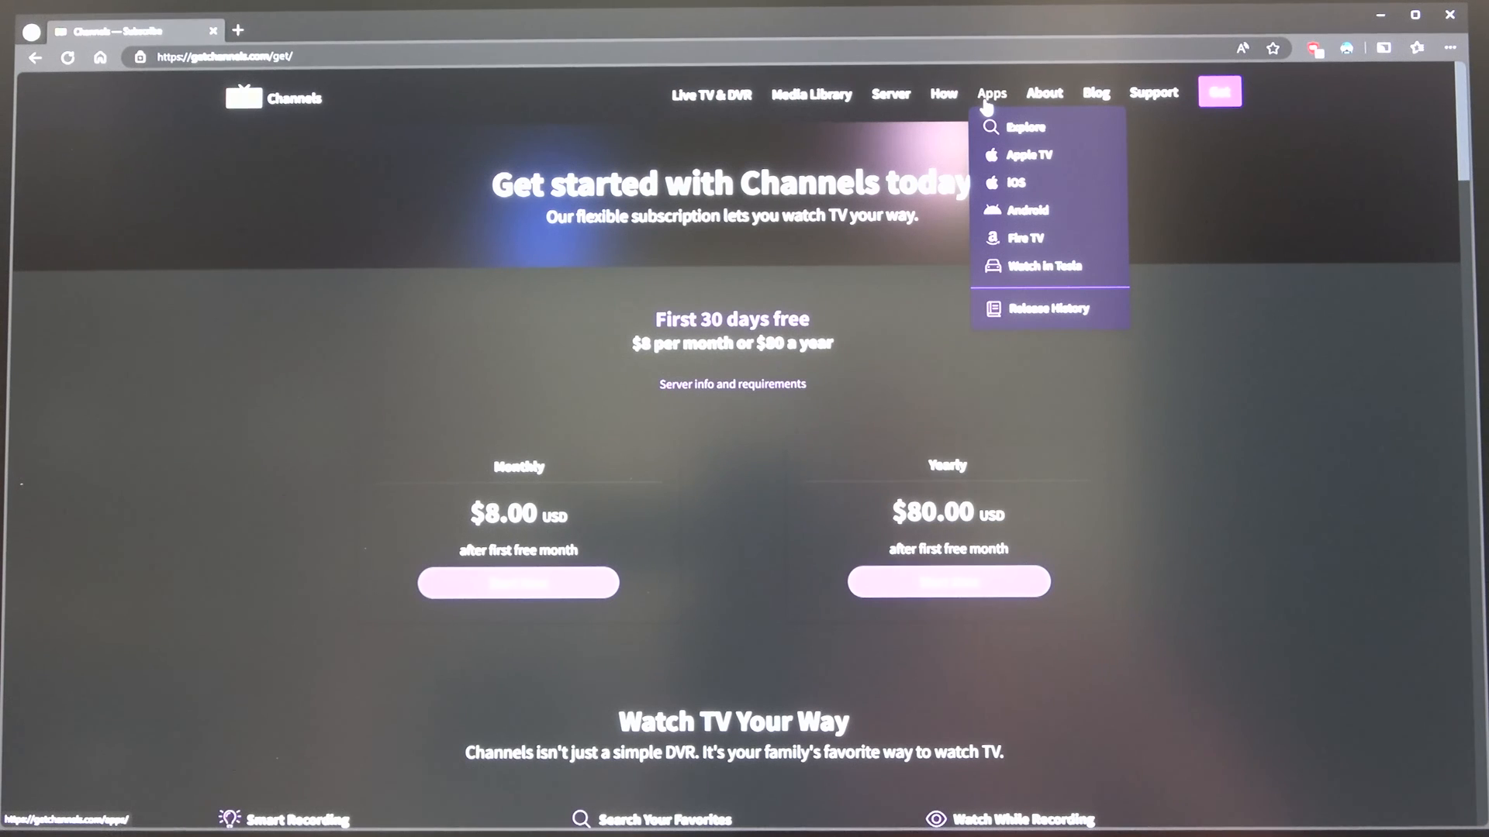
mouse_move(1020, 183)
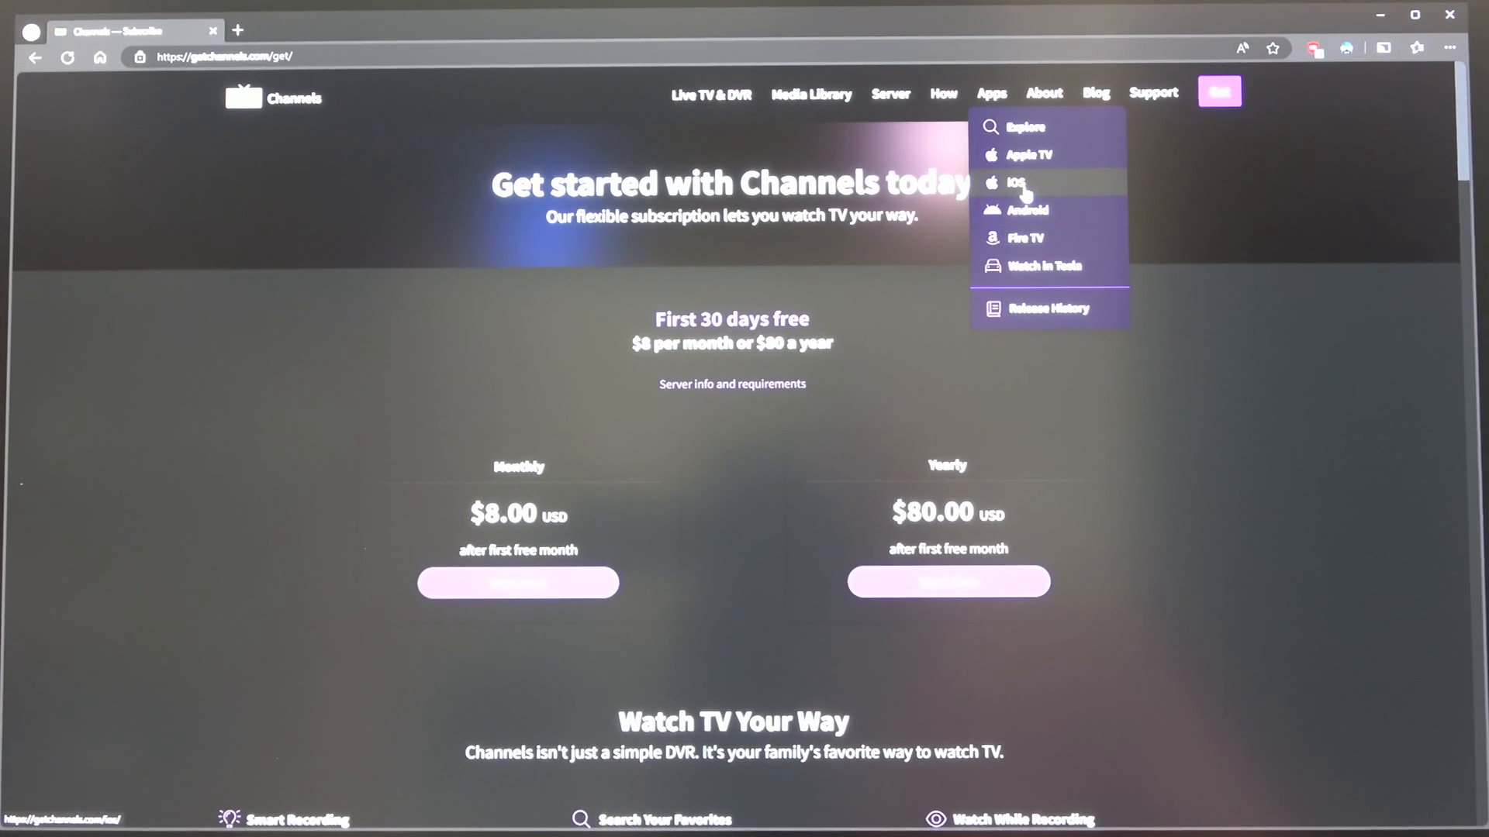
Go to Channels for iOS and scroll to the Apple TV release notes (Version 5.7.5)
left_click(1017, 181)
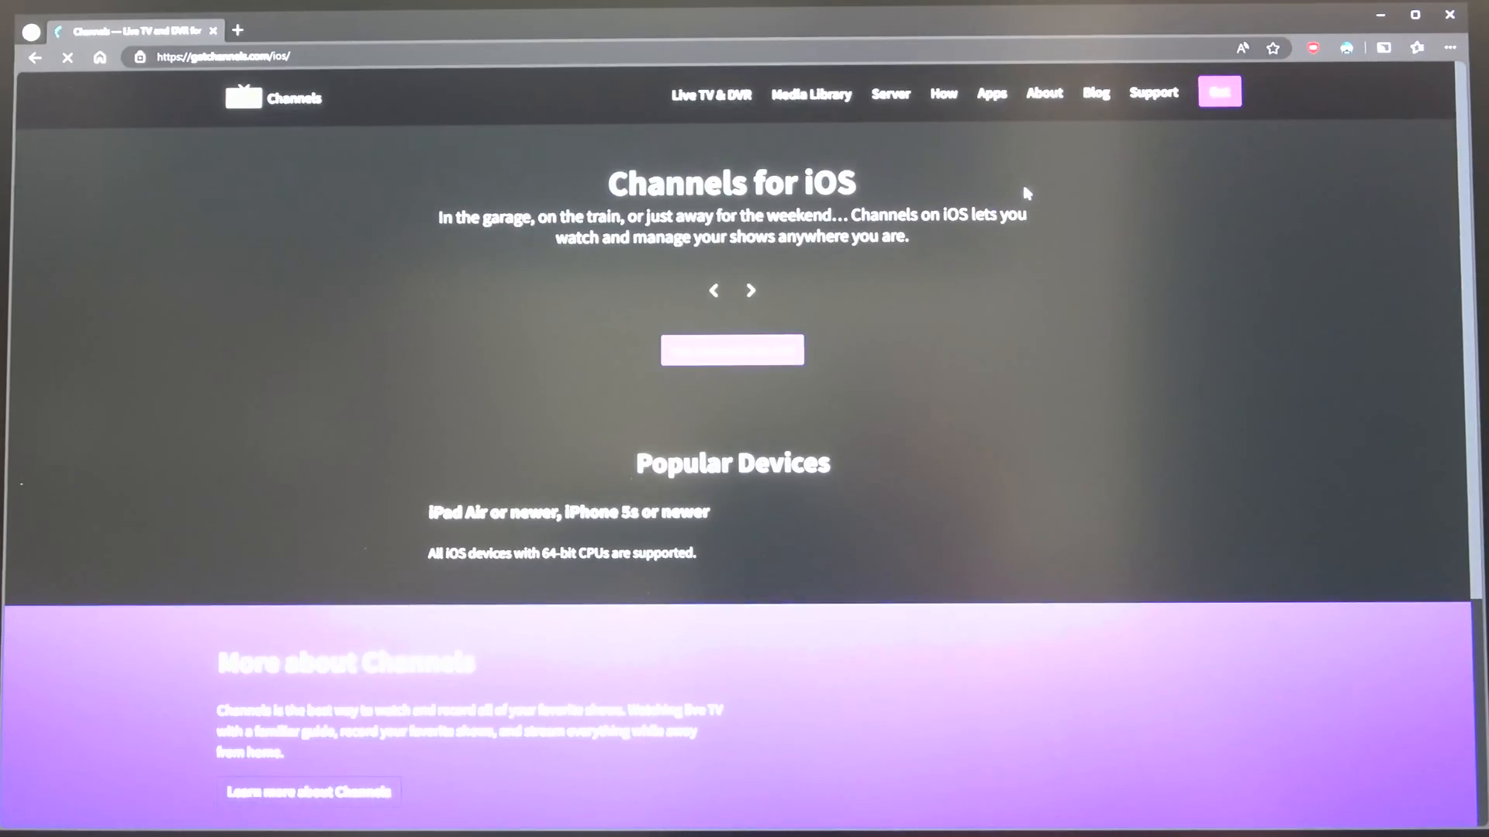
mouse_move(732, 729)
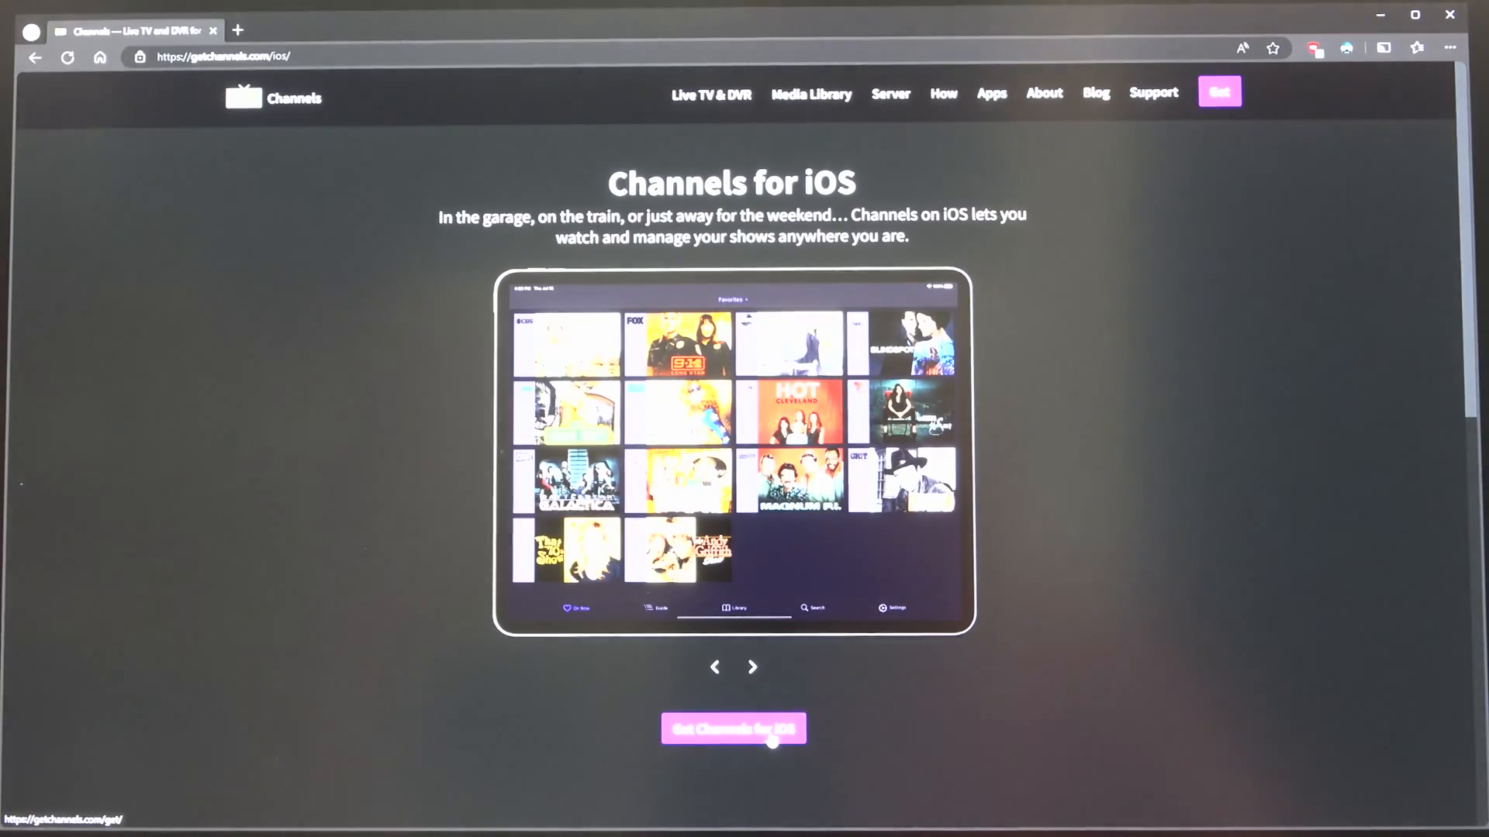
left_click(990, 91)
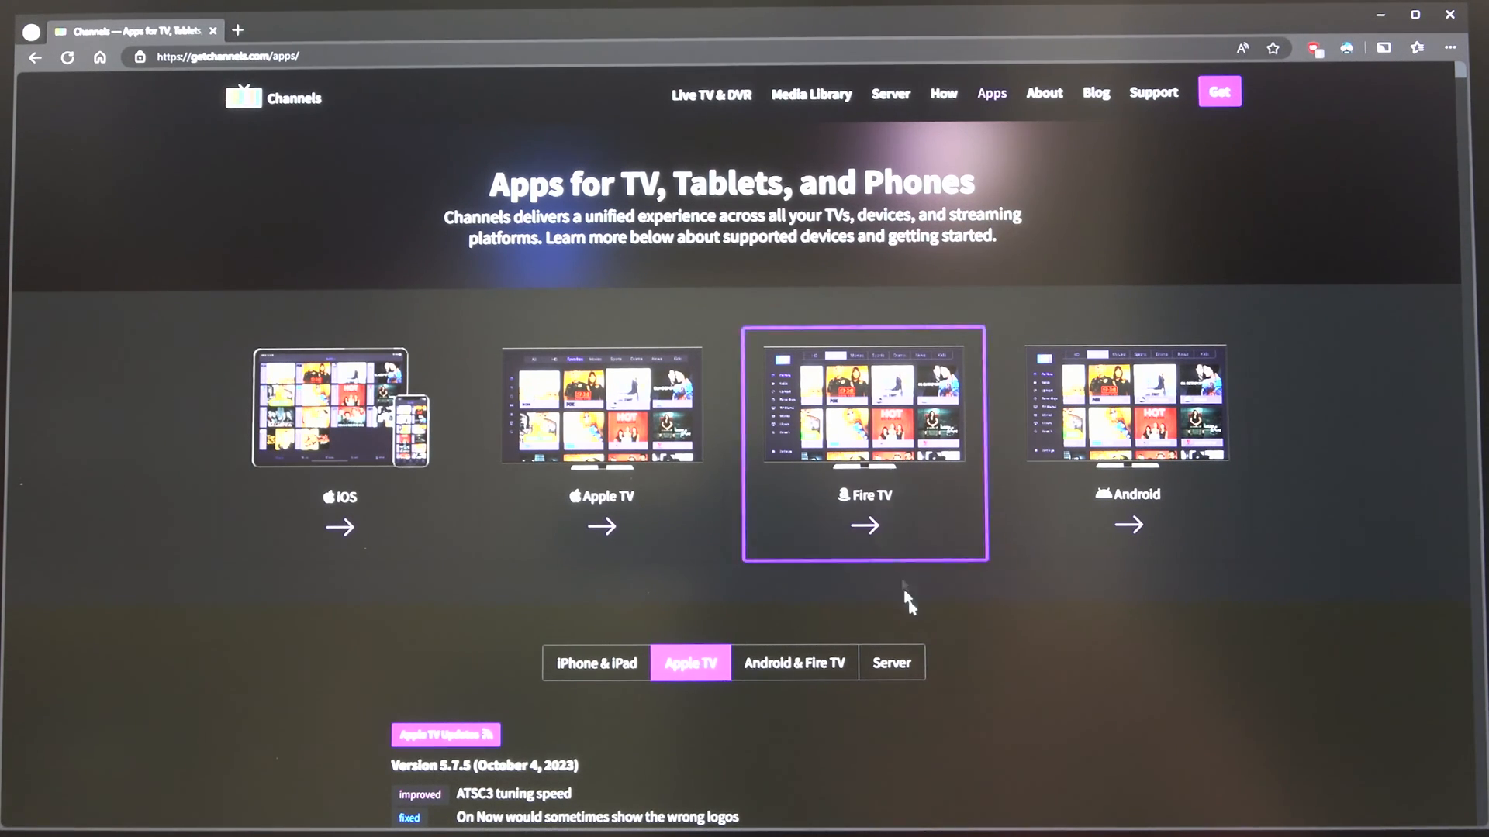
scroll("down", 3)
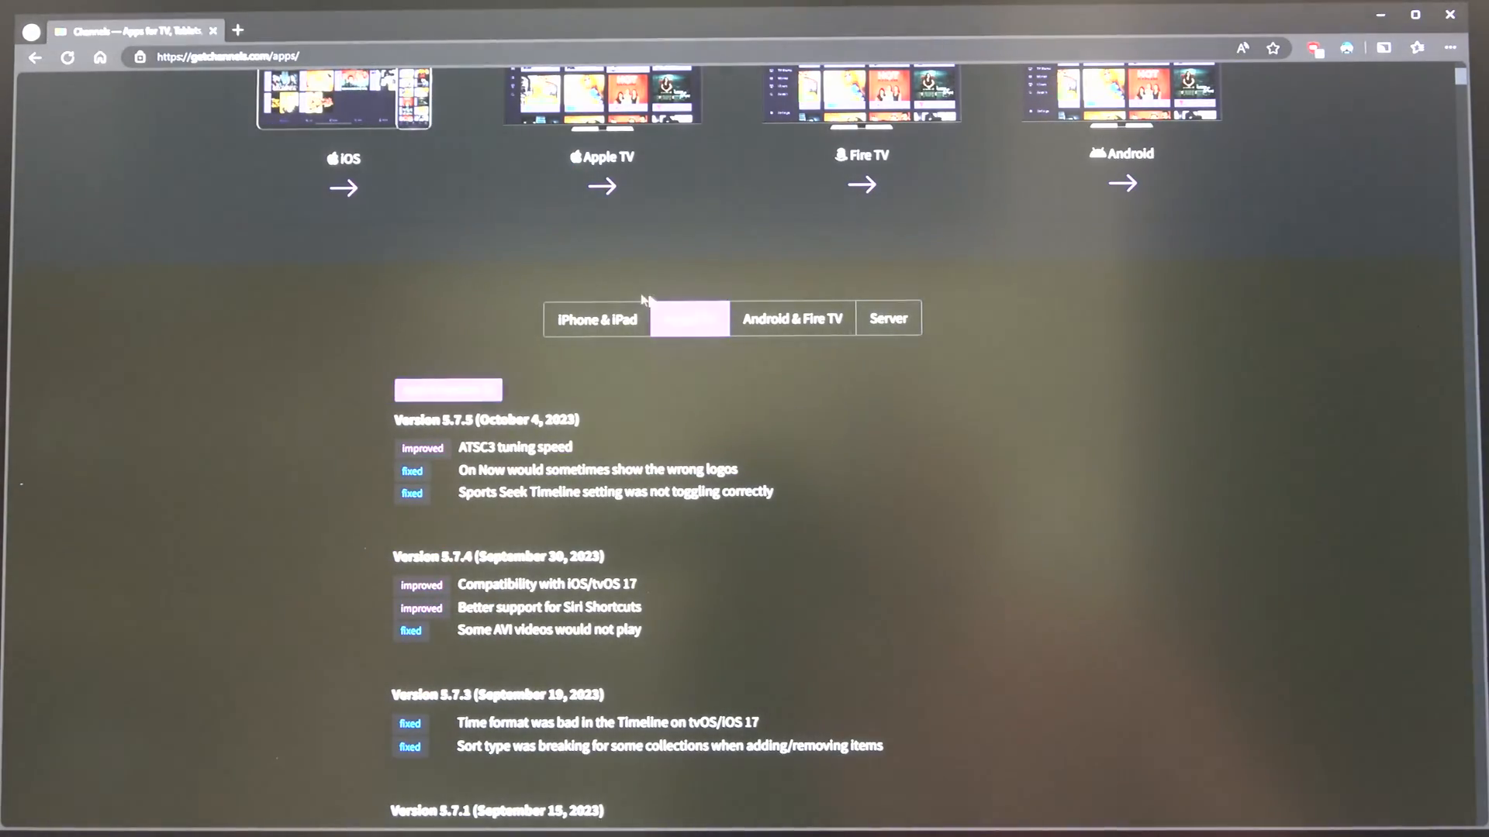
mouse_move(903, 371)
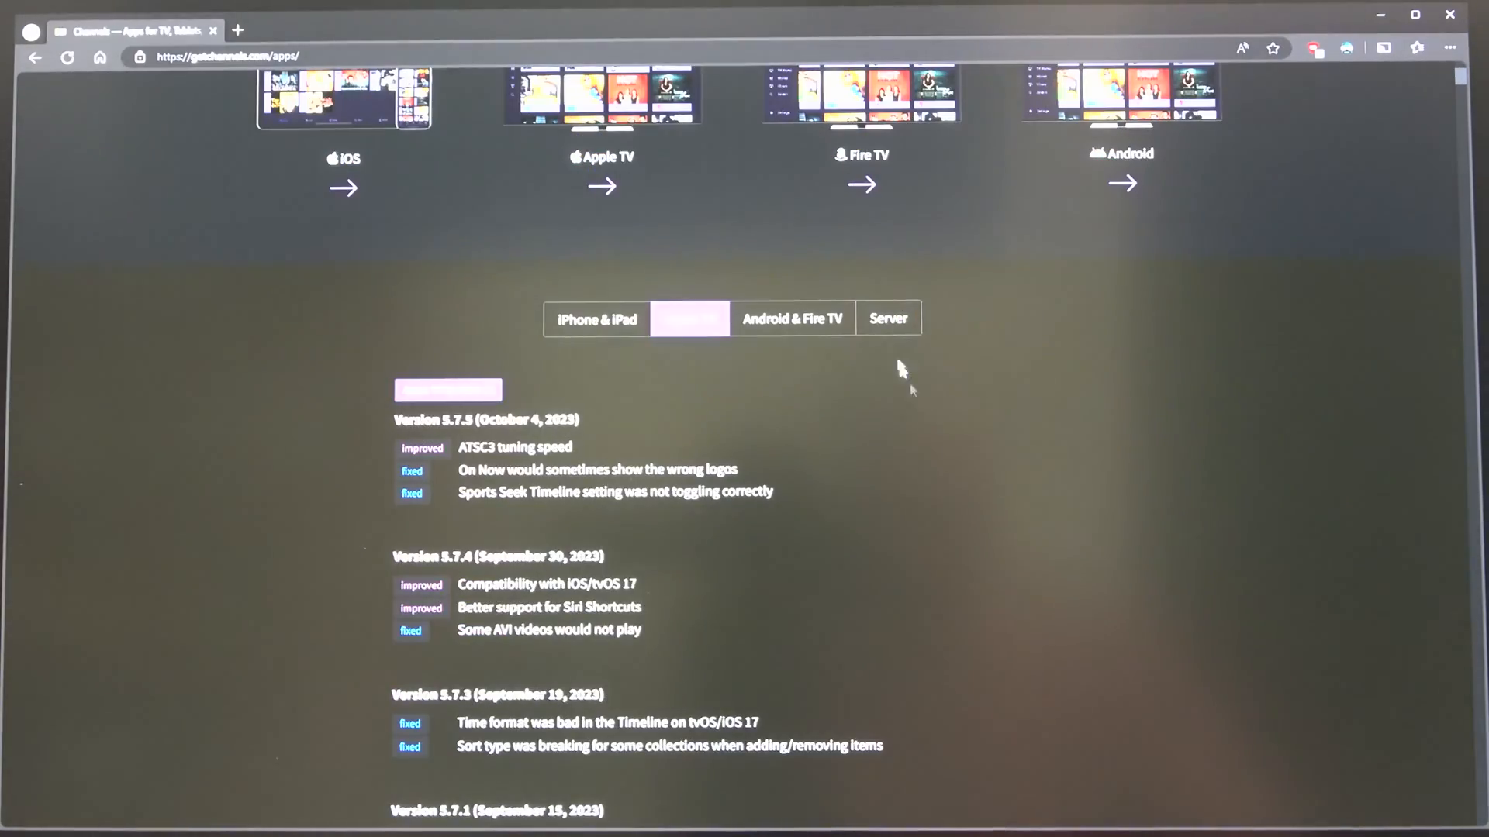
Show the Server release notes led by version 2024.01.08.1431 and browse through them
left_click(887, 318)
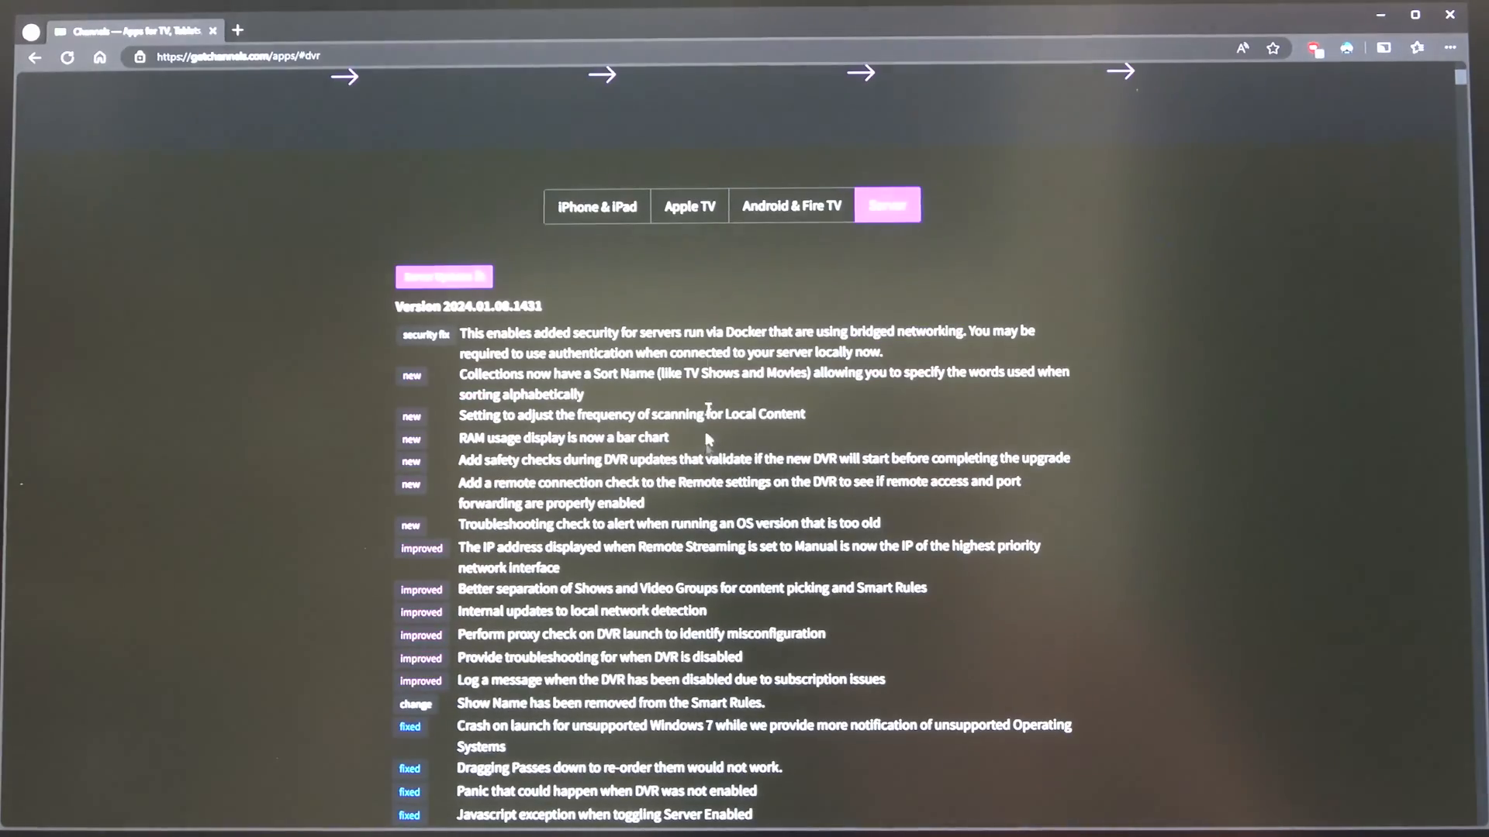
scroll("down", 3)
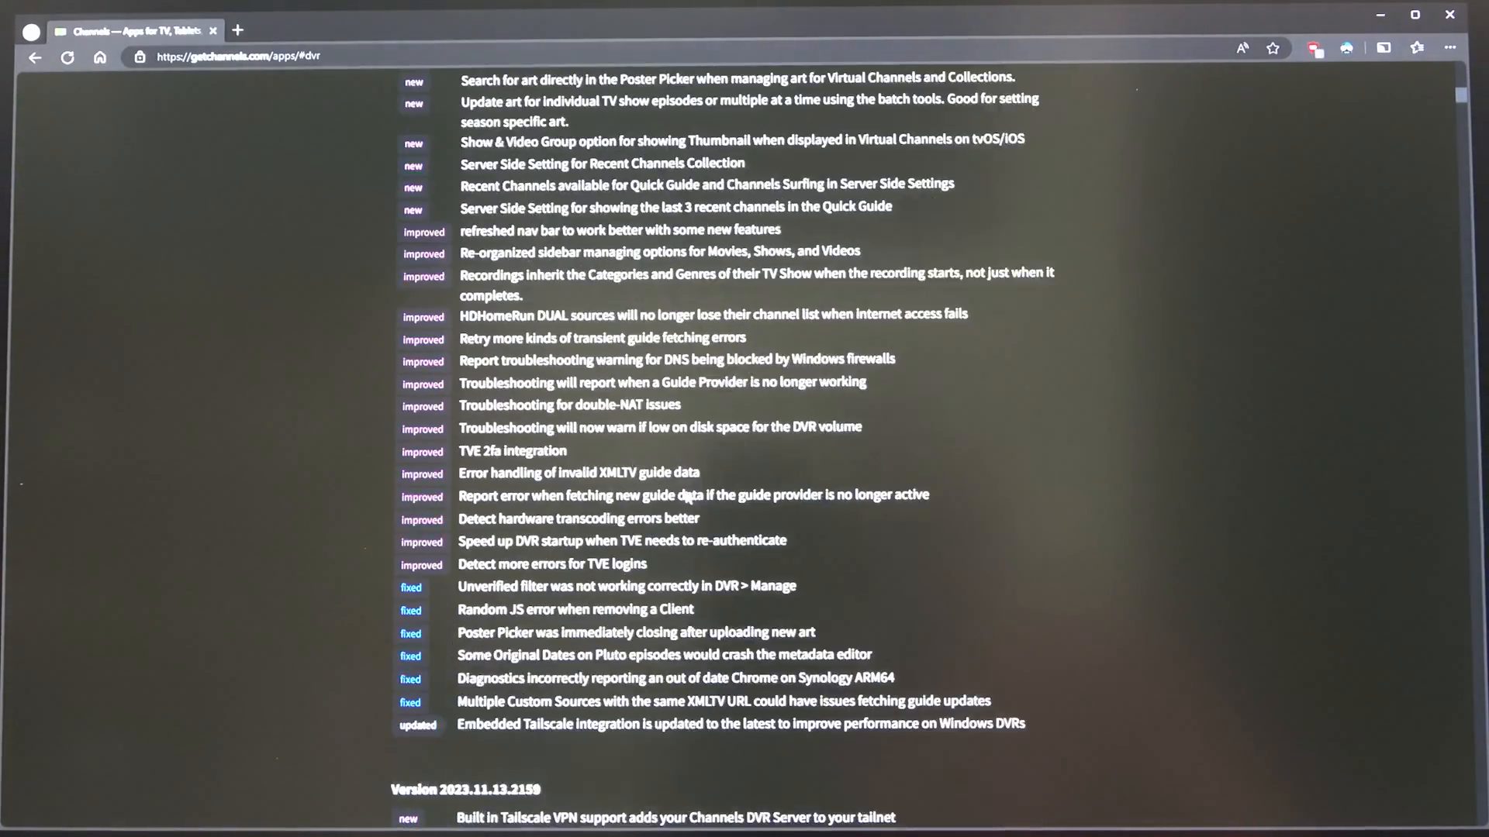
scroll("down", 3)
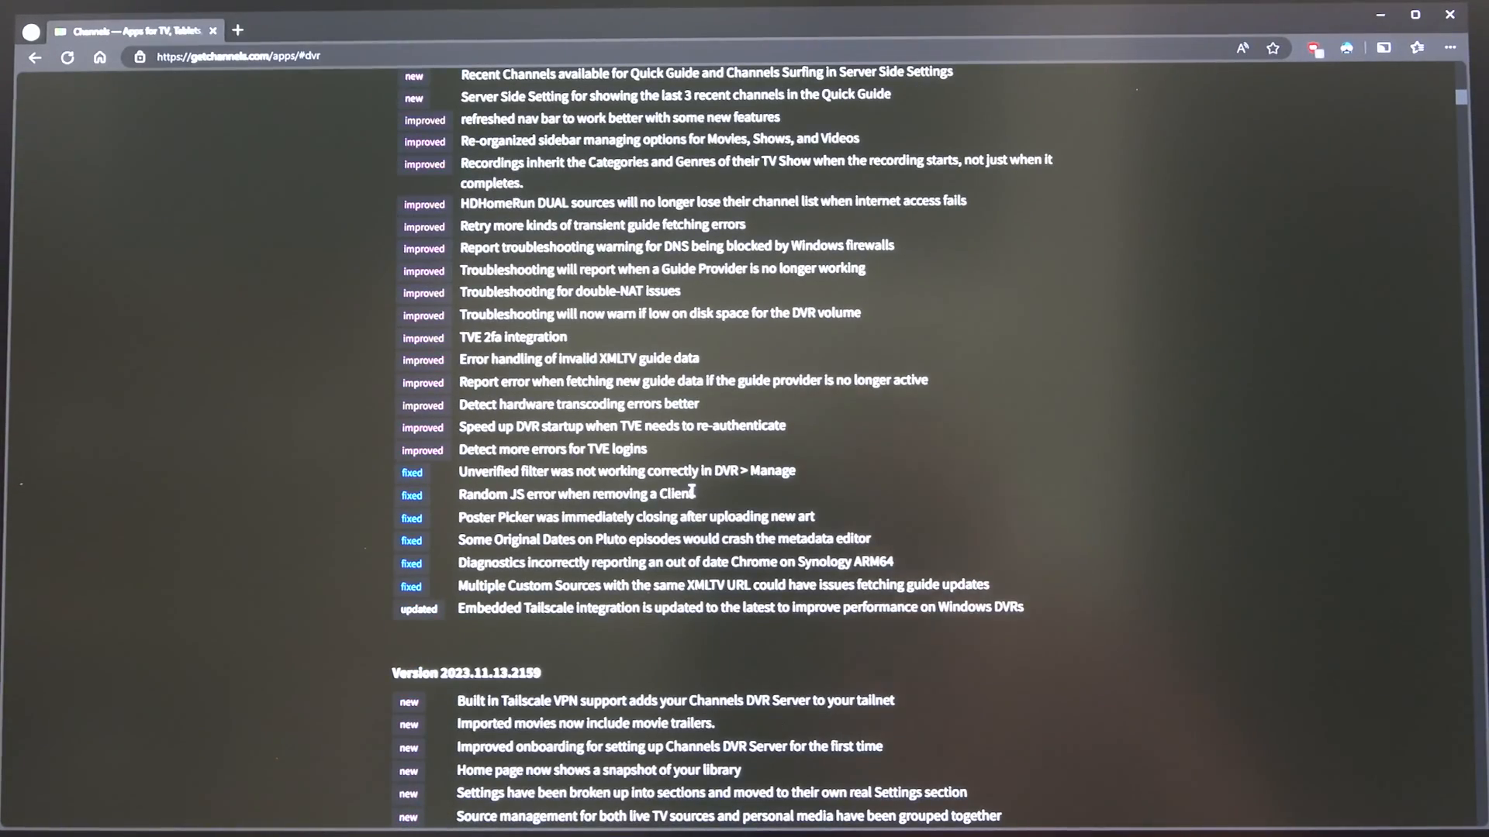
mouse_move(769, 380)
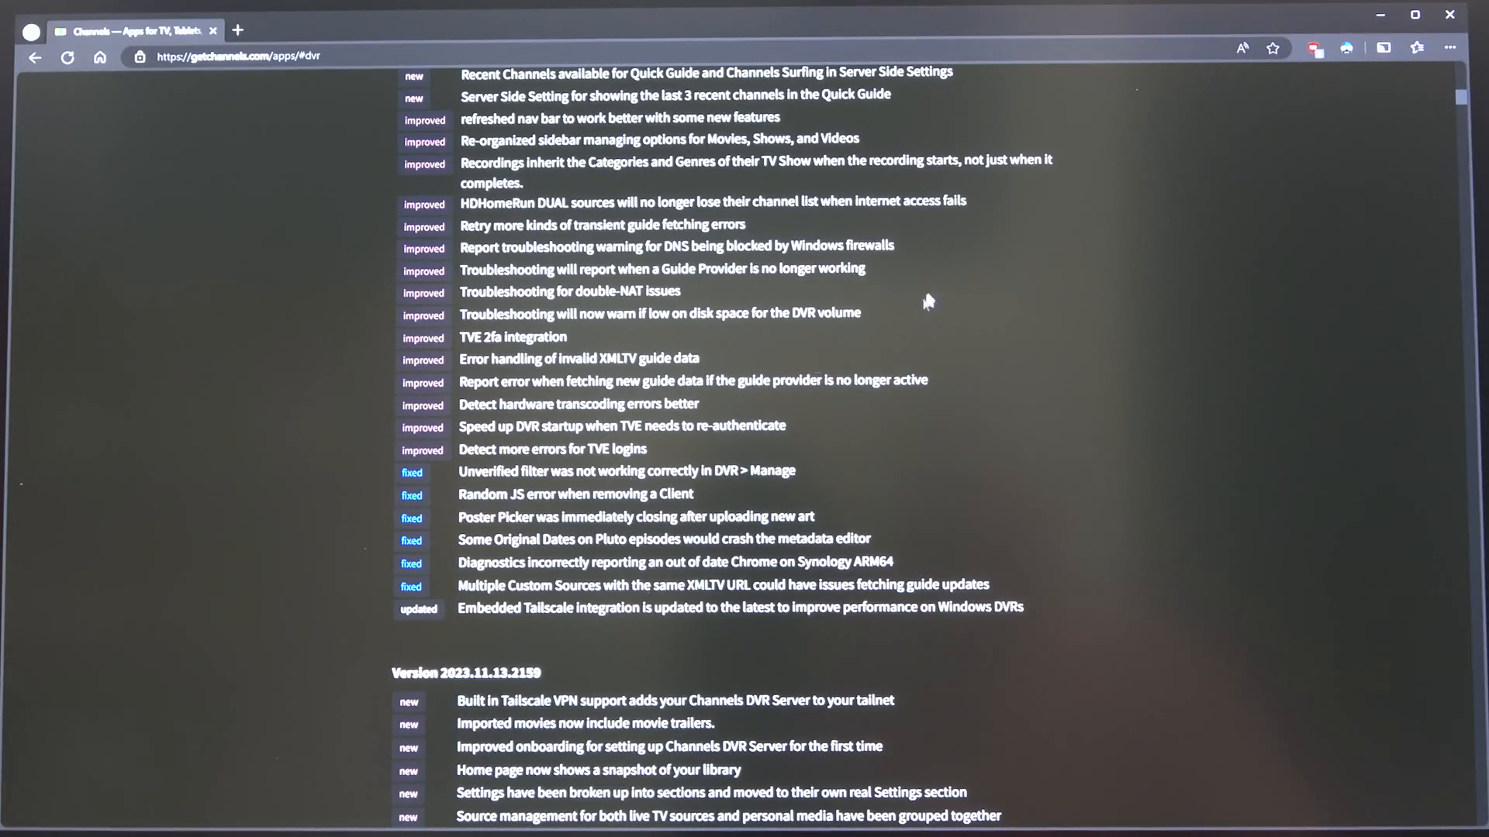
scroll("up", 3)
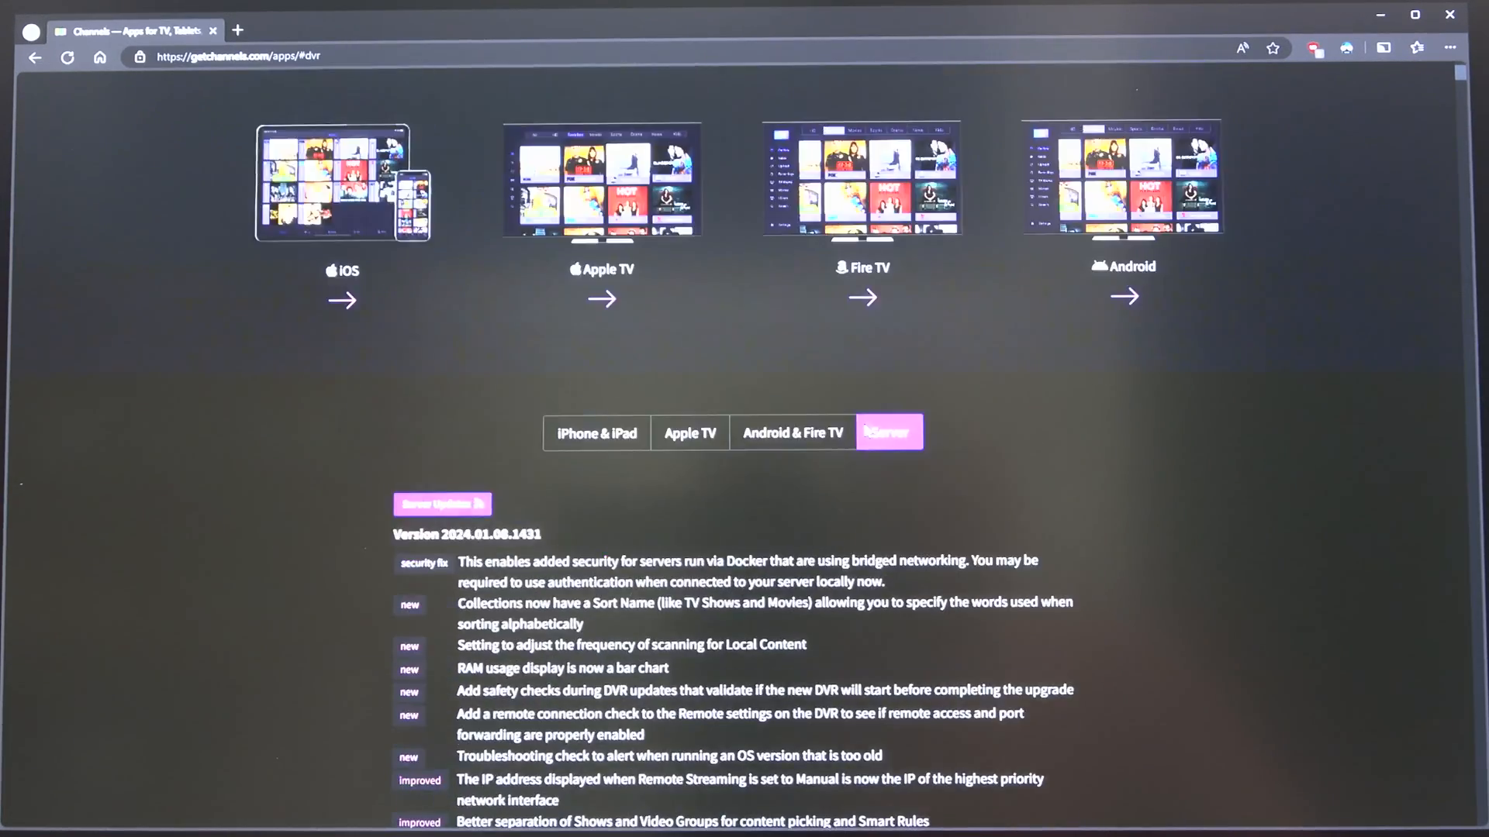
scroll("up", 3)
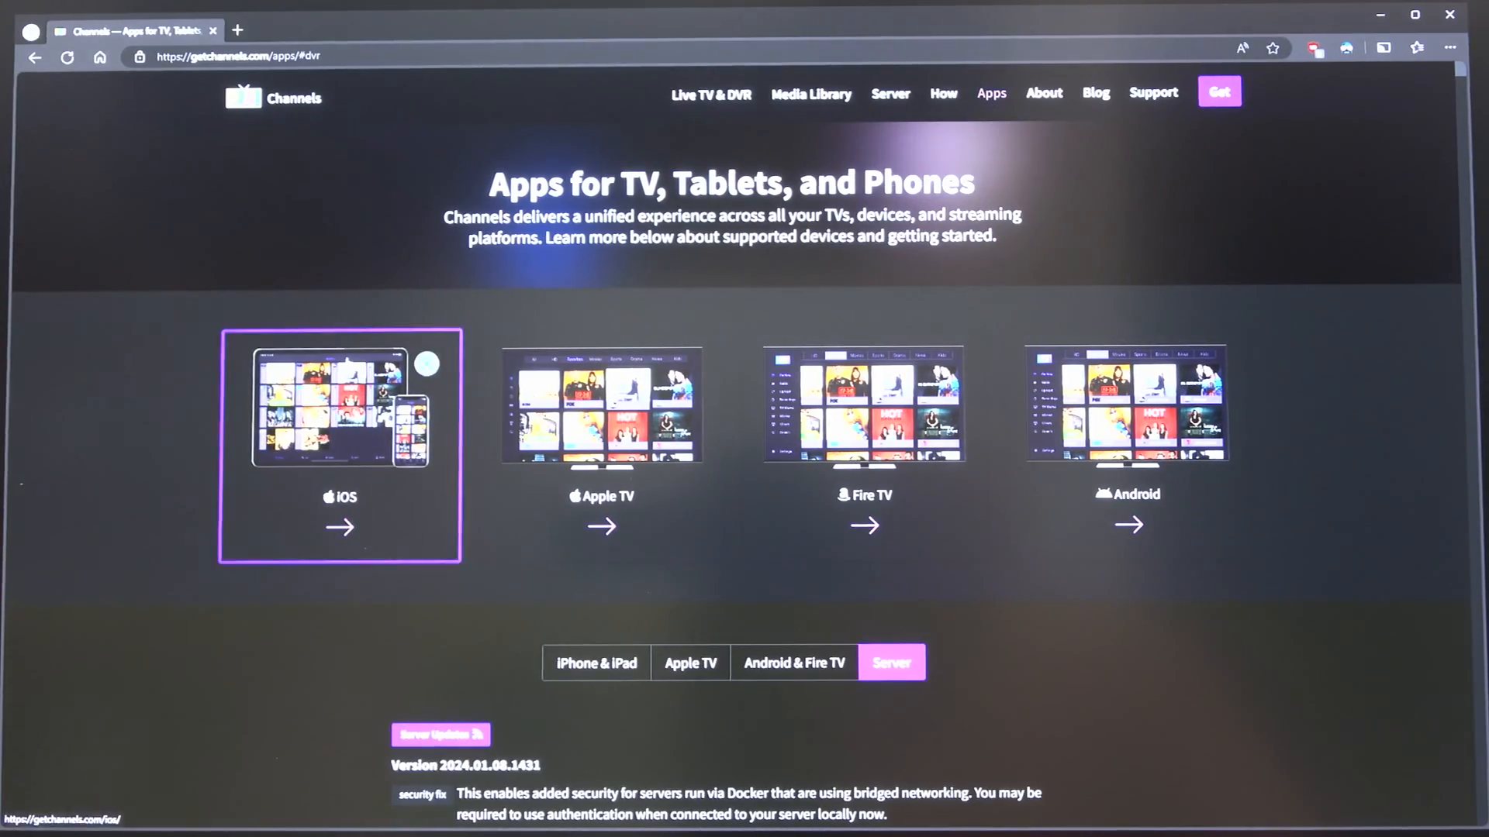
mouse_move(1284, 496)
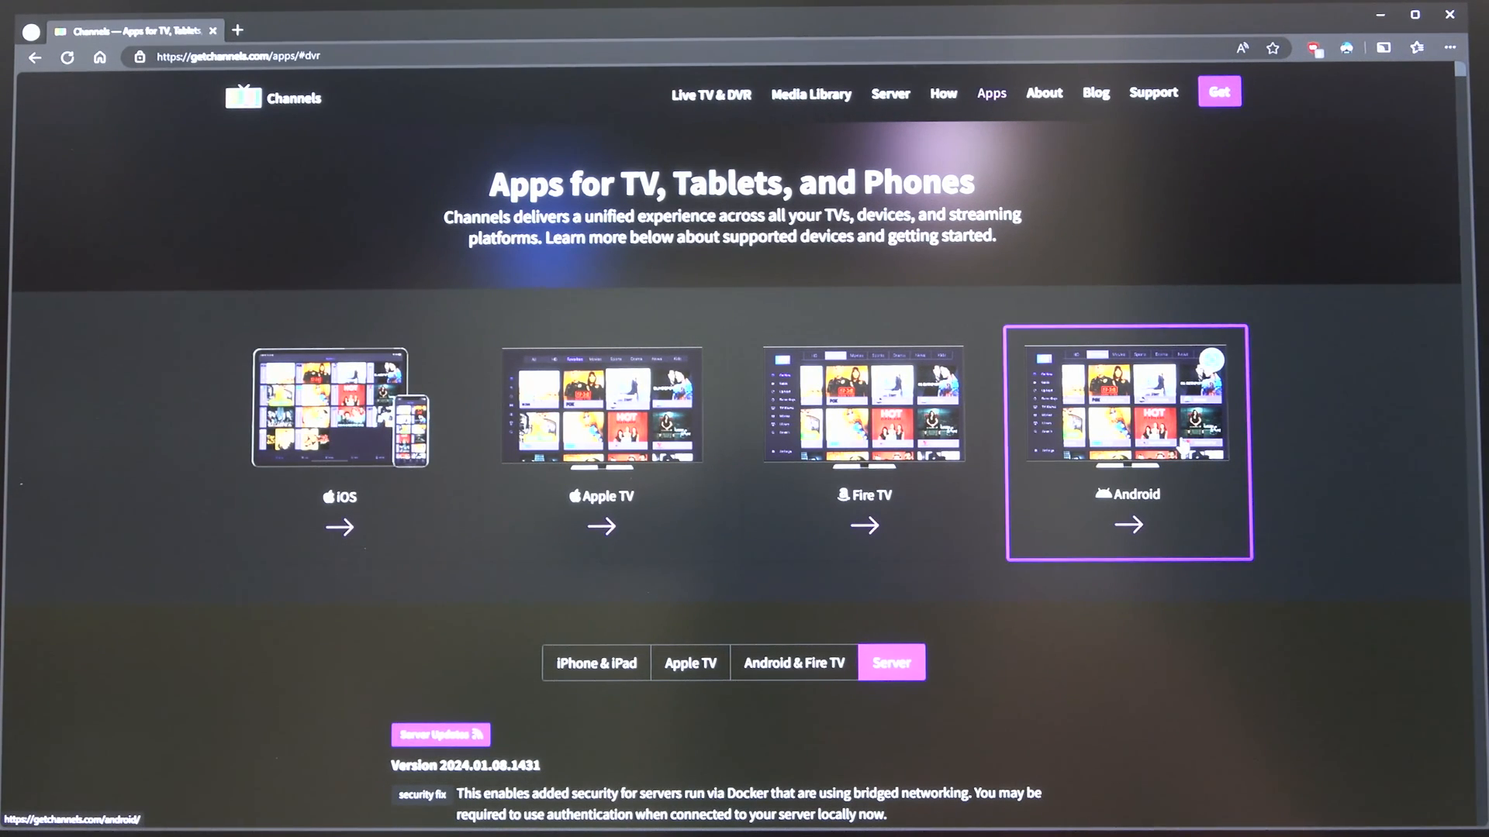
mouse_move(1147, 524)
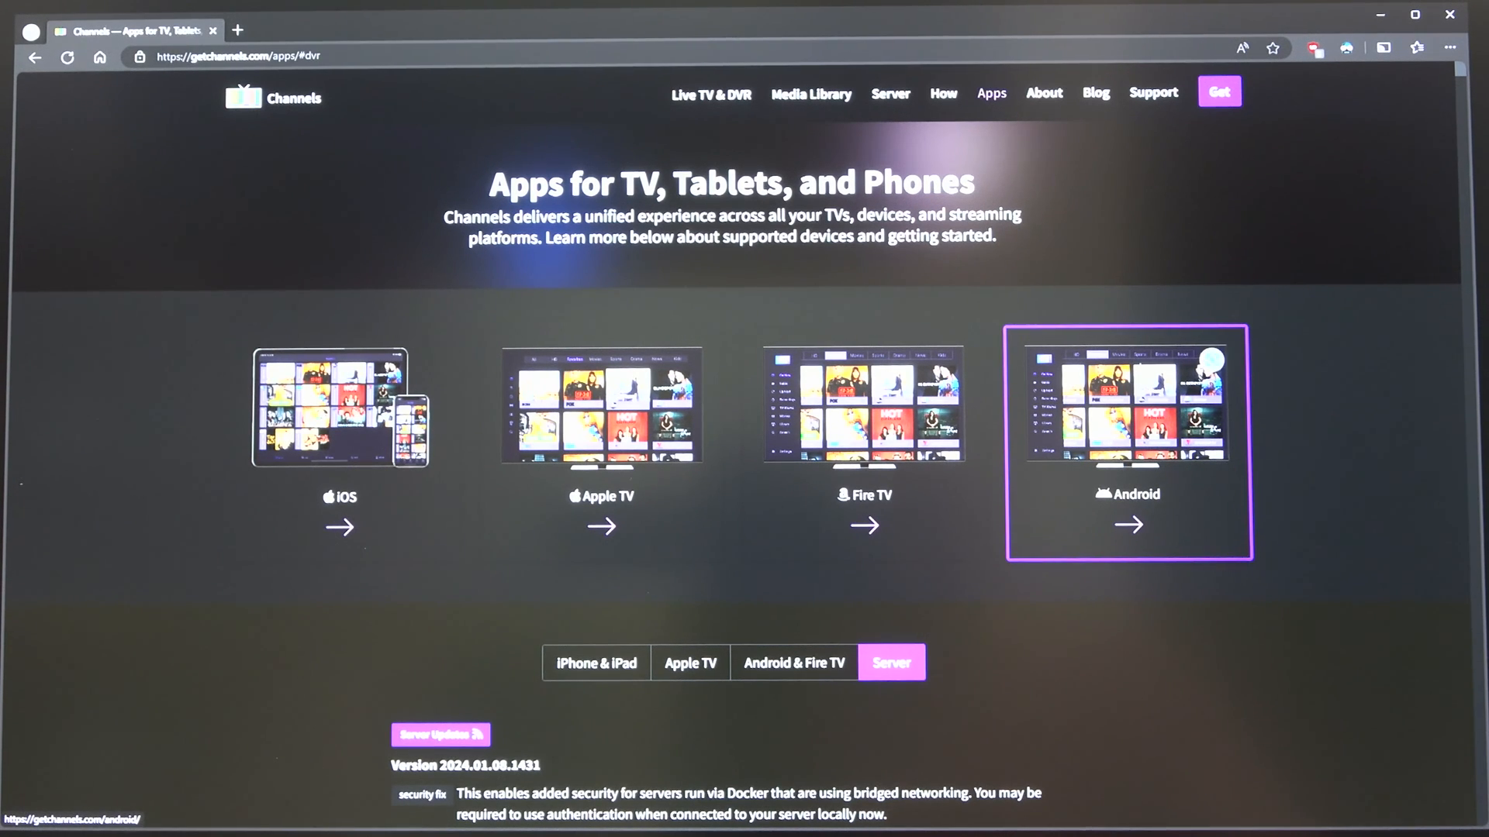
mouse_move(1114, 318)
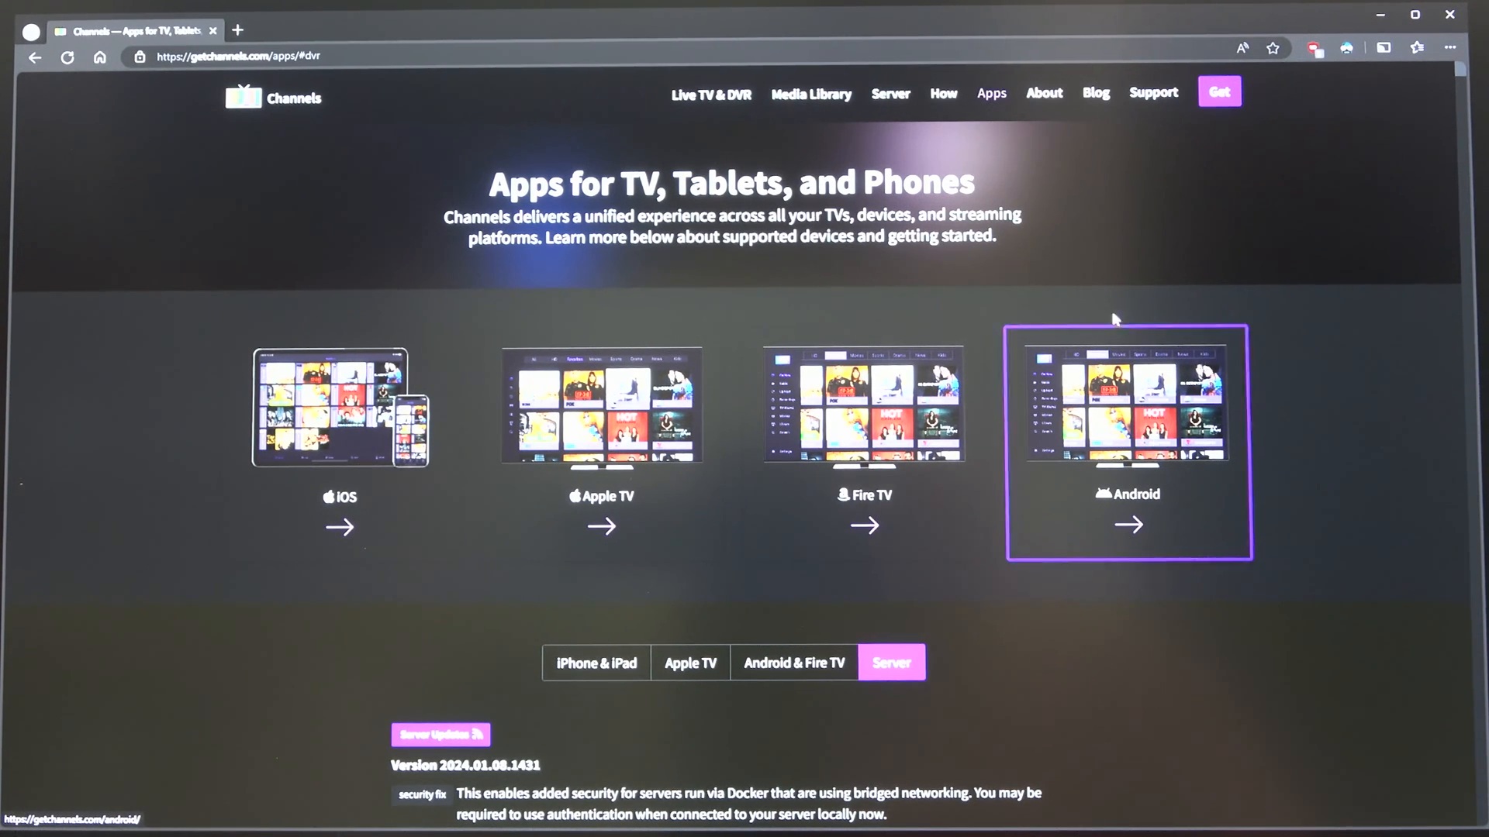
mouse_move(1129, 290)
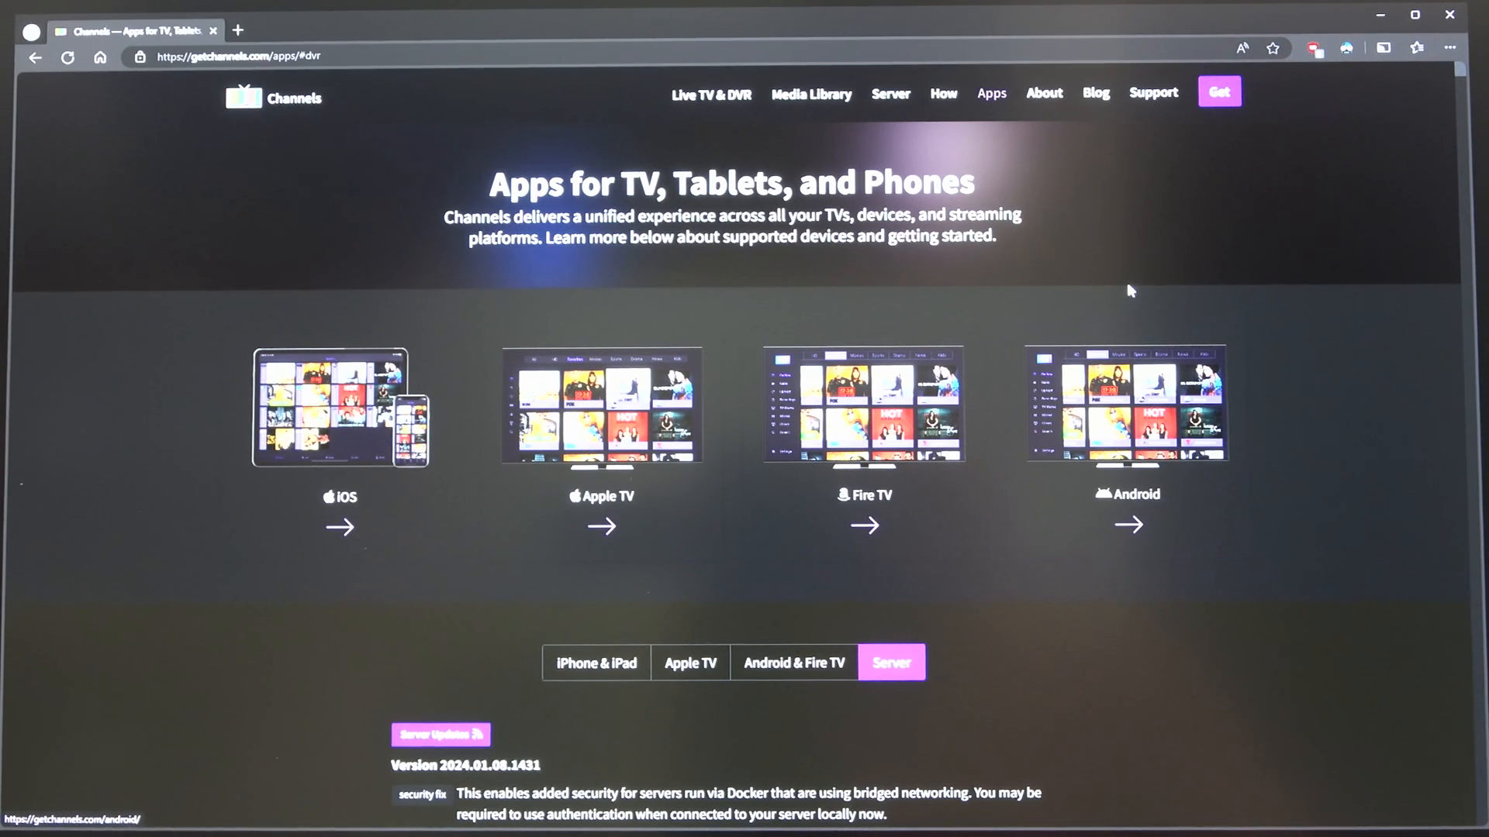
mouse_move(321, 332)
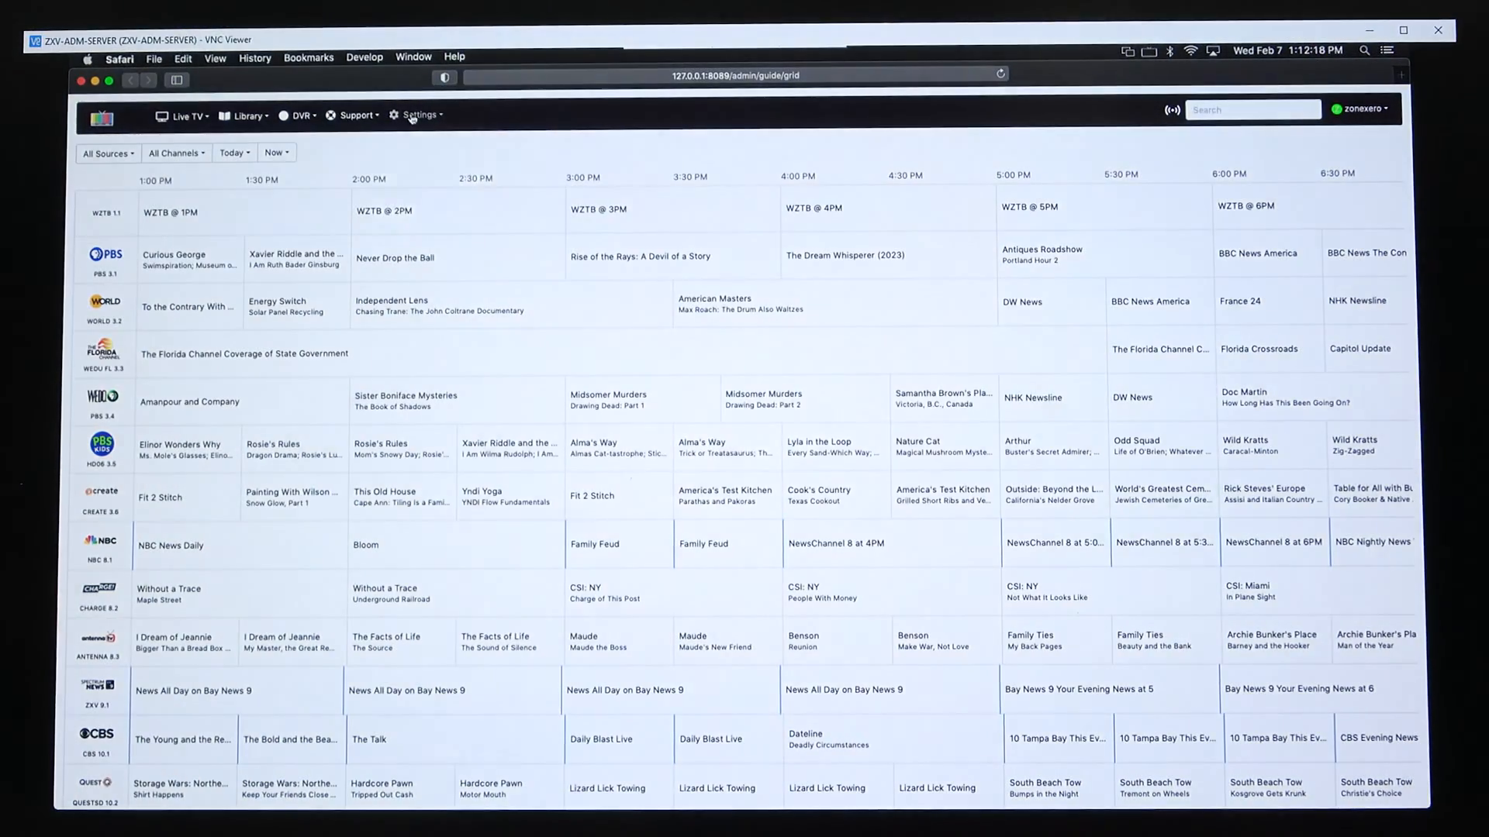
Show the server Status page with version 2024.01.08.1431, uptime, CPU, RAM and disk details
left_click(417, 115)
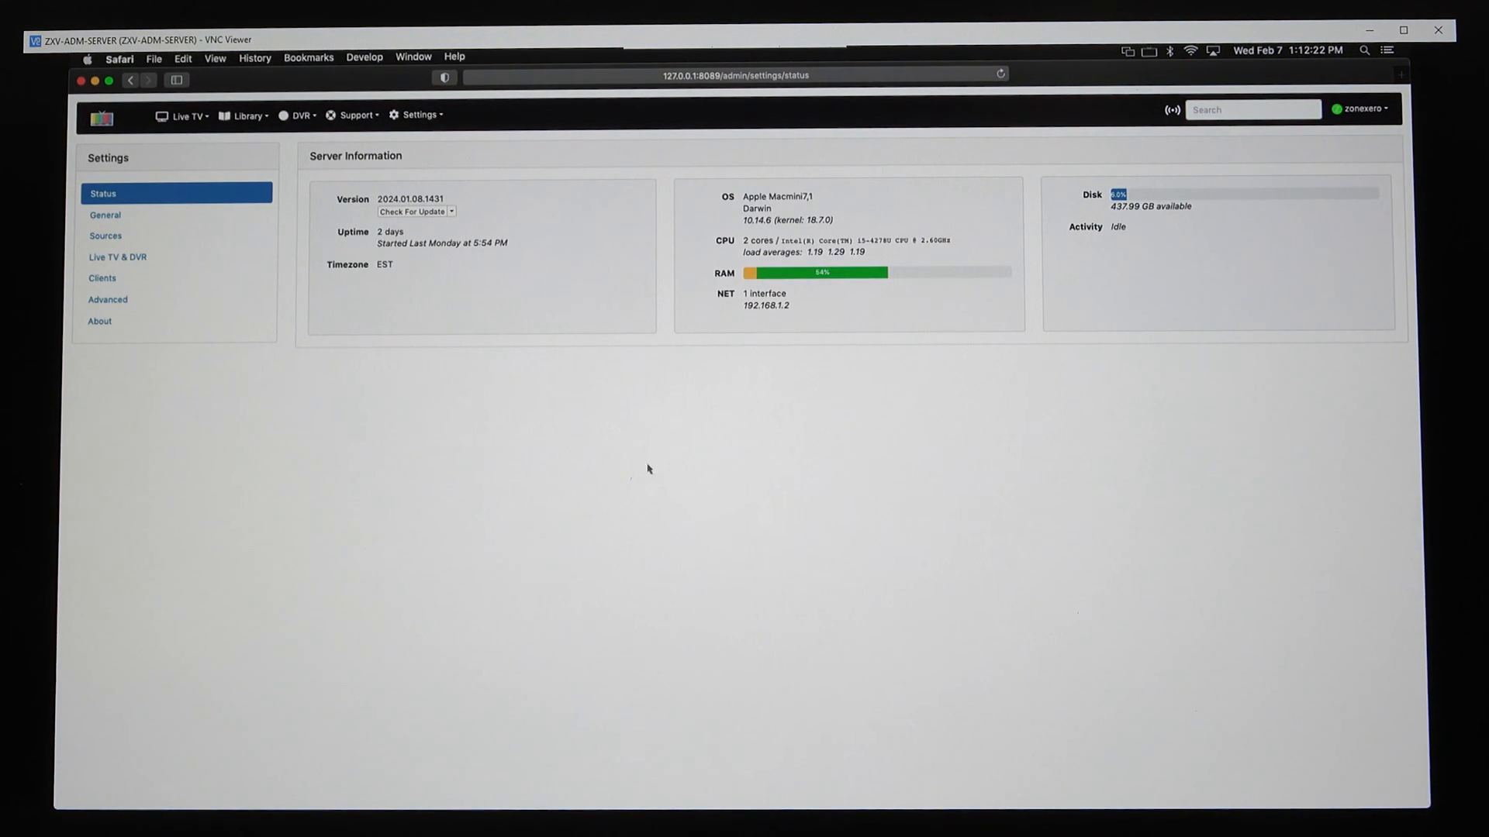
mouse_move(956, 327)
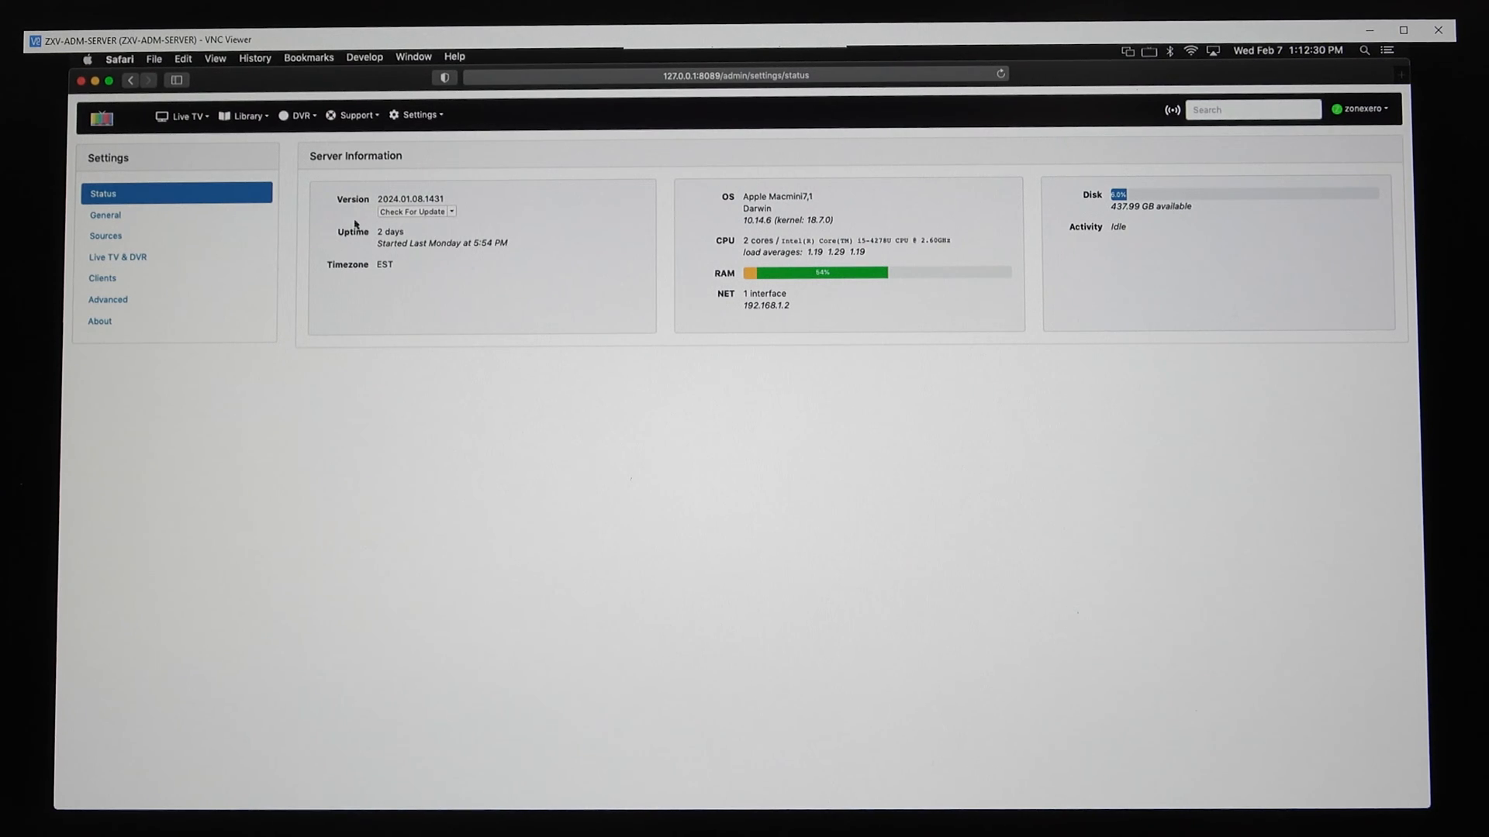
mouse_move(808, 213)
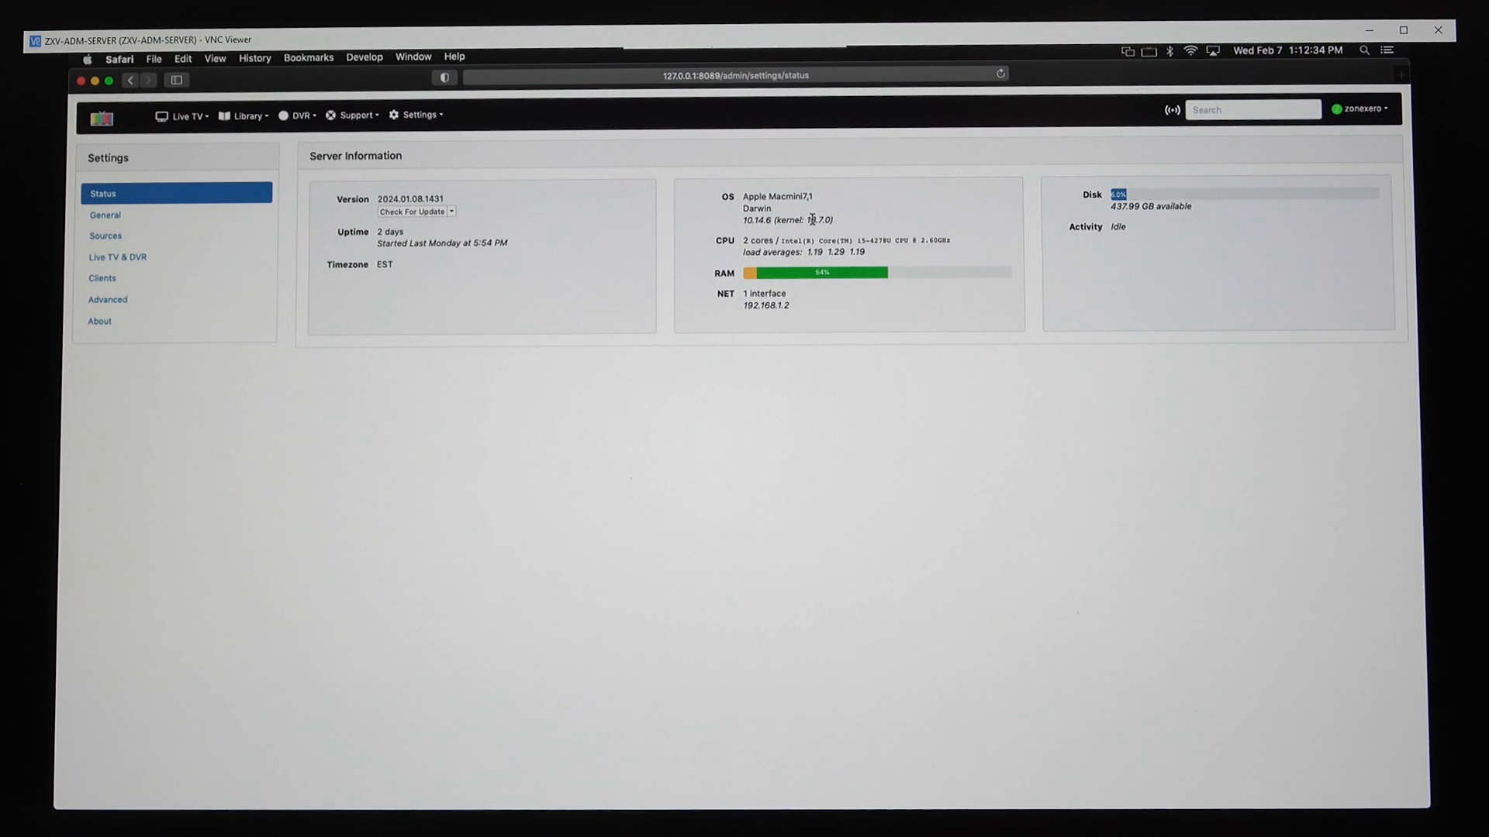
mouse_move(843, 211)
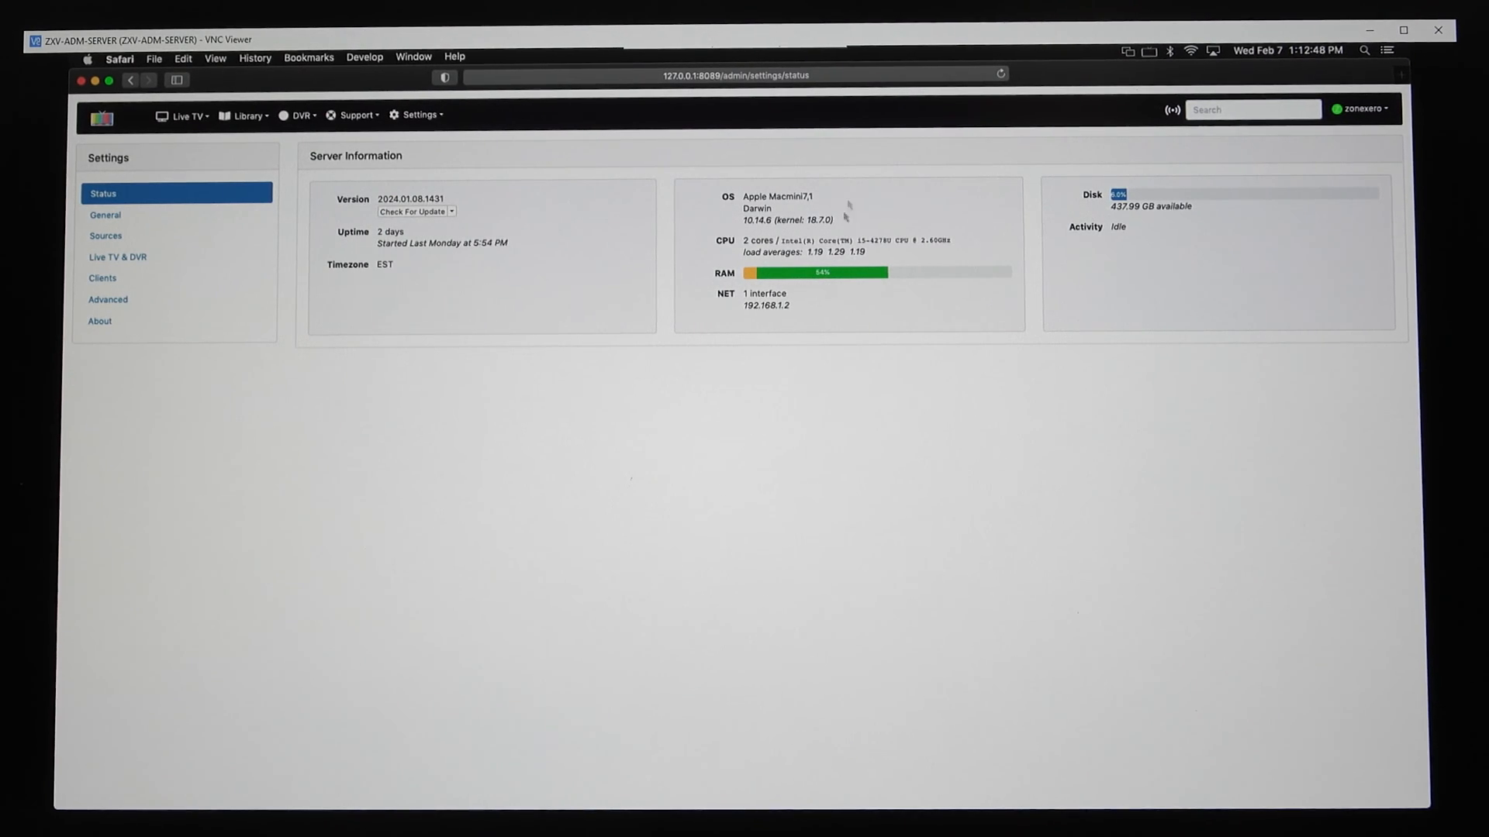
mouse_move(850, 226)
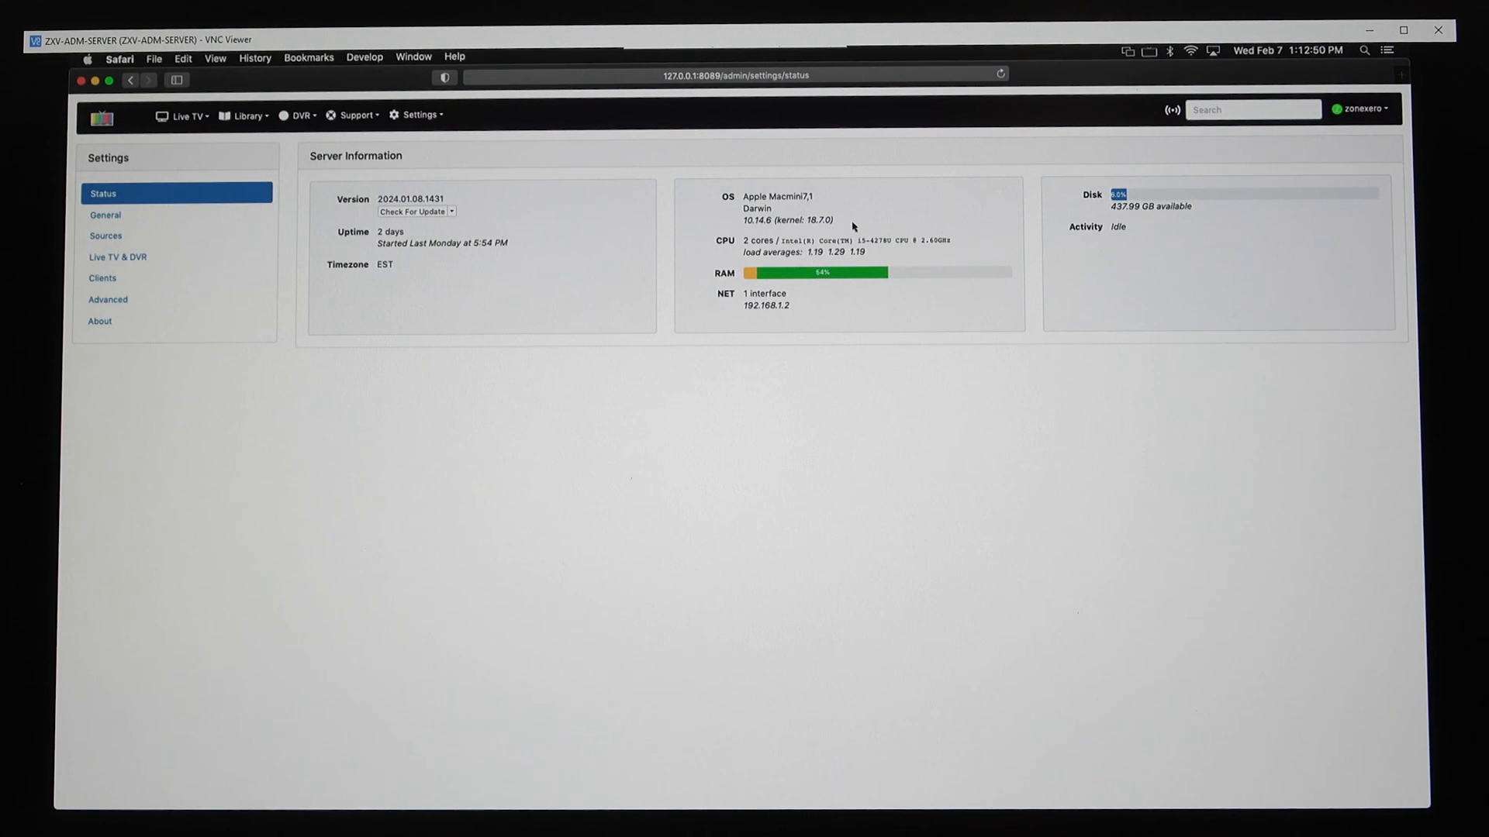
mouse_move(898, 409)
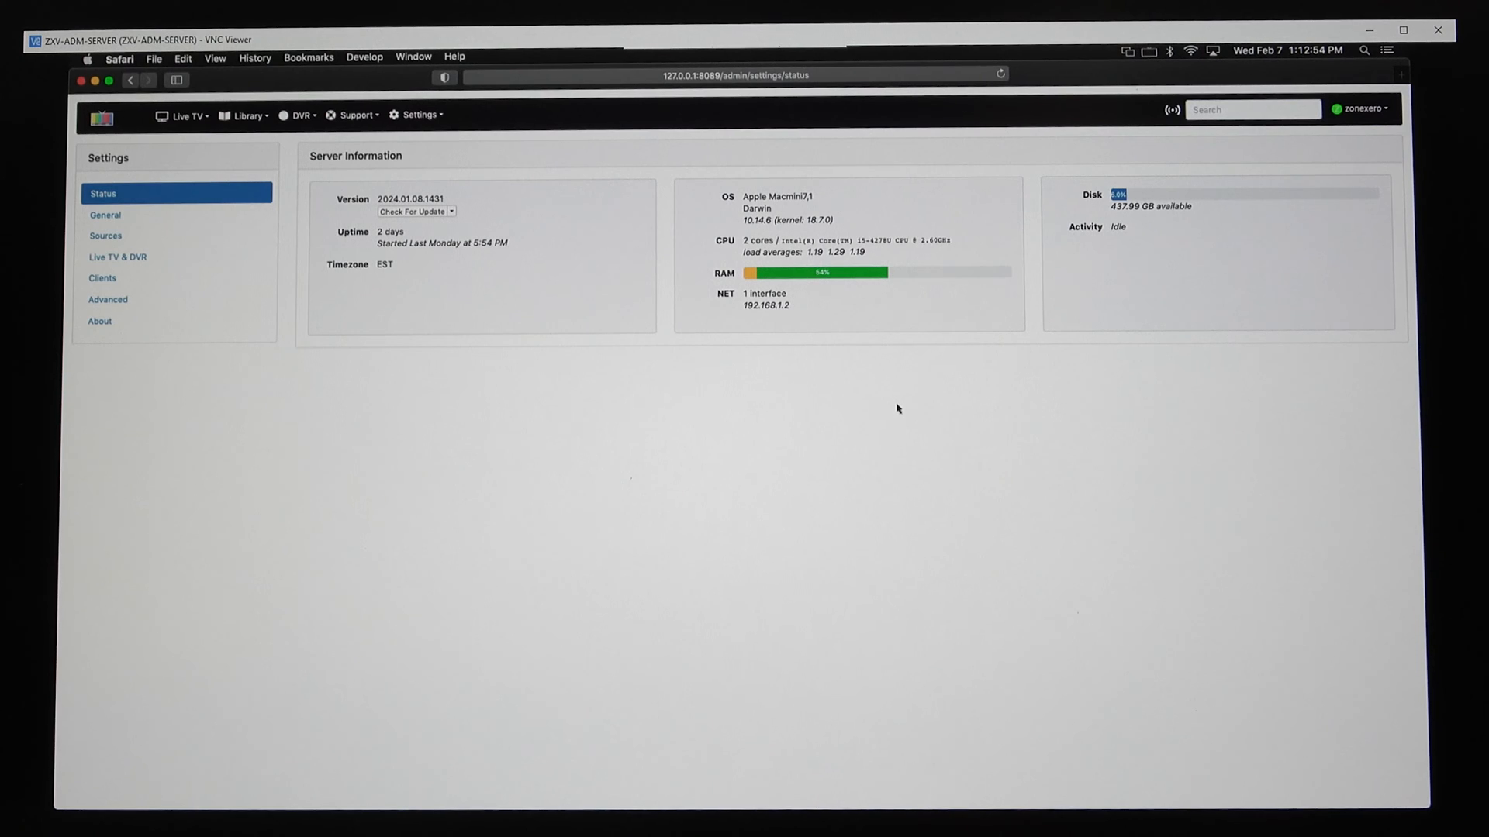
mouse_move(878, 417)
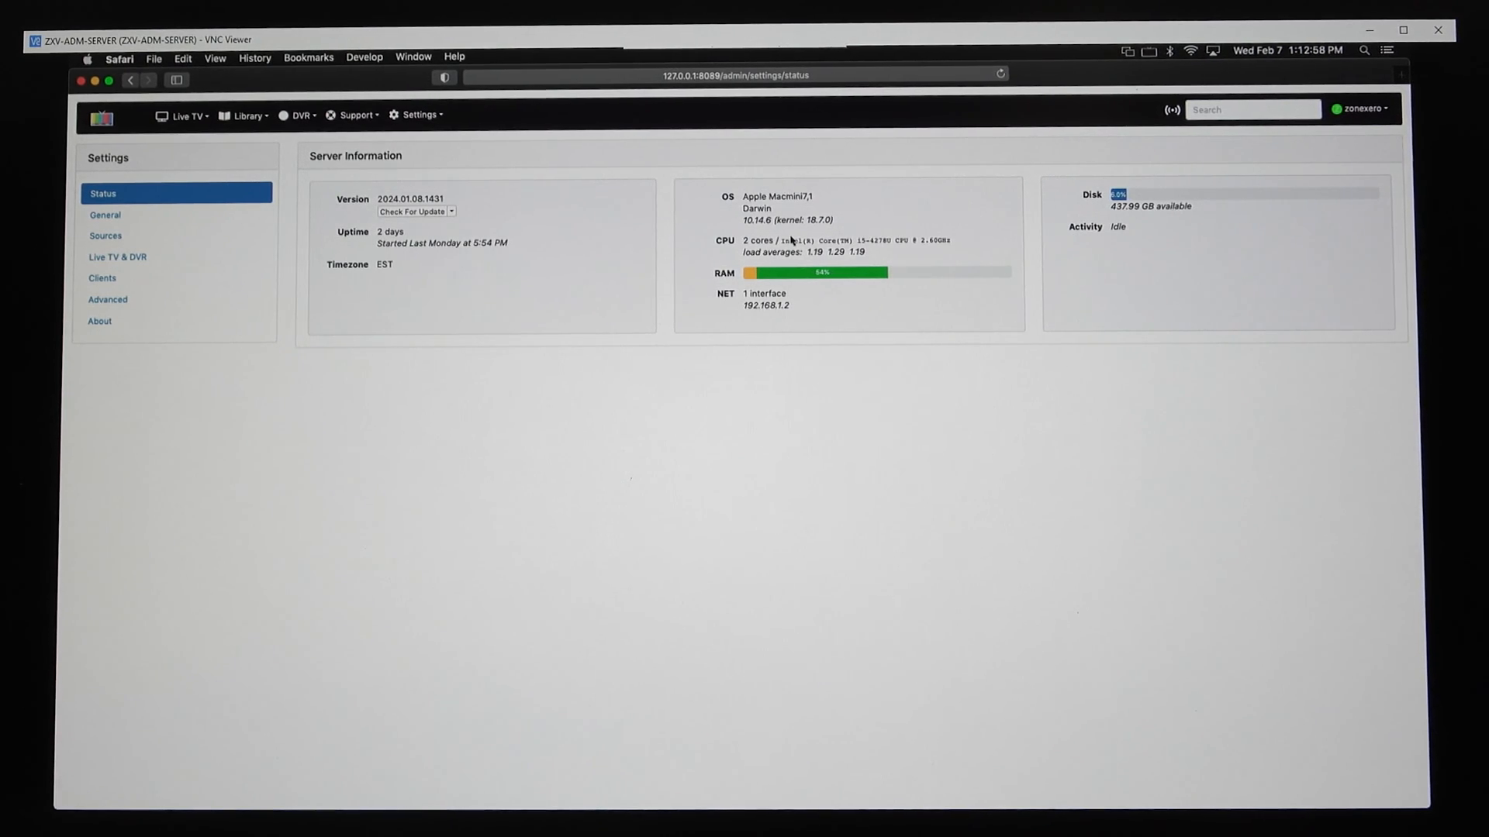
mouse_move(890, 211)
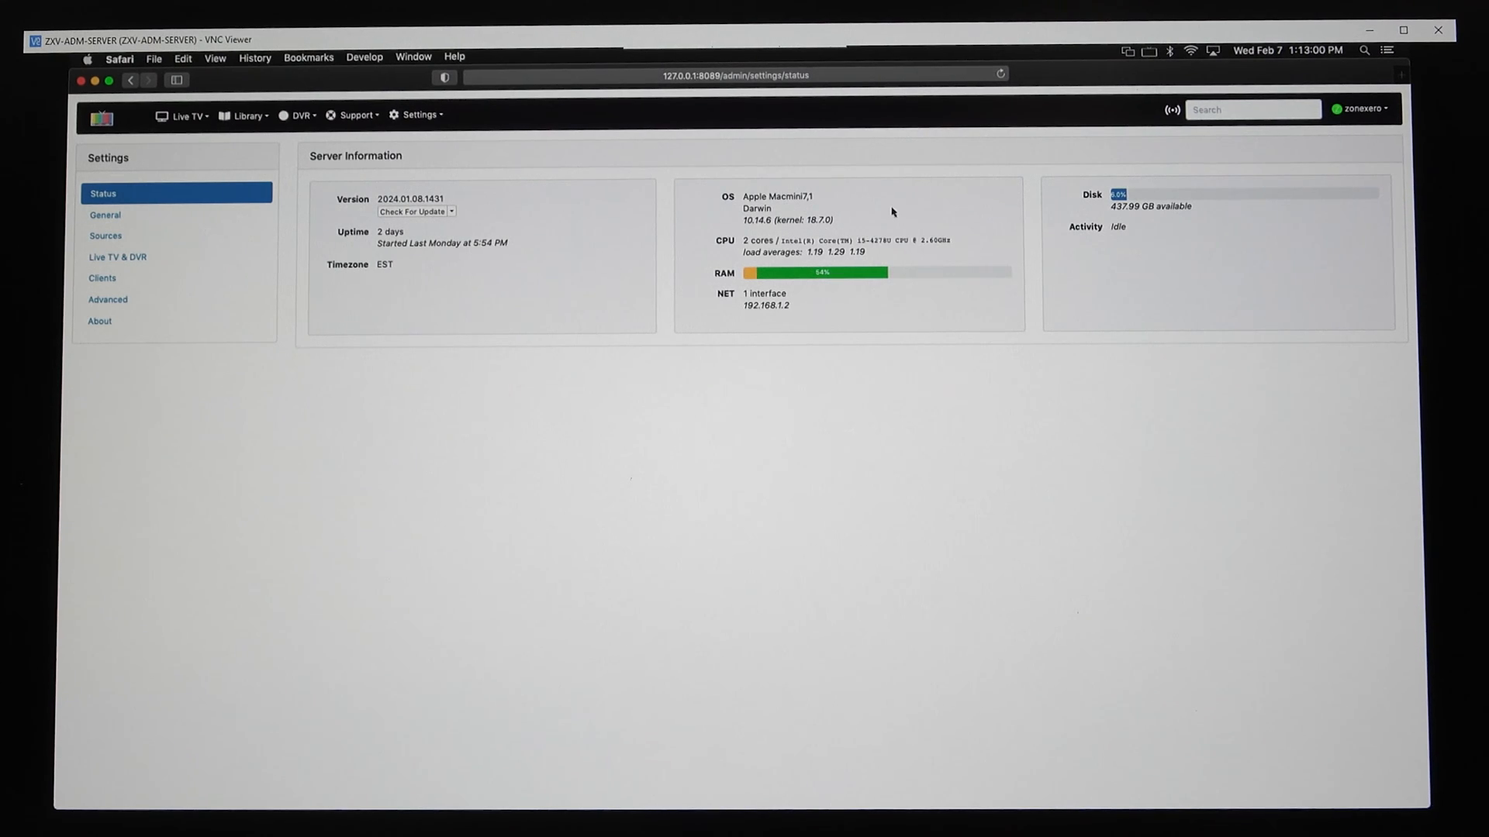
mouse_move(860, 209)
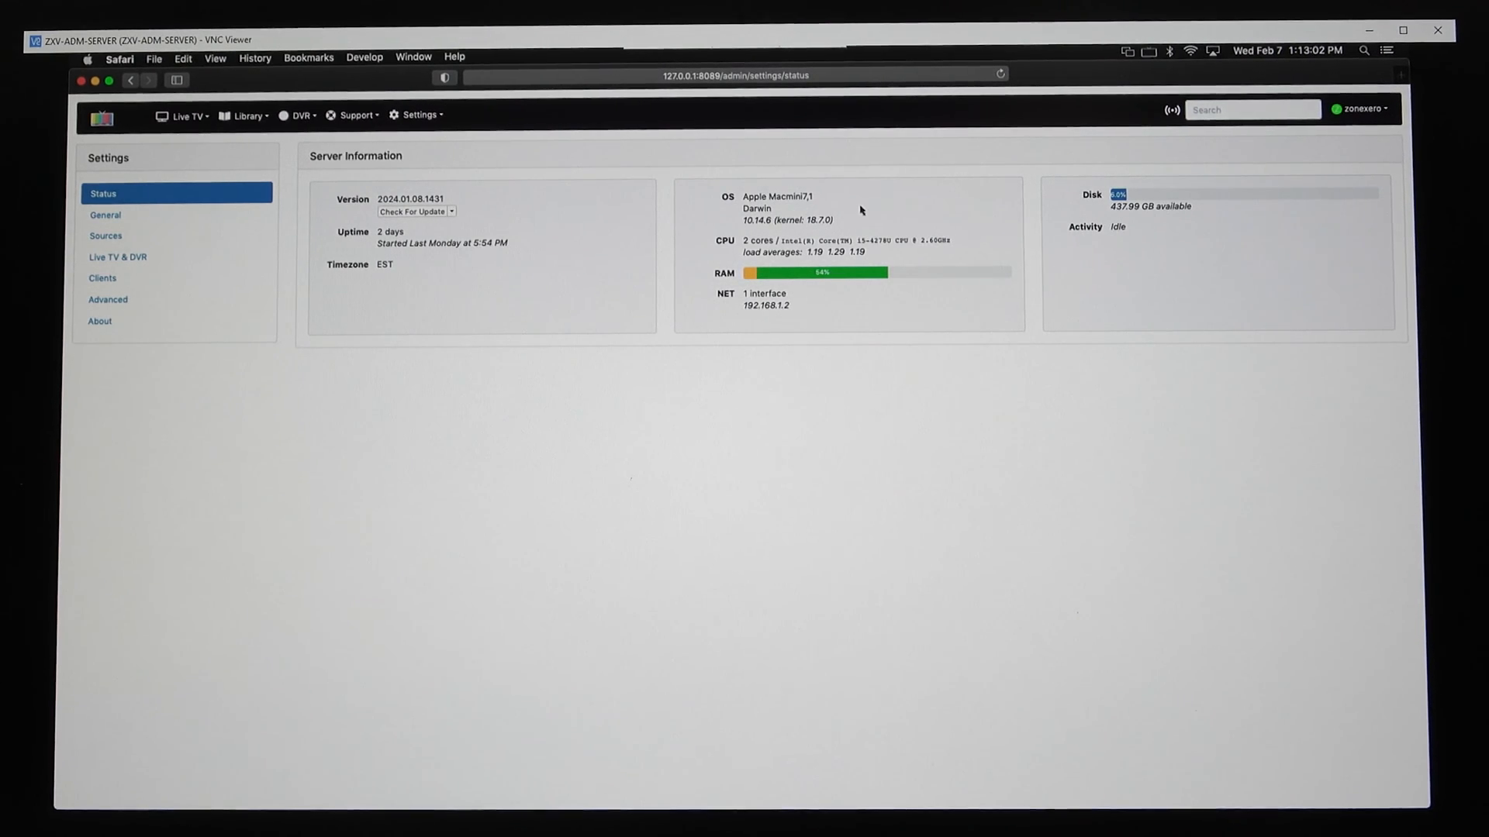
mouse_move(640, 254)
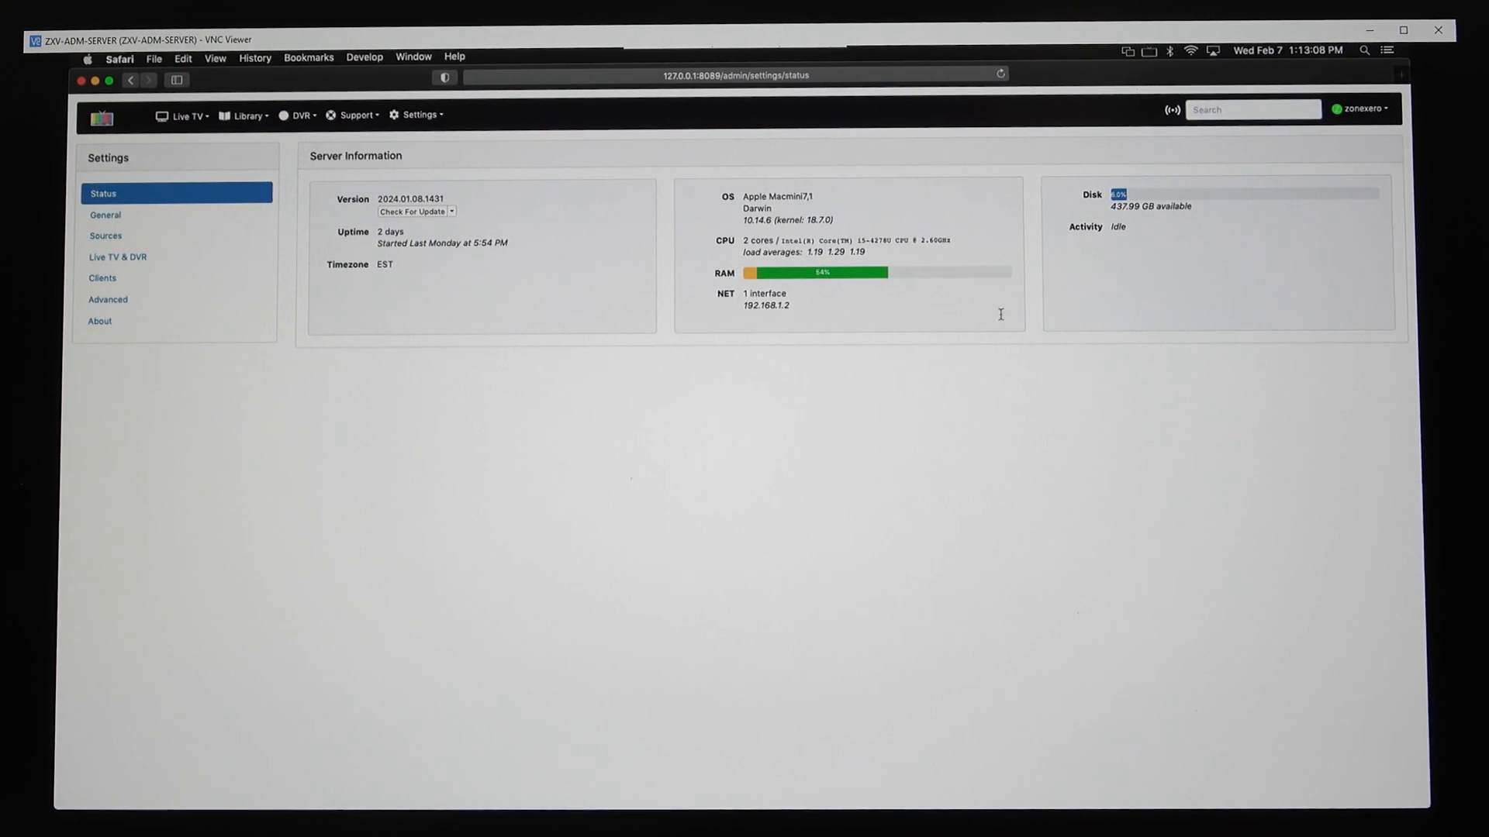
mouse_move(1326, 226)
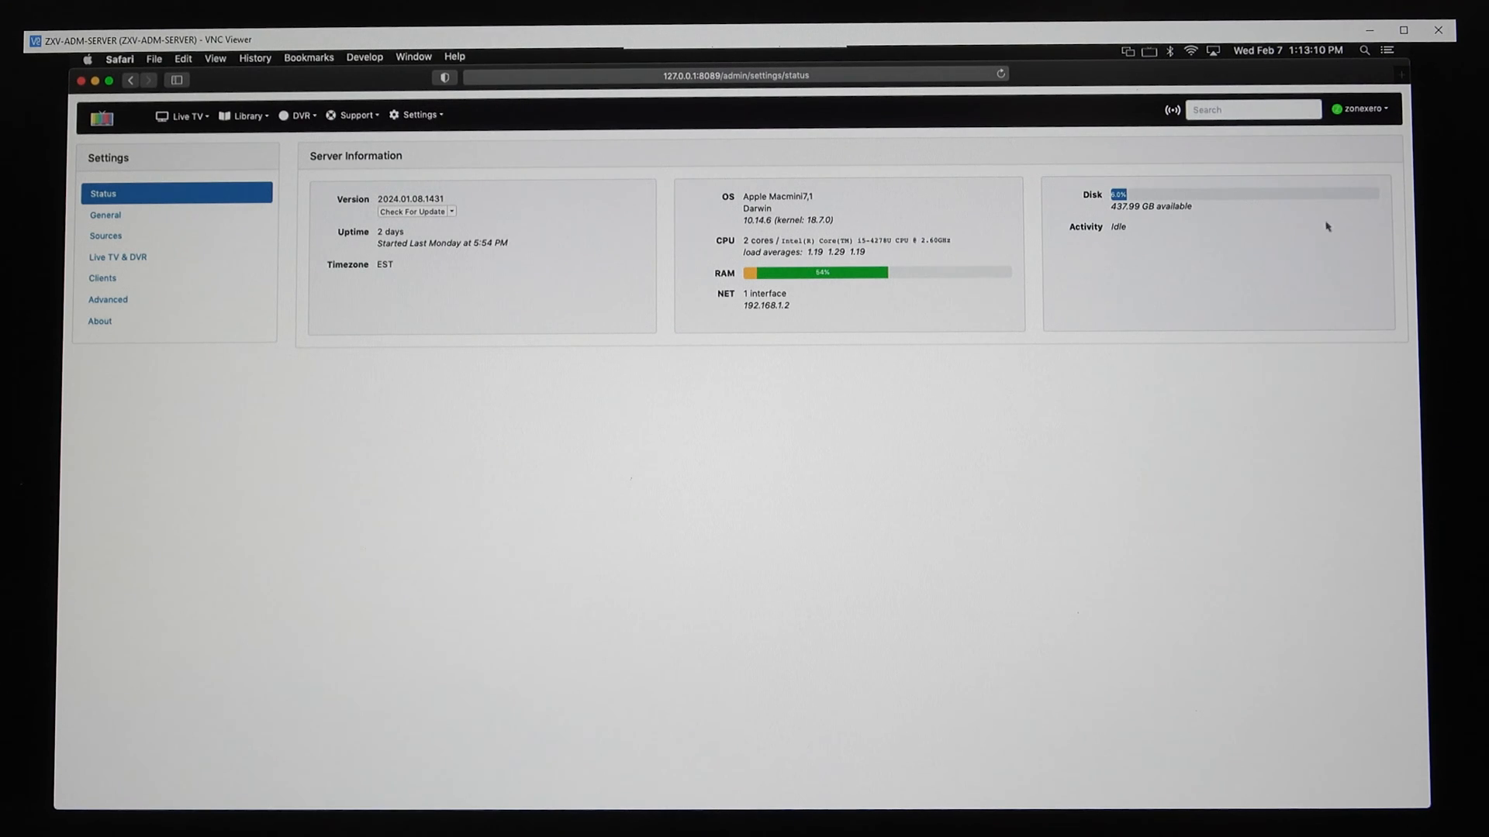
mouse_move(1125, 323)
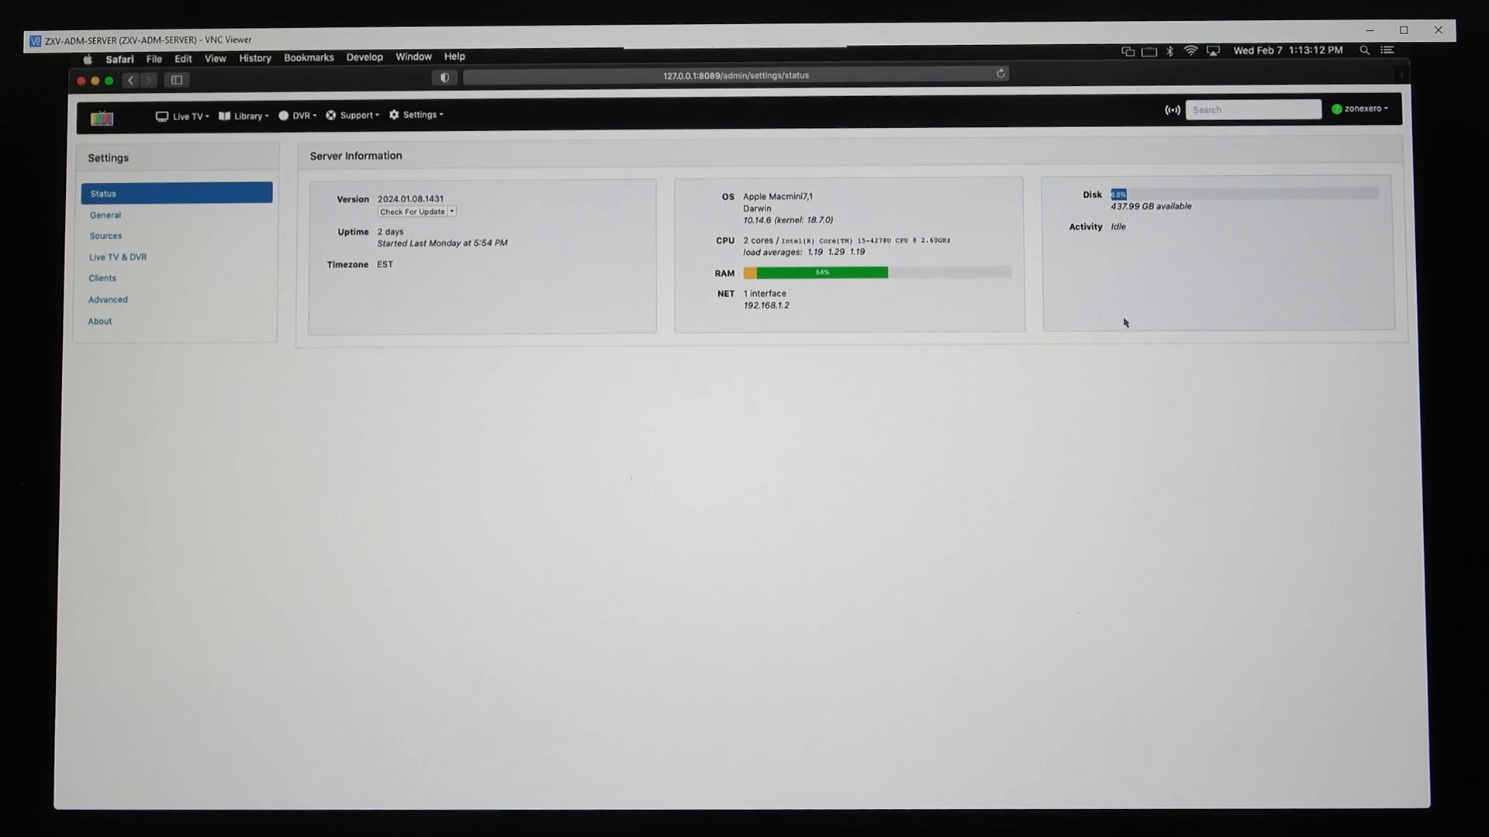
mouse_move(880, 291)
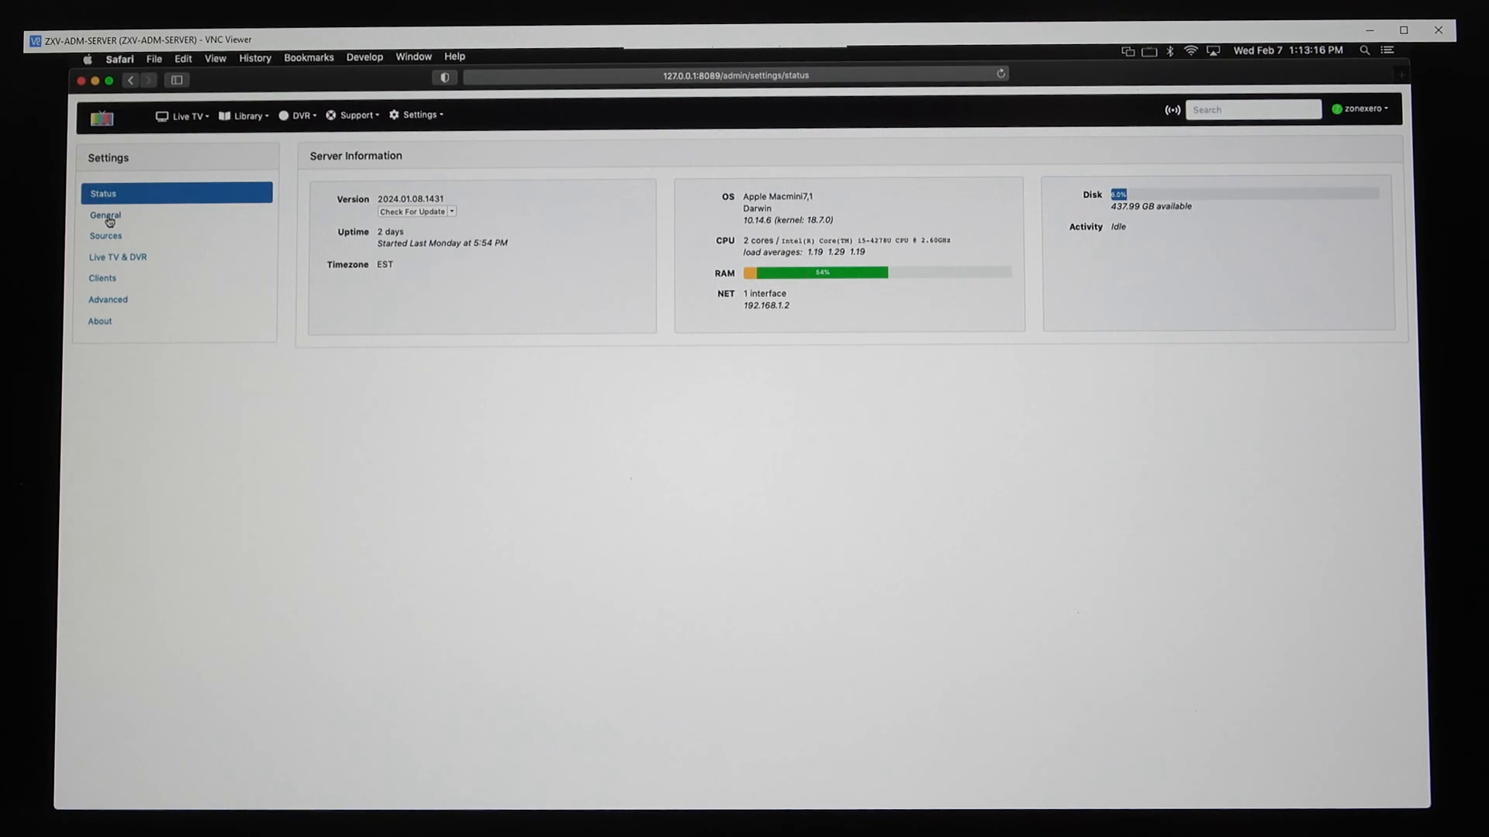
Show General Settings with network discovery, server enabled and remote streaming on Automatic
left_click(104, 214)
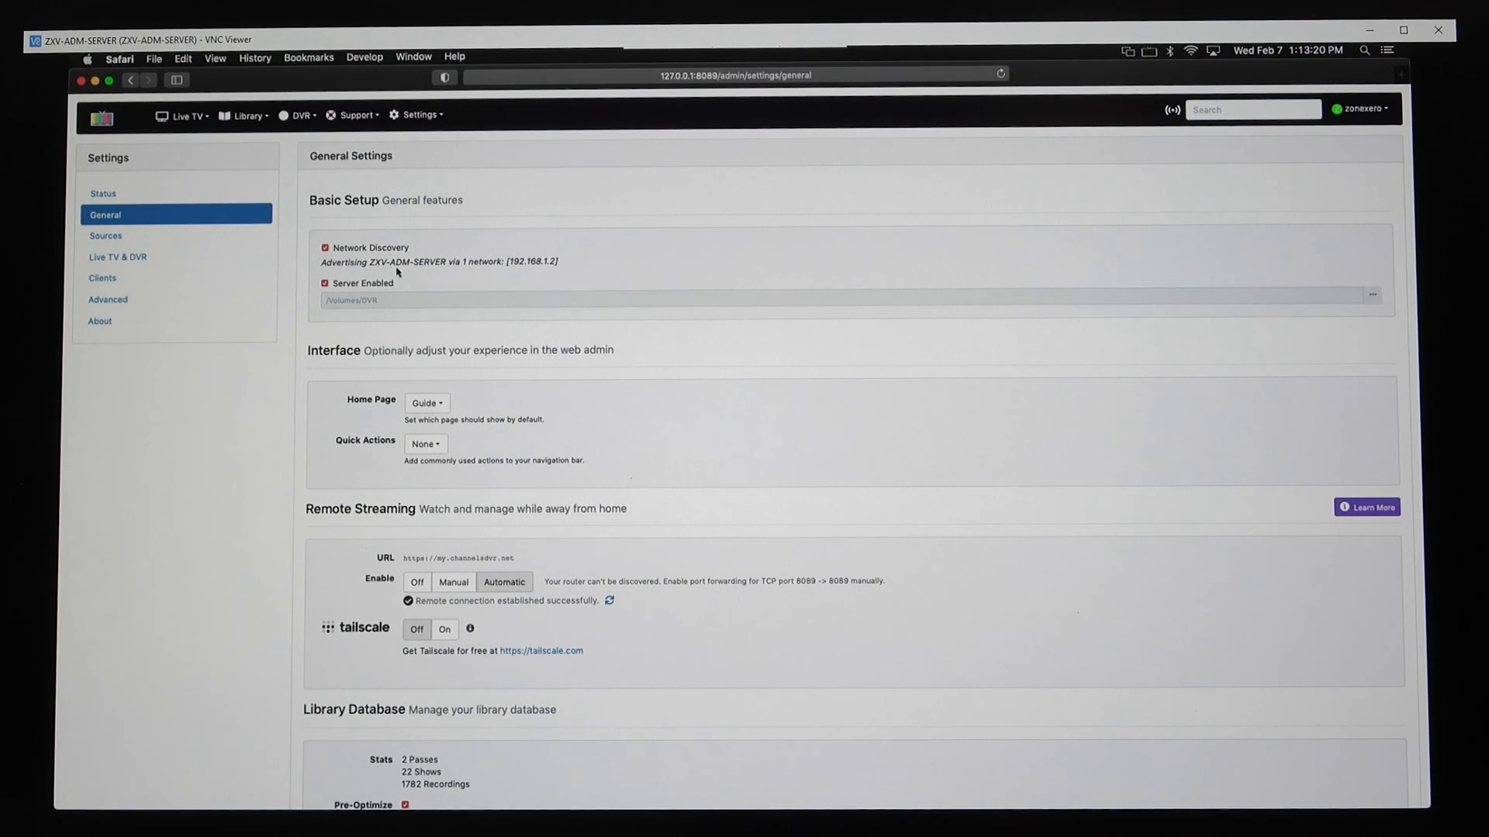
mouse_move(359, 311)
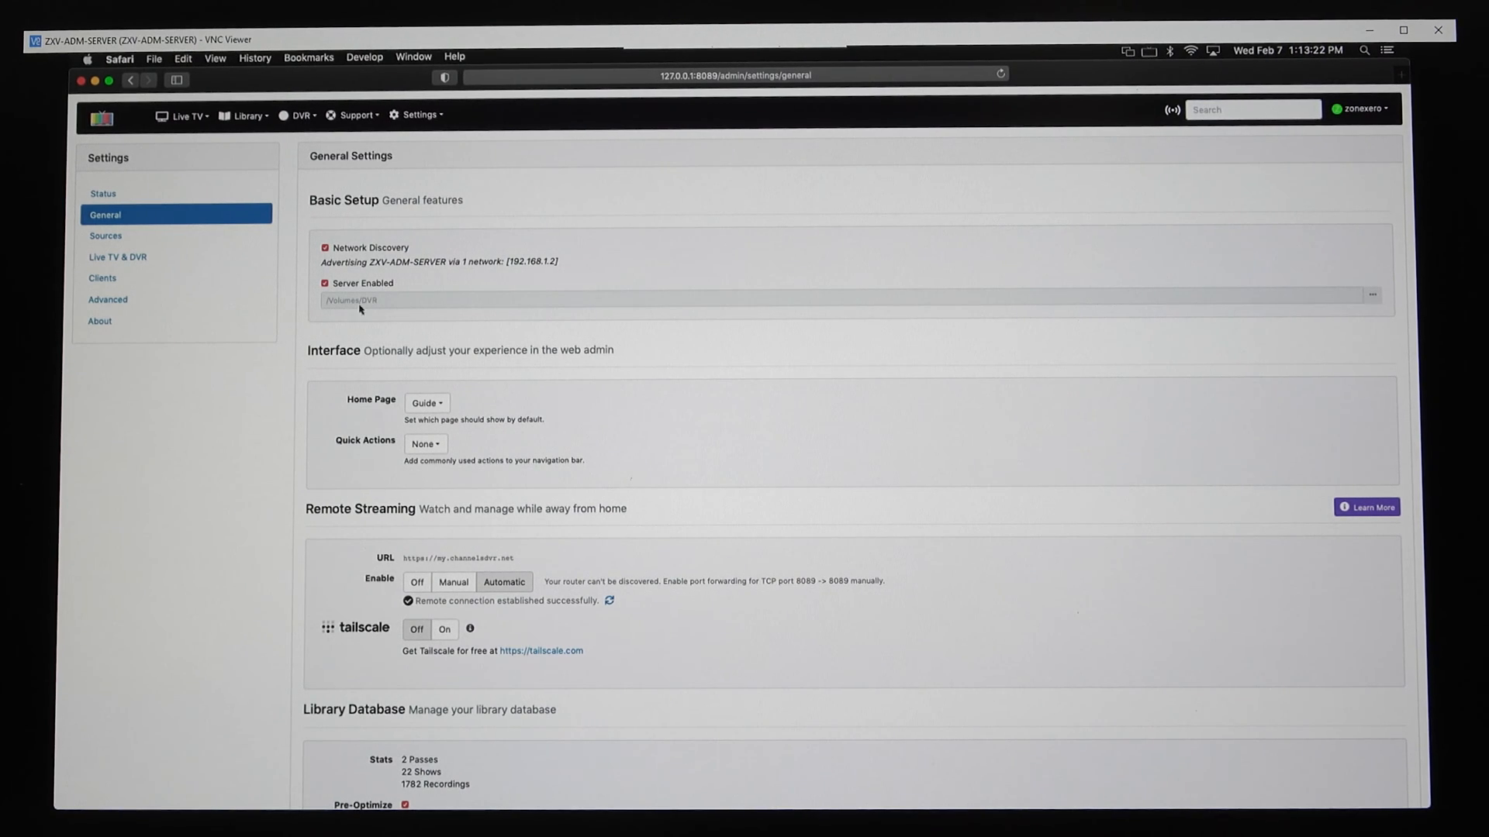
mouse_move(383, 310)
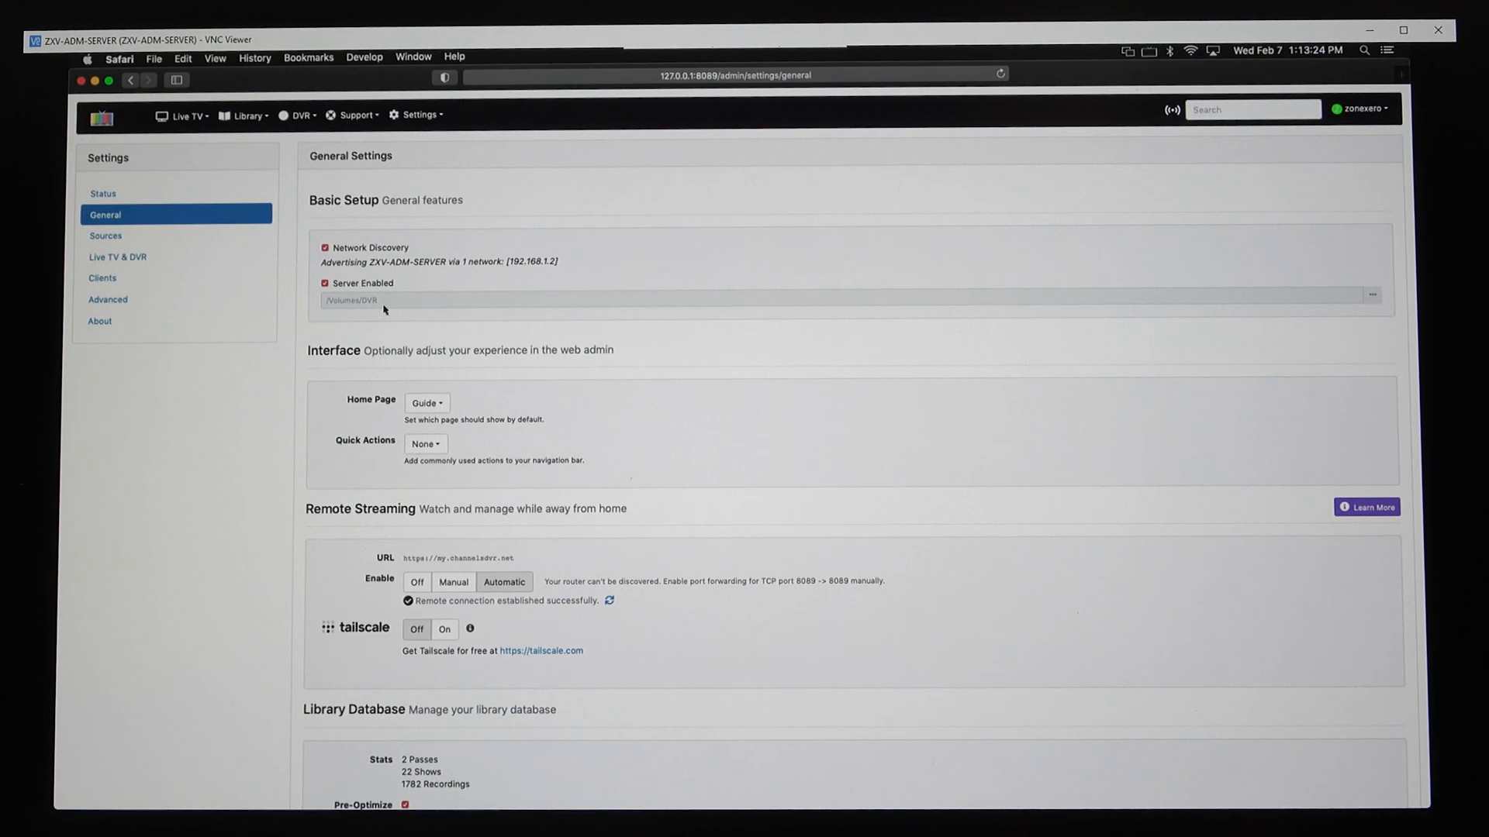
mouse_move(422, 315)
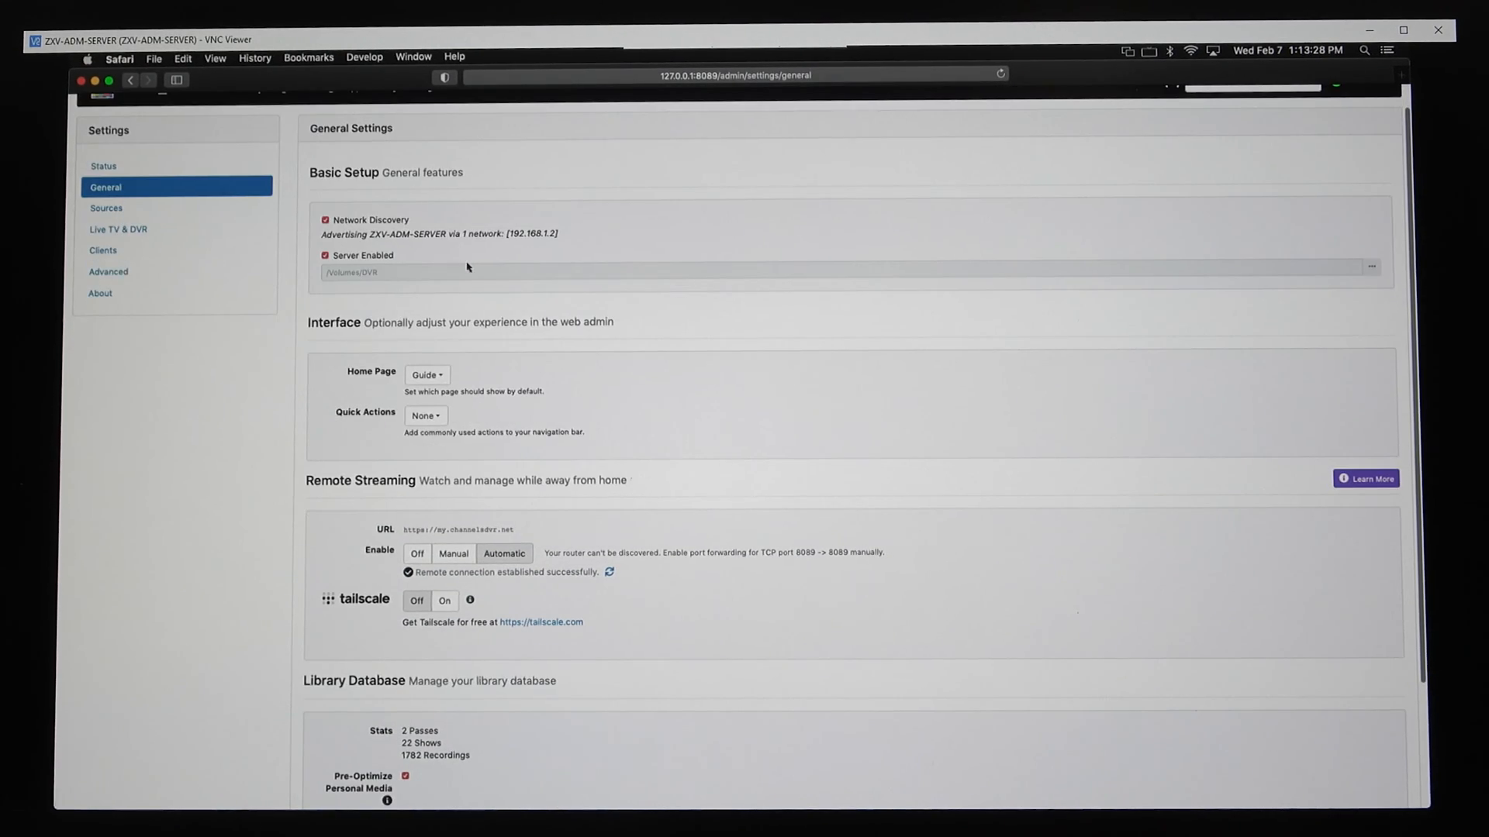
mouse_move(349, 223)
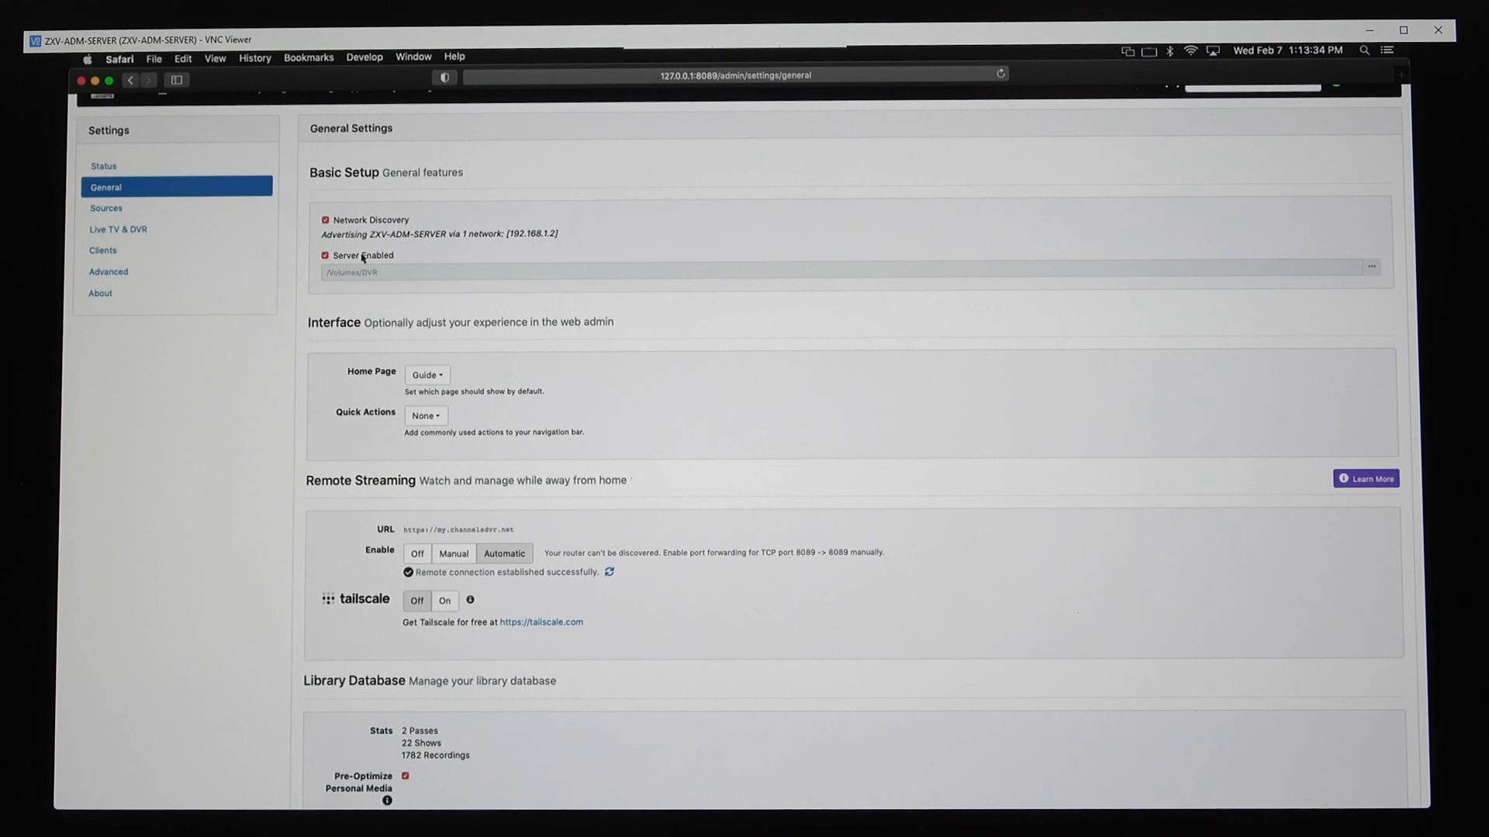
mouse_move(380, 276)
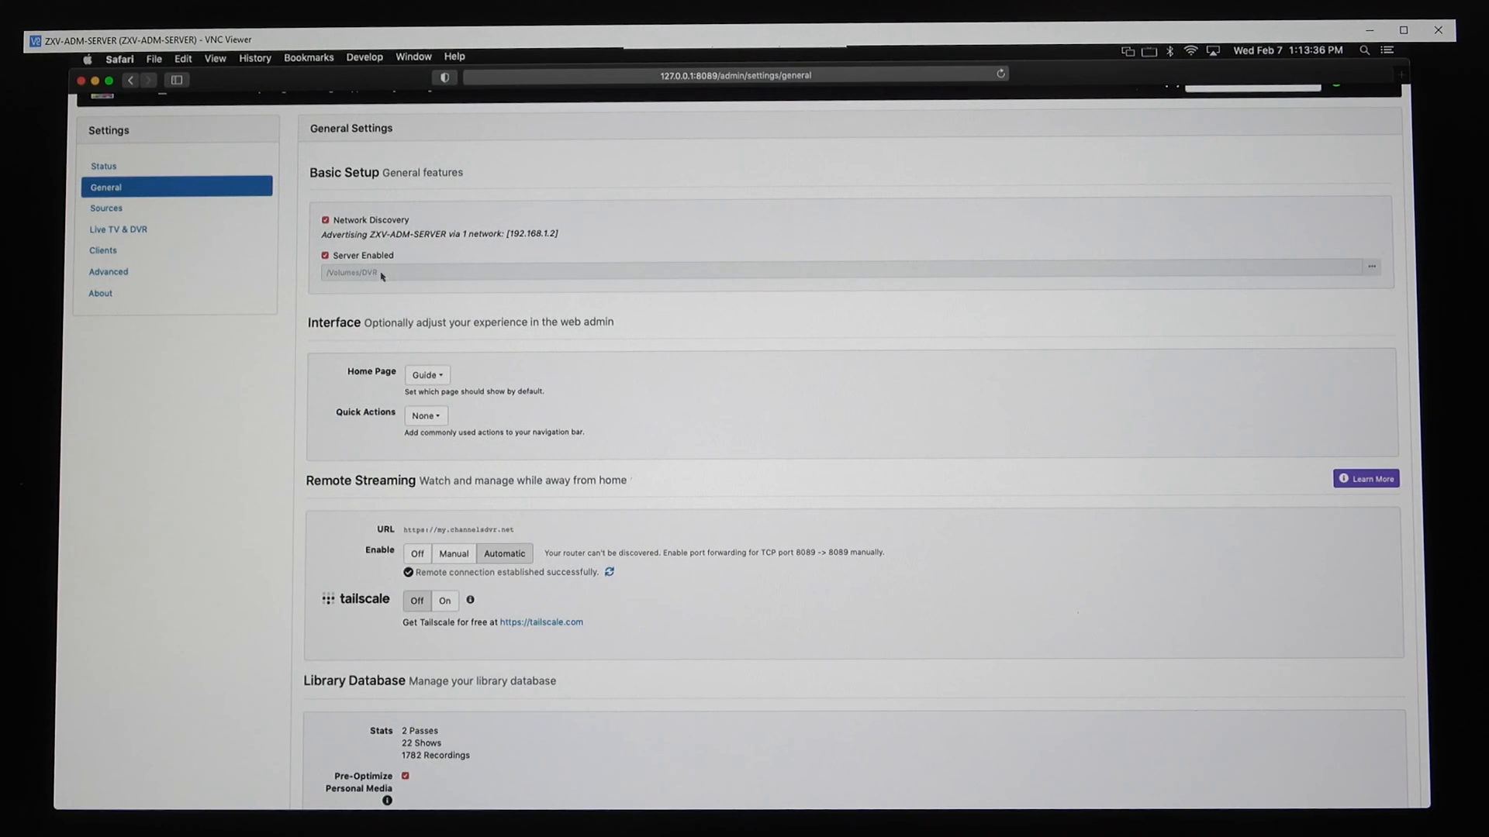
mouse_move(398, 276)
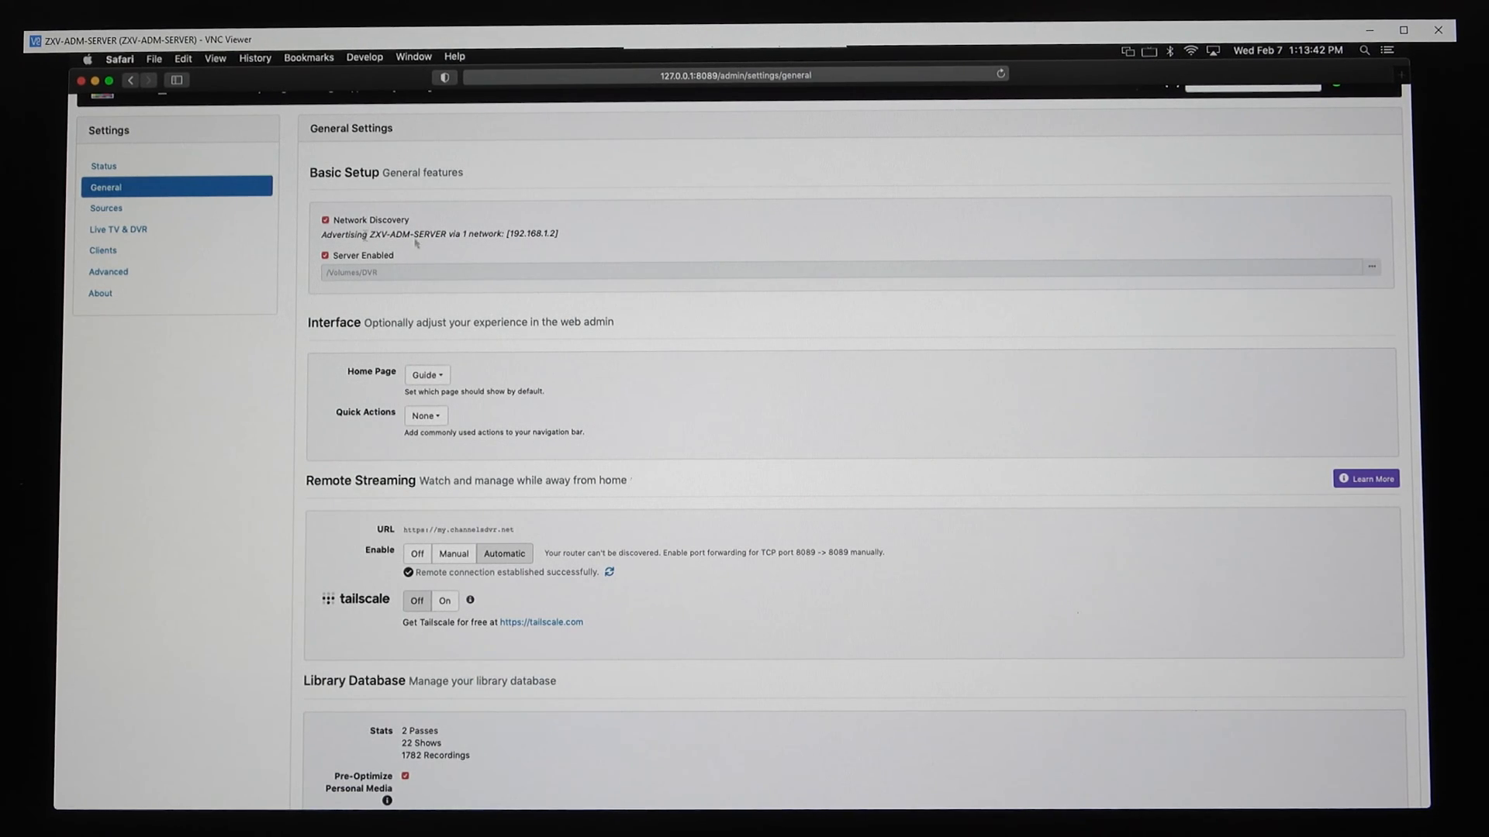
mouse_move(456, 312)
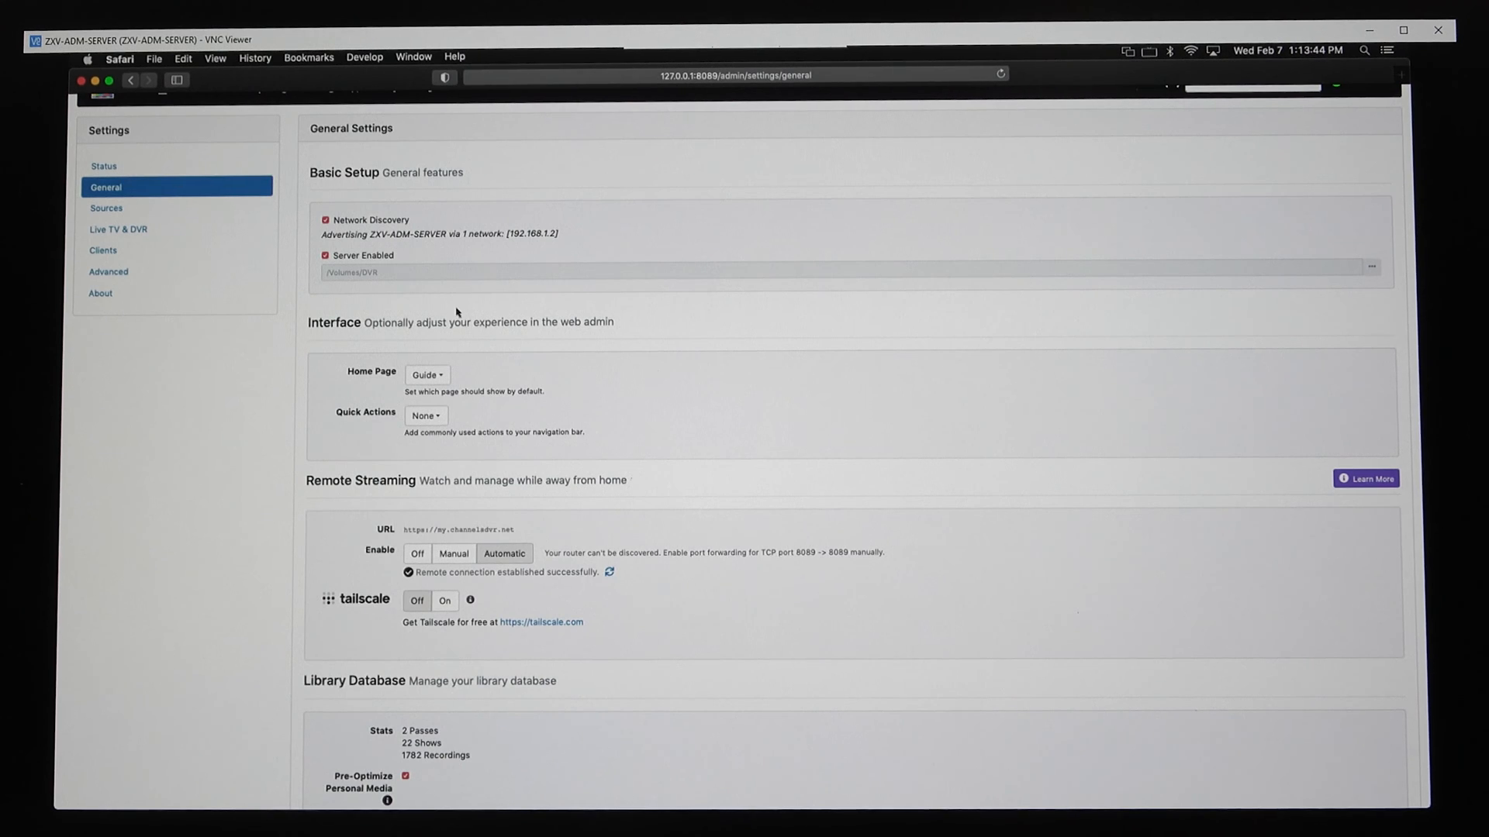
Set the web admin Home Page to Settings instead of Guide, leaving Quick Actions at None
scroll("down", 3)
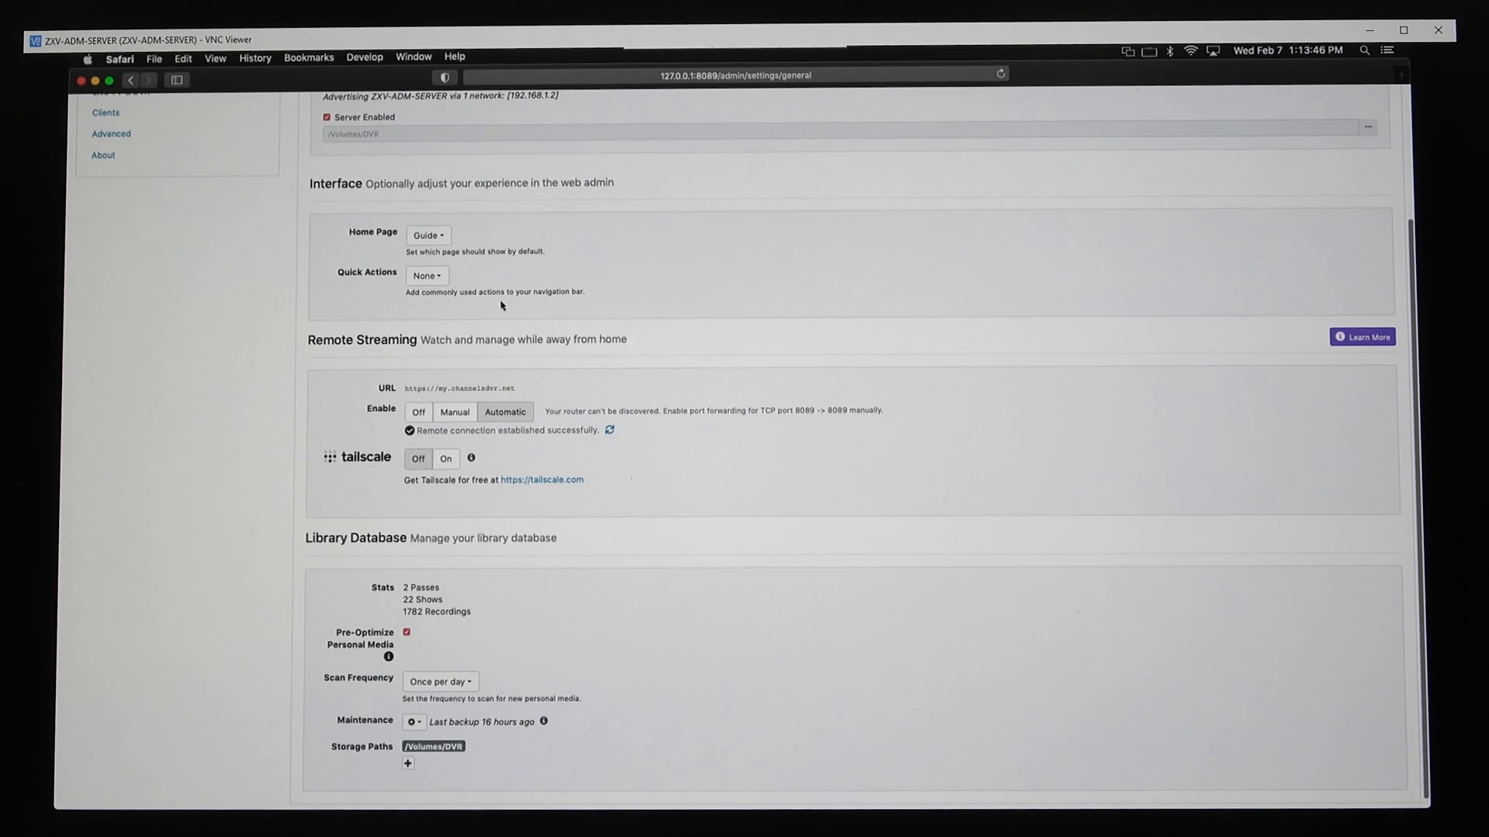
mouse_move(536, 276)
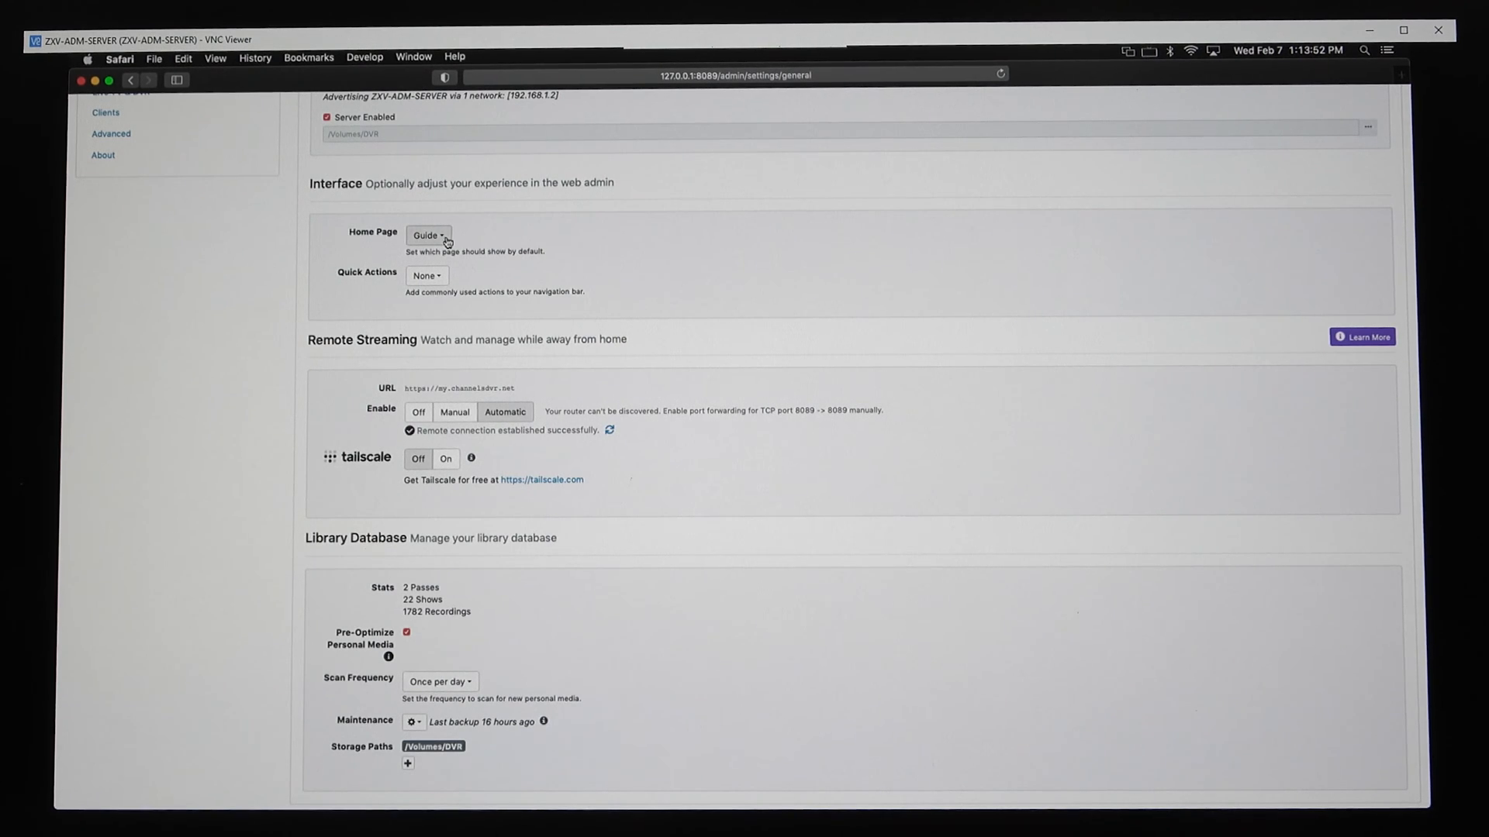
left_click(428, 234)
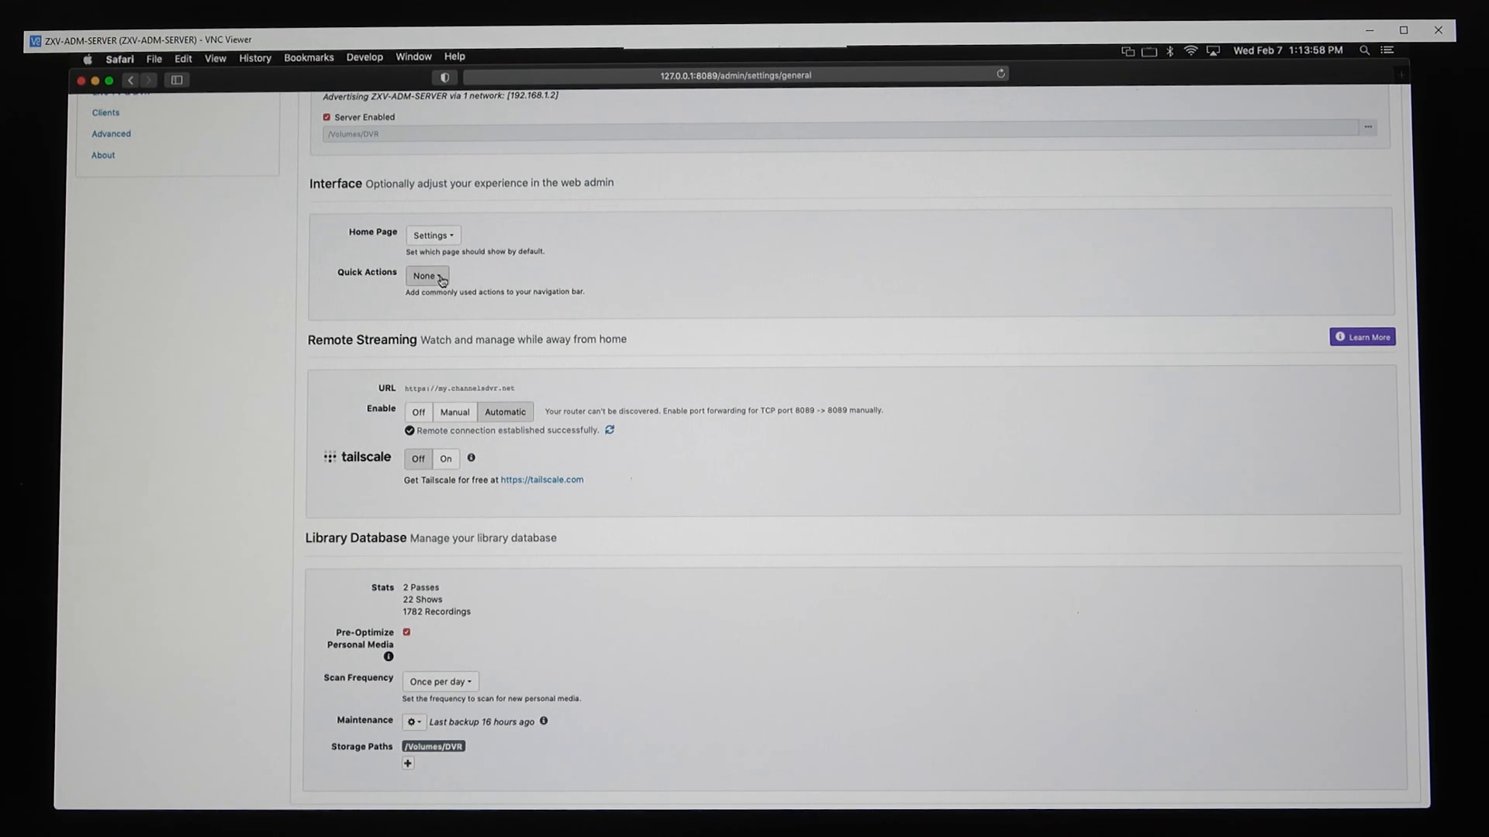
left_click(427, 276)
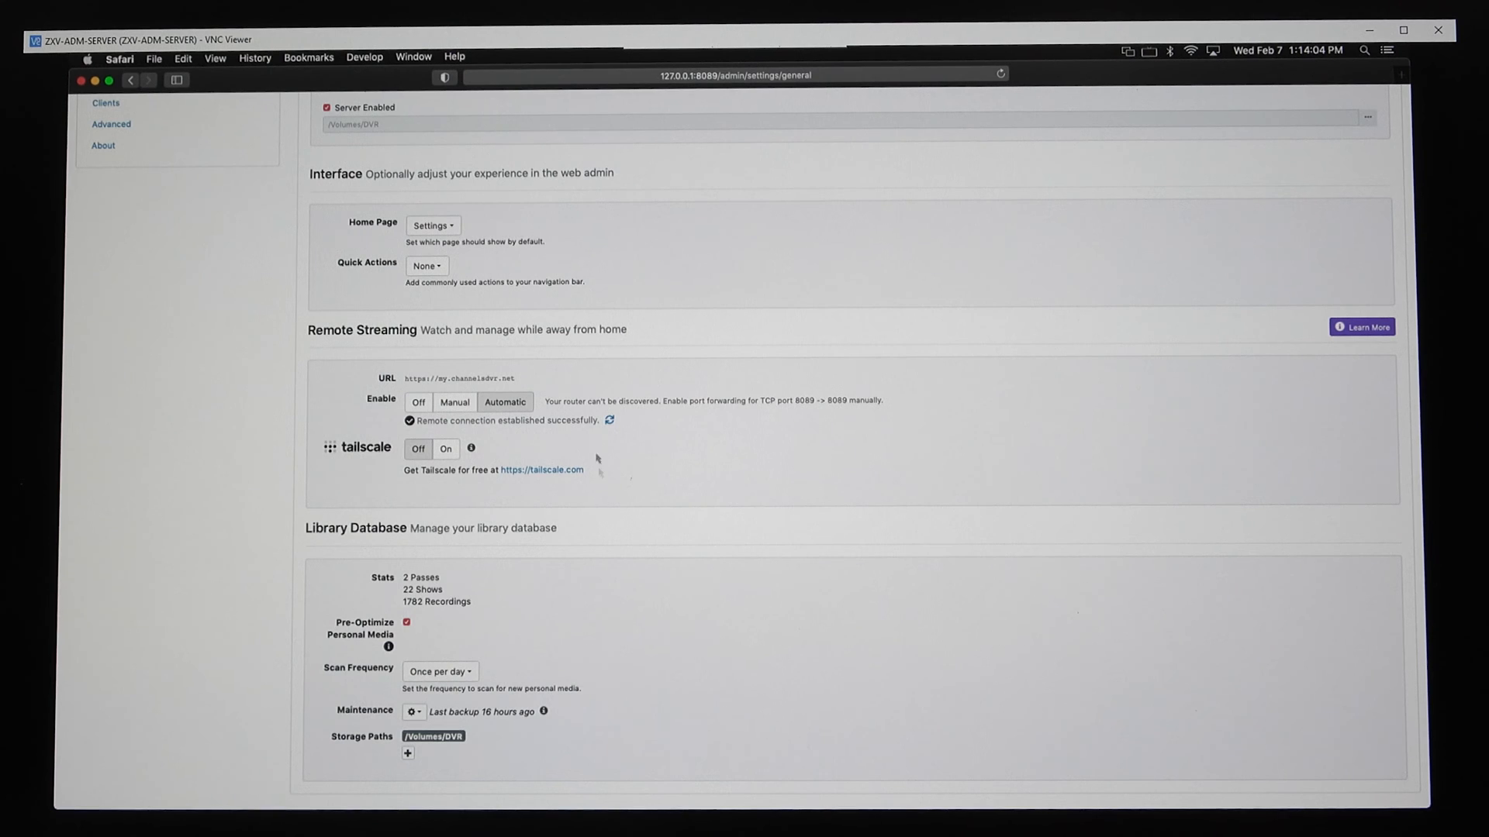
mouse_move(530, 465)
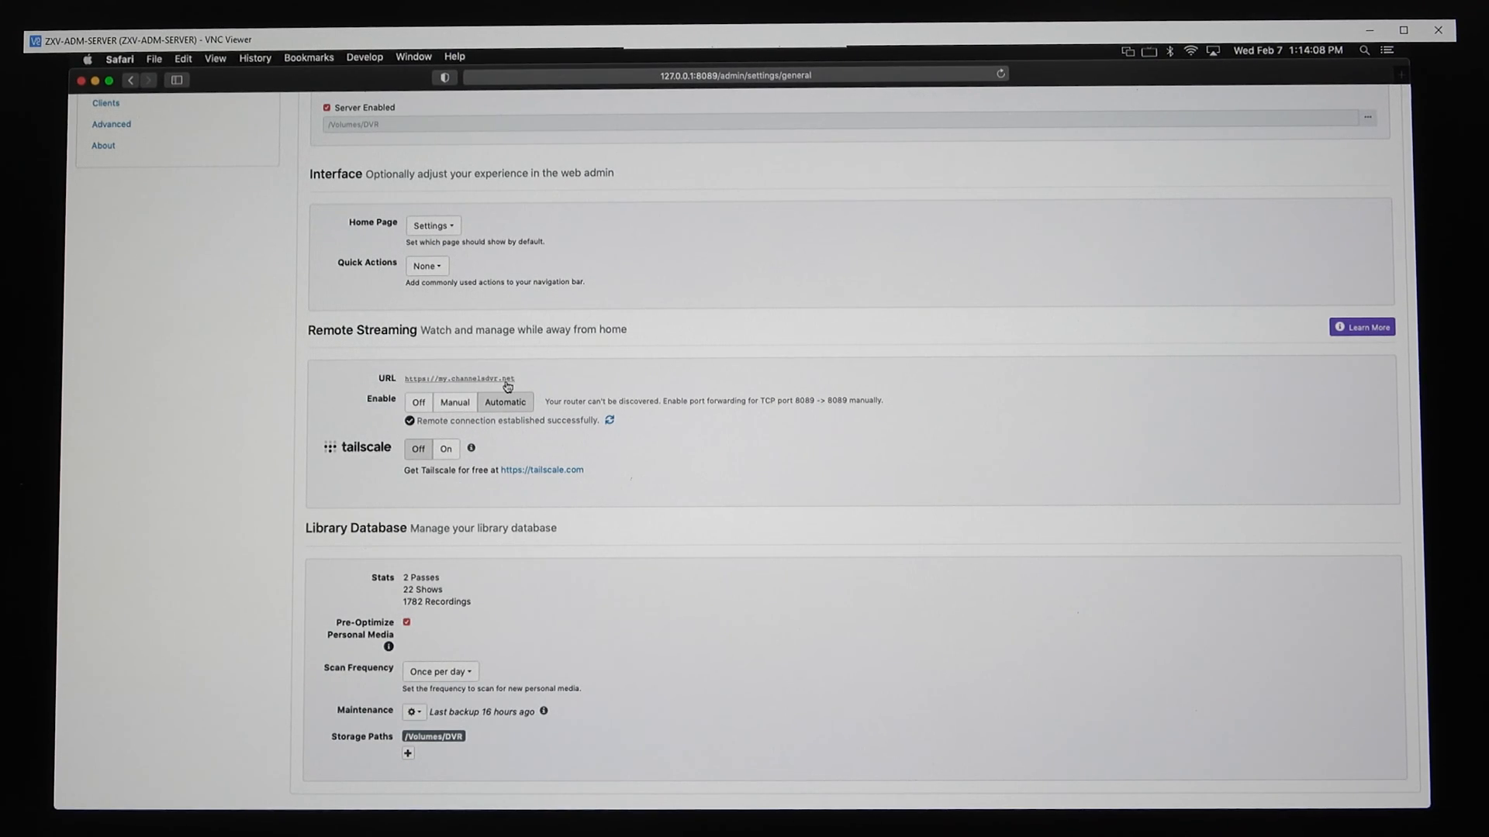
mouse_move(552, 676)
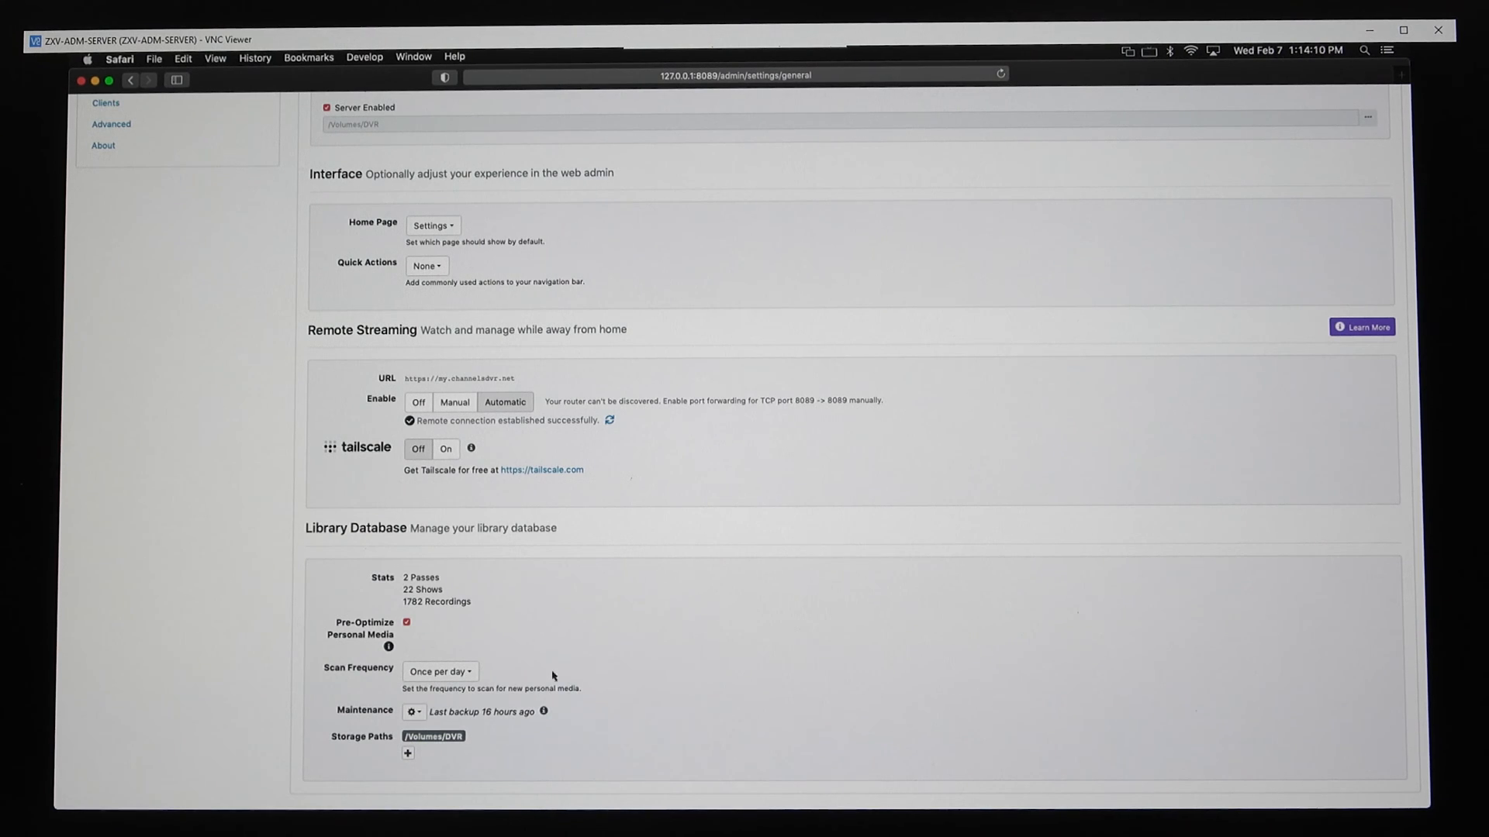
mouse_move(452, 414)
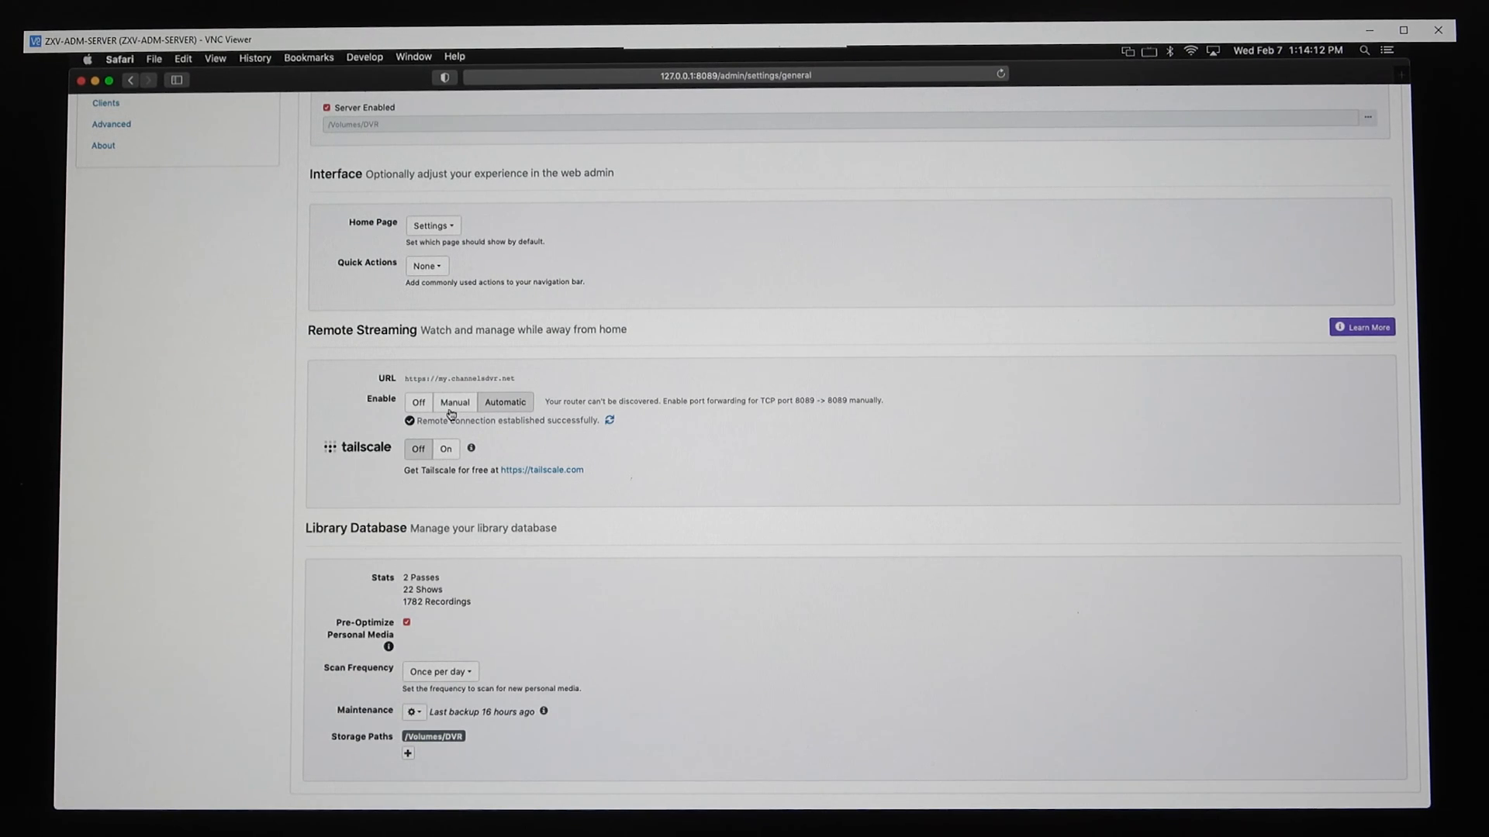
mouse_move(560, 434)
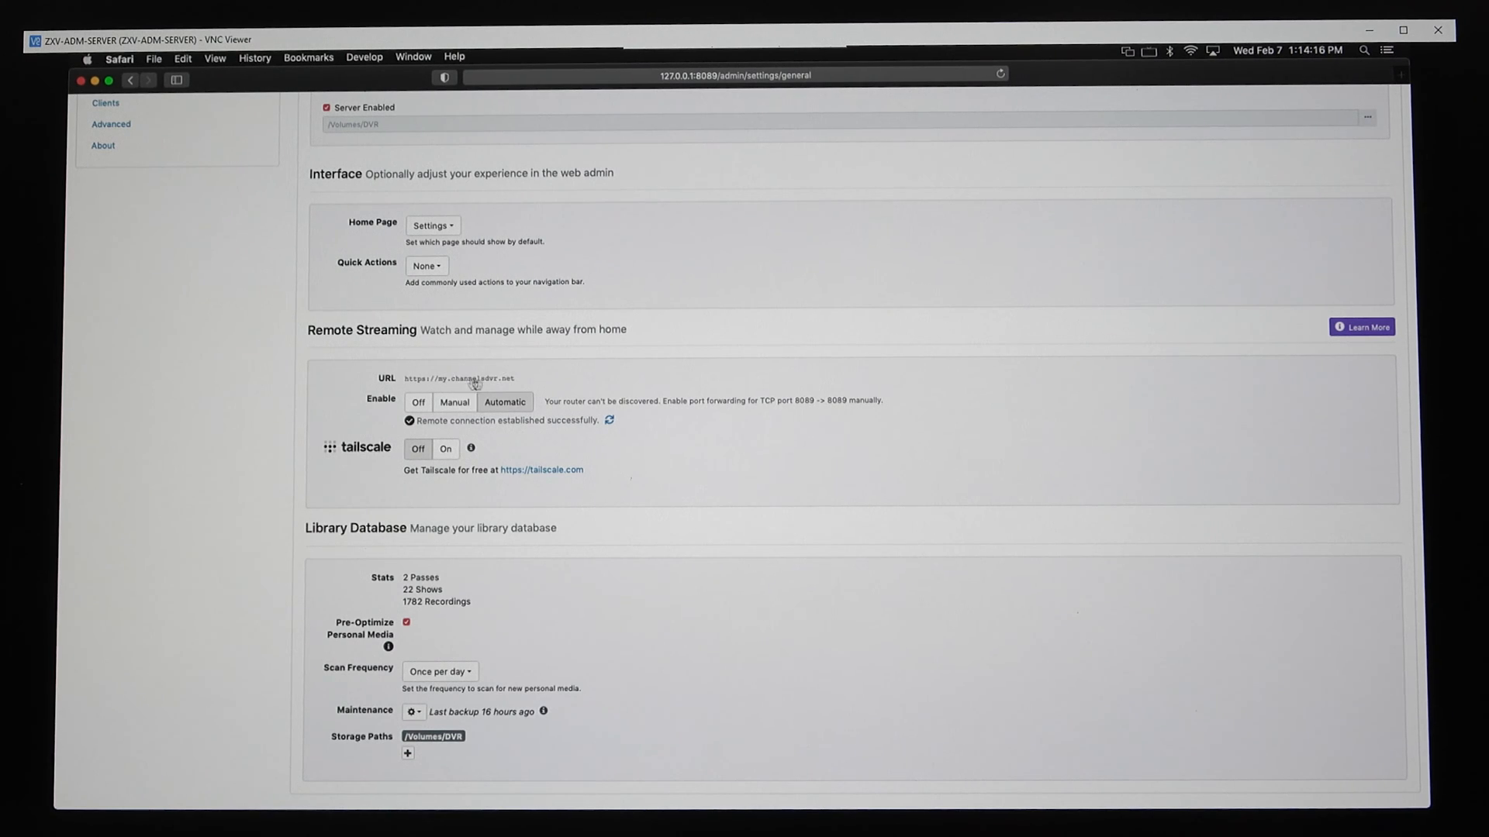
mouse_move(578, 413)
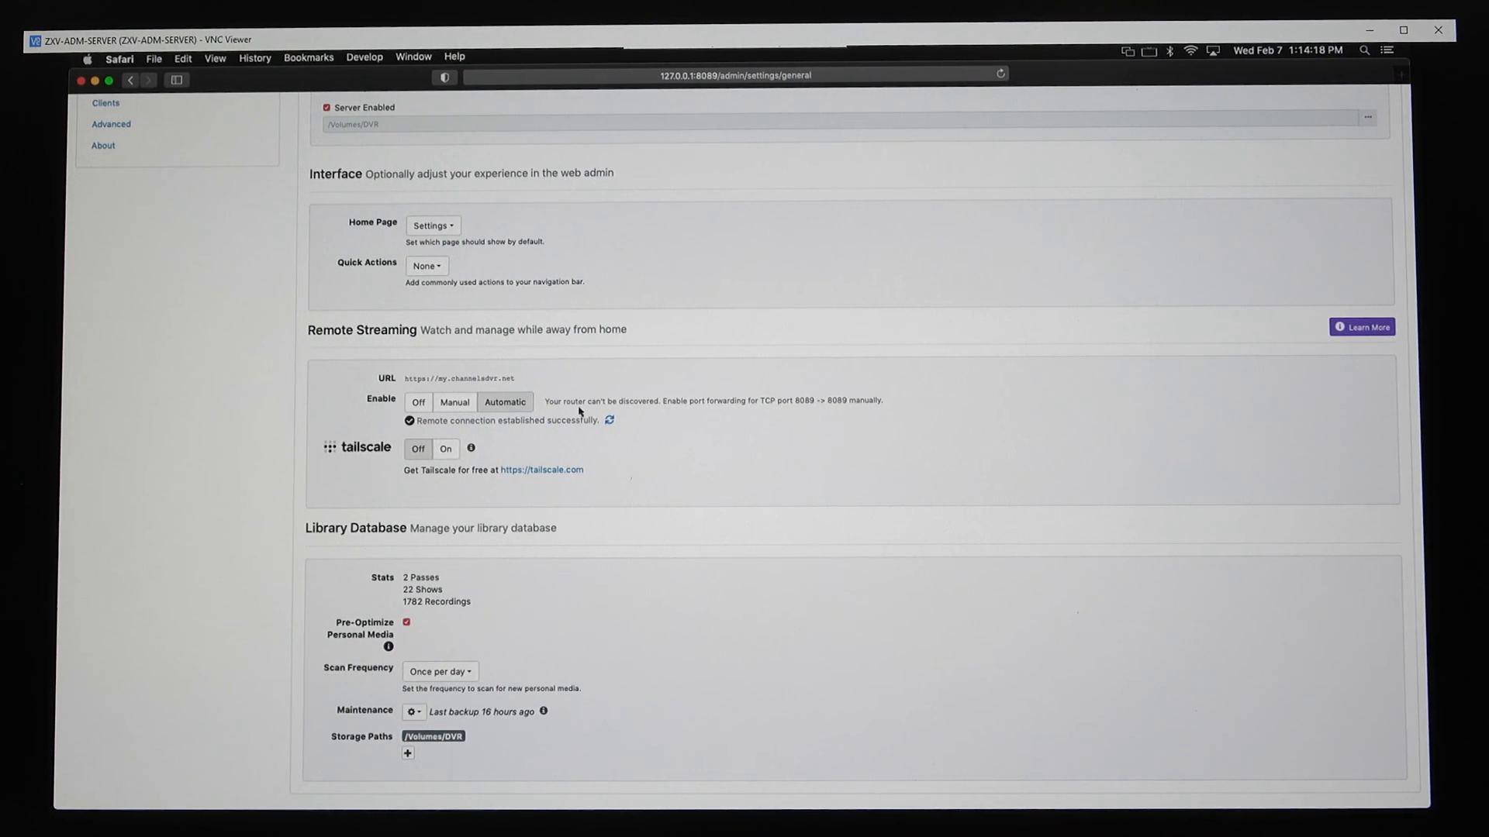
mouse_move(583, 434)
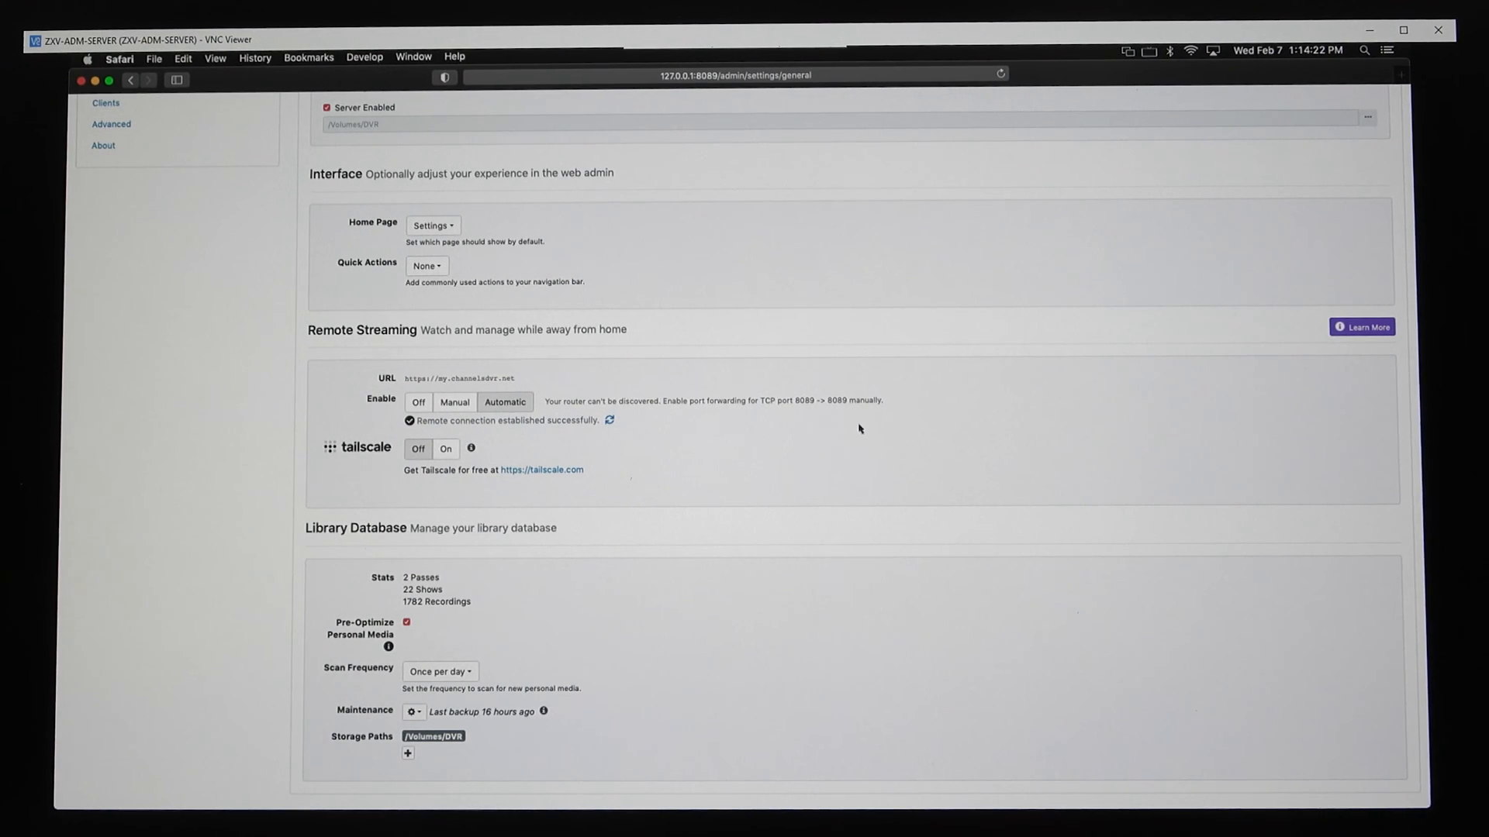
mouse_move(851, 418)
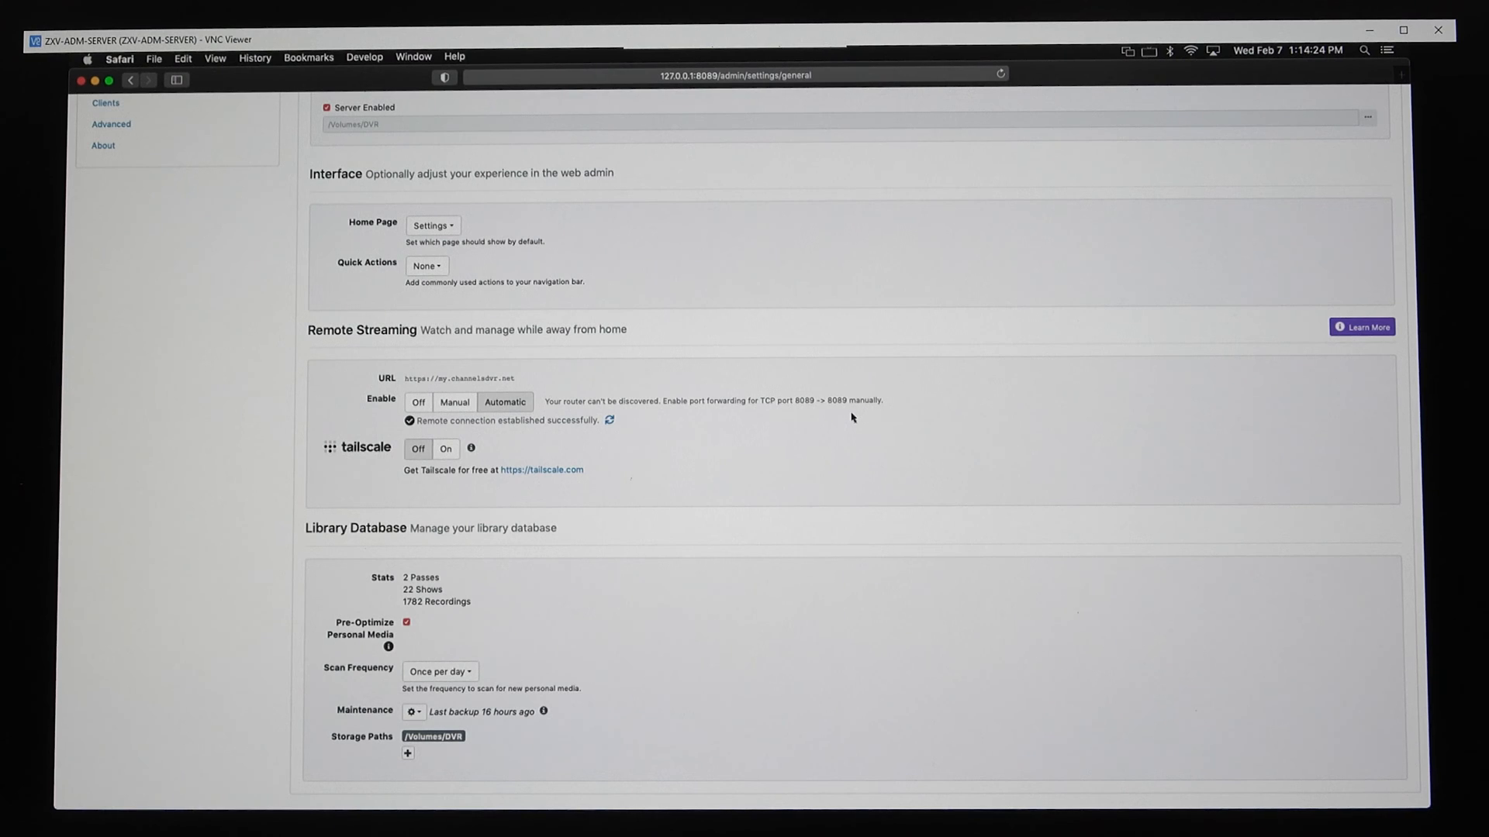
mouse_move(653, 422)
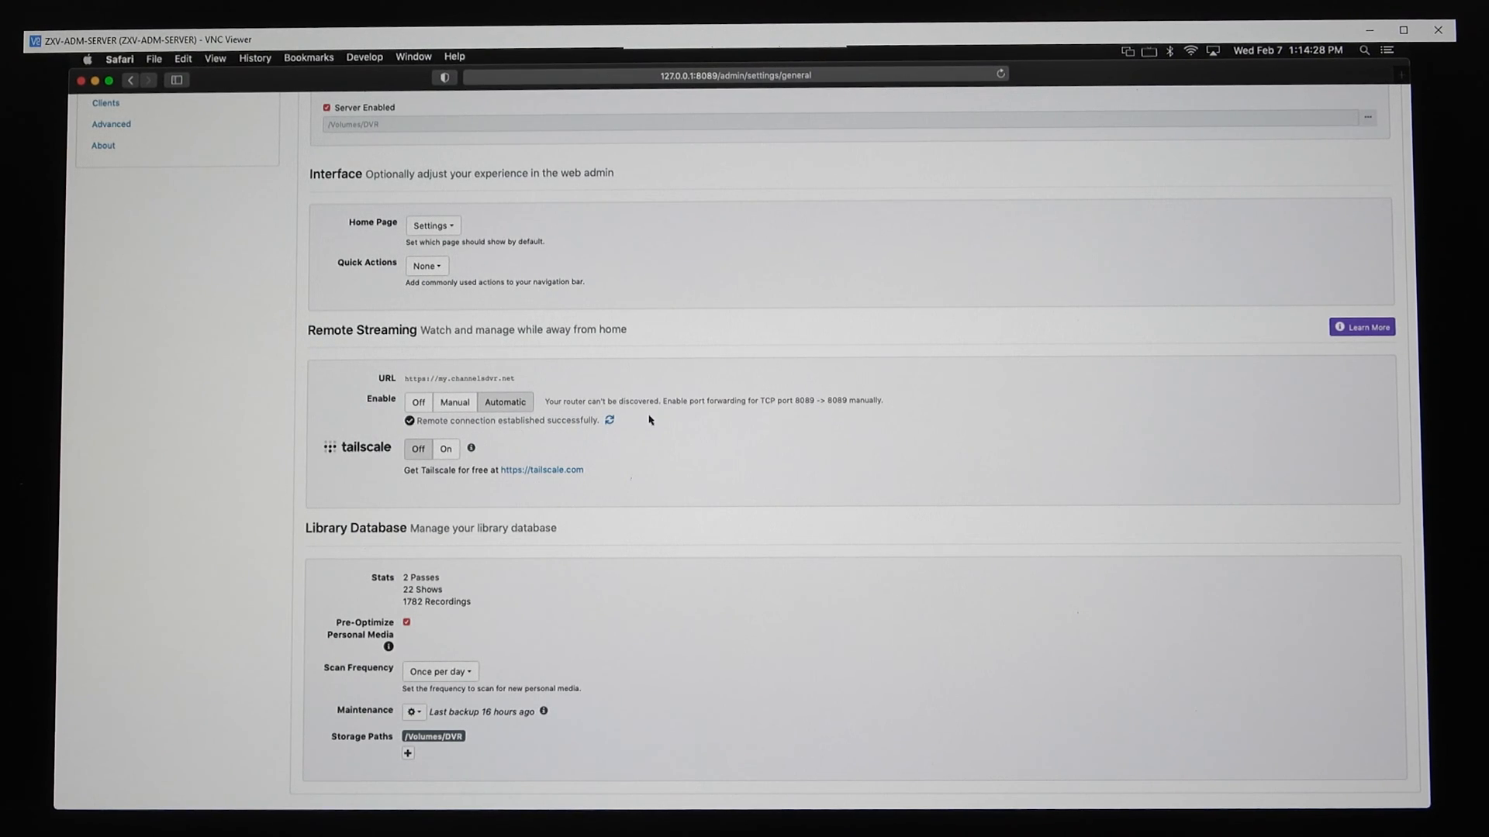
mouse_move(910, 417)
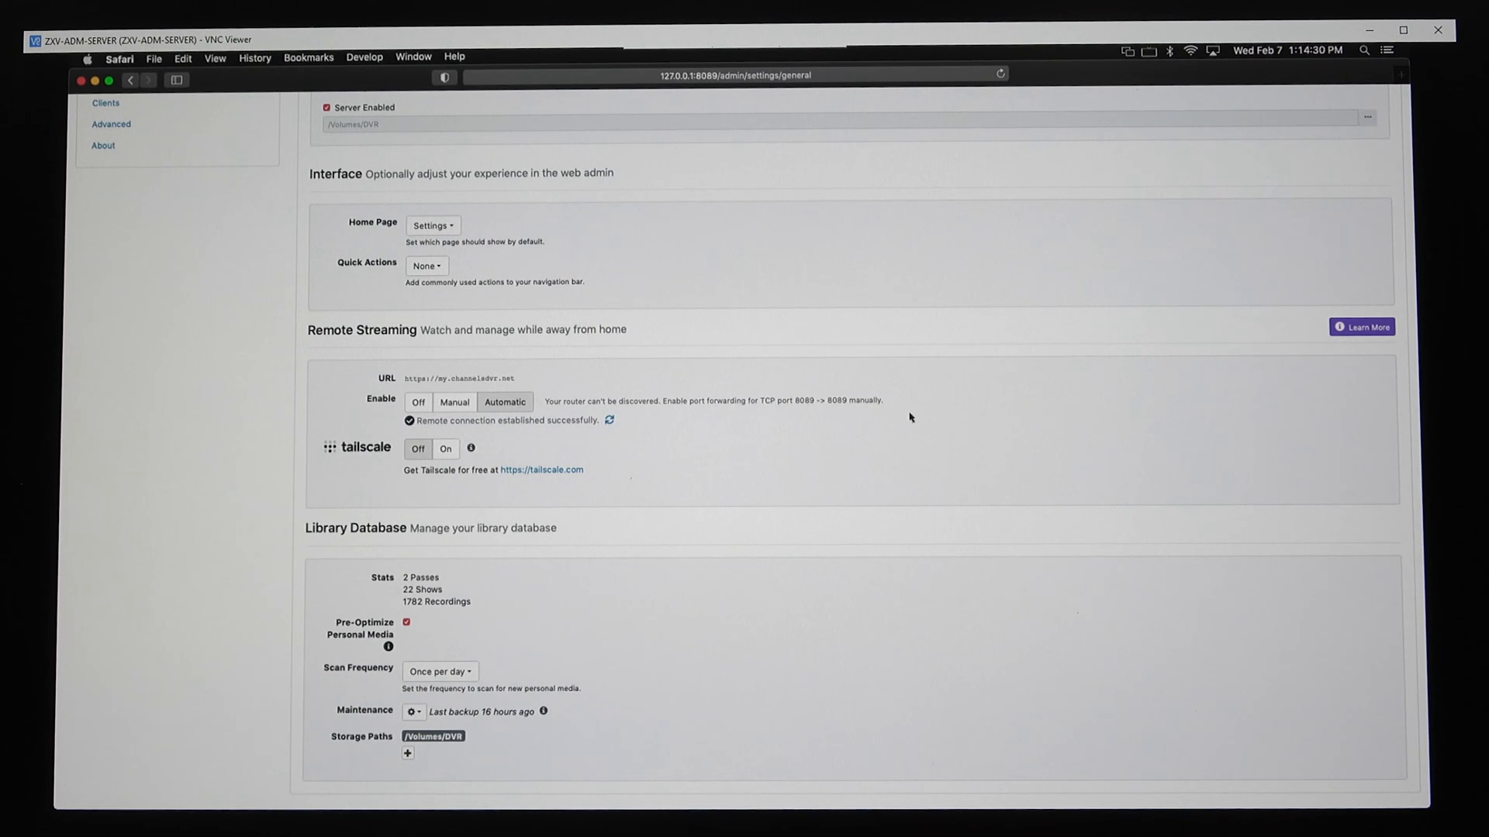
mouse_move(650, 463)
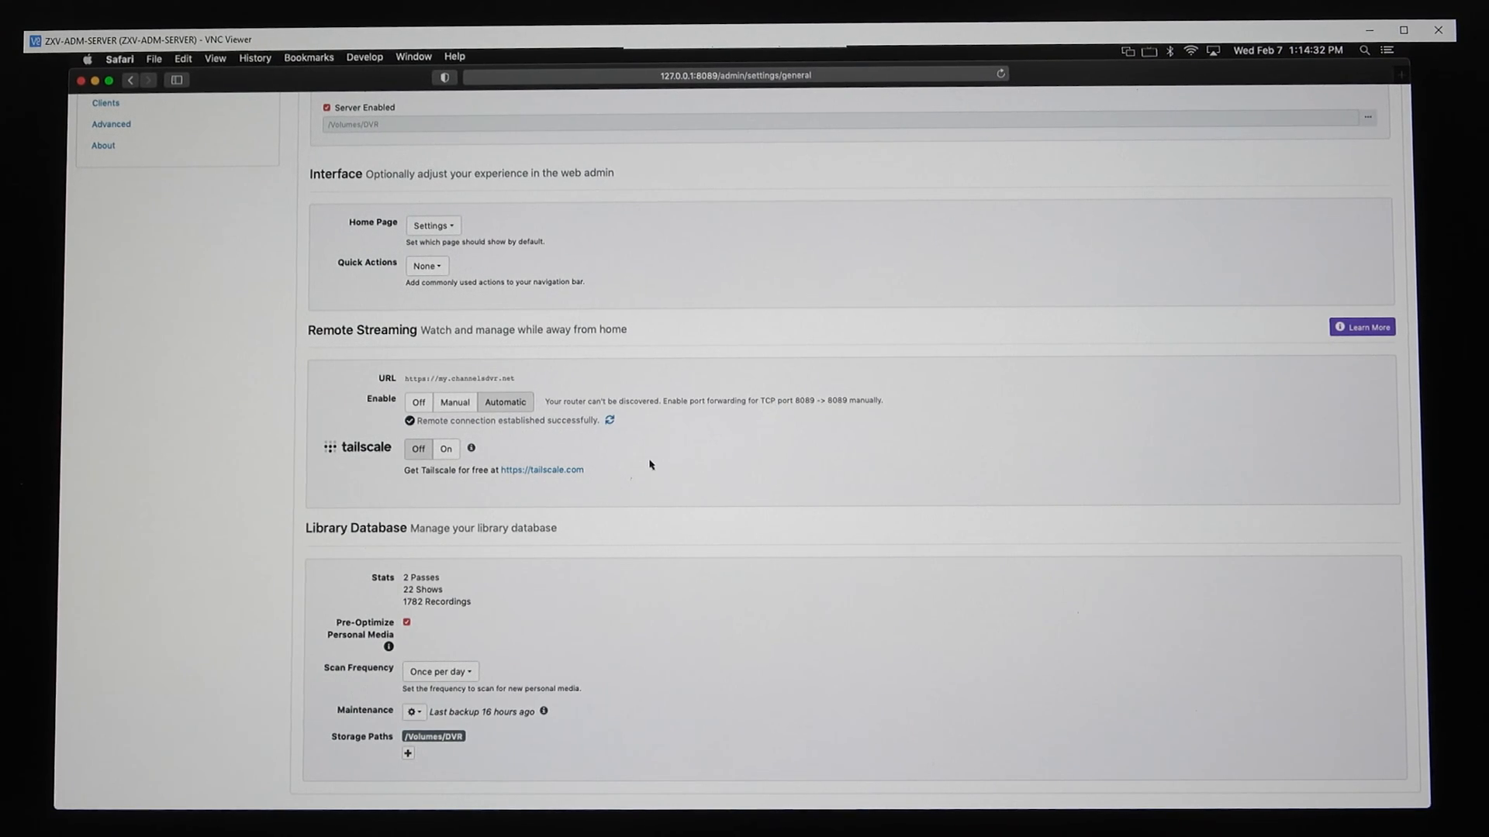
mouse_move(397, 468)
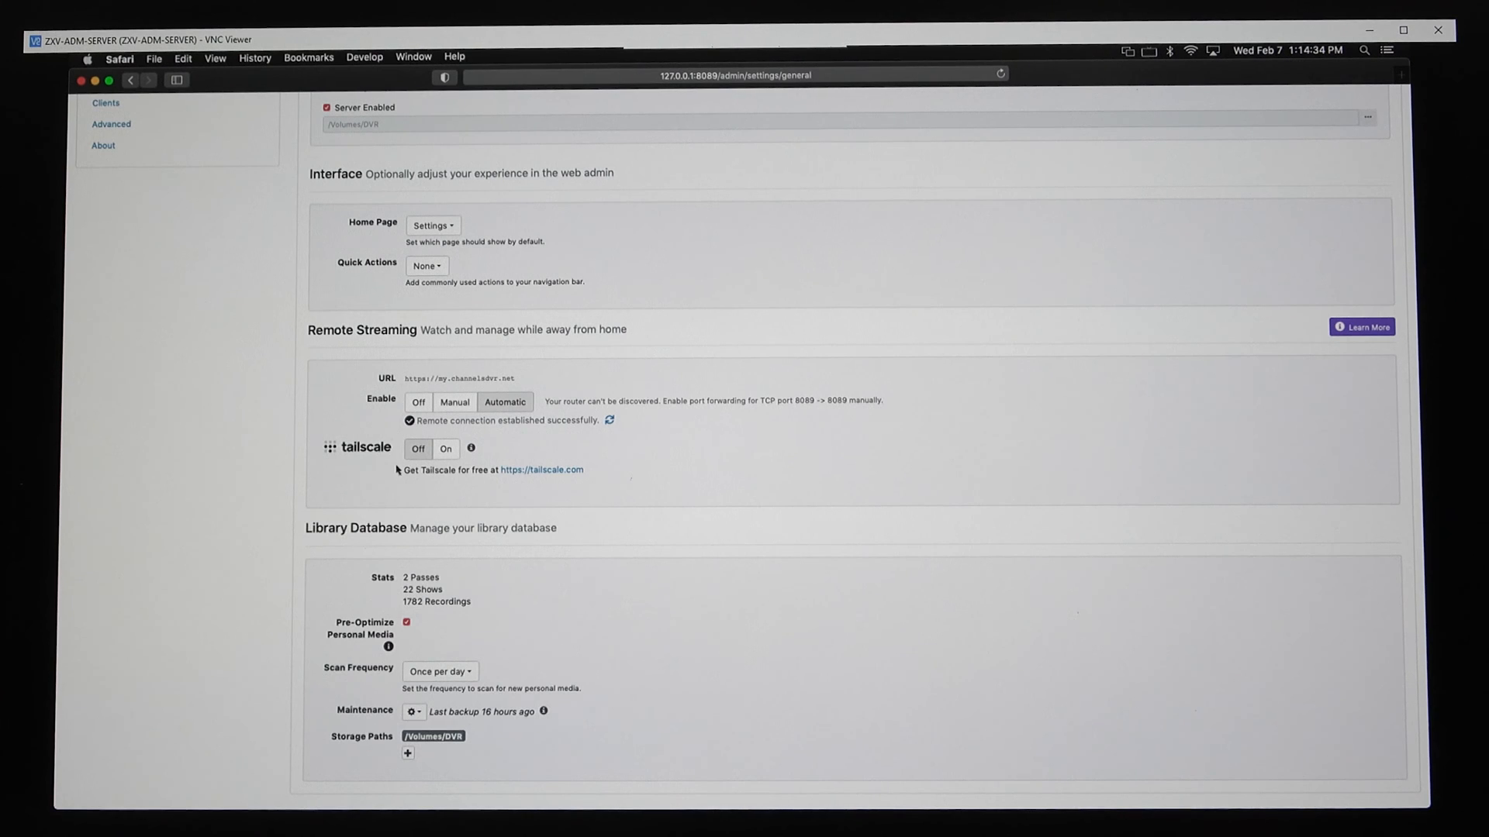
mouse_move(504, 482)
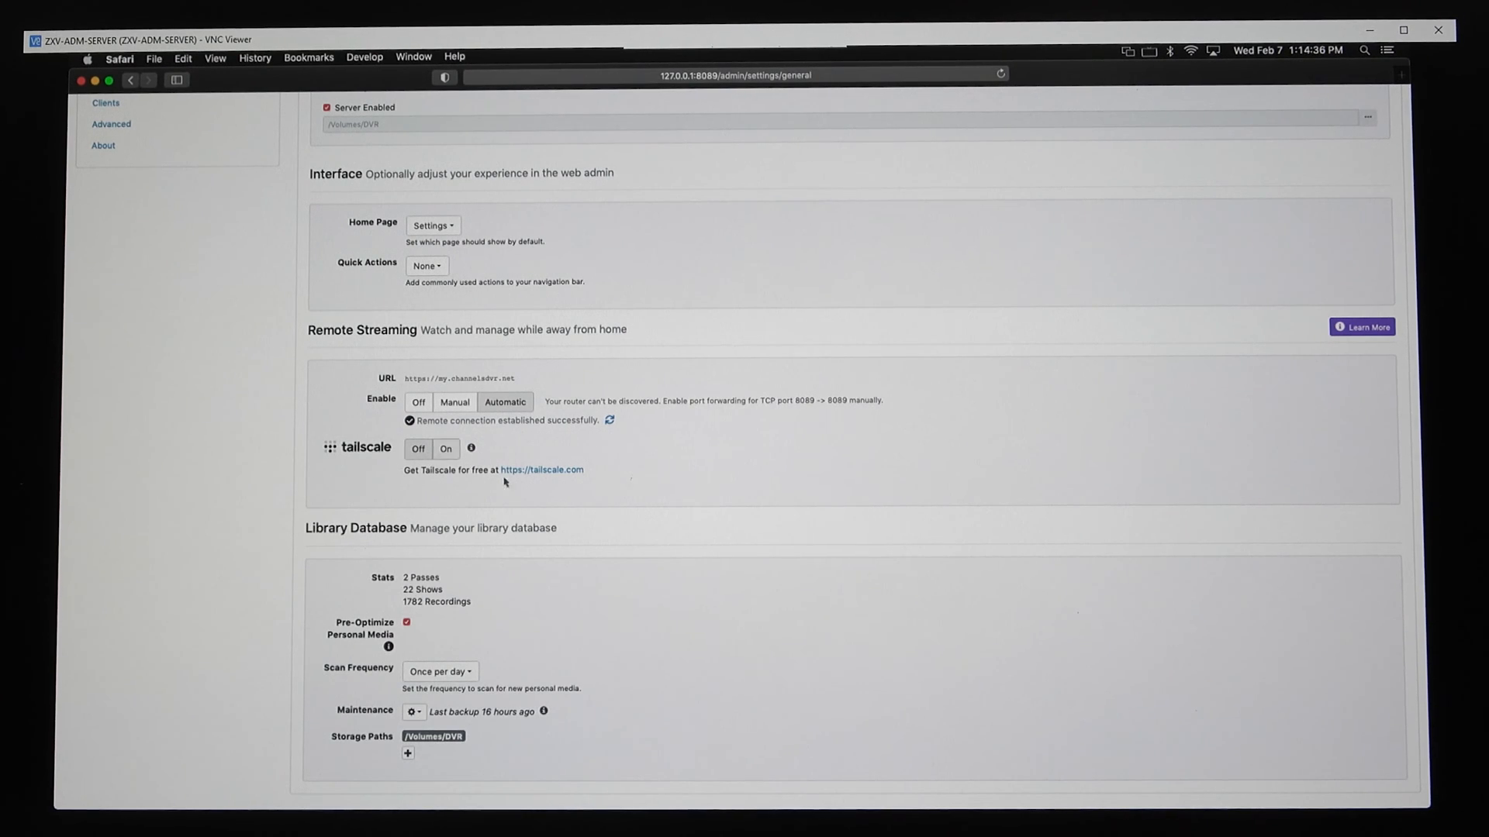
mouse_move(652, 572)
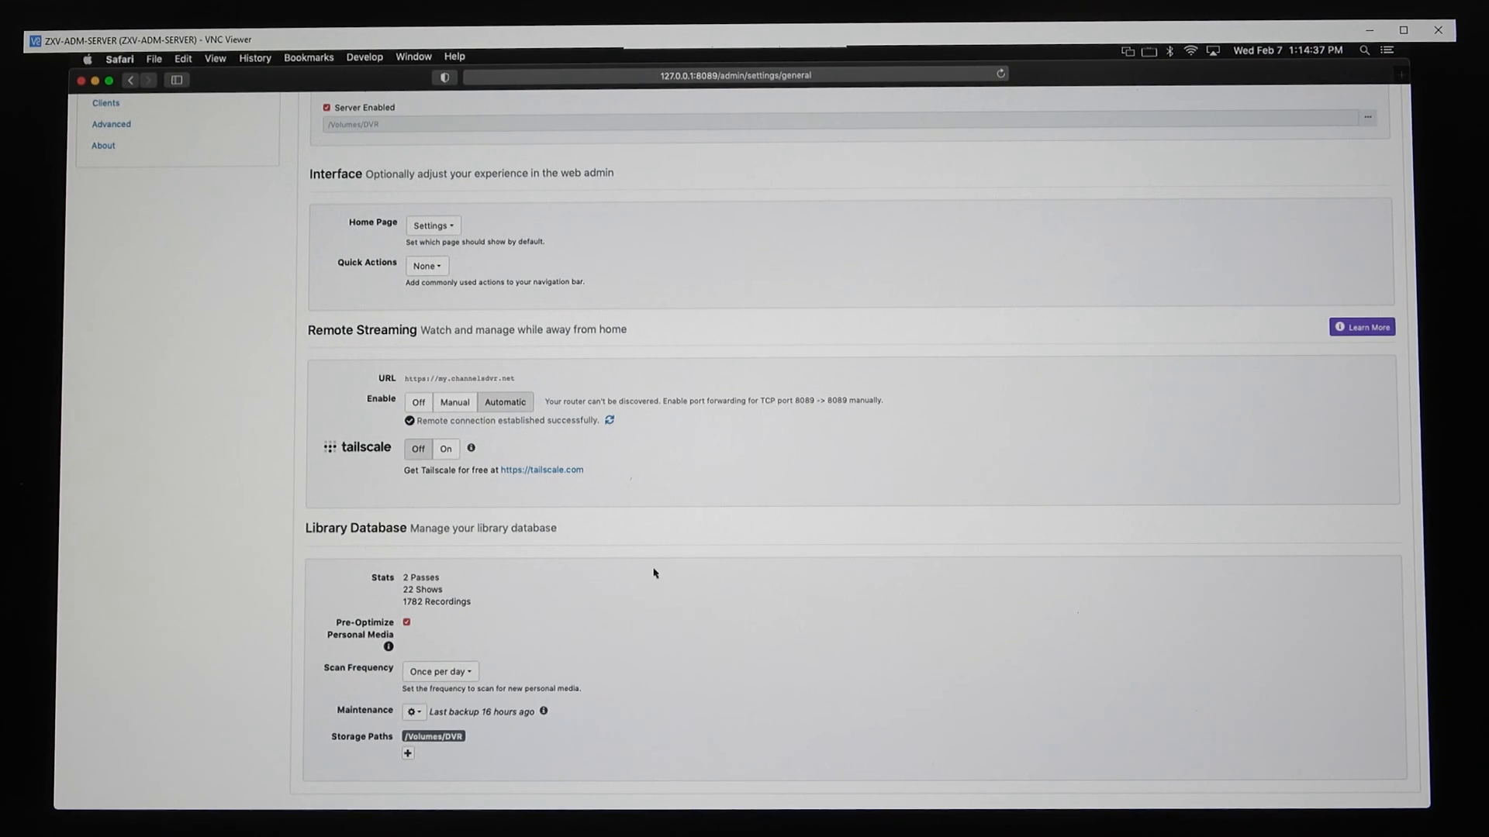
mouse_move(577, 516)
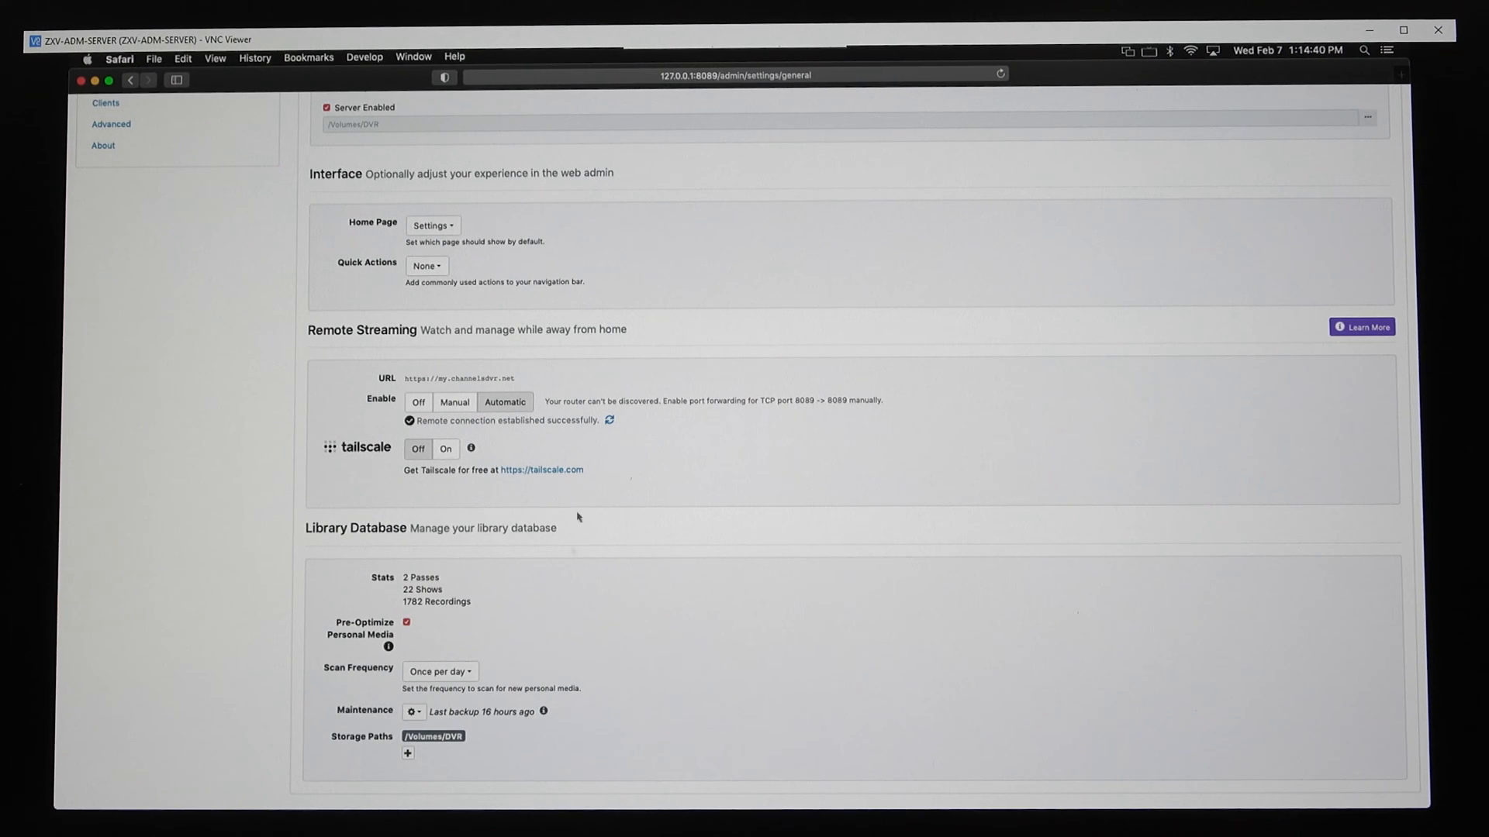
mouse_move(608, 641)
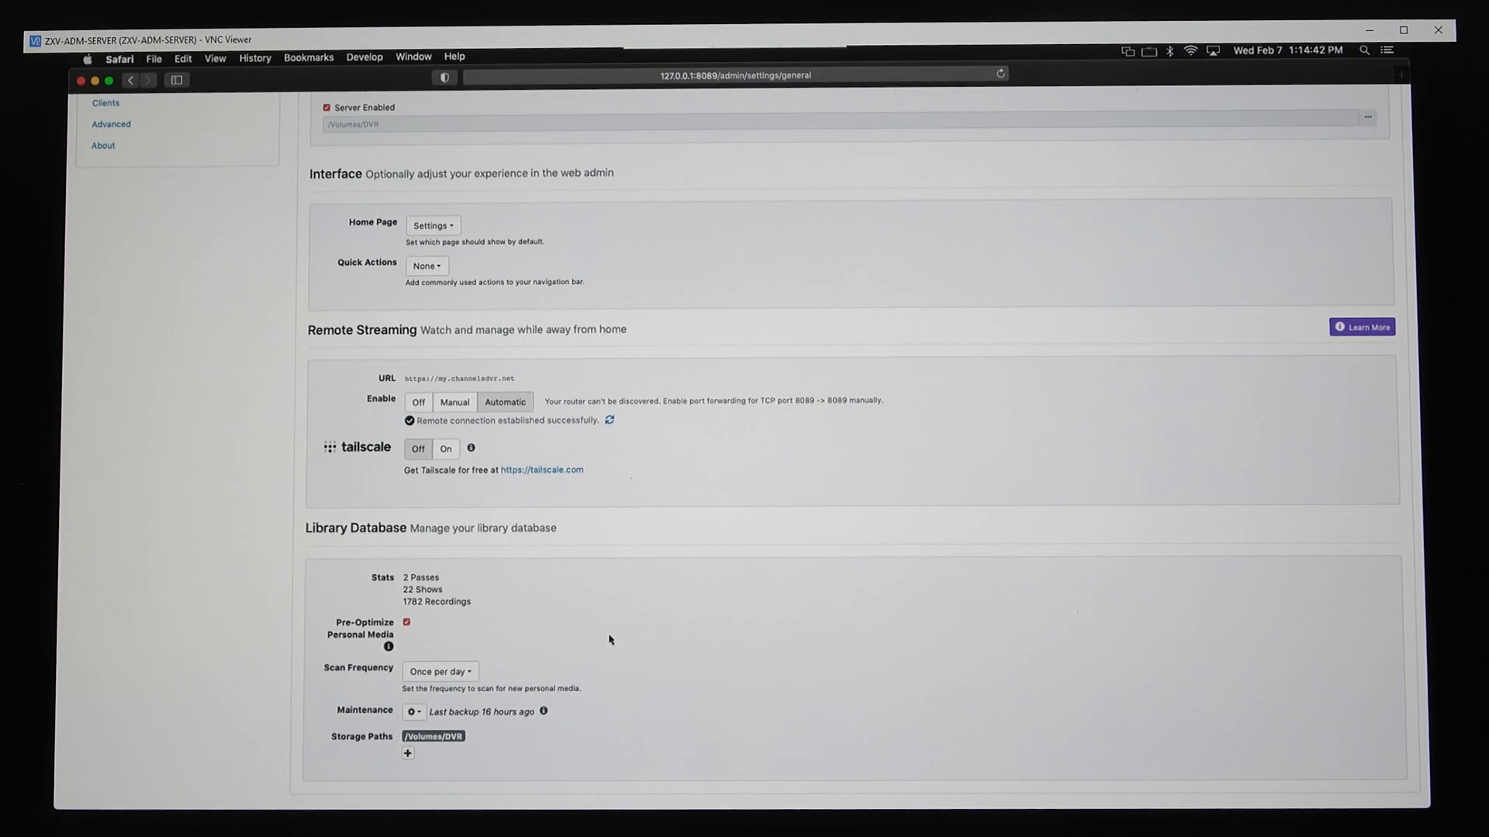
mouse_move(473, 724)
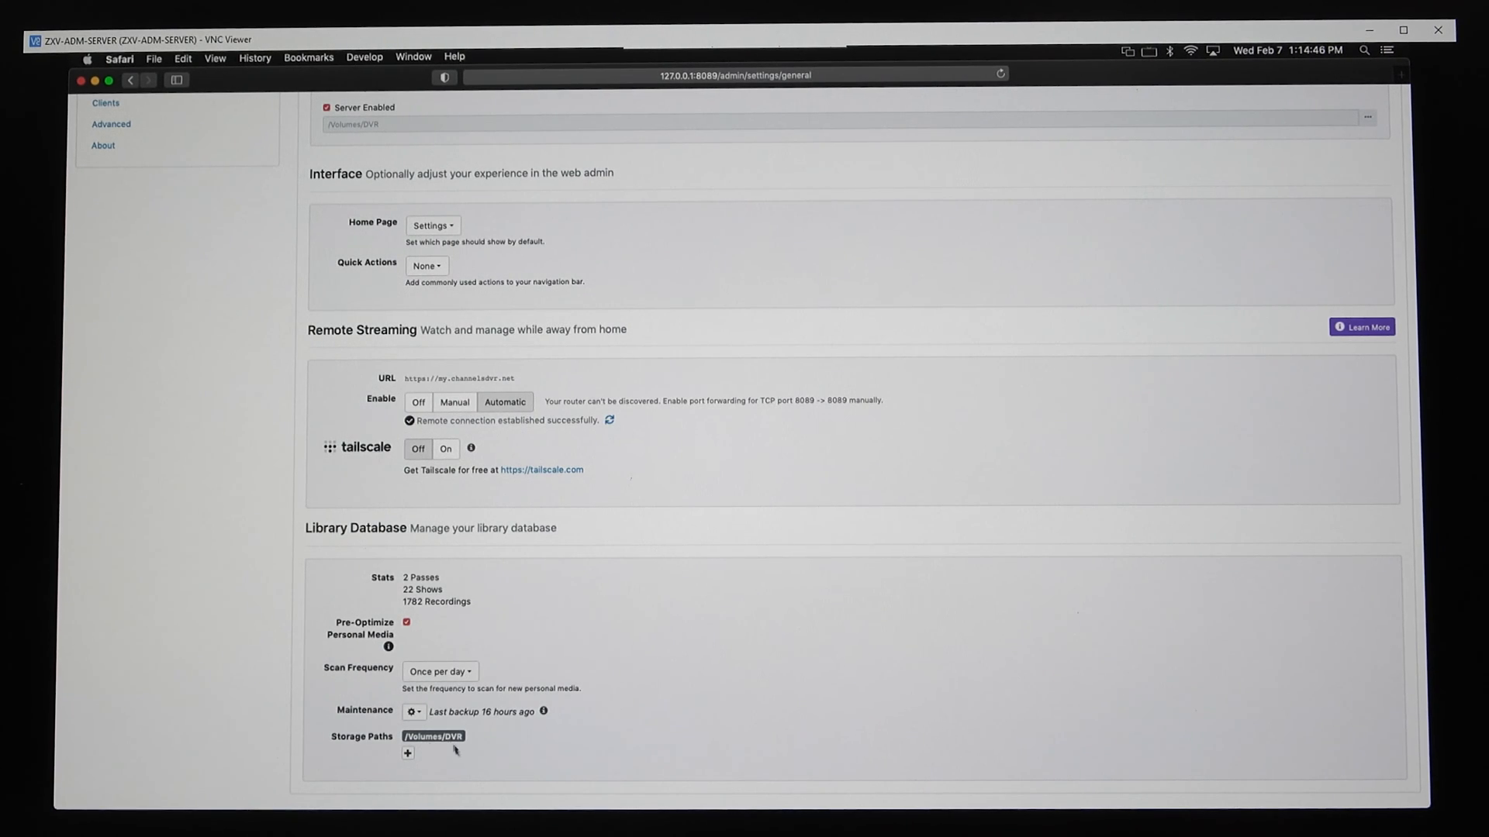
scroll("up", 3)
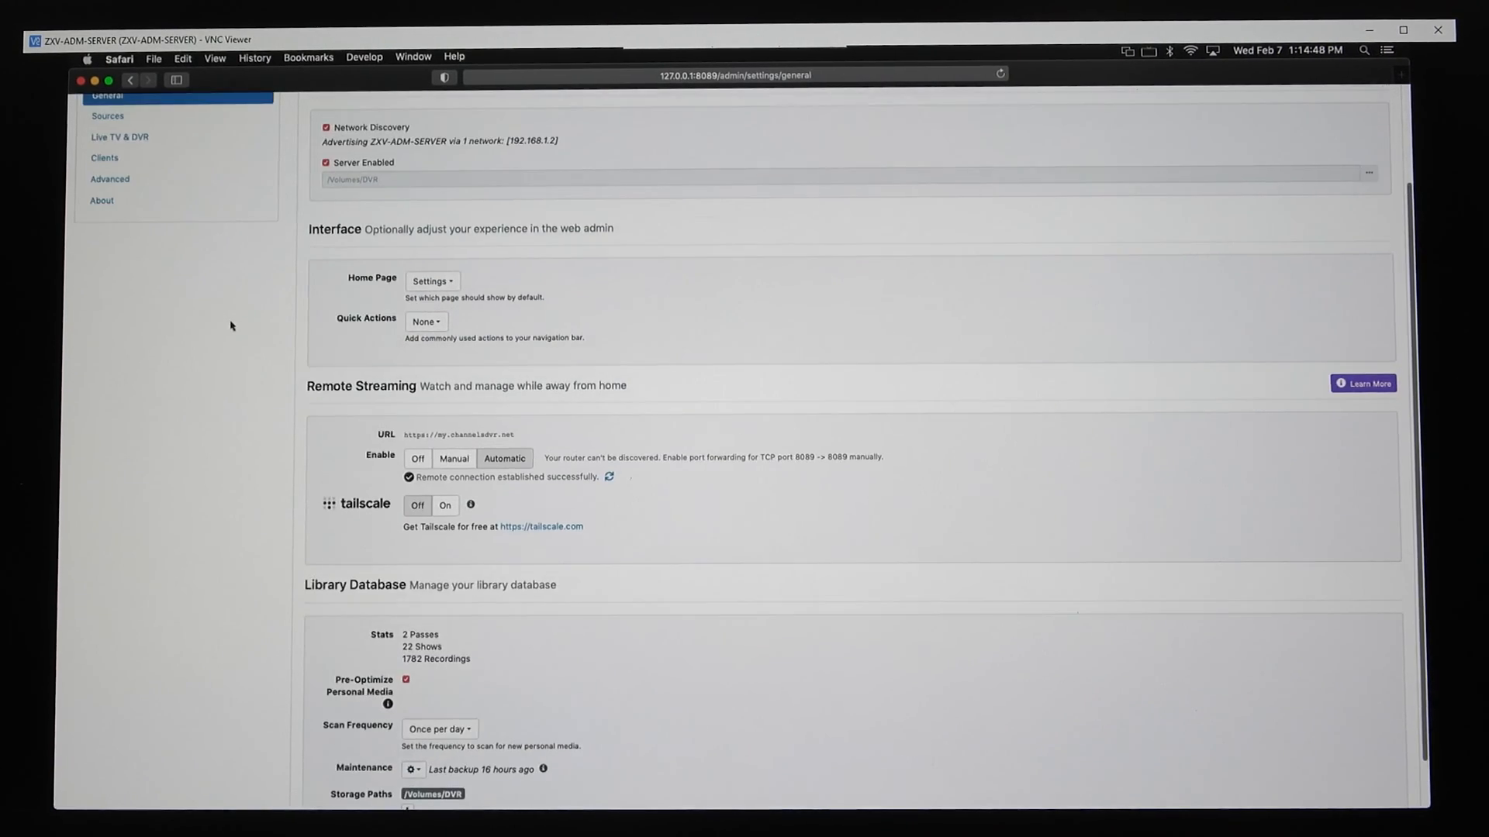
scroll("up", 3)
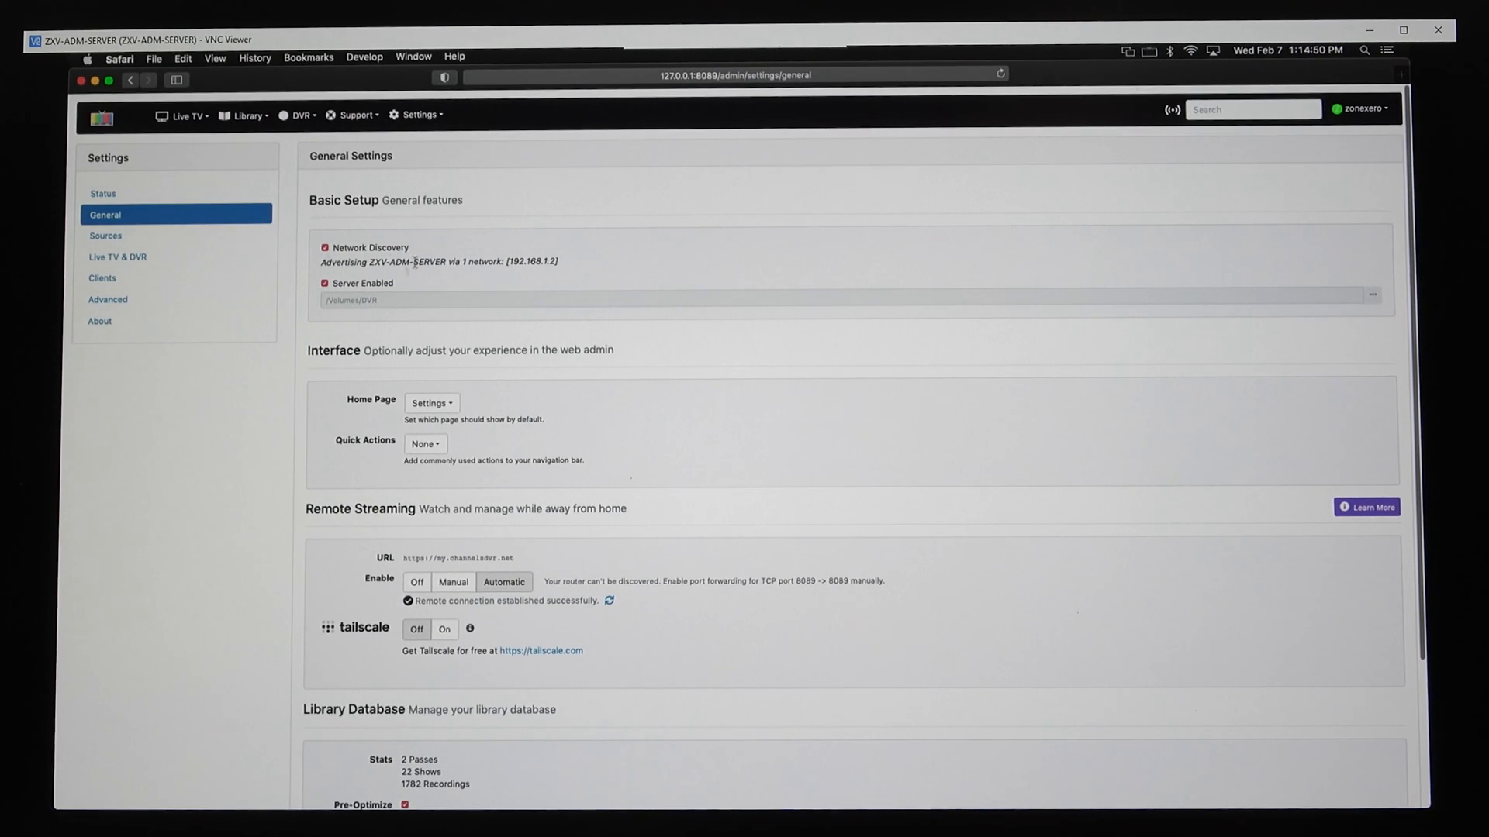
Show the Sources page listing 10 live TV sources and 2 personal media sources
left_click(106, 235)
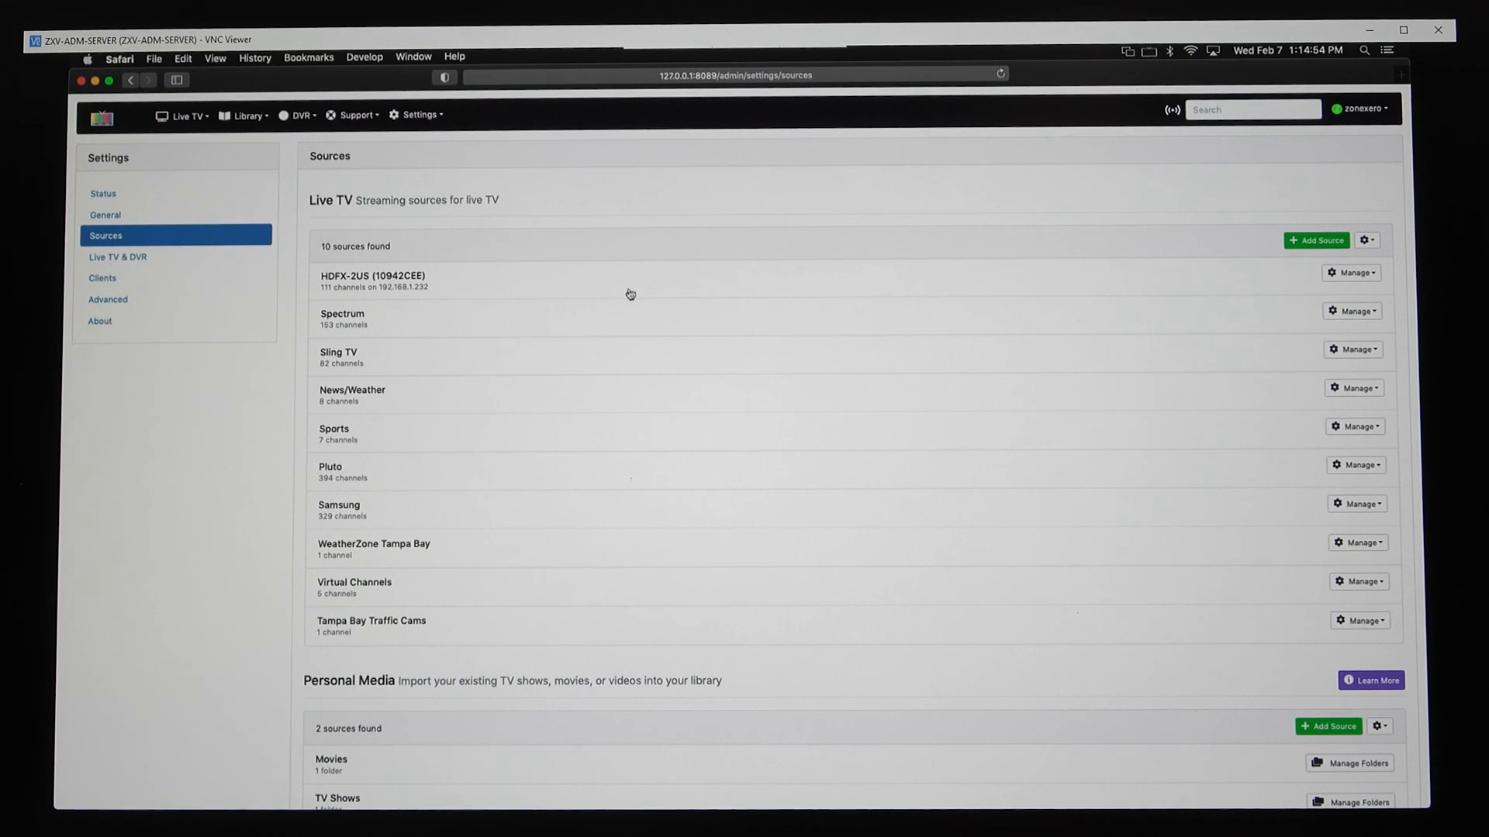
mouse_move(637, 335)
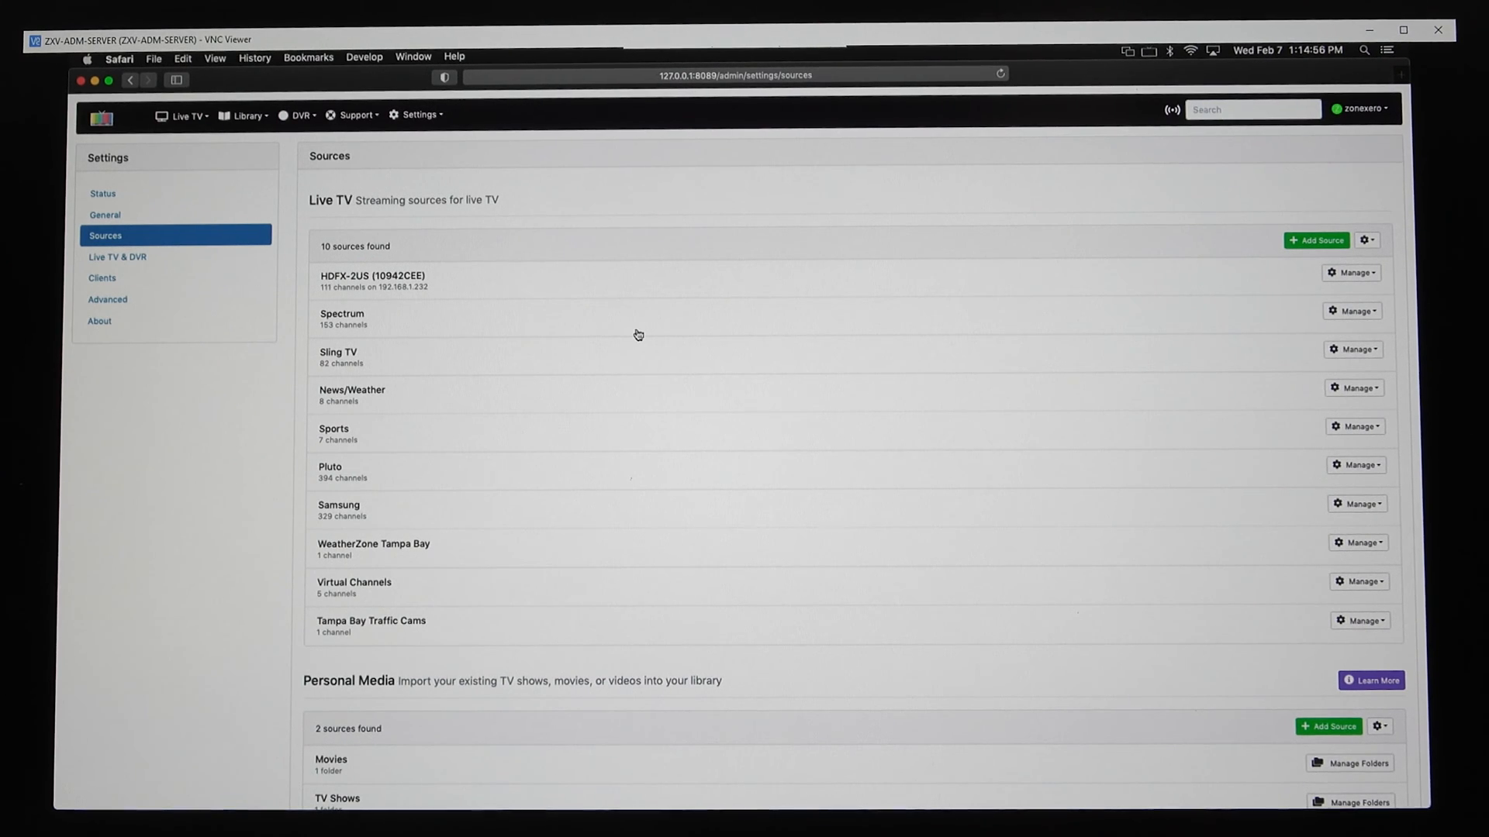
mouse_move(662, 182)
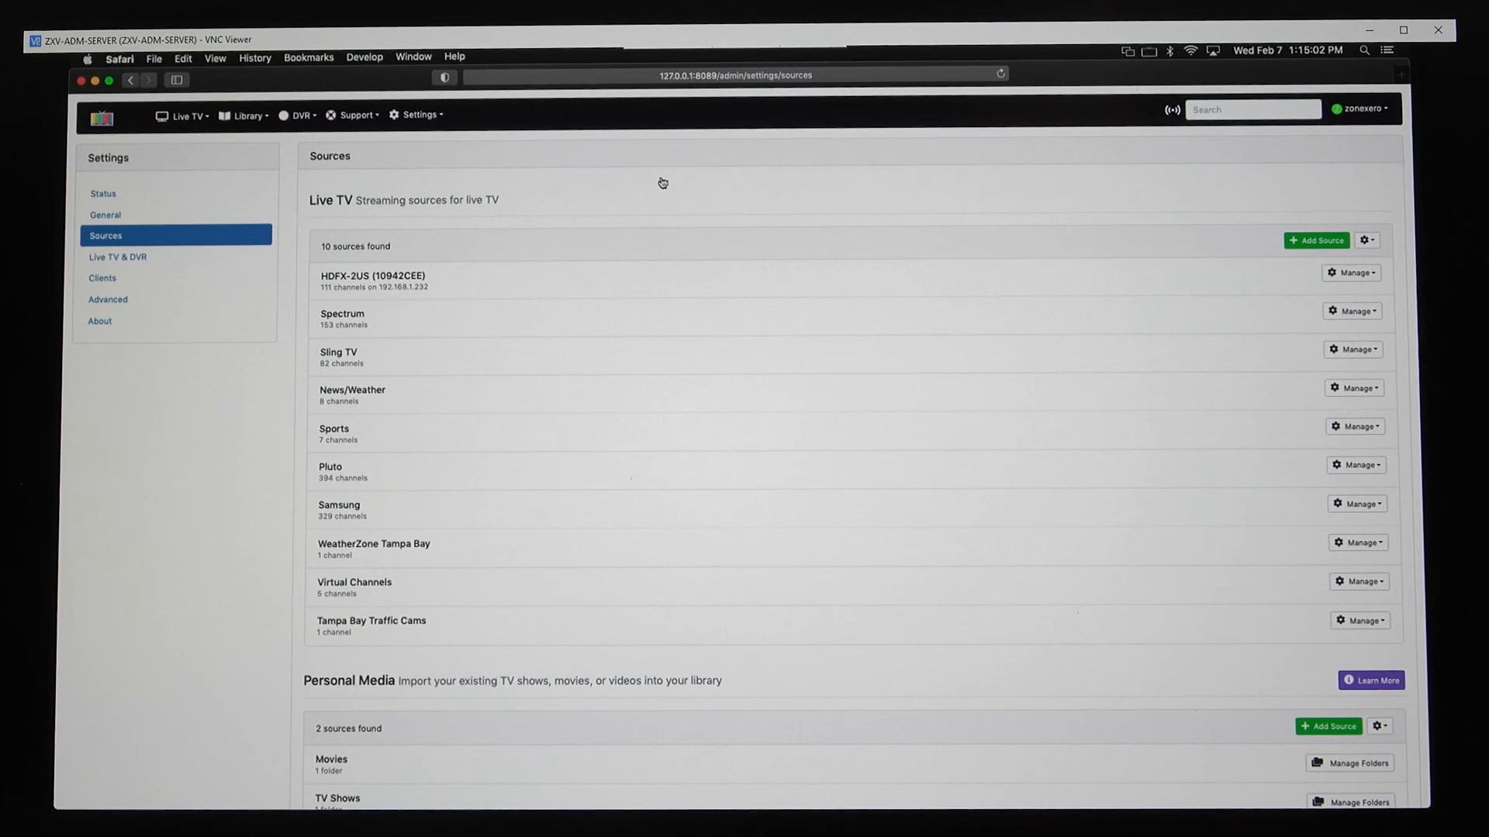
mouse_move(358, 276)
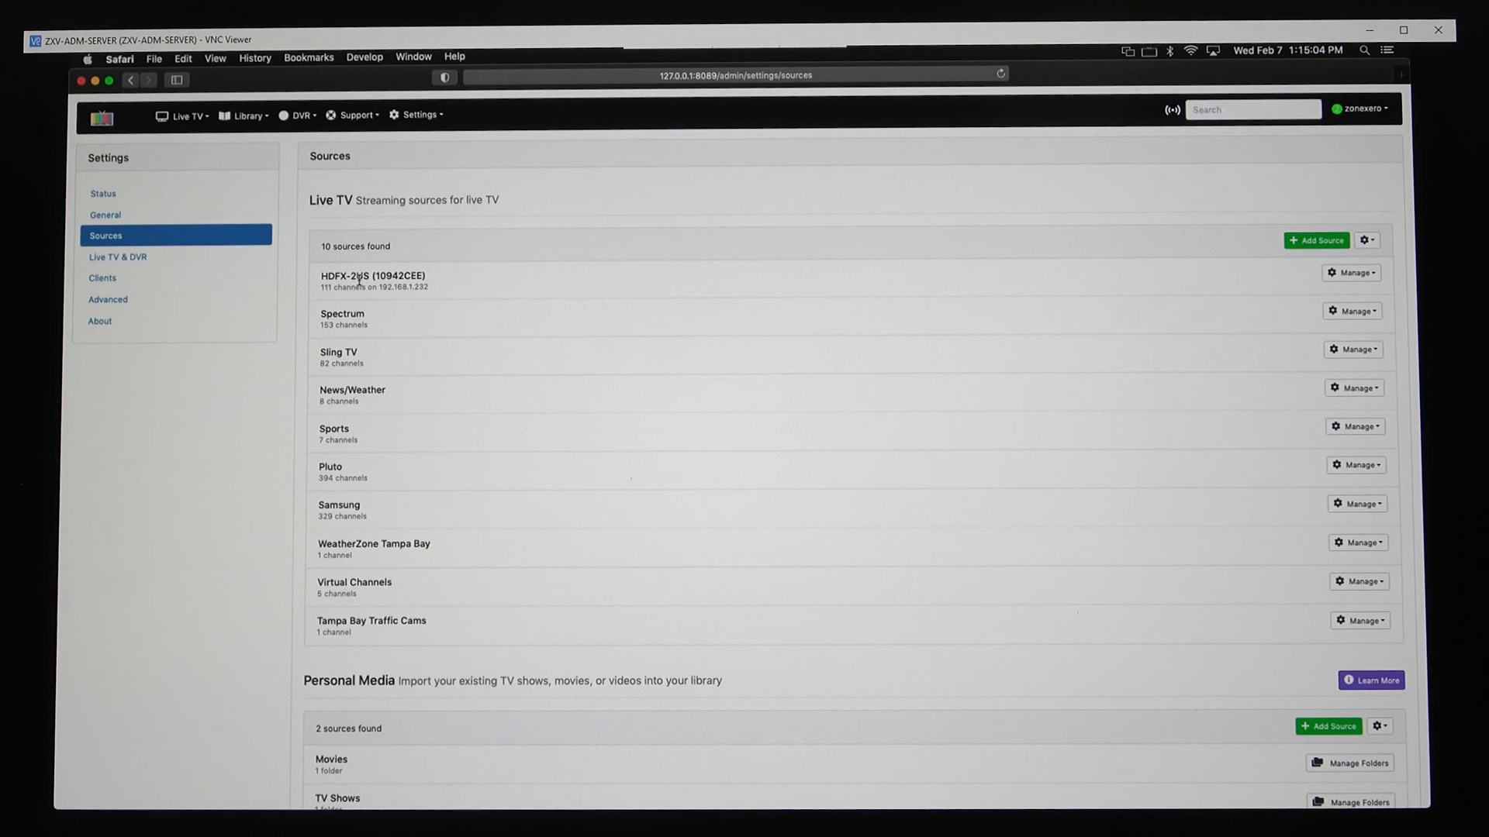
mouse_move(433, 279)
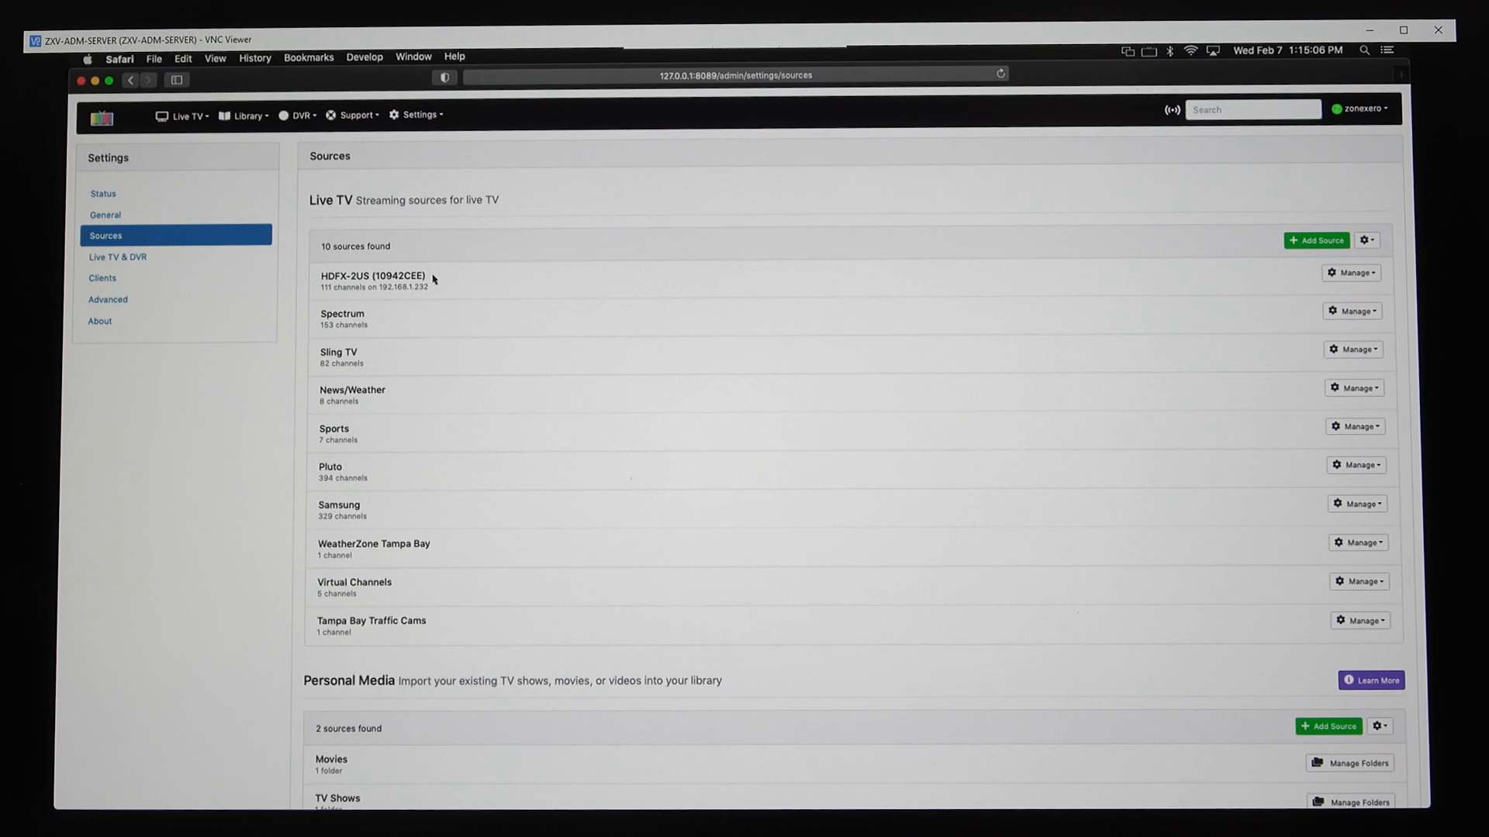
mouse_move(451, 286)
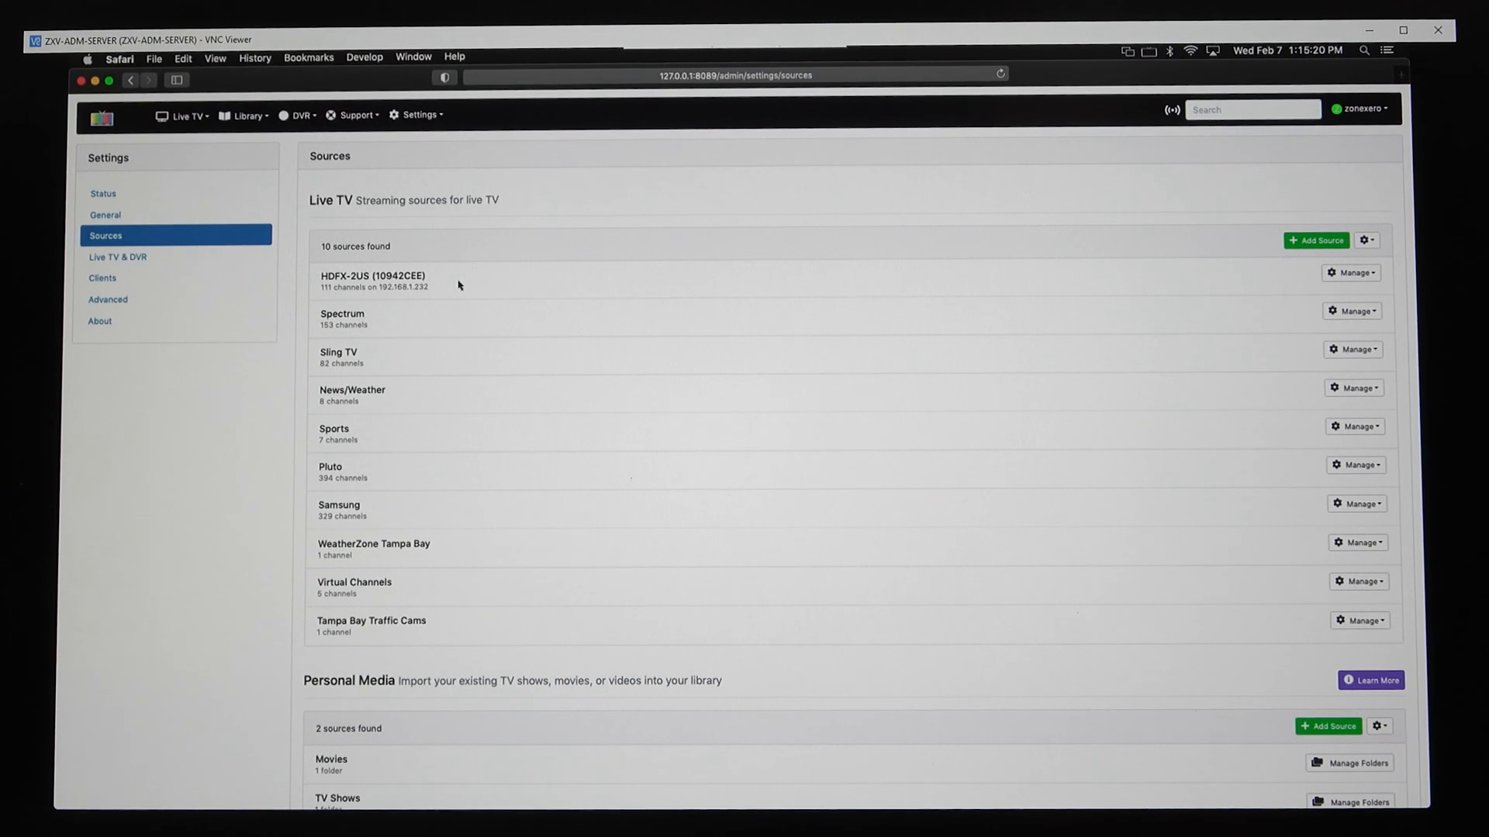
Show the HDFX-2US tuner's management options for lineup reload, guide sync and removal
left_click(1349, 273)
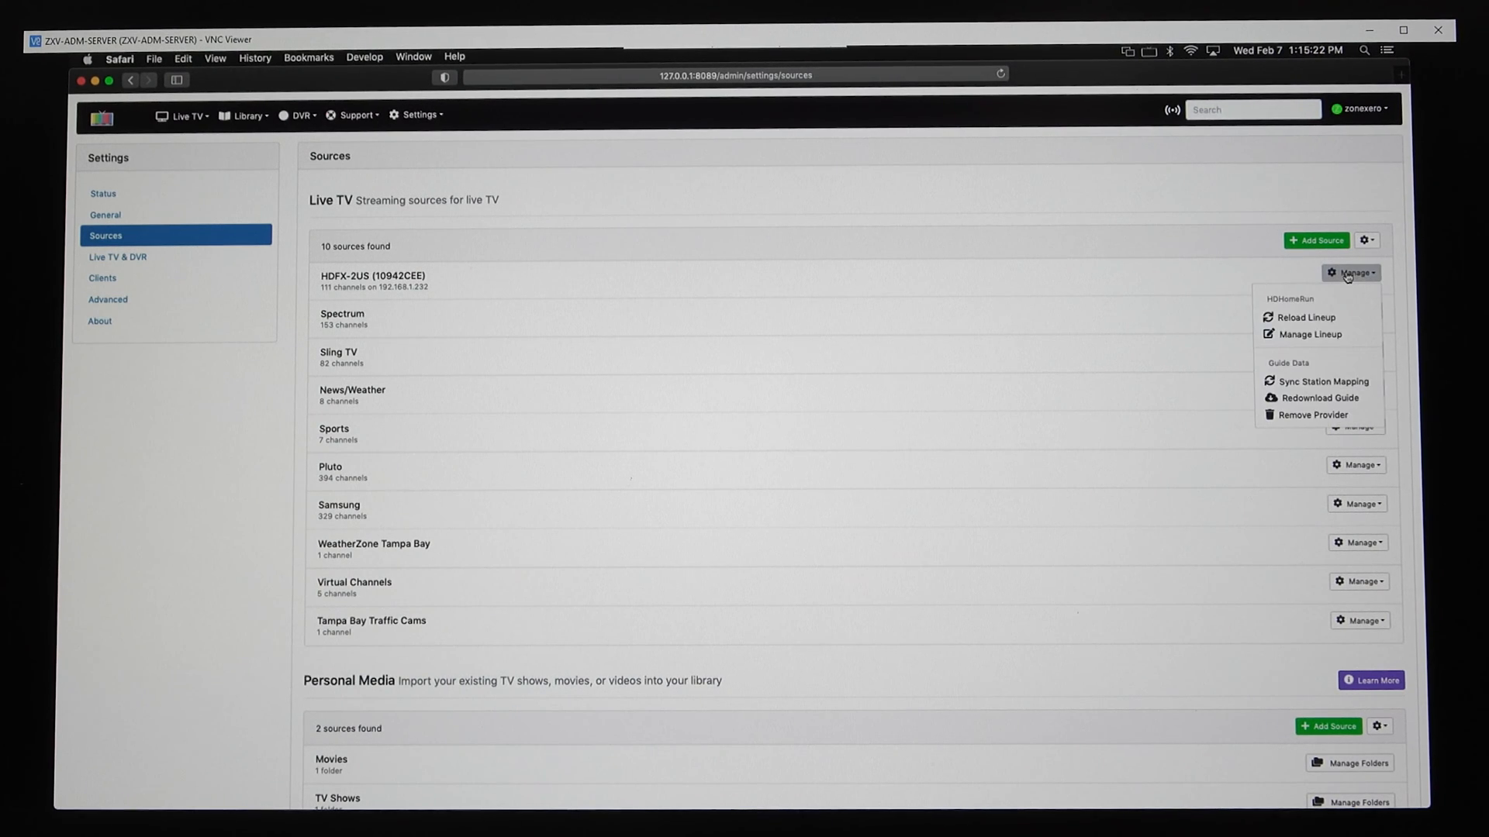
left_click(1003, 305)
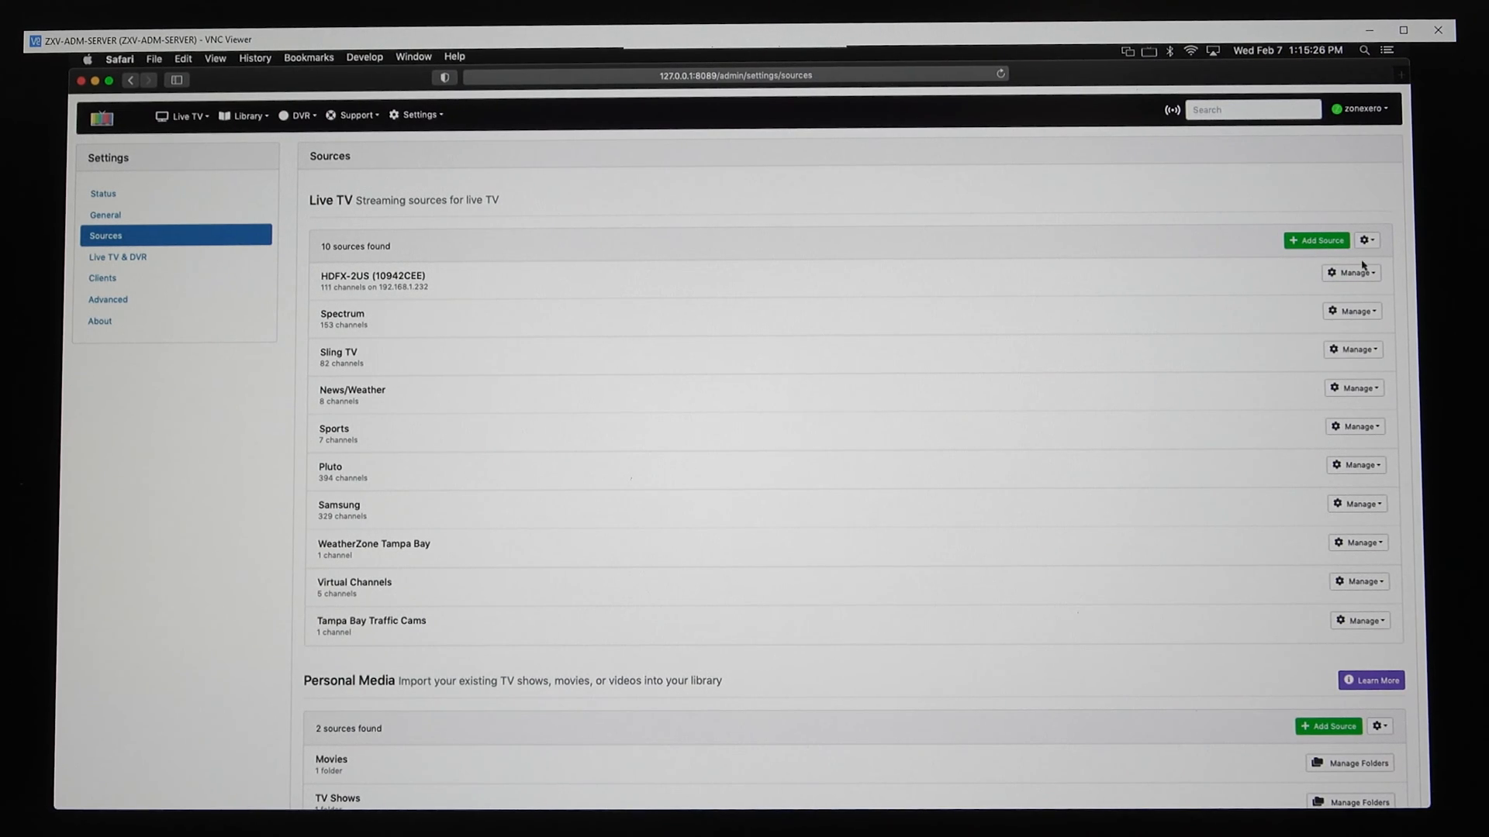
left_click(1349, 273)
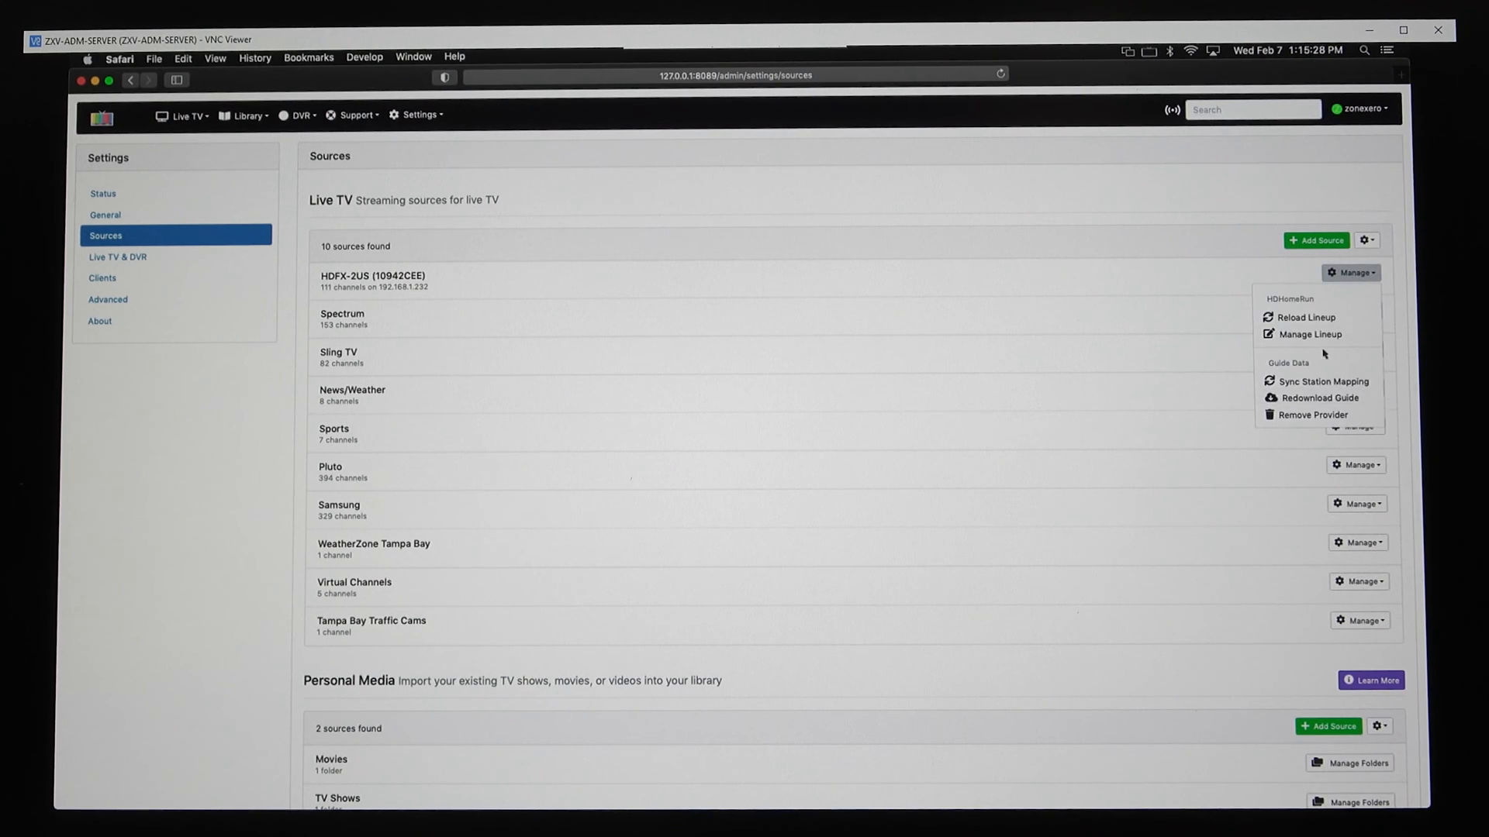
mouse_move(1314, 335)
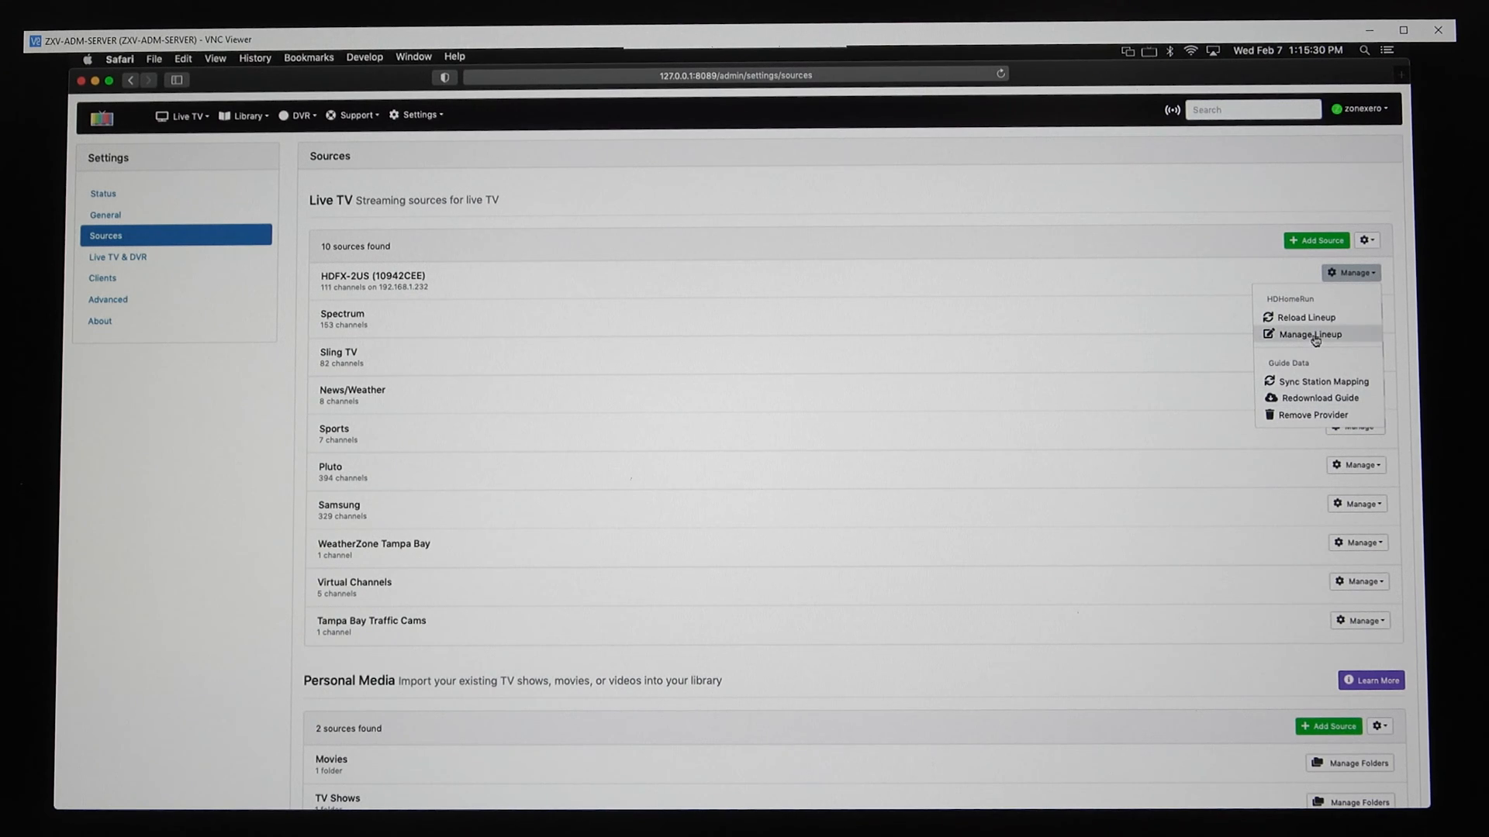
Browse the HDFX-2US lineup of 111 HD and SD channels, then return to the Sources list
left_click(1309, 335)
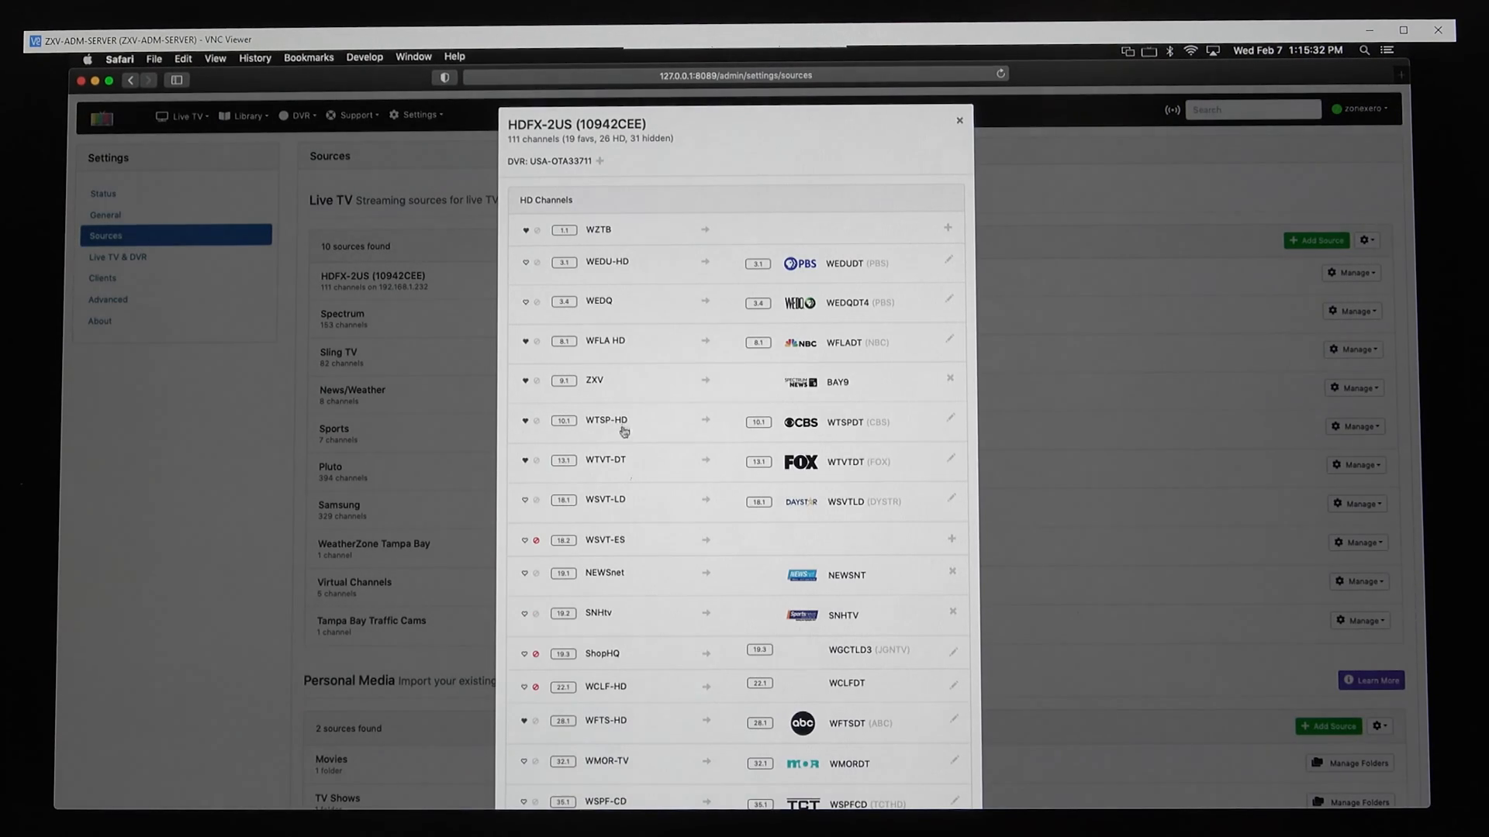
scroll("down", 3)
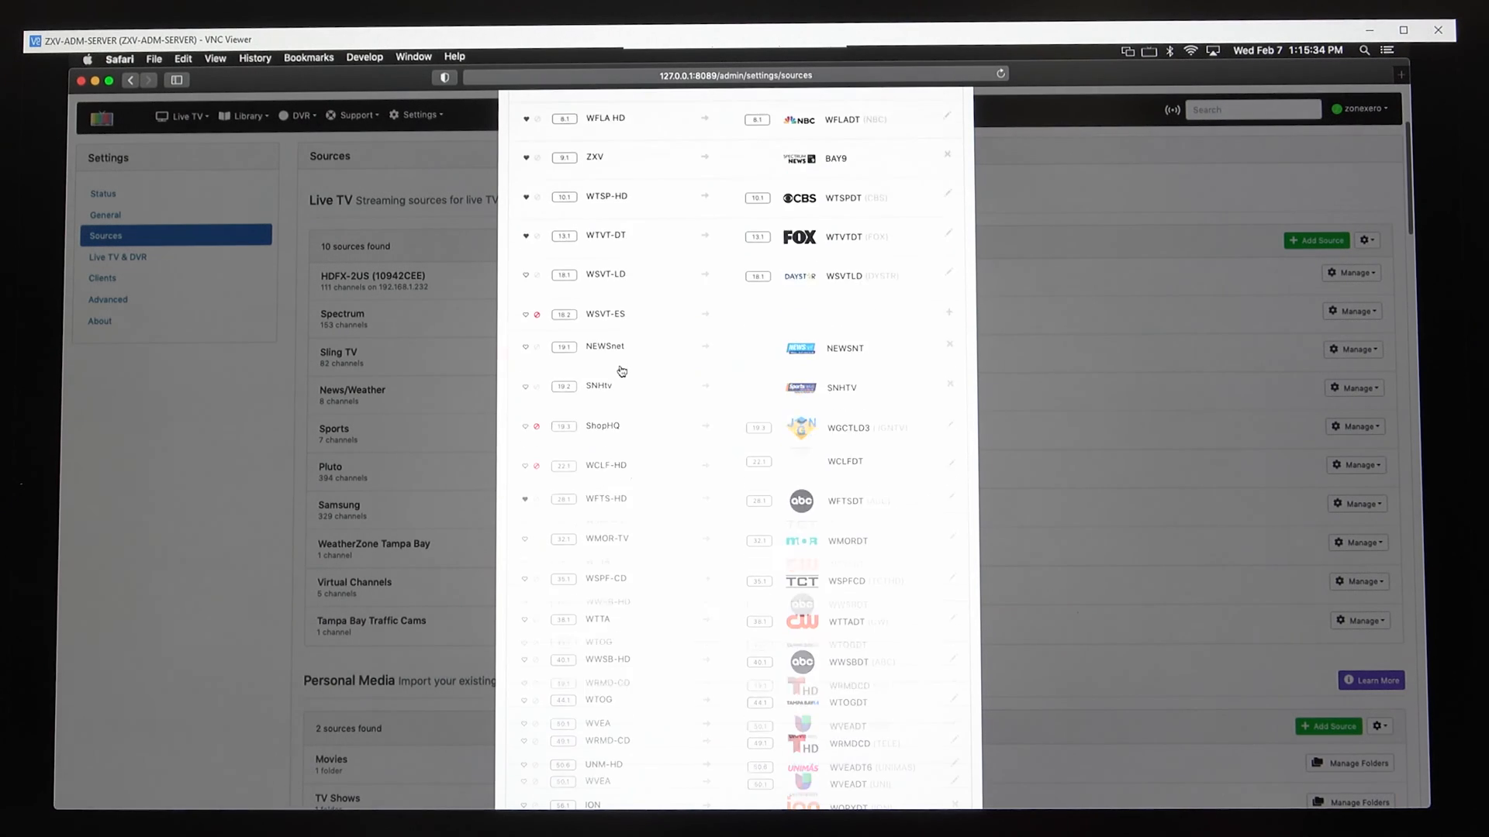
scroll("down", 3)
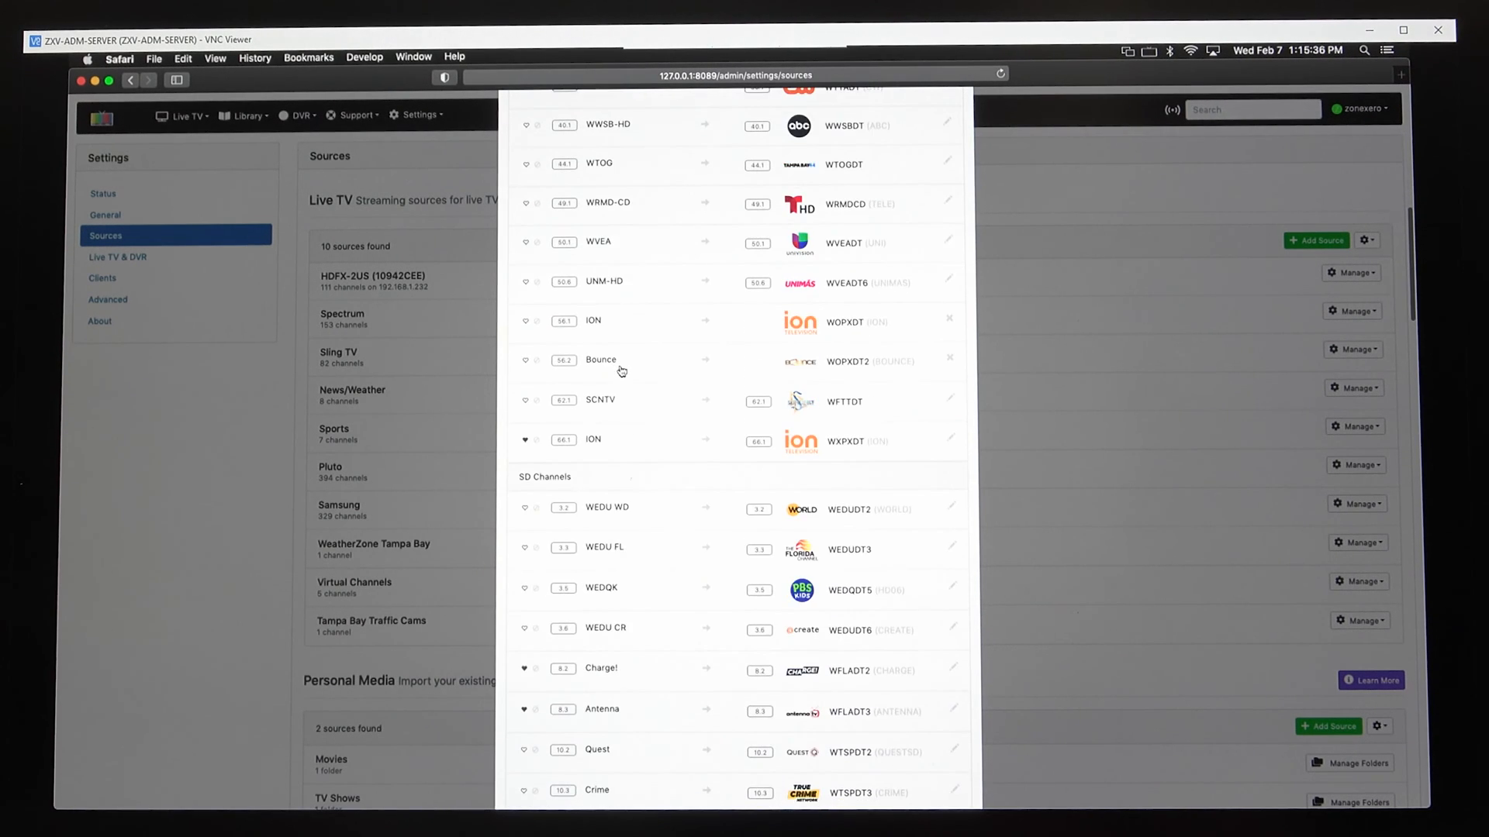
scroll("down", 3)
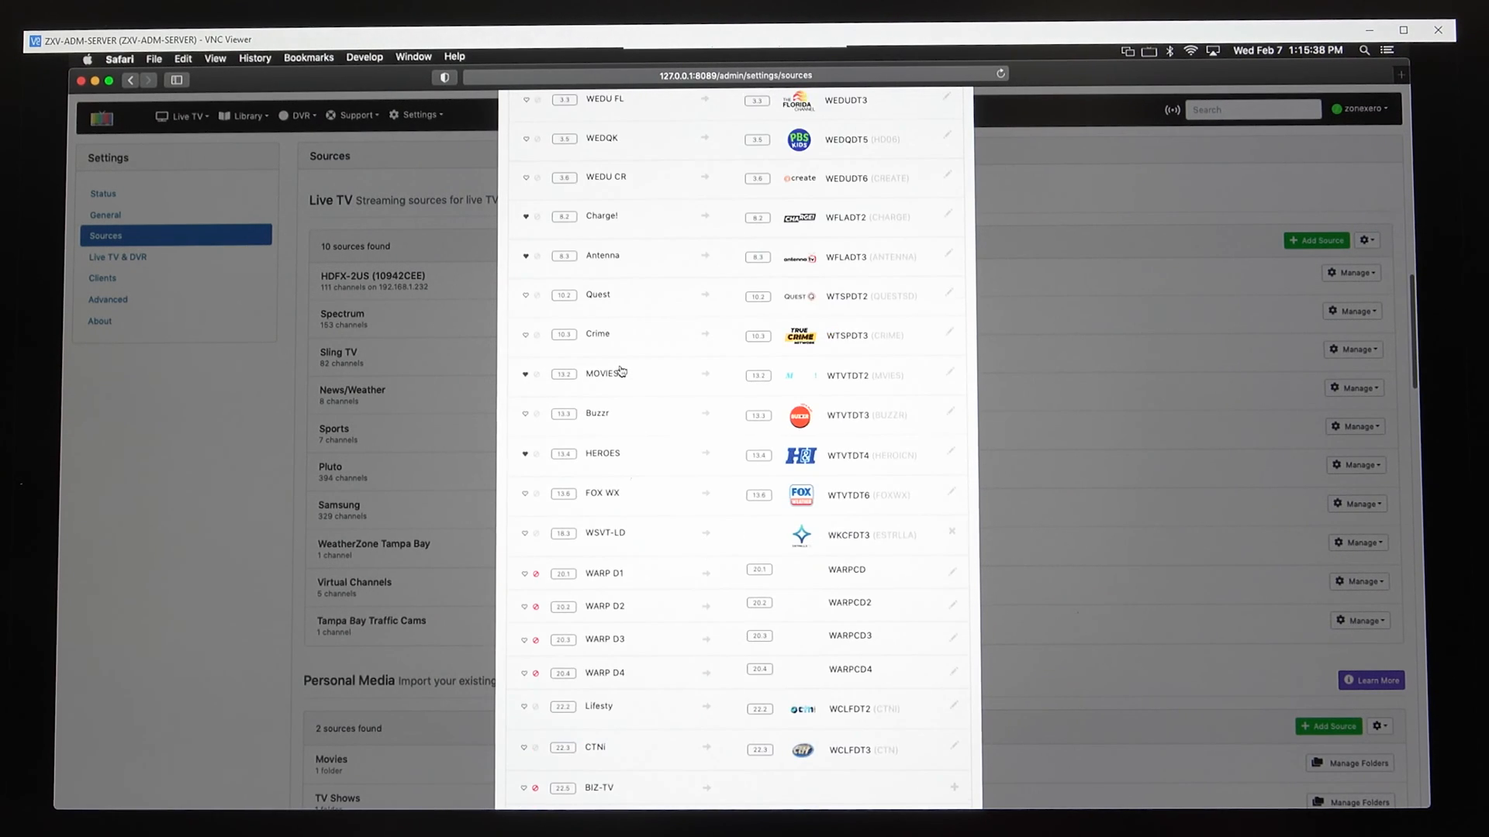
scroll("down", 3)
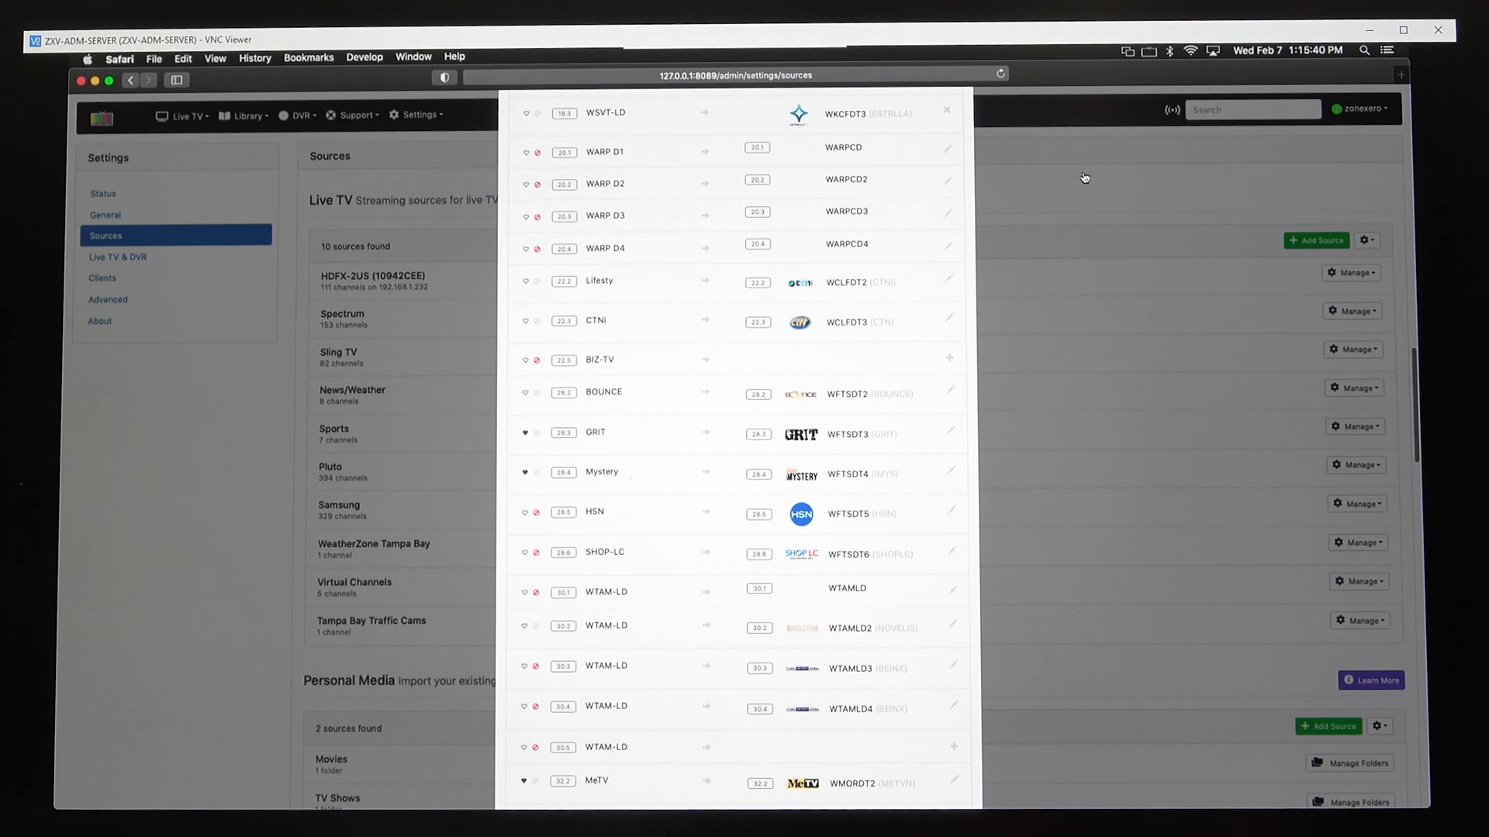
scroll("up", 3)
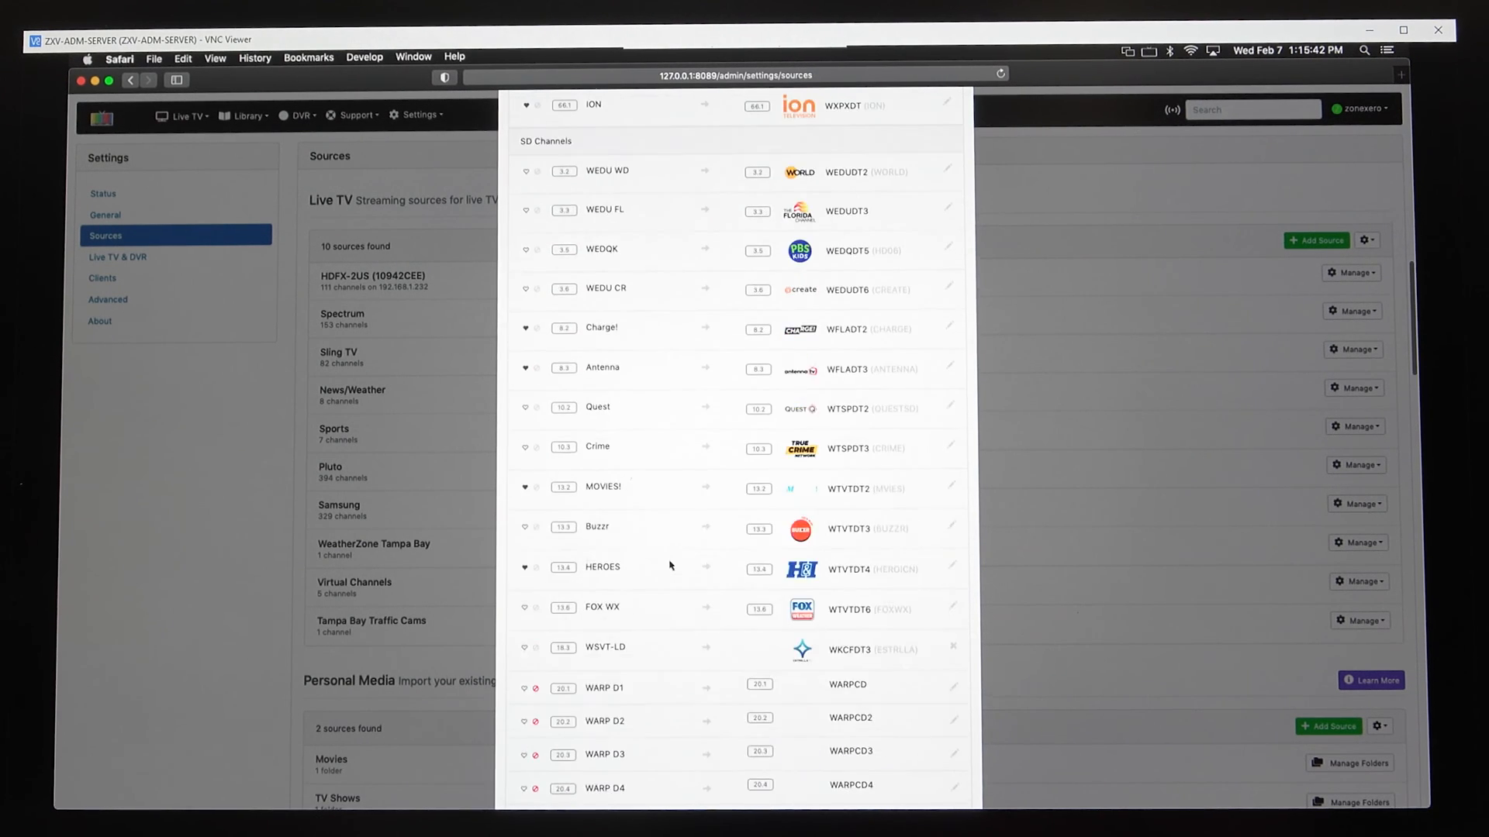
scroll("up", 3)
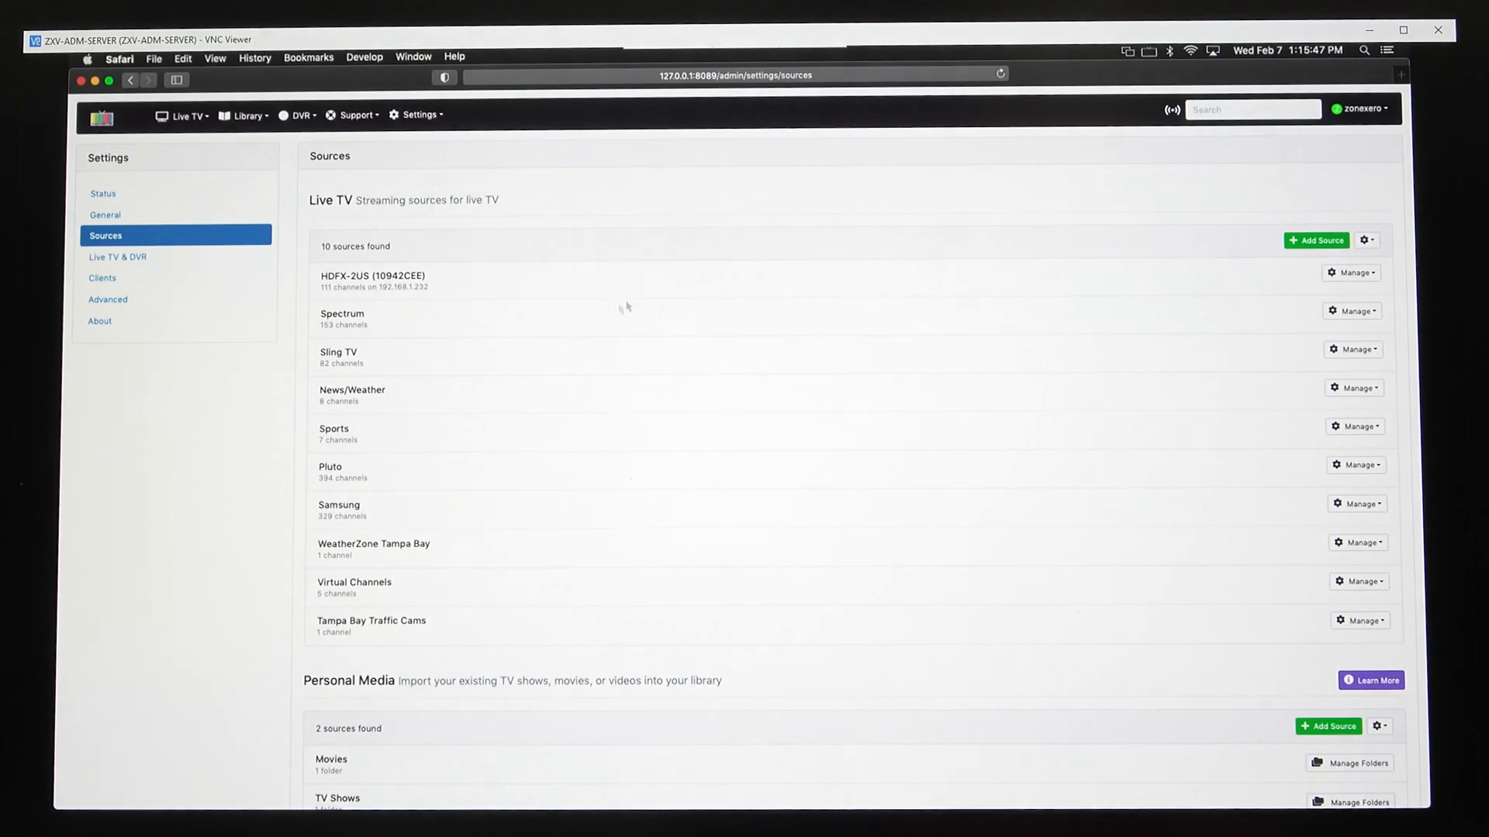
left_click(1350, 310)
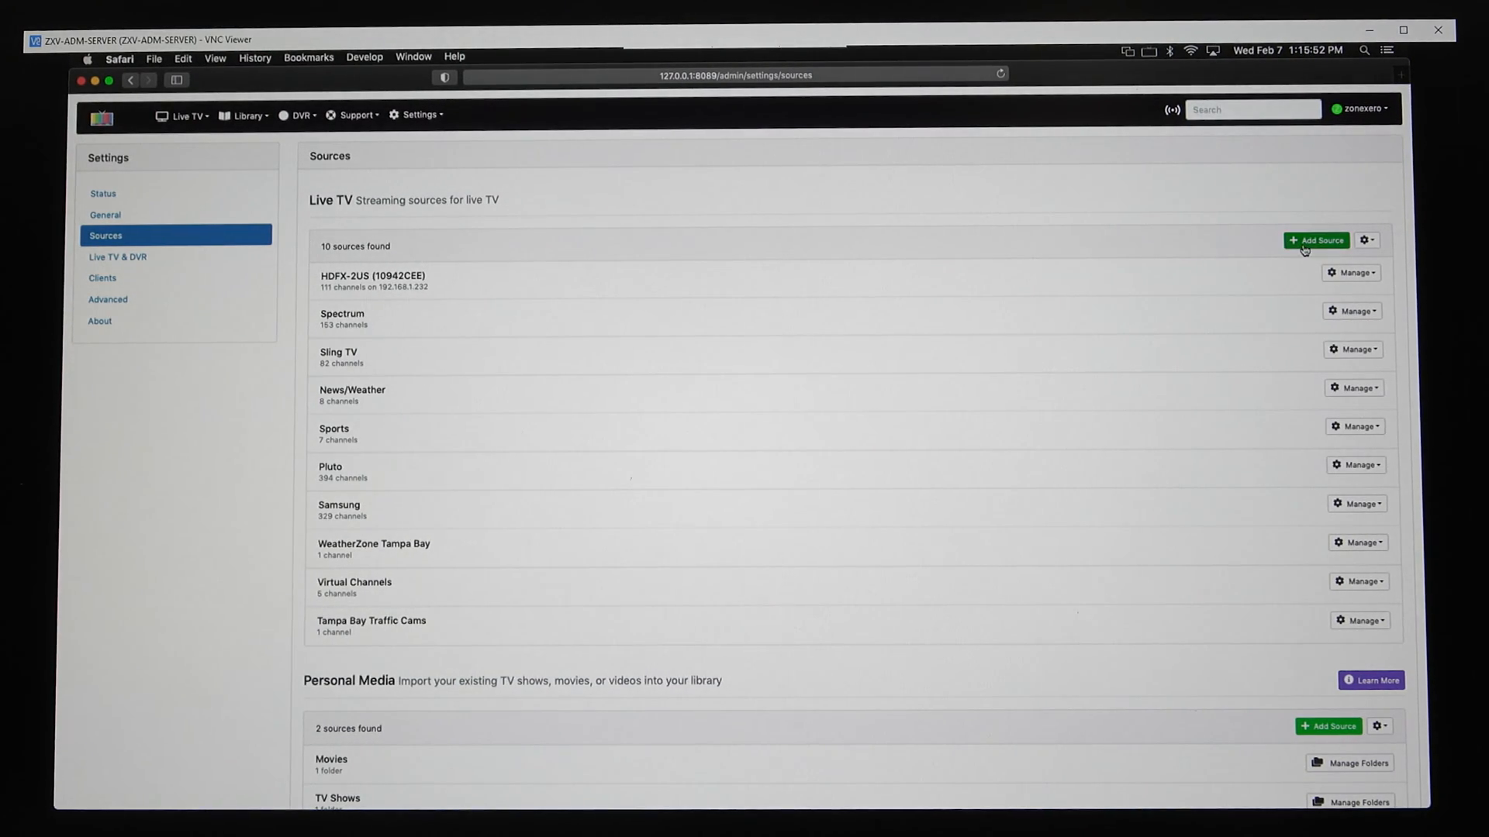
left_click(1316, 240)
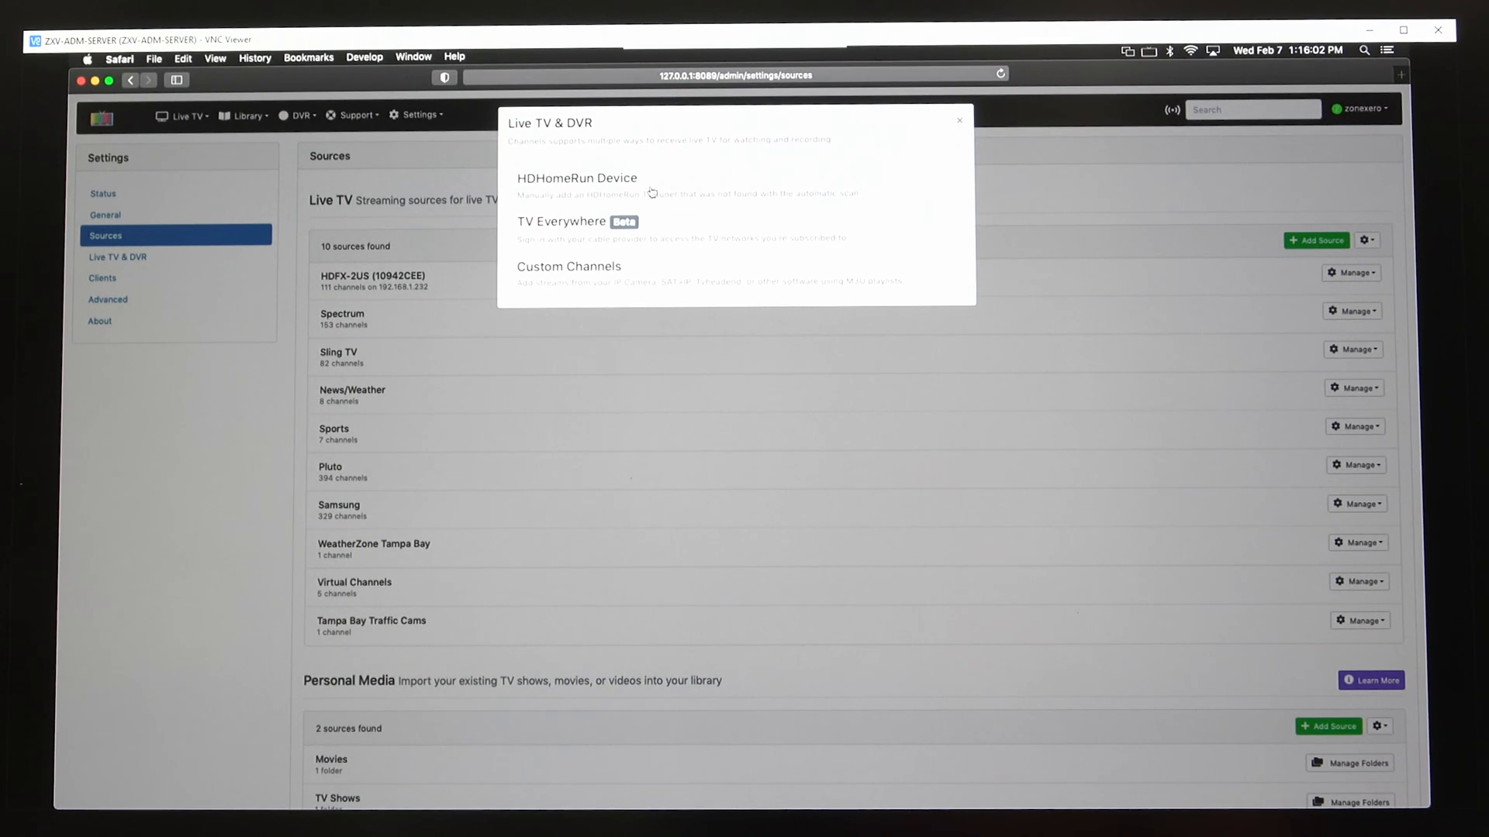
mouse_move(679, 276)
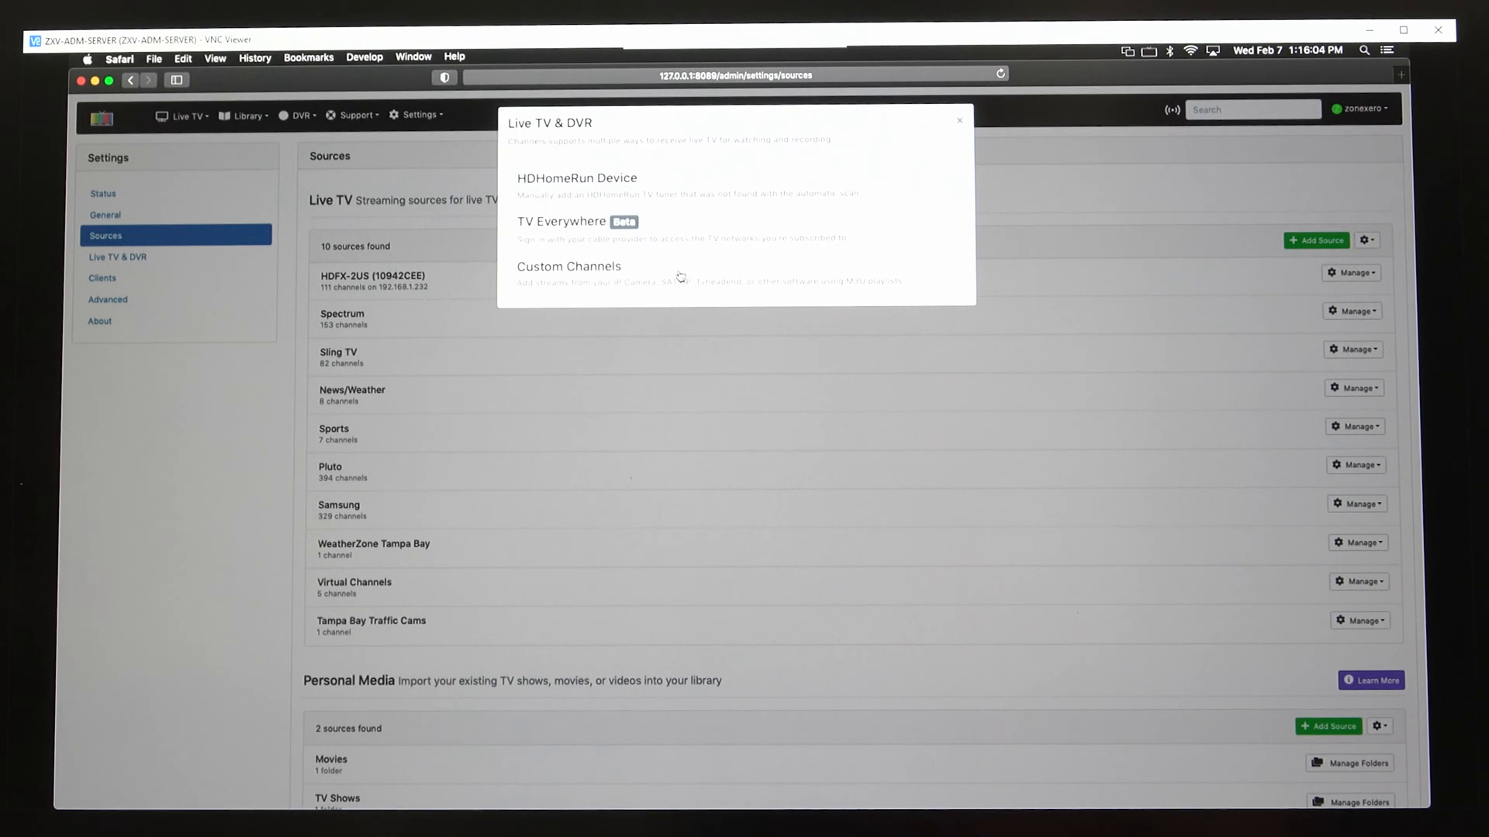
mouse_move(551, 231)
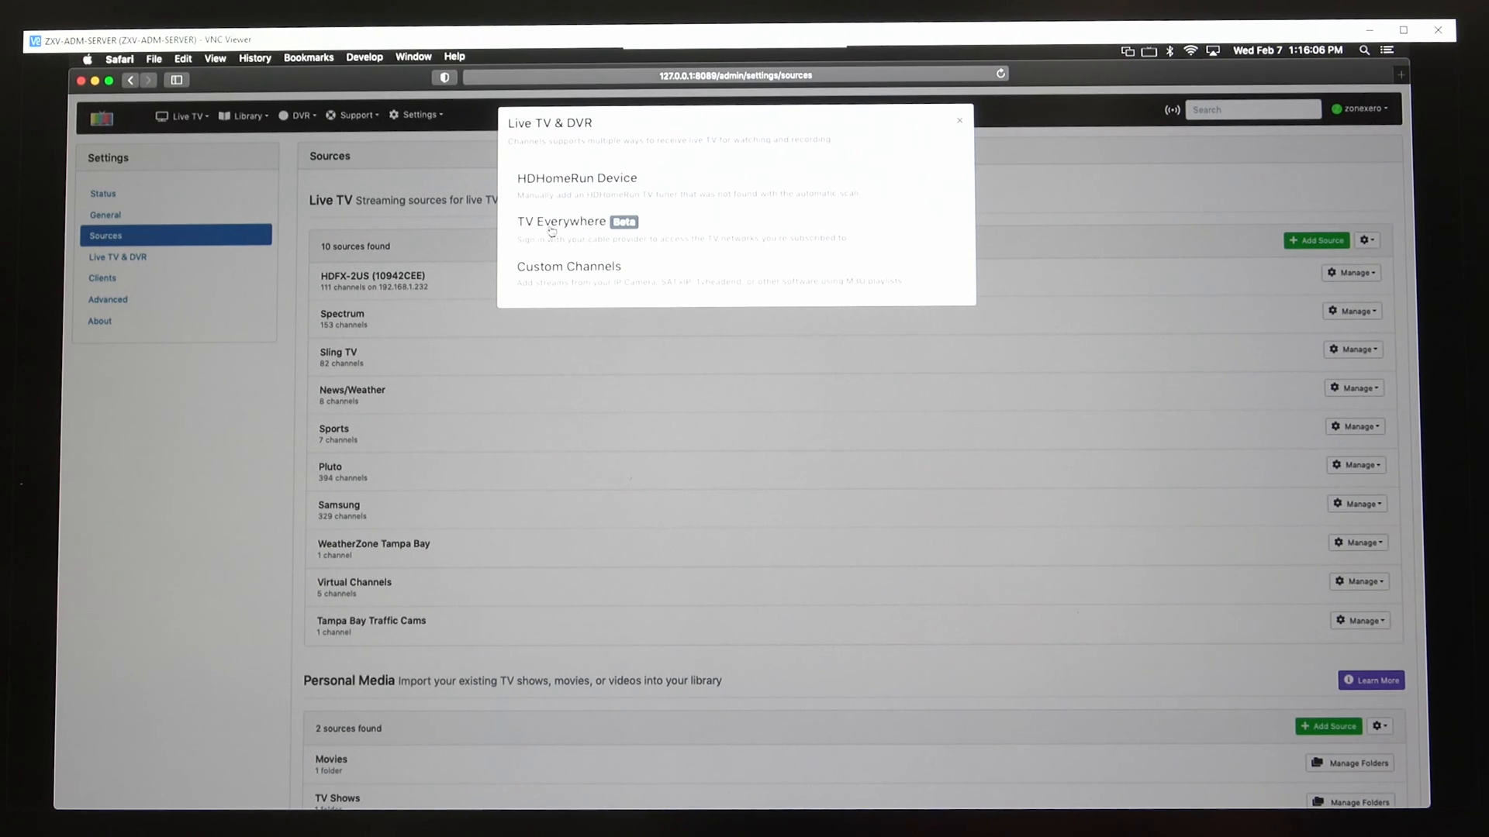
left_click(564, 220)
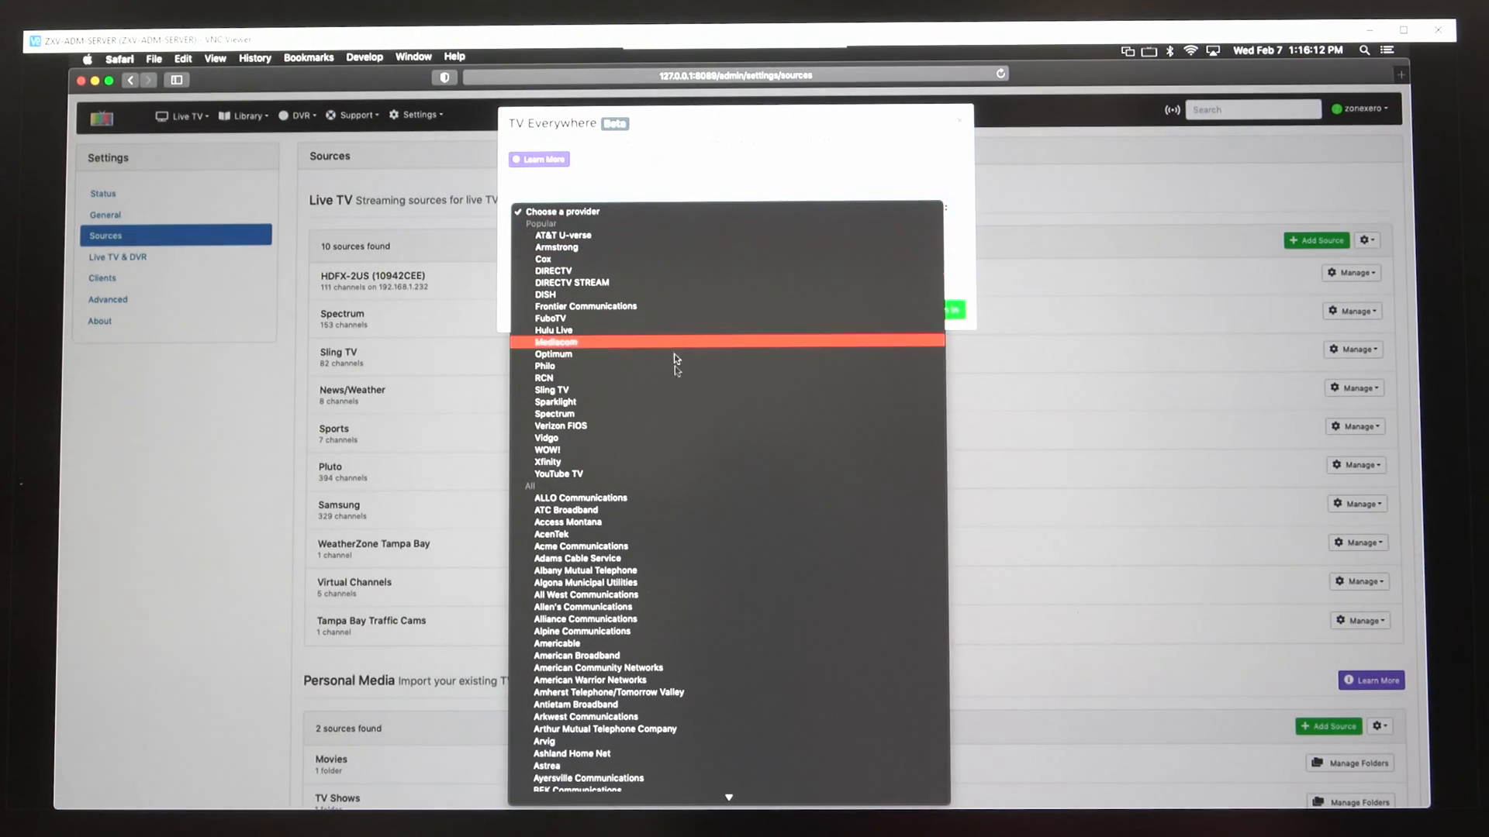
mouse_move(670, 426)
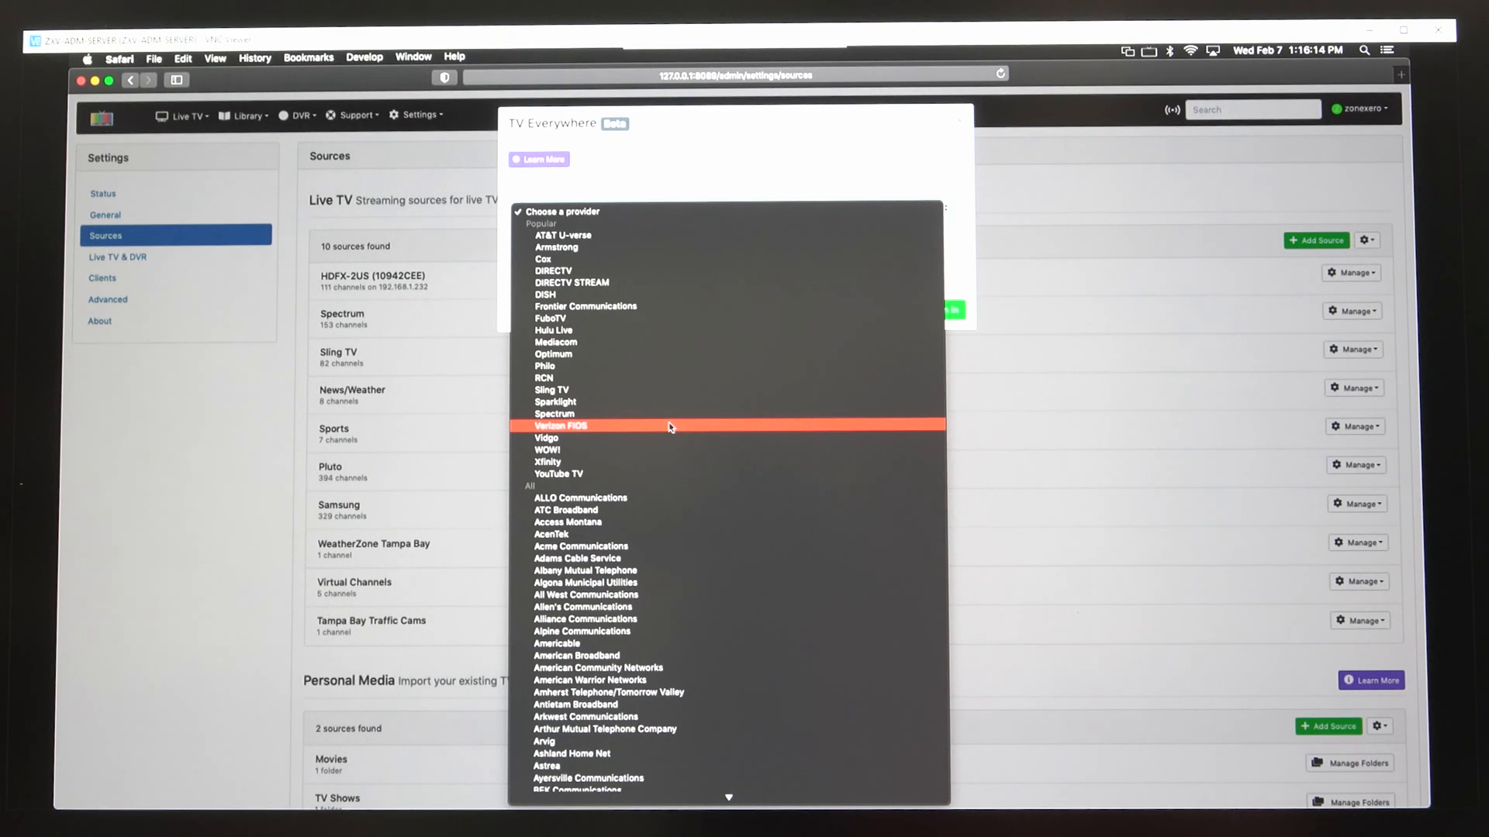
mouse_move(682, 449)
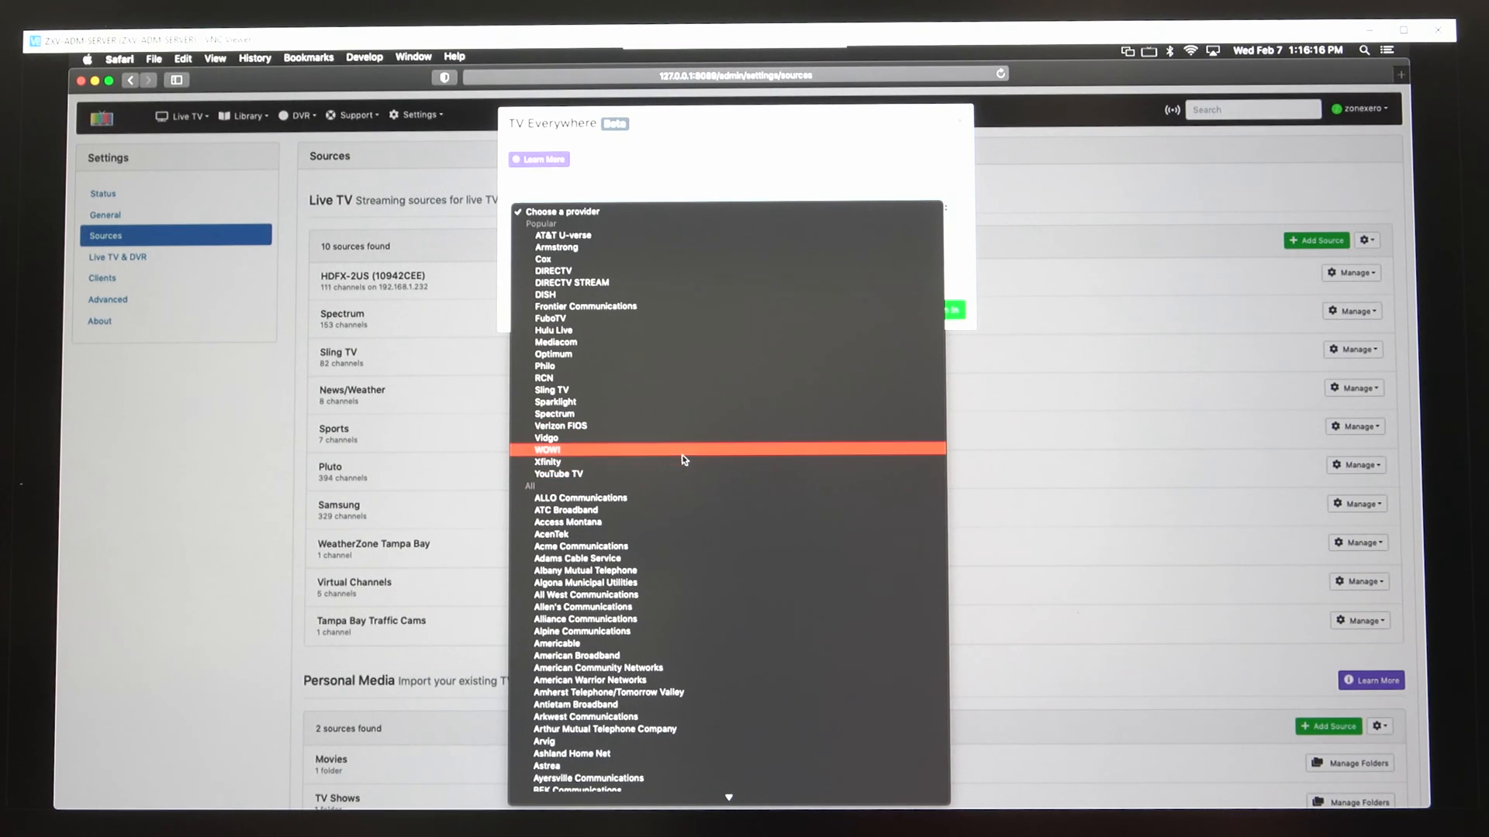
mouse_move(687, 425)
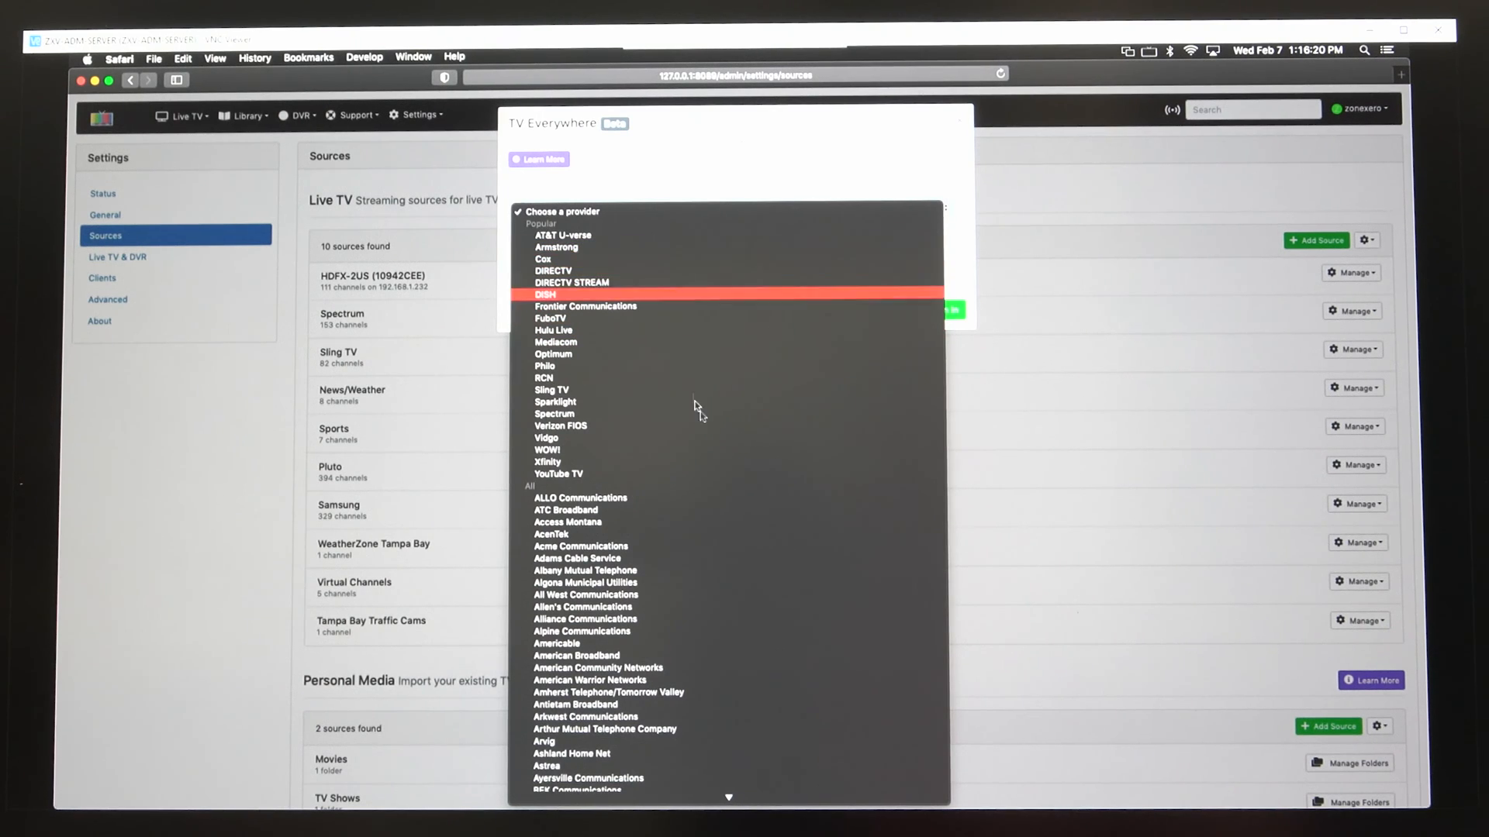
left_click(546, 294)
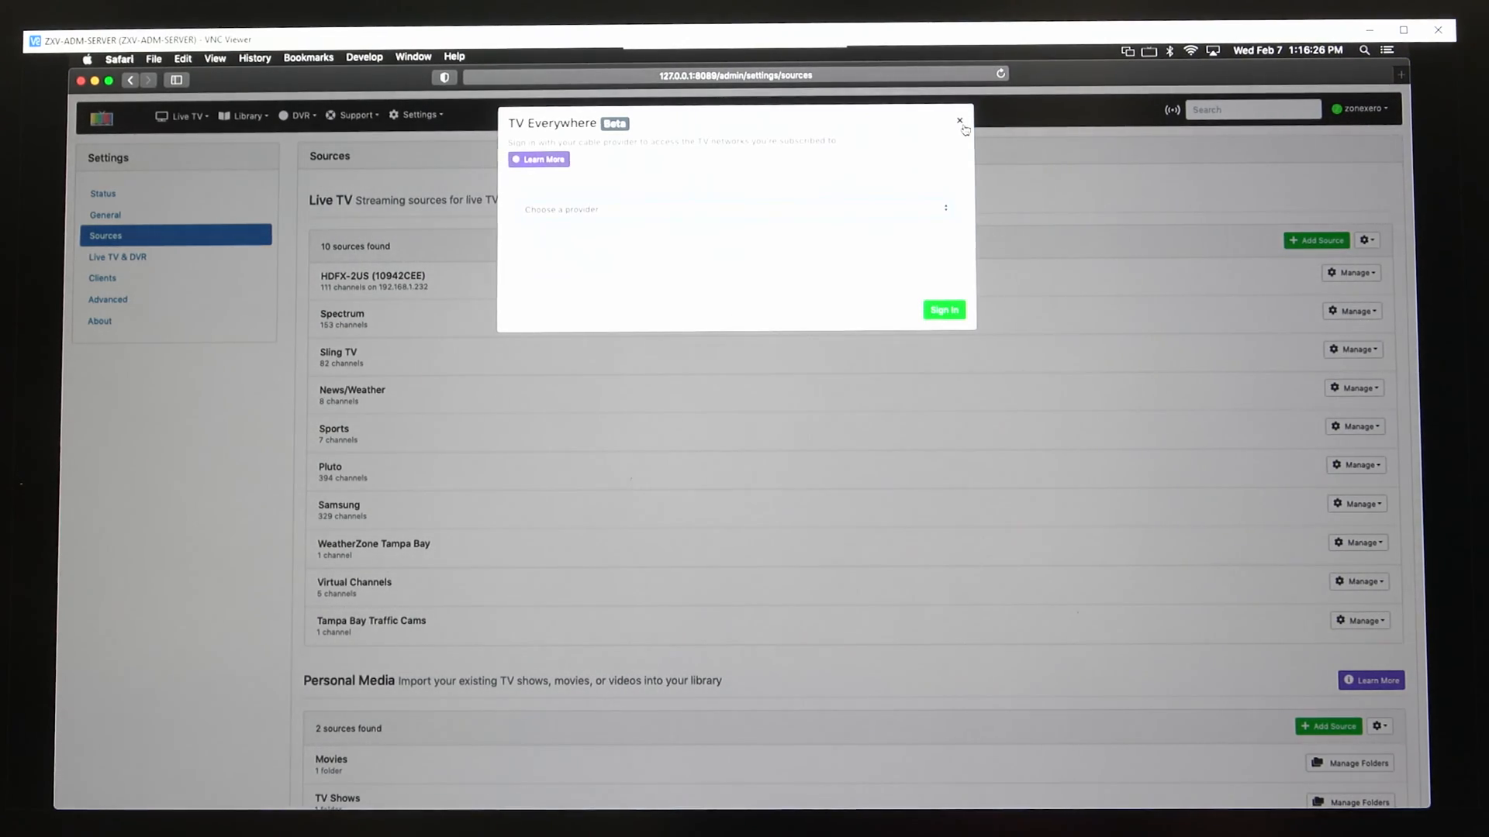
left_click(958, 122)
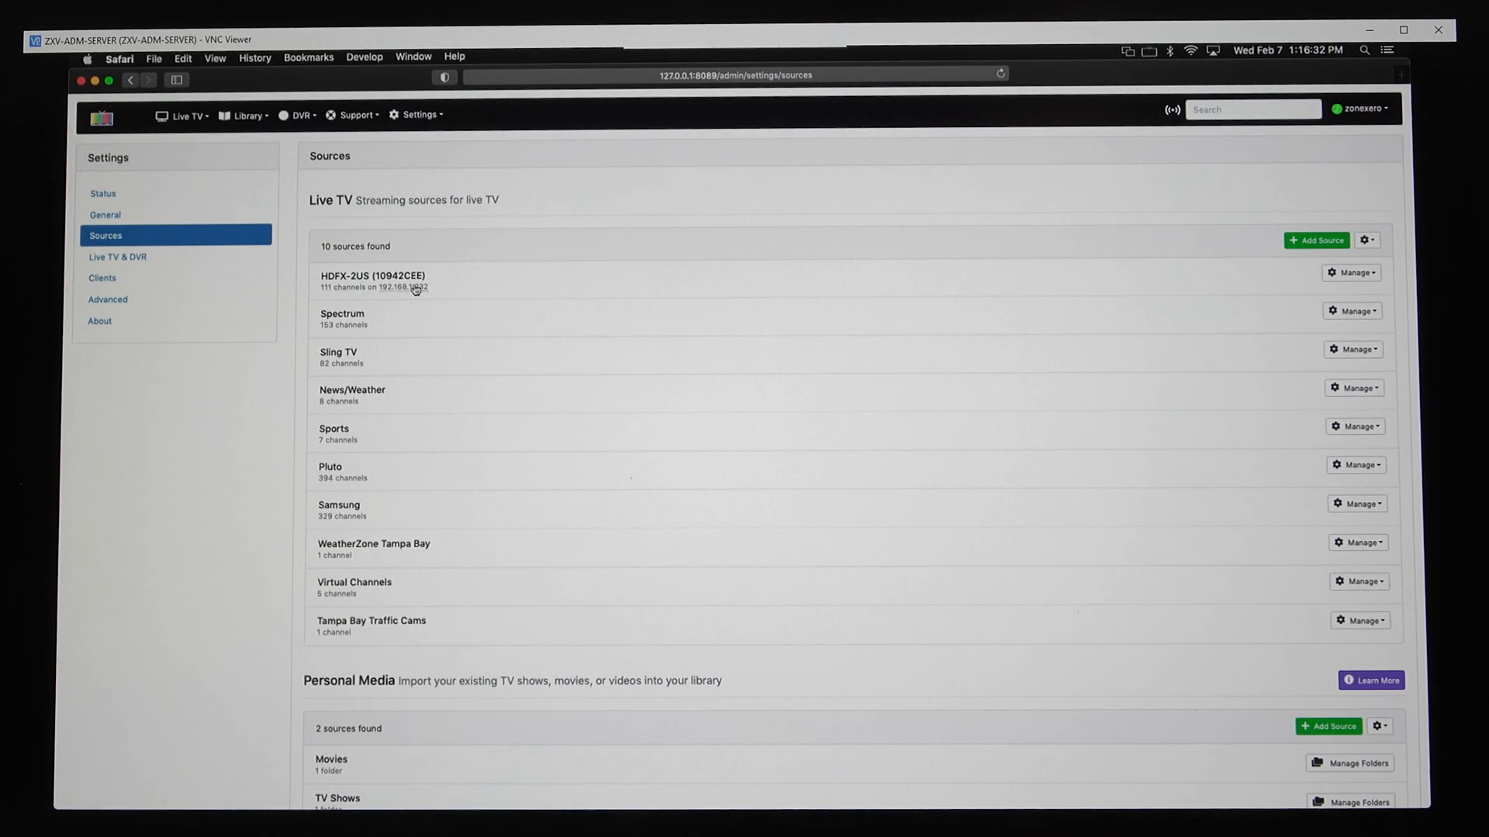
mouse_move(403, 345)
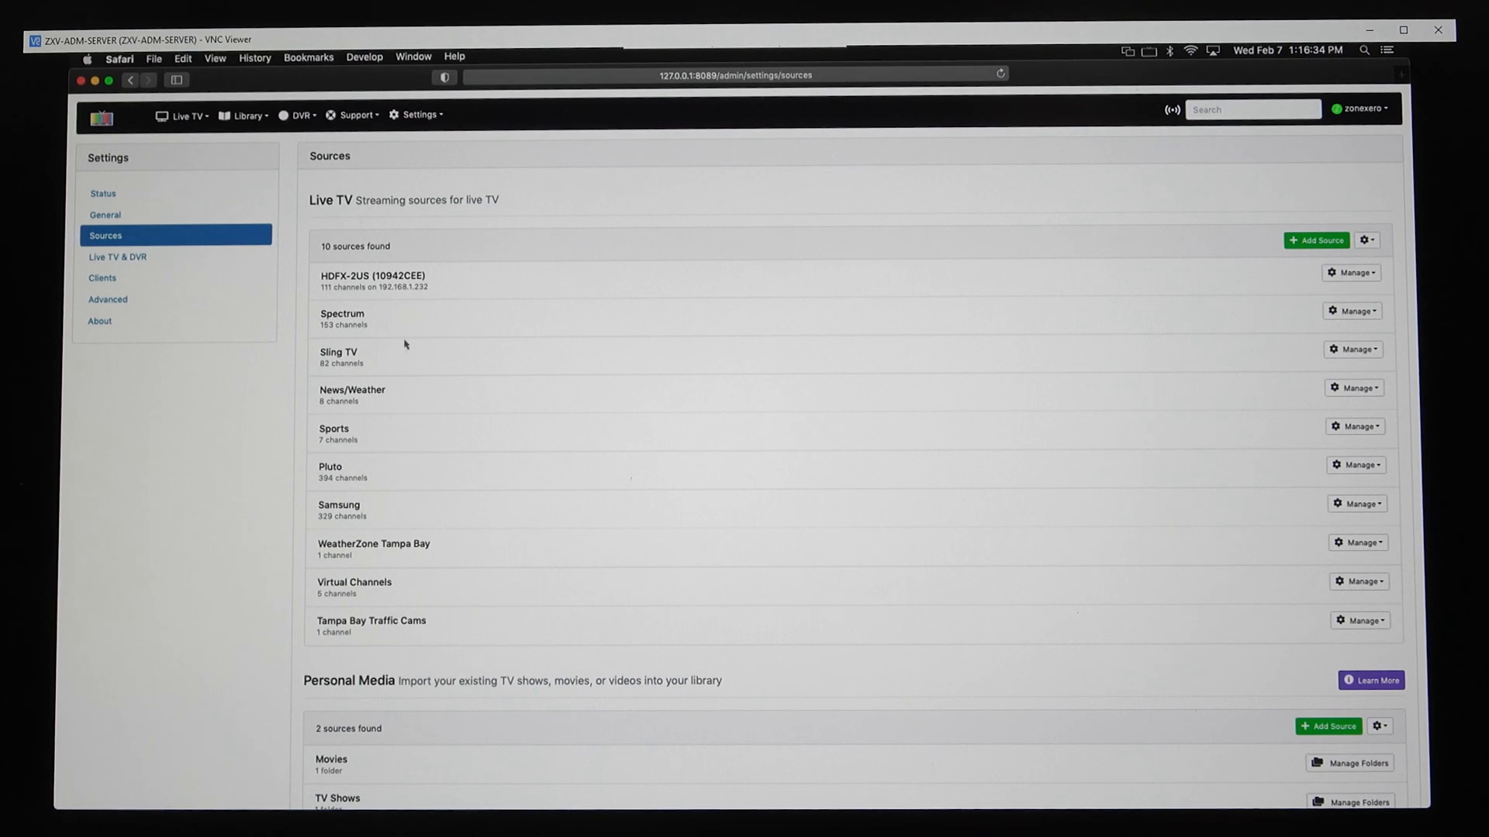
mouse_move(411, 322)
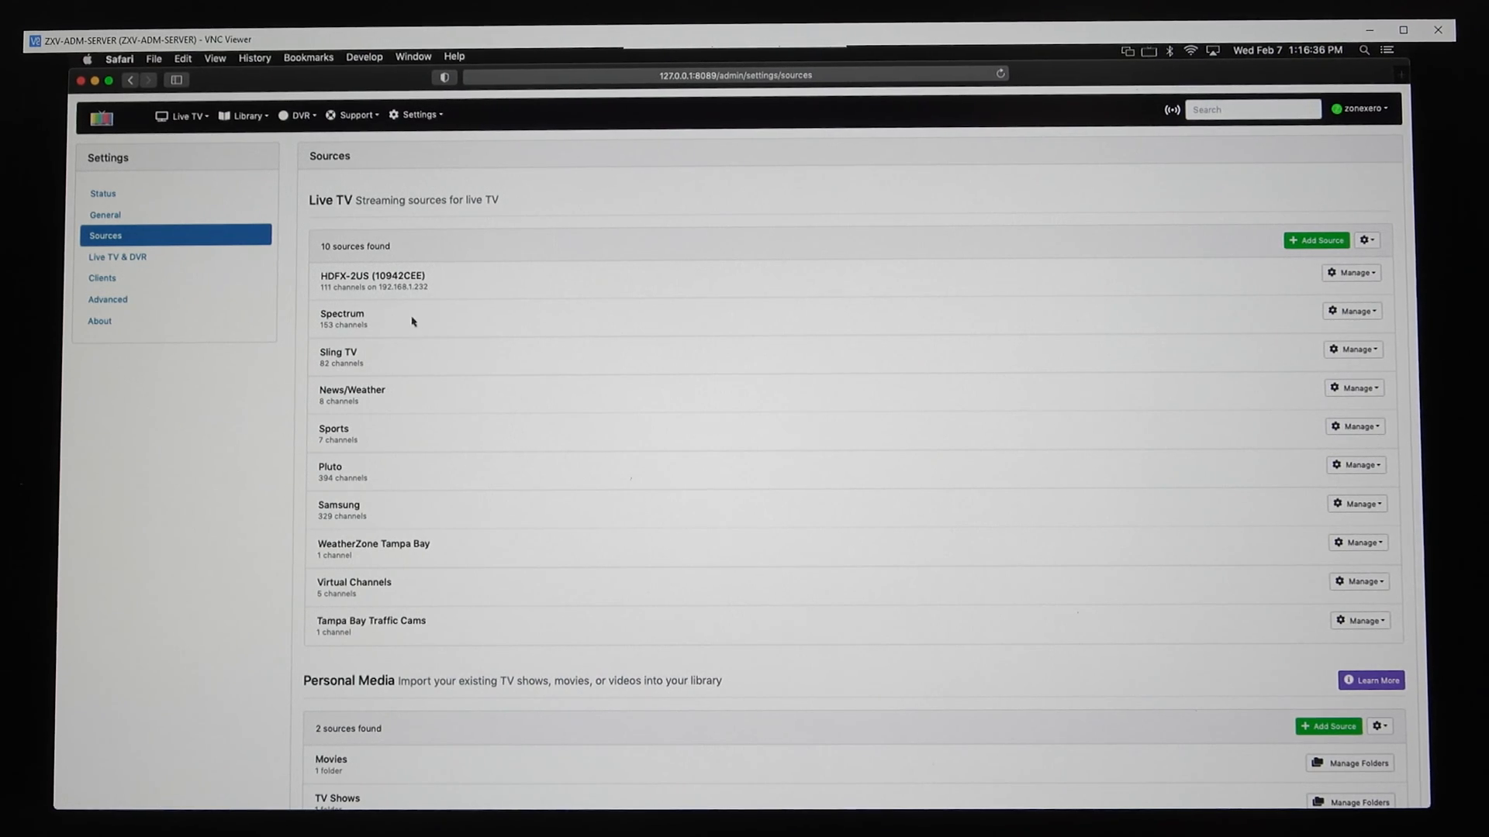
mouse_move(480, 323)
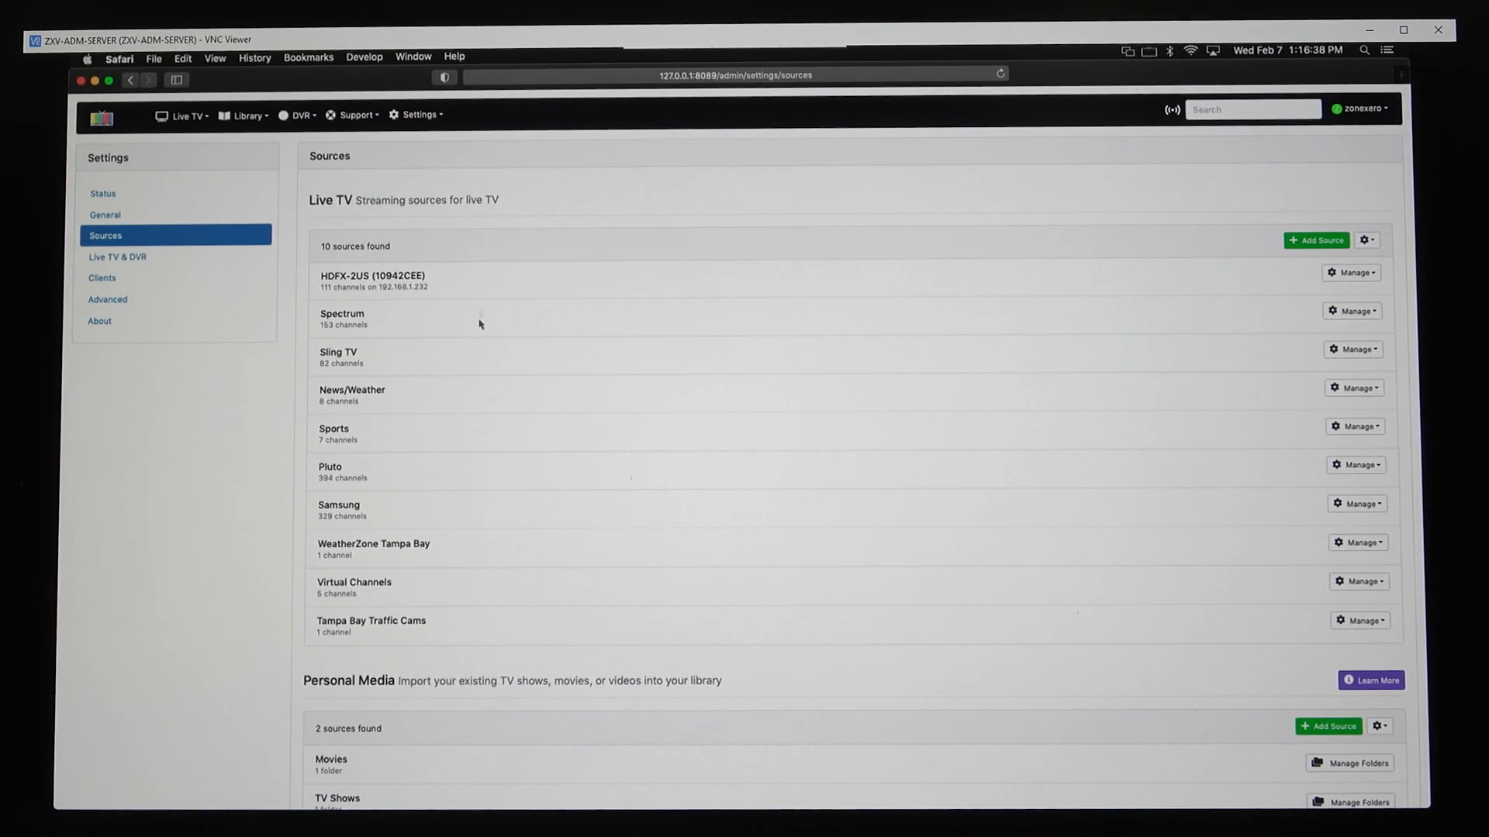
mouse_move(1157, 361)
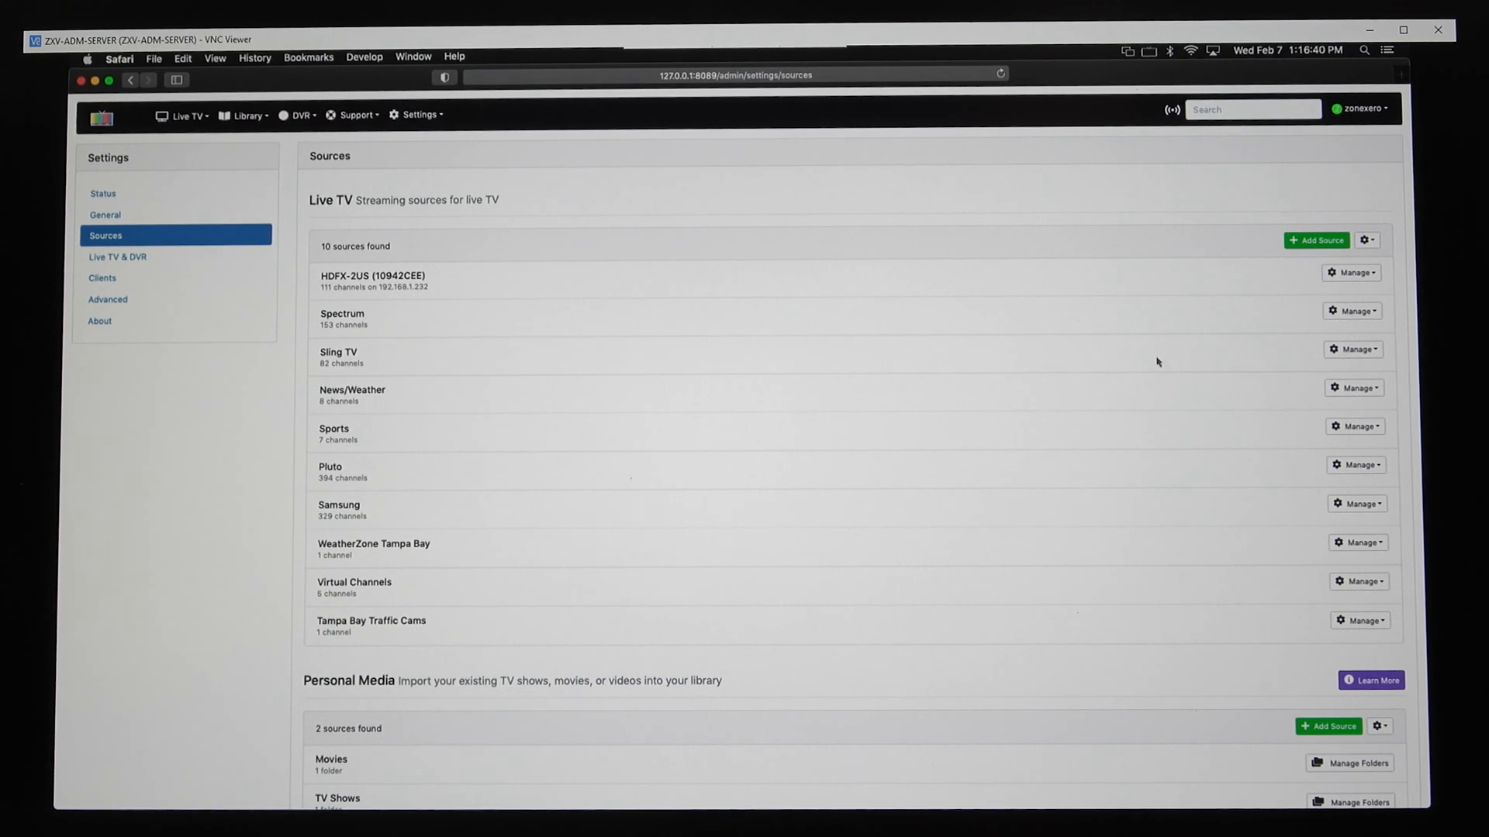
left_click(1350, 310)
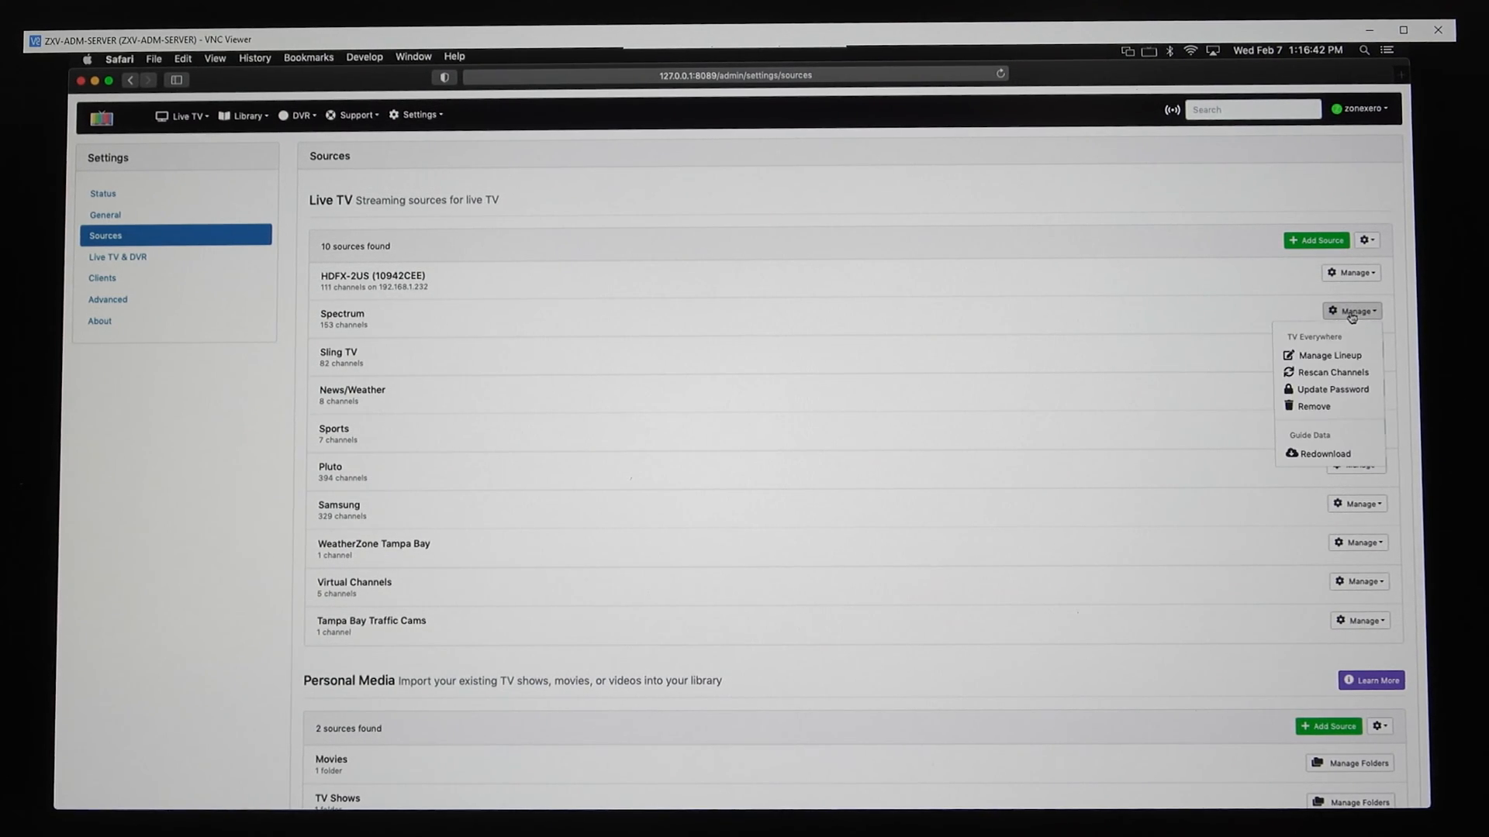
mouse_move(747, 329)
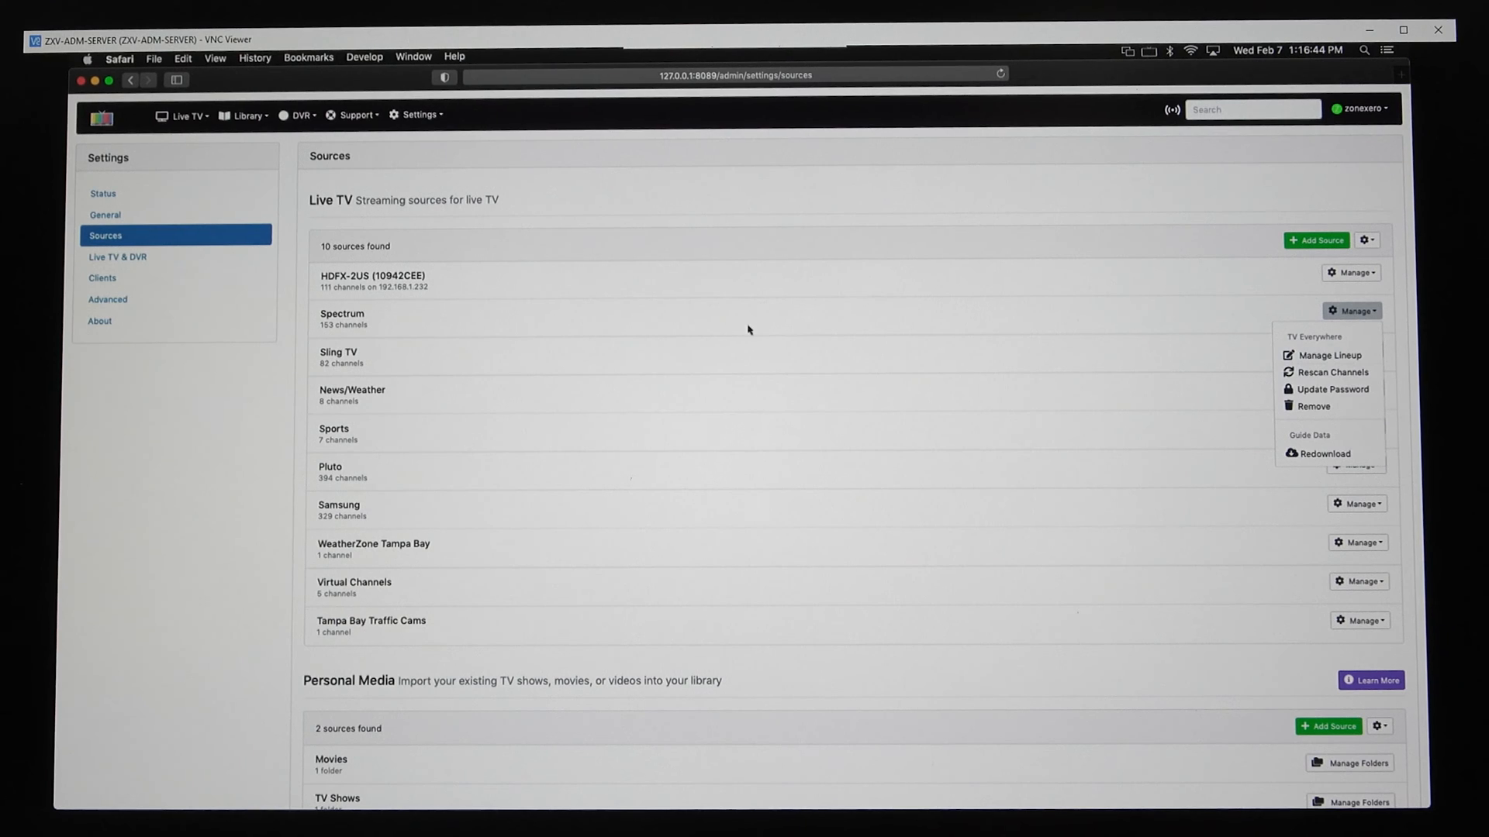
left_click(518, 345)
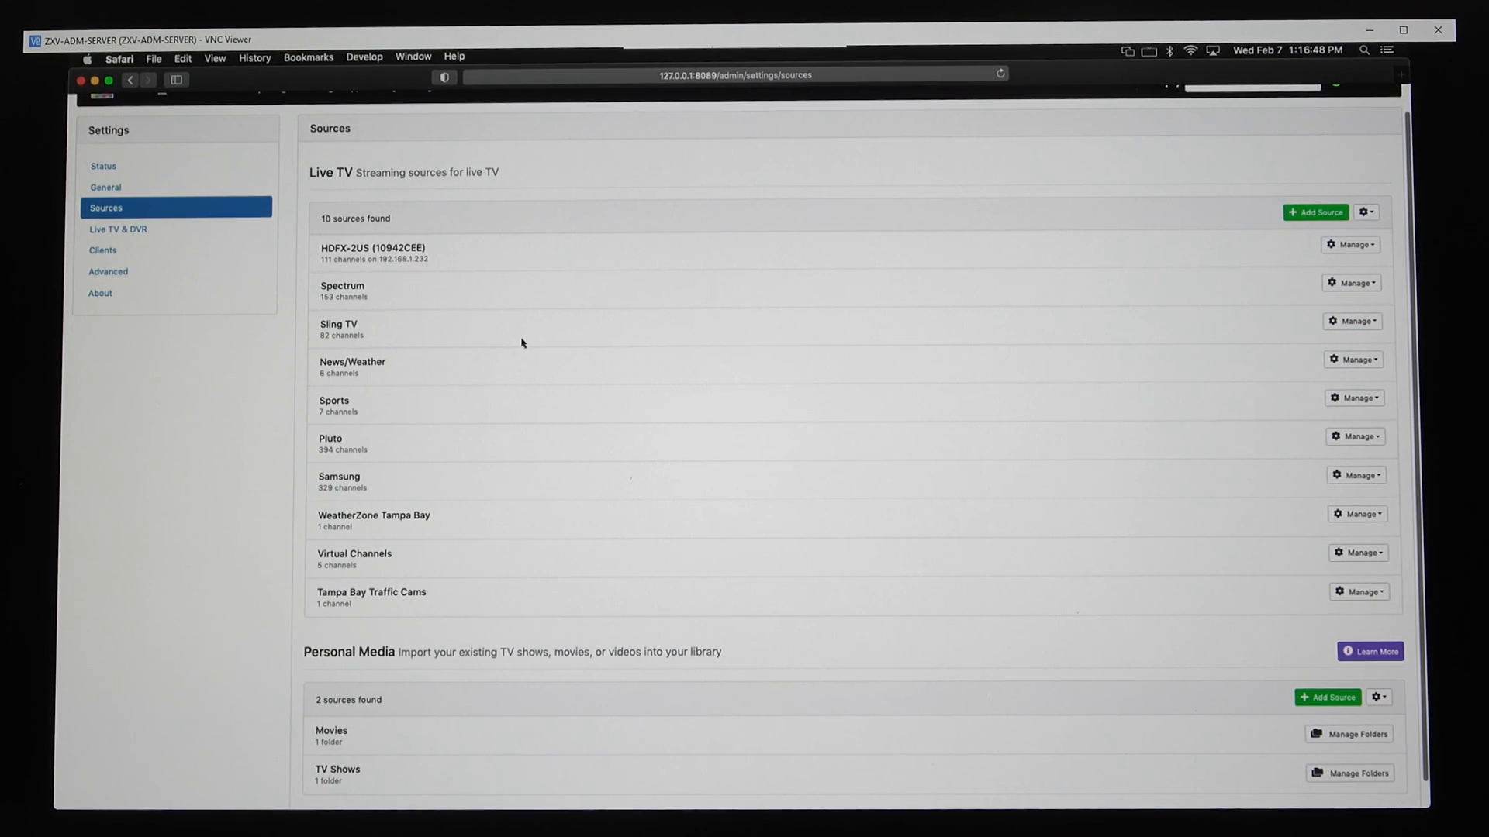
scroll("up", 3)
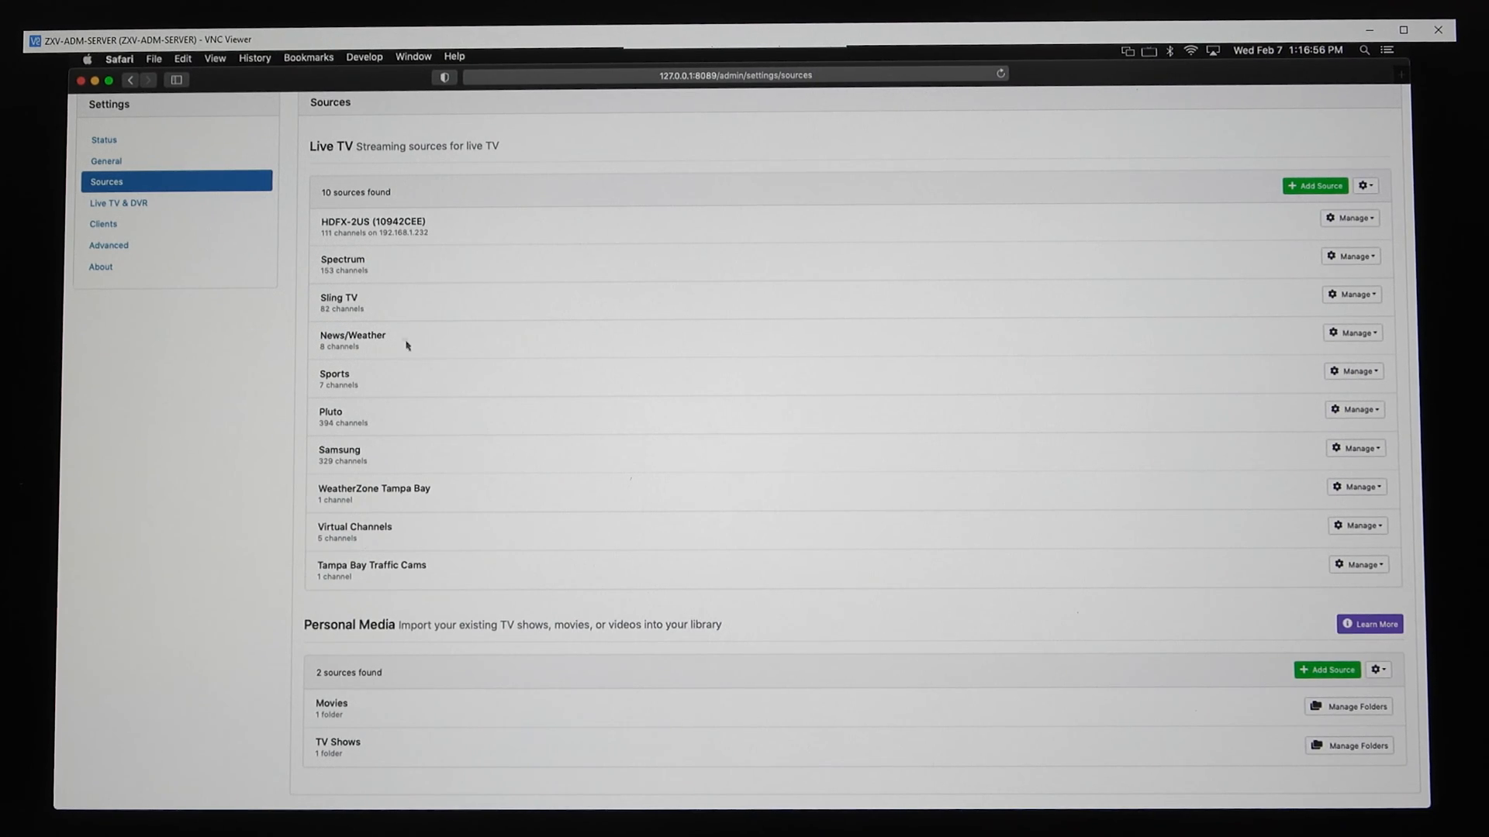
mouse_move(1184, 493)
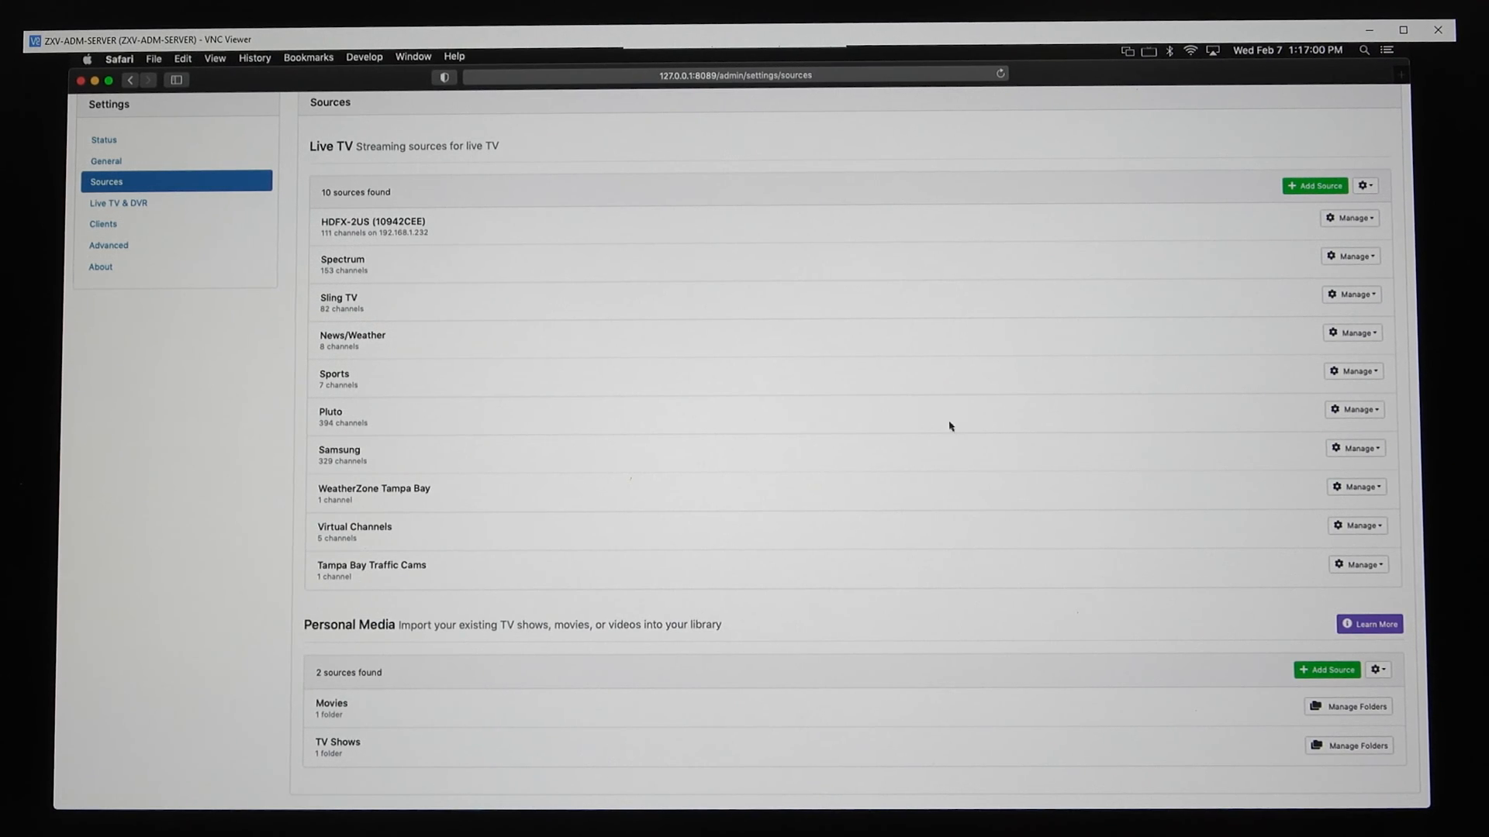
Edit the Pluto source's Custom Channels settings showing HLS stream, M3U URL and XMLTV guide data
left_click(1352, 407)
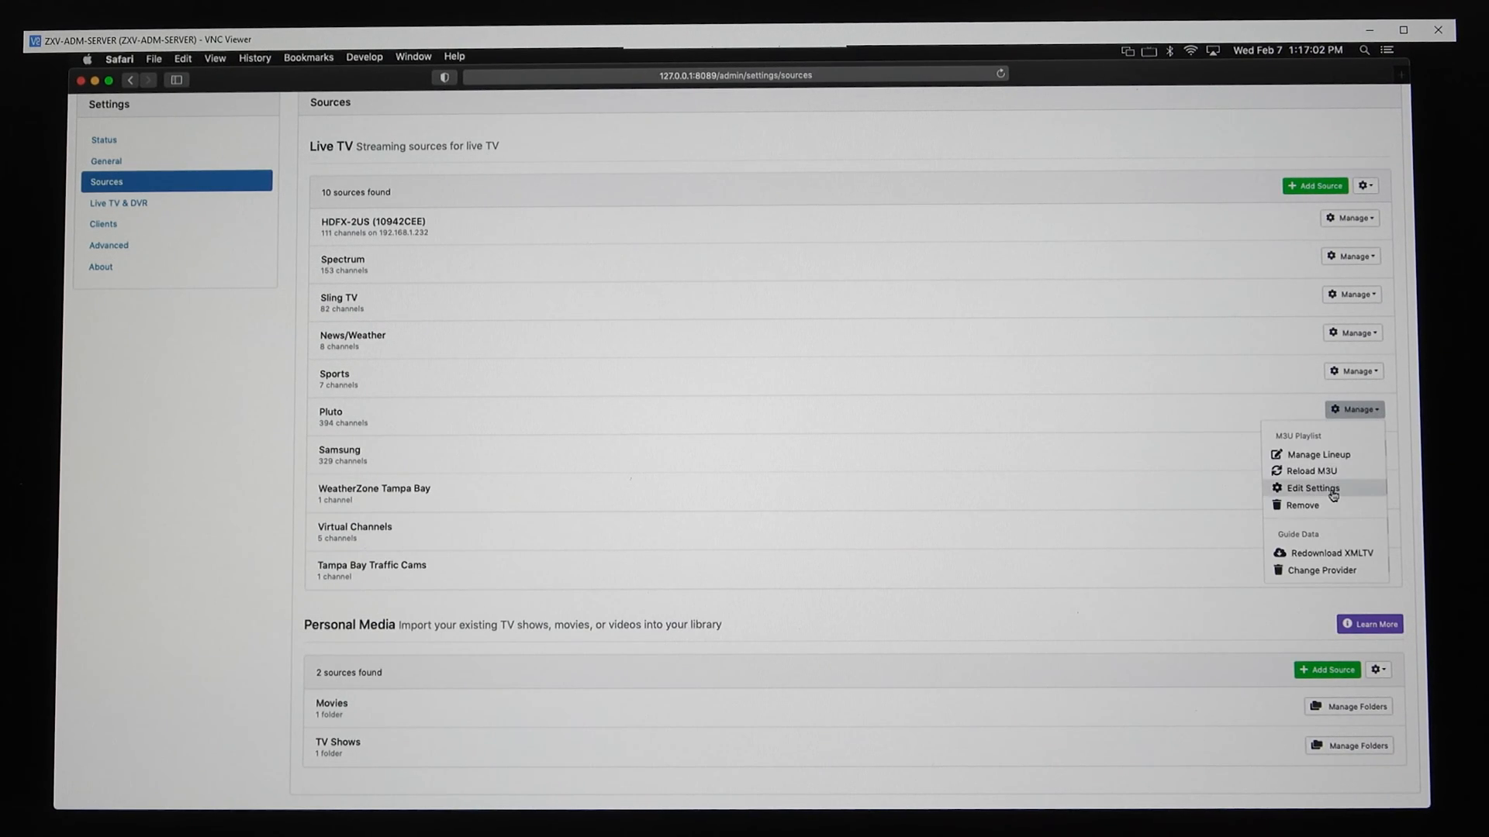
left_click(1314, 488)
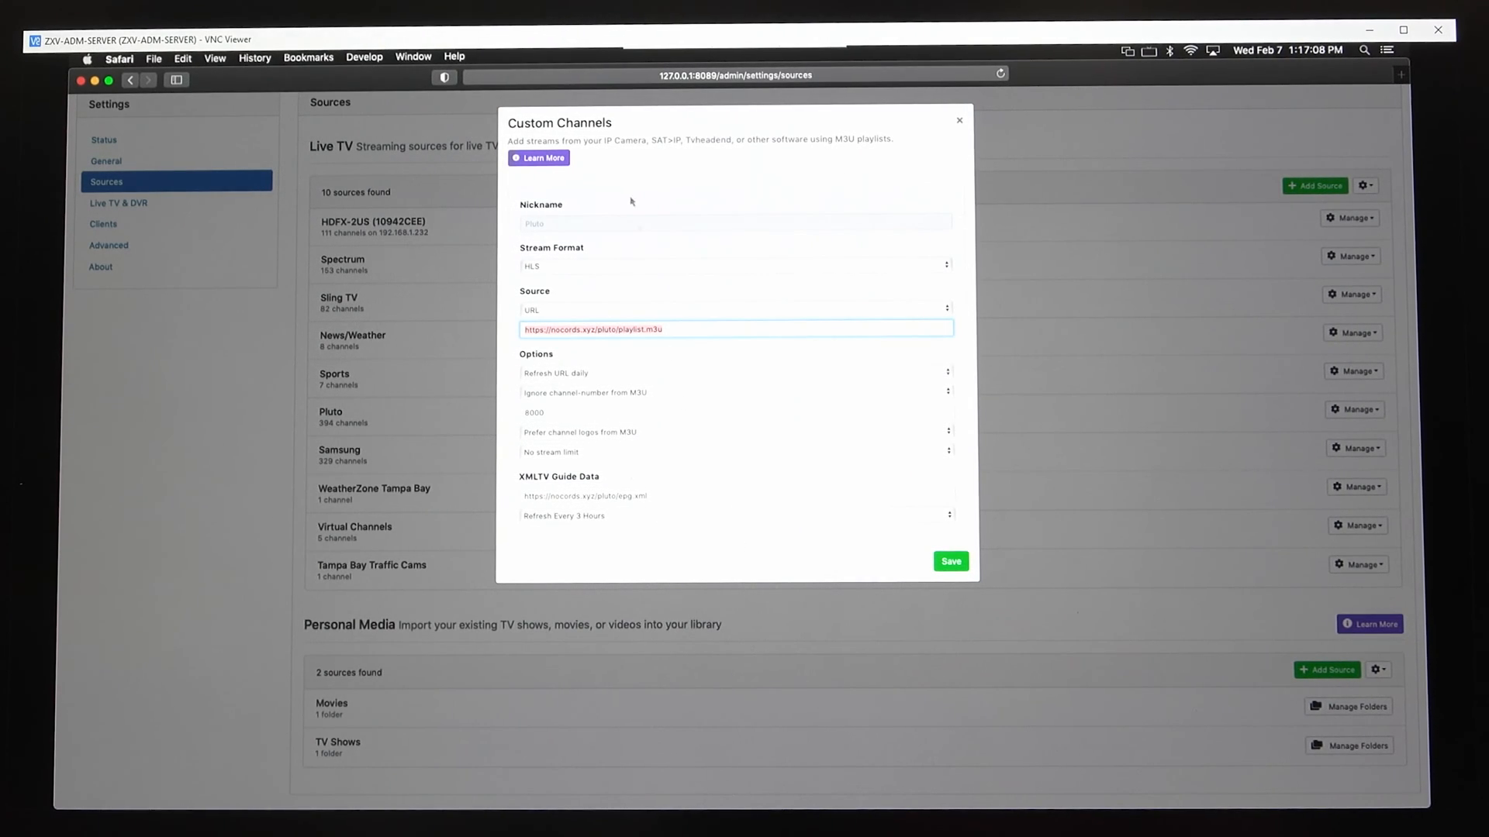
mouse_move(966, 138)
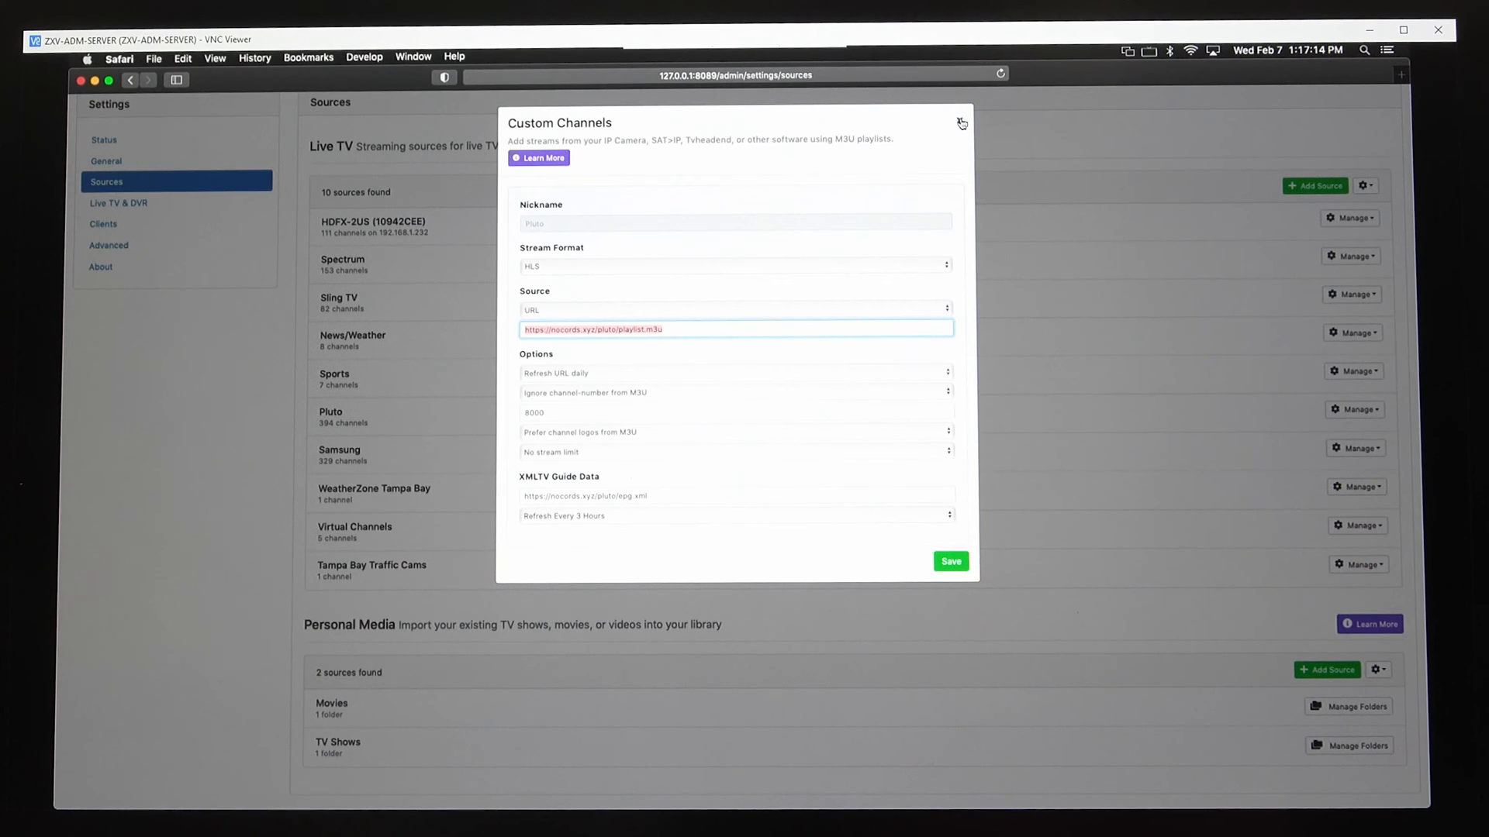
mouse_move(670, 344)
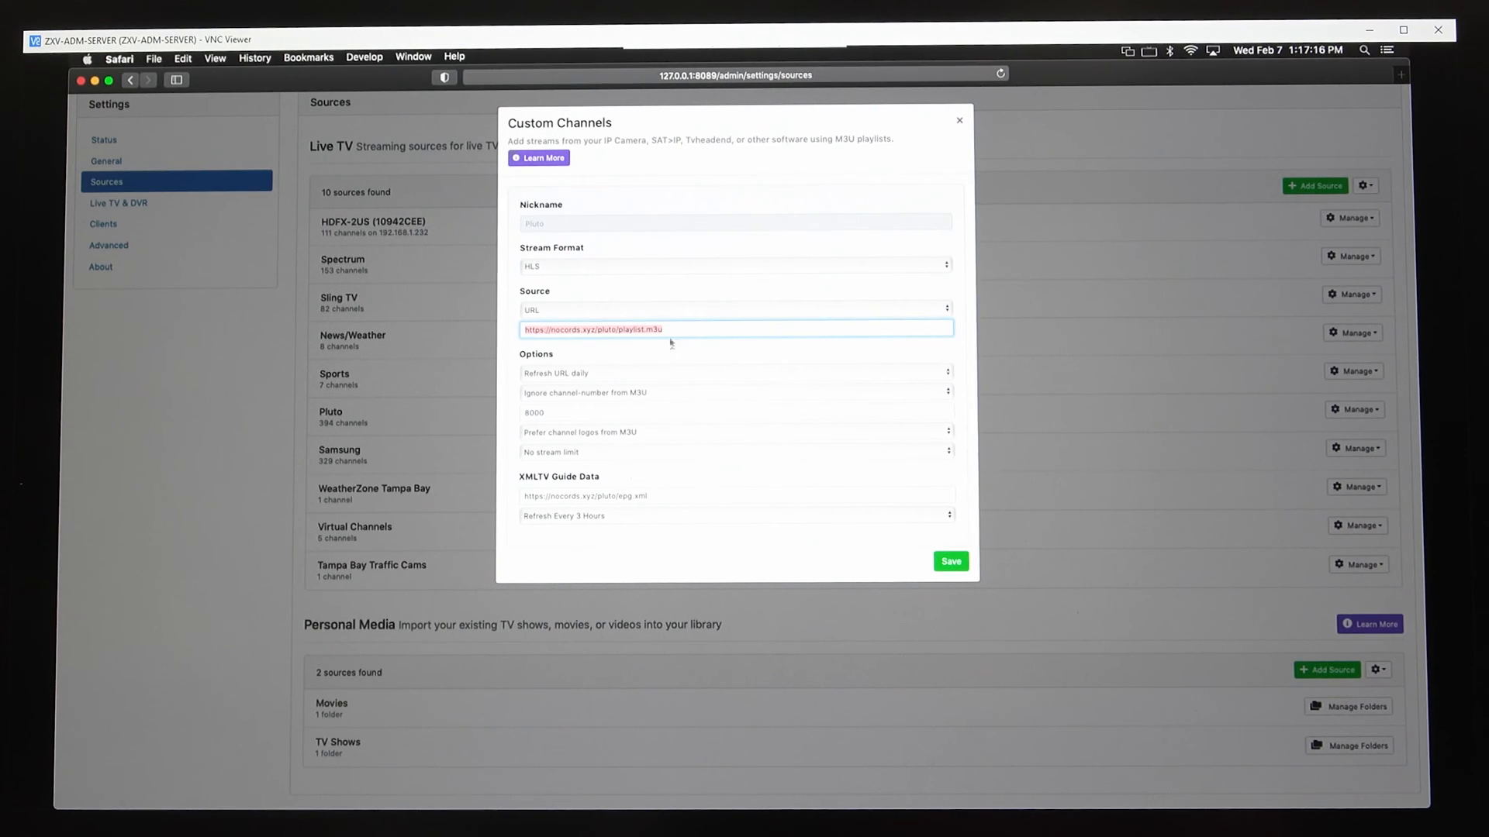
mouse_move(624, 350)
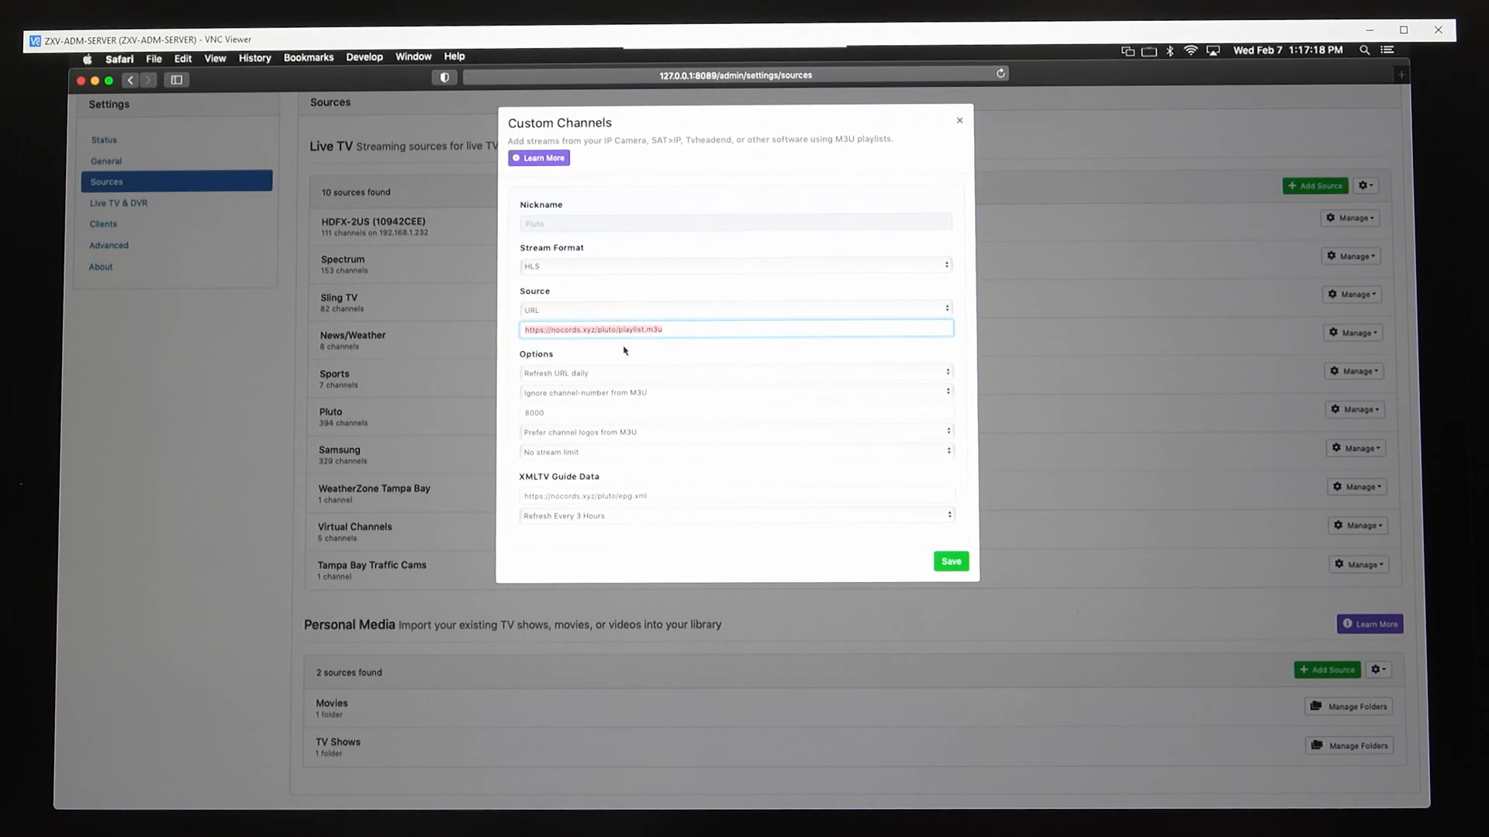
mouse_move(583, 321)
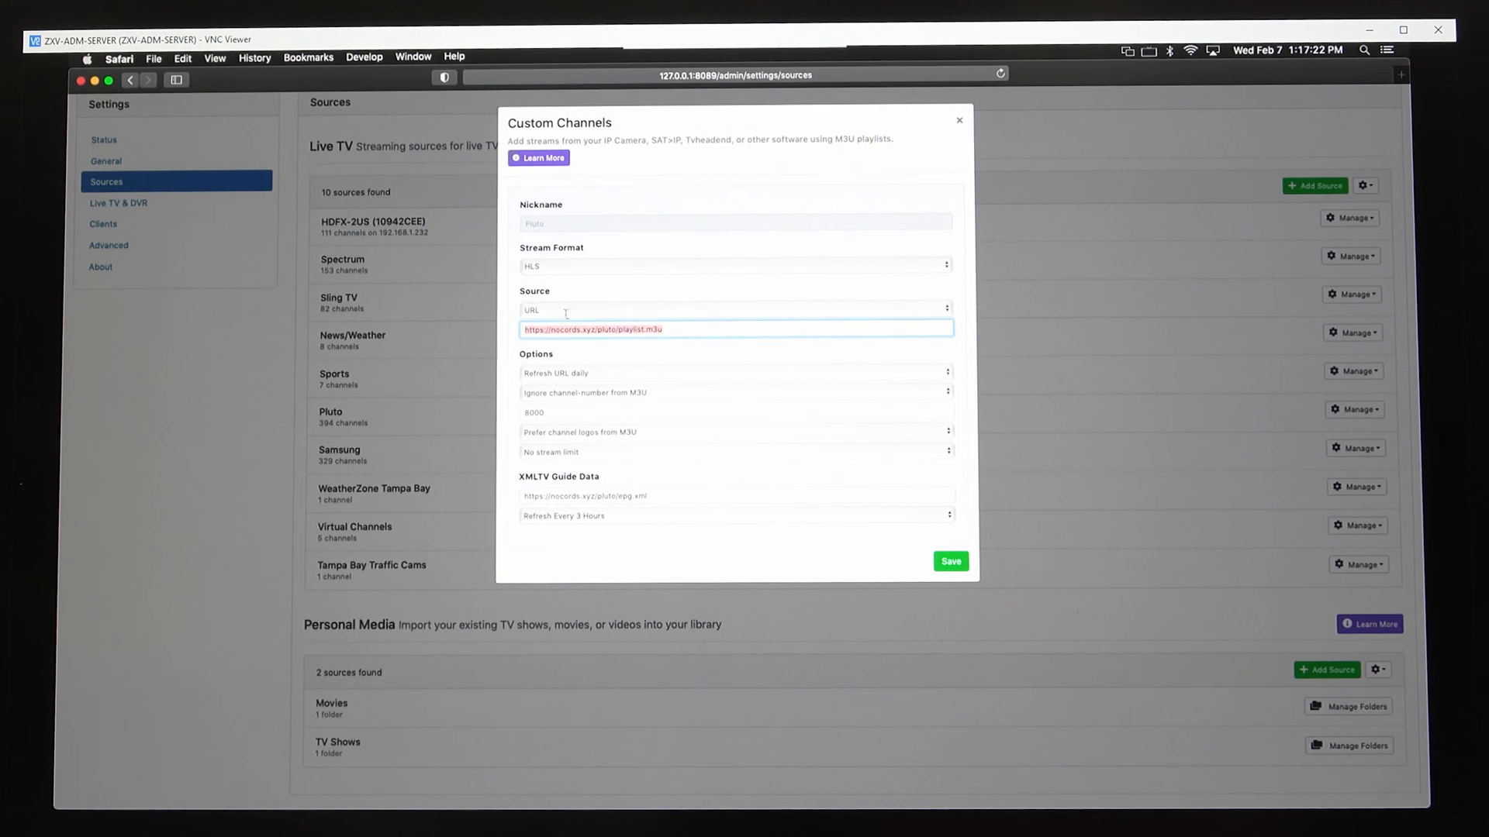
mouse_move(1058, 544)
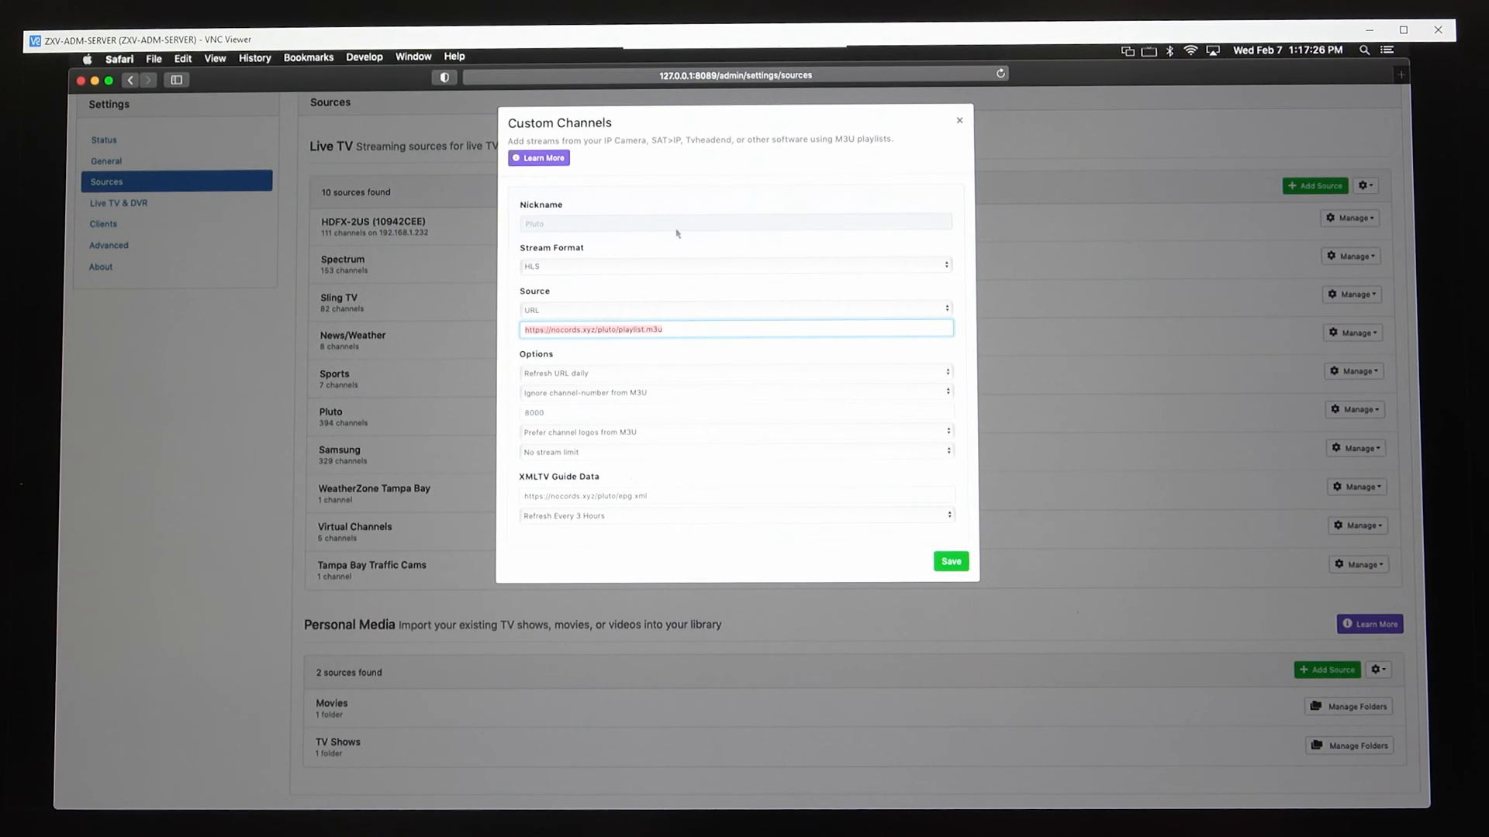
mouse_move(960, 124)
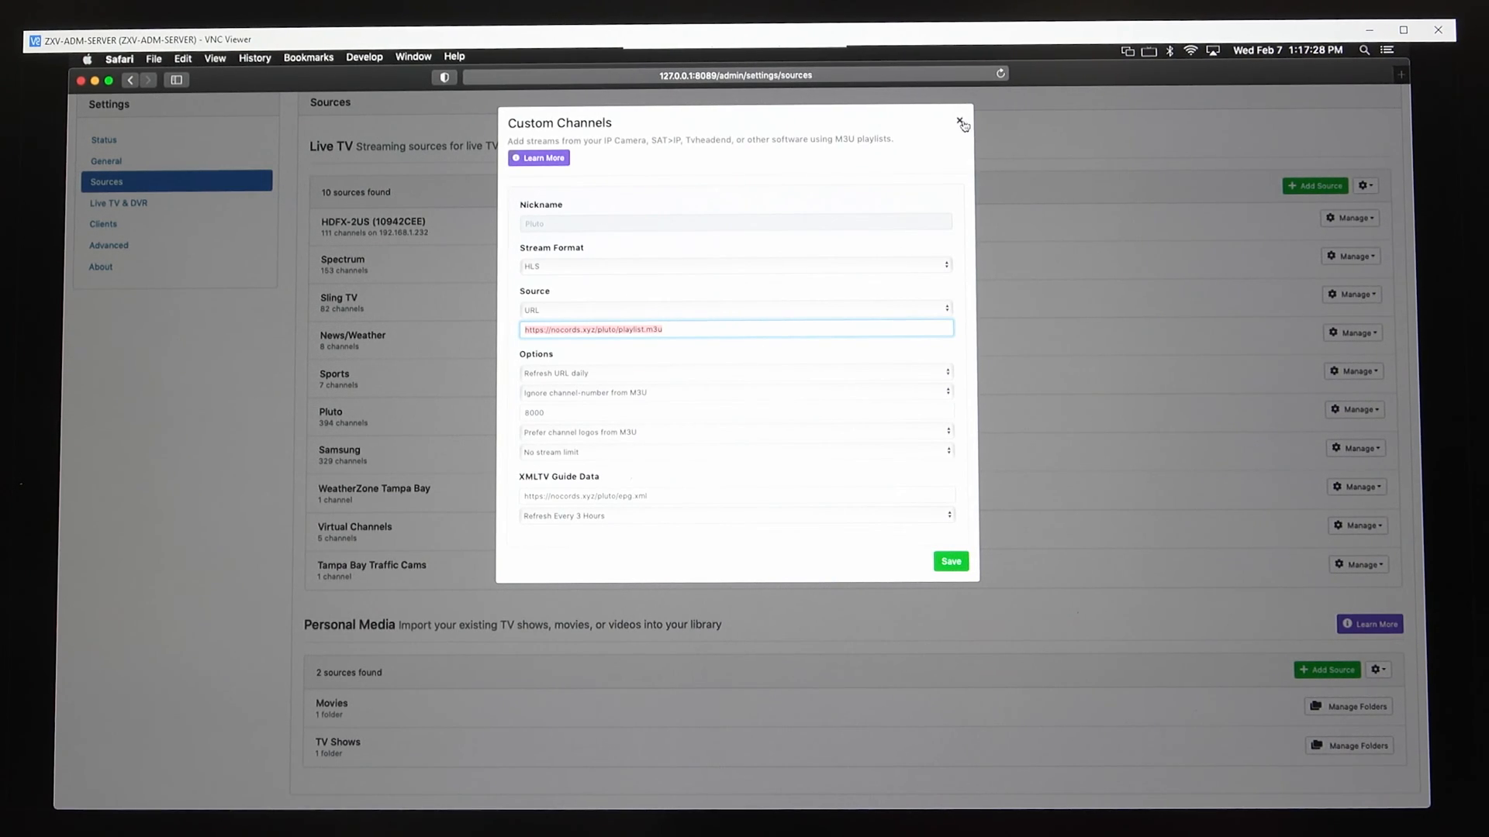
Close the Pluto source settings unsaved and go to the Live TV & DVR settings page
left_click(961, 124)
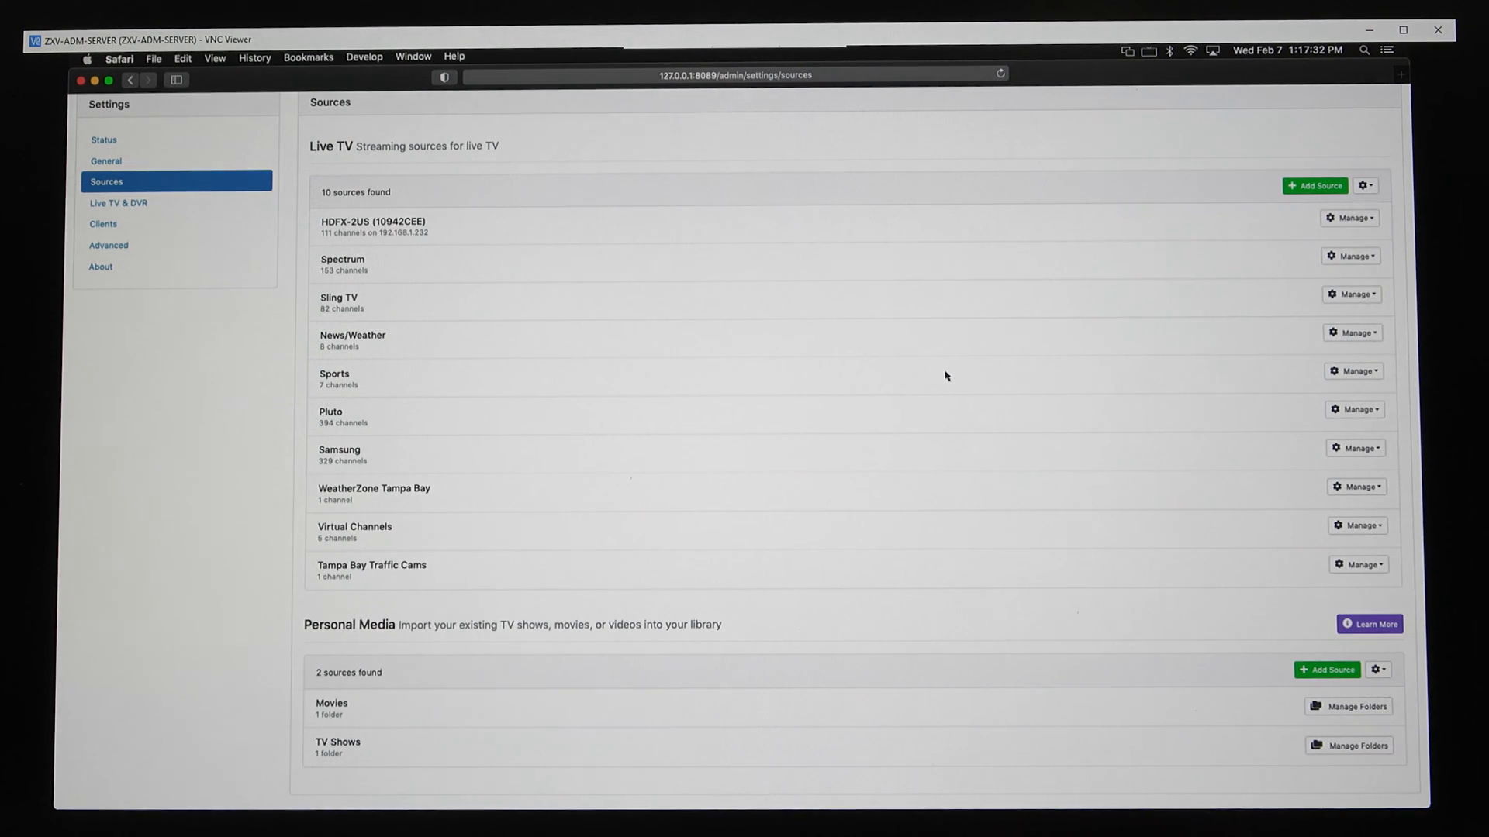
mouse_move(822, 425)
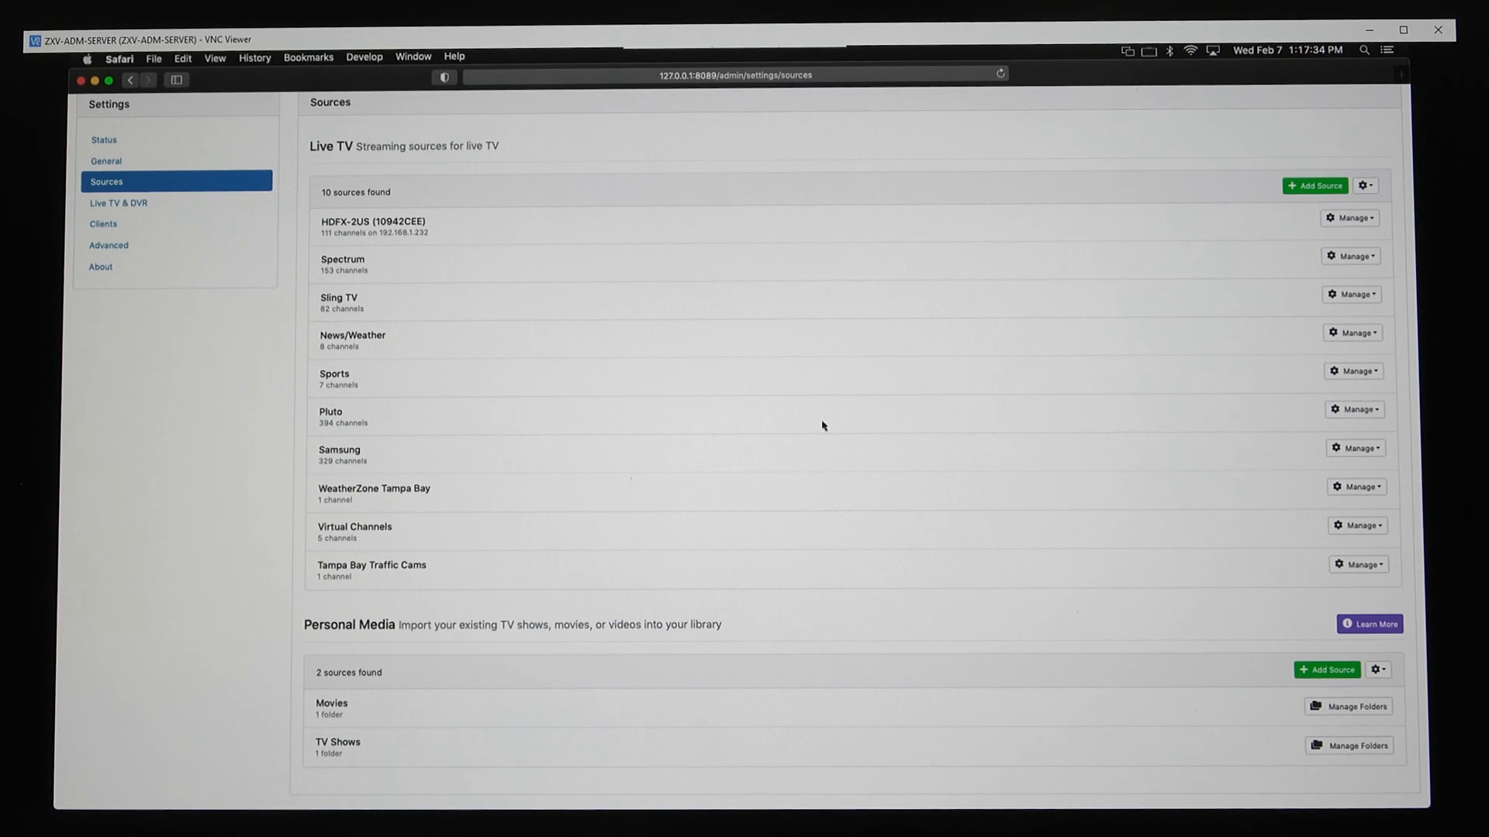
mouse_move(856, 459)
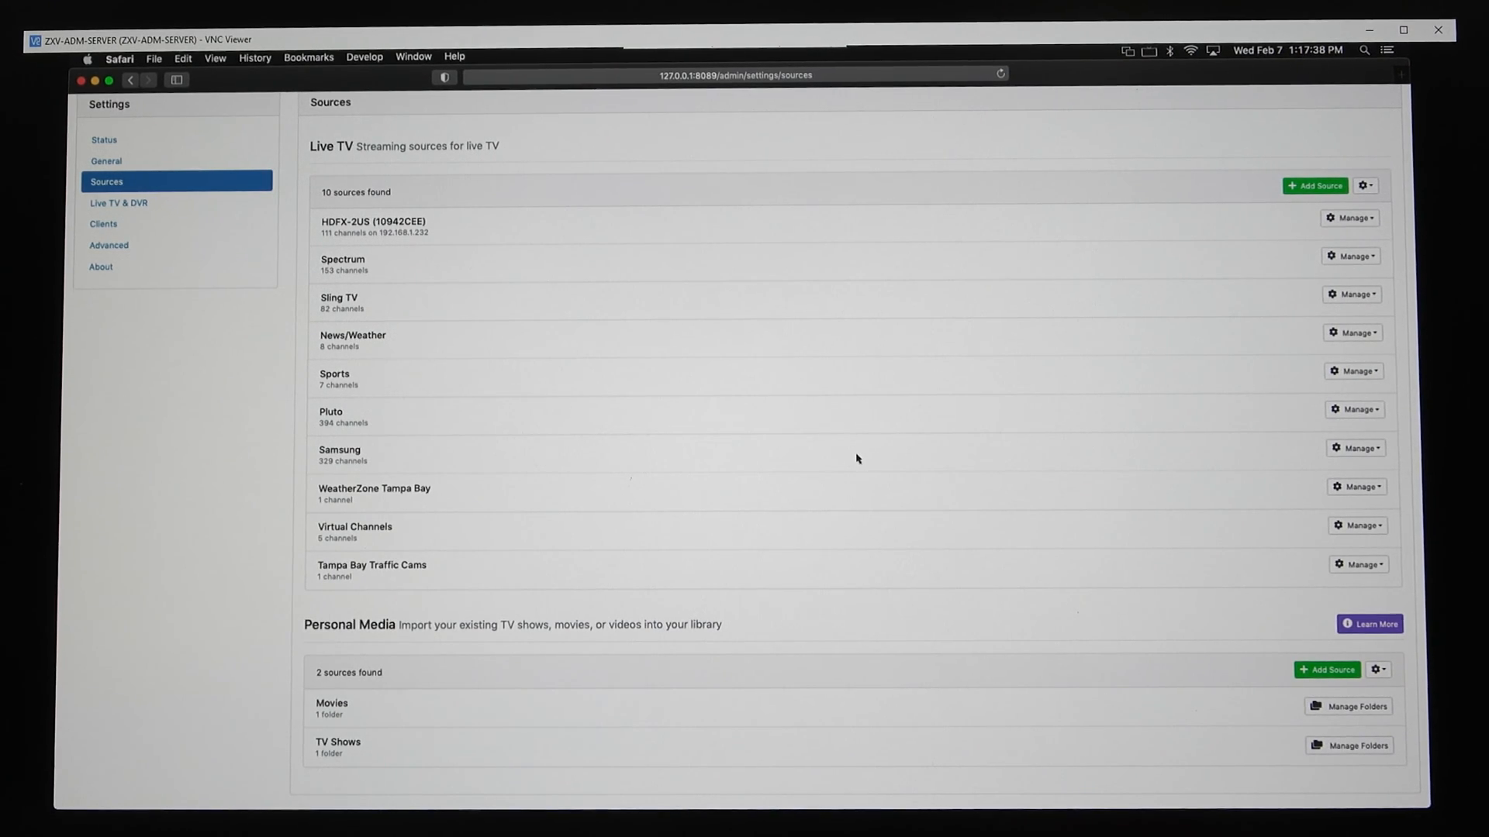
mouse_move(715, 352)
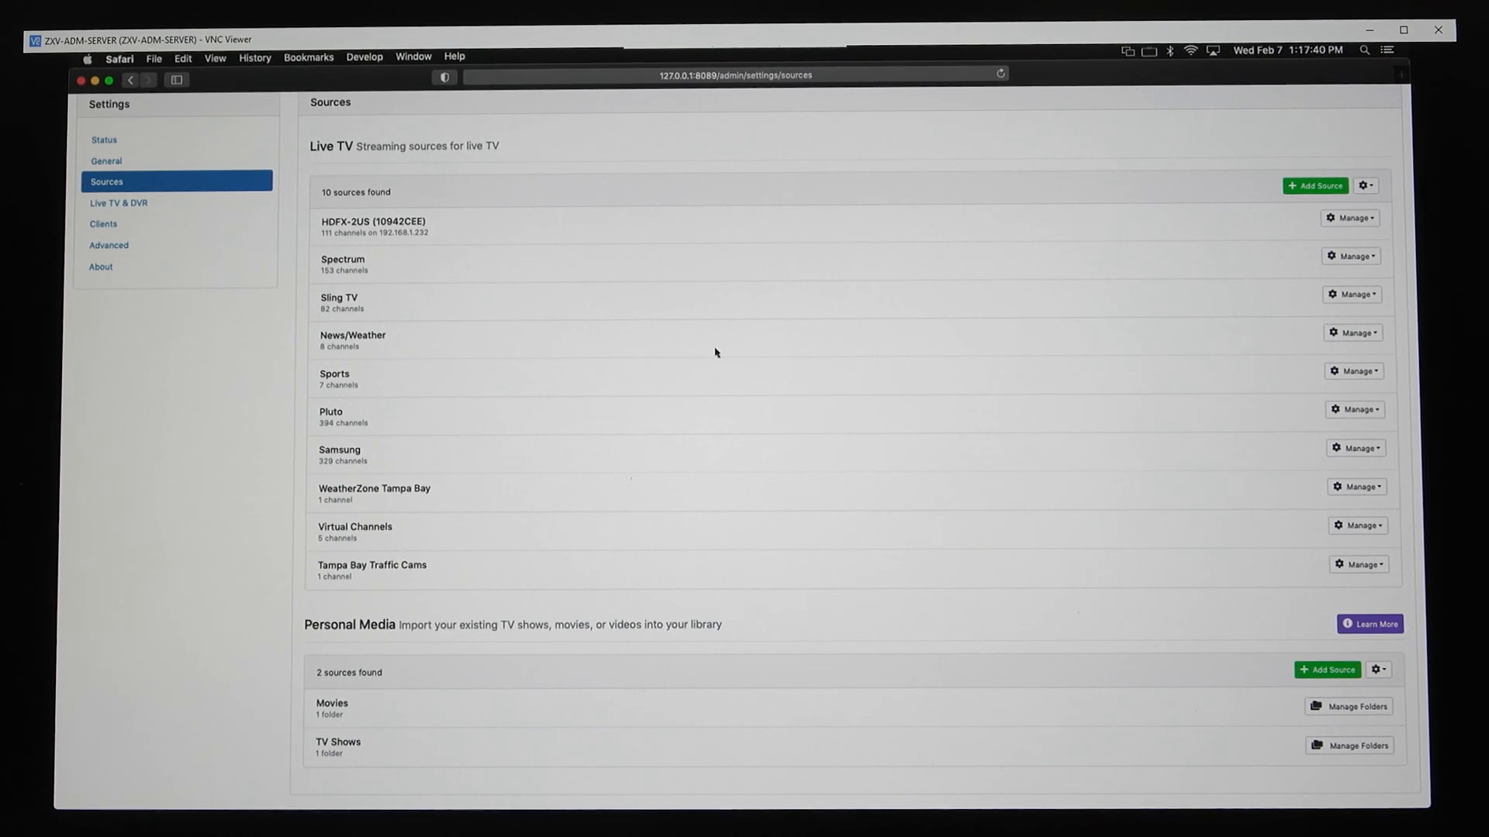
mouse_move(1003, 418)
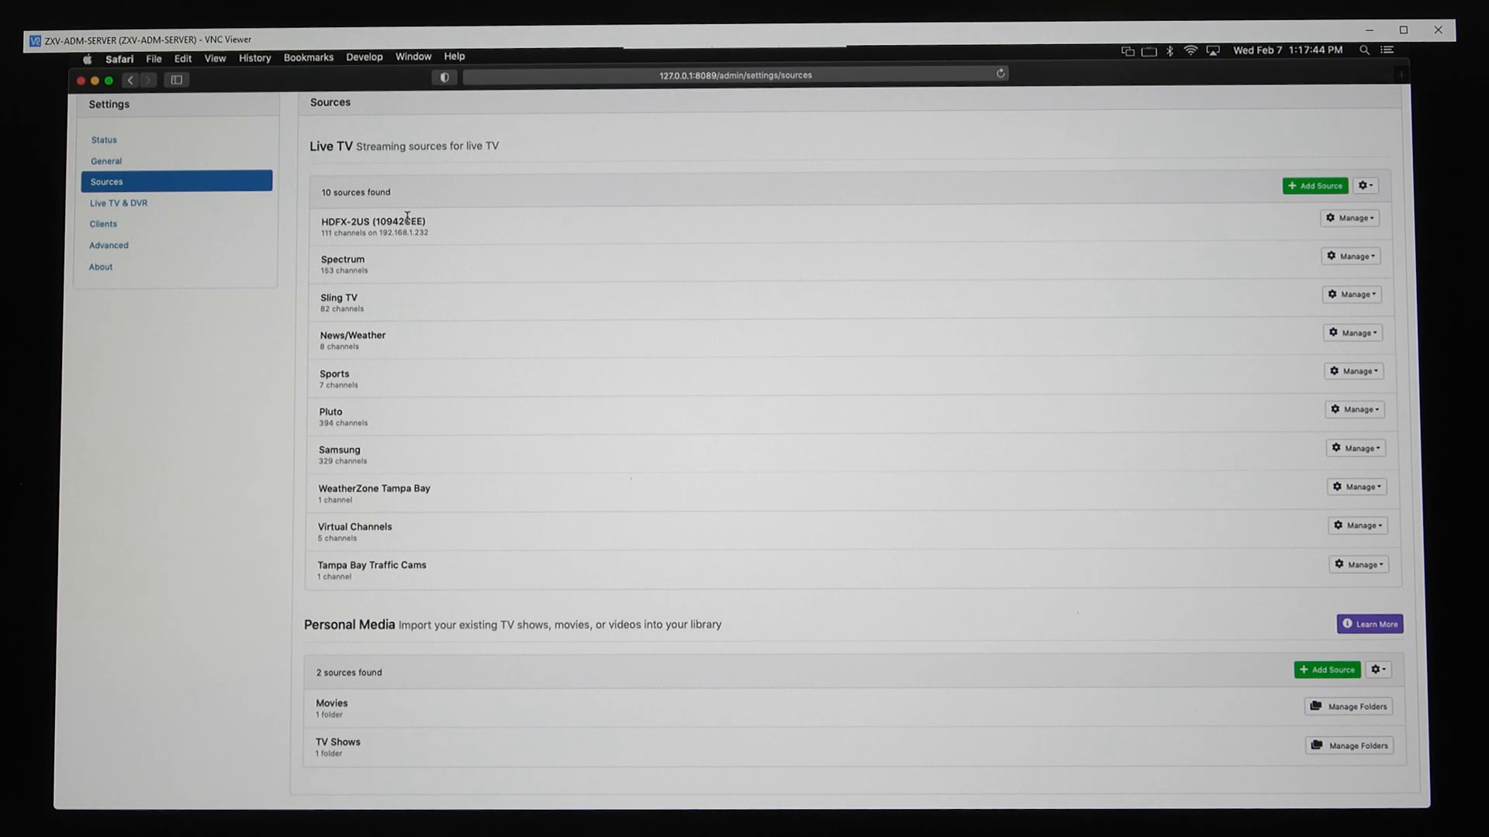
mouse_move(464, 651)
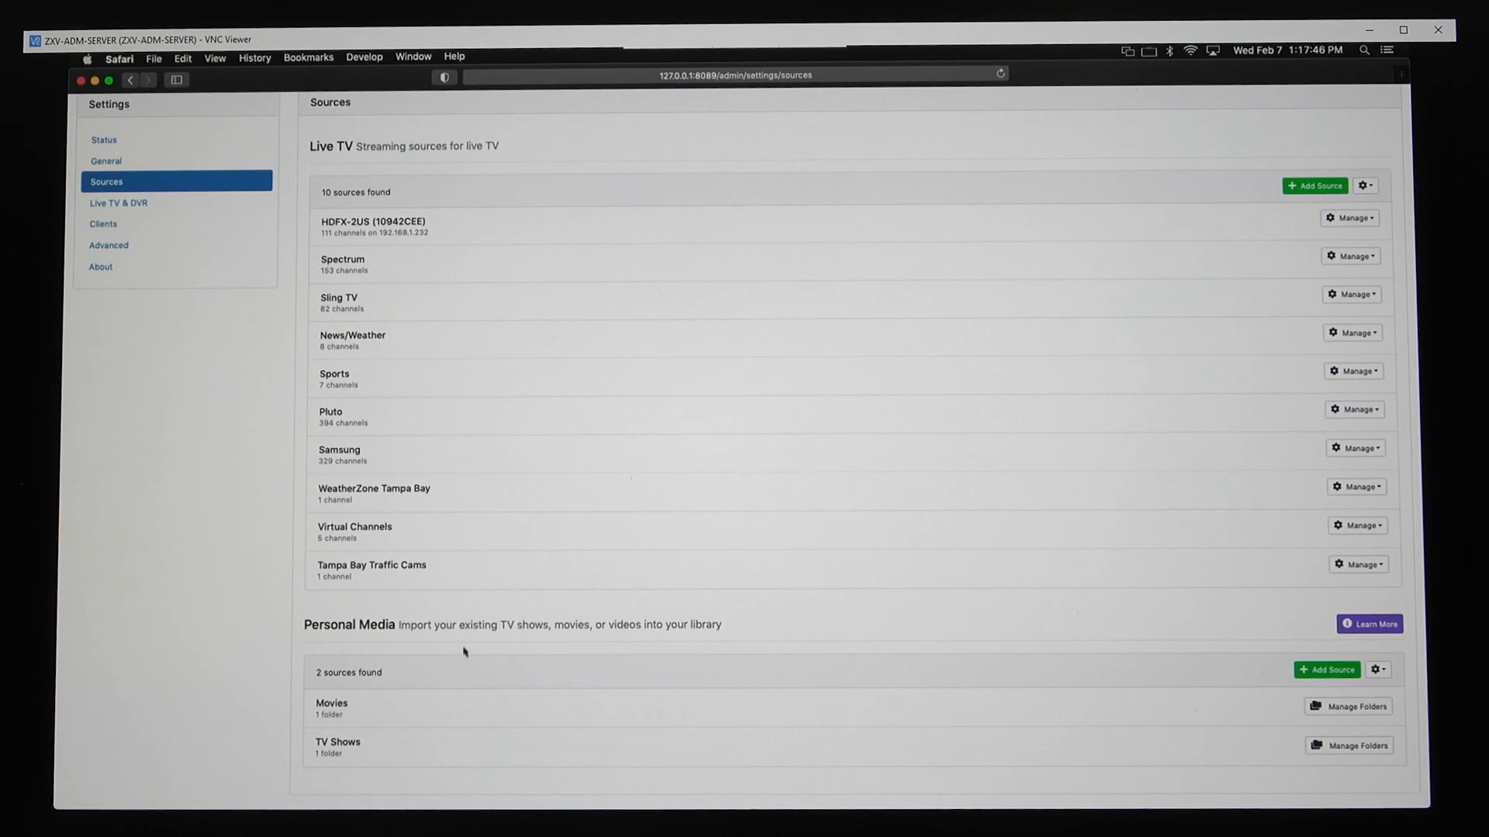
mouse_move(453, 271)
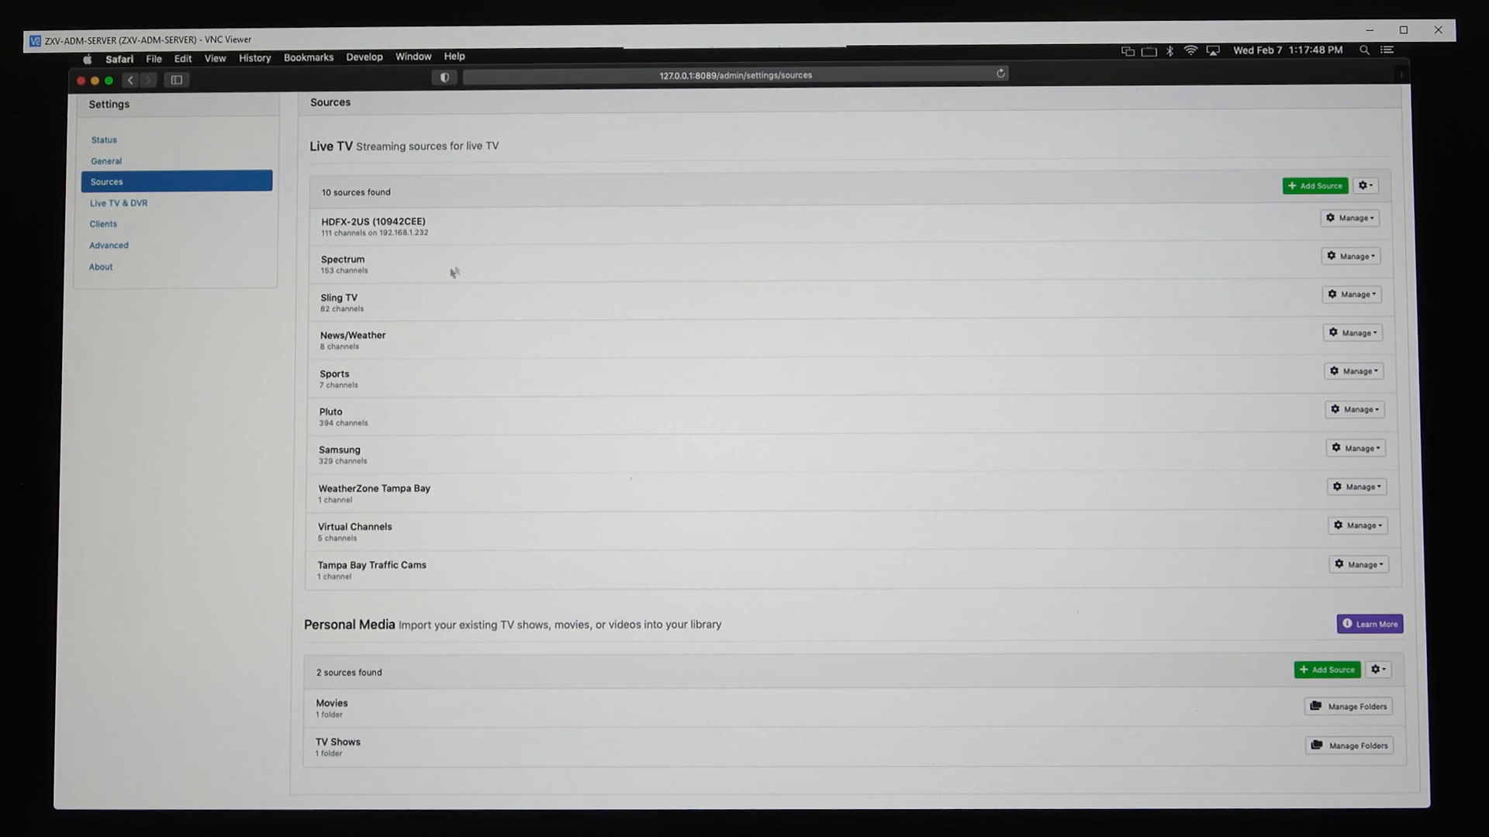
mouse_move(362, 414)
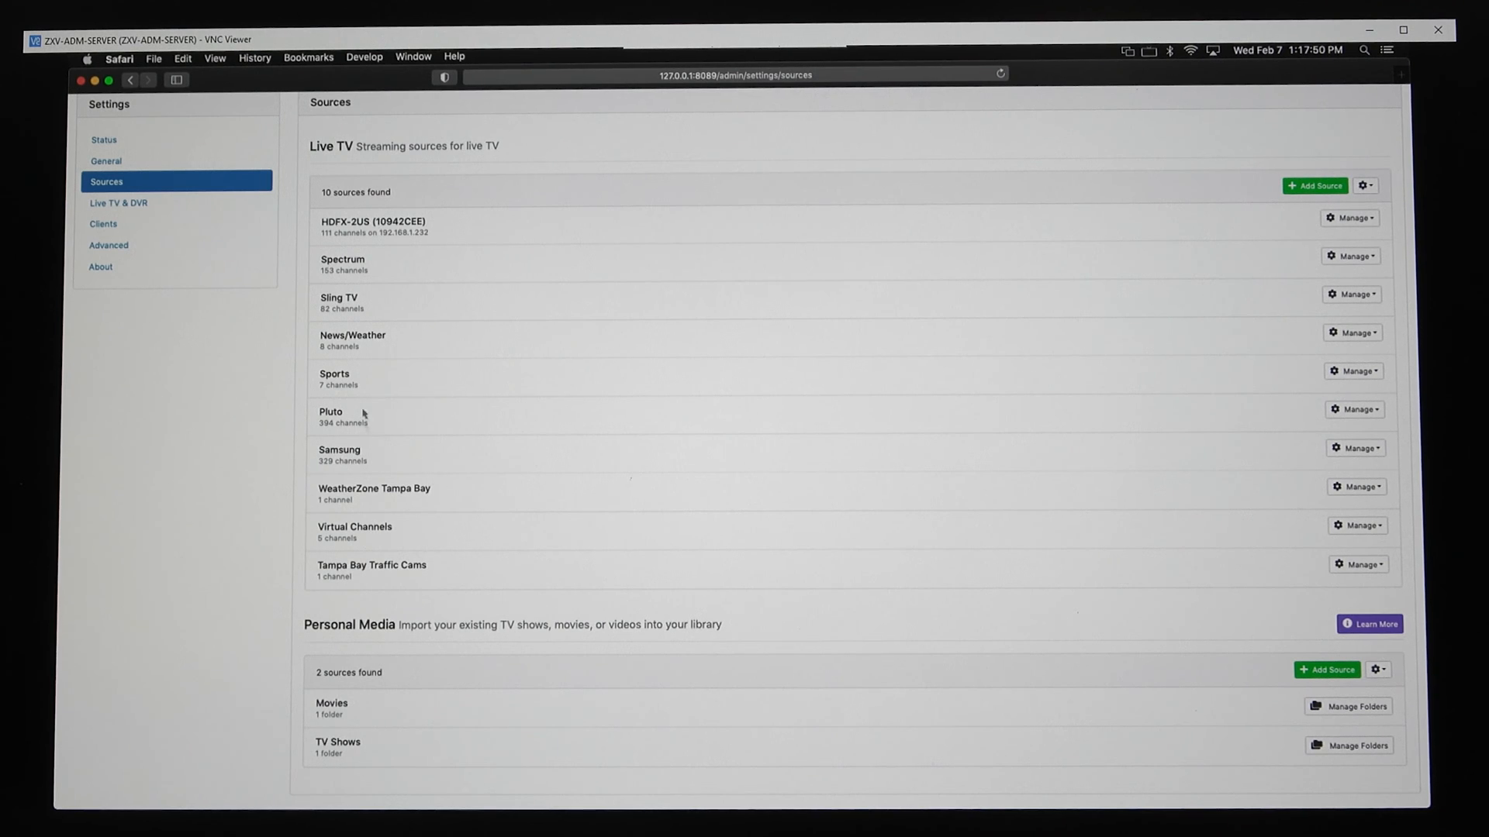
mouse_move(506, 509)
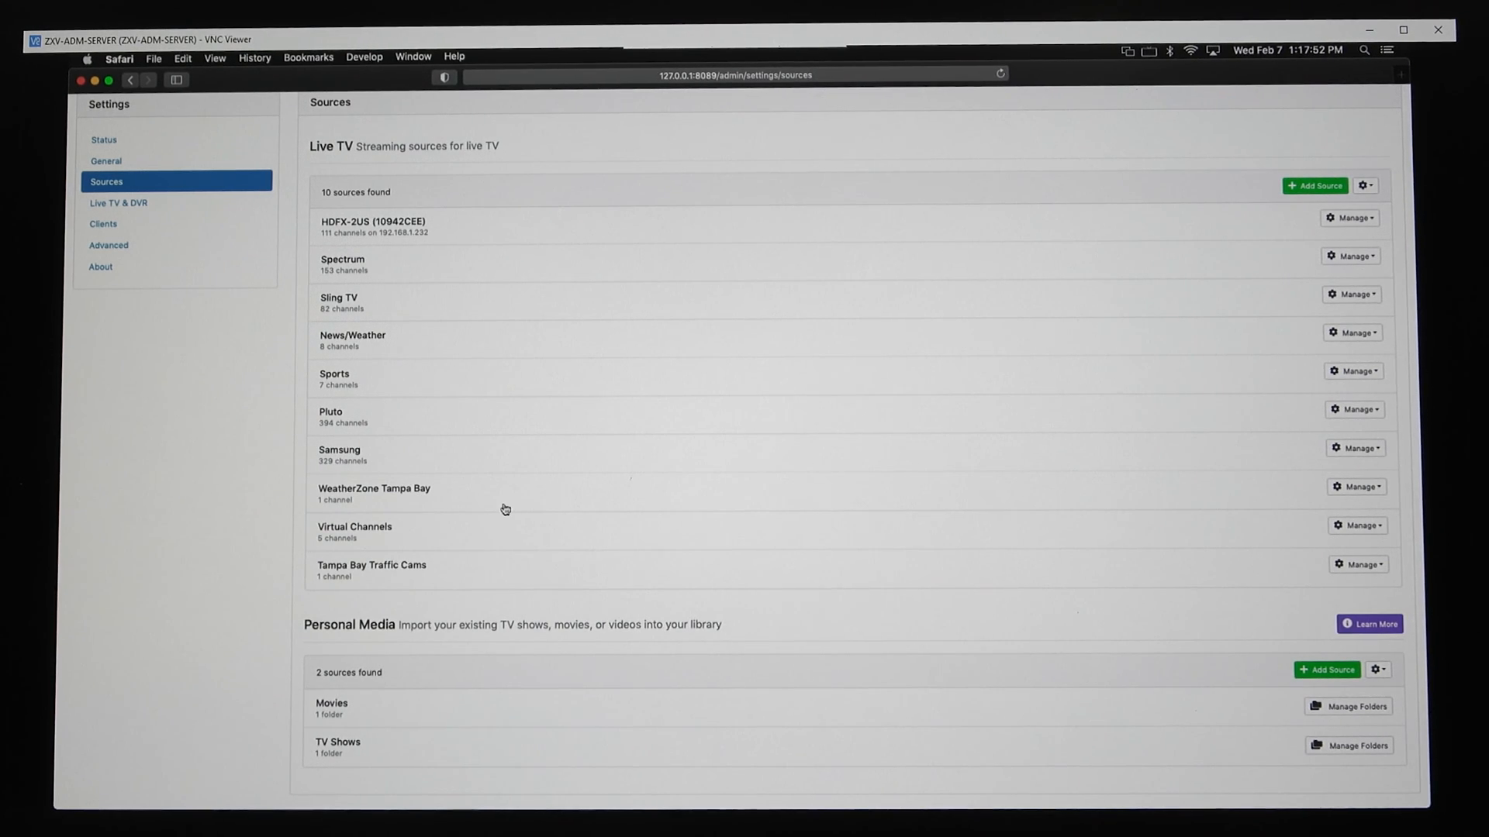
mouse_move(495, 510)
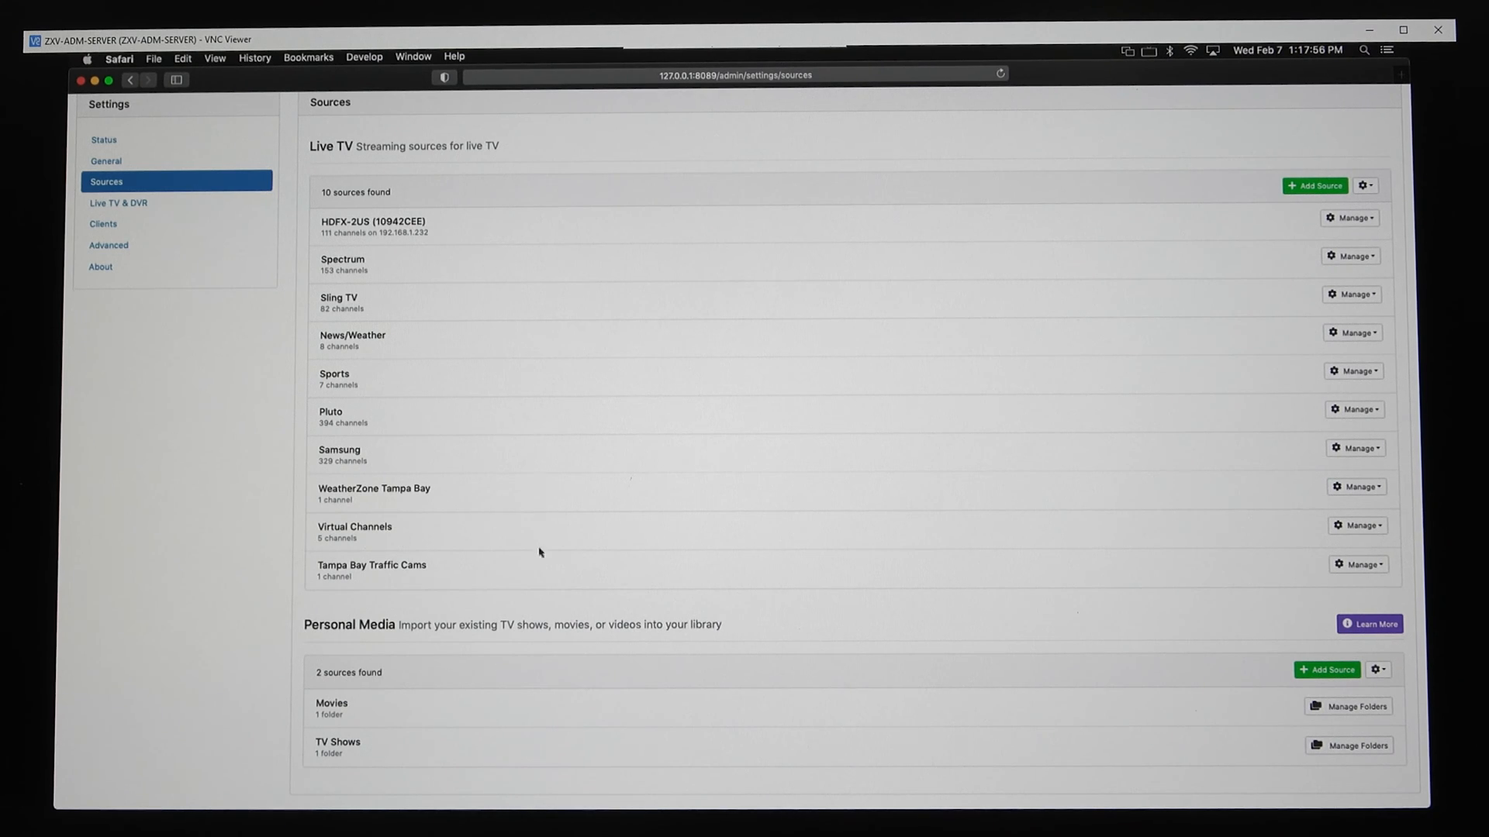
mouse_move(515, 398)
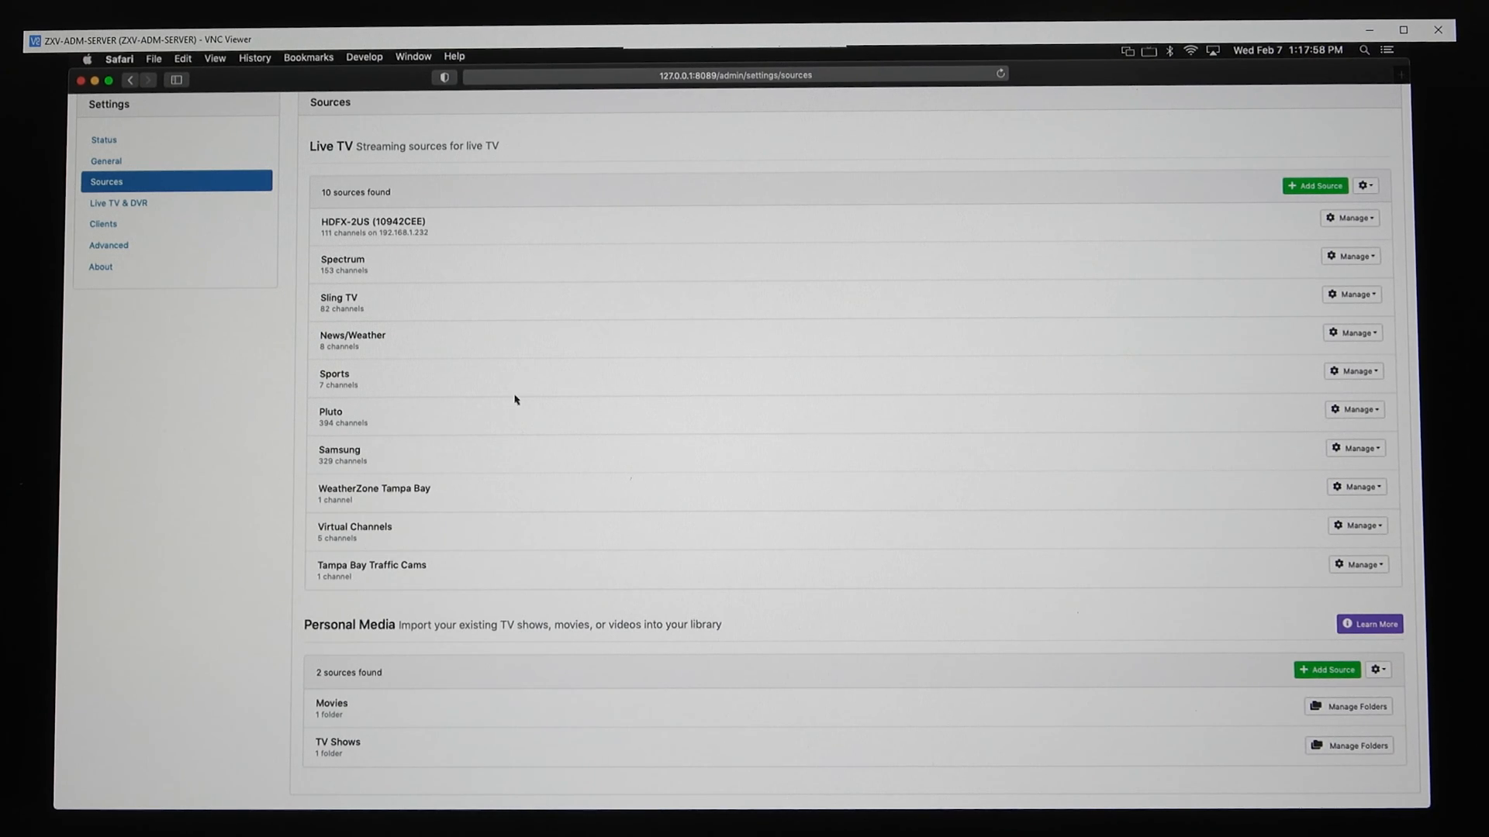
mouse_move(550, 515)
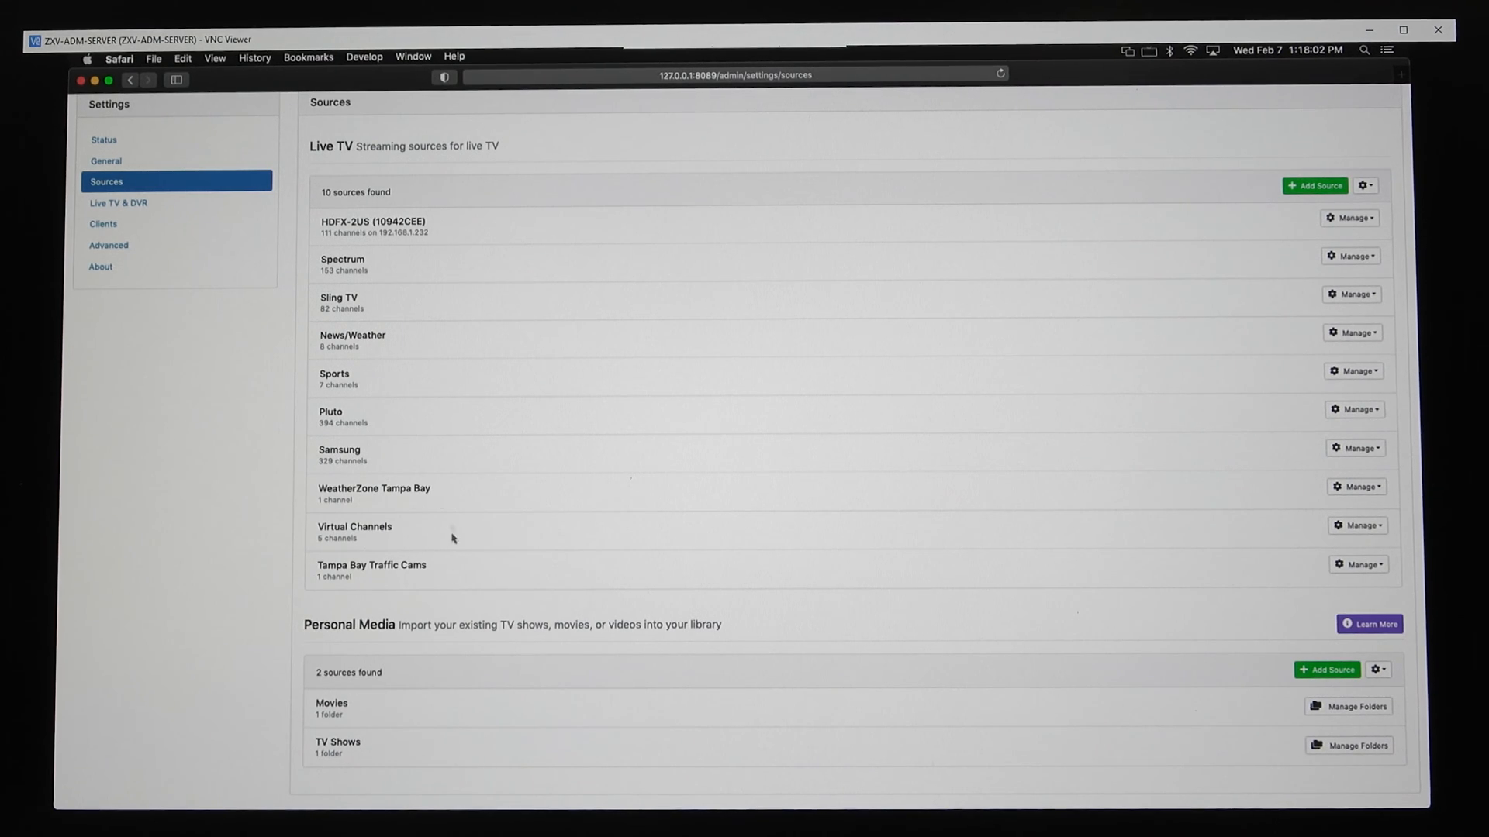
mouse_move(367, 715)
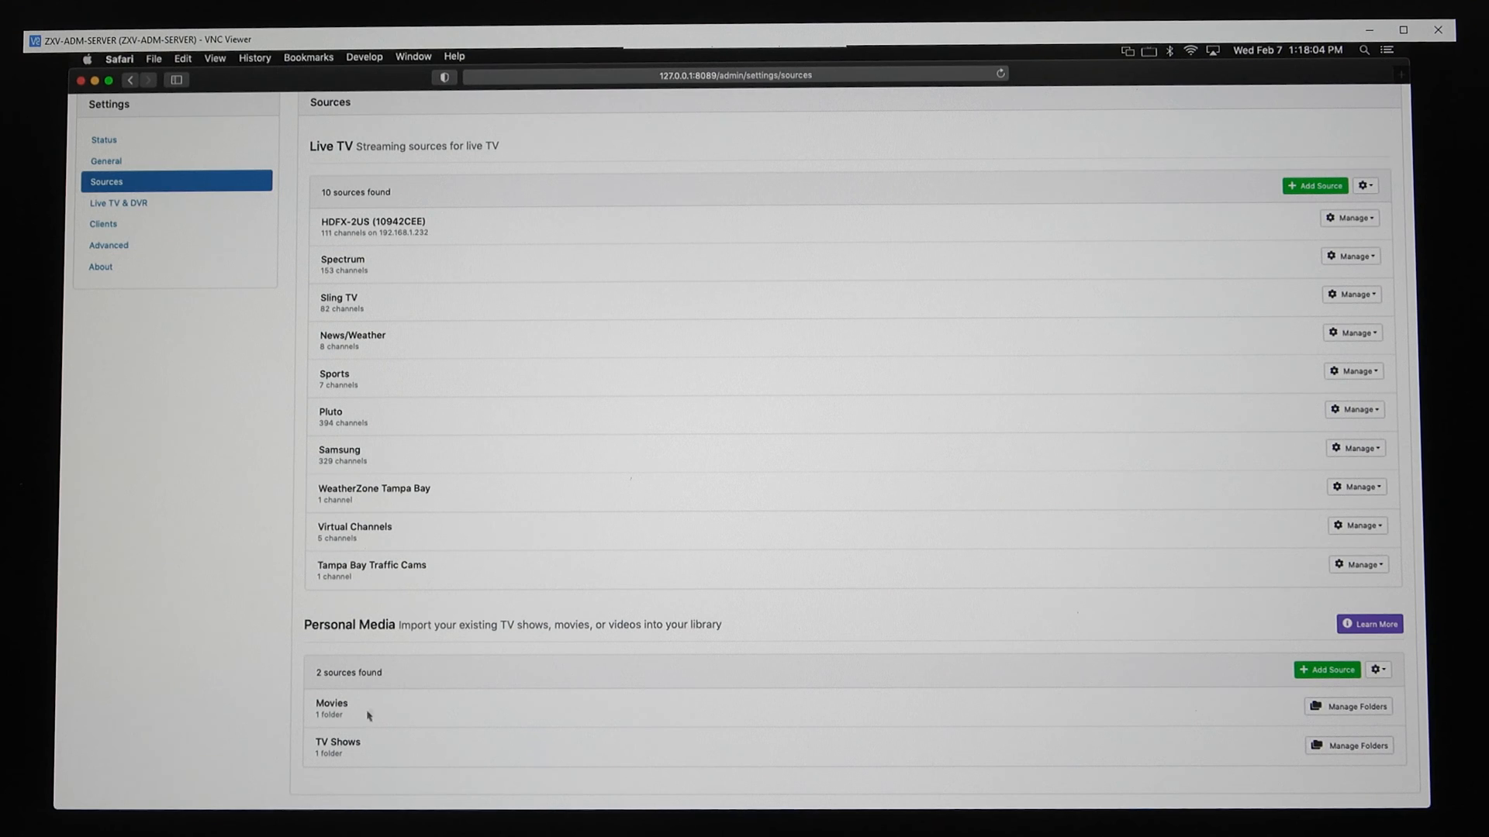
mouse_move(388, 733)
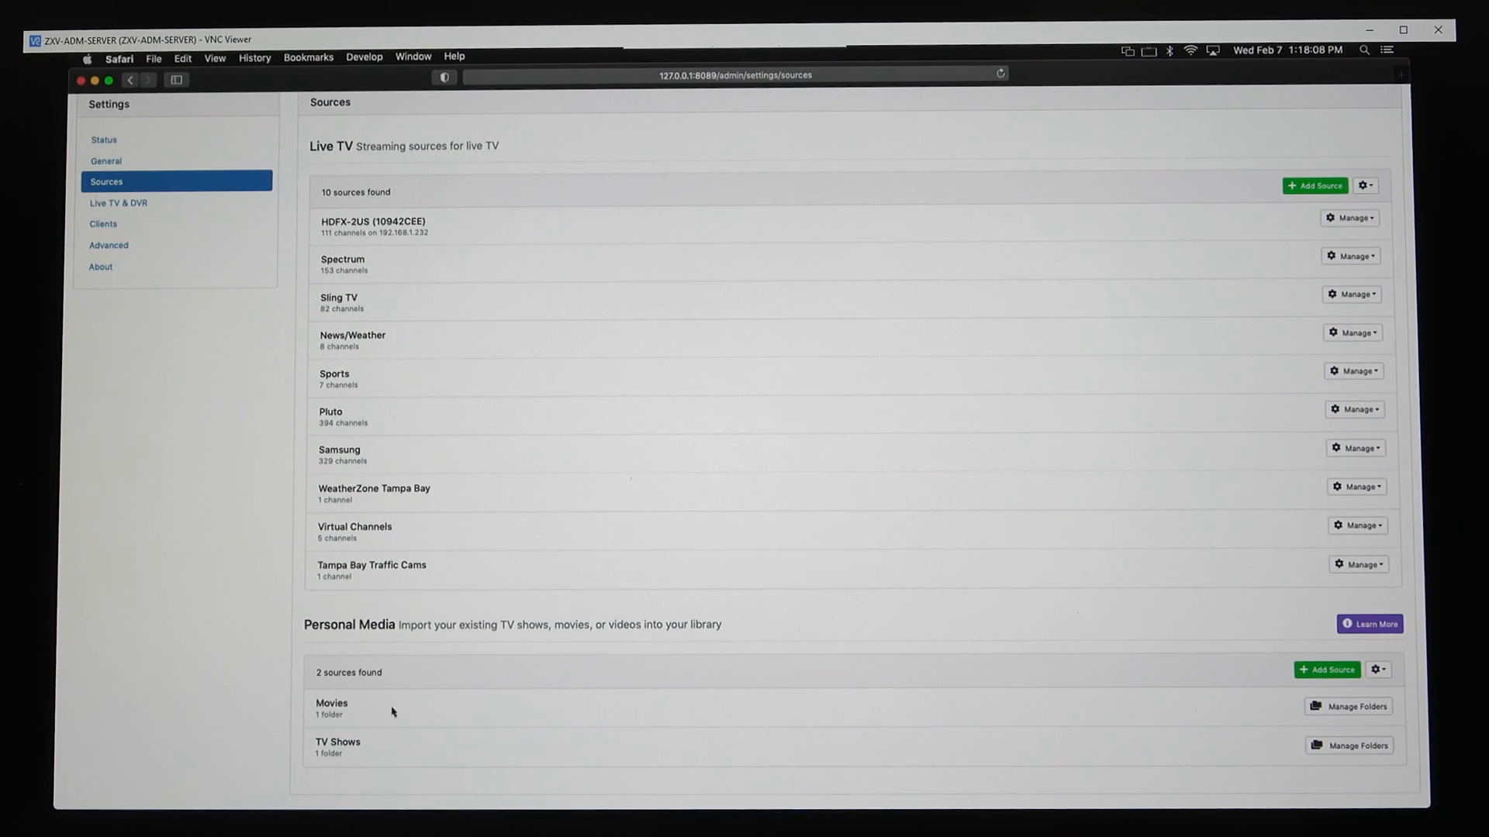
mouse_move(138, 207)
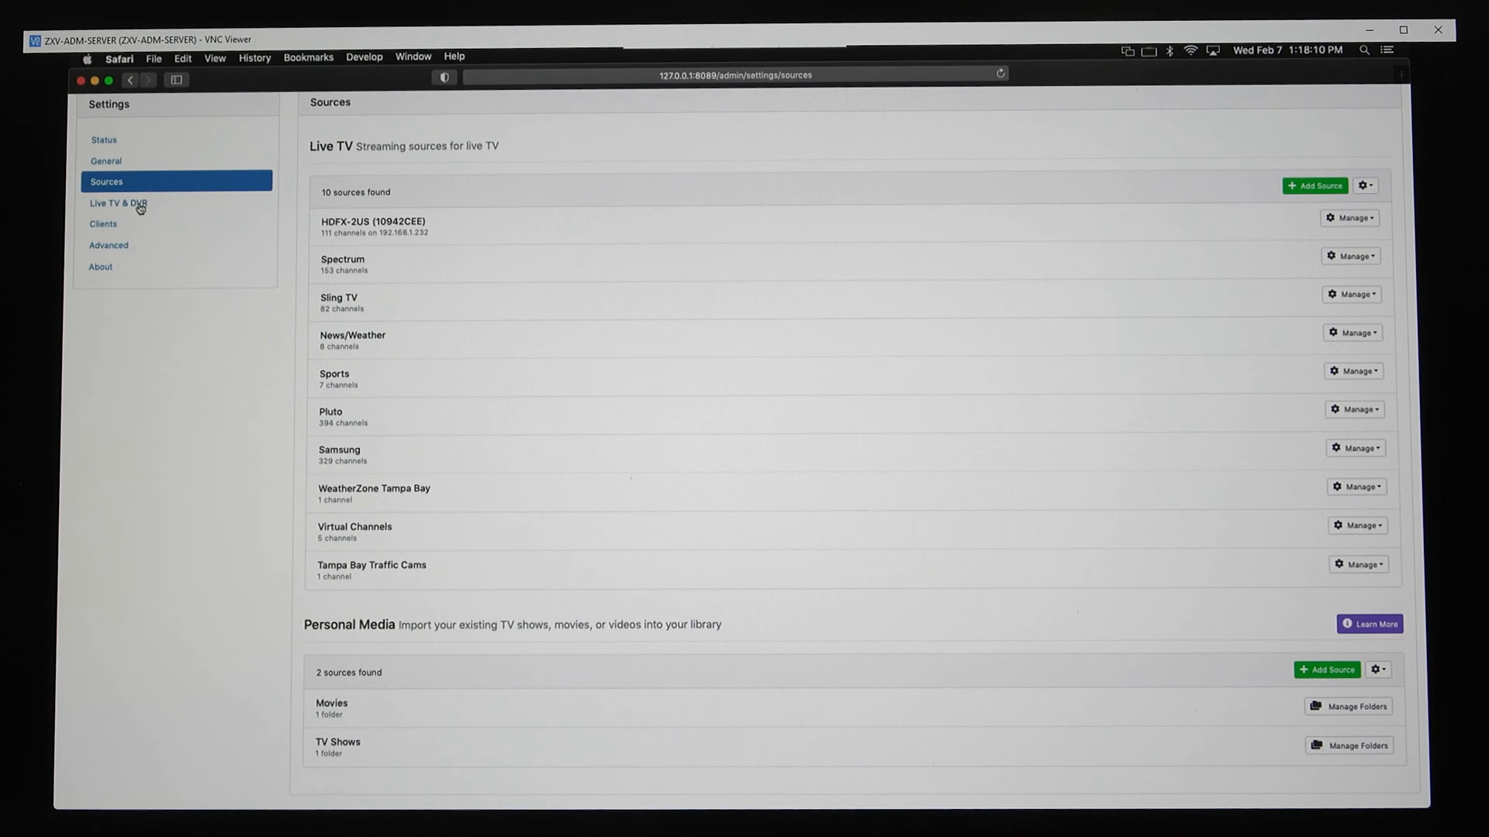
left_click(119, 202)
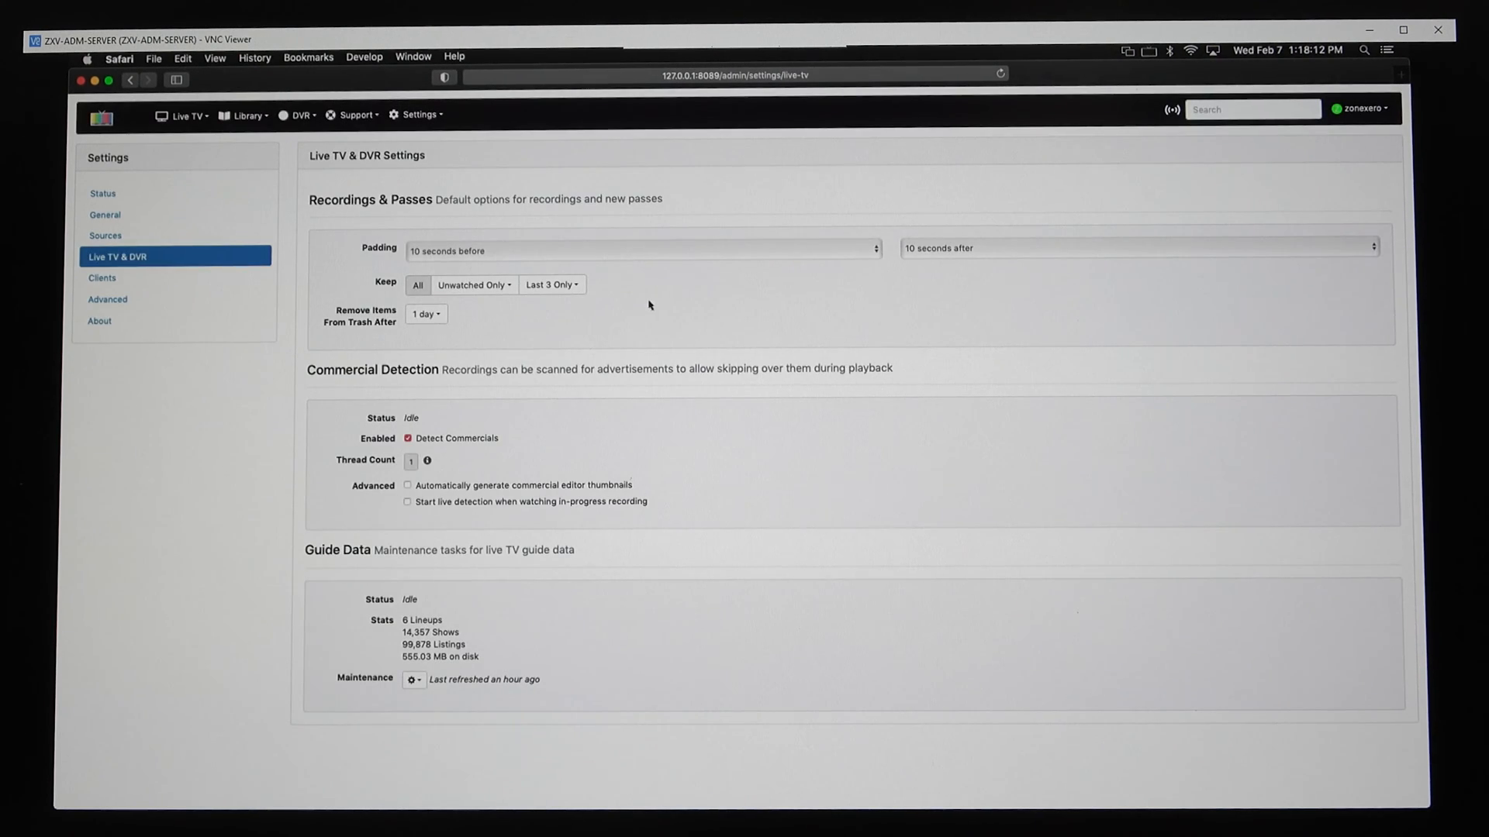
mouse_move(109, 290)
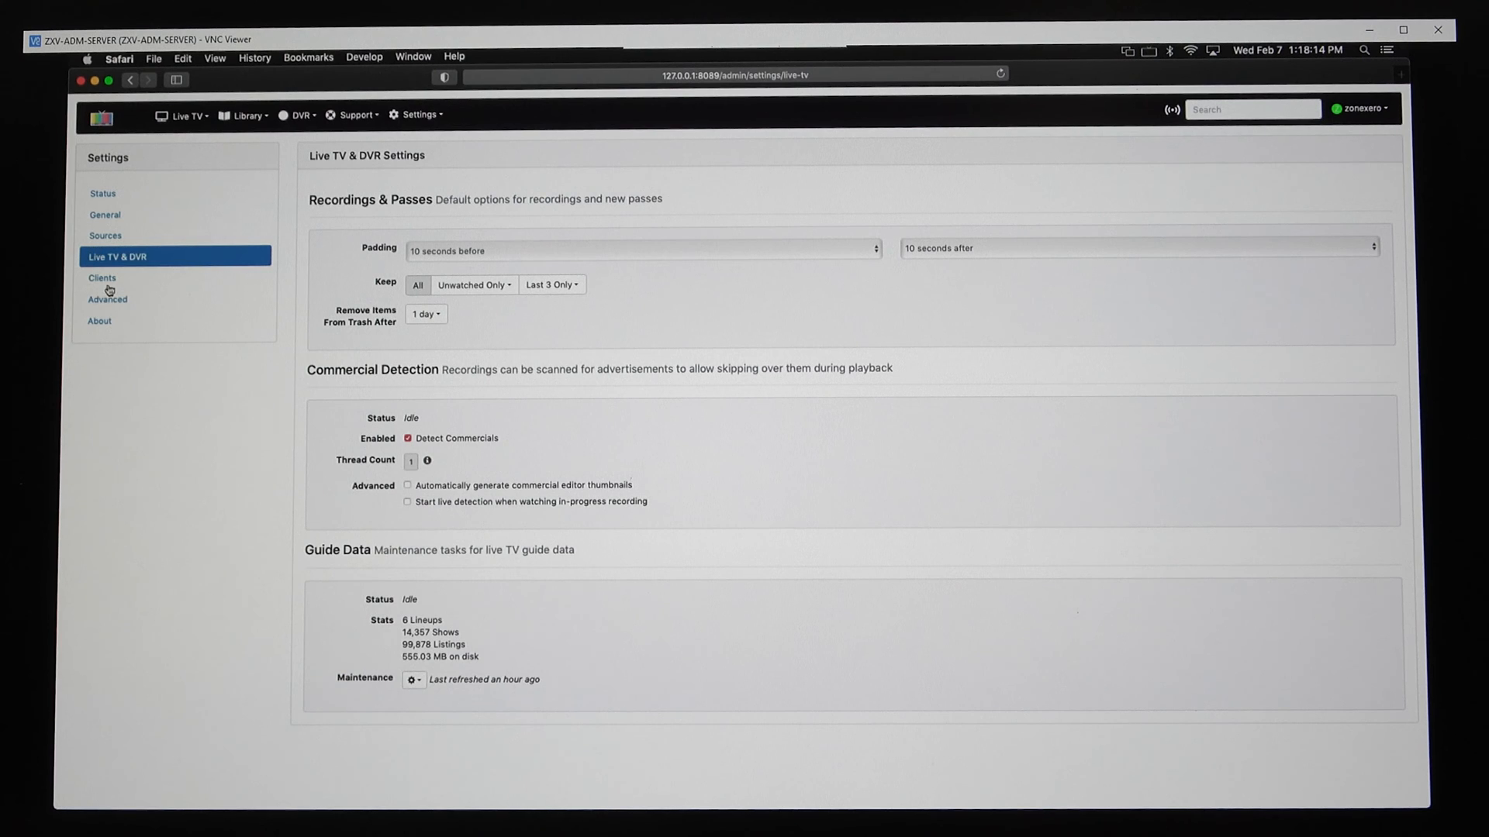
left_click(103, 277)
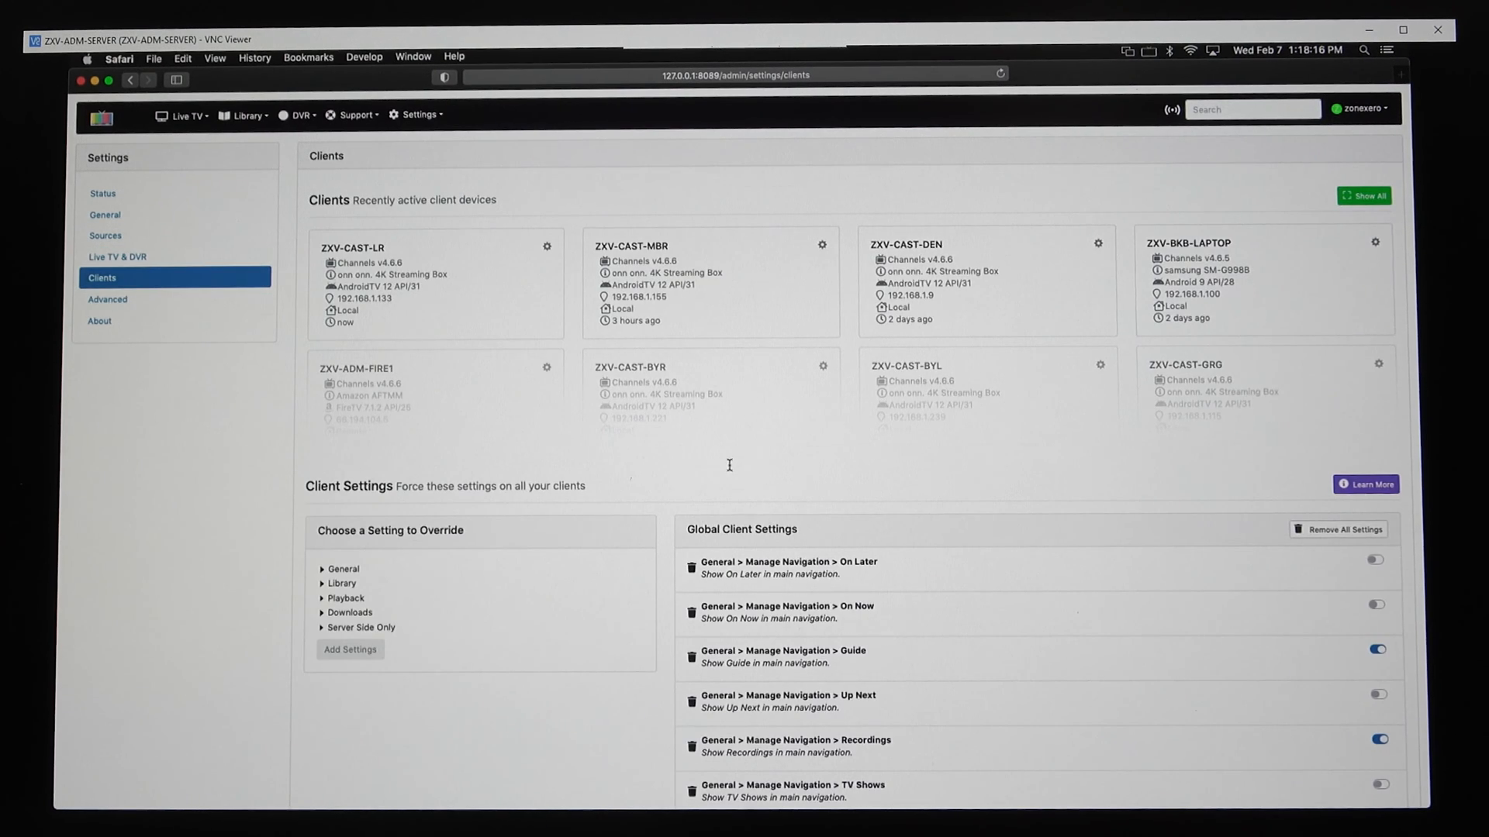
scroll("down", 3)
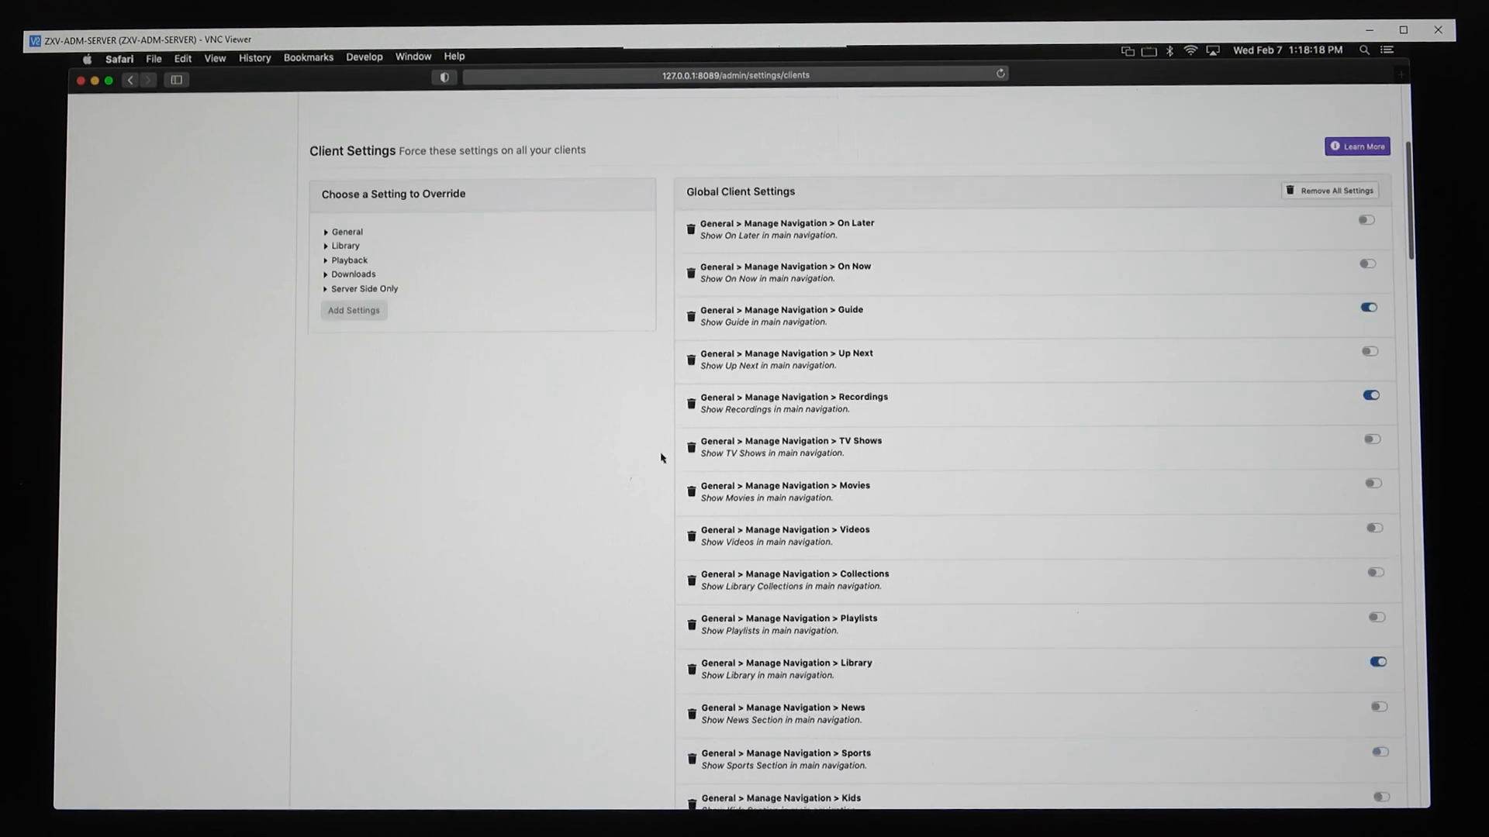
scroll("down", 3)
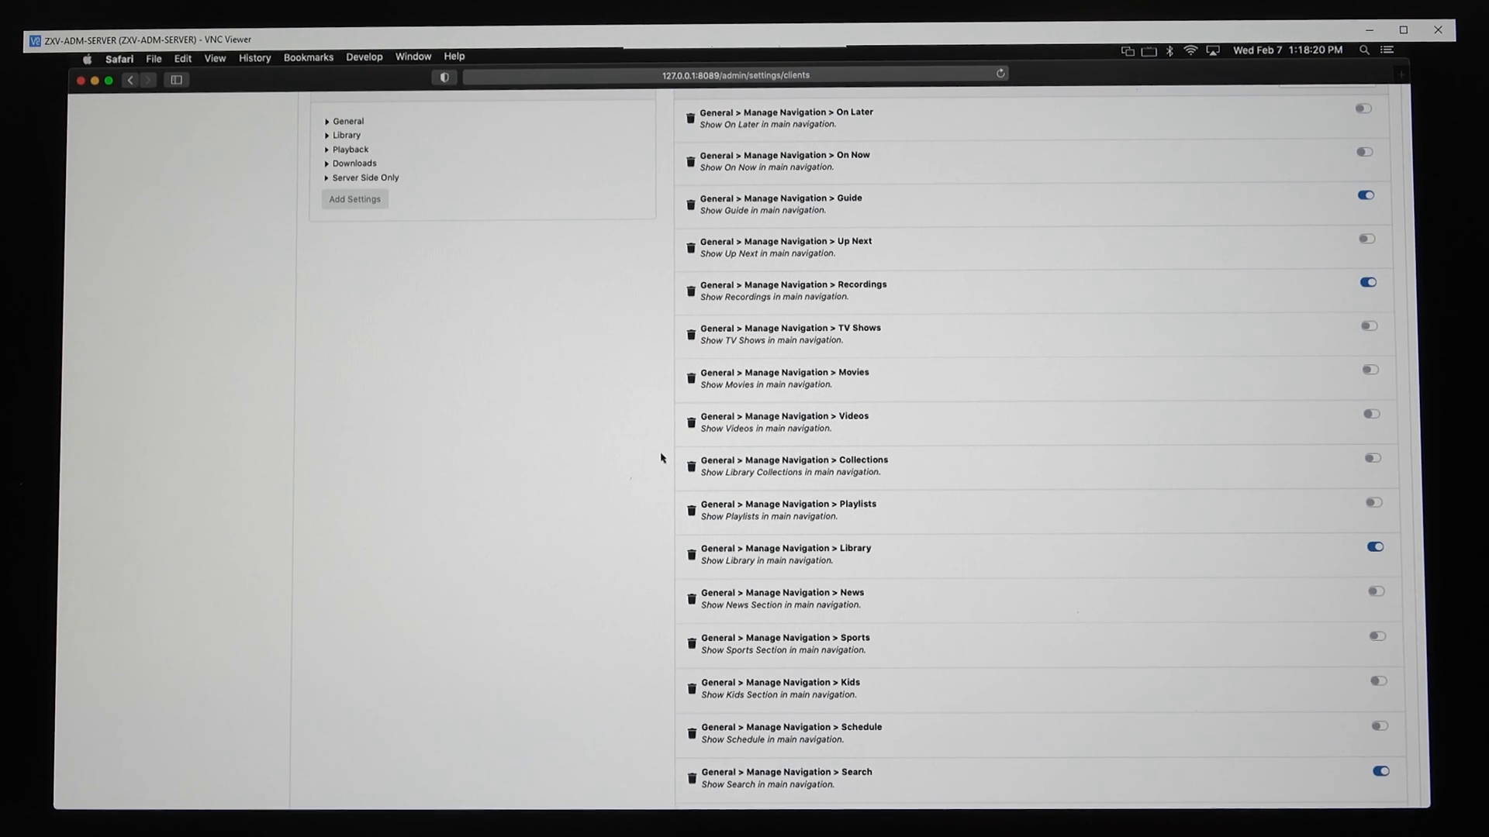
scroll("up", 3)
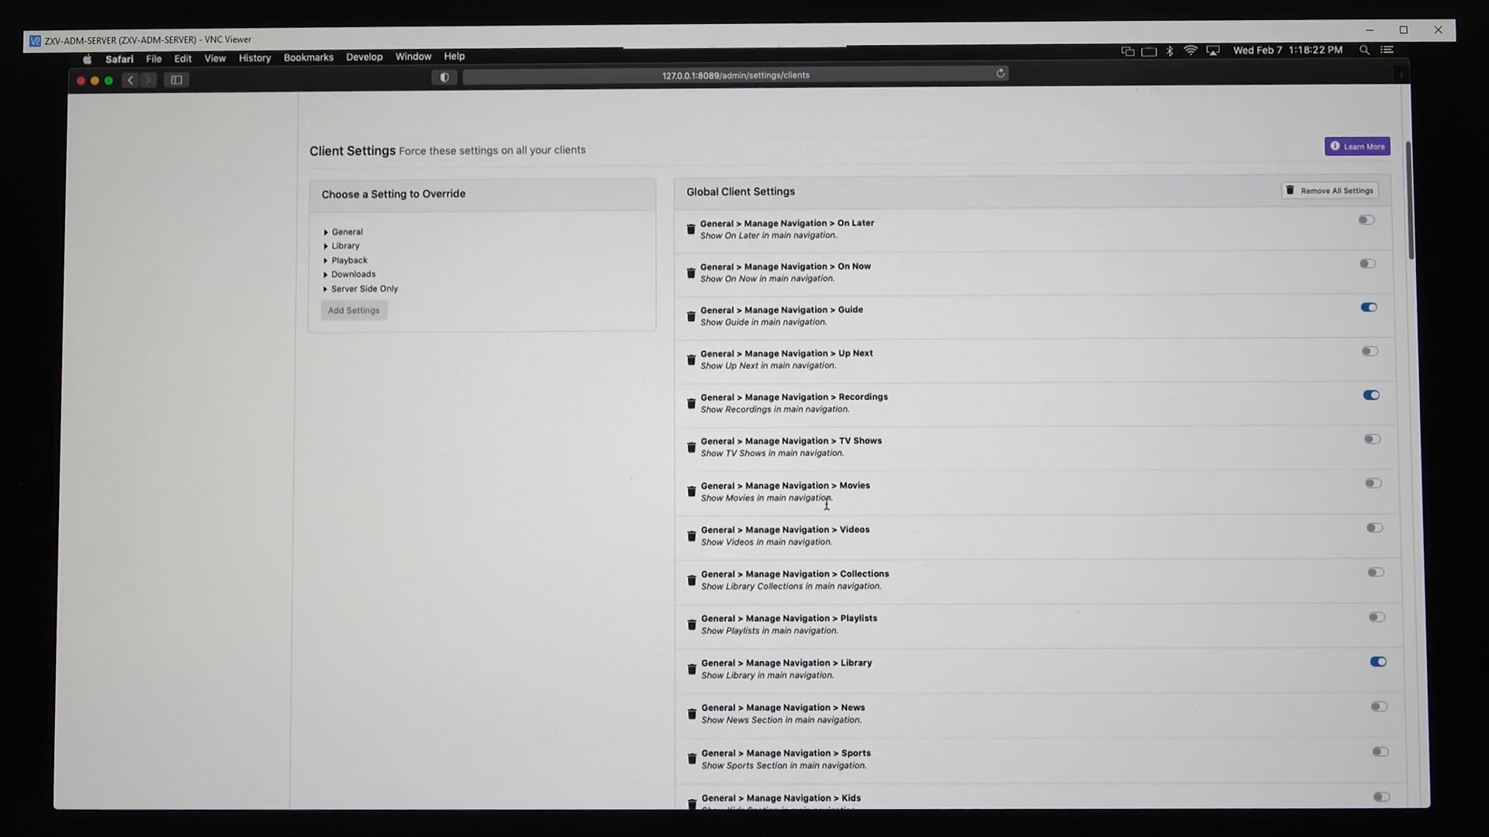
scroll("up", 3)
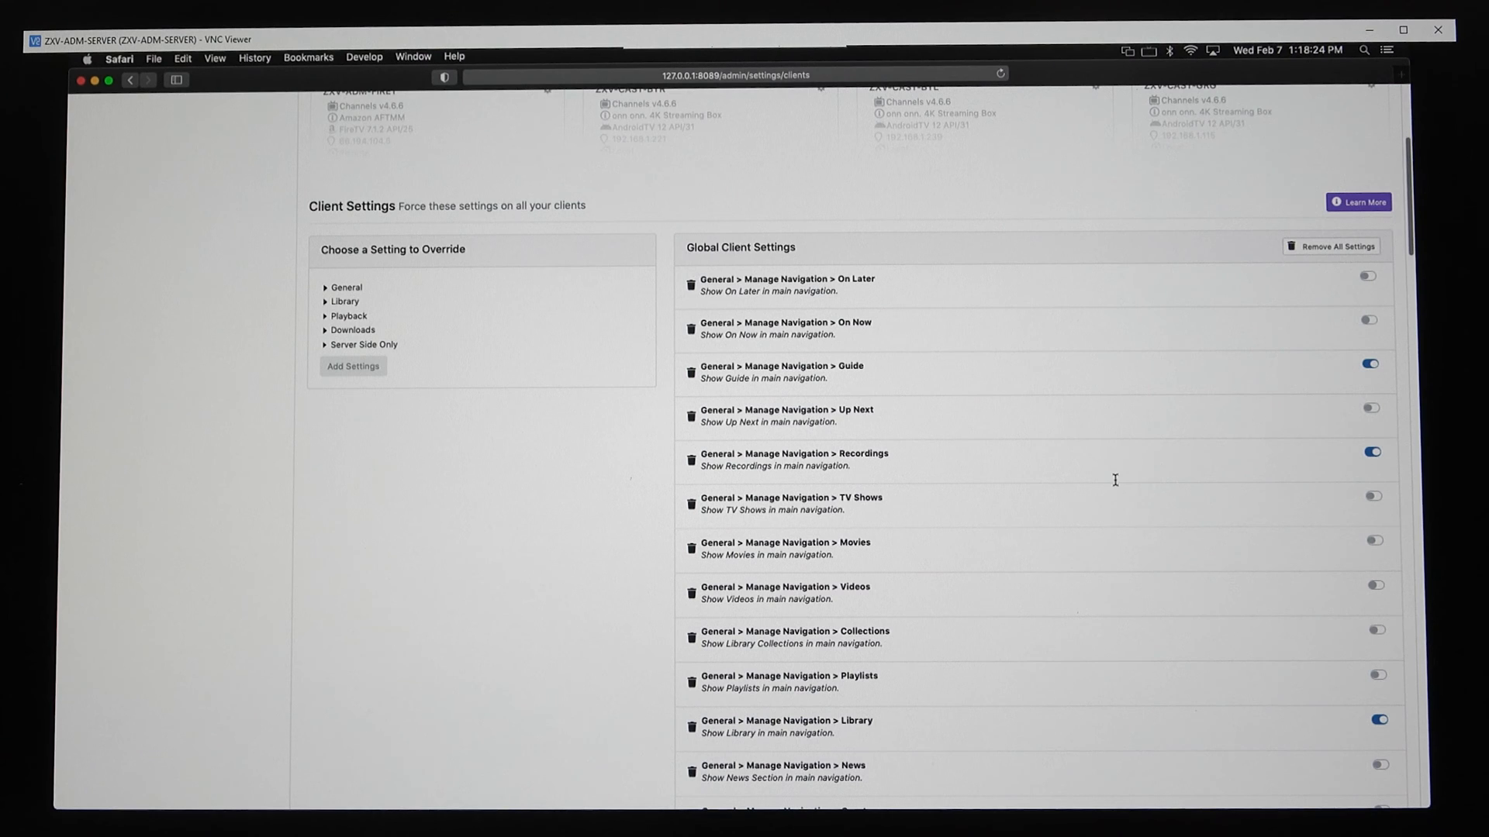
scroll("down", 3)
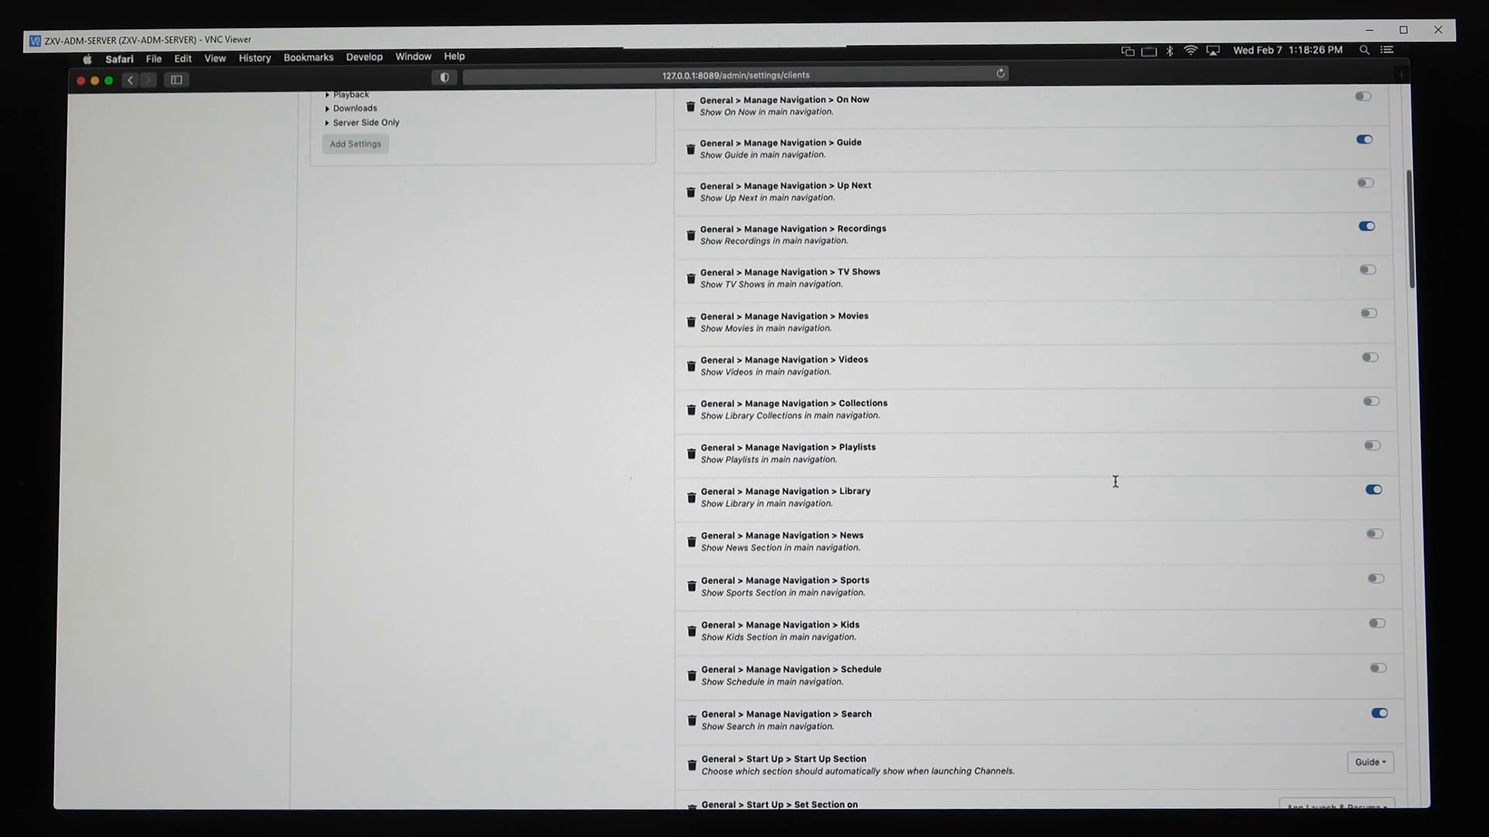
scroll("up", 3)
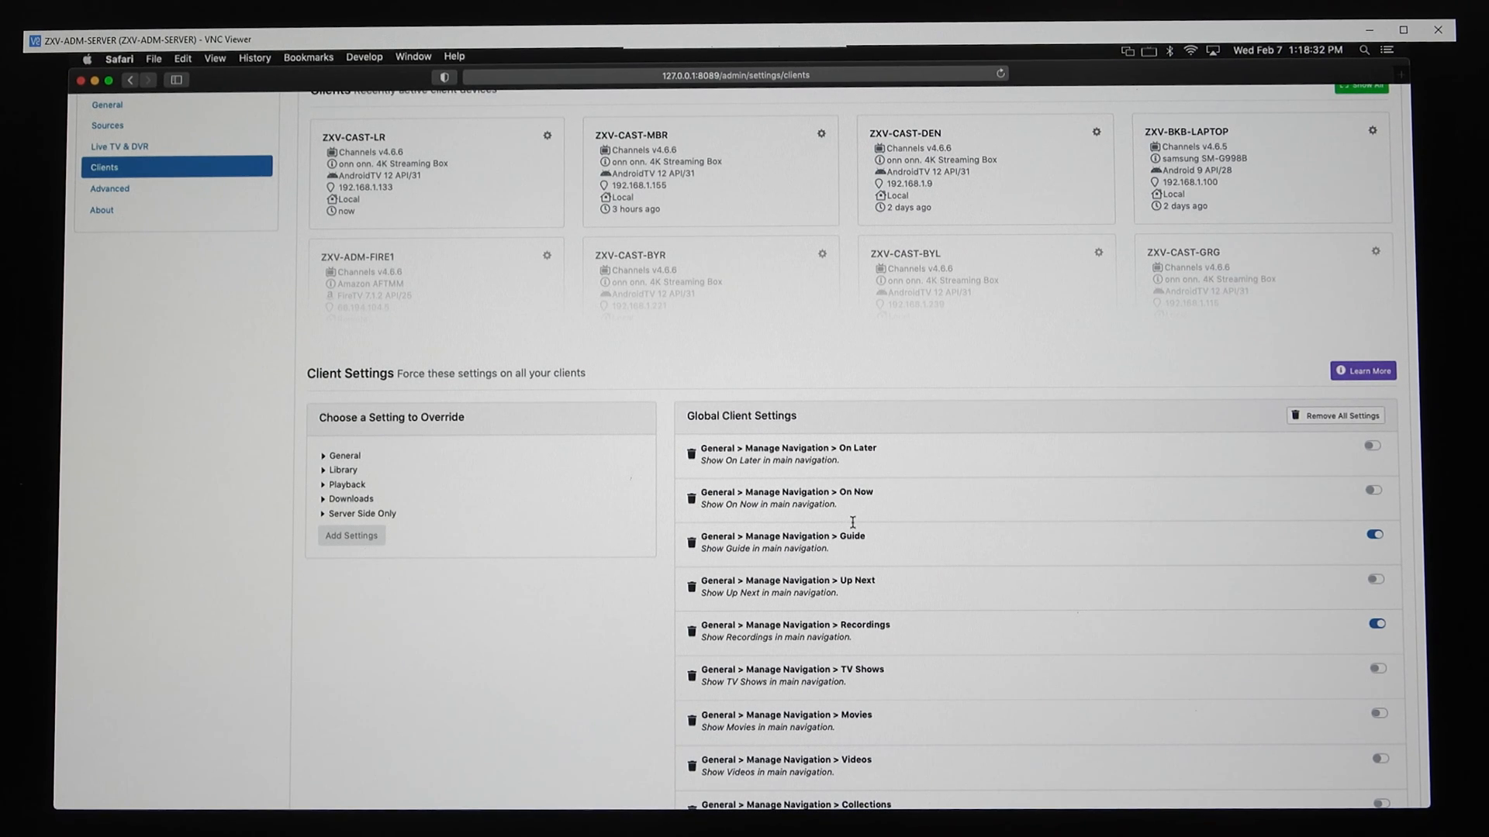
scroll("down", 3)
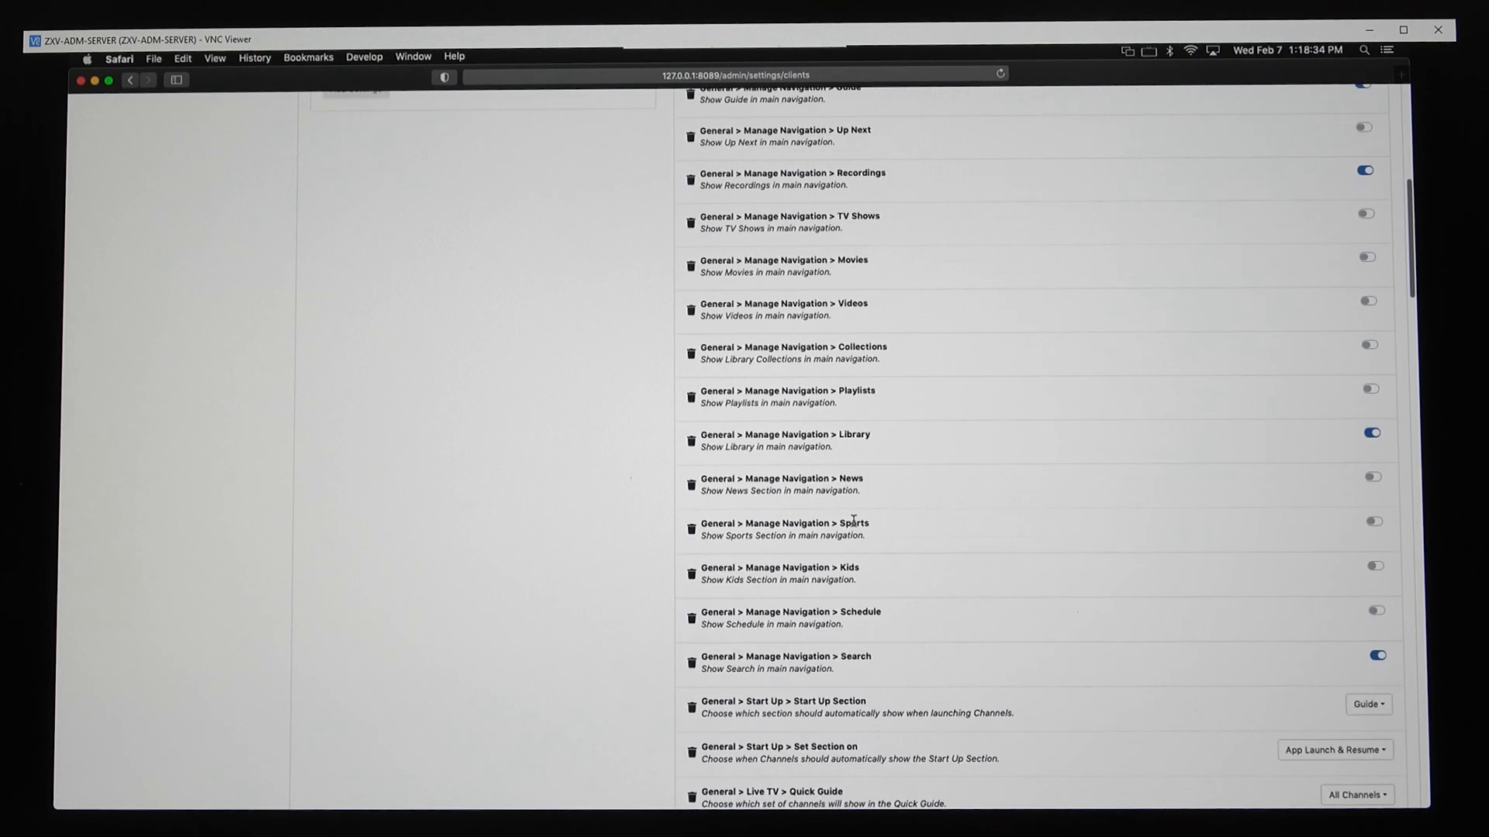
scroll("down", 3)
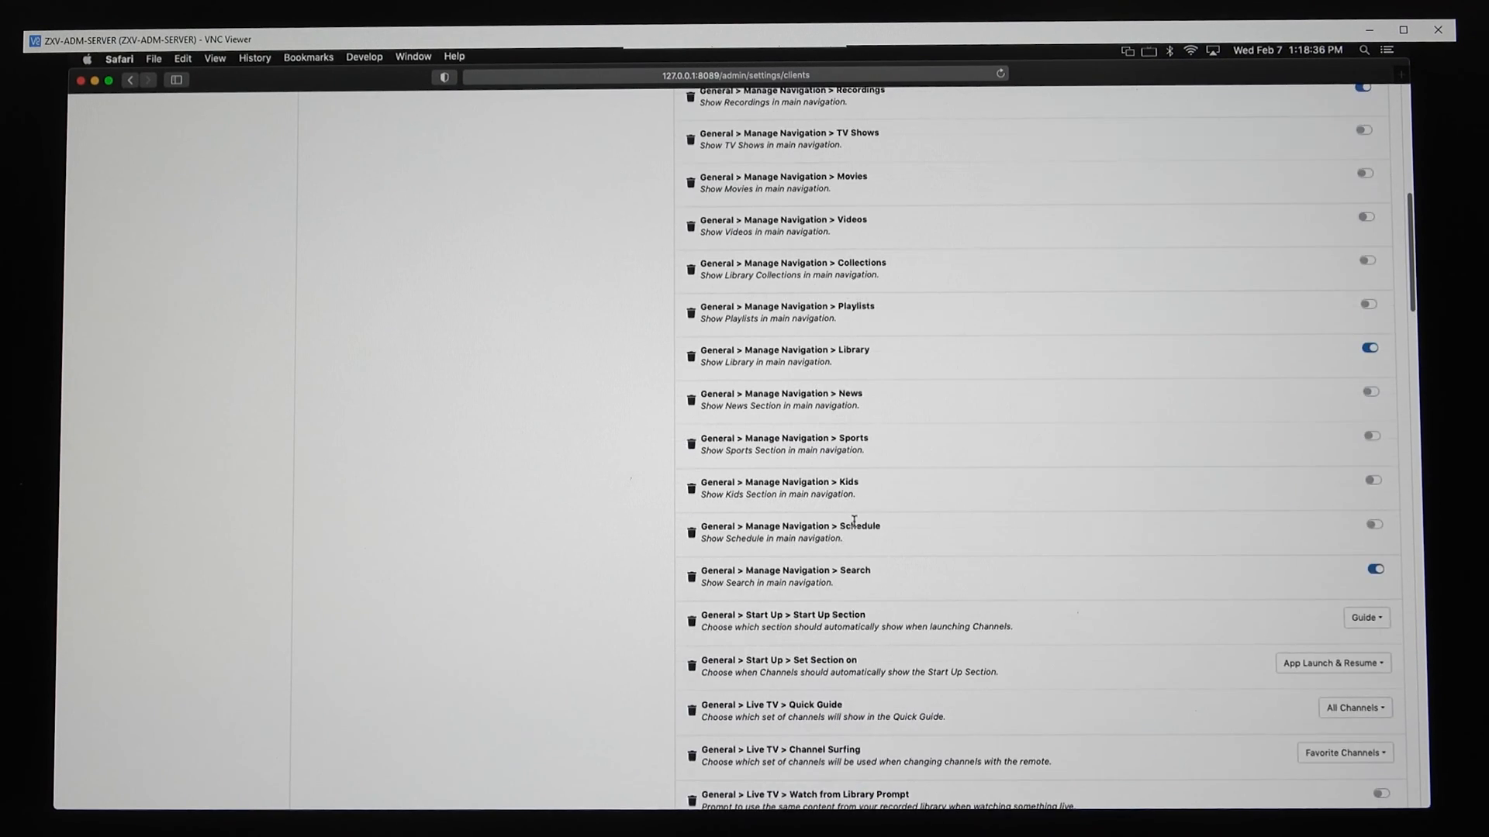
scroll("up", 3)
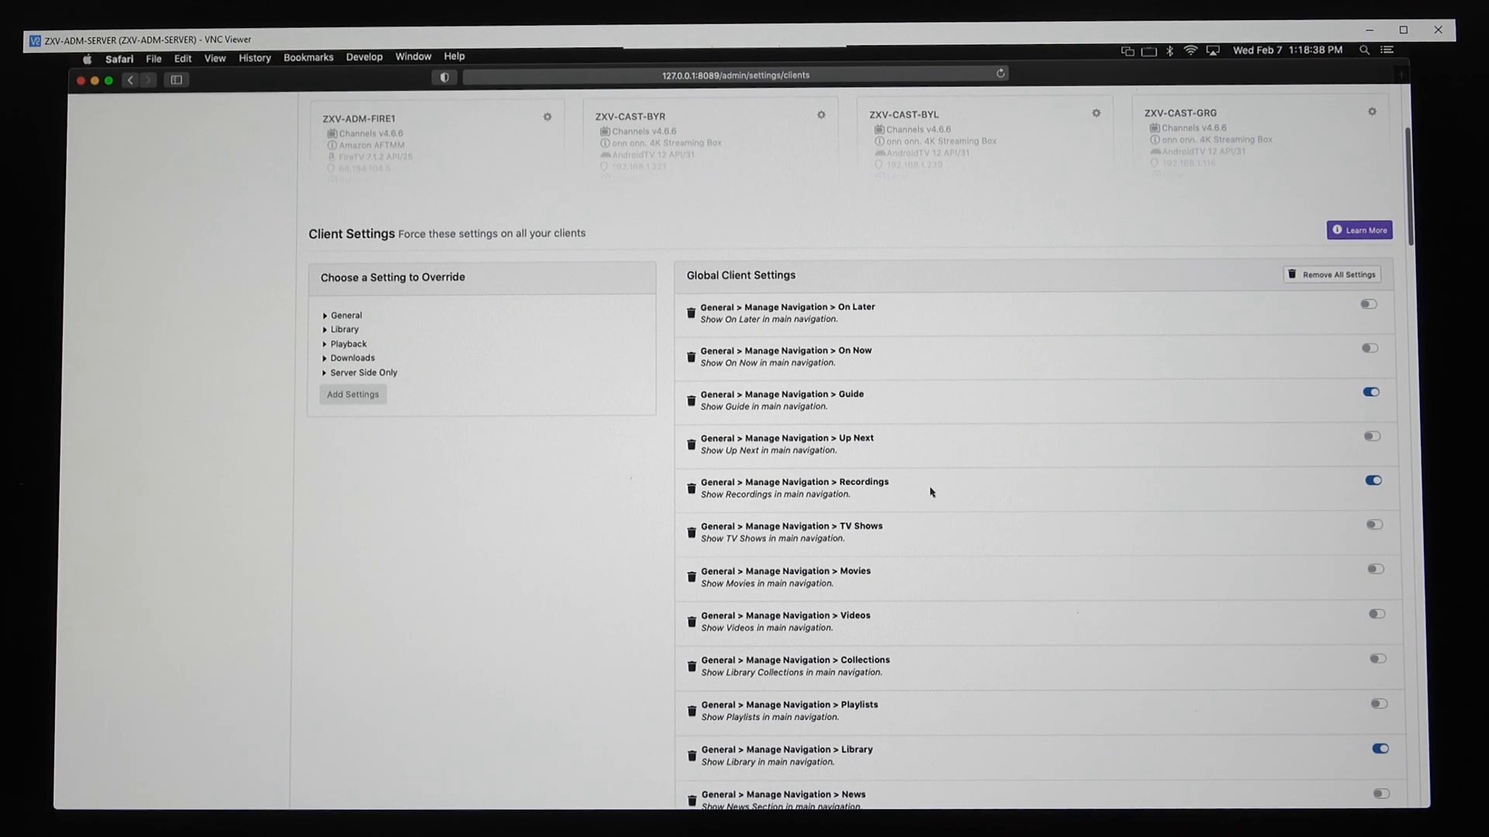
scroll("up", 3)
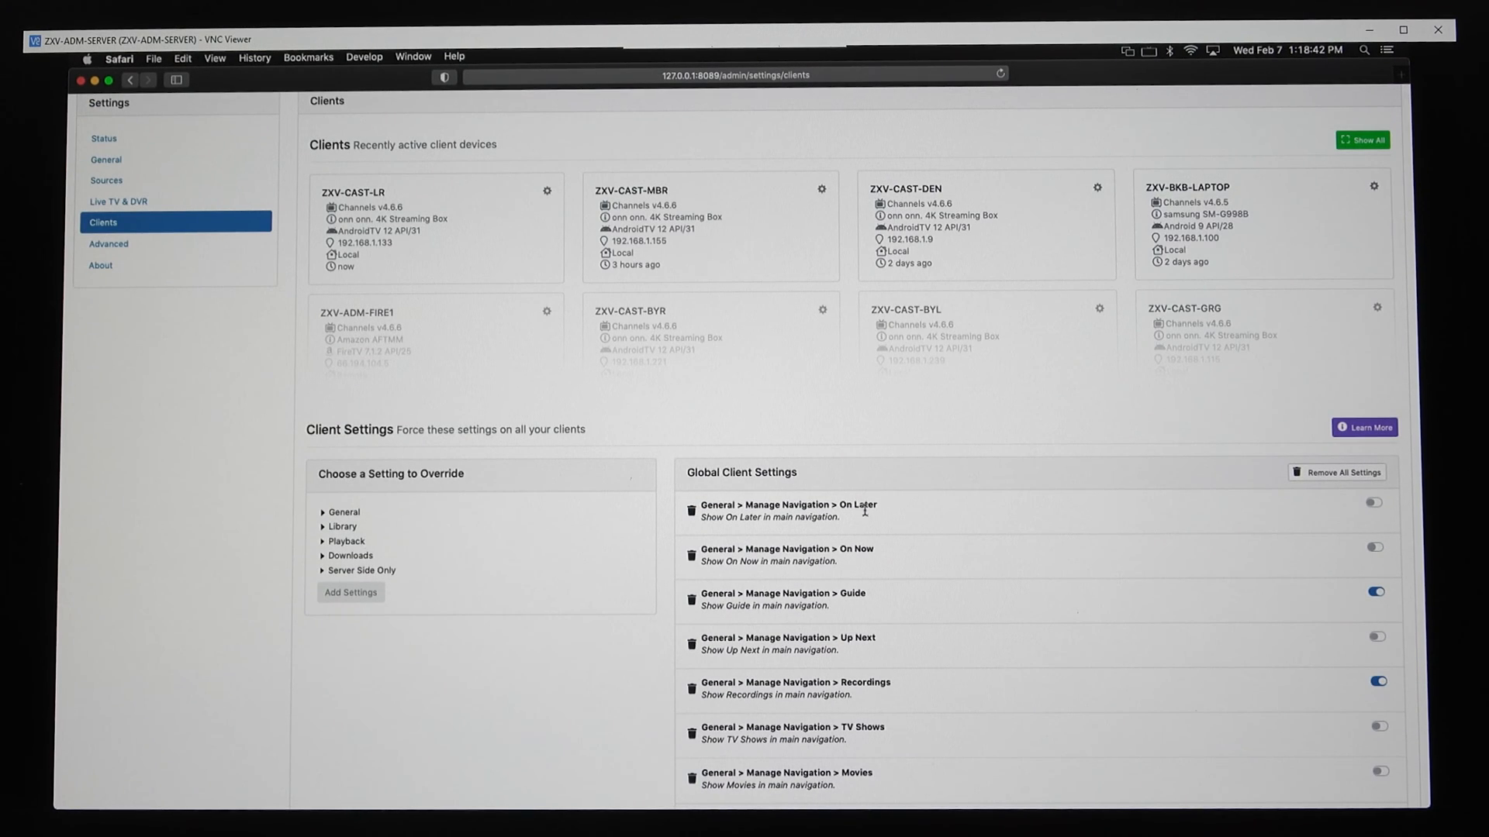
scroll("down", 3)
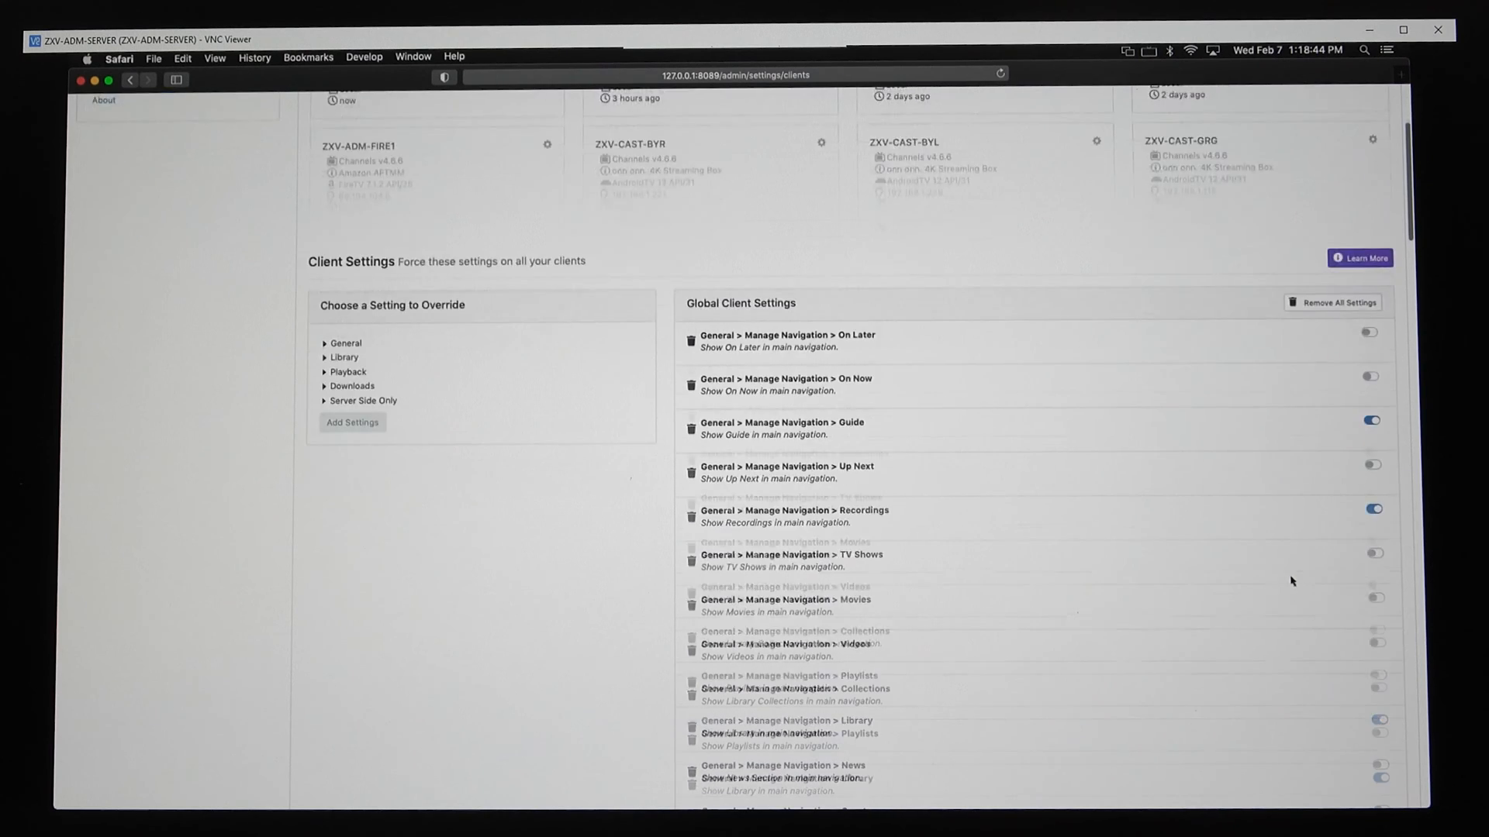
scroll("up", 3)
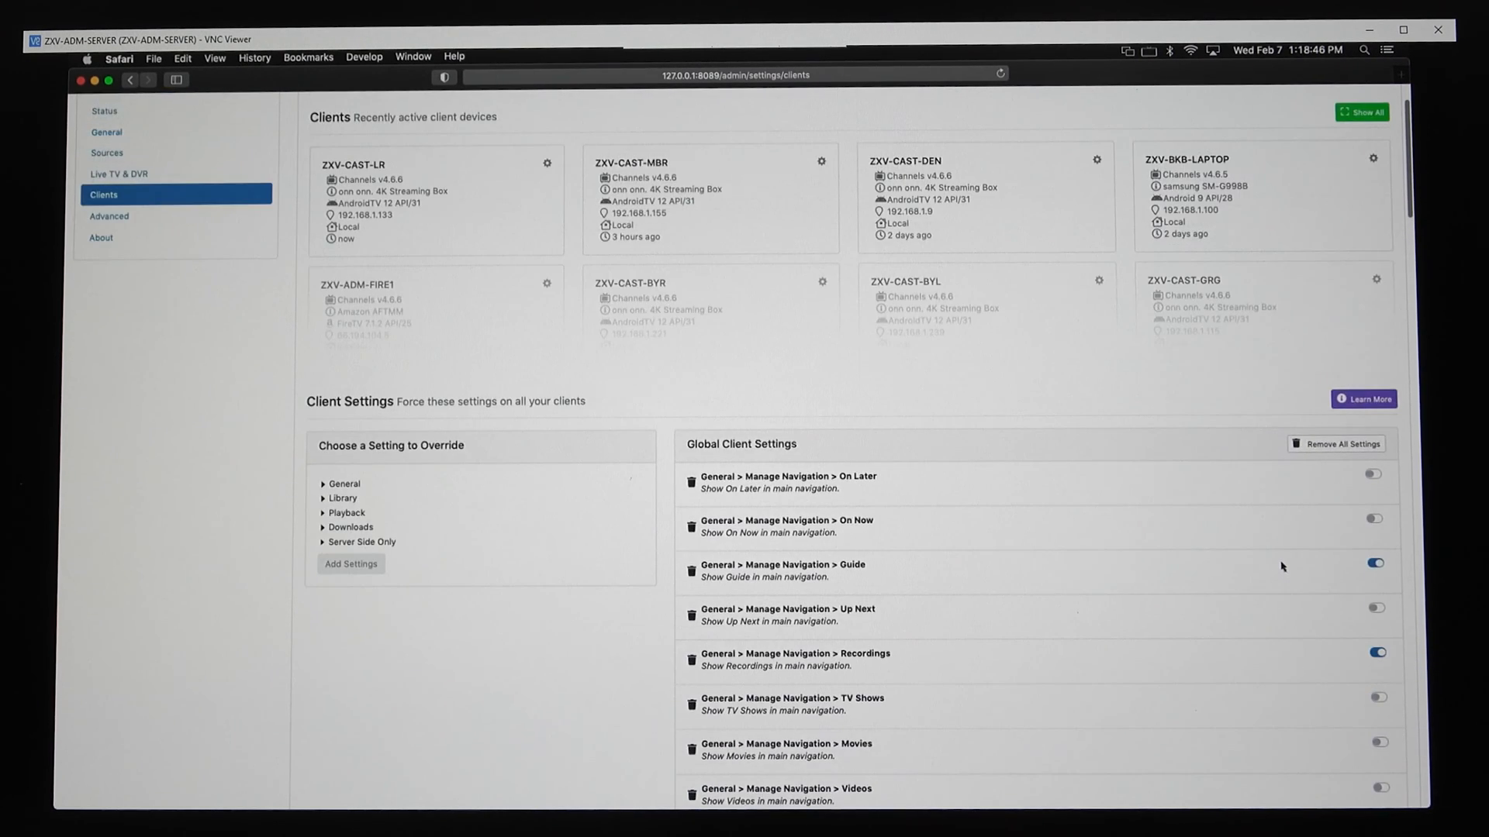
scroll("up", 3)
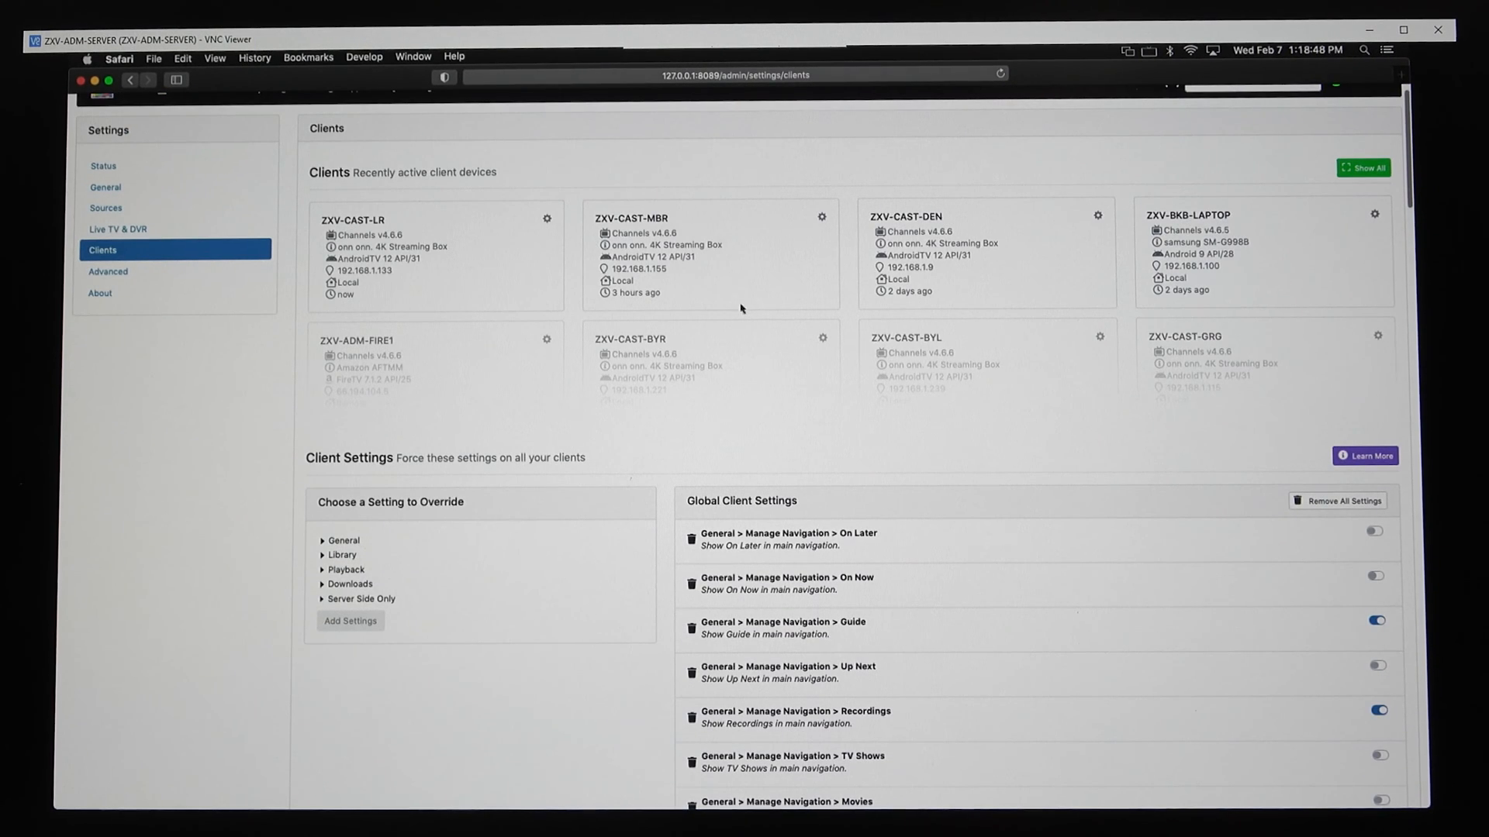
mouse_move(774, 355)
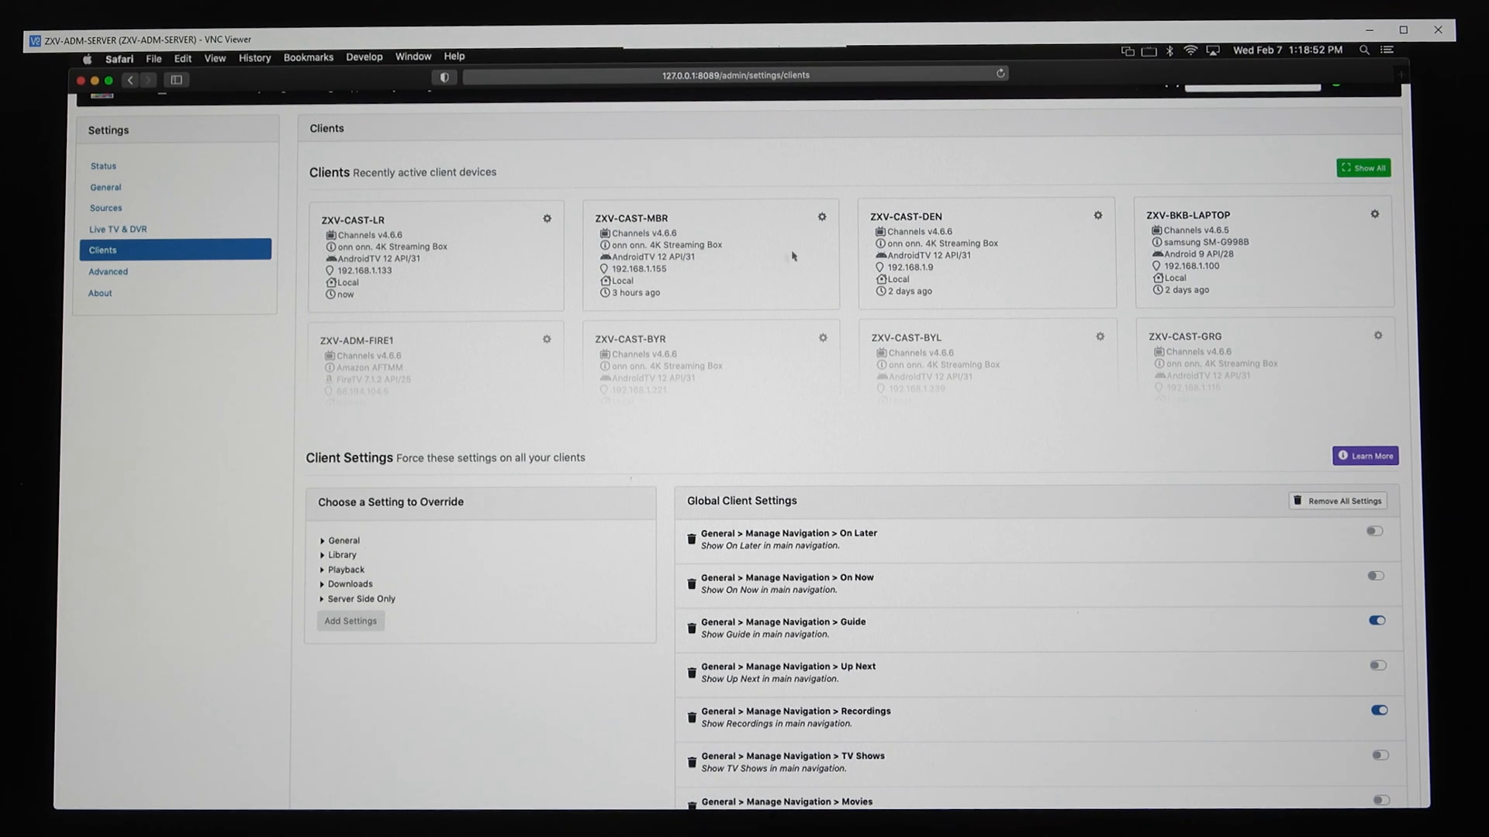
mouse_move(1228, 219)
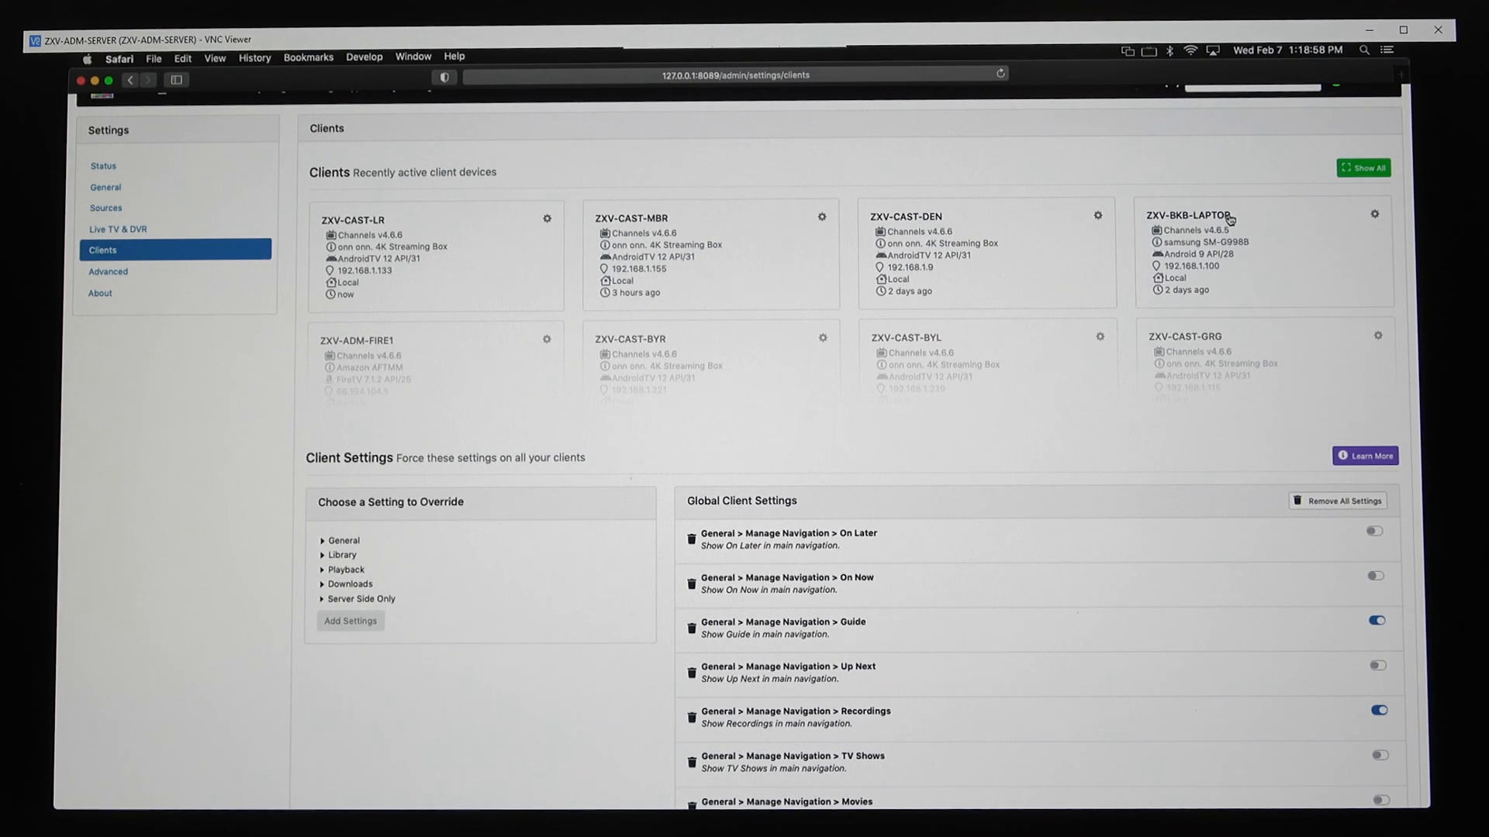
mouse_move(1270, 265)
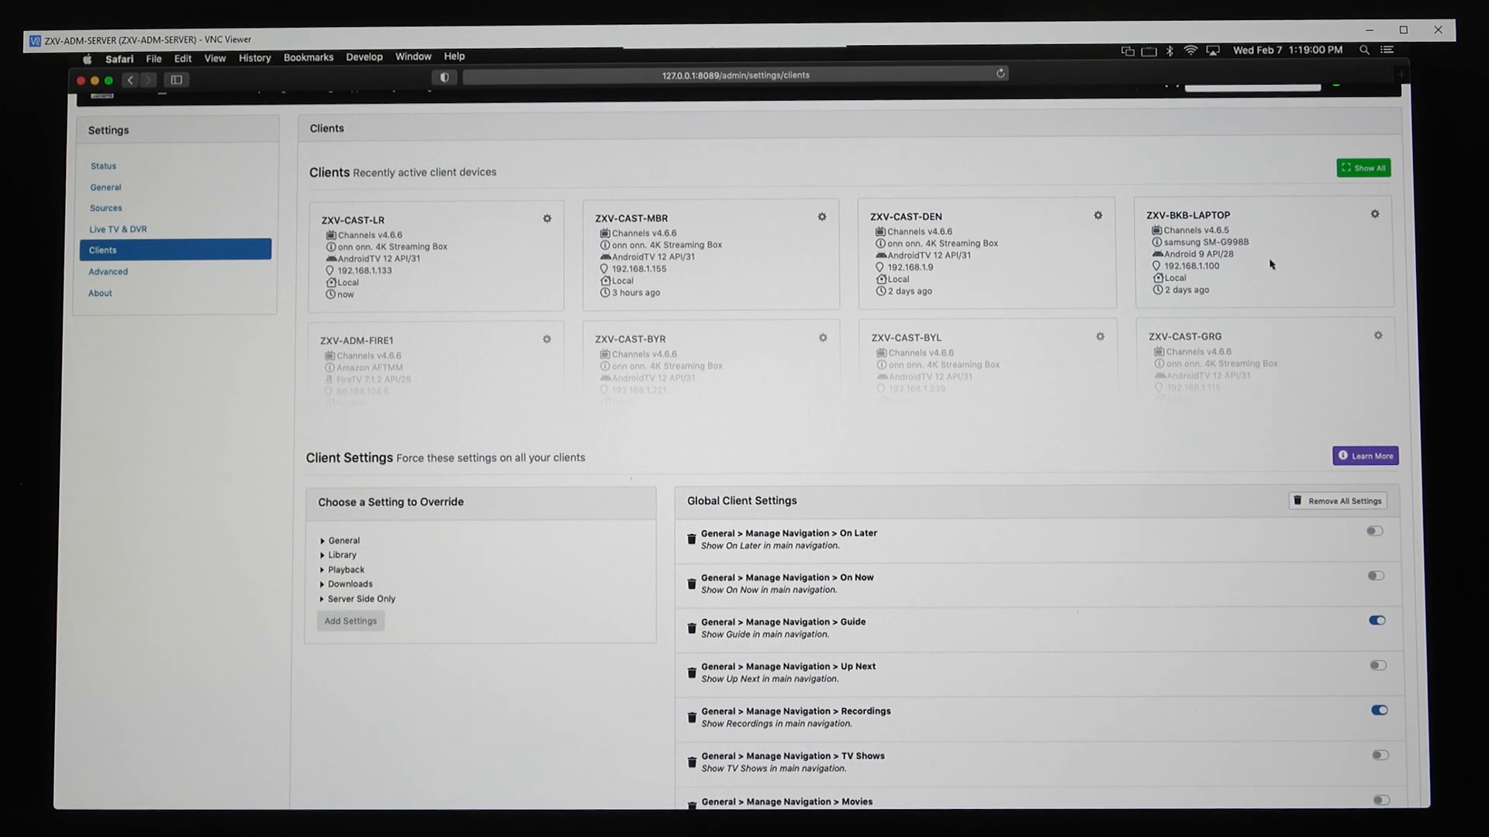
mouse_move(952, 259)
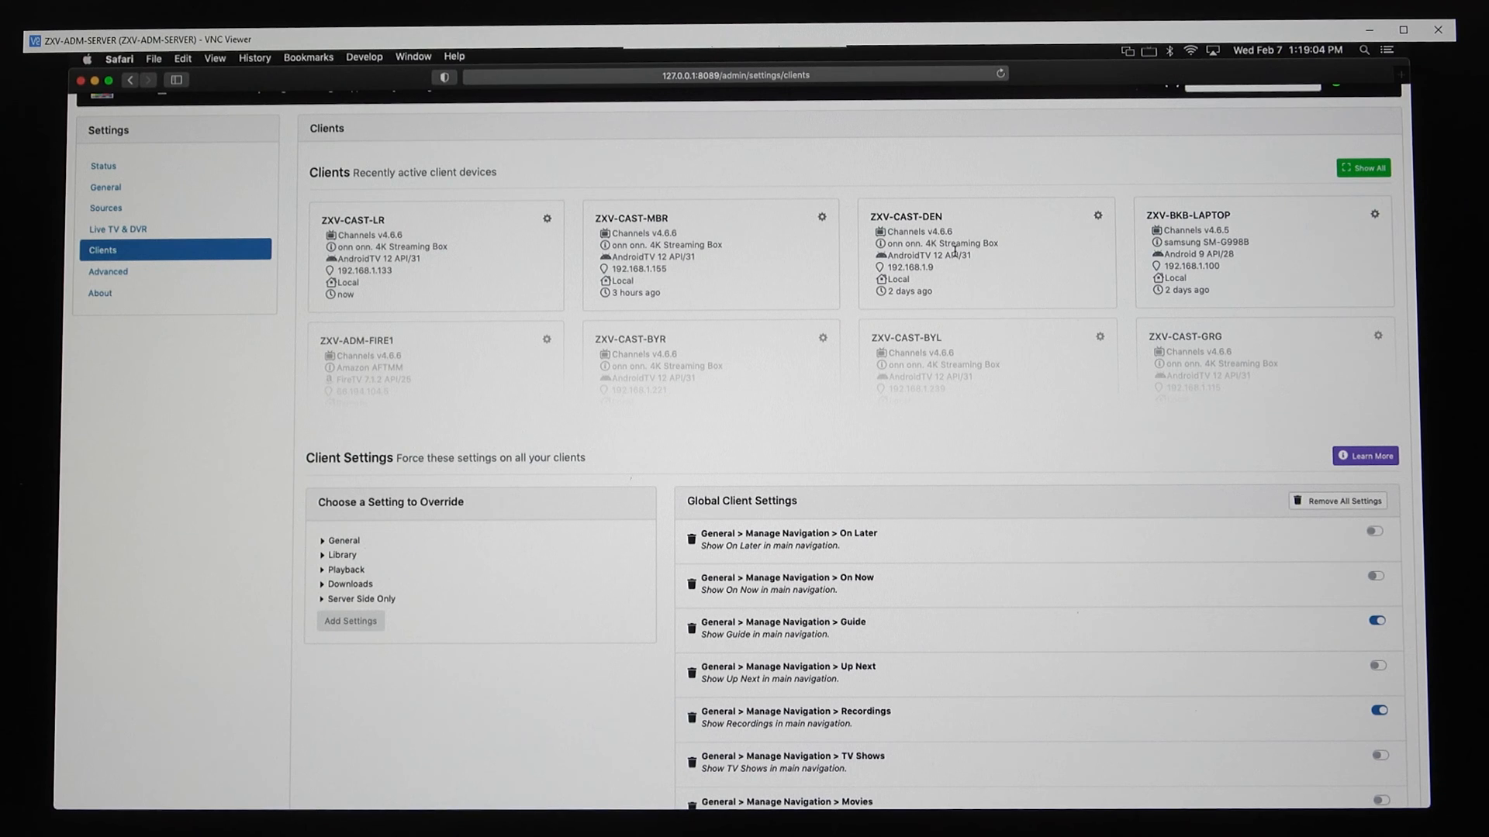
mouse_move(1057, 235)
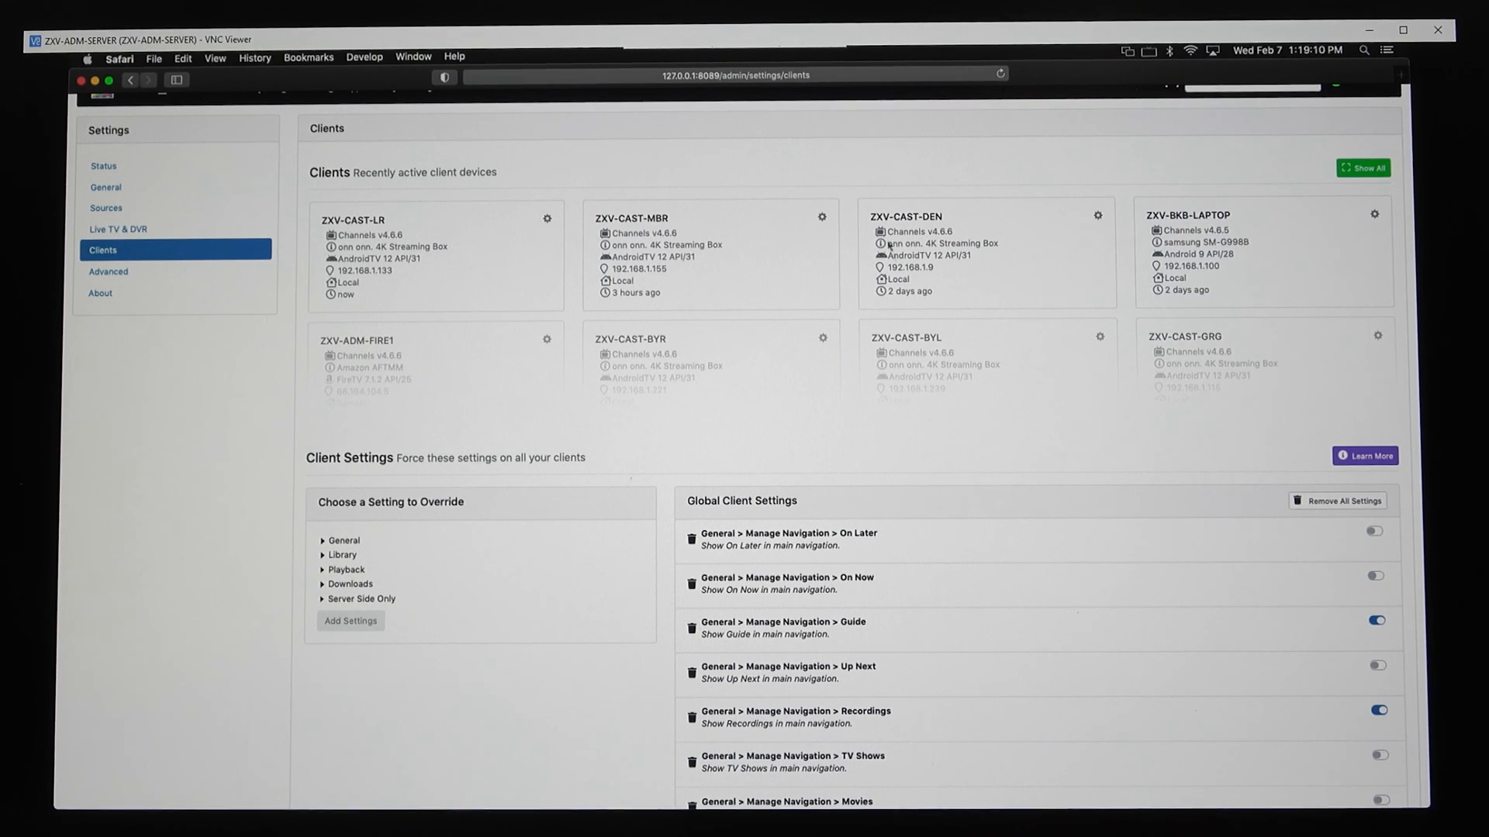
View Advanced settings, then the About page crediting Gracenote, TMDB, Fanart.TV and SiliconDust
left_click(108, 271)
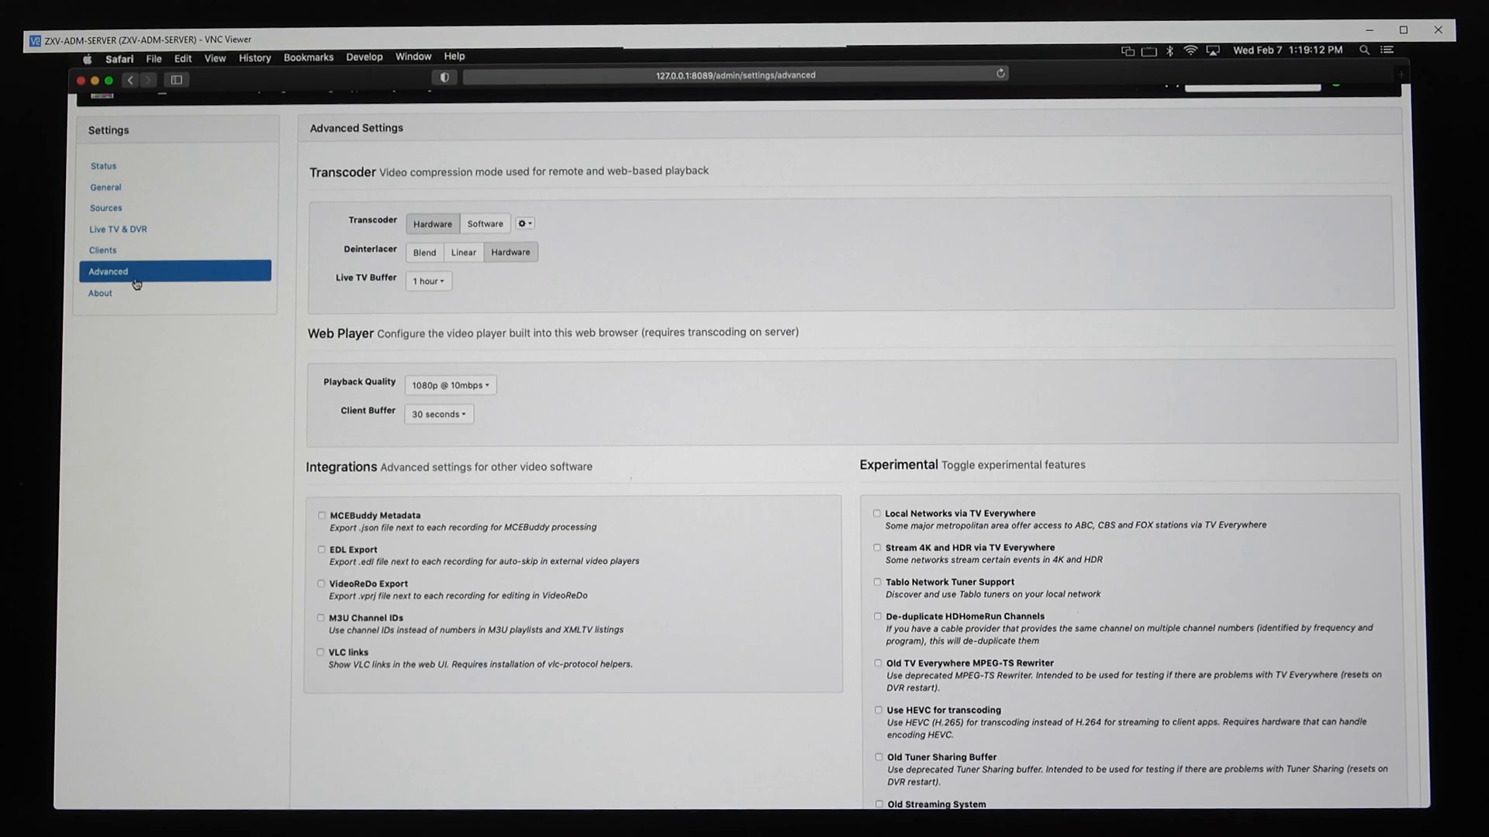
mouse_move(649, 455)
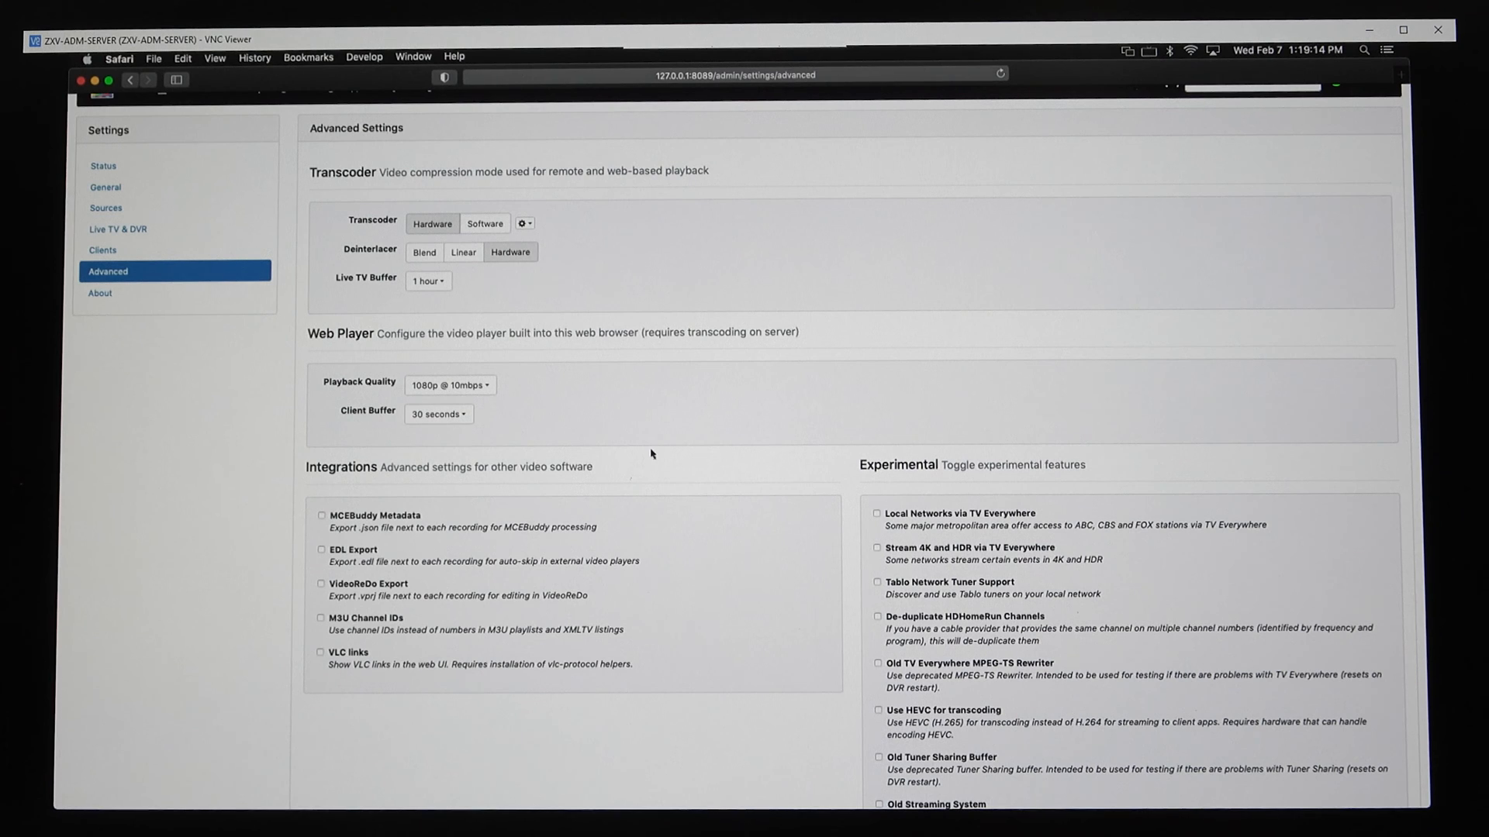
mouse_move(621, 391)
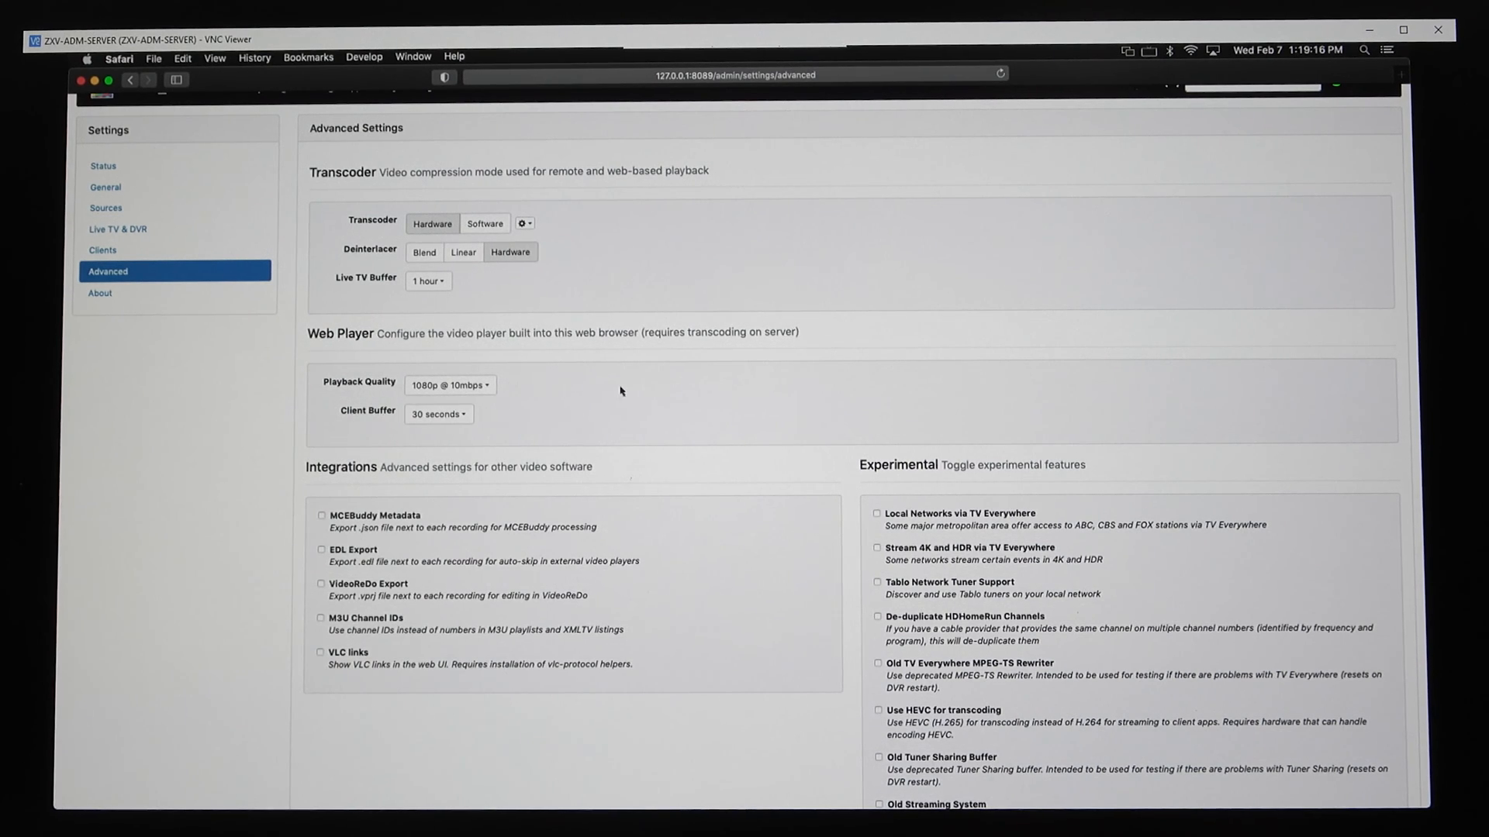
left_click(99, 320)
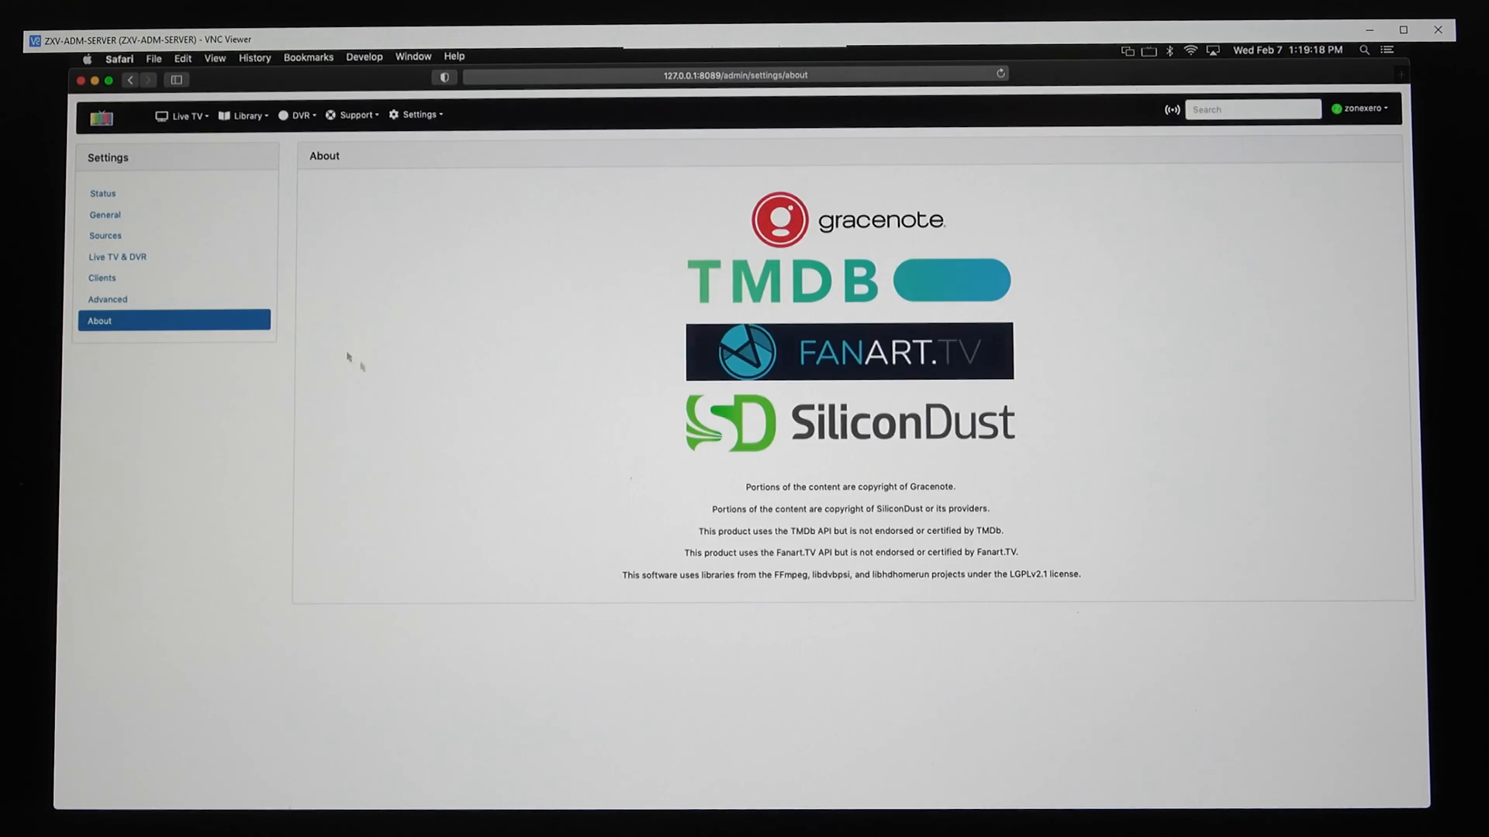
mouse_move(966, 380)
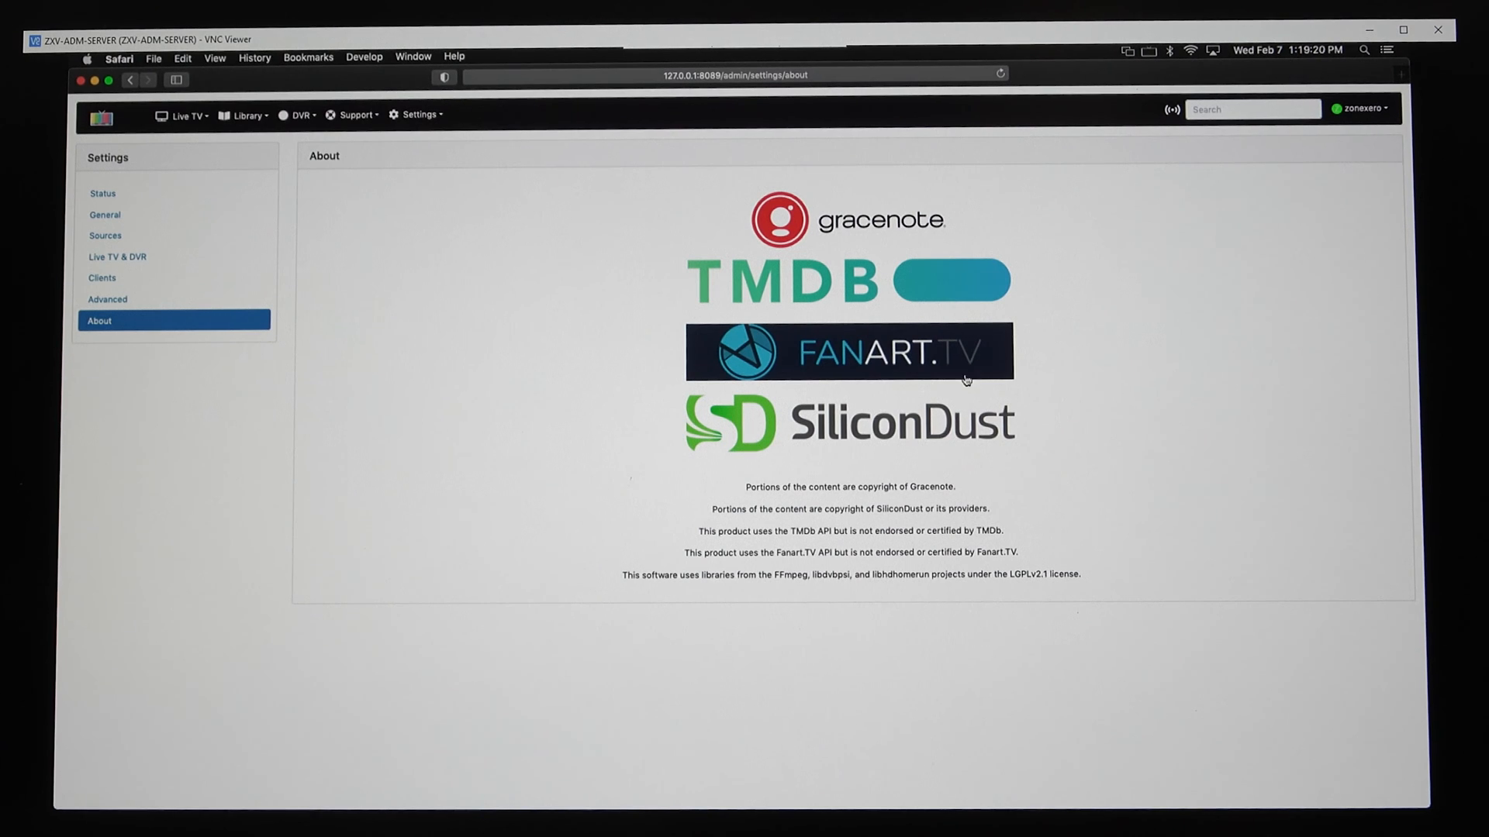
mouse_move(654, 307)
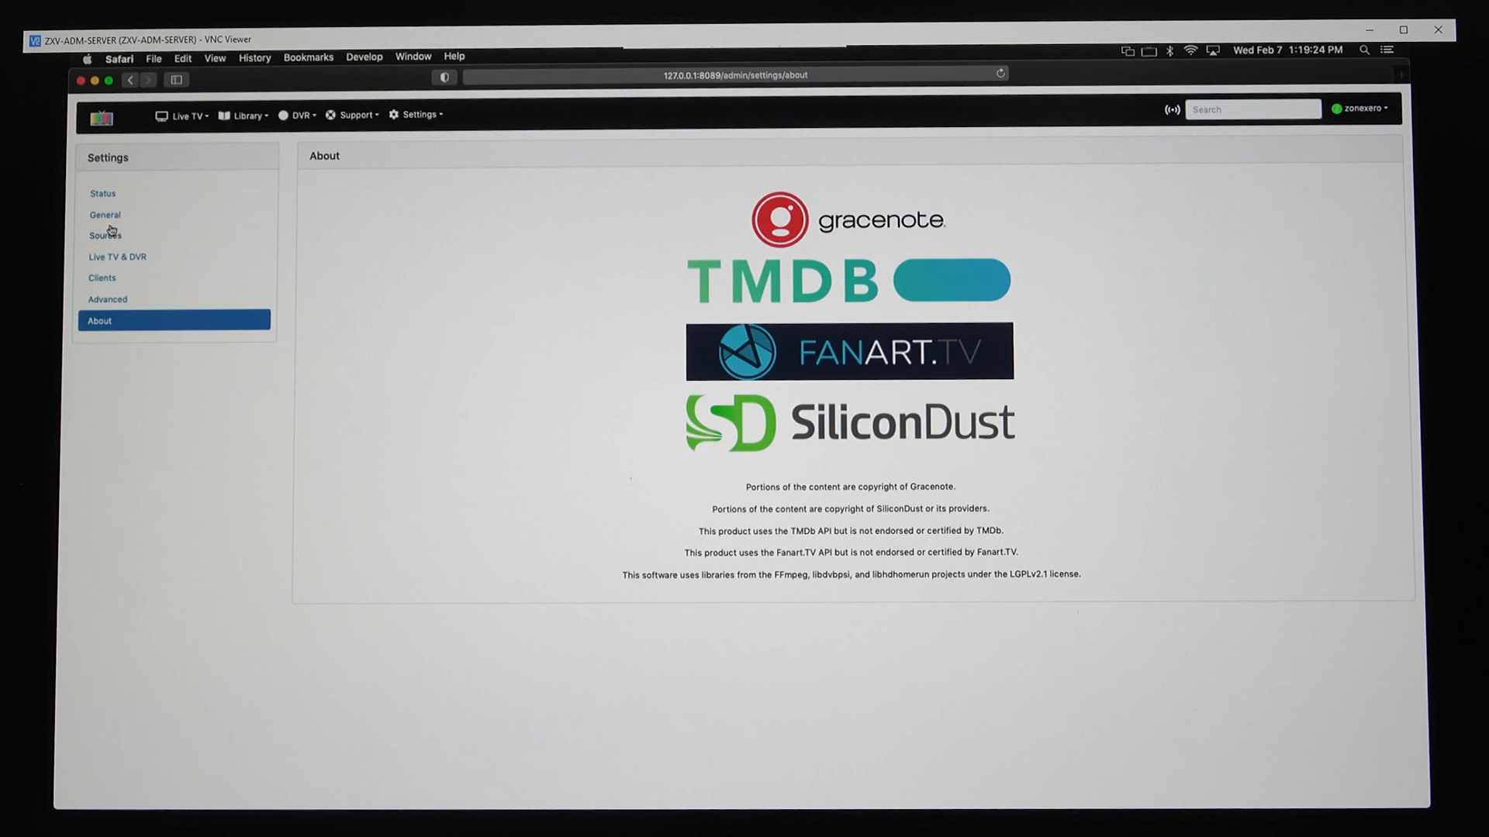
Return to Sources and view the News/Weather source's Manage options, then dismiss them
left_click(105, 234)
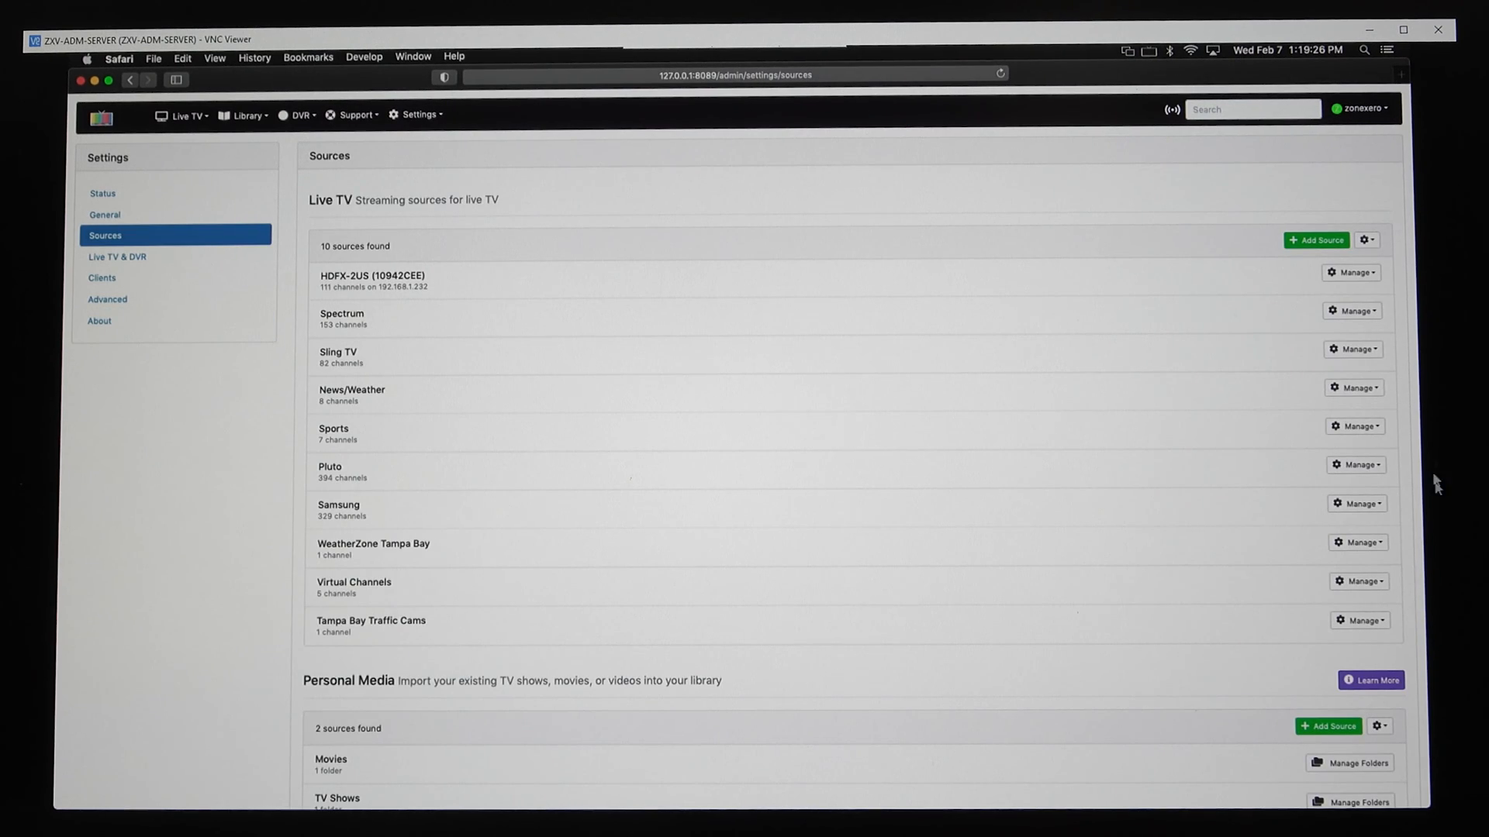
mouse_move(1270, 374)
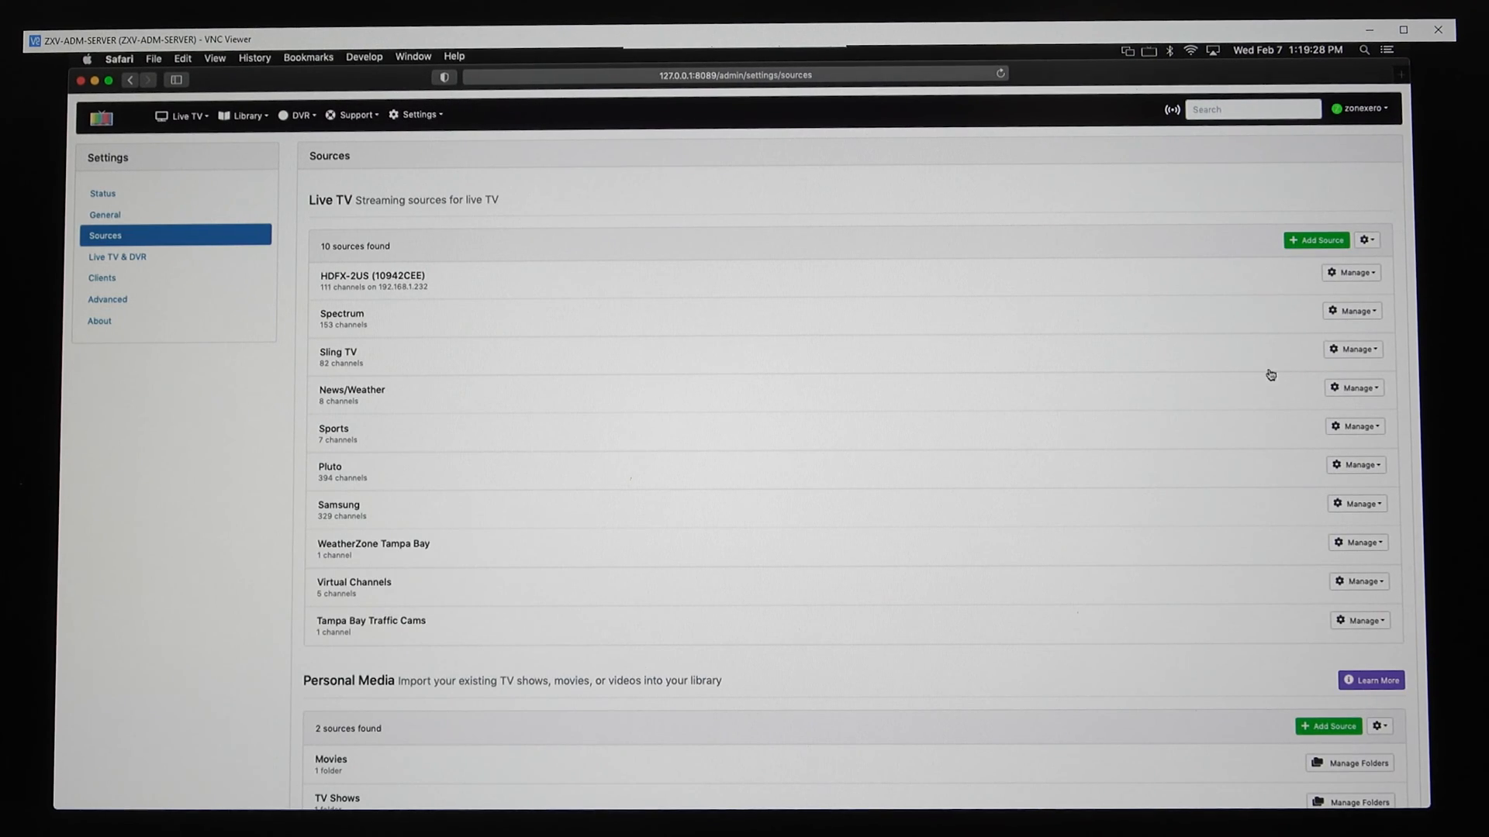
mouse_move(1259, 299)
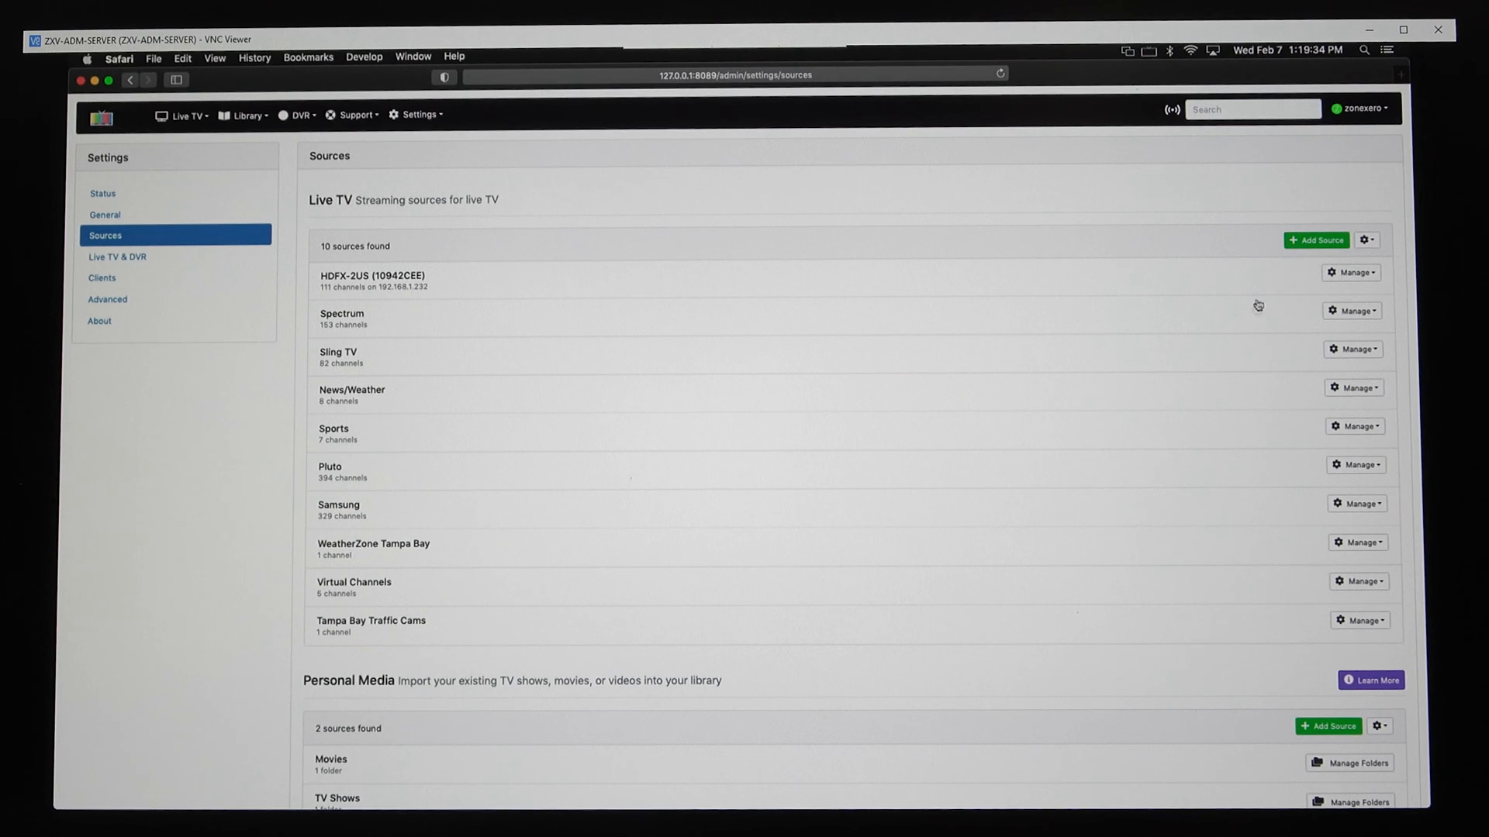
left_click(1351, 388)
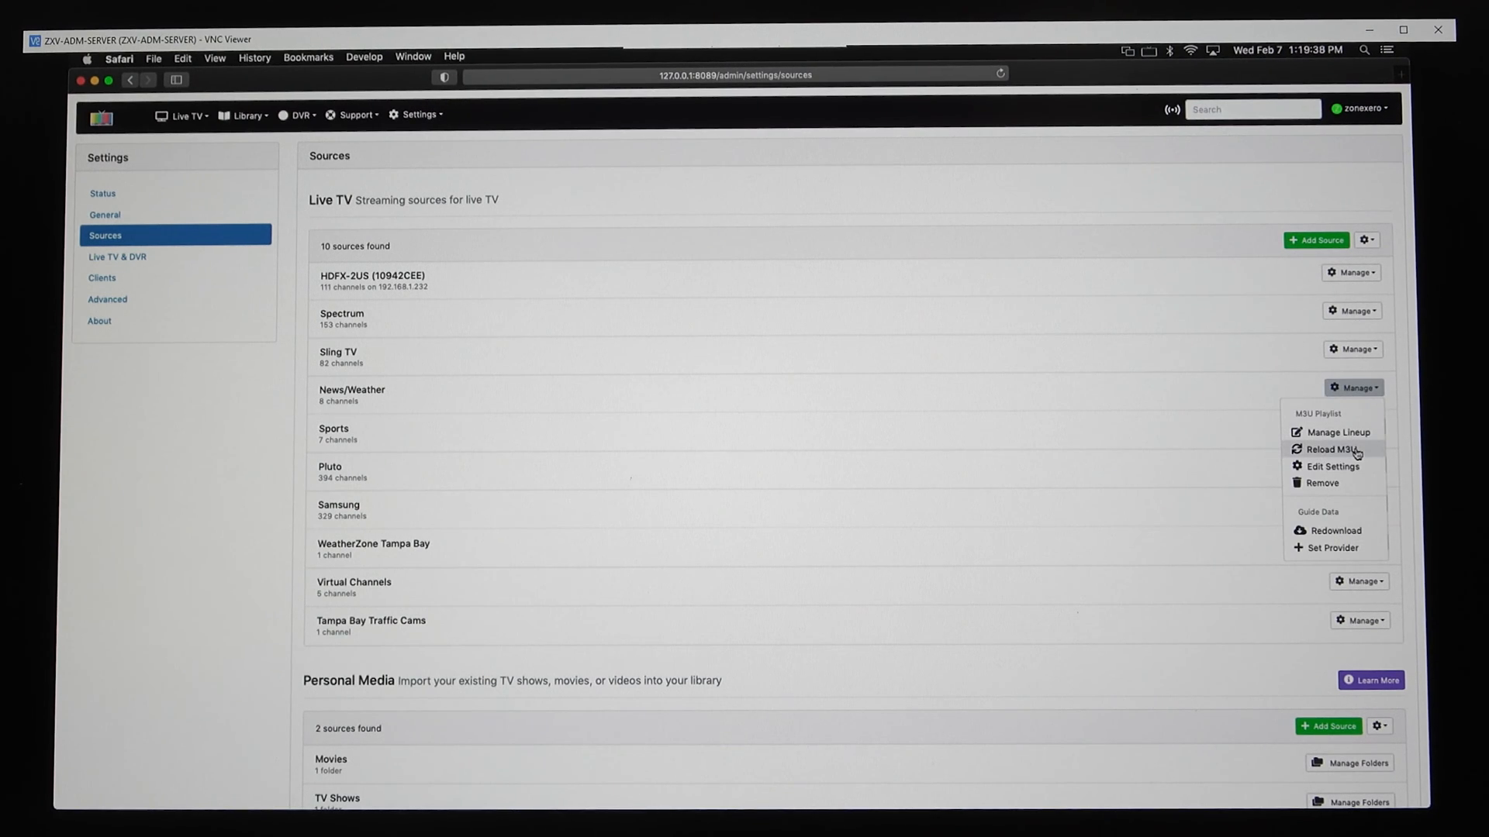
mouse_move(1329, 548)
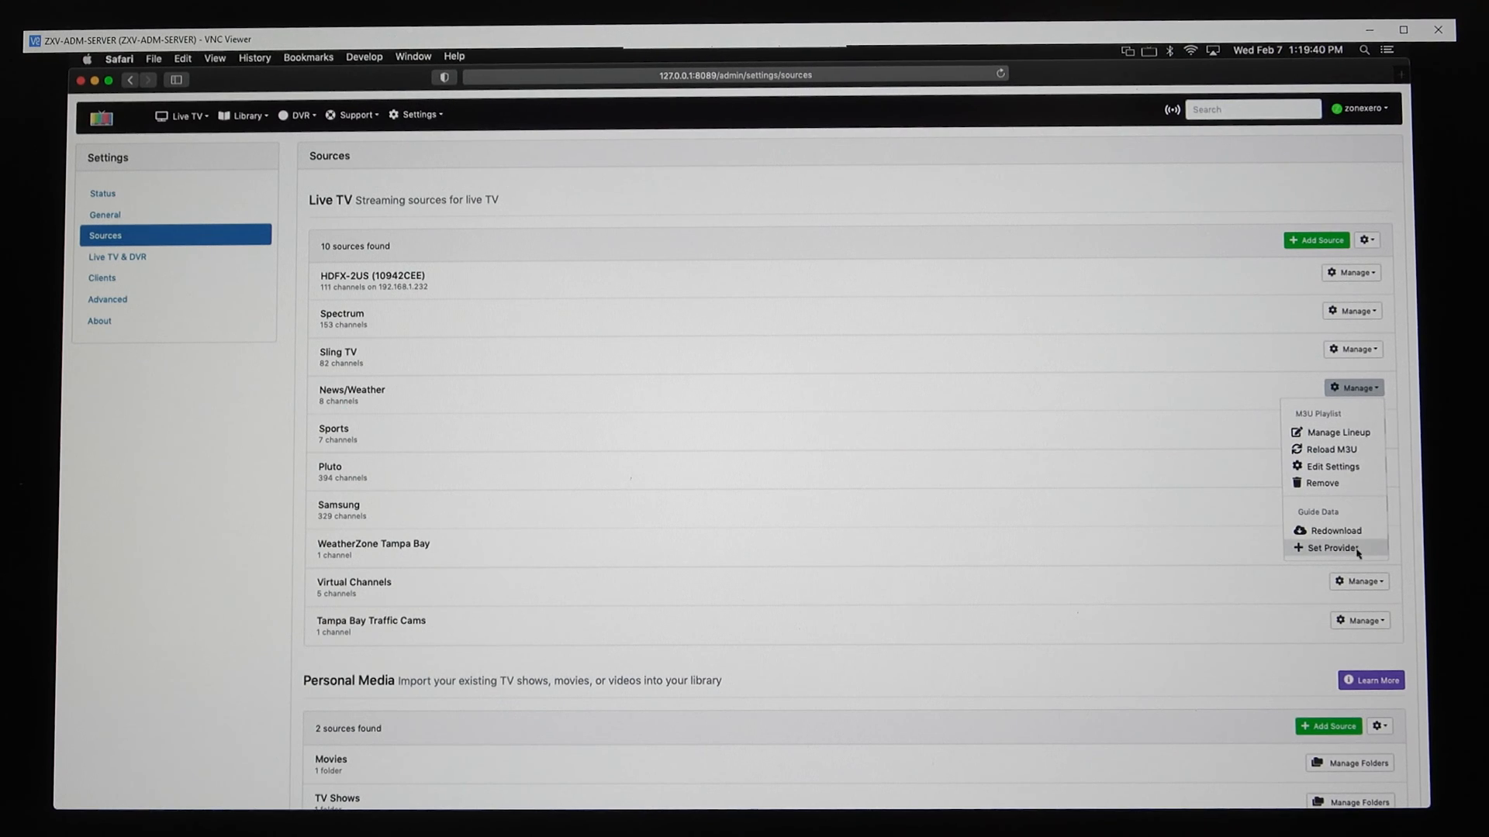
mouse_move(1124, 422)
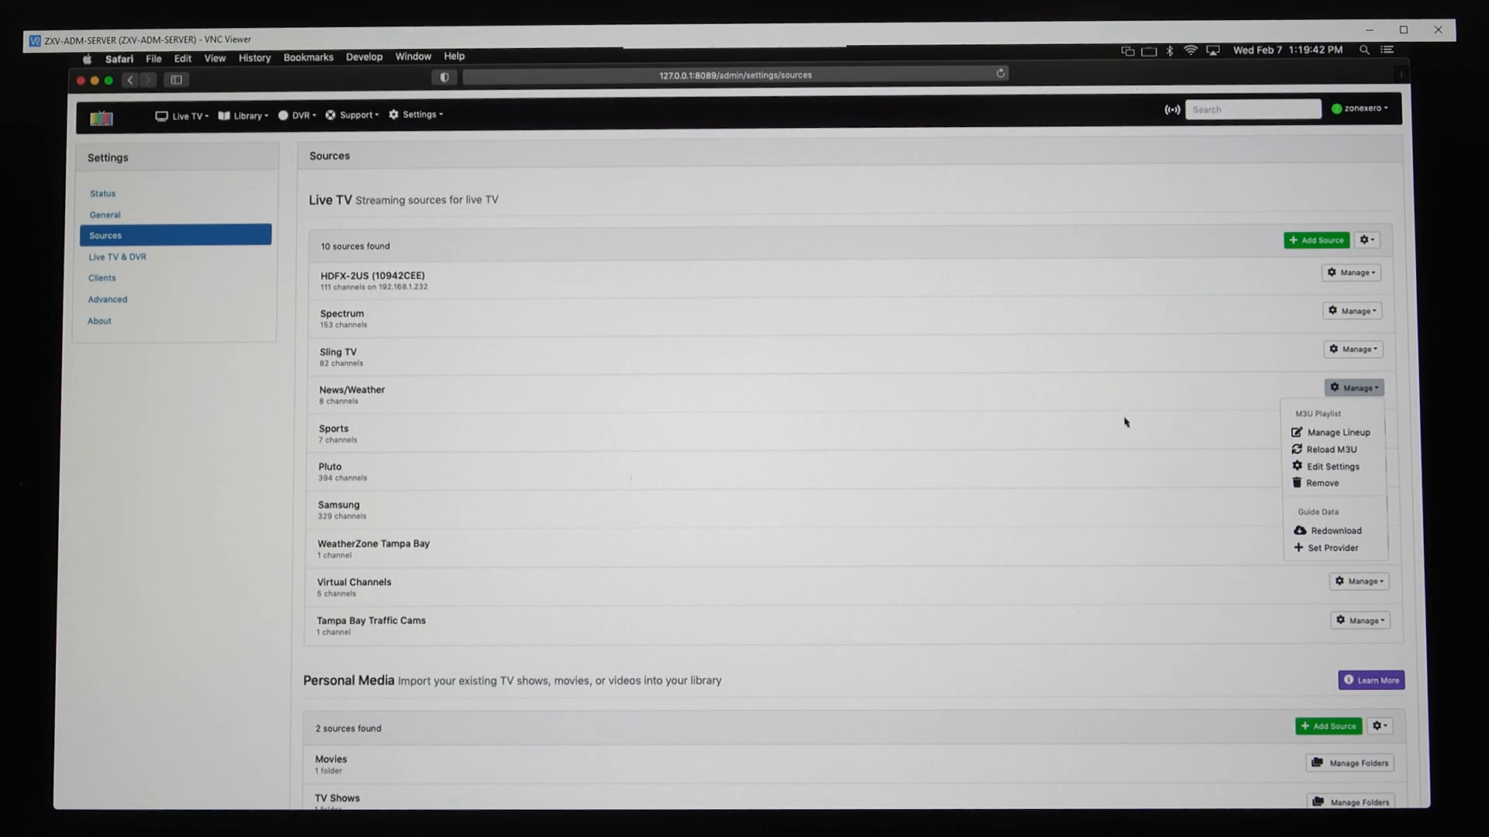
left_click(1101, 403)
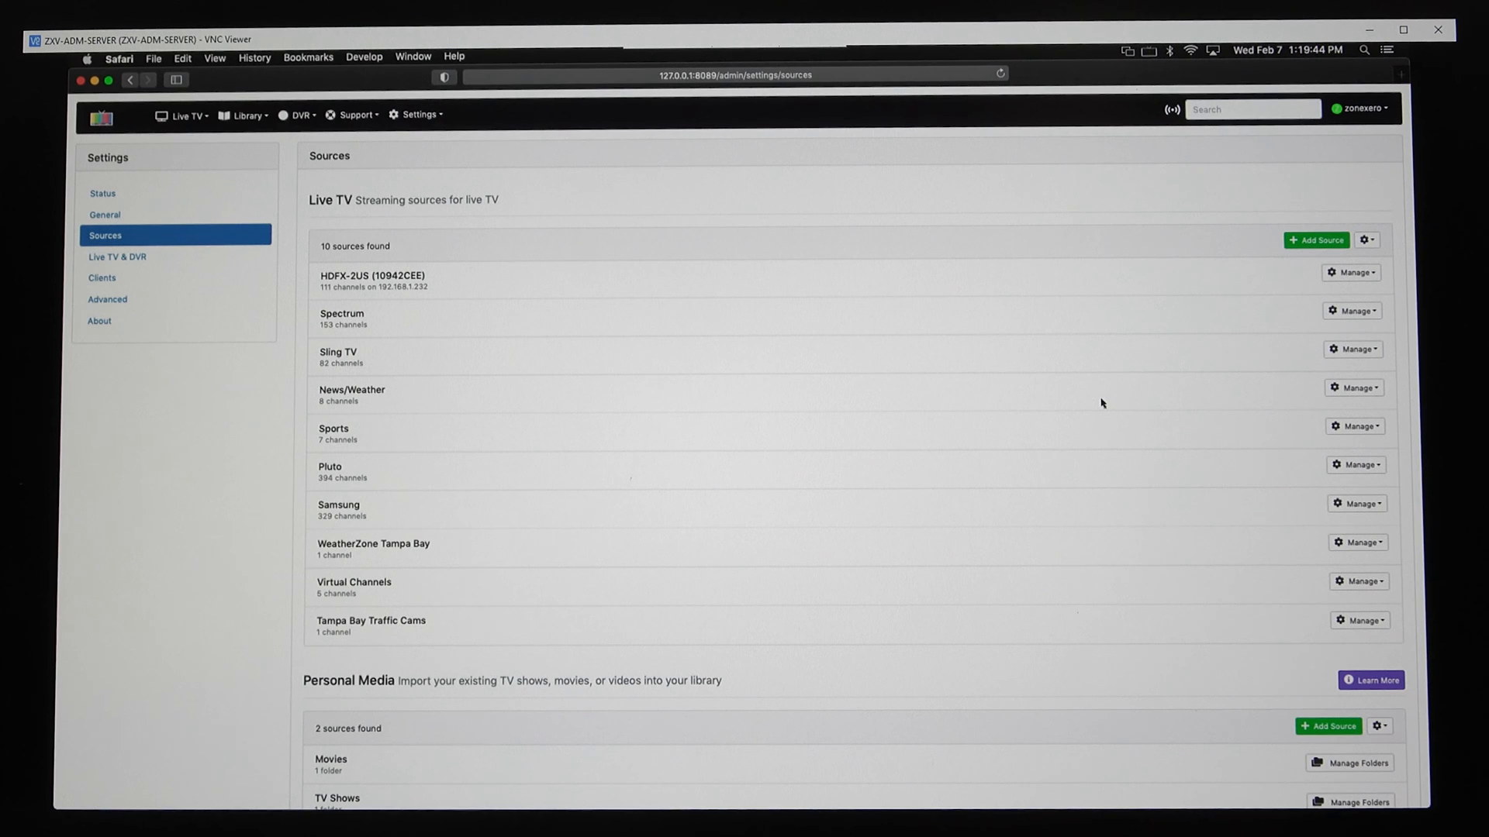
mouse_move(1310, 461)
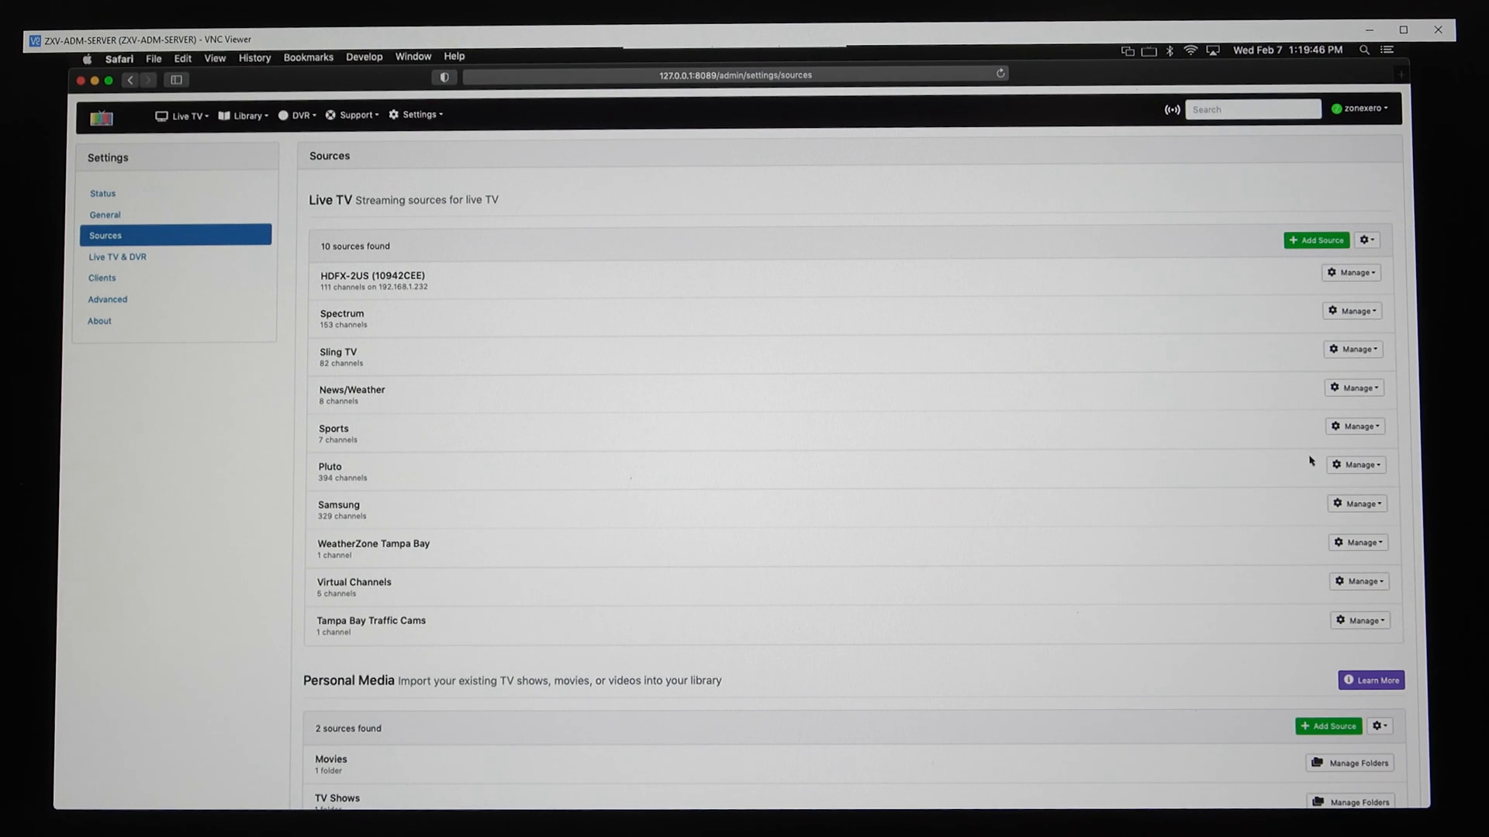
left_click(1355, 464)
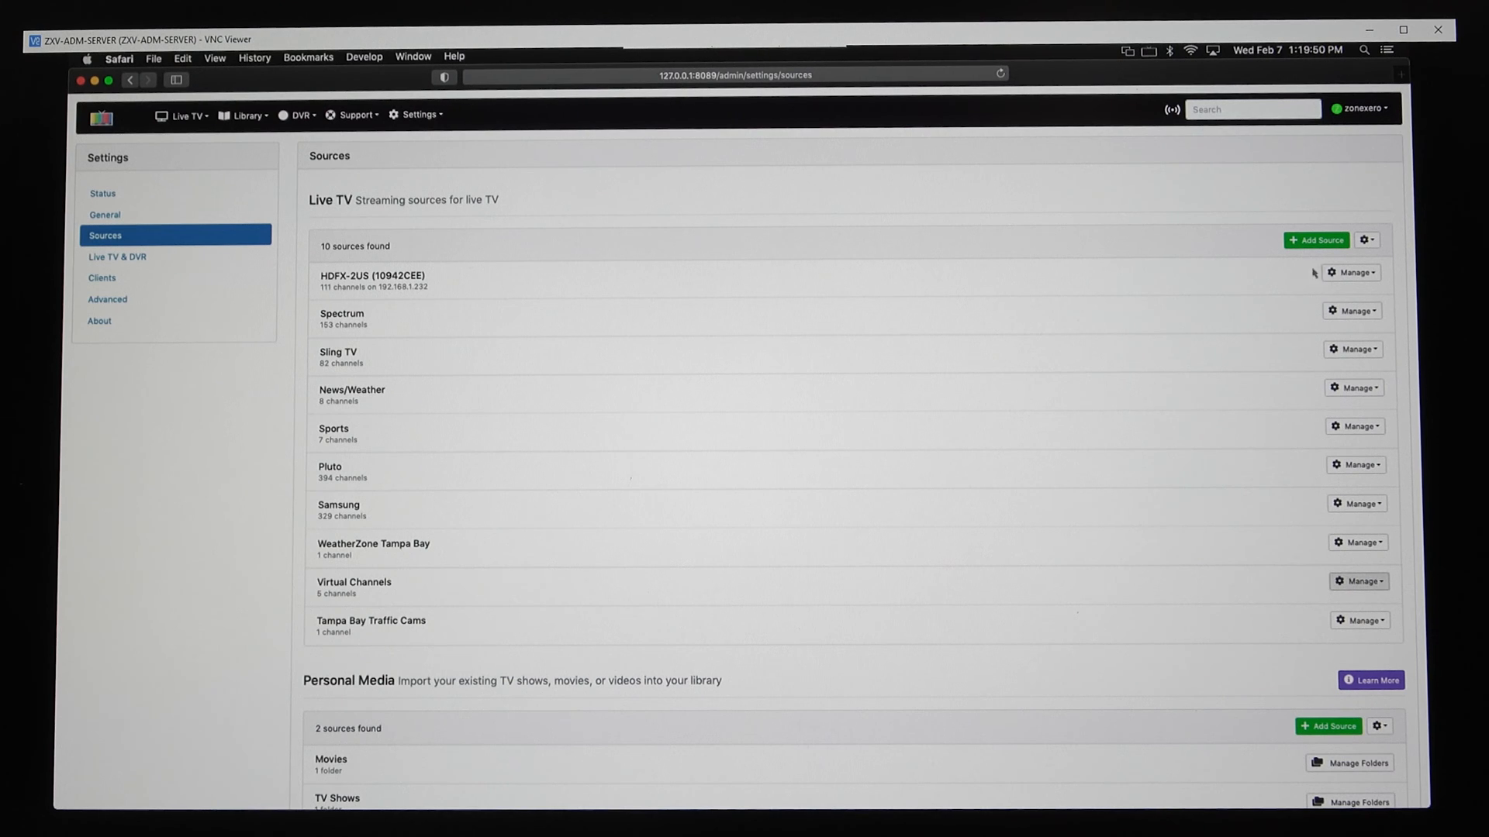
left_click(1316, 239)
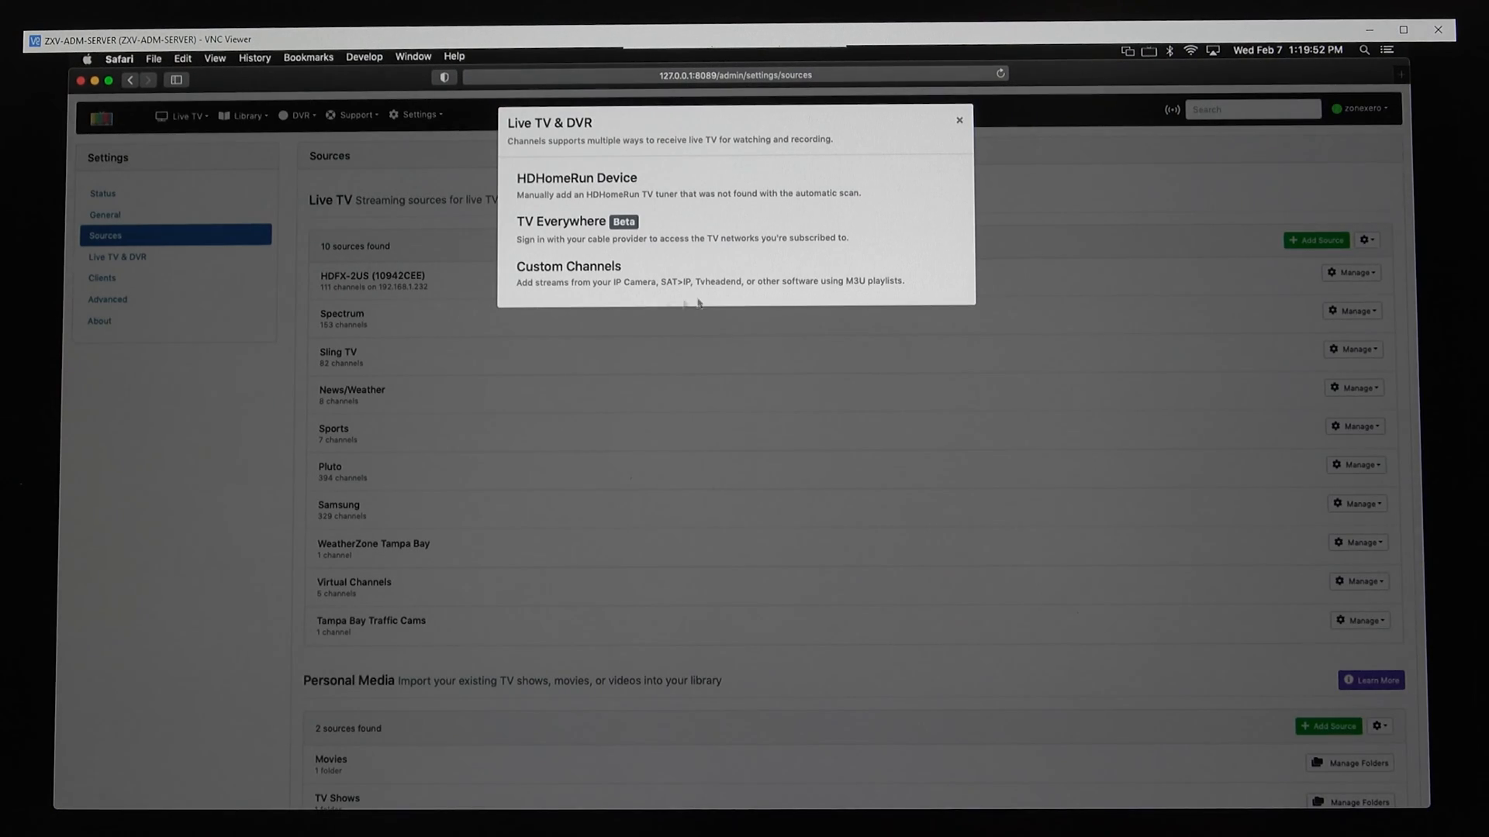
left_click(958, 119)
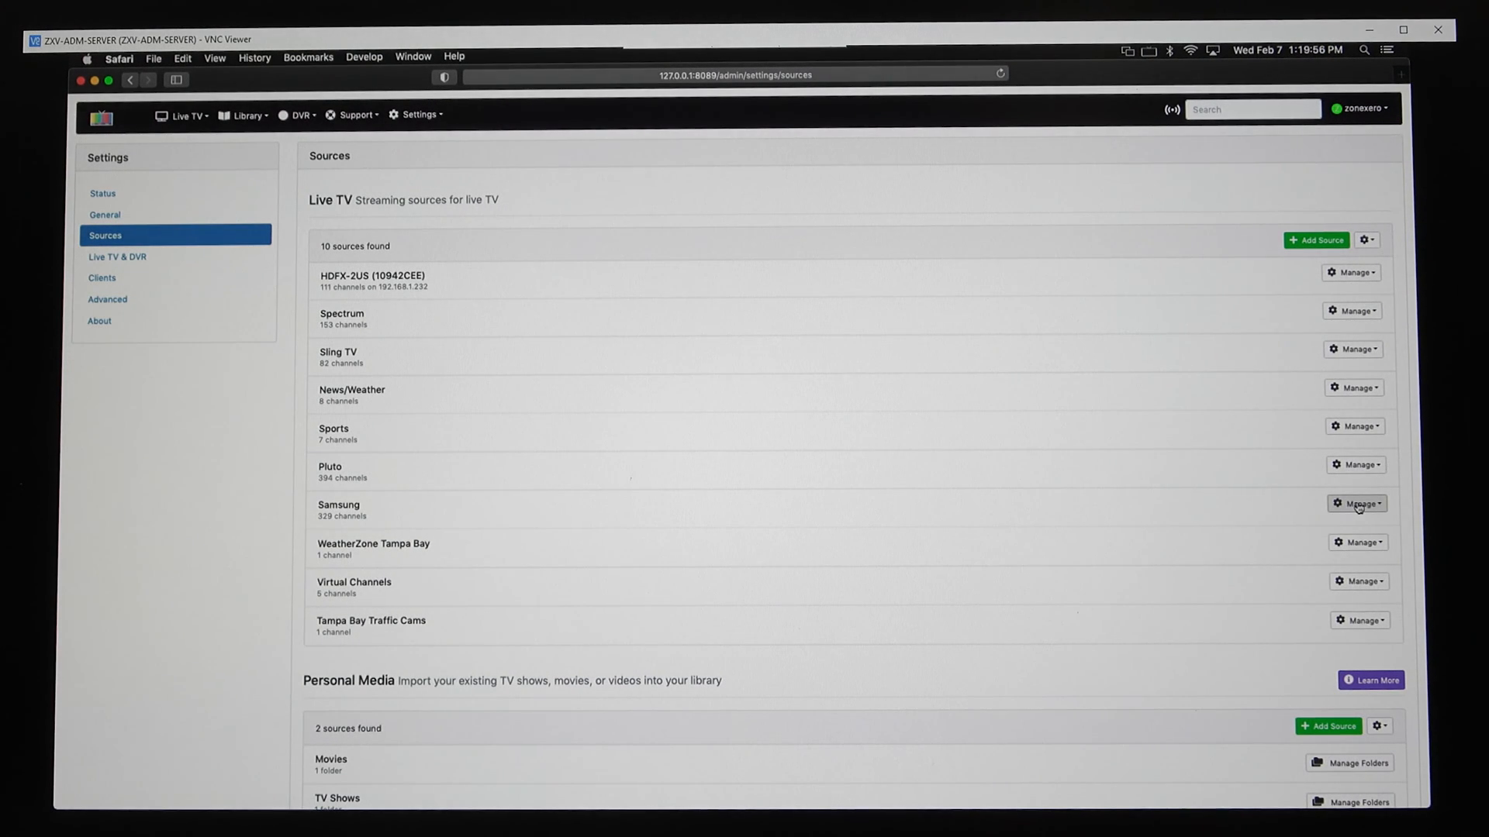
left_click(1354, 502)
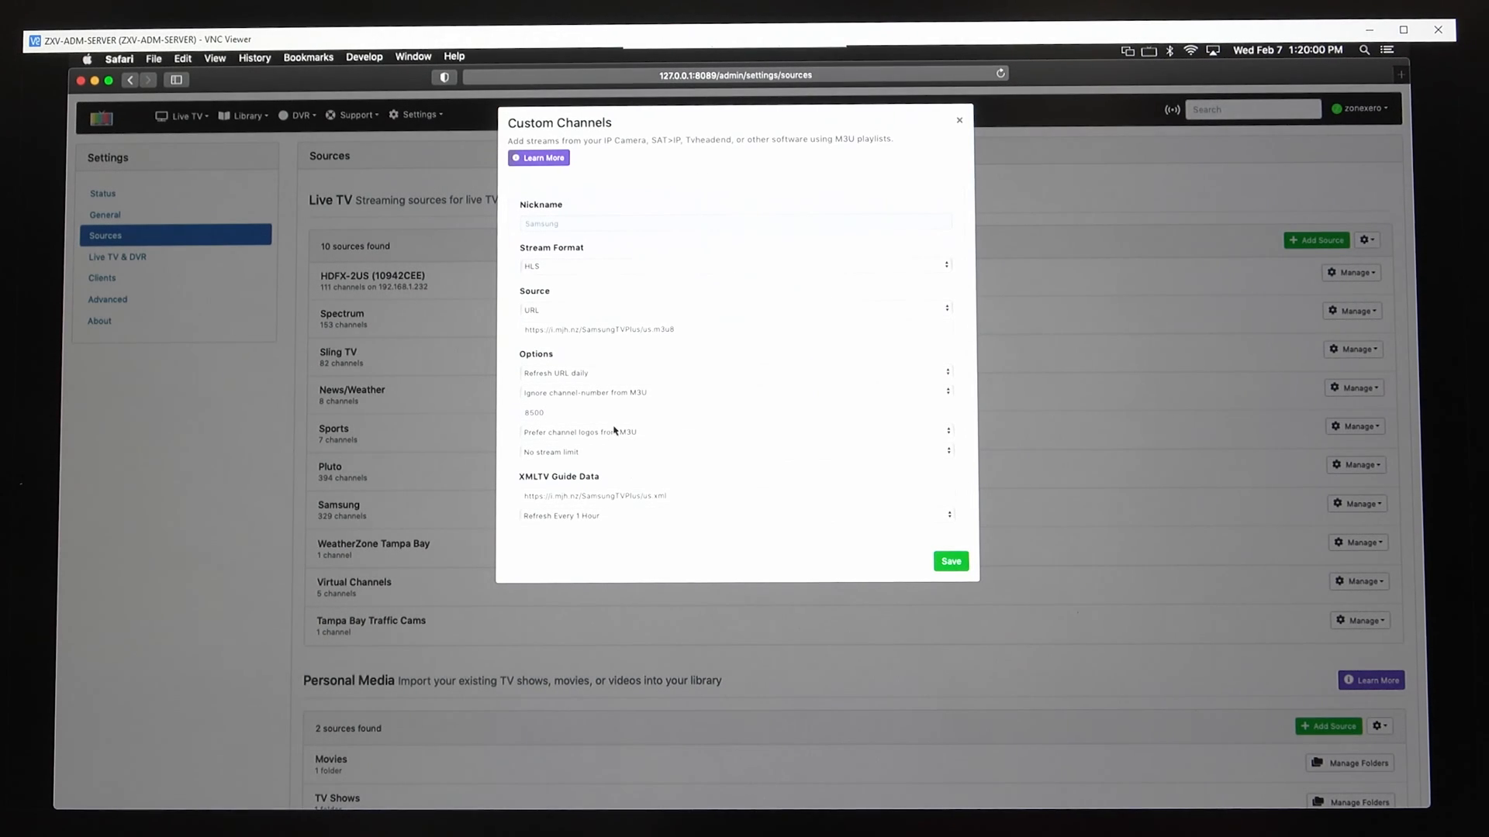
left_click(958, 119)
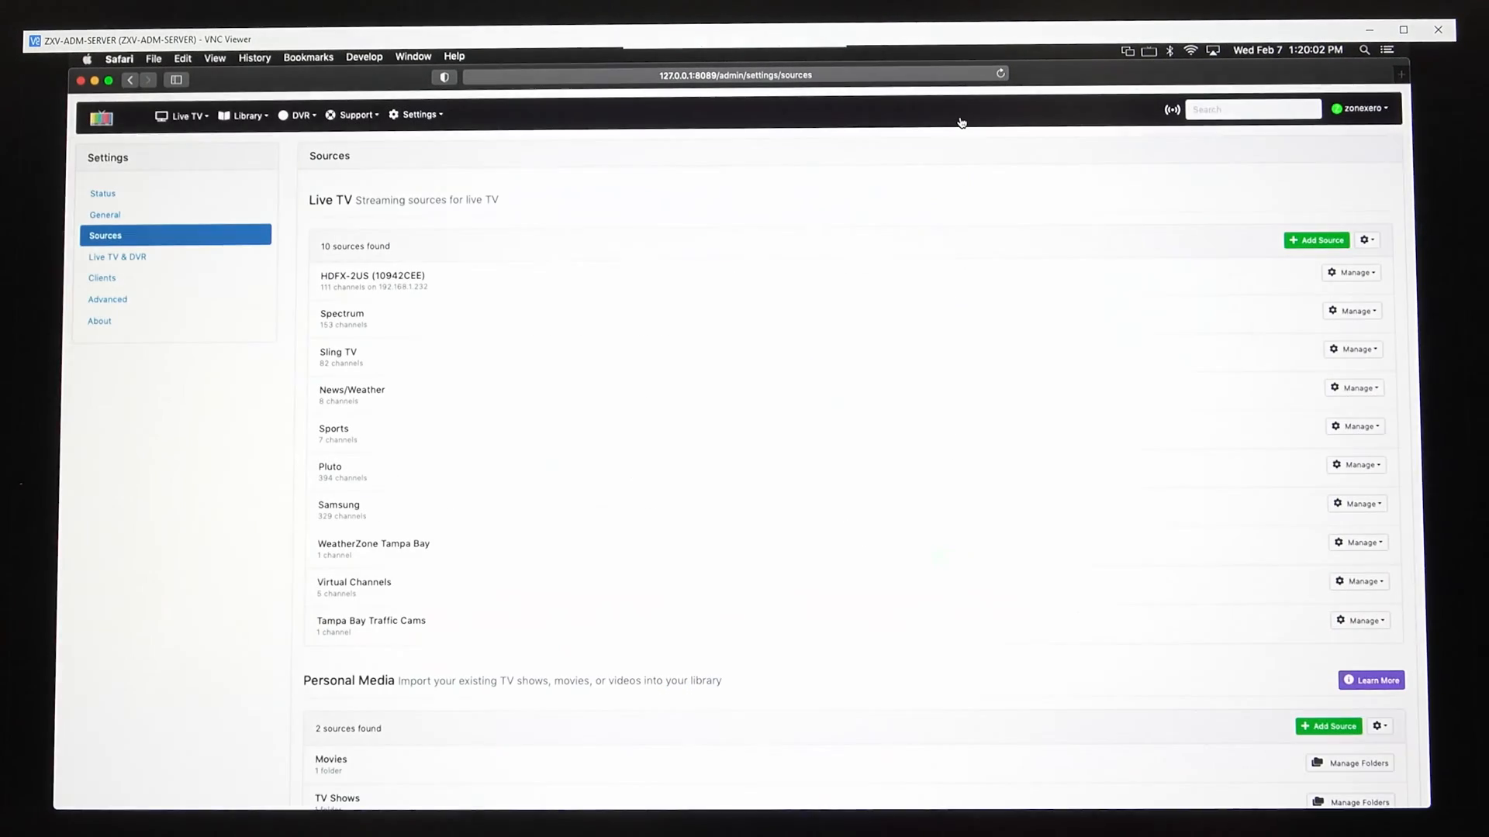
mouse_move(865, 438)
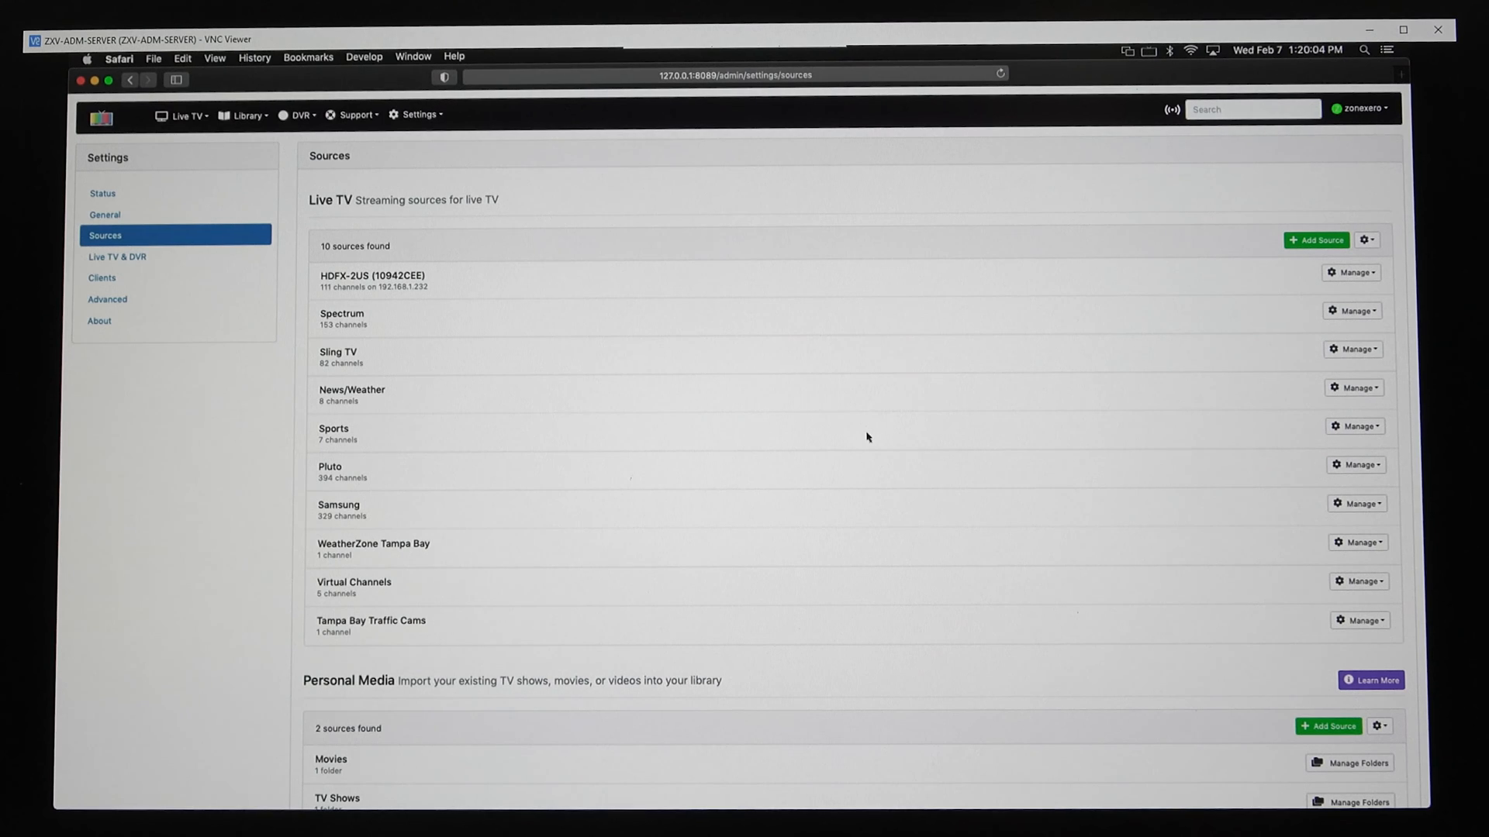
mouse_move(475, 340)
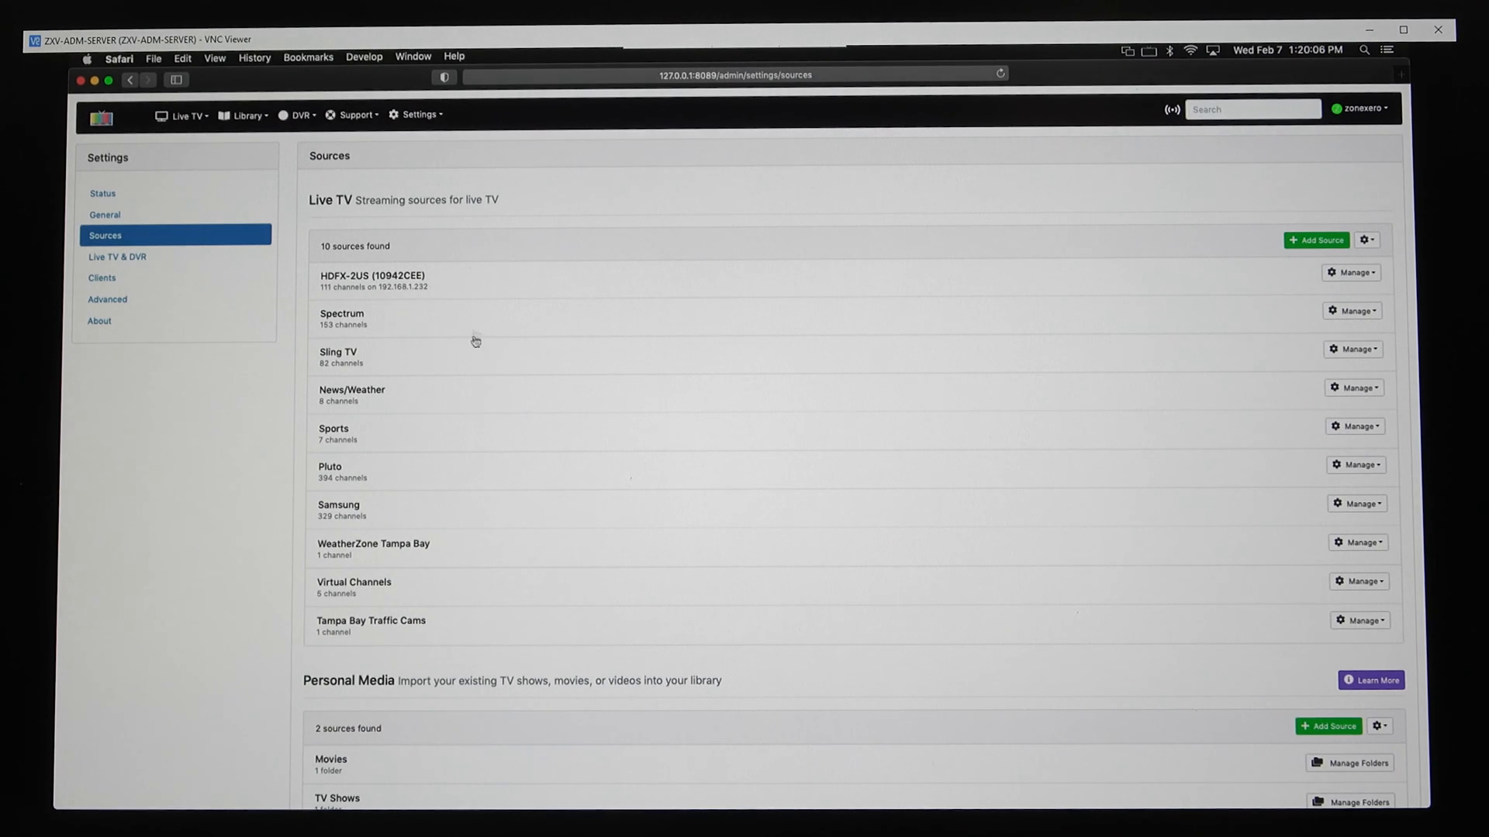
mouse_move(532, 528)
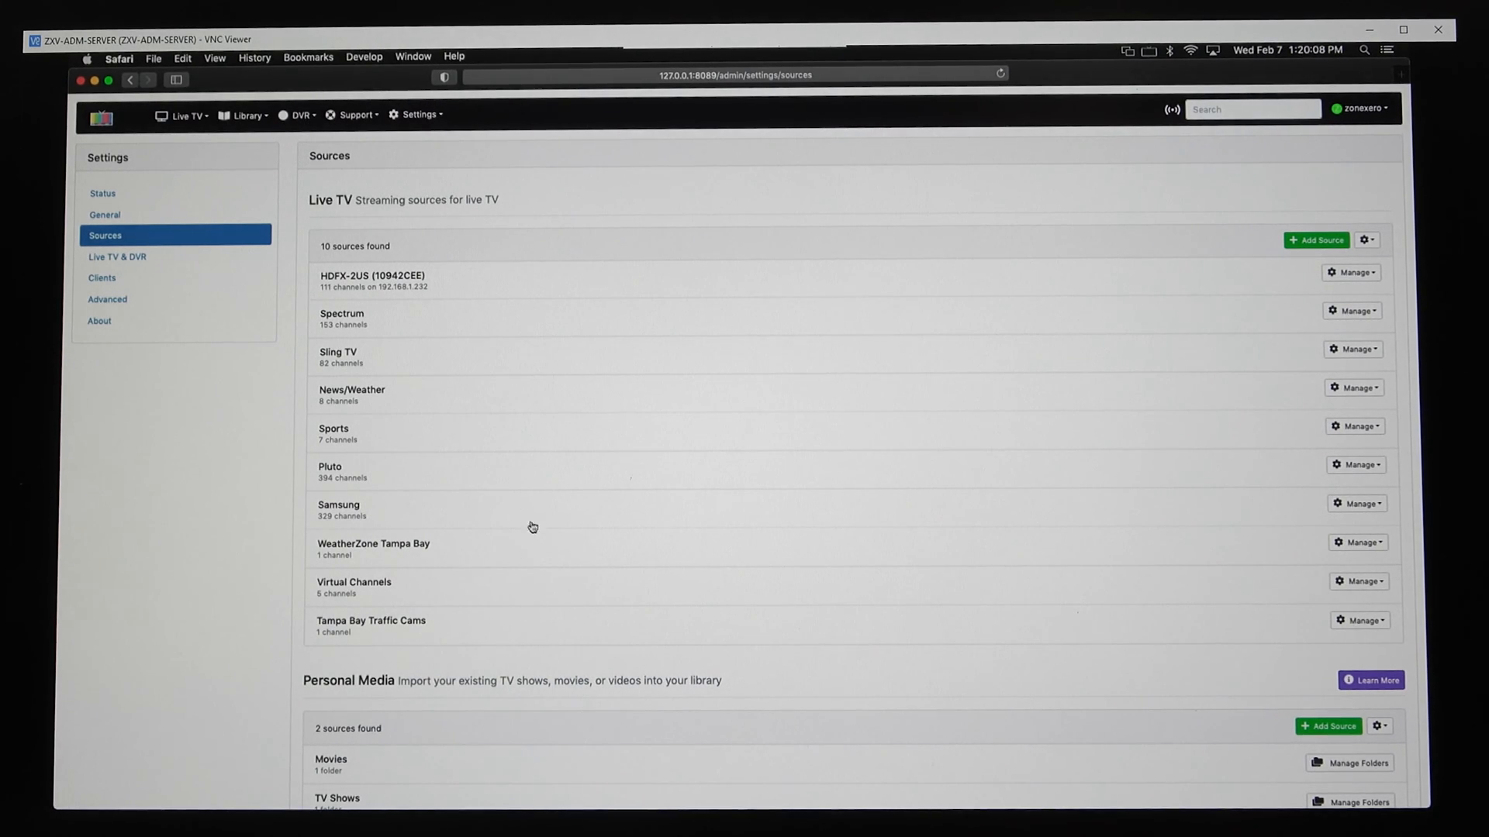
mouse_move(591, 422)
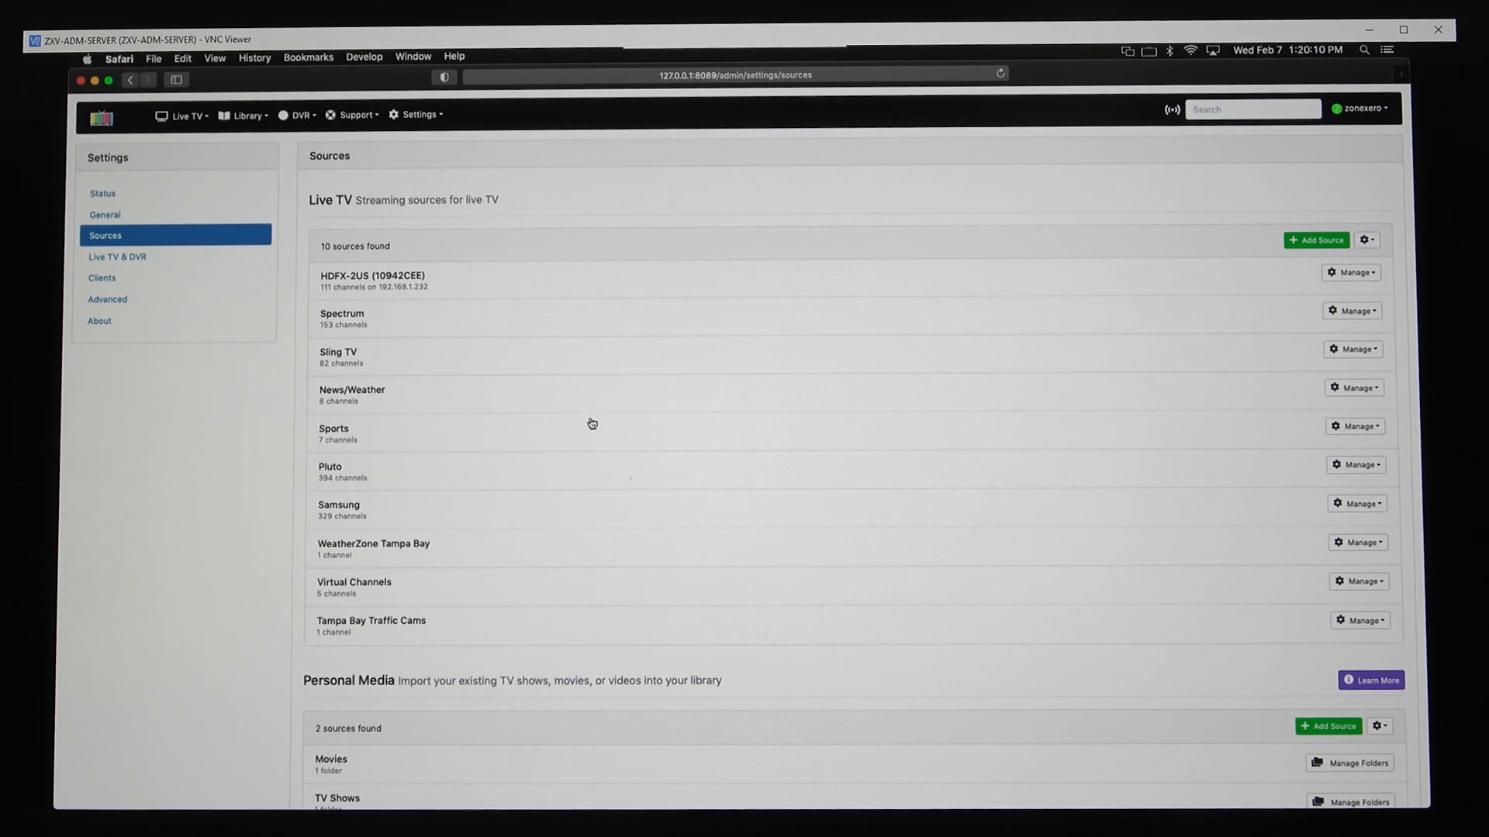
mouse_move(296, 462)
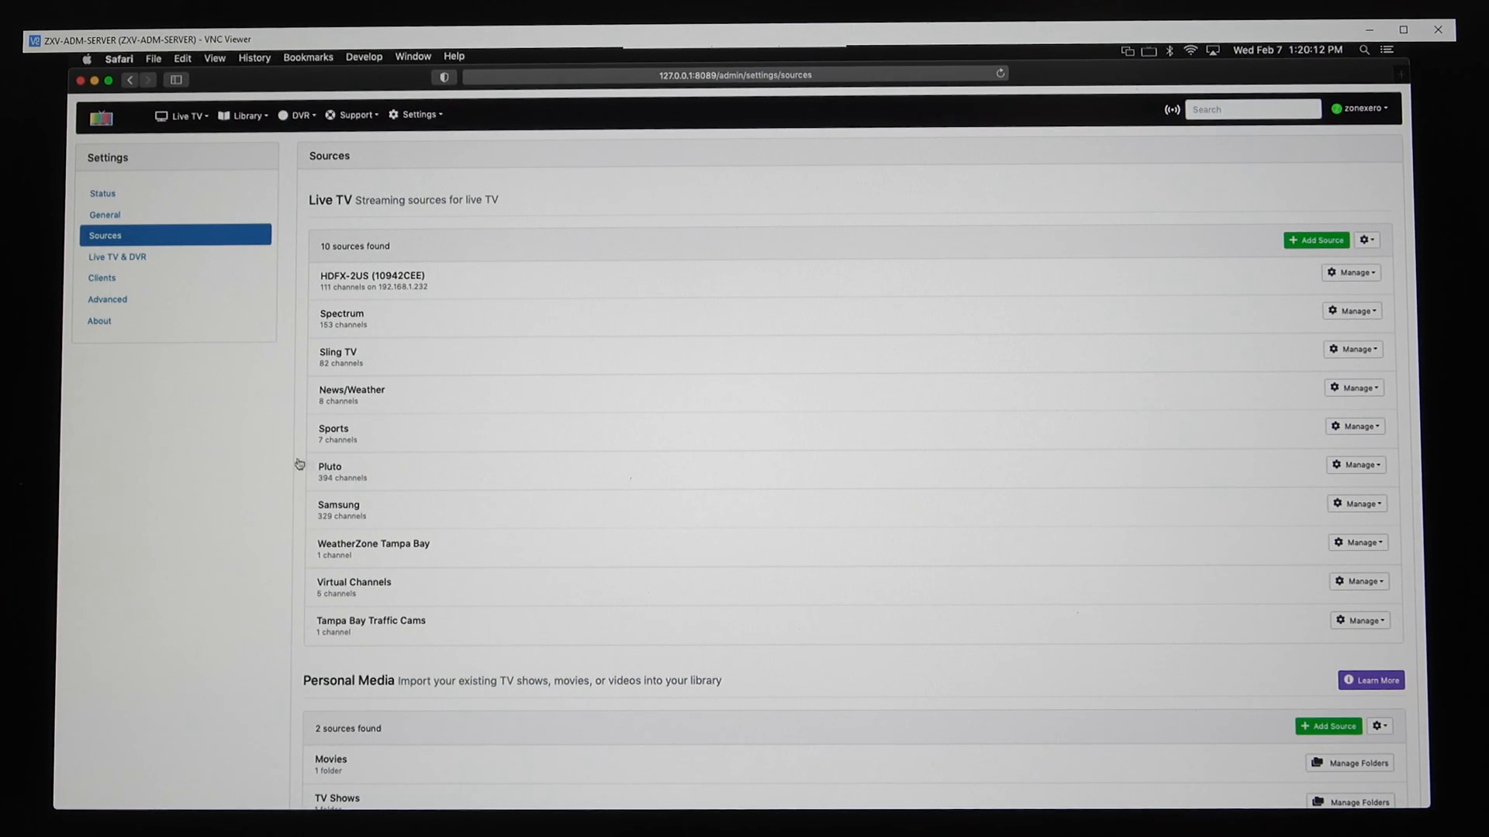
mouse_move(197, 434)
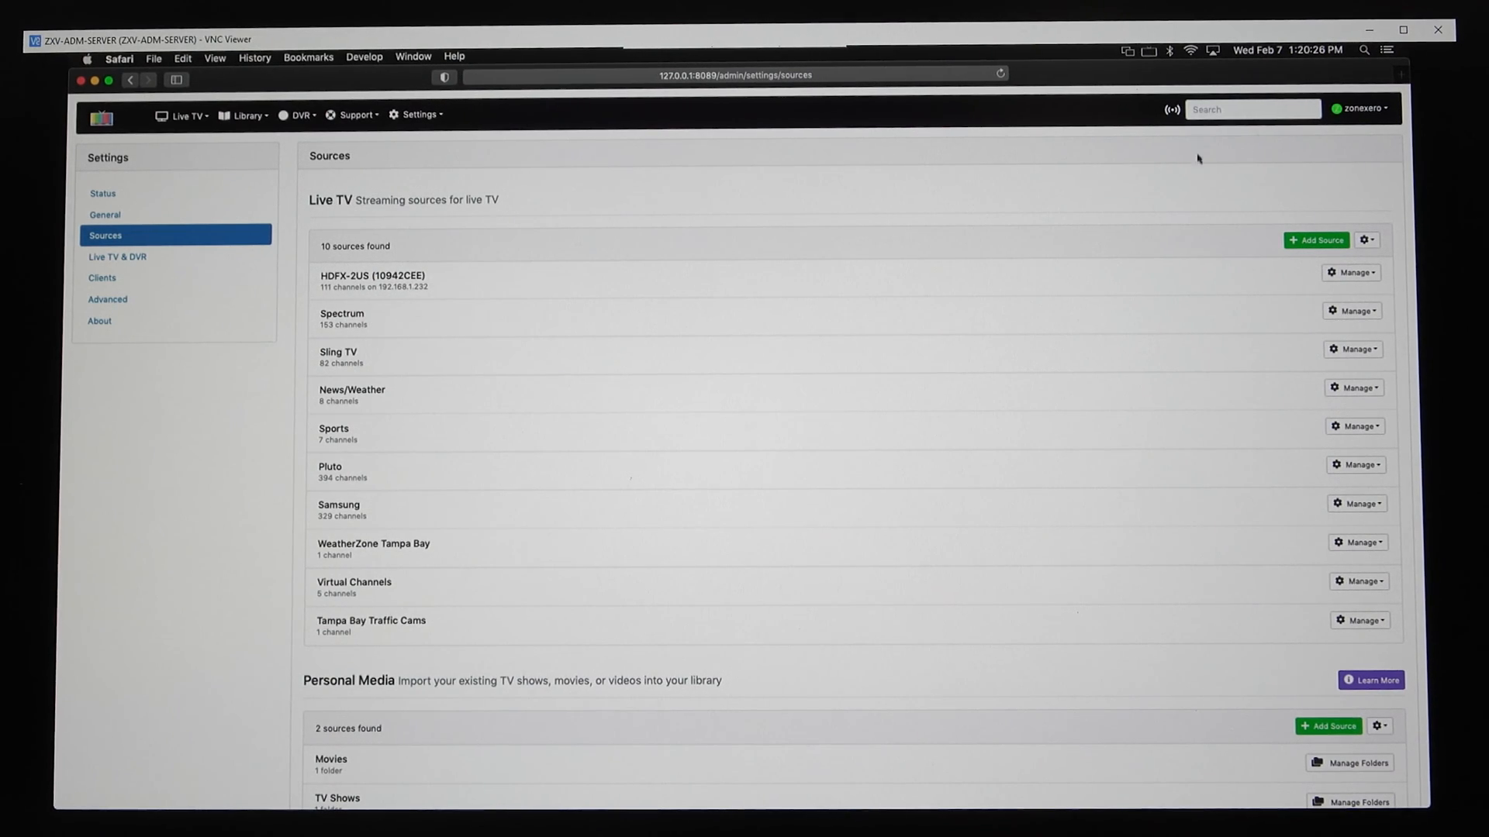
mouse_move(785, 153)
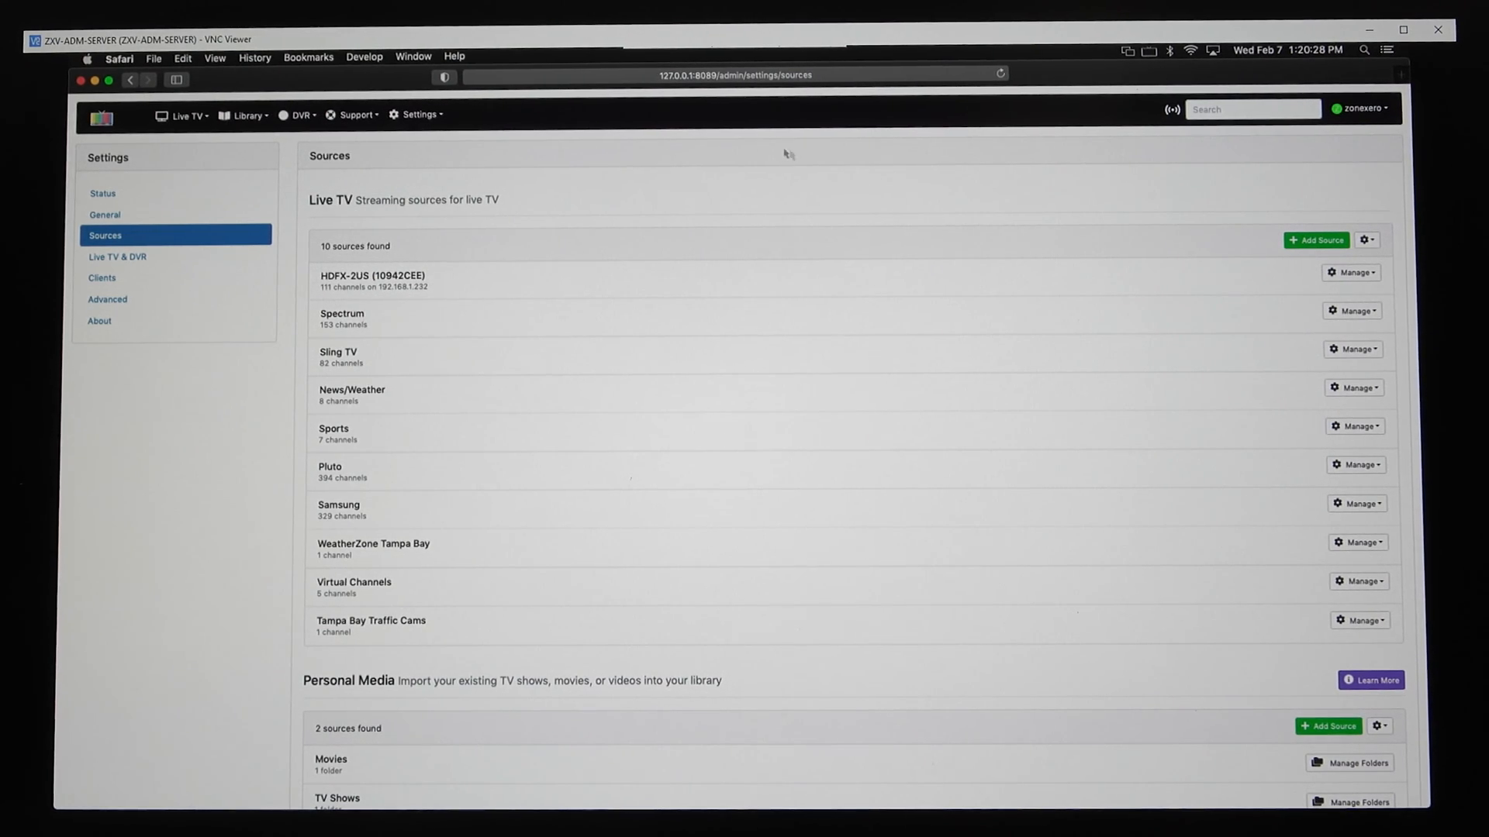
mouse_move(997, 512)
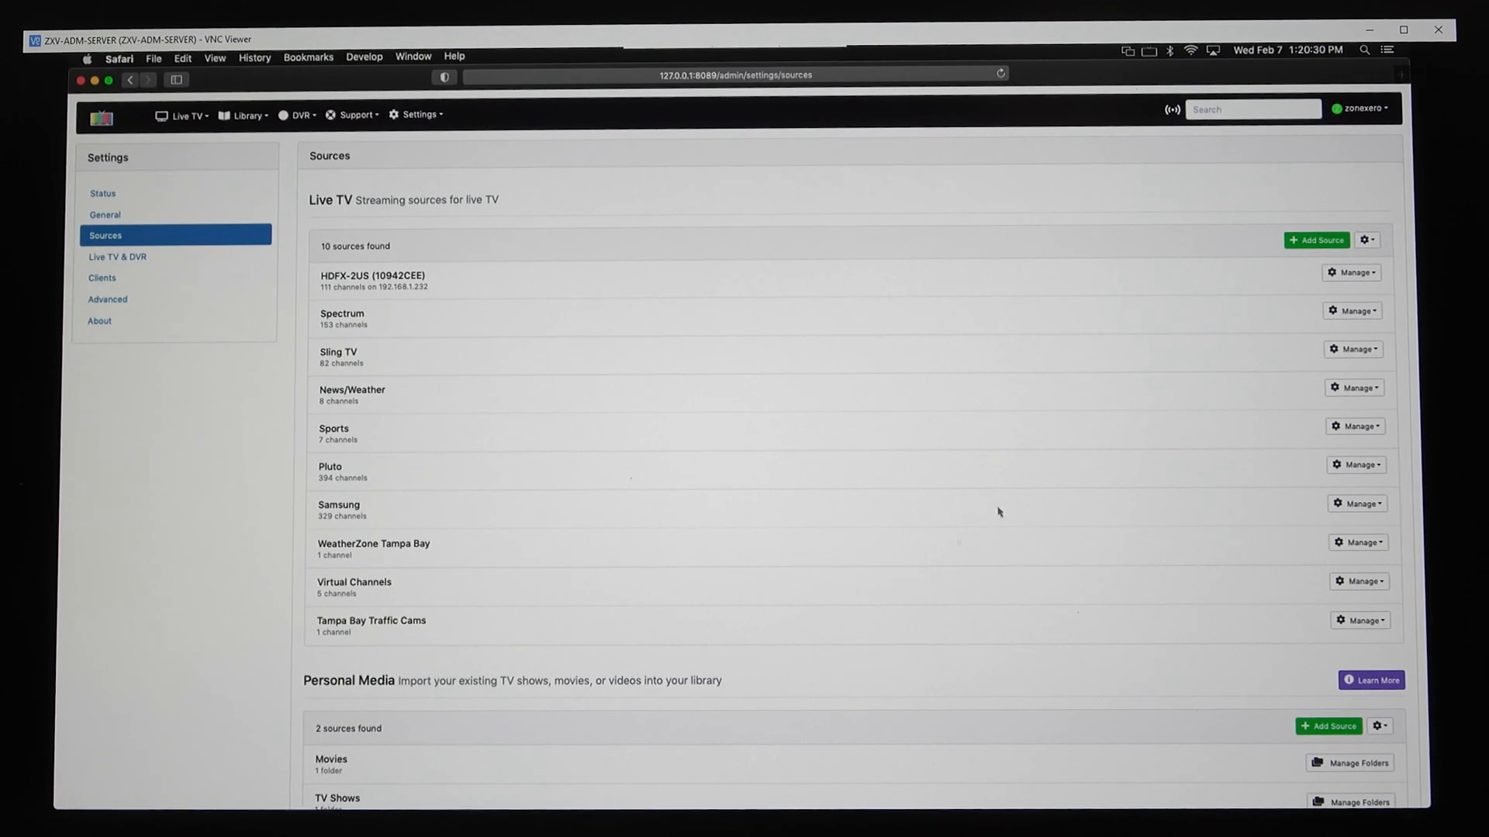
mouse_move(1199, 314)
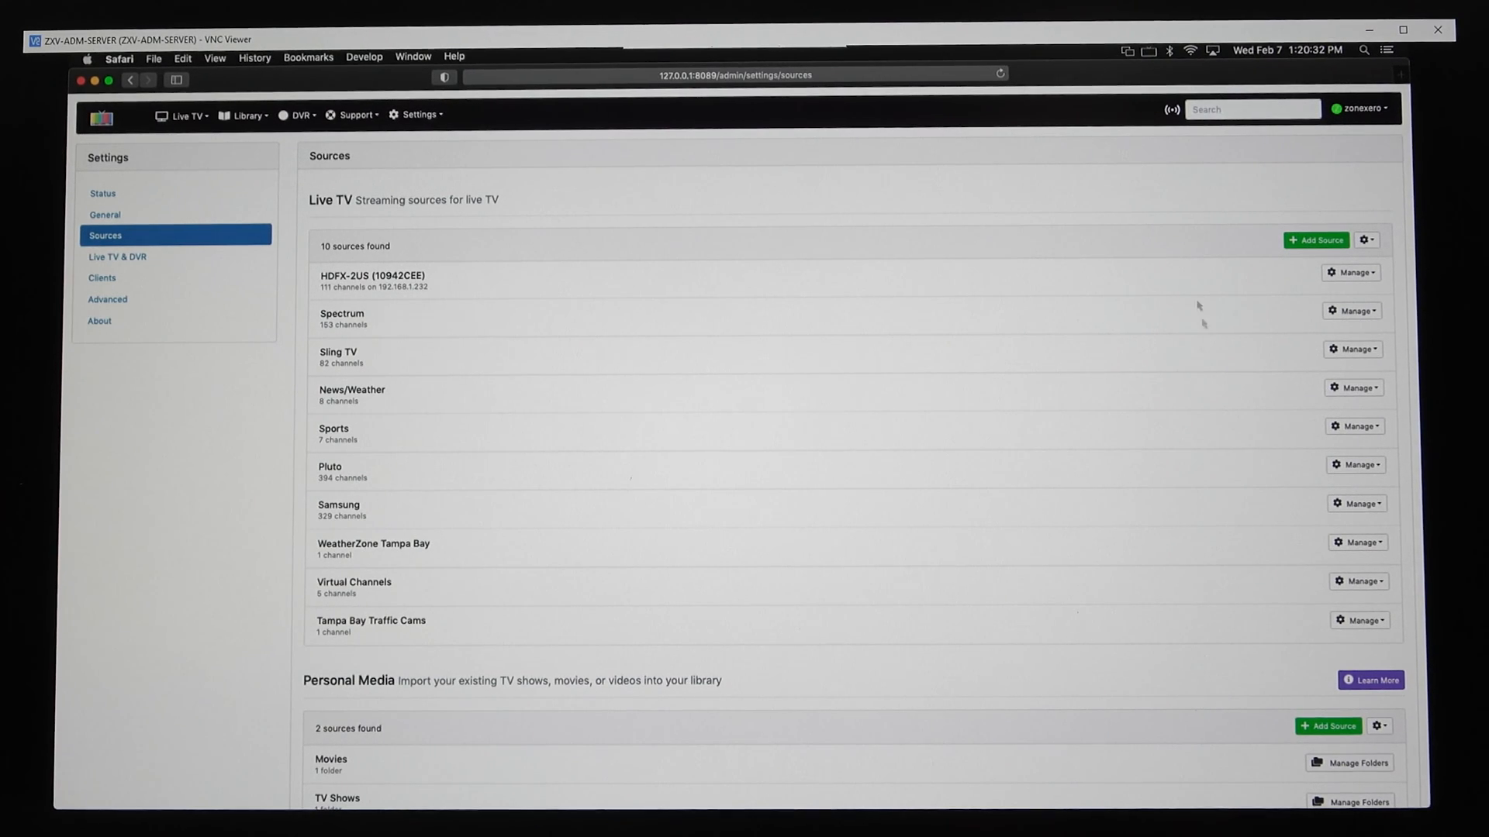
mouse_move(1074, 464)
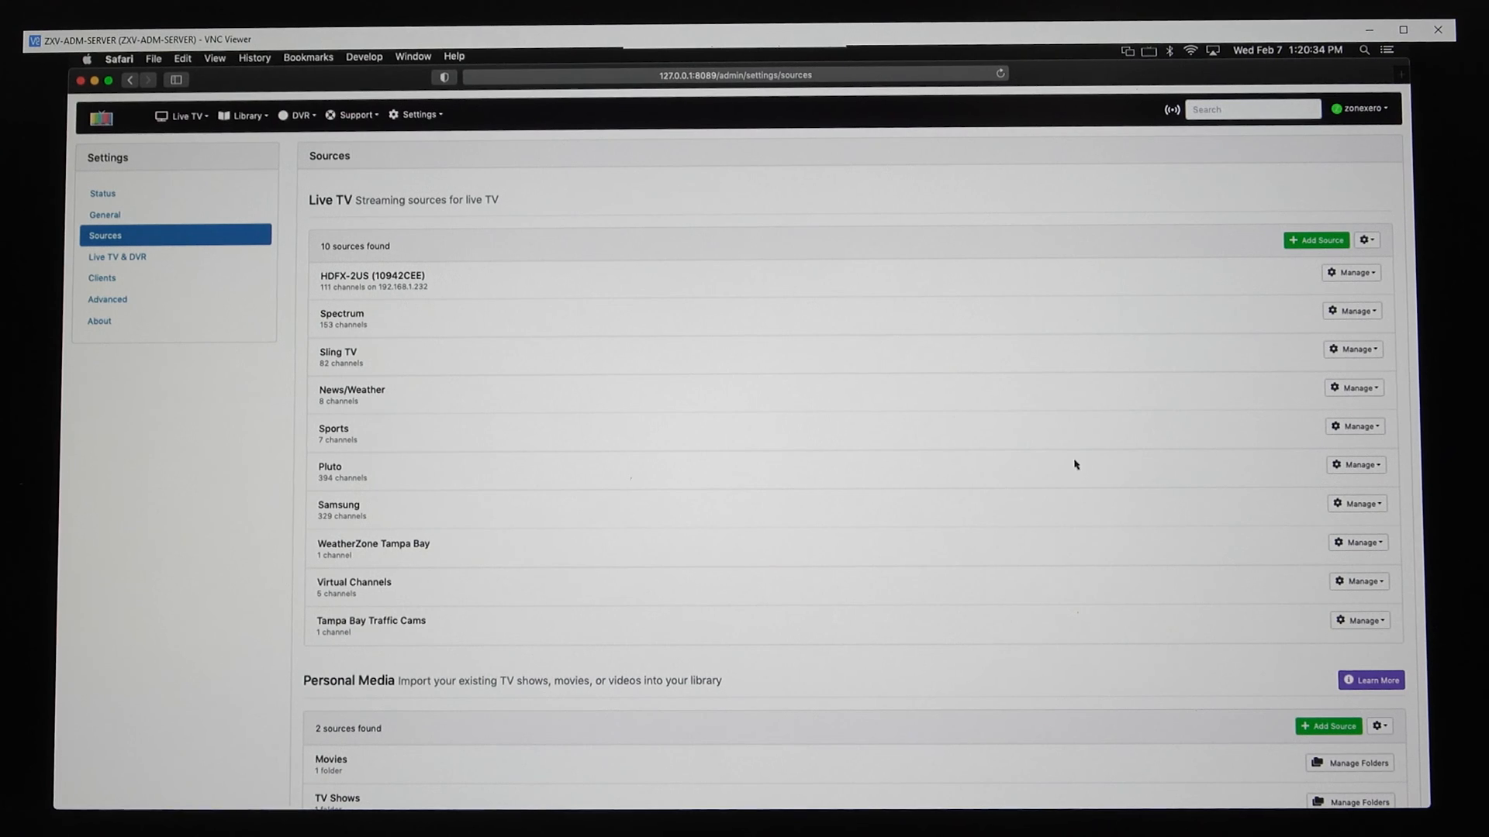
mouse_move(265, 428)
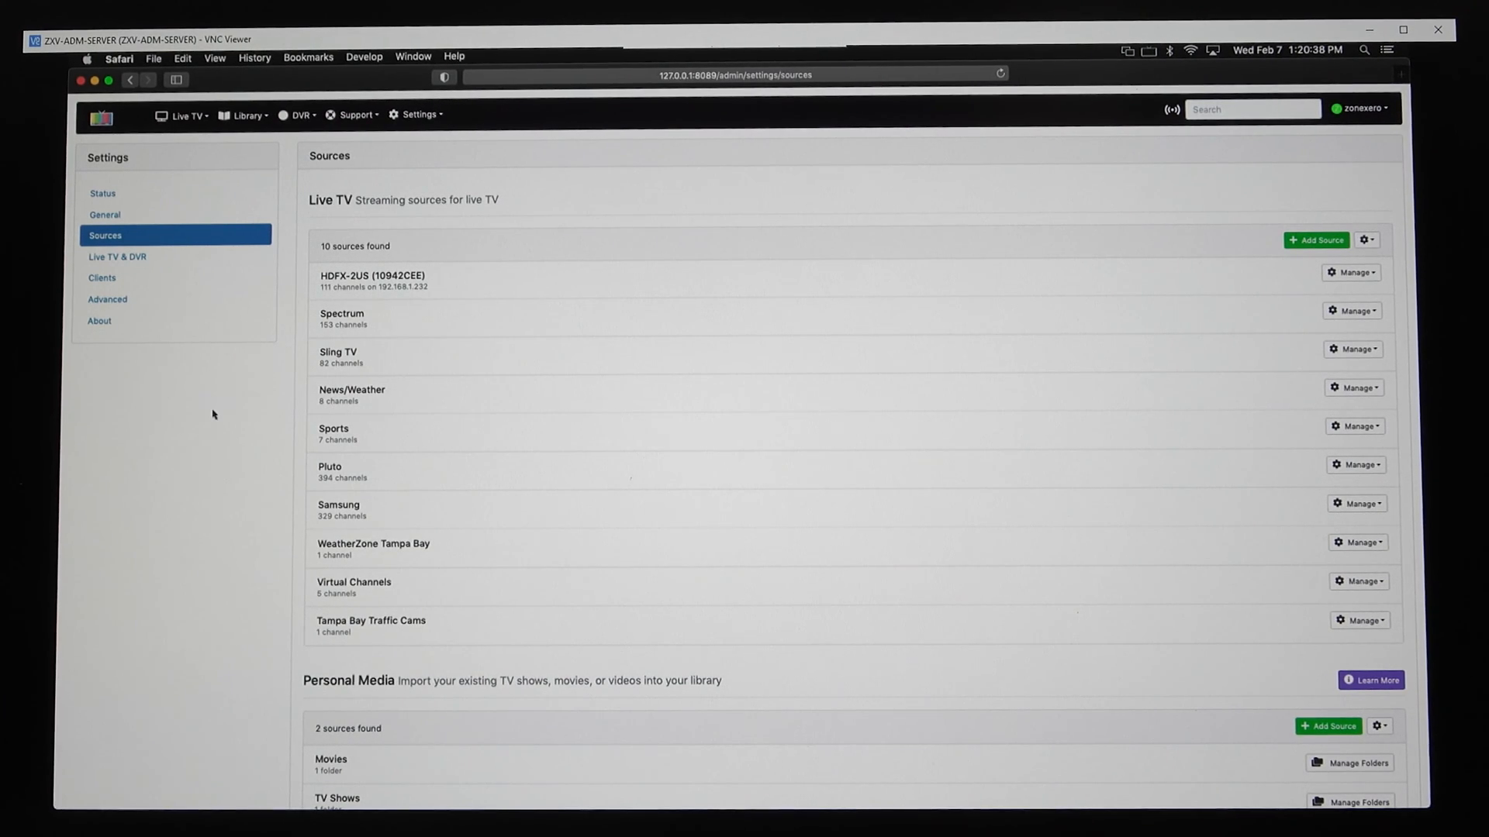
mouse_move(1059, 103)
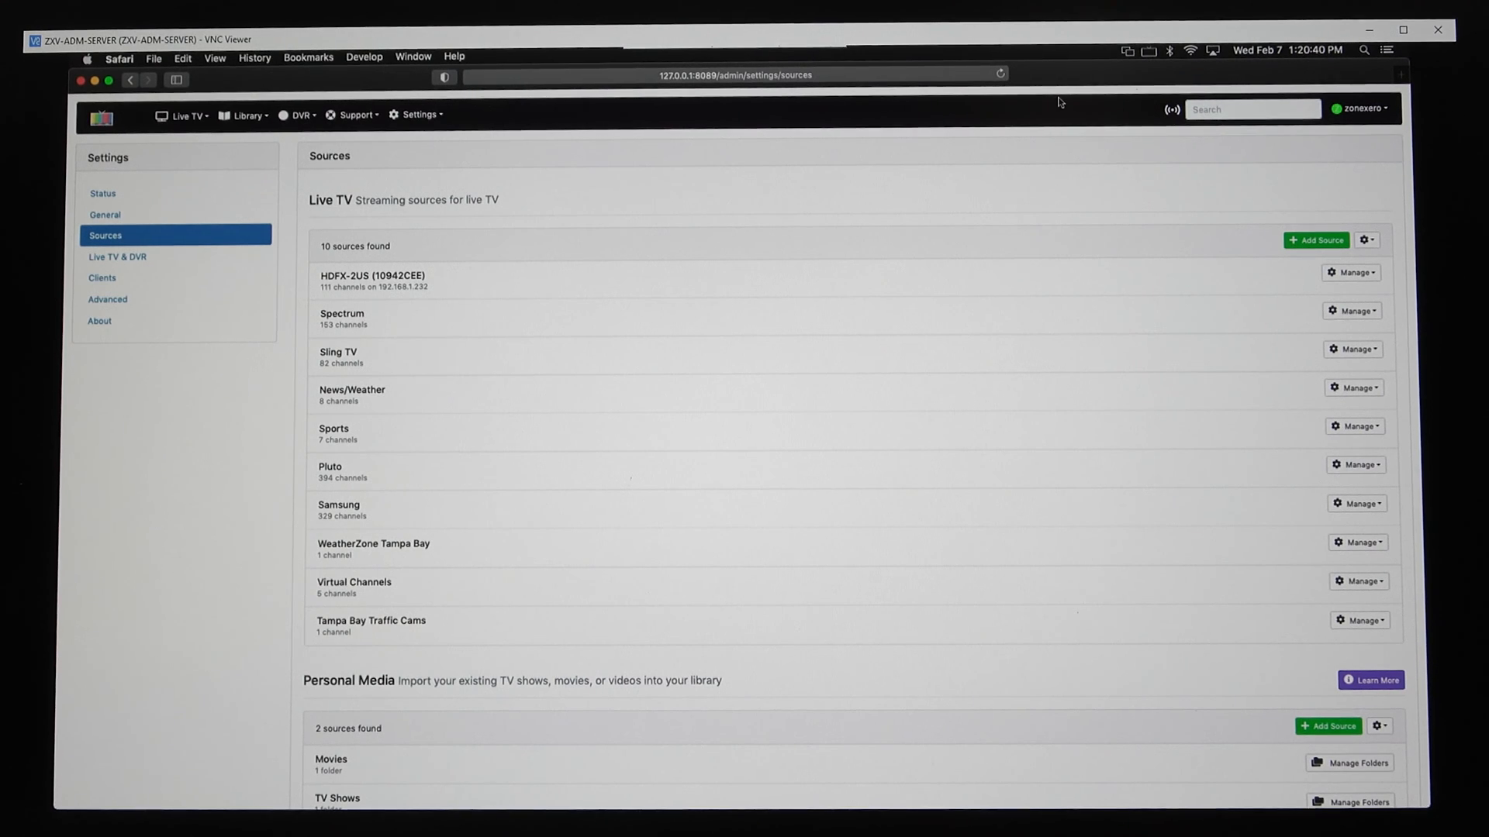
mouse_move(1034, 196)
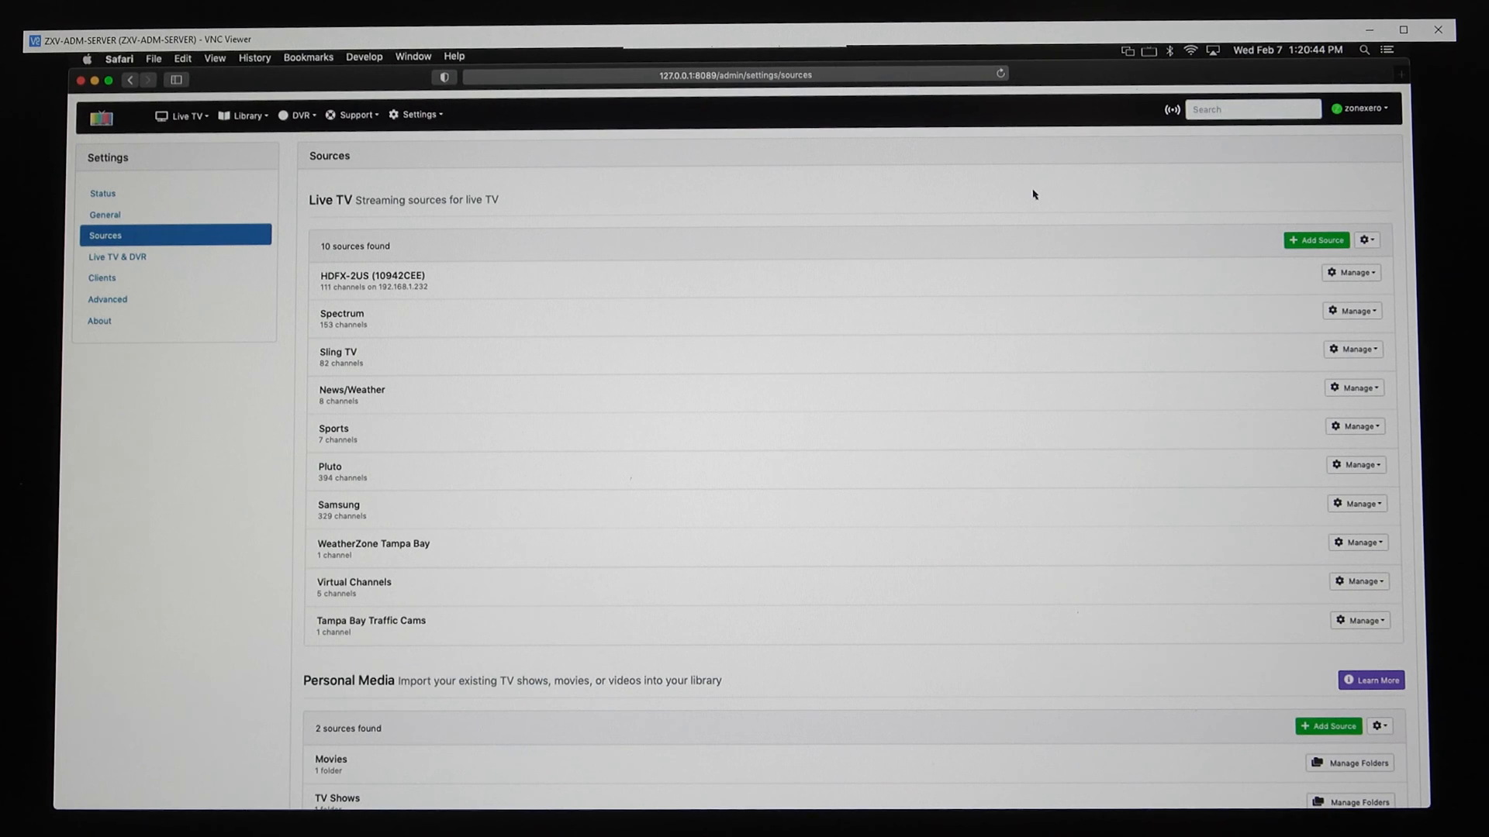
mouse_move(224, 403)
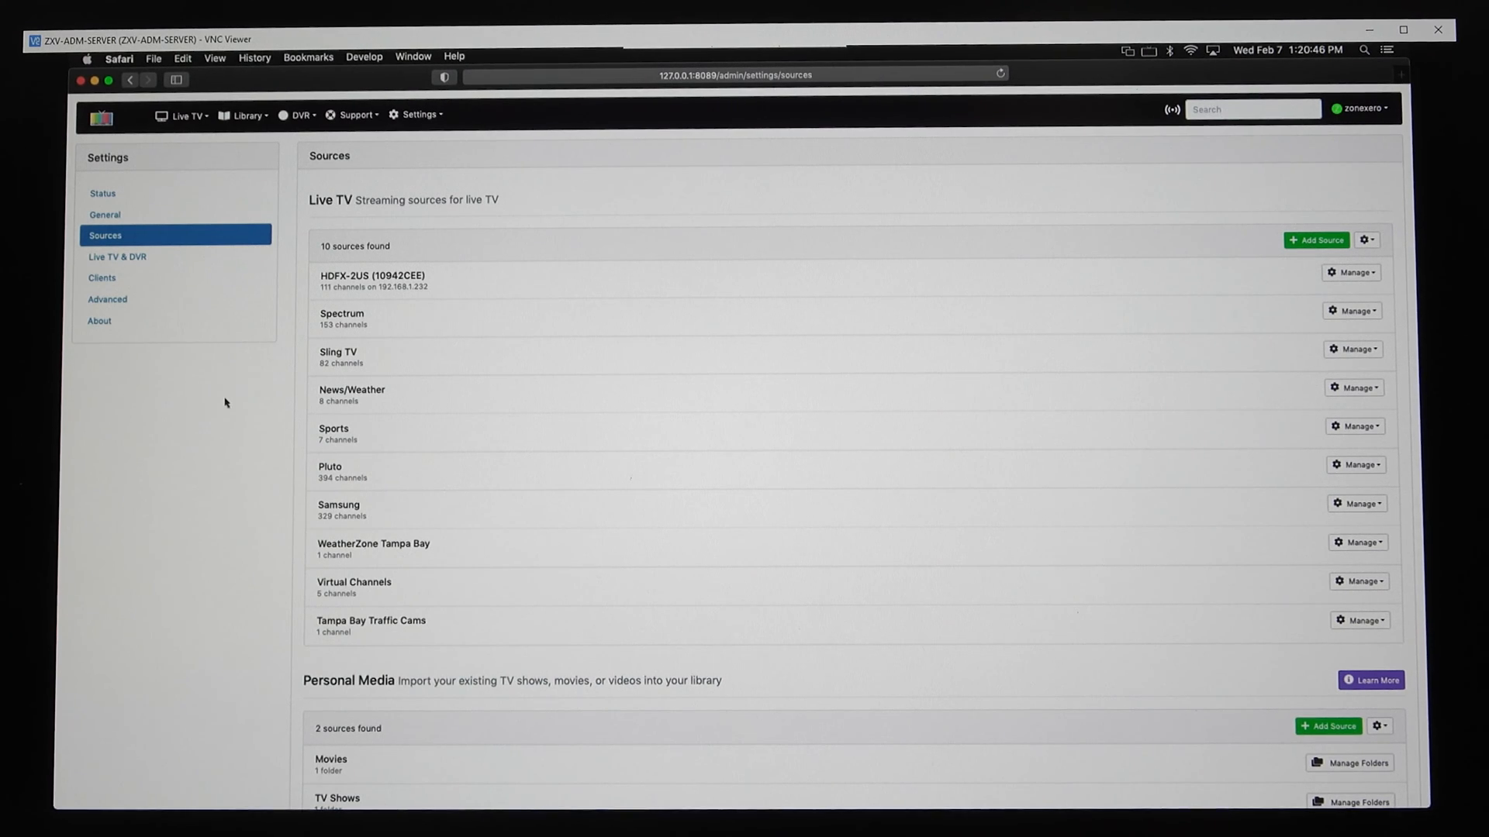
mouse_move(564, 290)
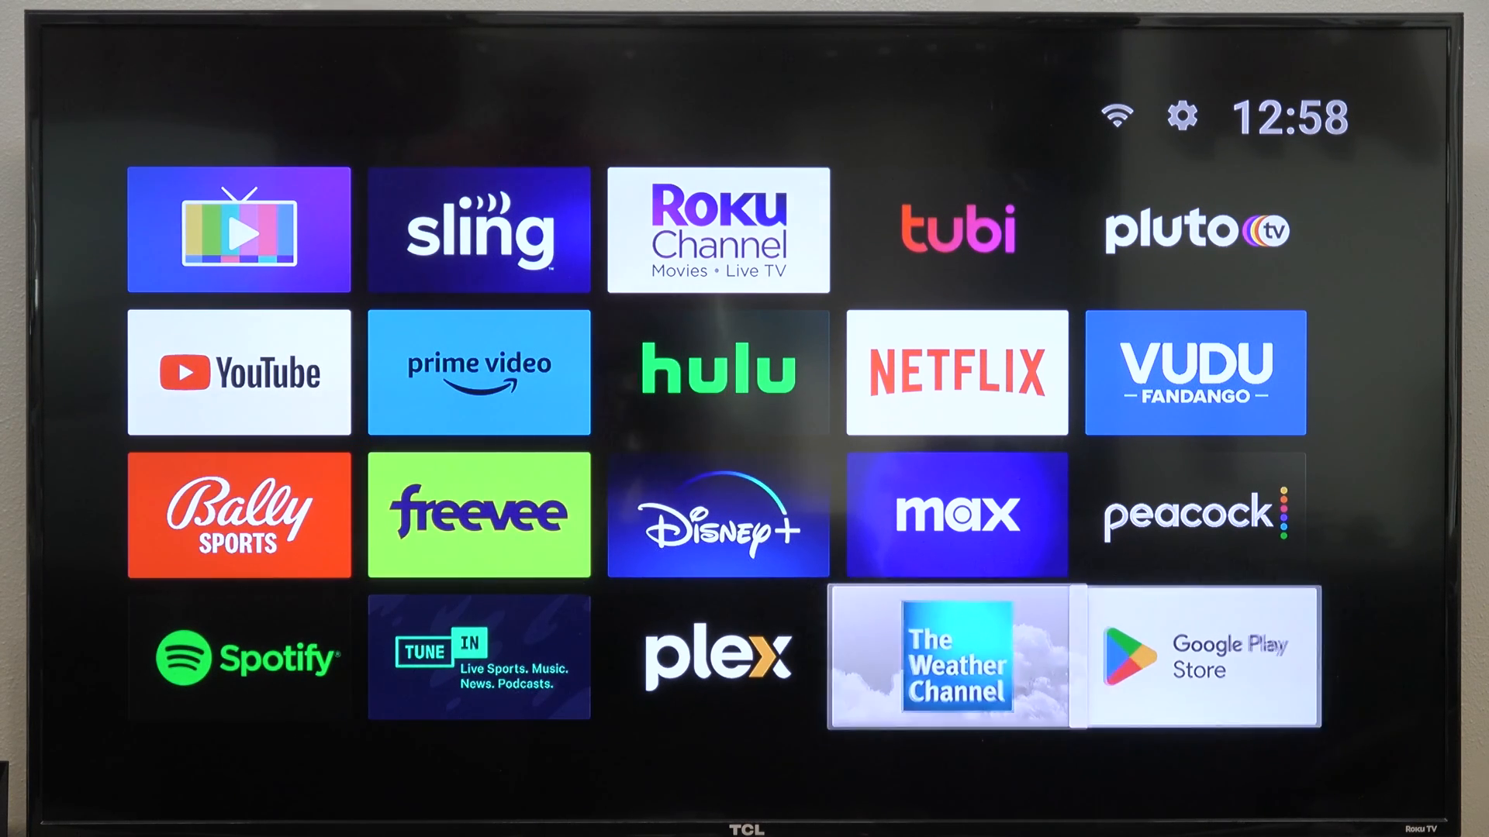
Search Google Play Store for 'channels', select Channels: Whole Home DVR, then return home
left_click(1197, 658)
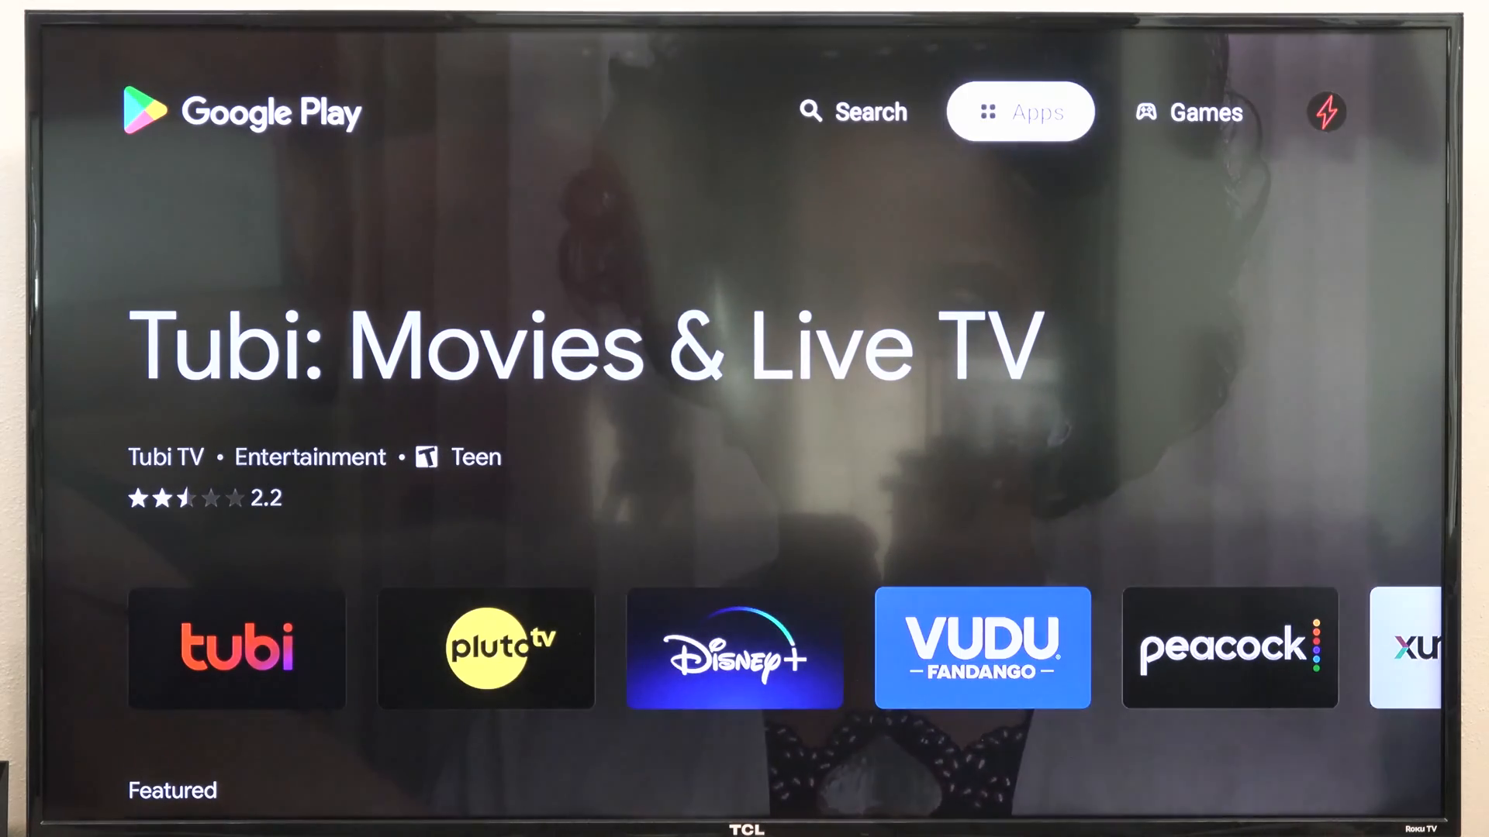
left_click(851, 111)
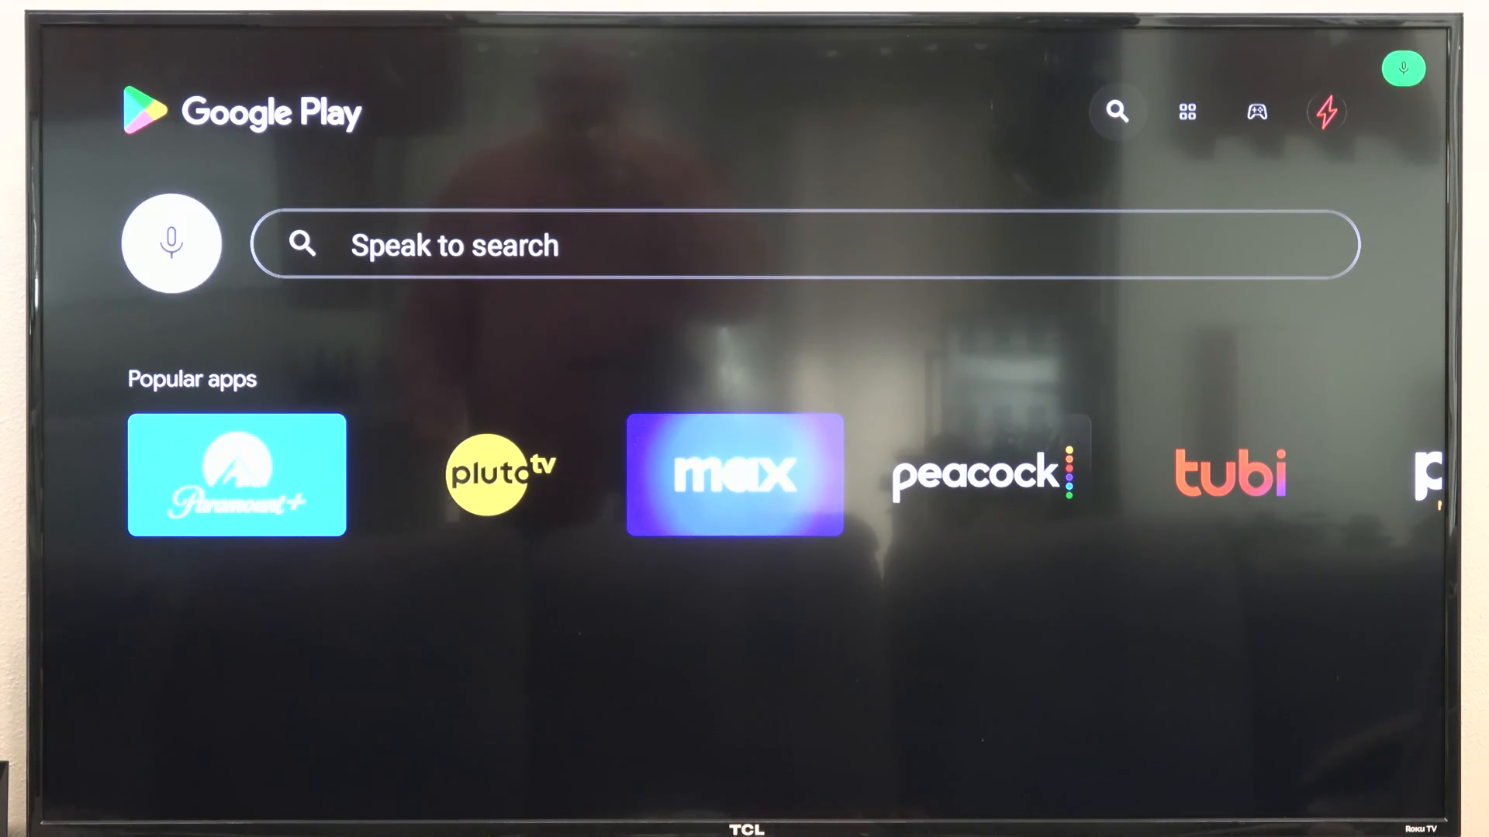
type("channels")
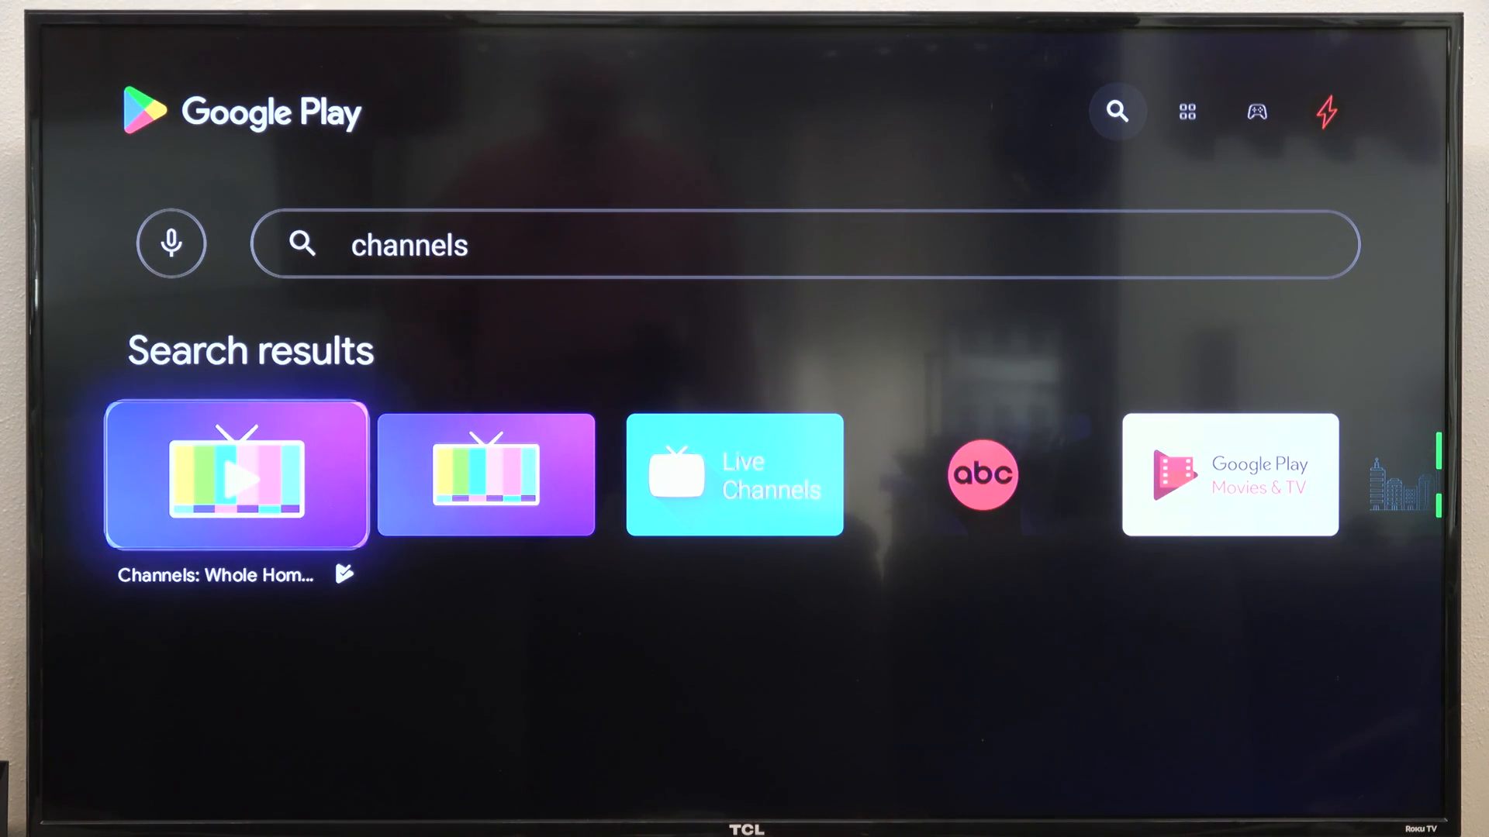
left_click(236, 475)
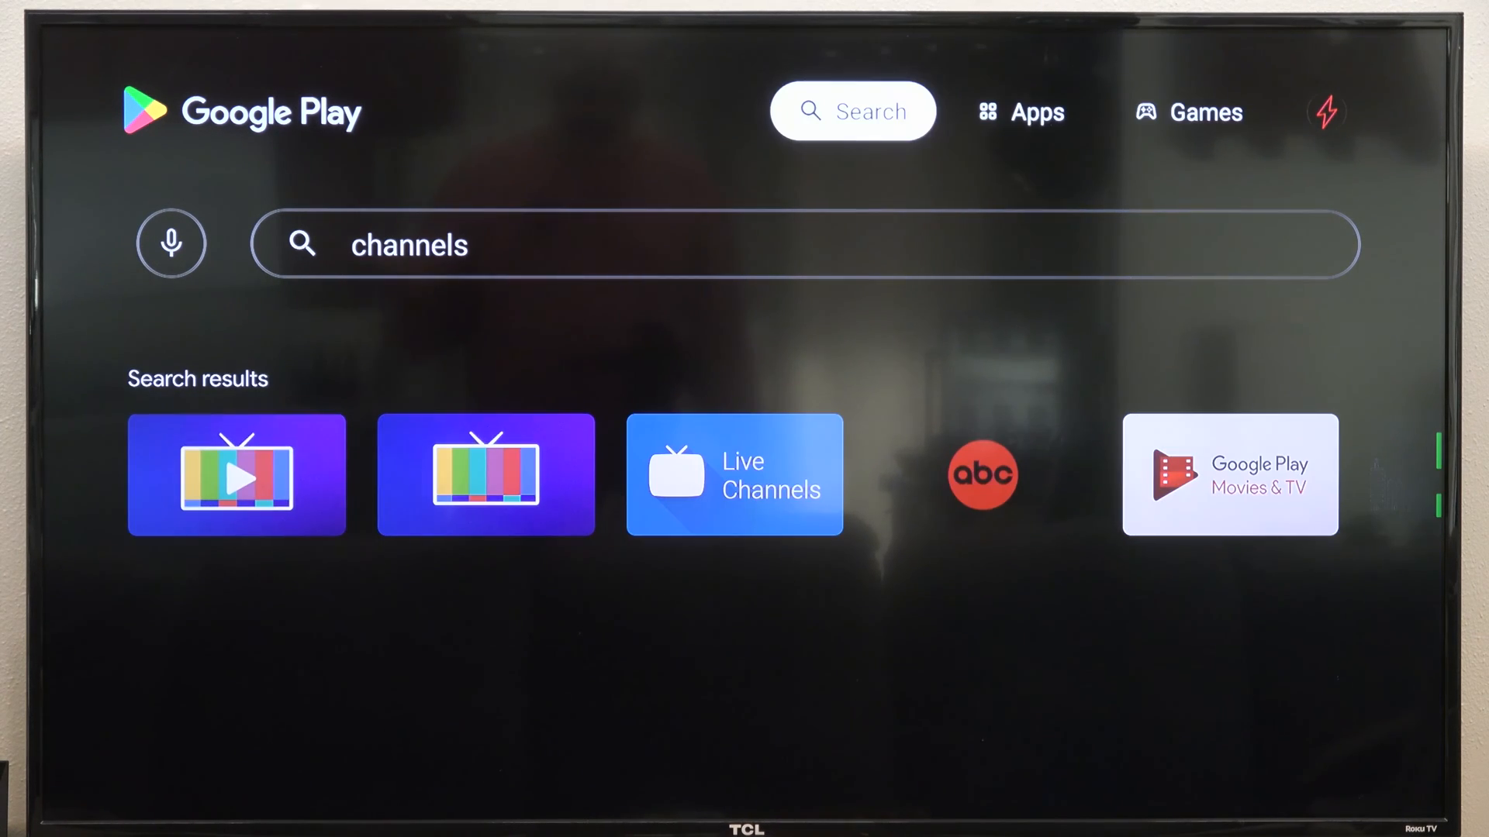
left_click(1021, 112)
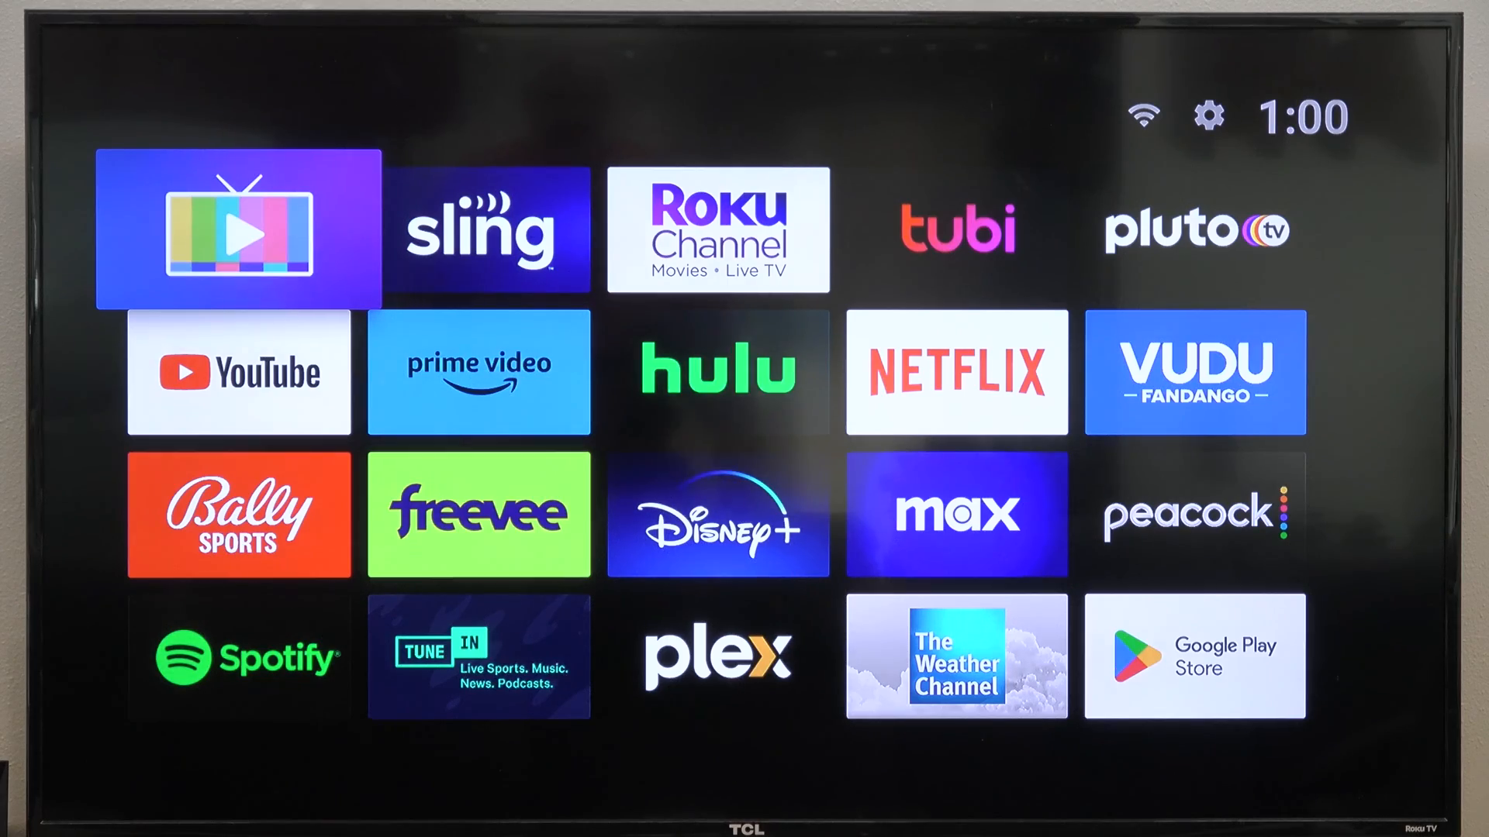
Launch the Channels app from the first tile on the Google TV home grid
left_click(237, 229)
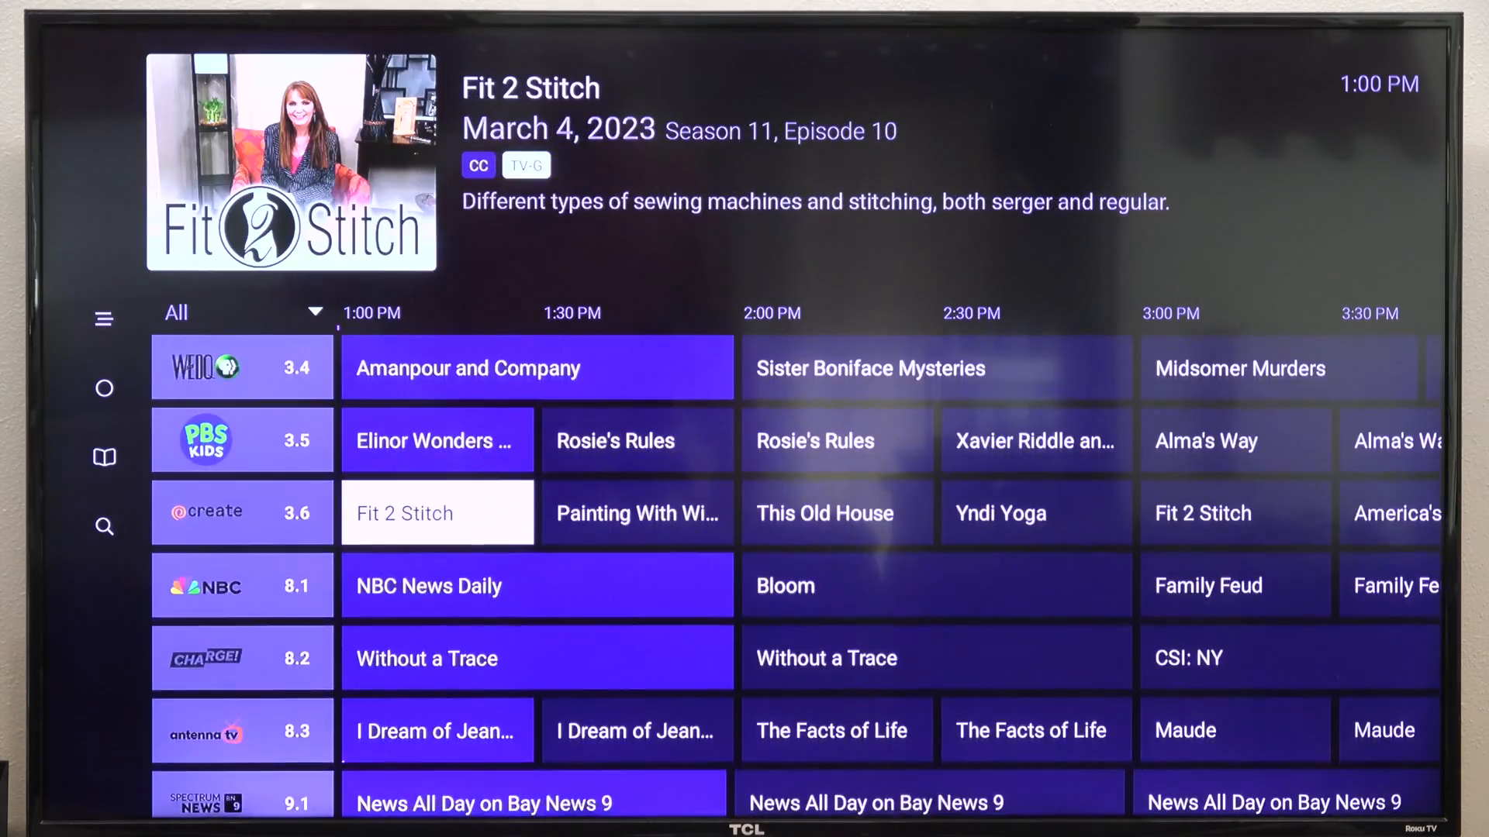
Browse down the guide from local channels to the Tampa Bay traffic cameras and NOAA stream
scroll("down", 3)
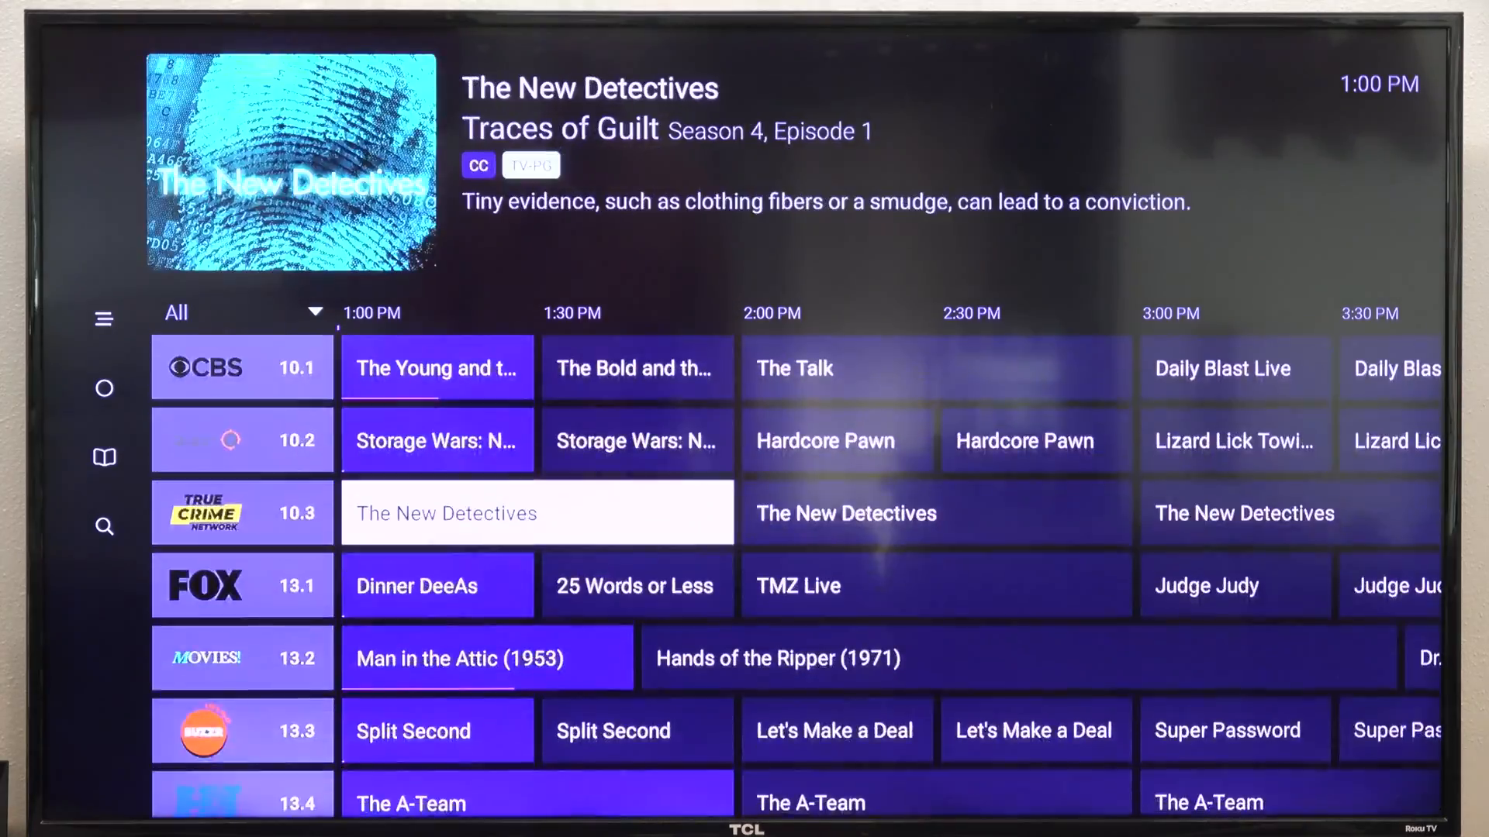
scroll("down", 3)
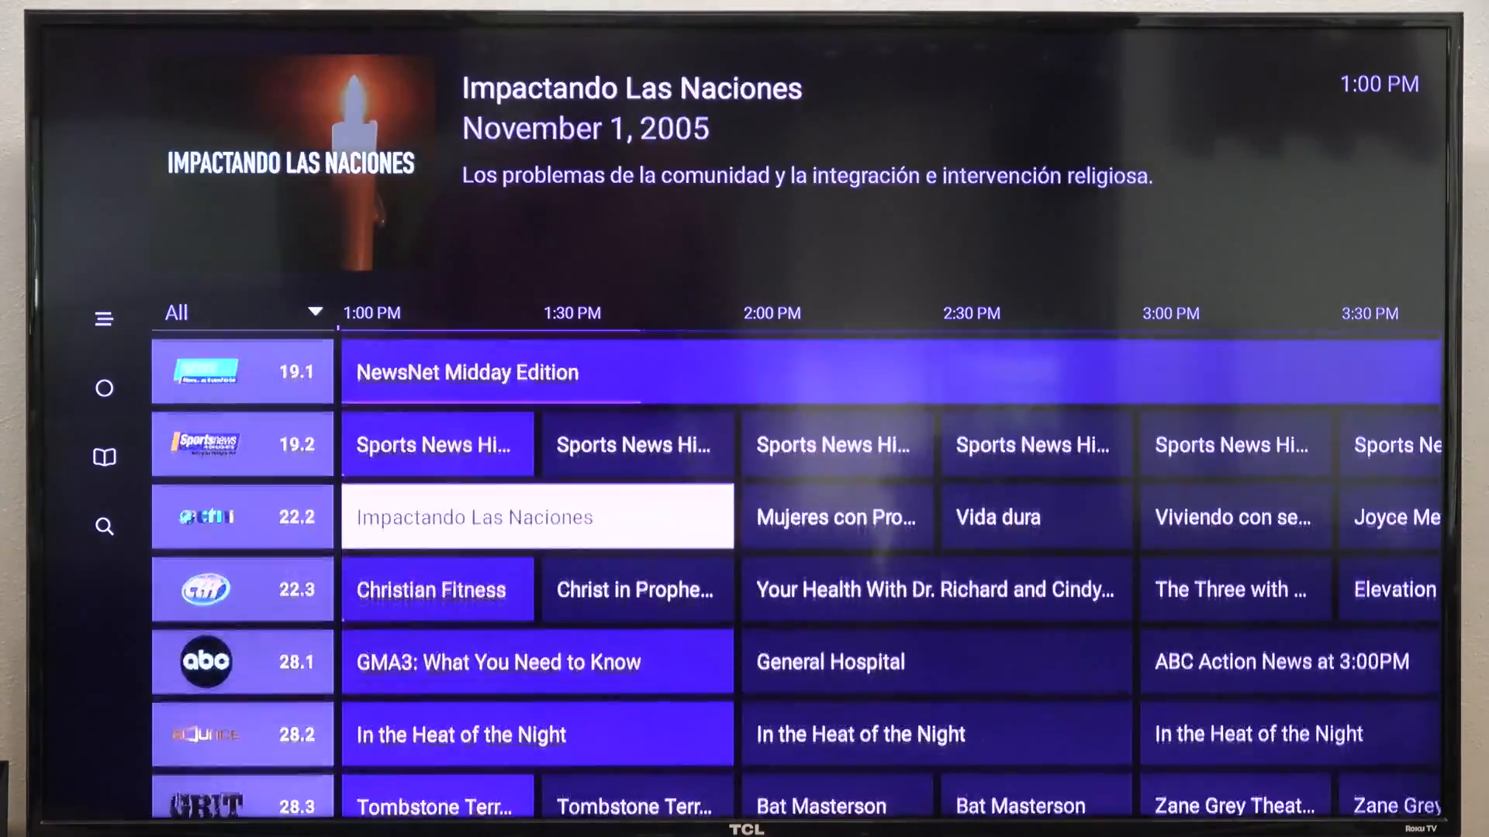
scroll("down", 3)
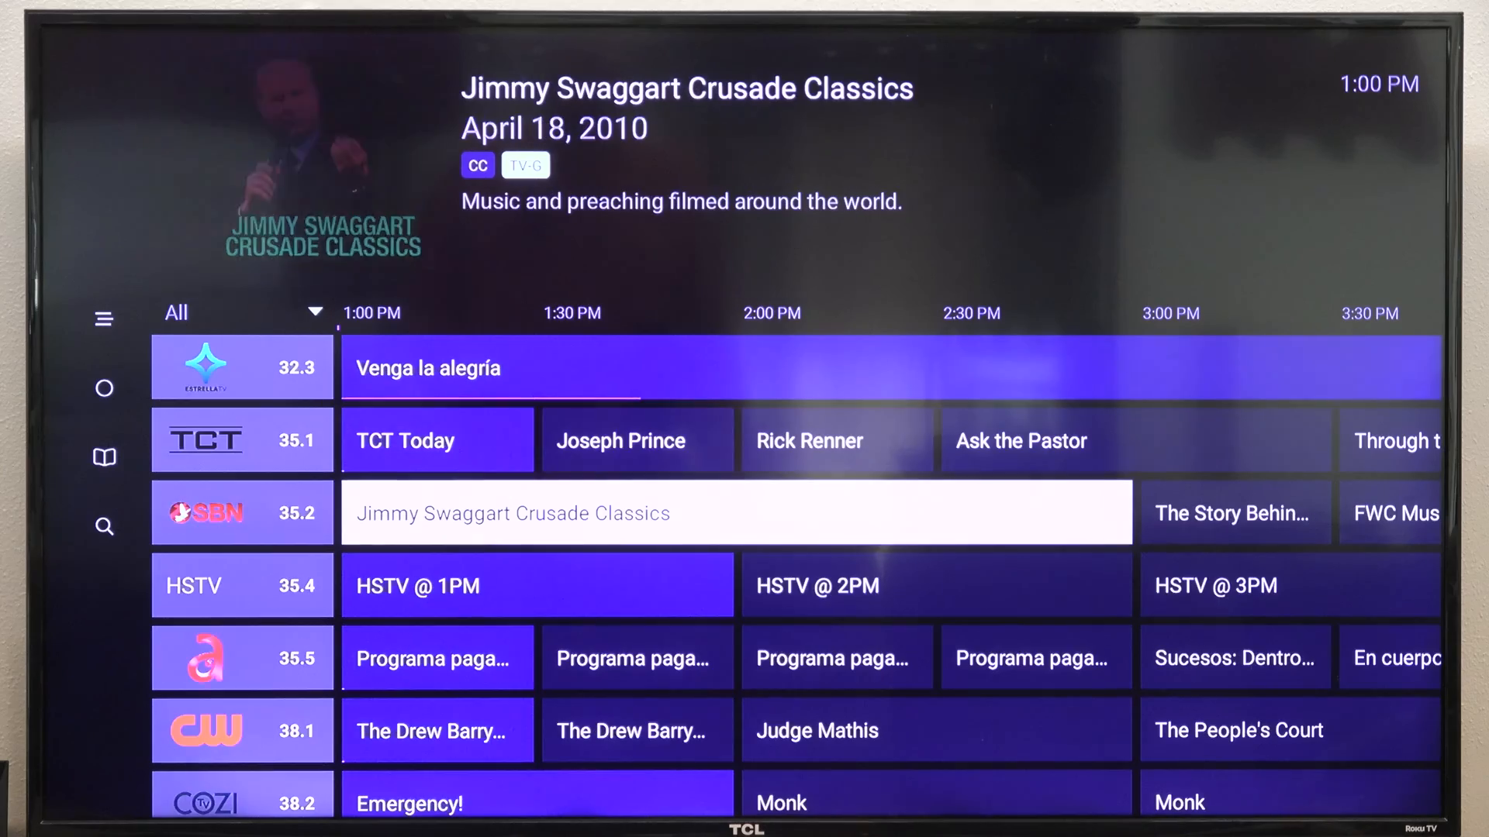
scroll("down", 3)
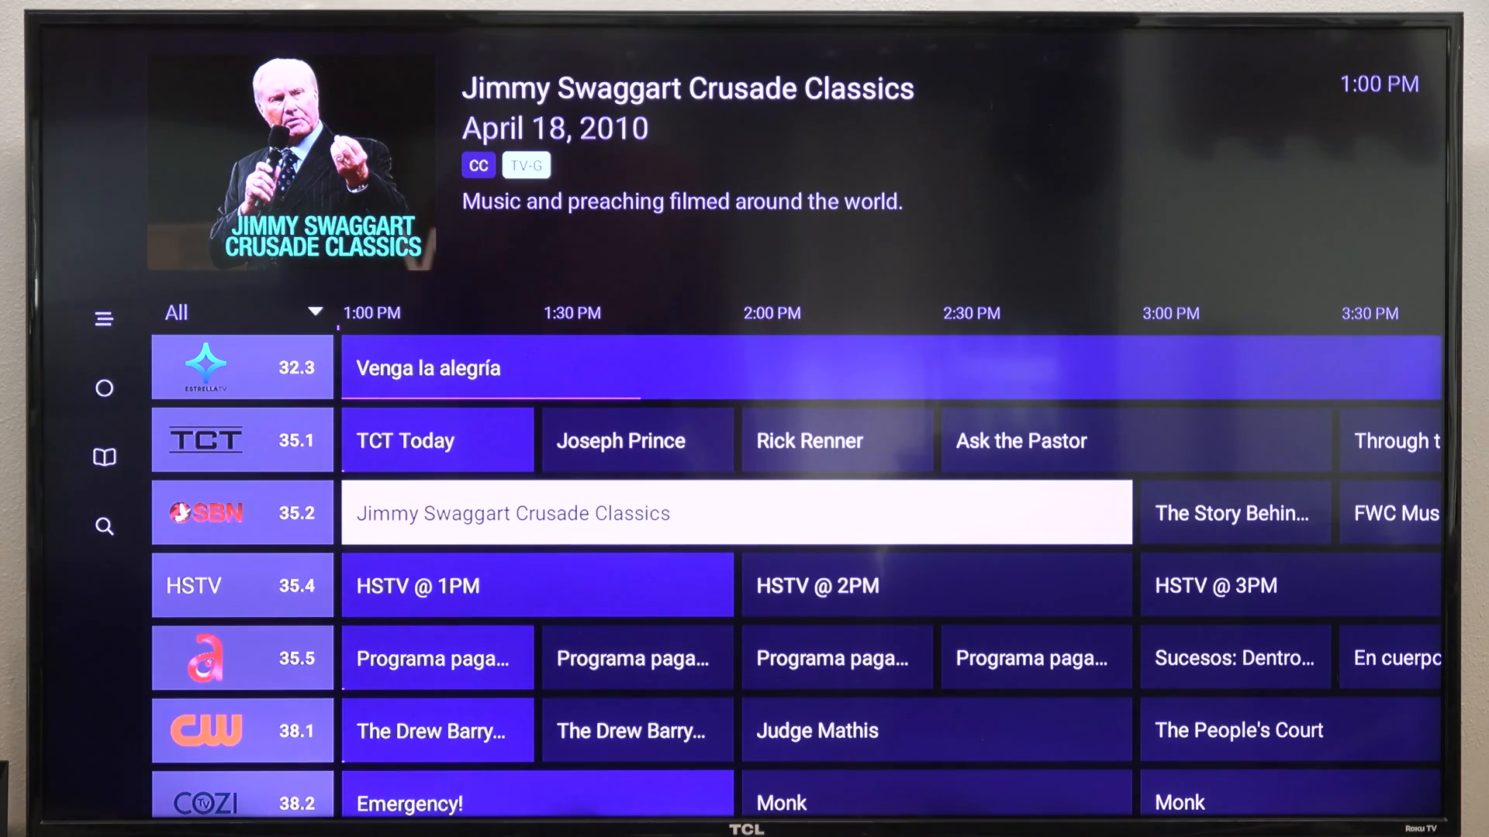
scroll("up", 3)
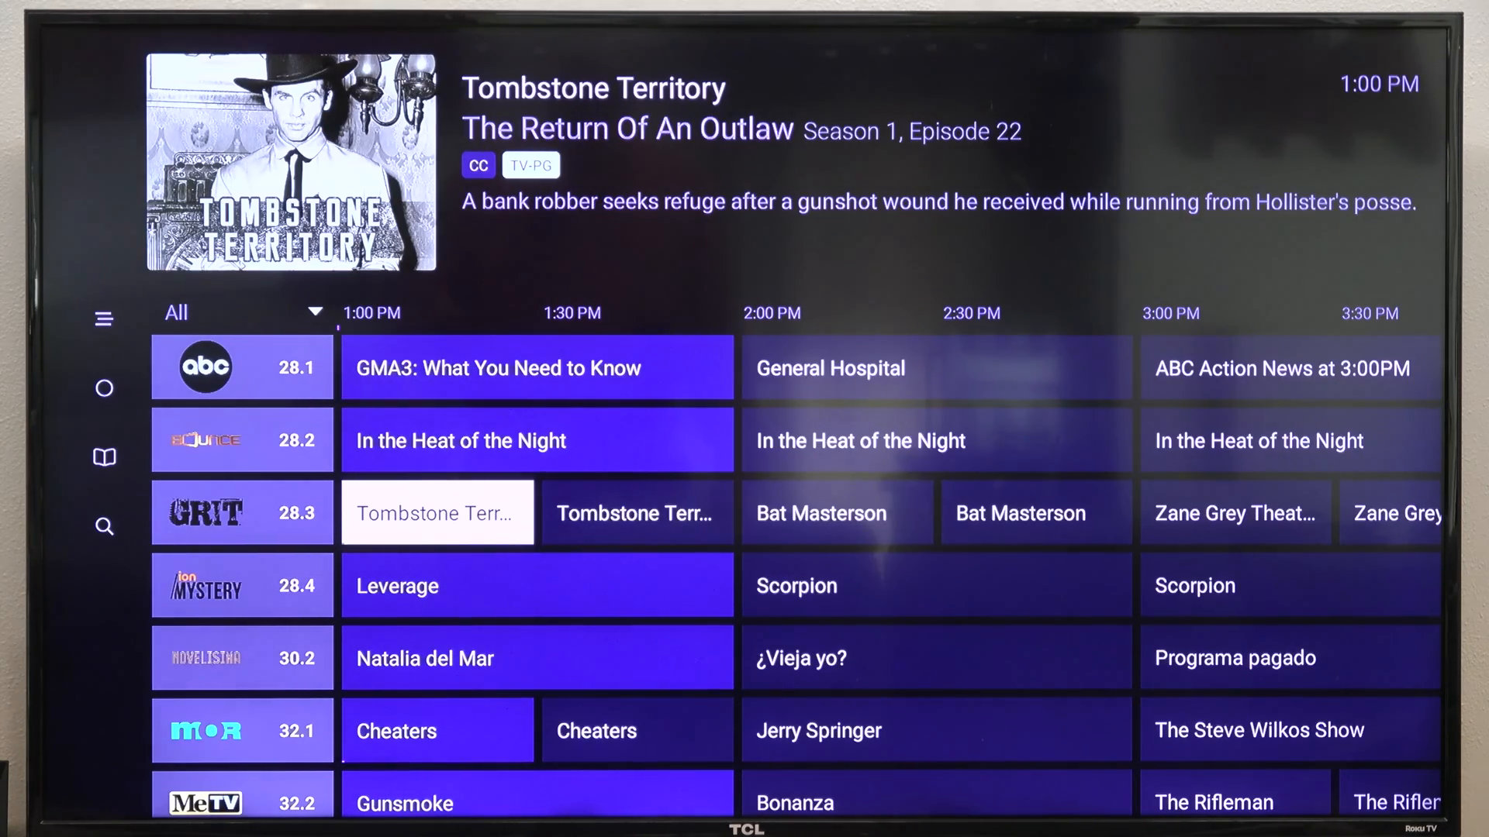
scroll("down", 3)
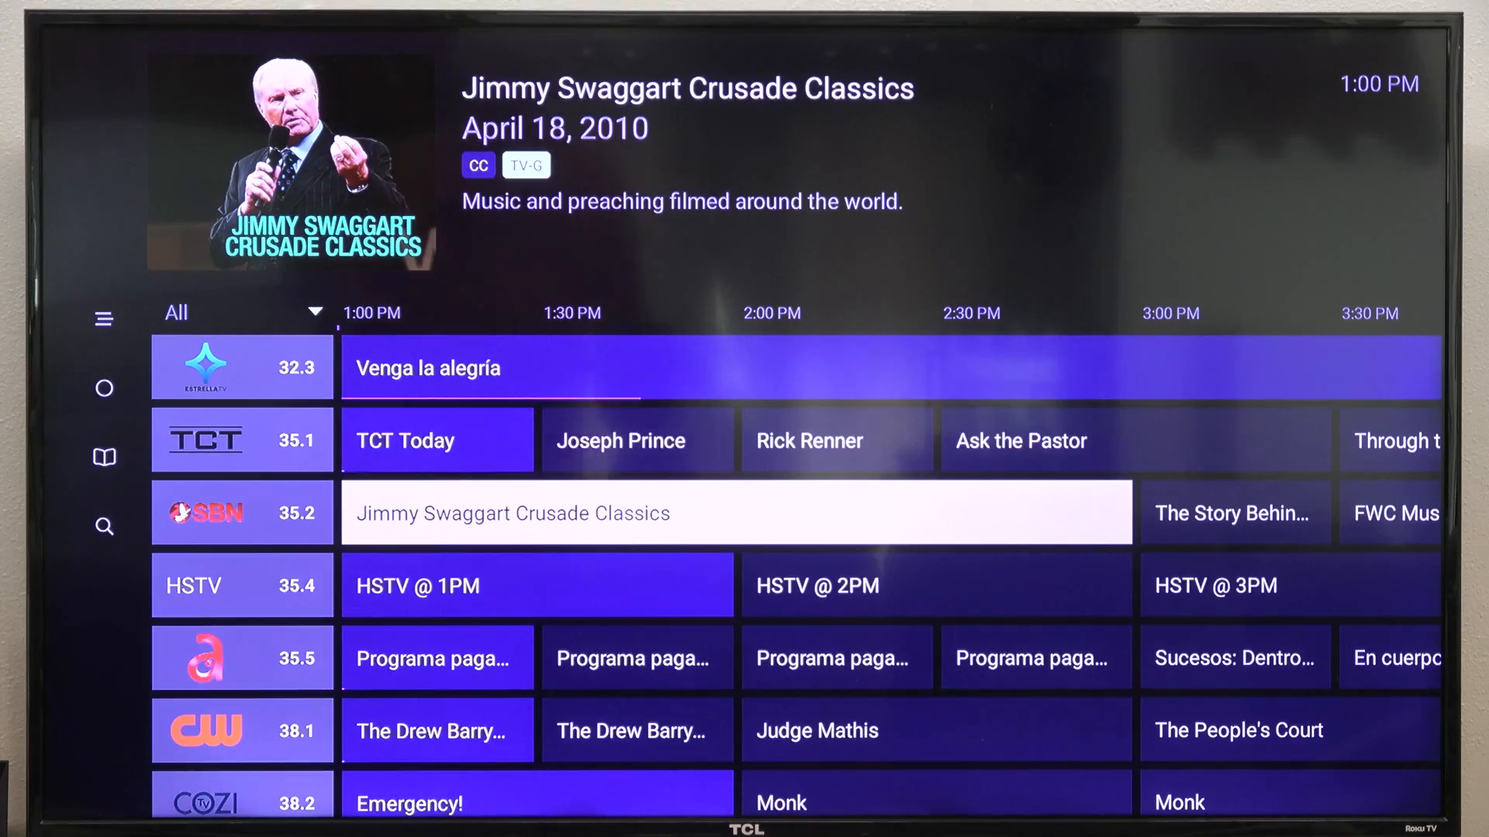
scroll("down", 3)
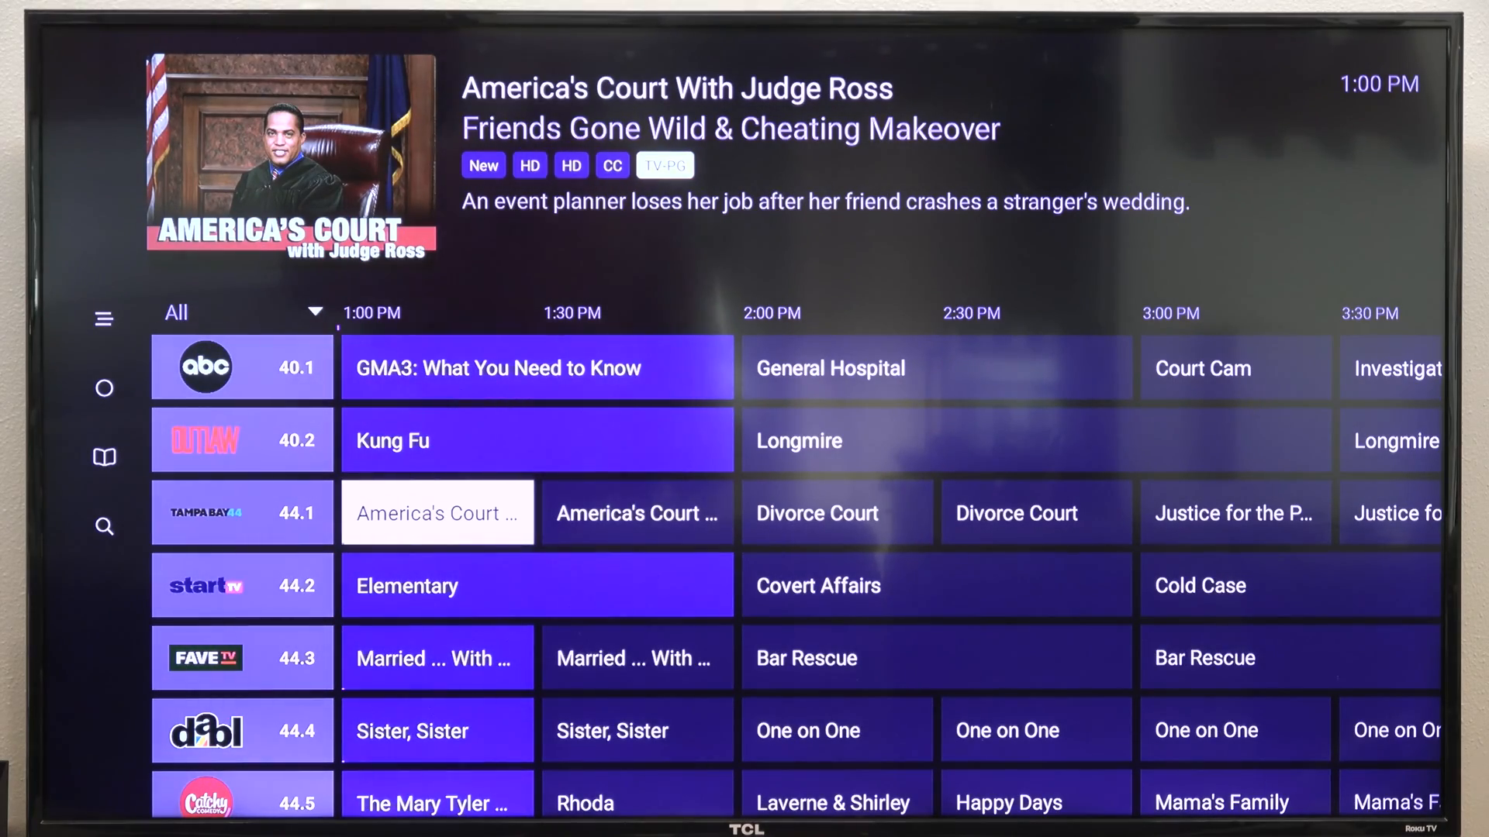
scroll("down", 3)
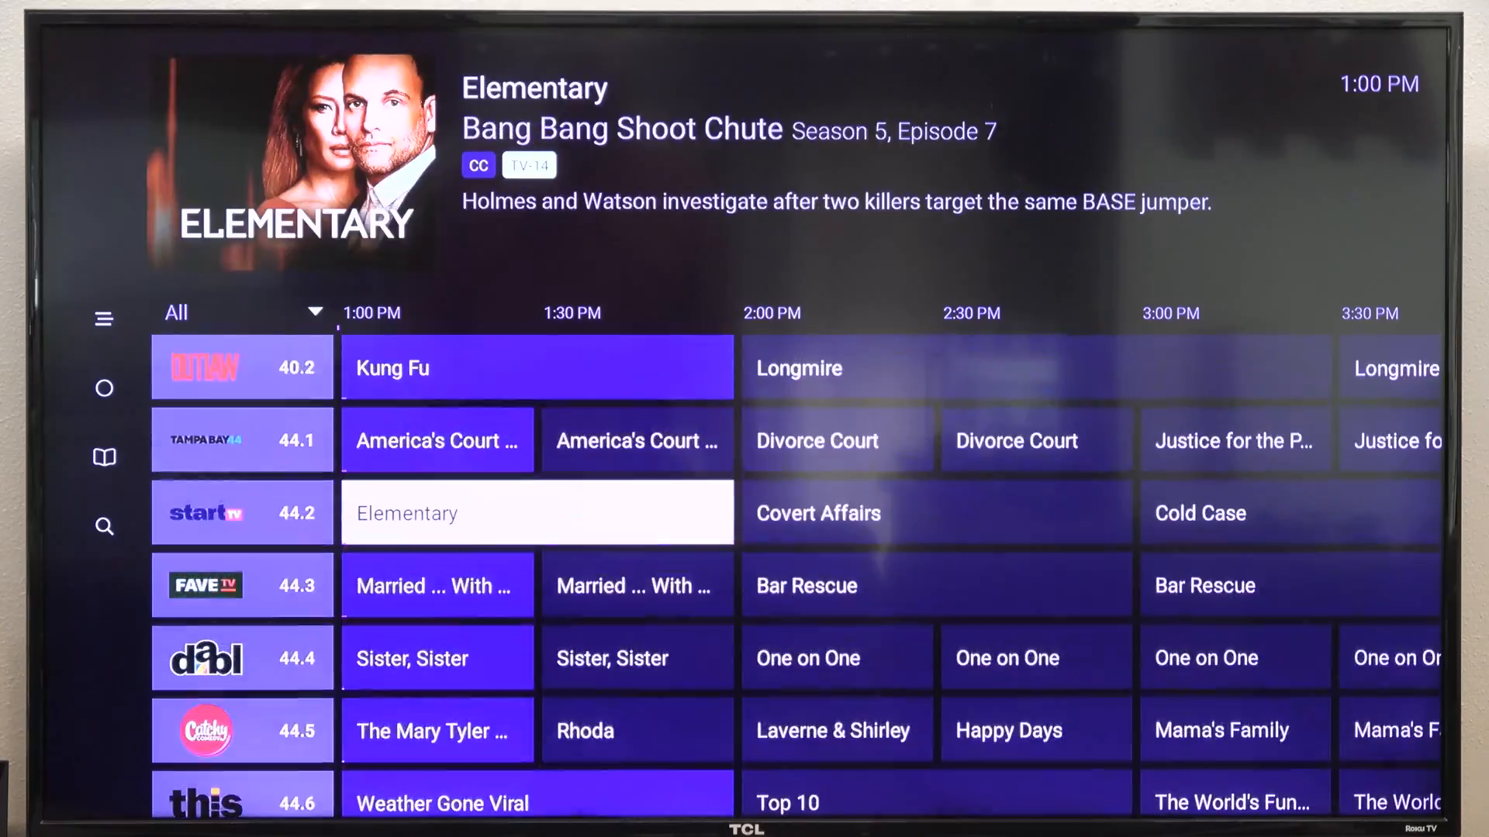
scroll("down", 3)
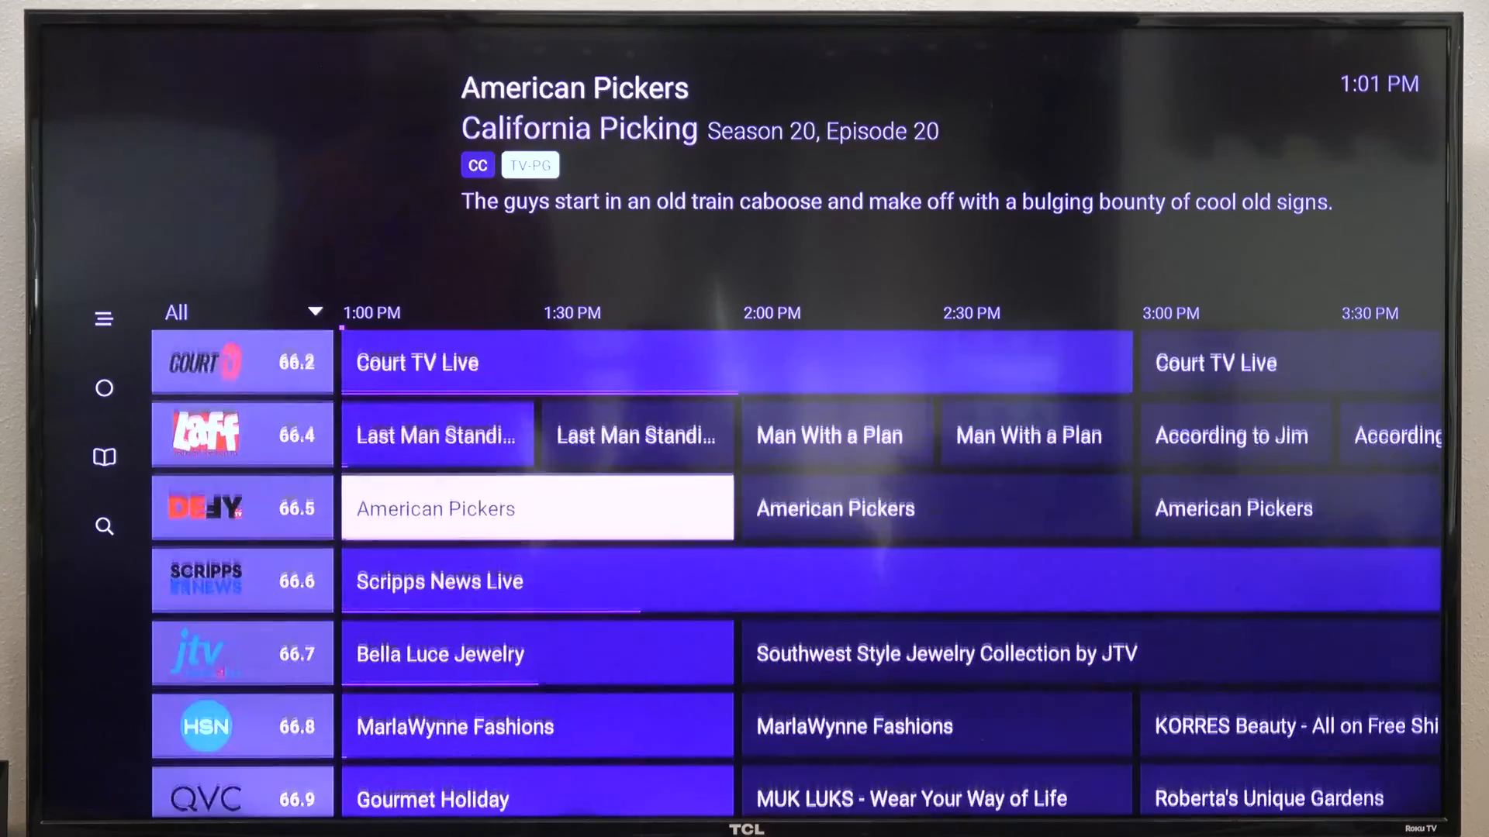
scroll("down", 3)
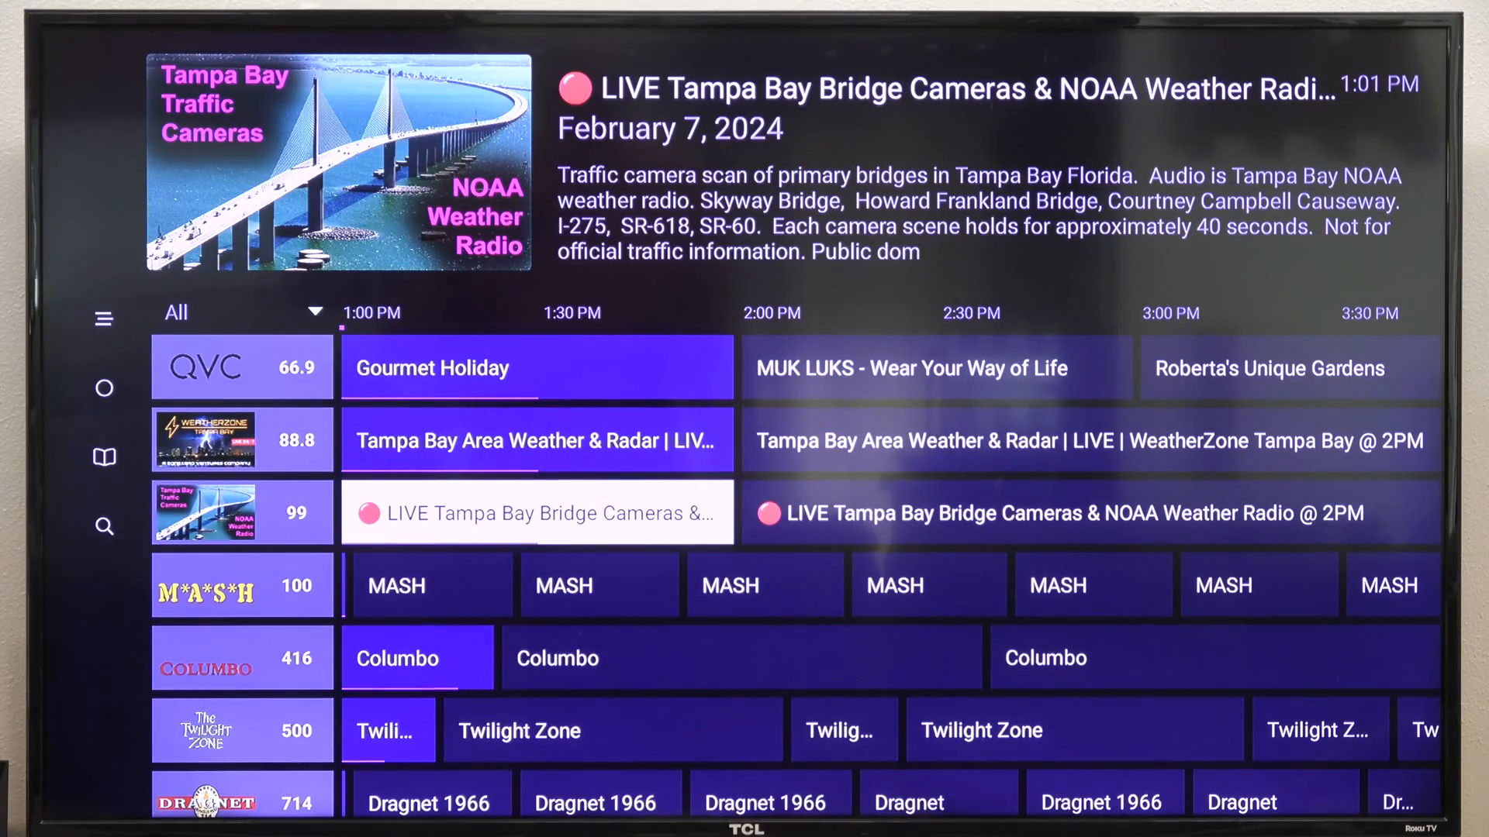
Browse the guide past classic-show and weather channels to C-SPAN at channel 6007
scroll("up", 3)
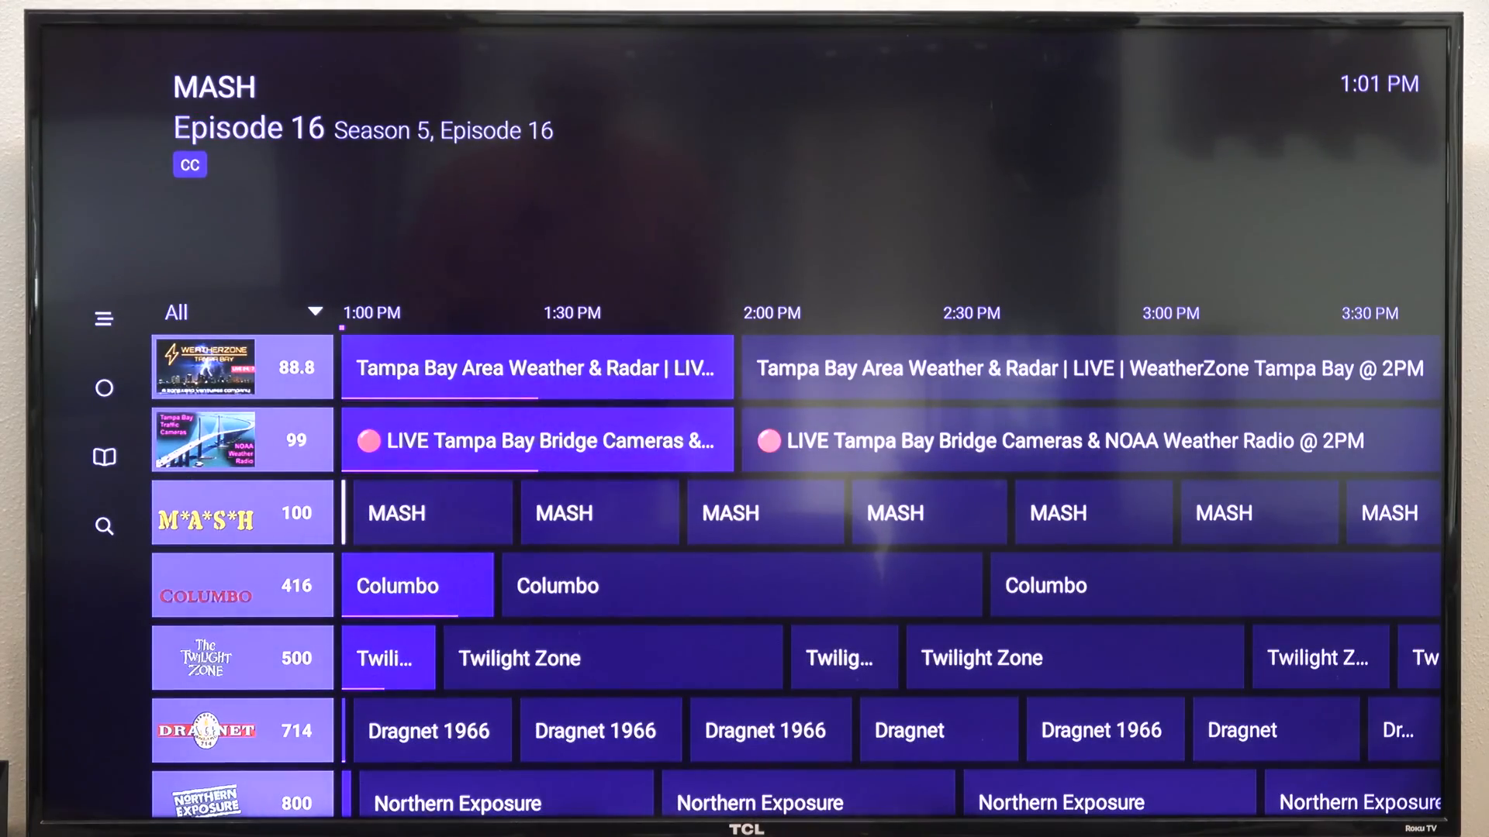
scroll("down", 3)
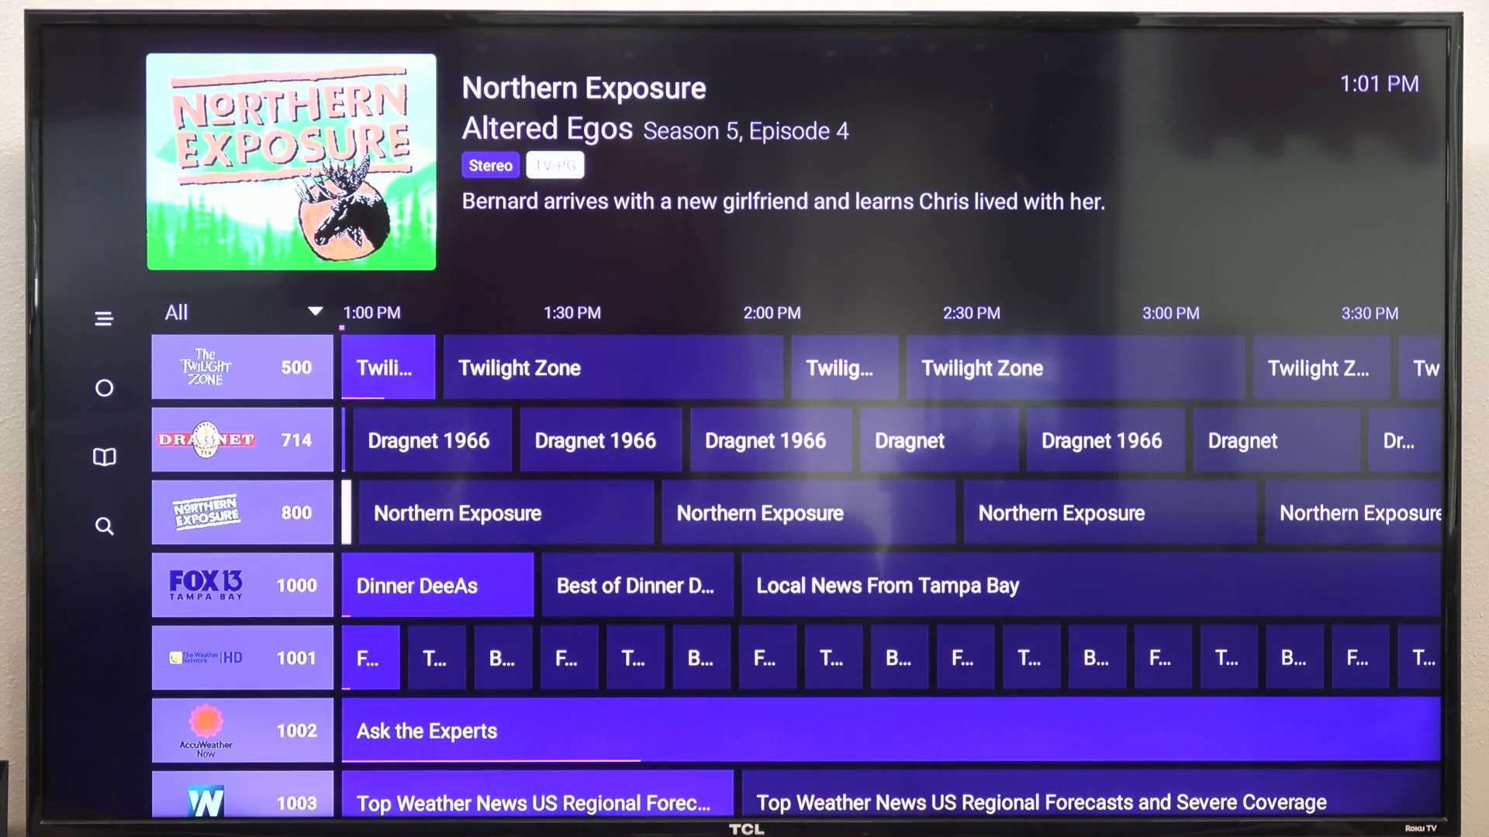
scroll("down", 3)
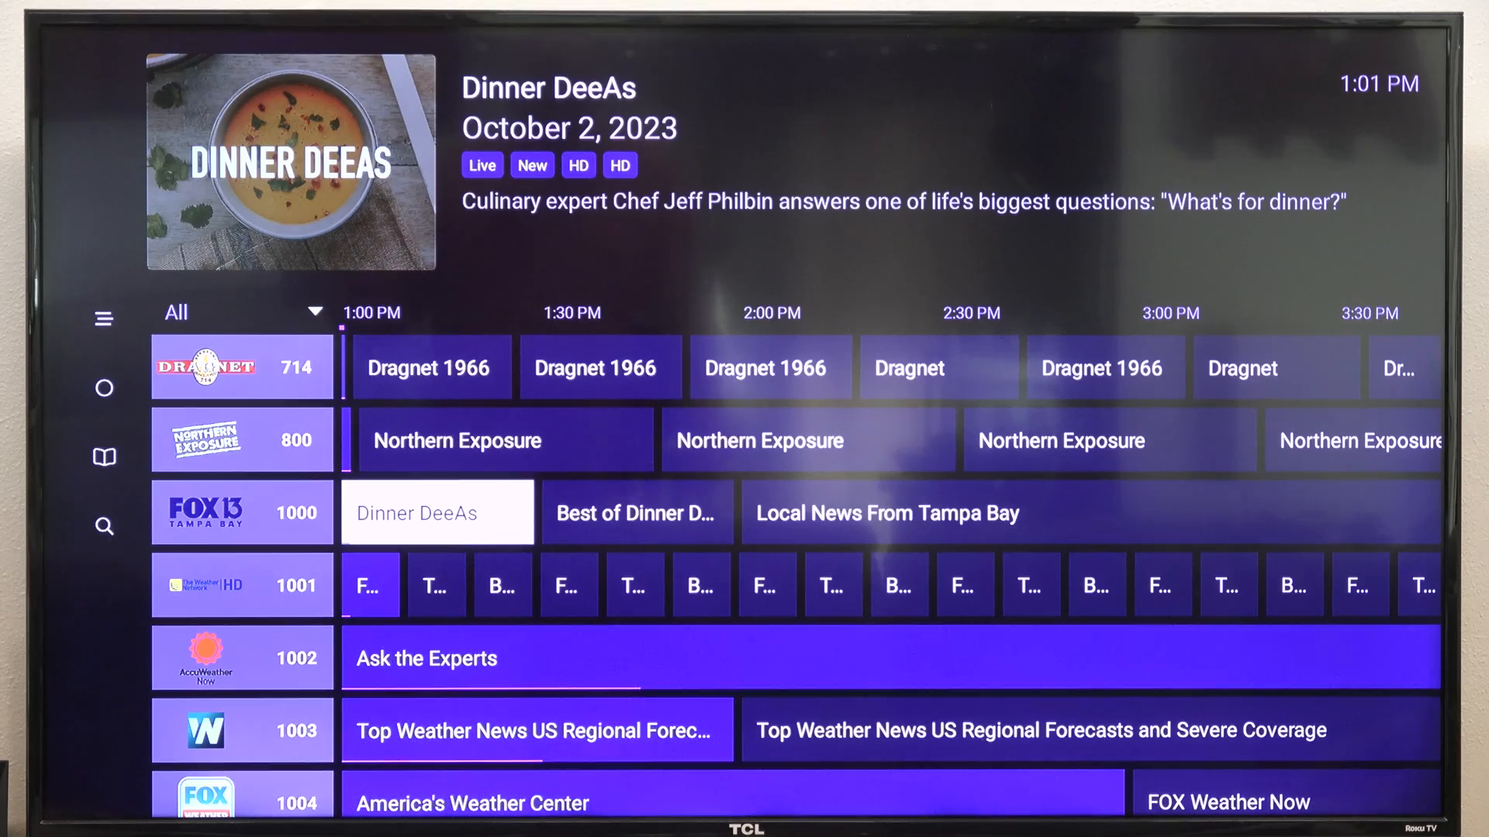
scroll("up", 3)
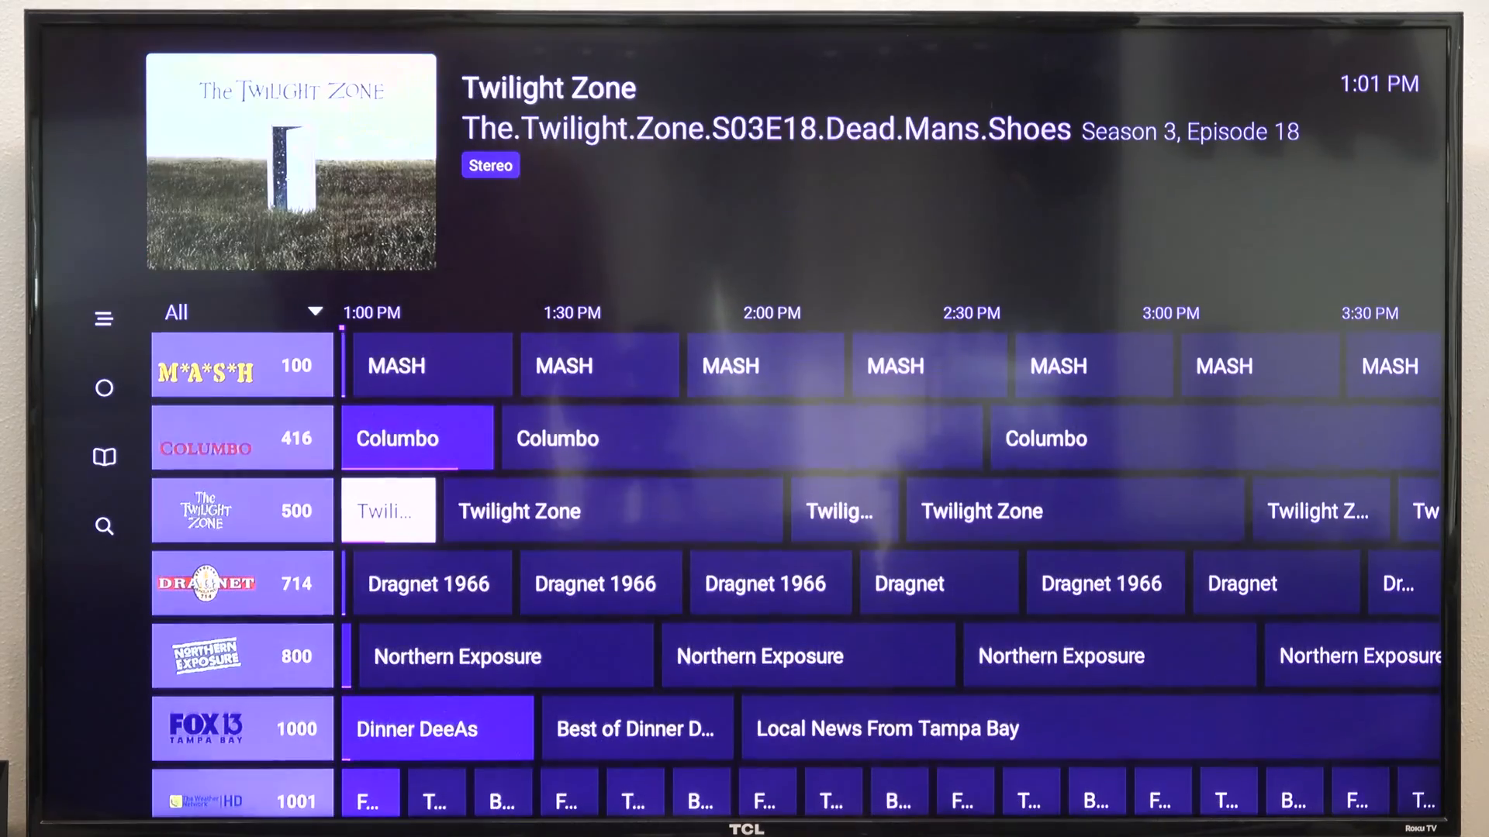
scroll("down", 3)
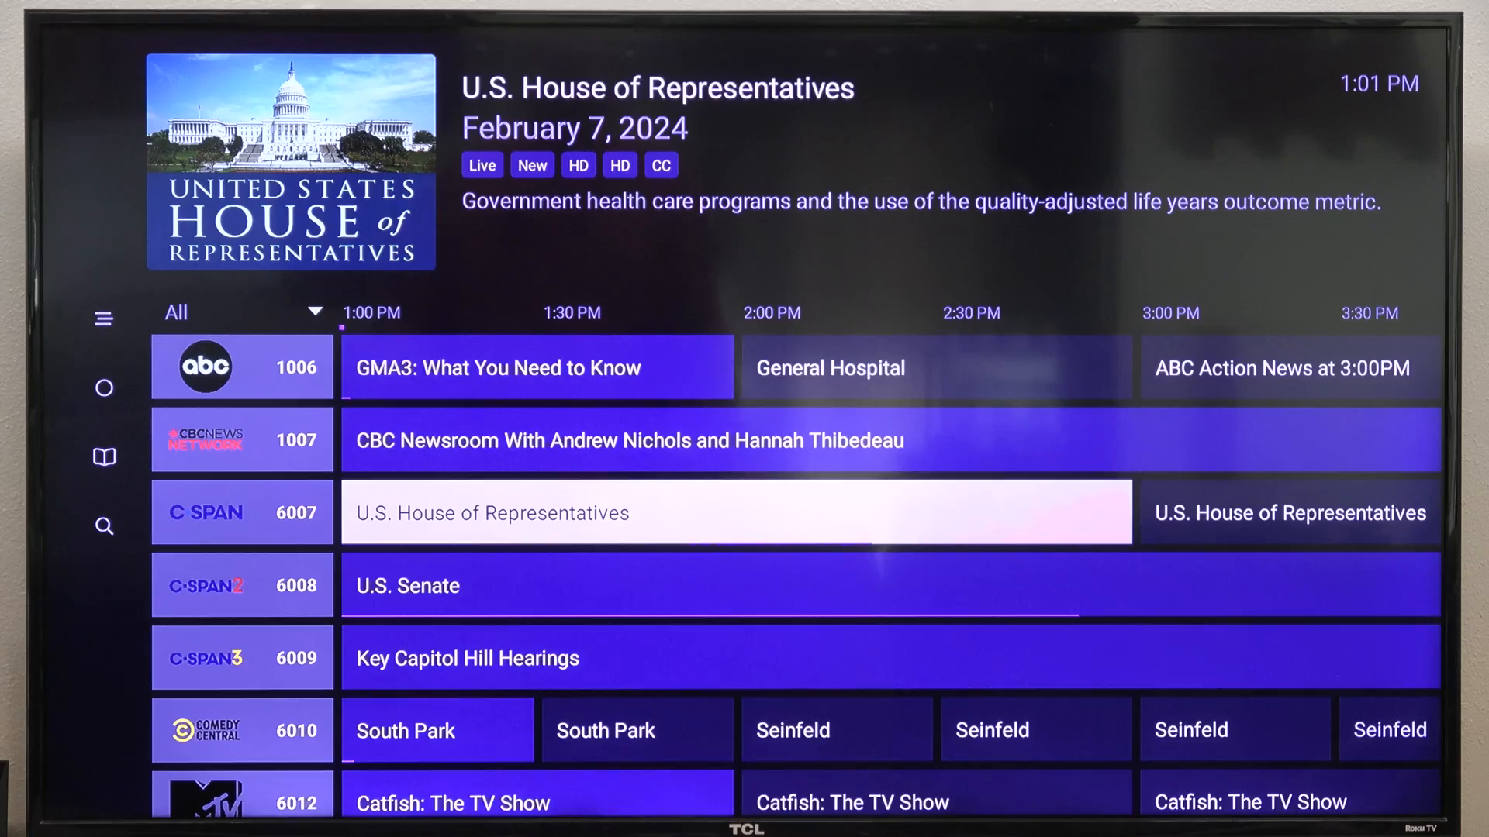
Browse the guide through the 6788–6951 range with EWTN to Top Gear at channel 7001
scroll("down", 3)
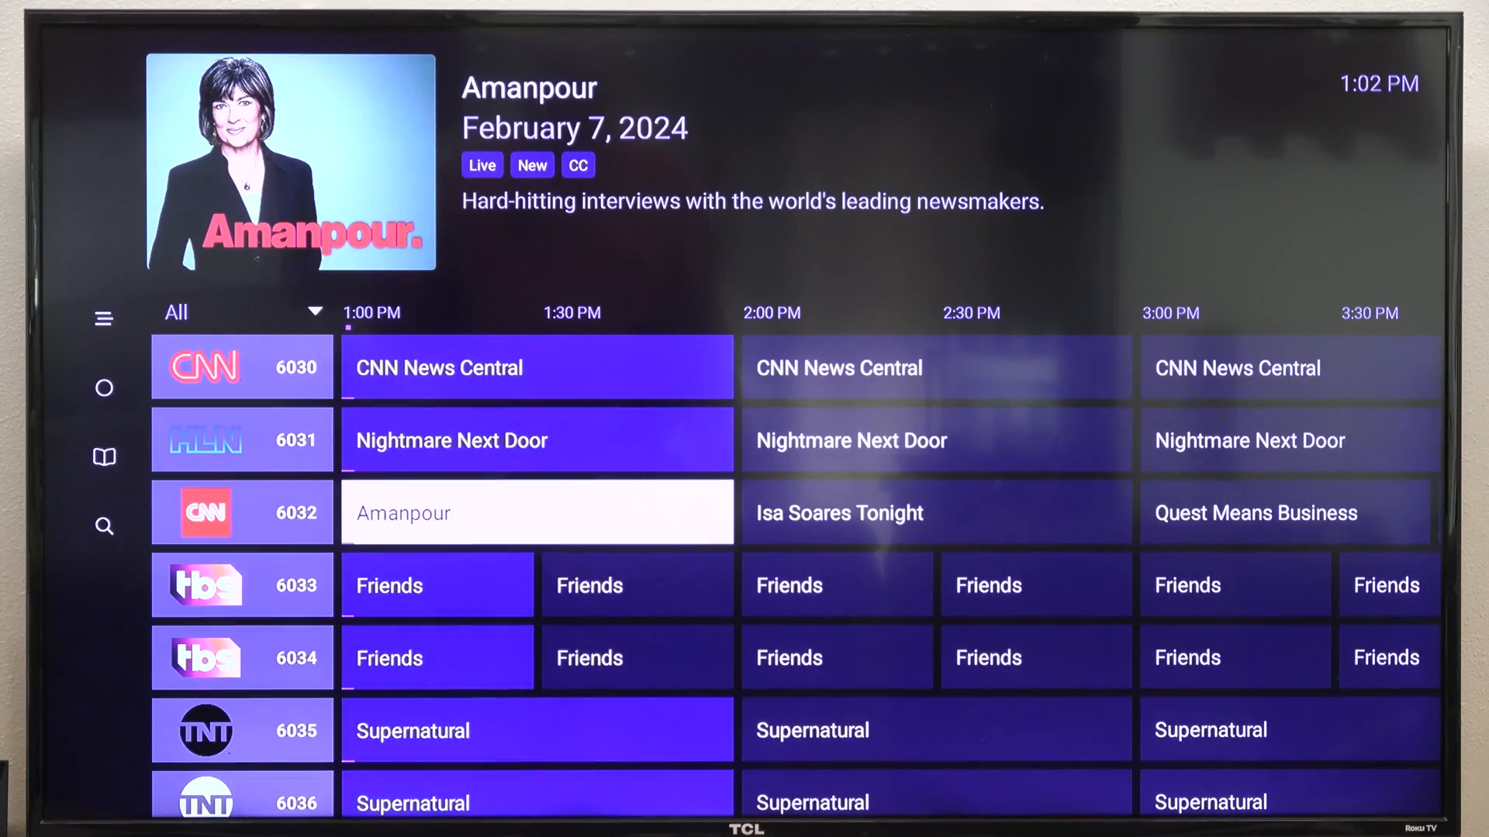
scroll("down", 3)
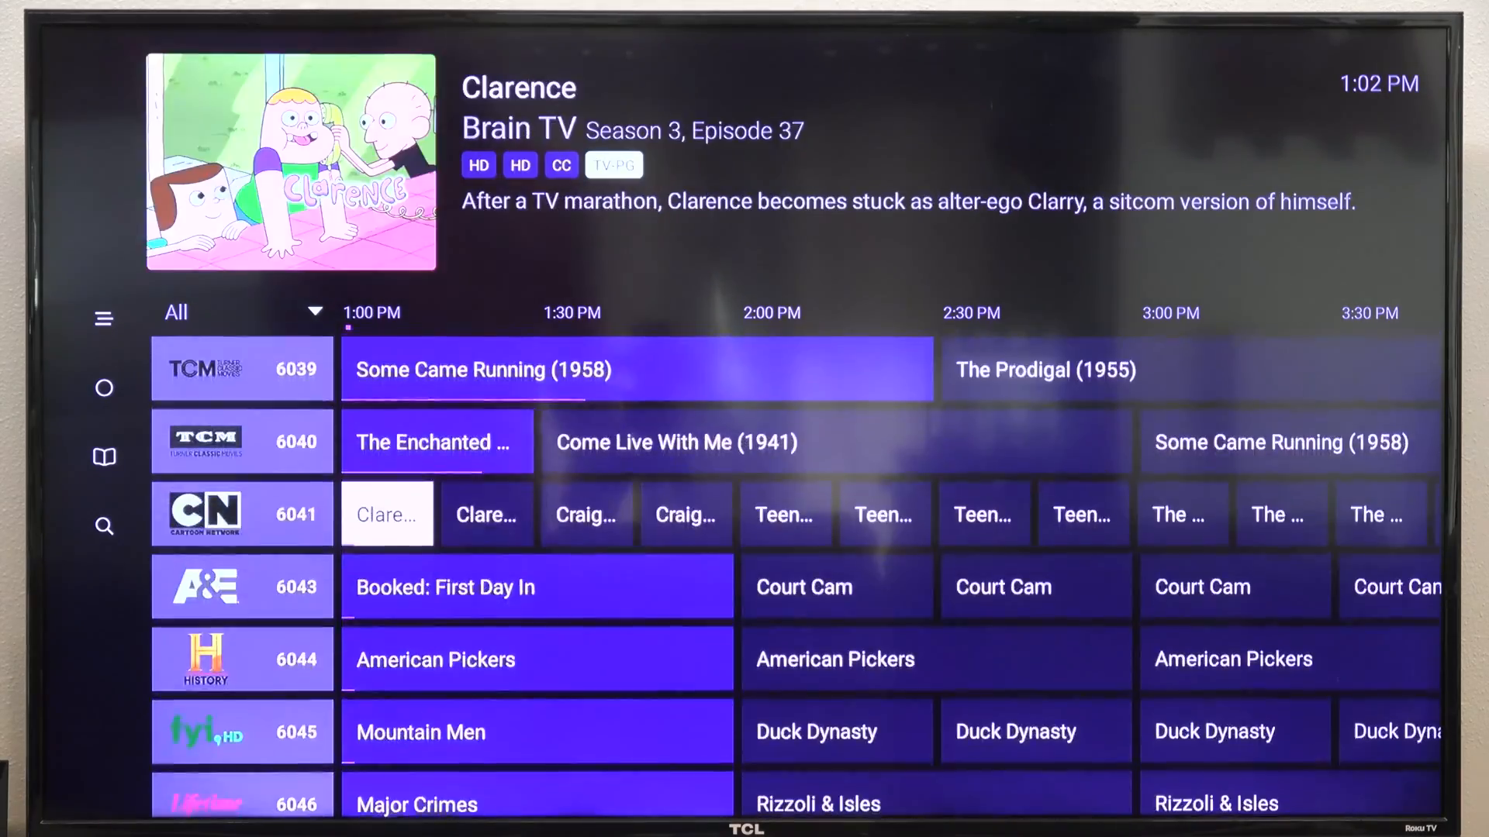
scroll("down", 3)
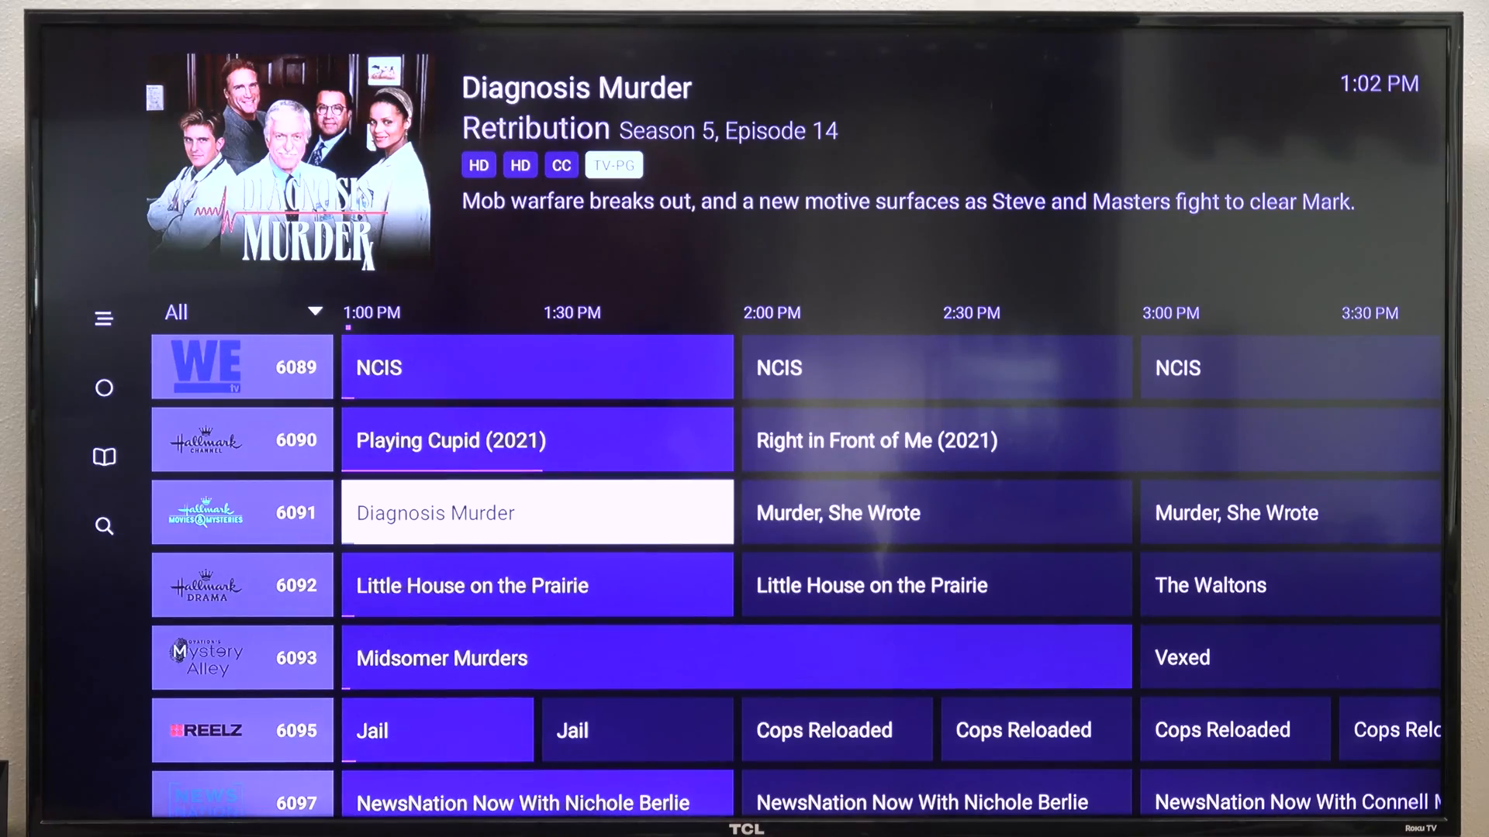
scroll("down", 3)
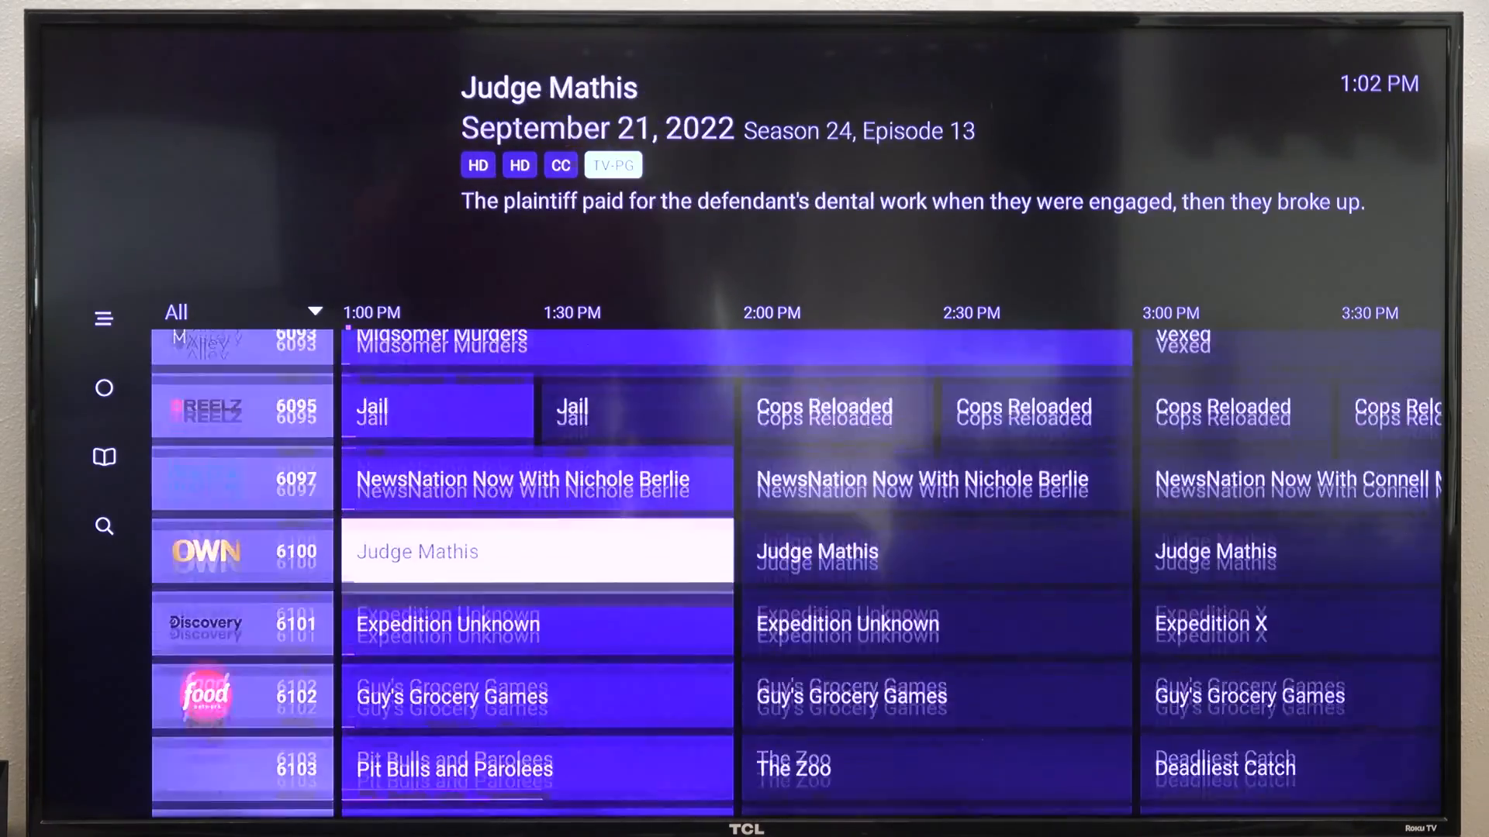
scroll("down", 3)
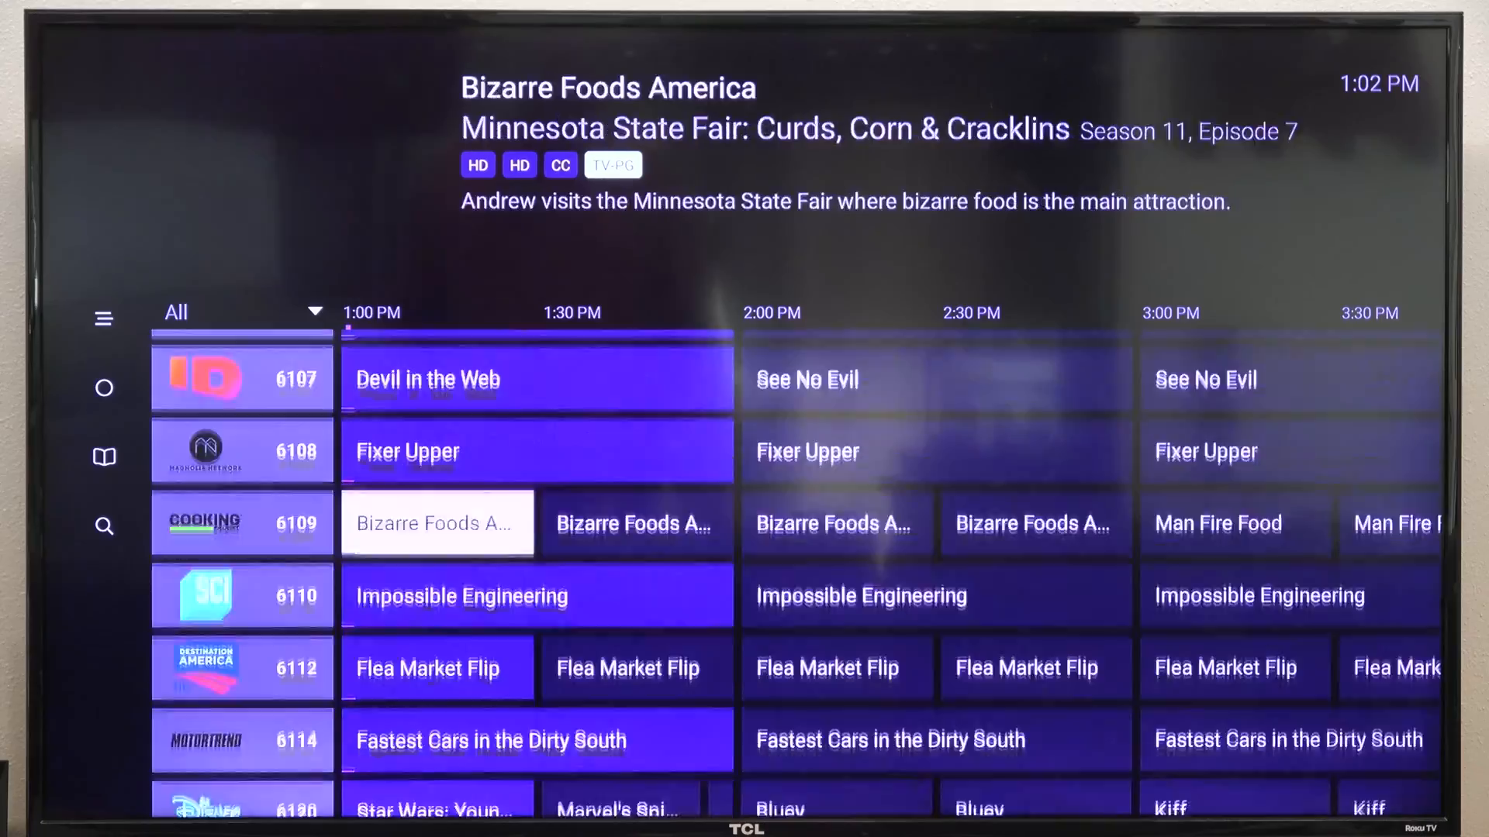
scroll("down", 3)
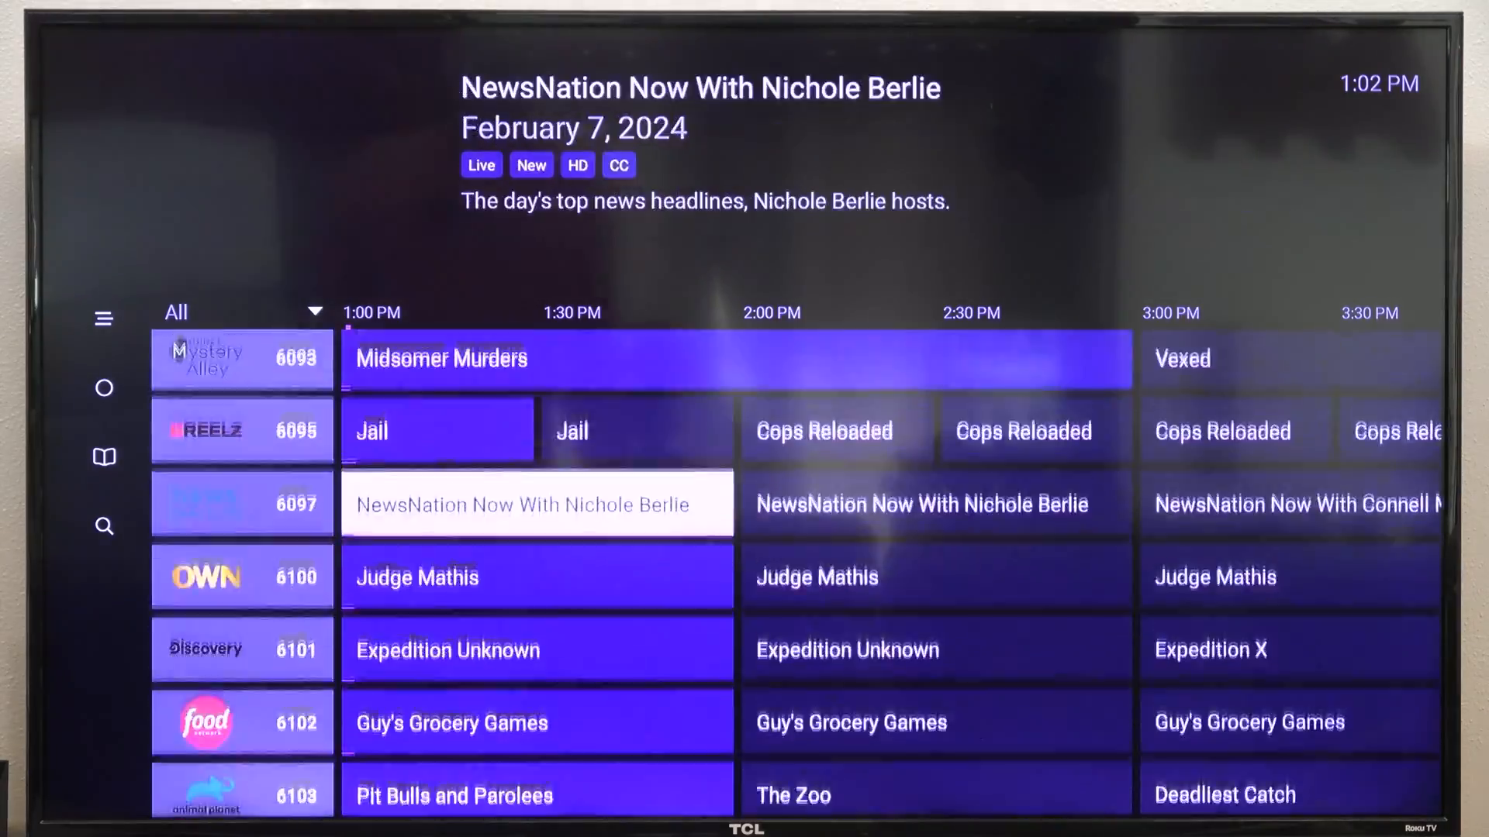
scroll("up", 3)
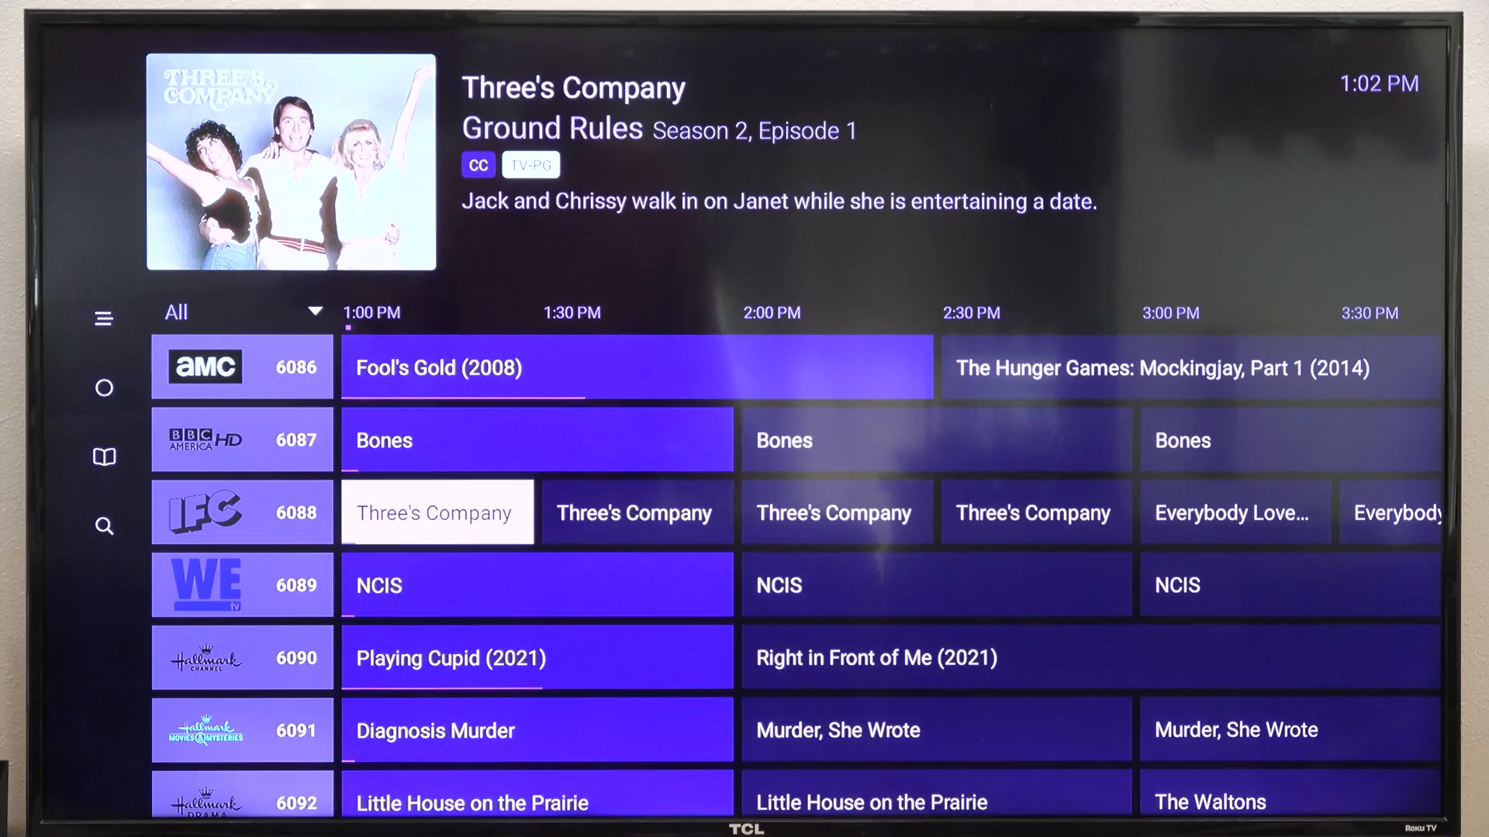
scroll("down", 3)
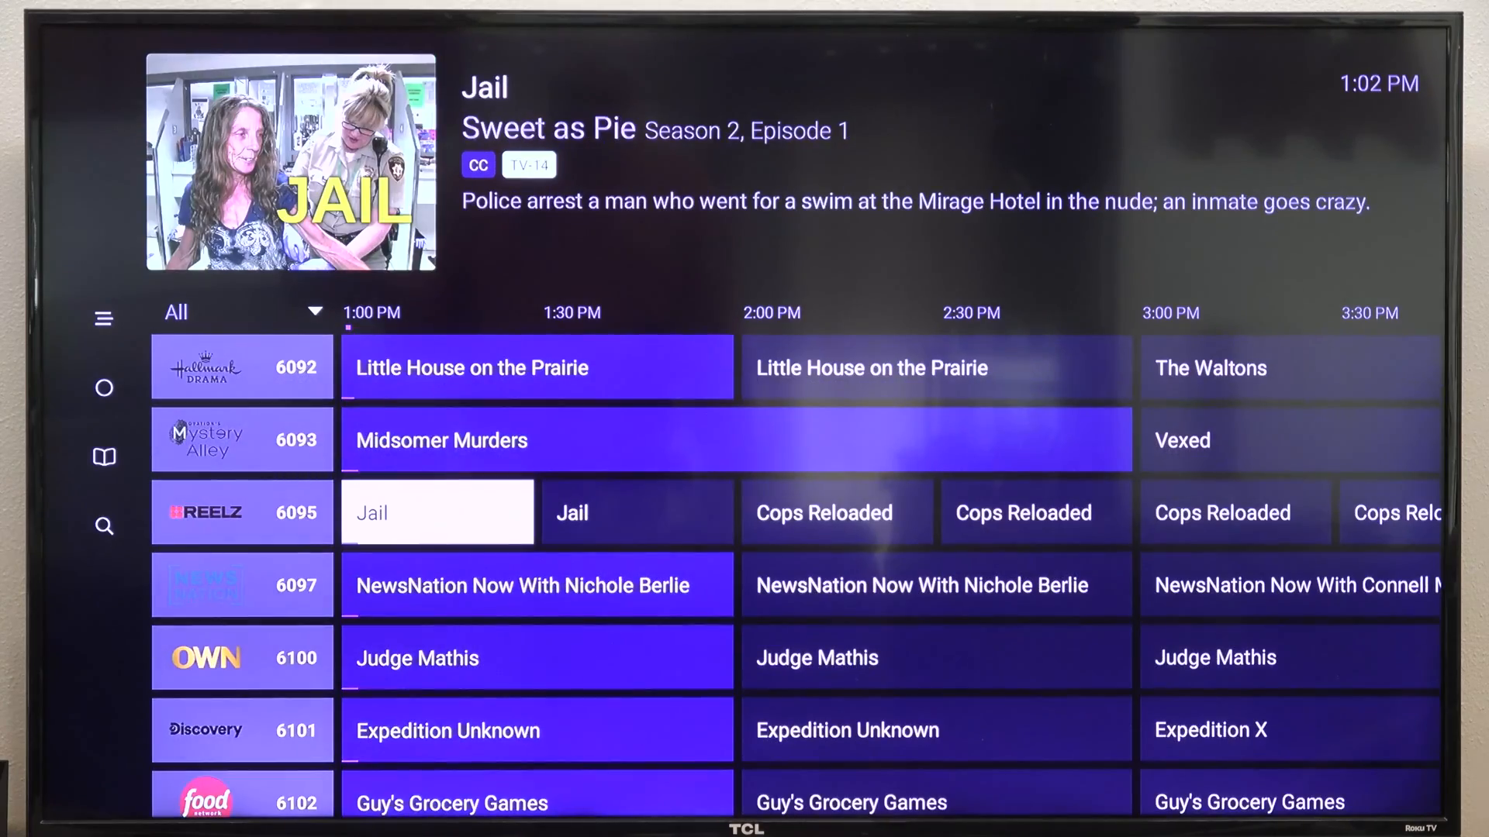
scroll("down", 3)
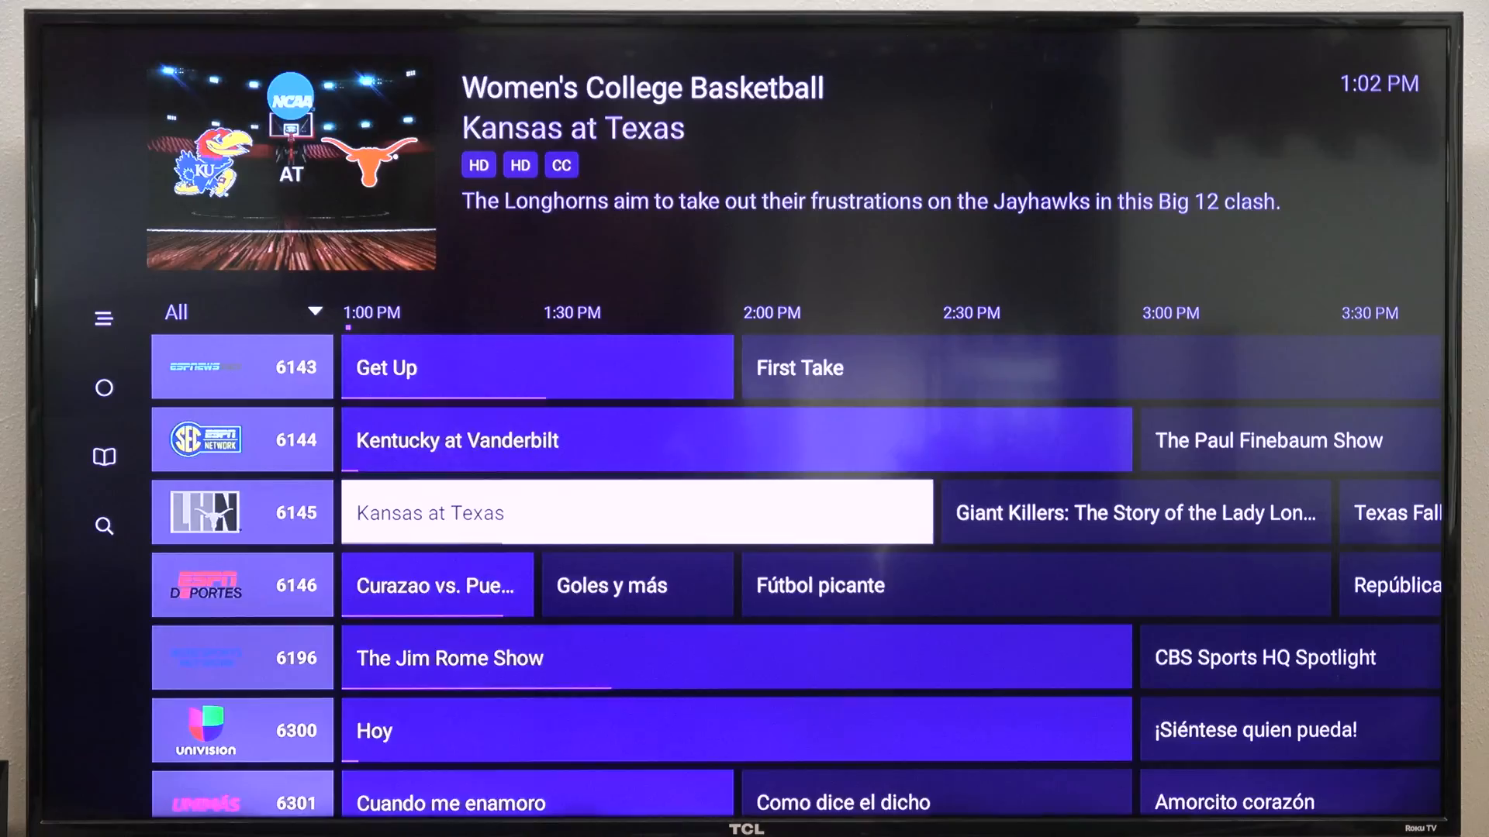
scroll("down", 3)
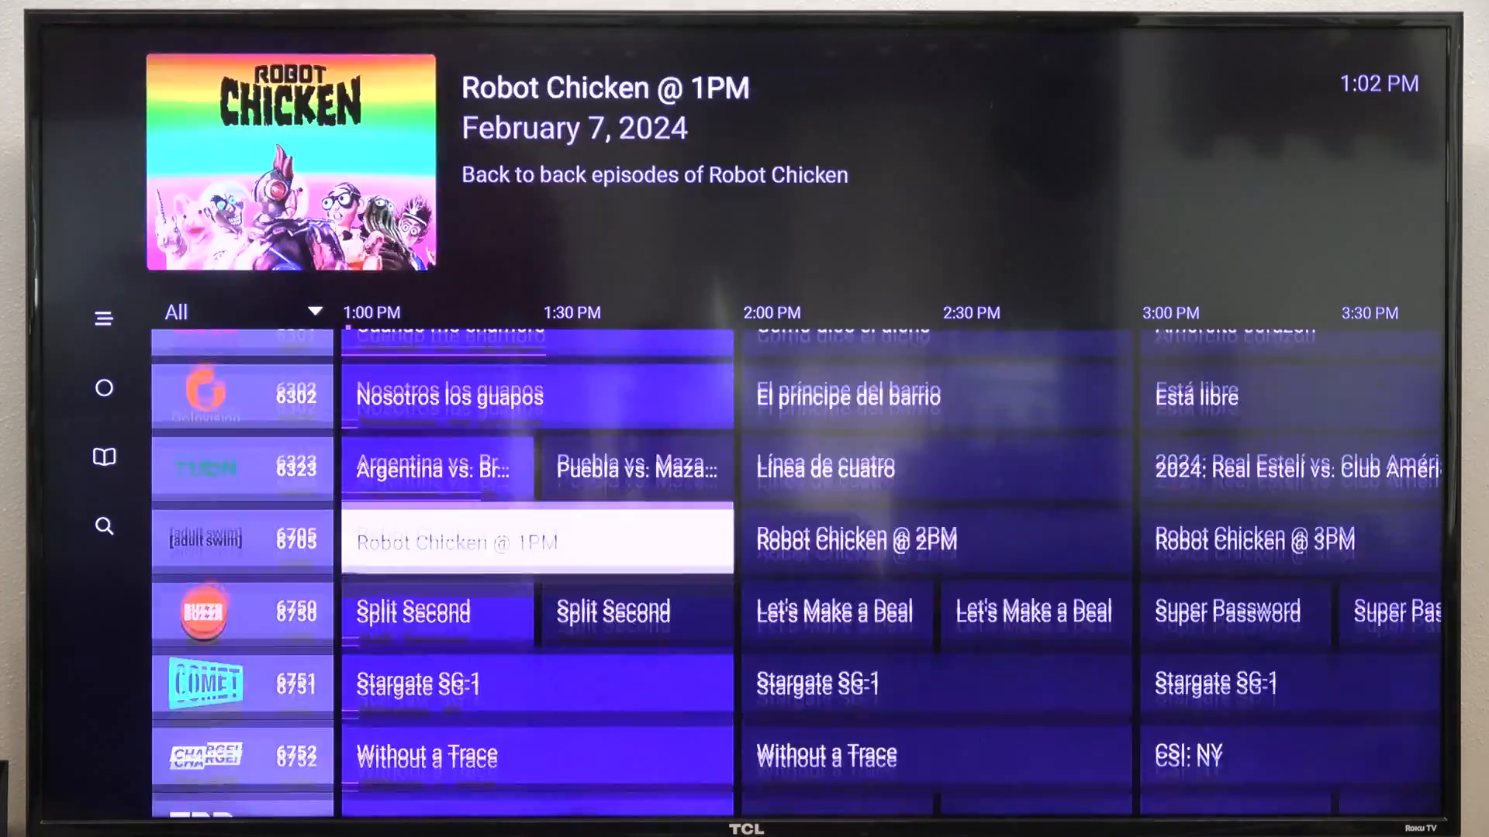
scroll("down", 3)
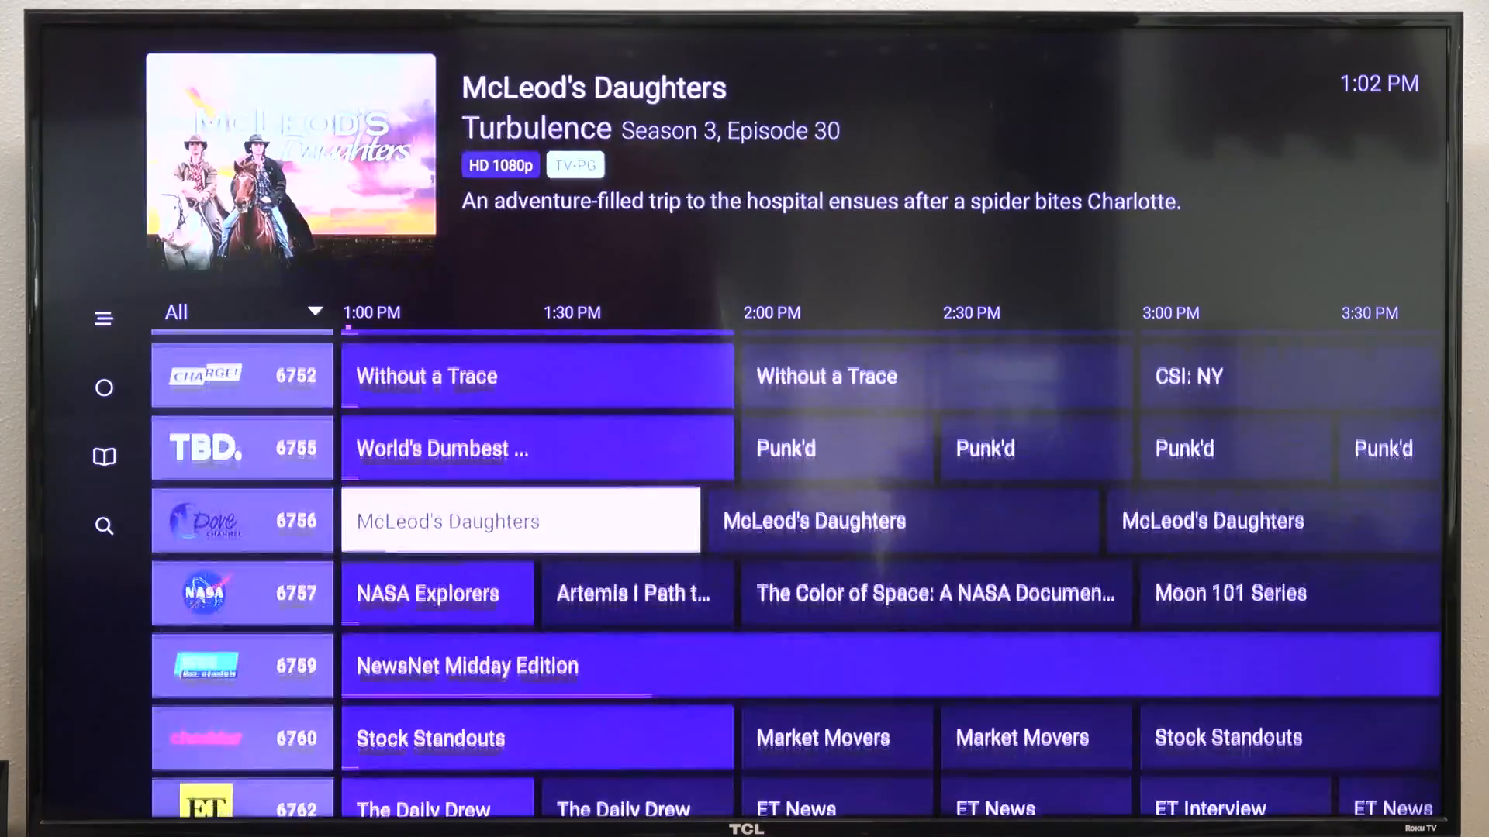
scroll("down", 3)
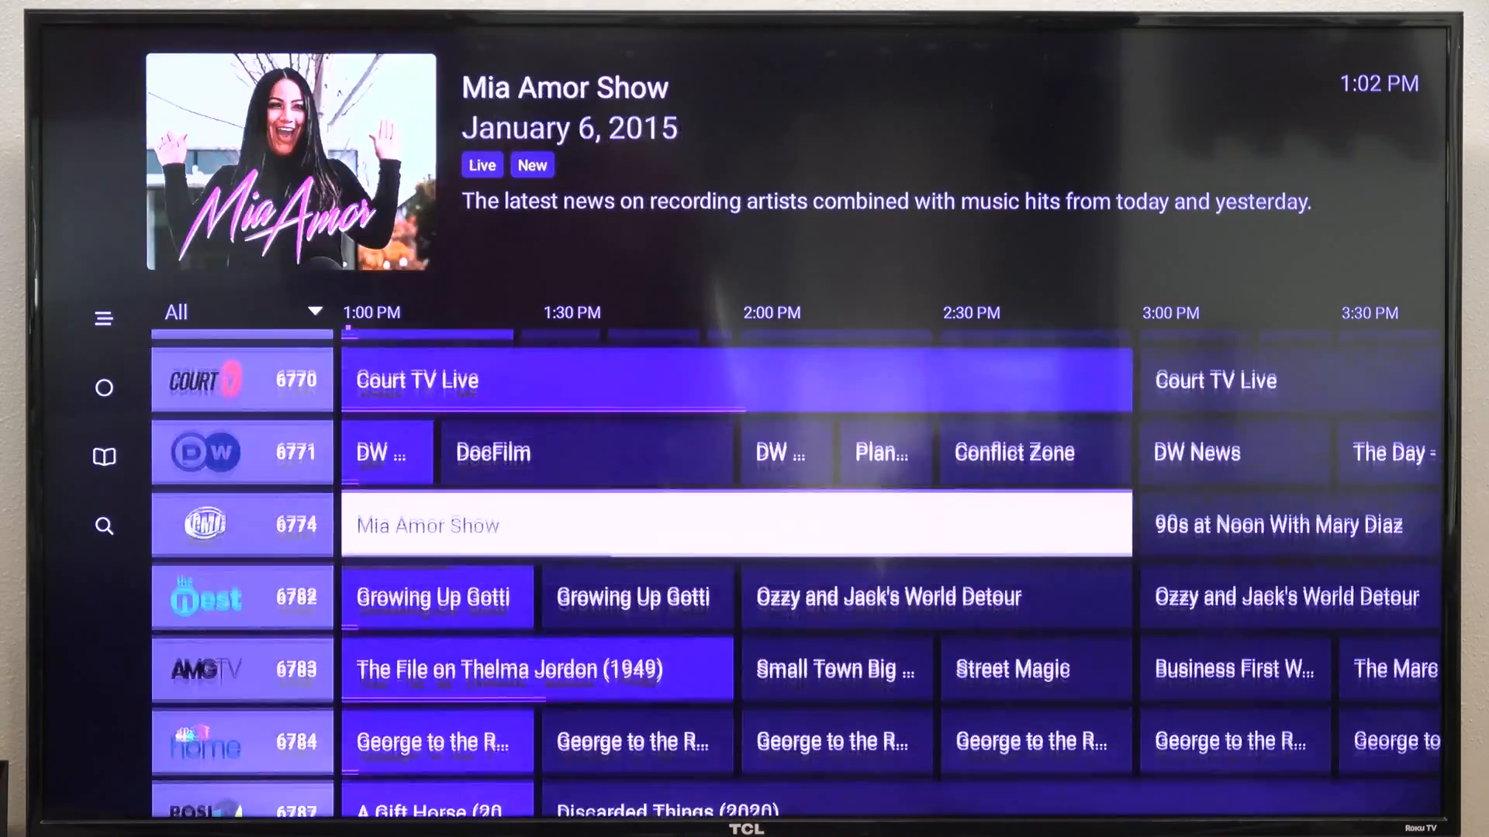
scroll("down", 3)
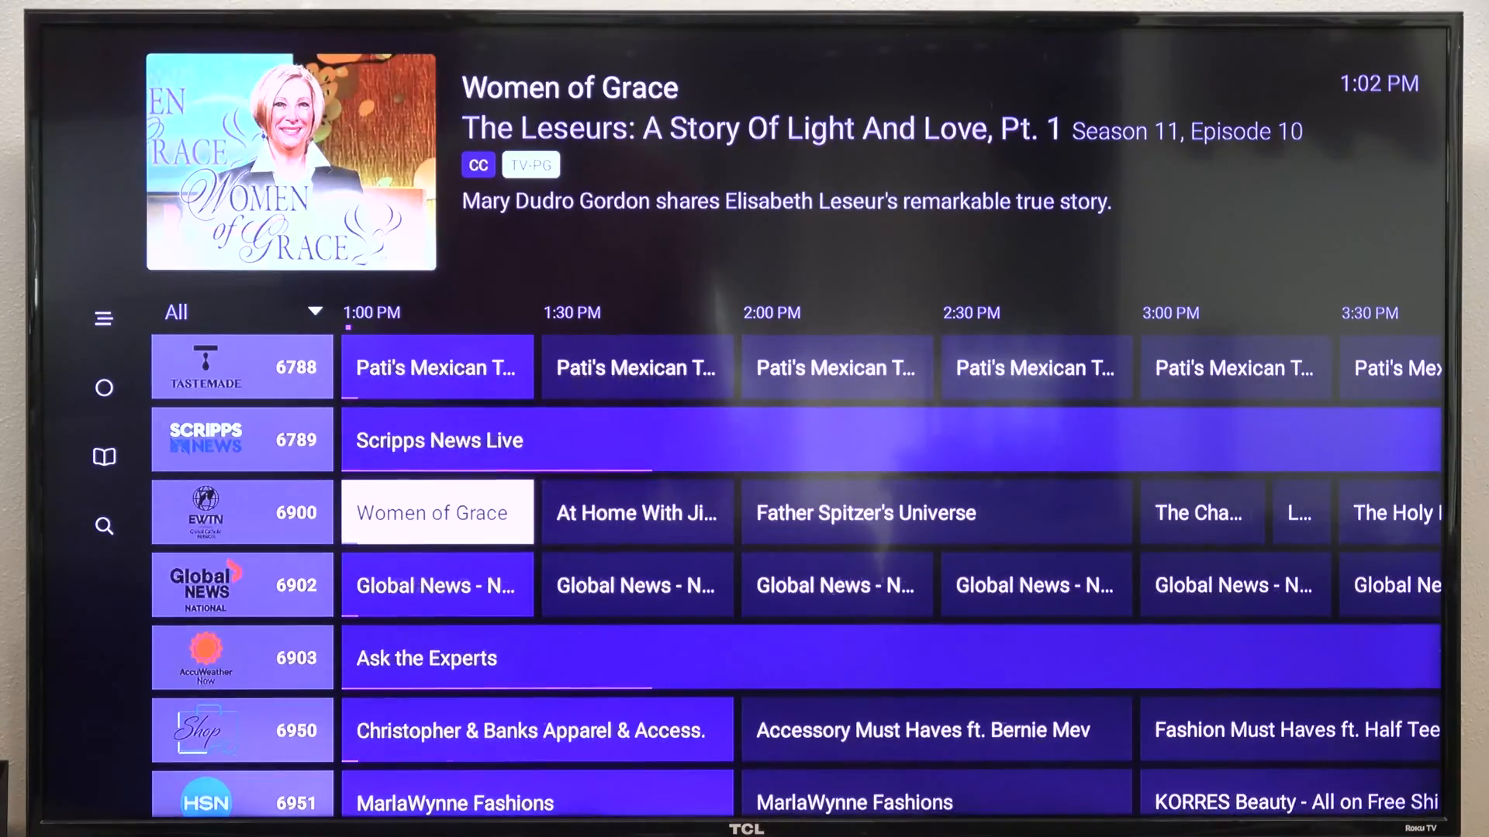
scroll("down", 3)
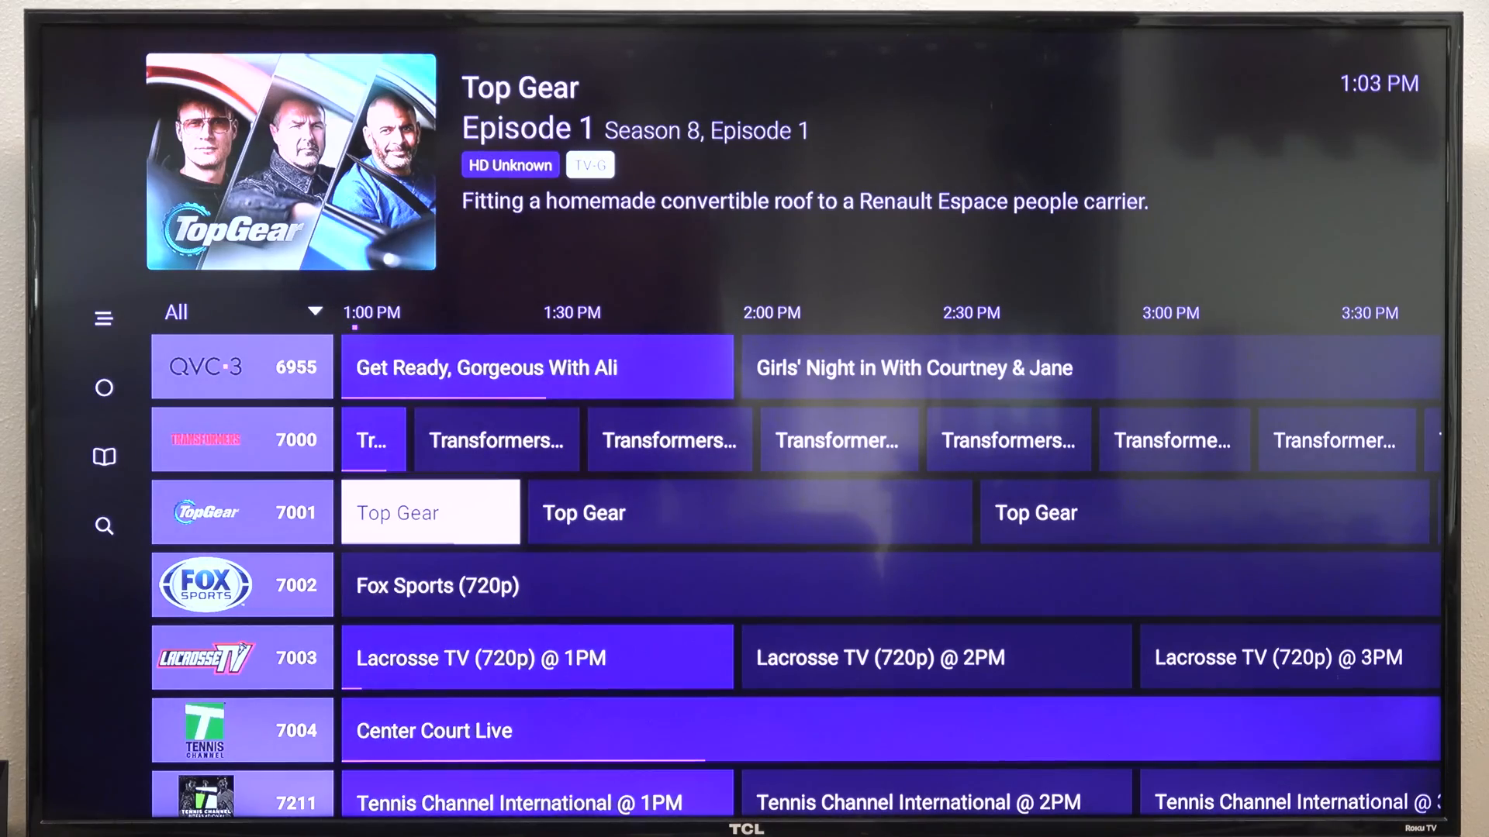
Browse the guide down through the 7000s sports channels toward the 8800s
scroll("down", 3)
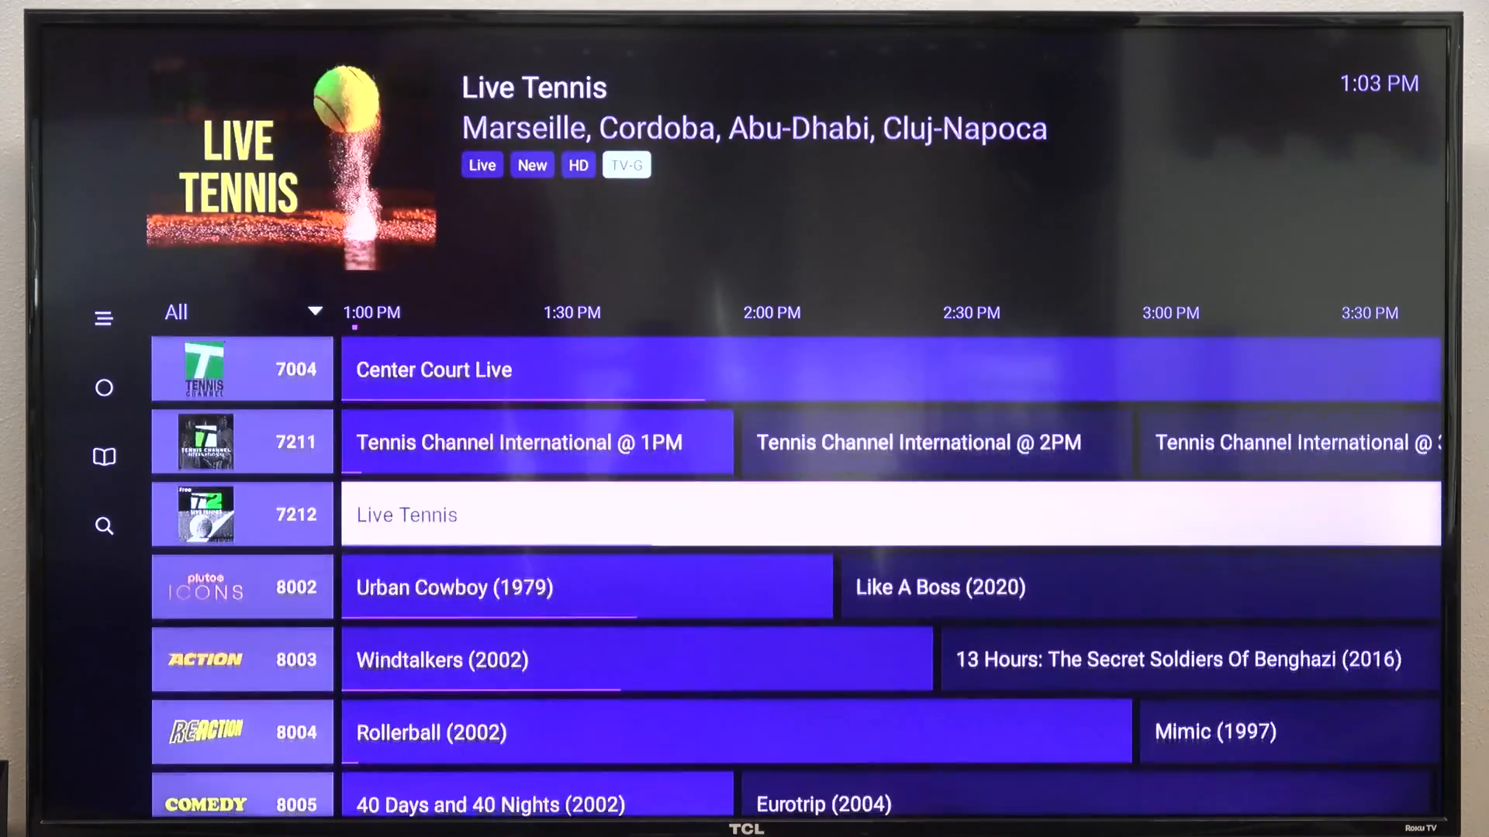
scroll("down", 3)
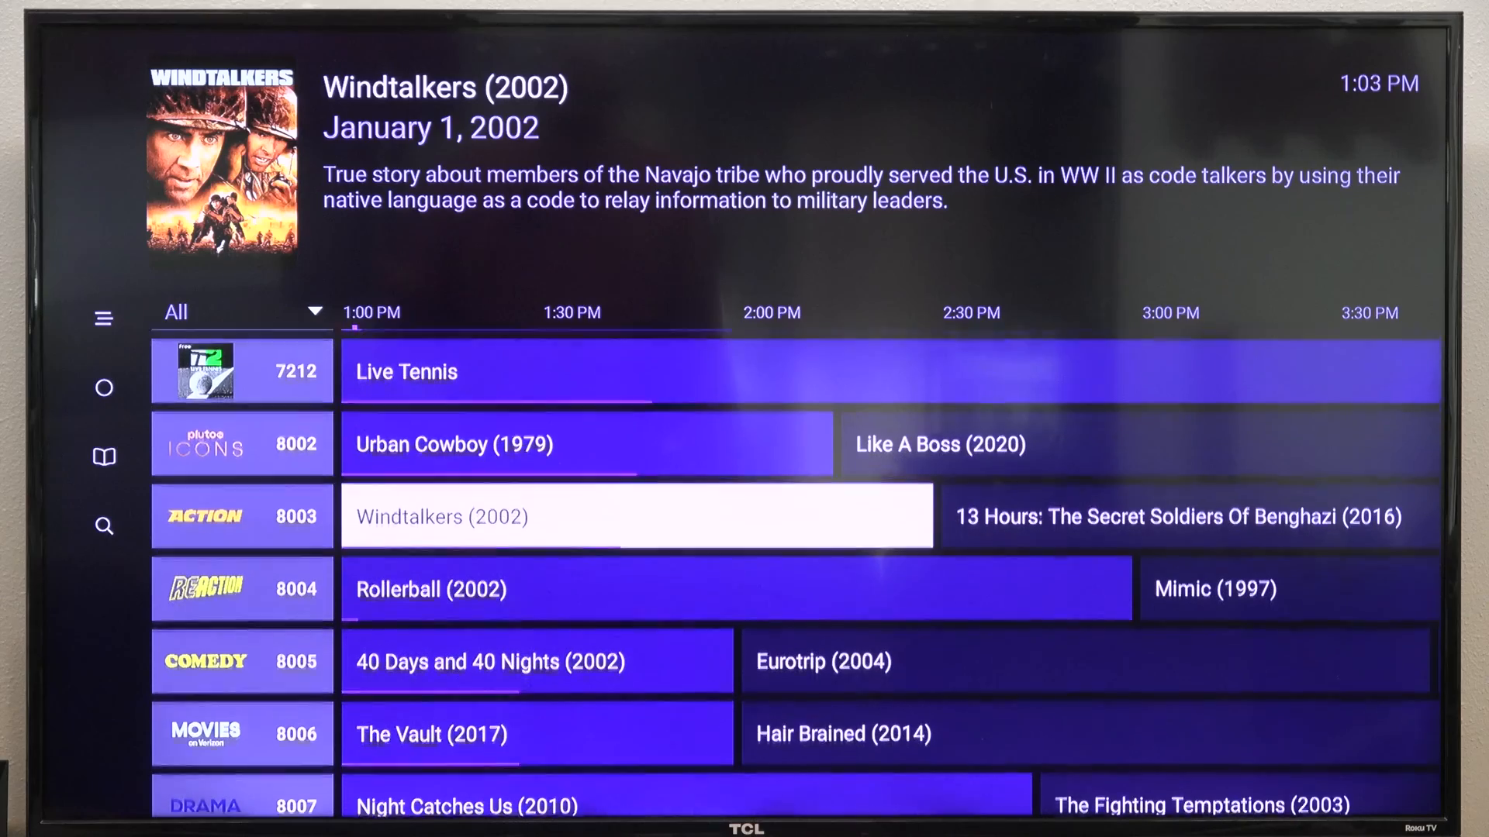
scroll("down", 3)
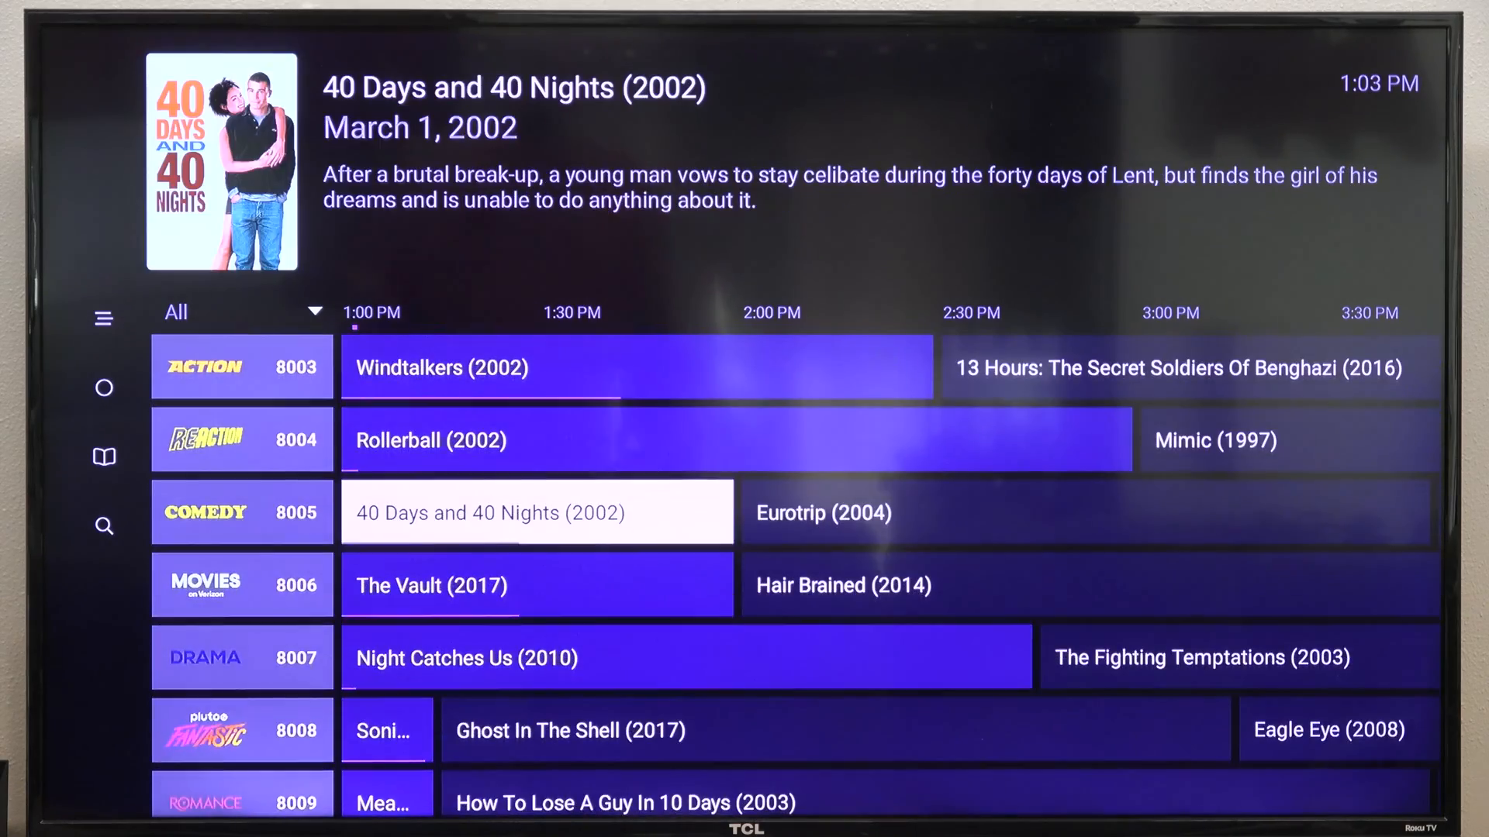
scroll("up", 3)
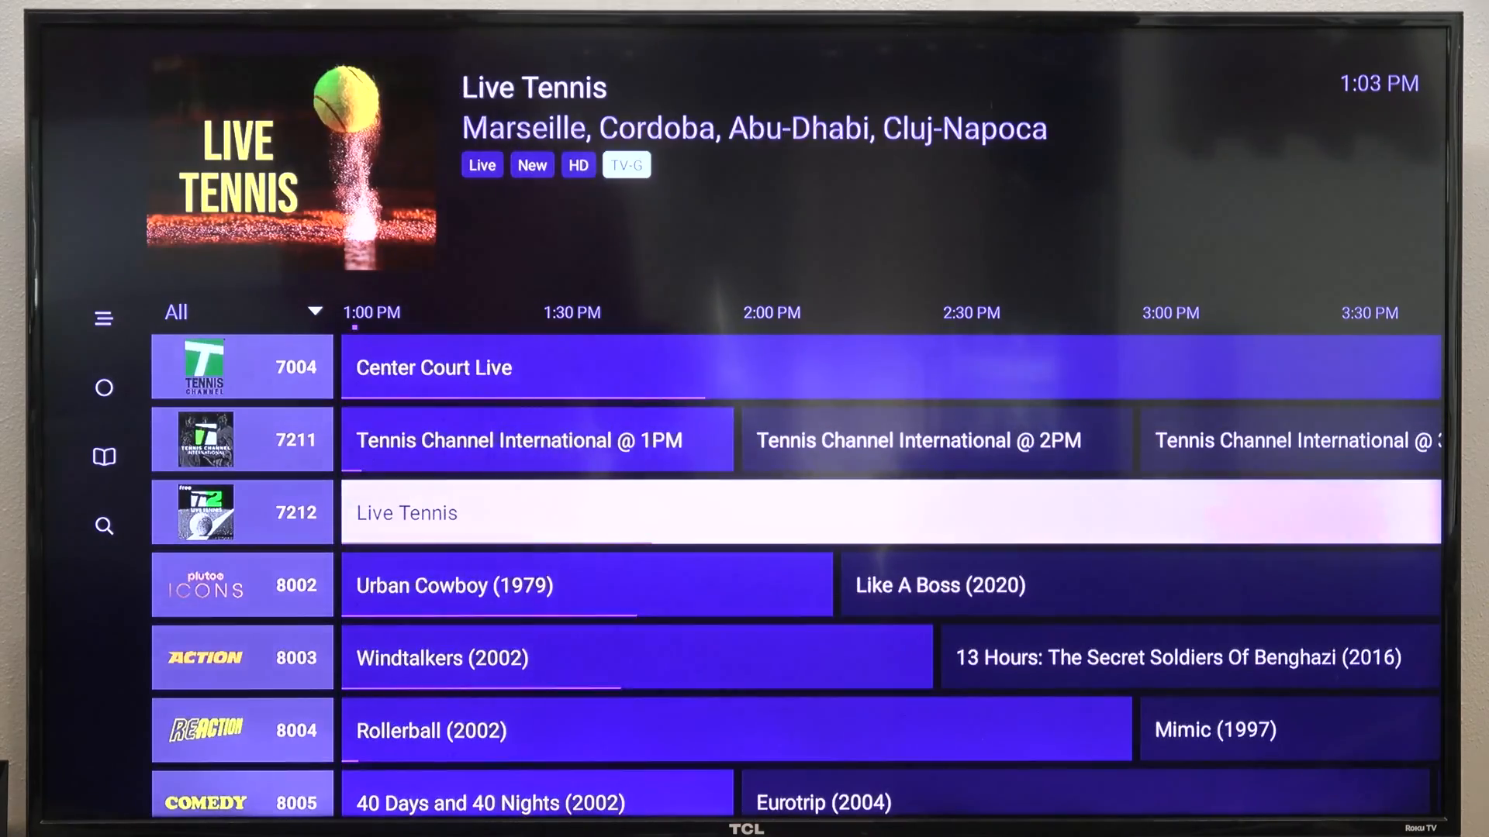
scroll("down", 3)
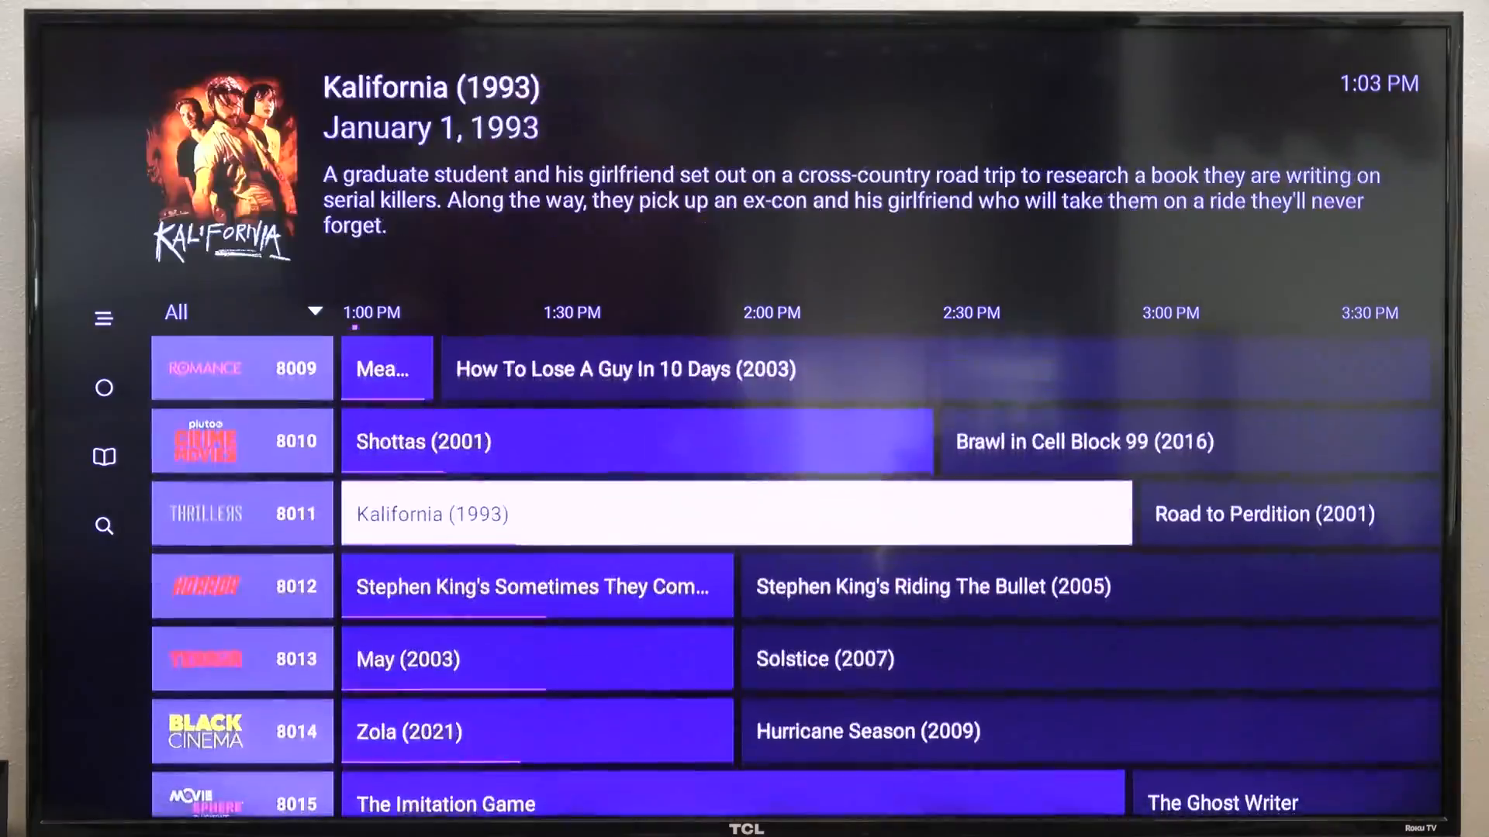
scroll("down", 3)
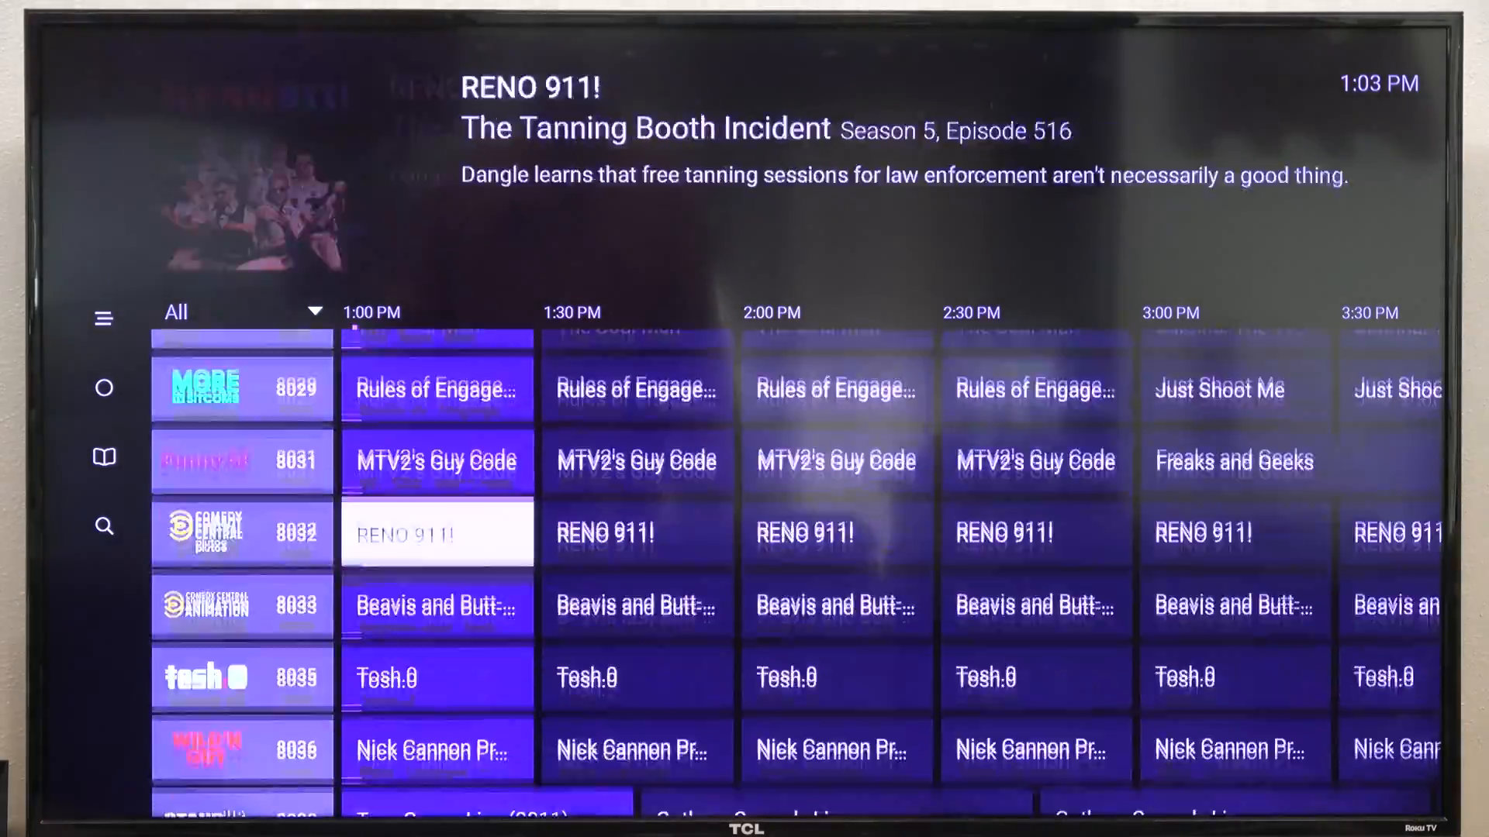
scroll("down", 3)
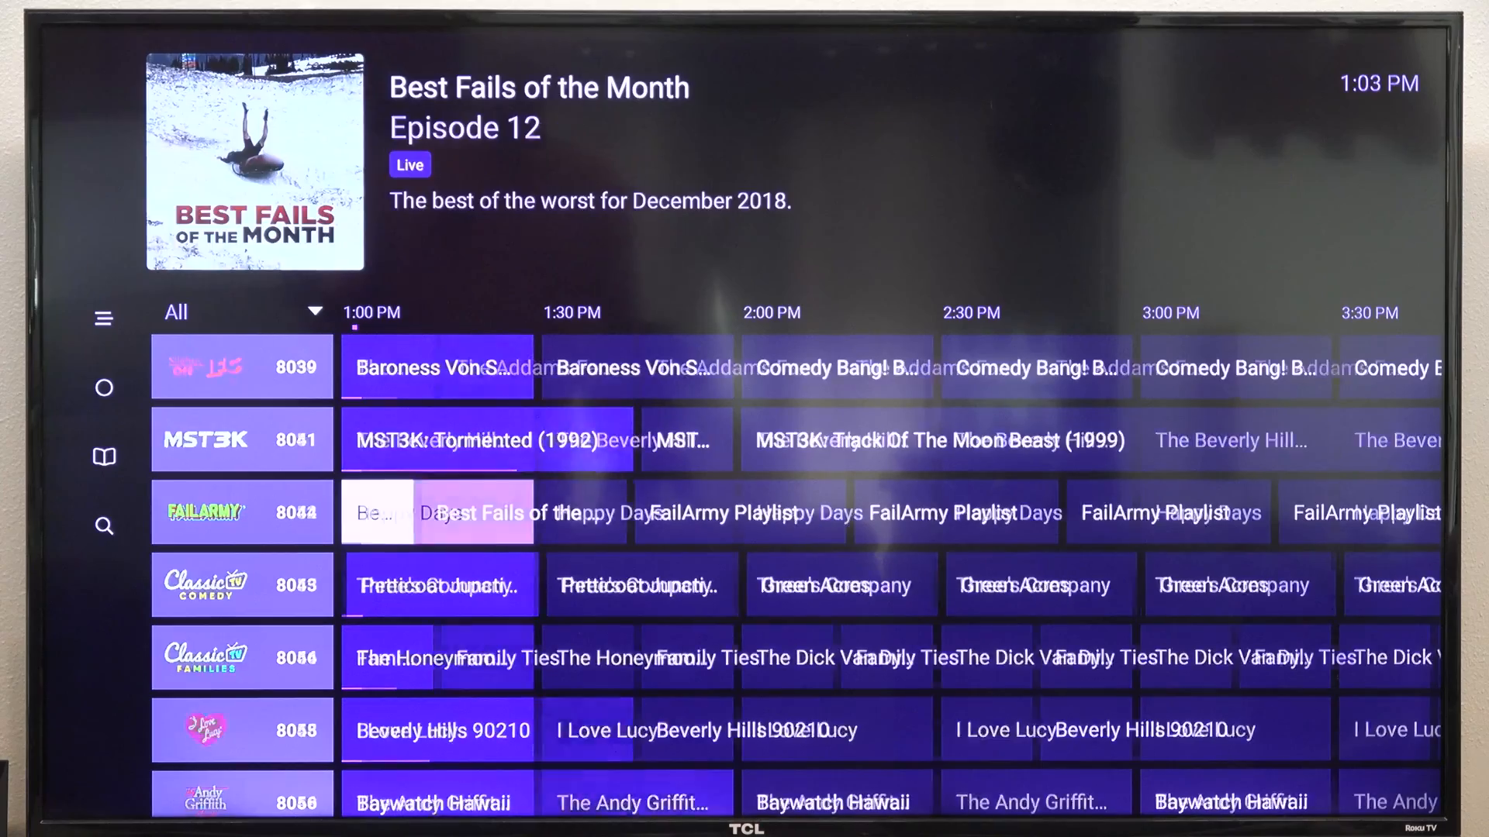
scroll("down", 3)
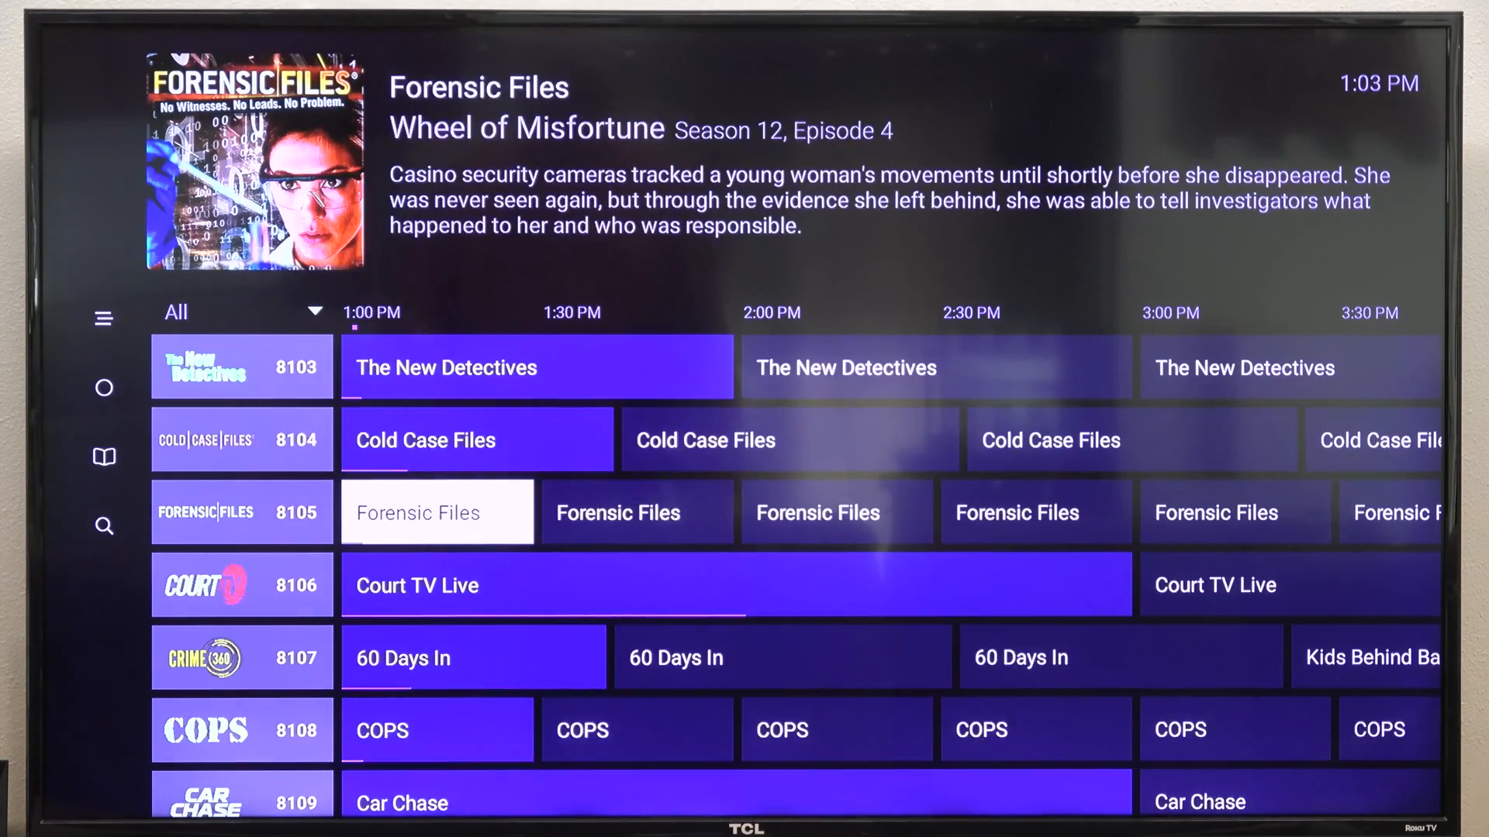
scroll("down", 3)
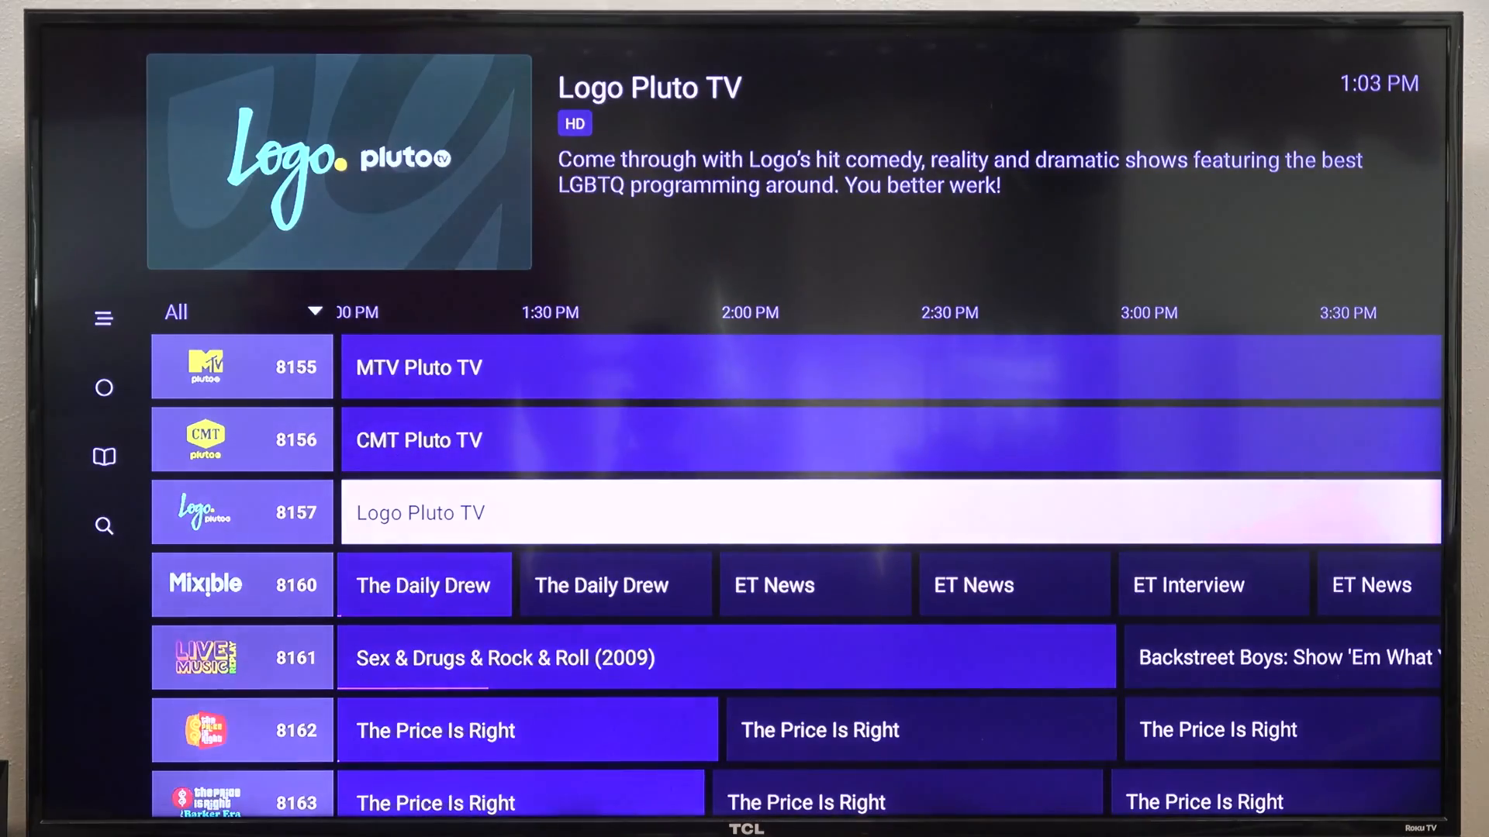
scroll("down", 3)
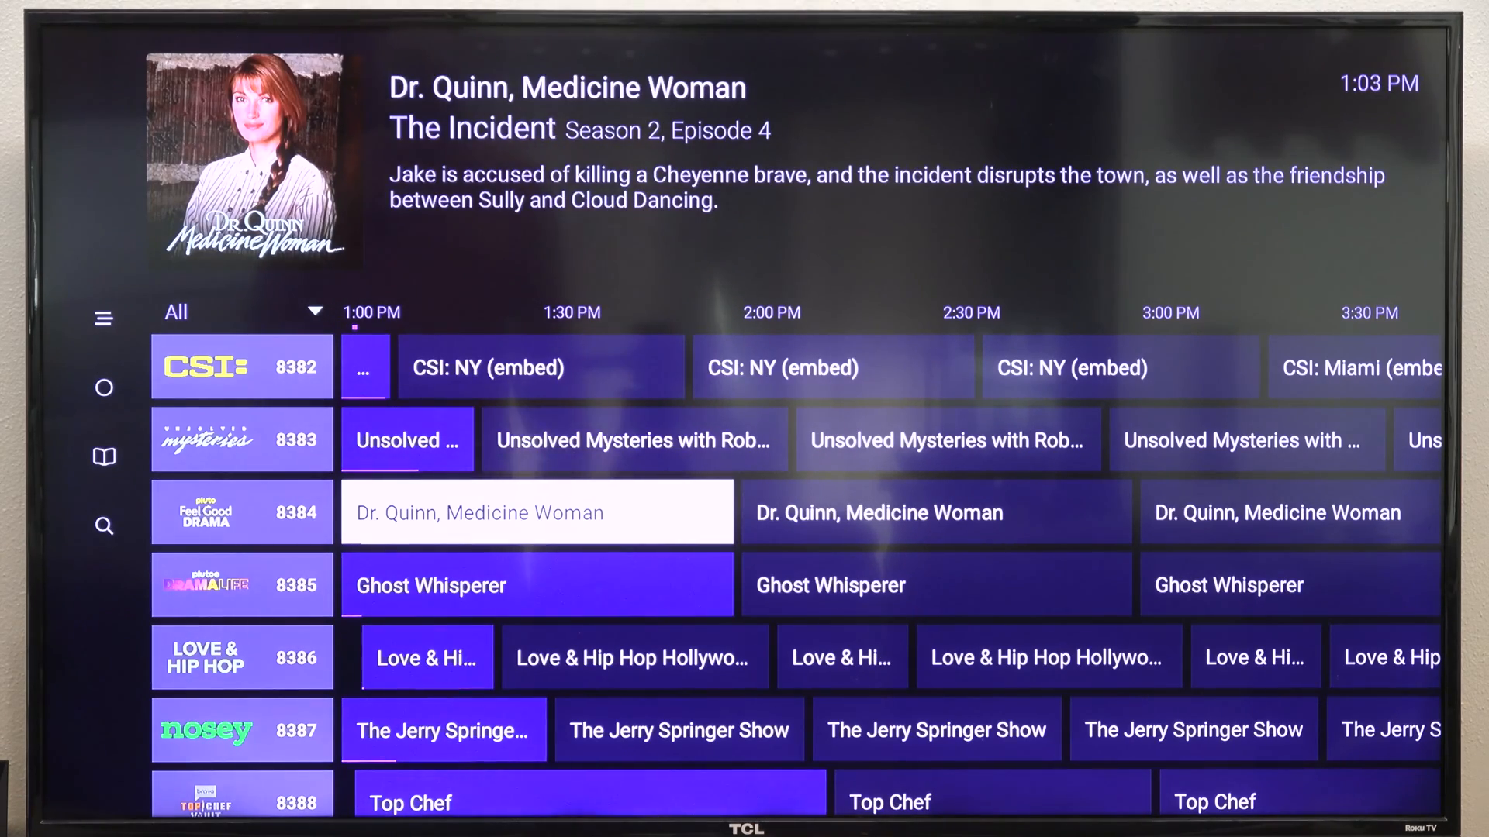
scroll("down", 3)
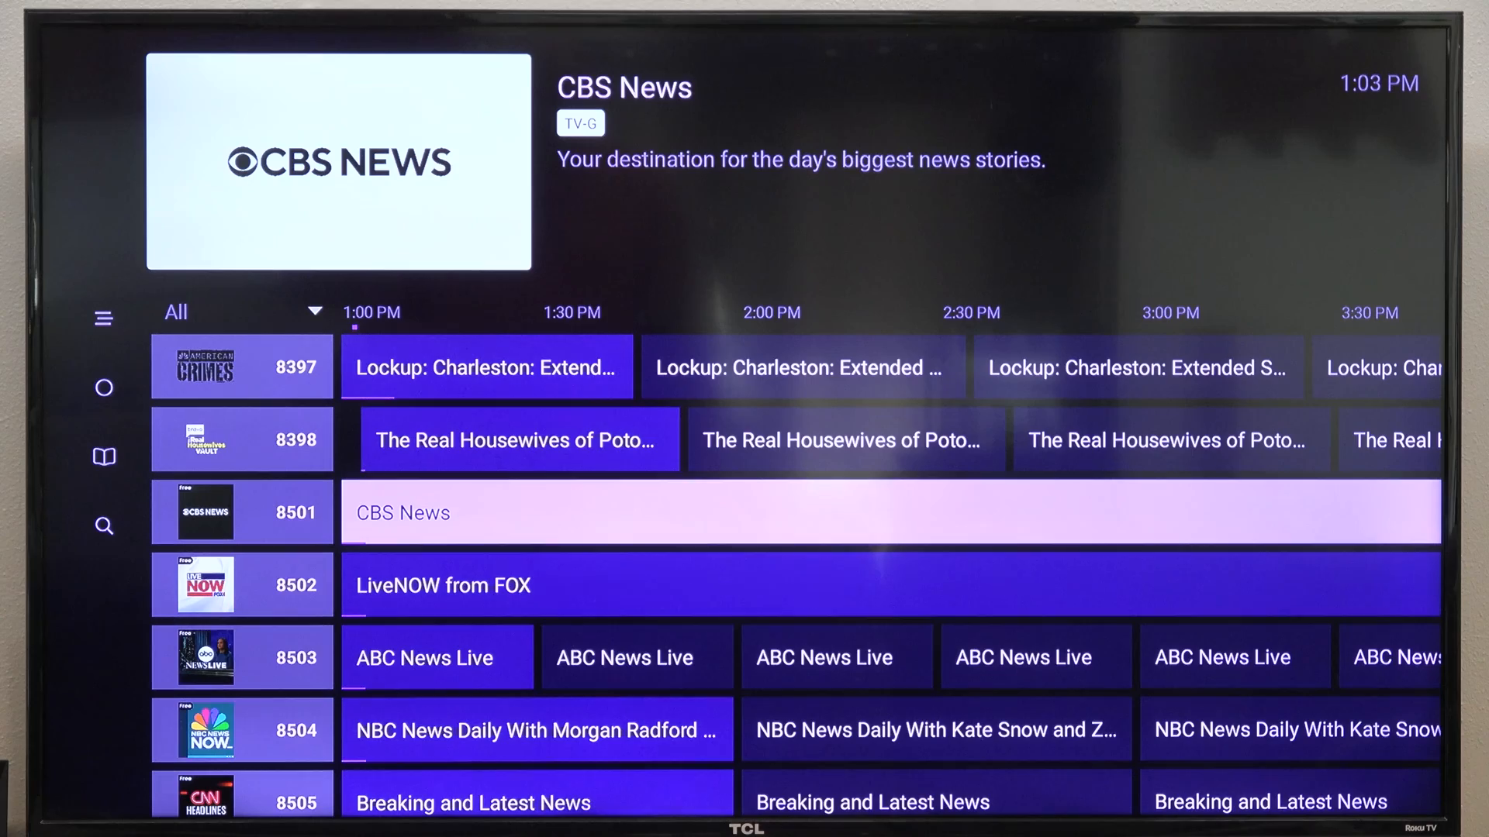
Reach the last channels and wrap back to the top at WZTB 1.1 and the PBS channels
scroll("down", 3)
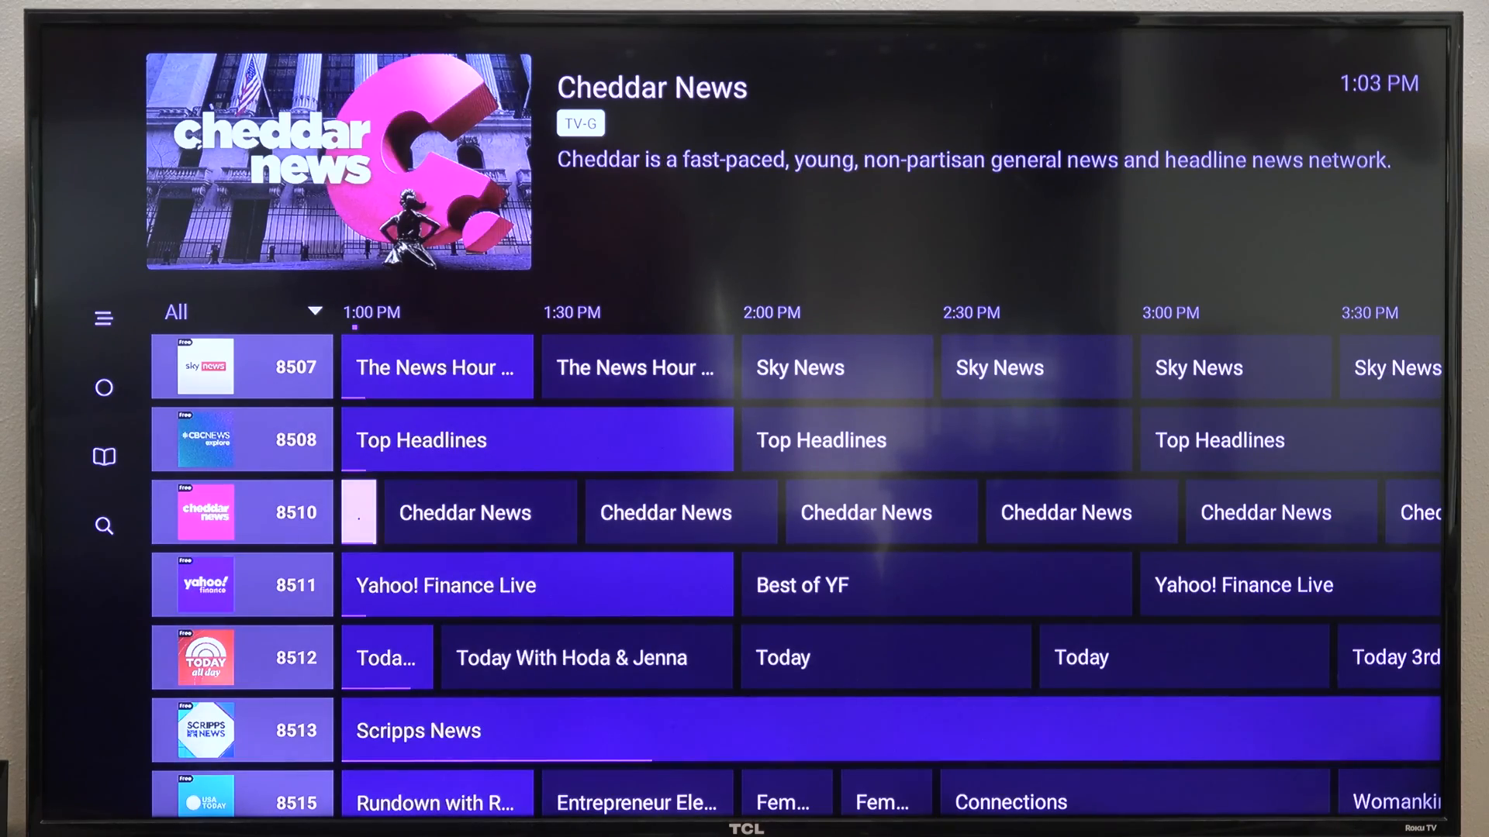
scroll("down", 3)
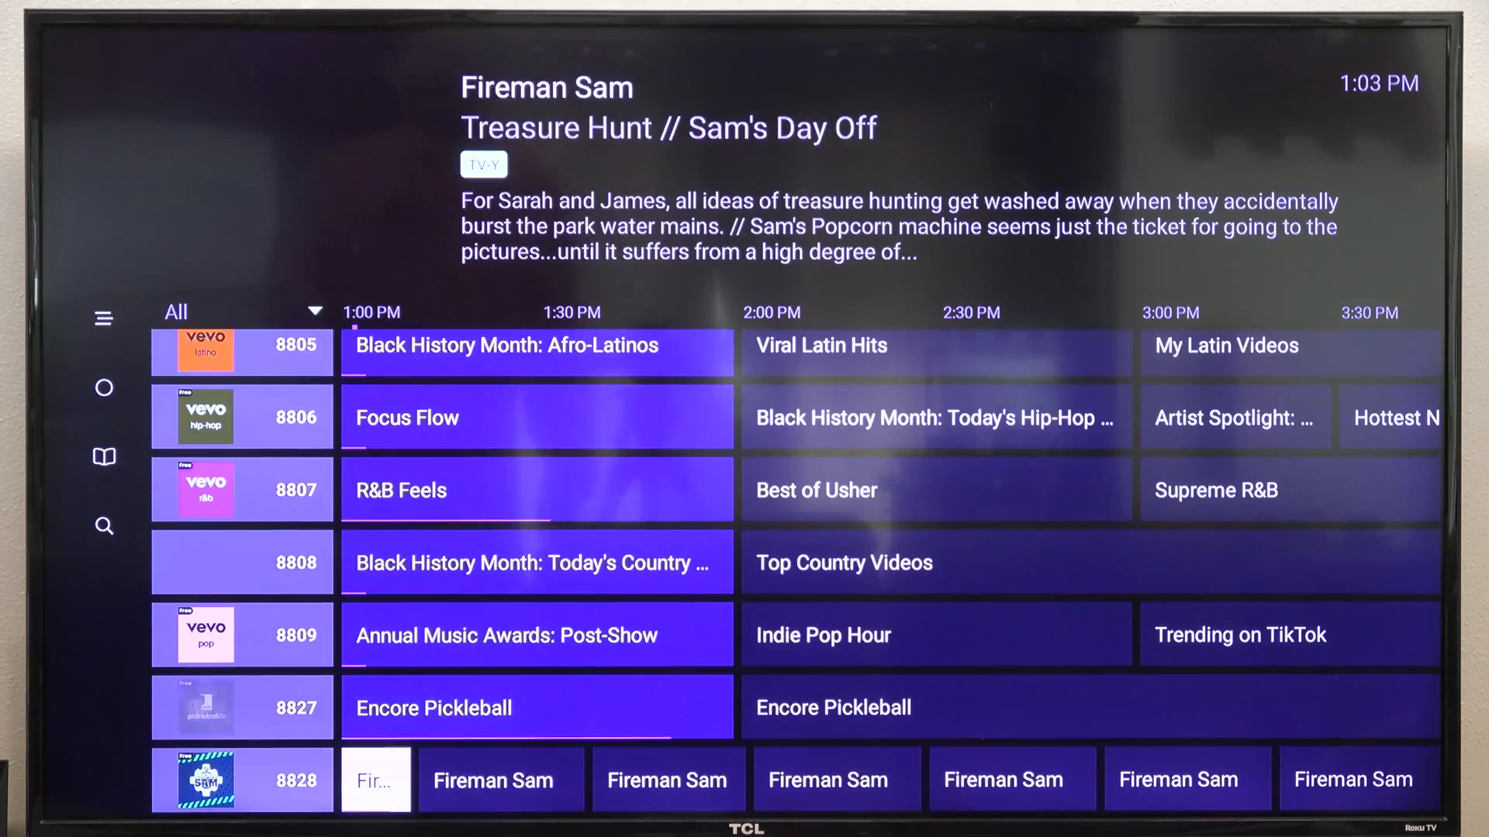
scroll("up", 3)
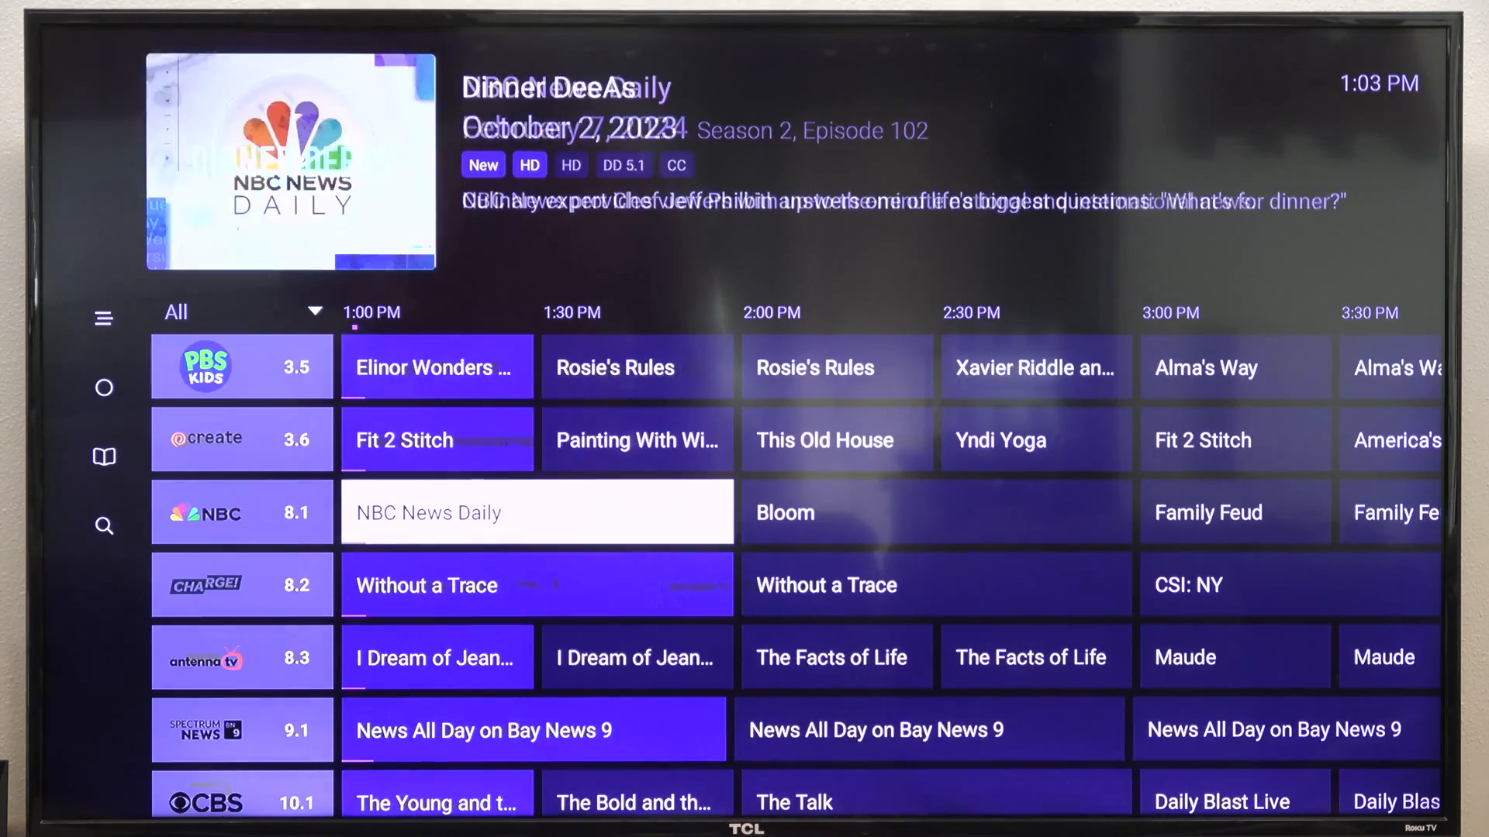
scroll("down", 3)
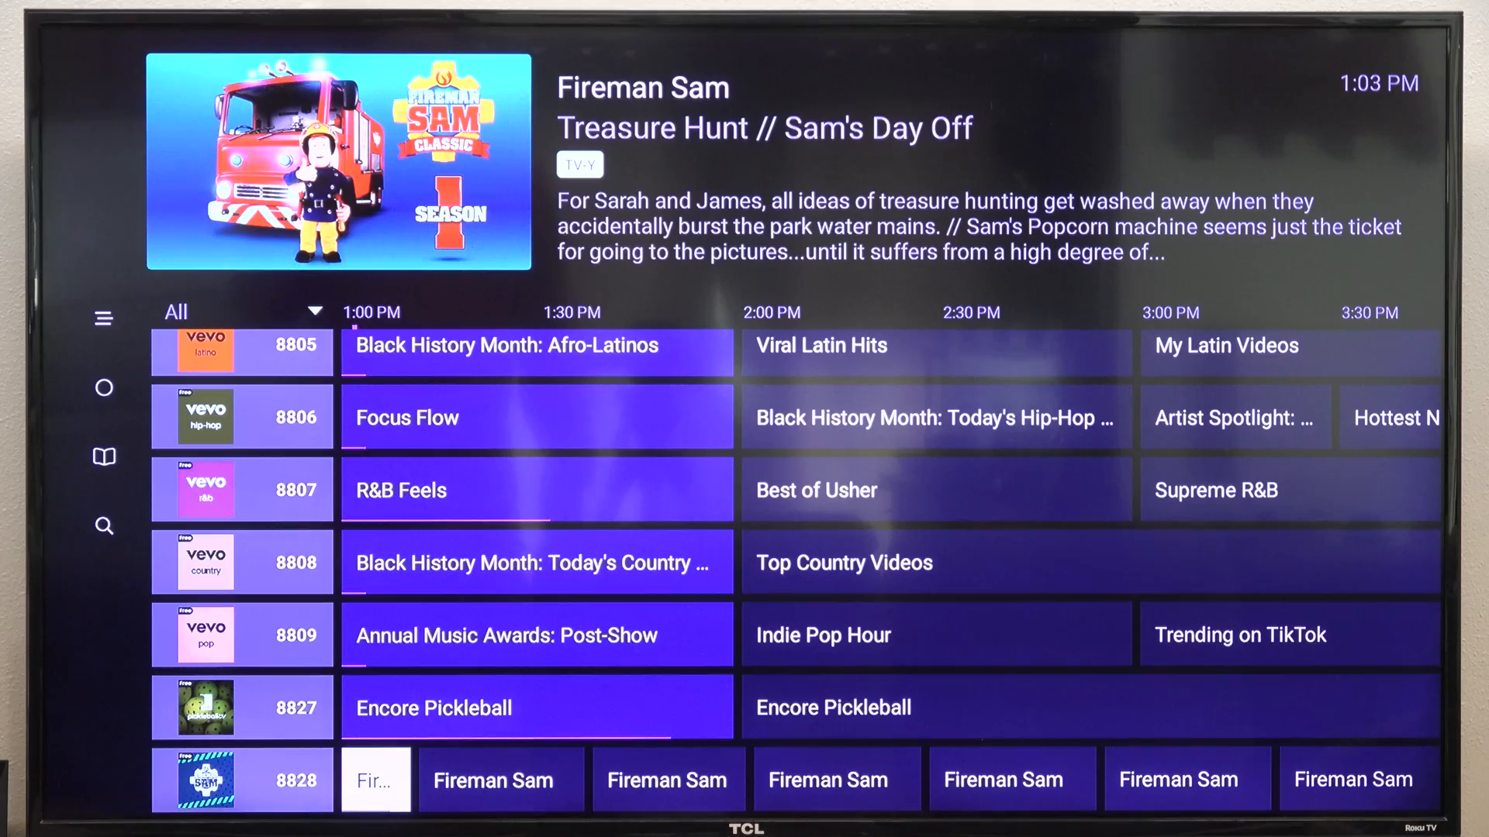
scroll("up", 3)
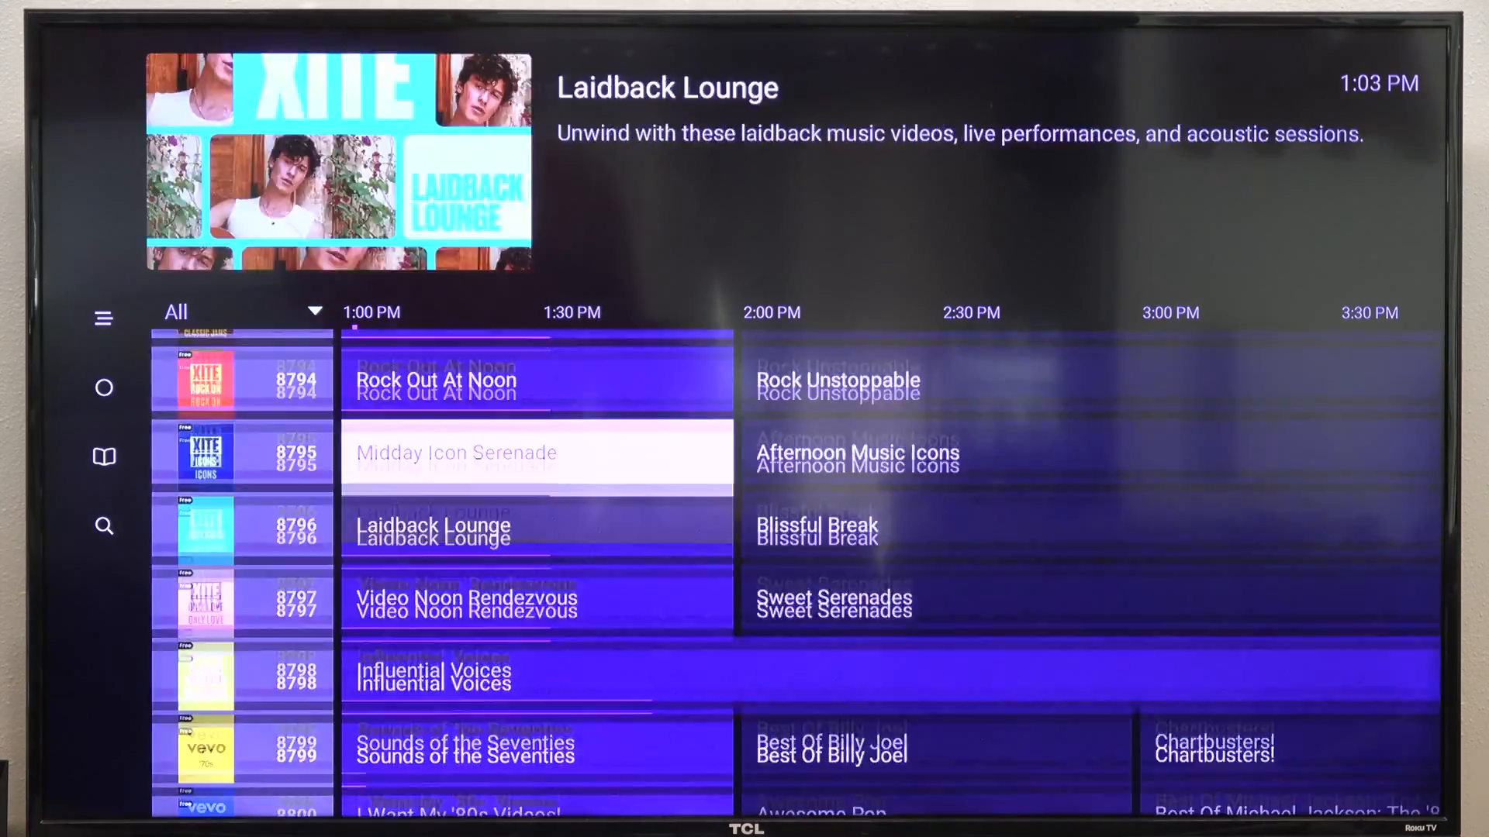
scroll("up", 3)
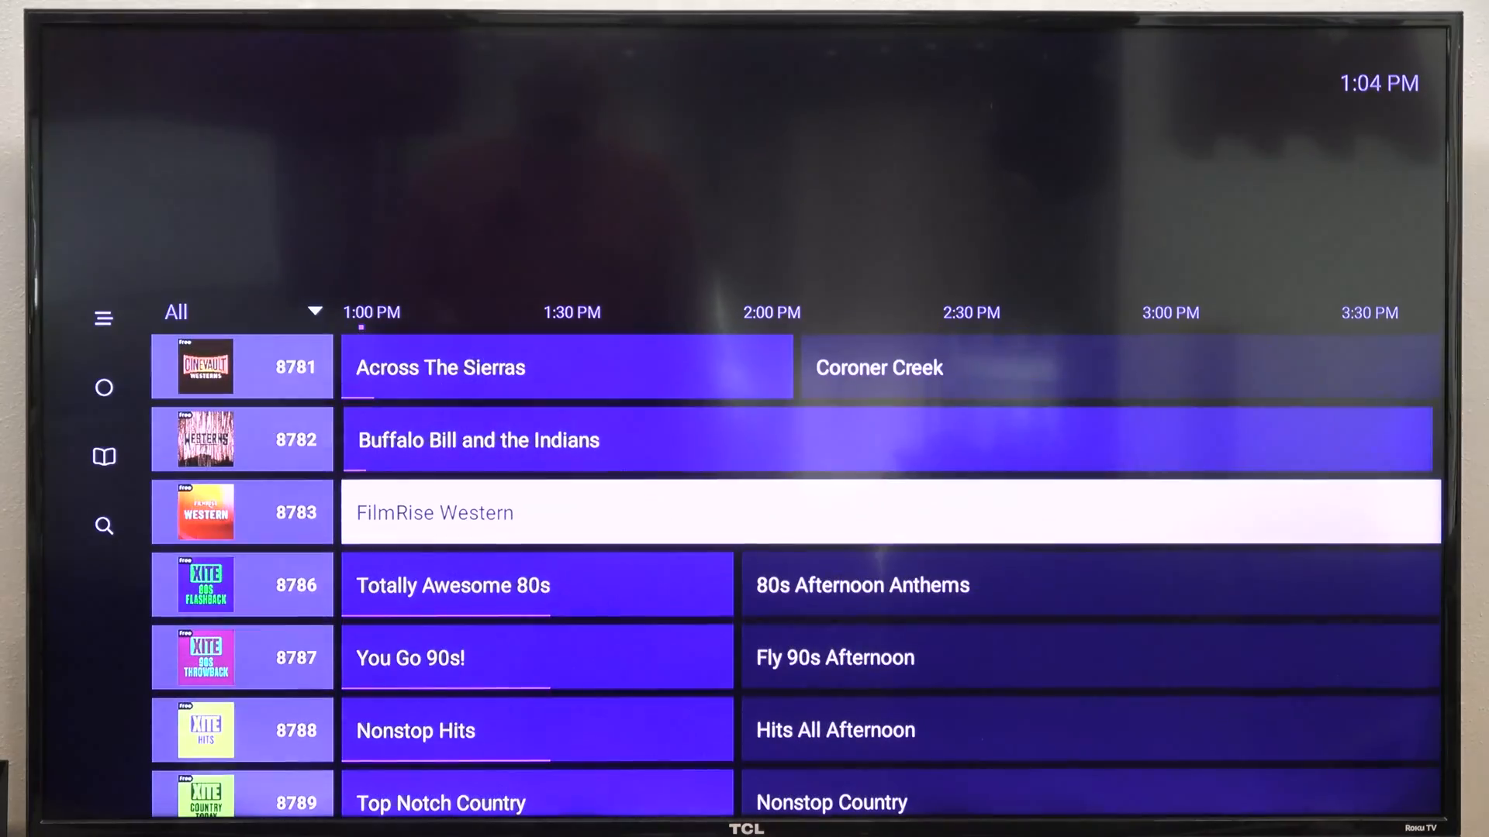
scroll("down", 3)
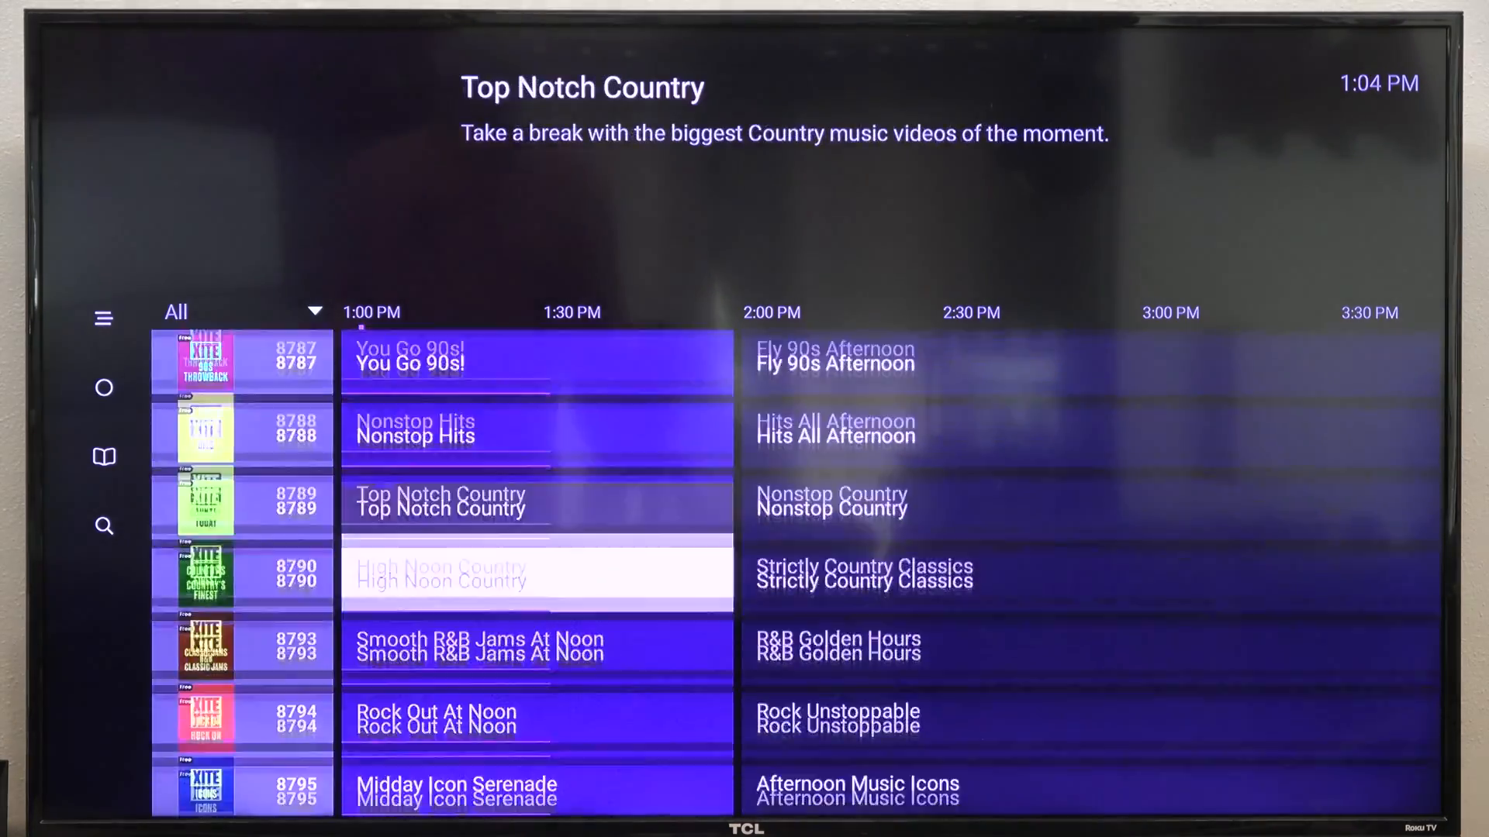
scroll("down", 3)
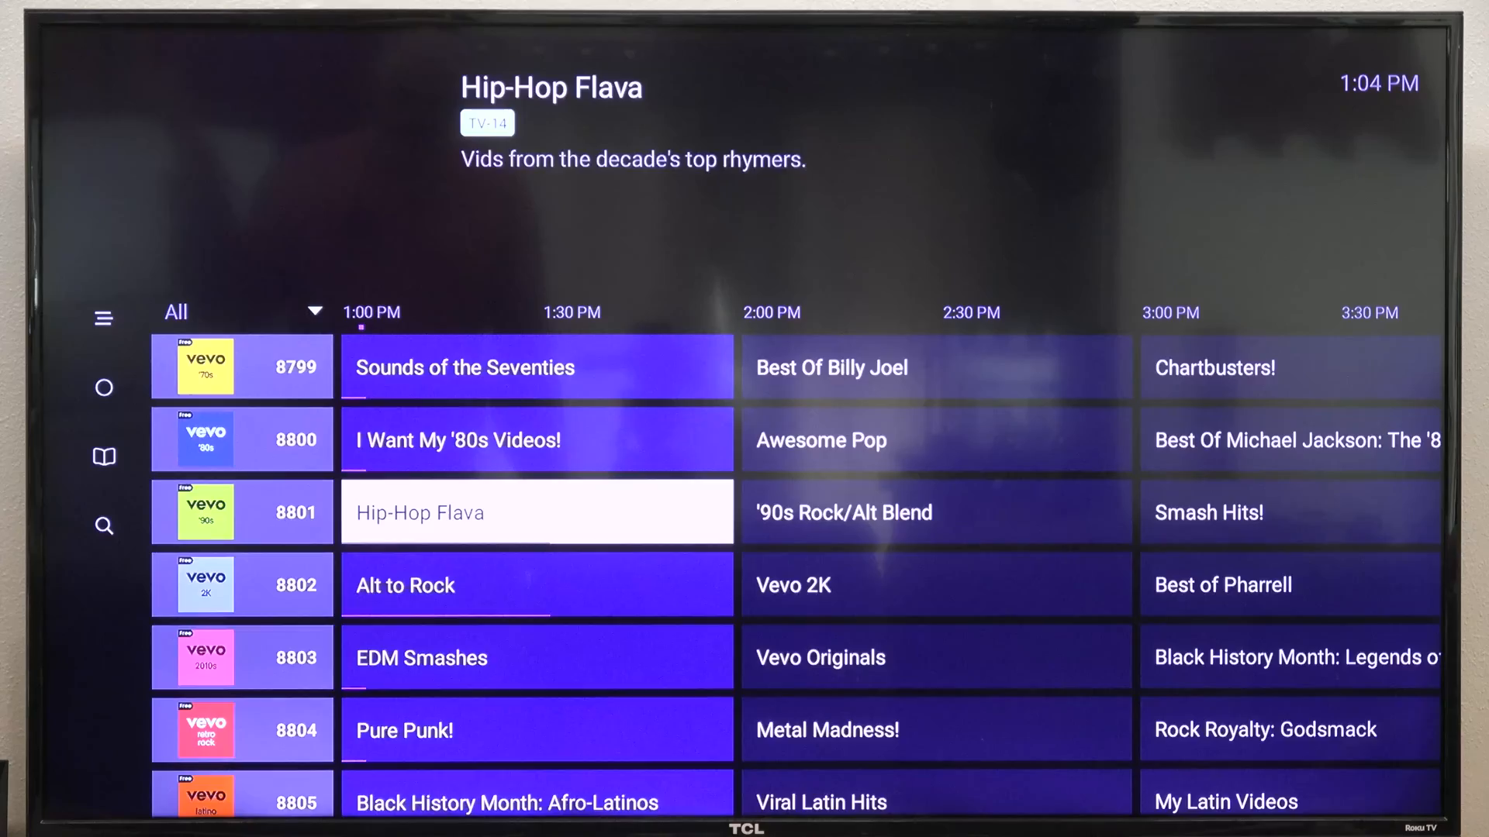
scroll("down", 3)
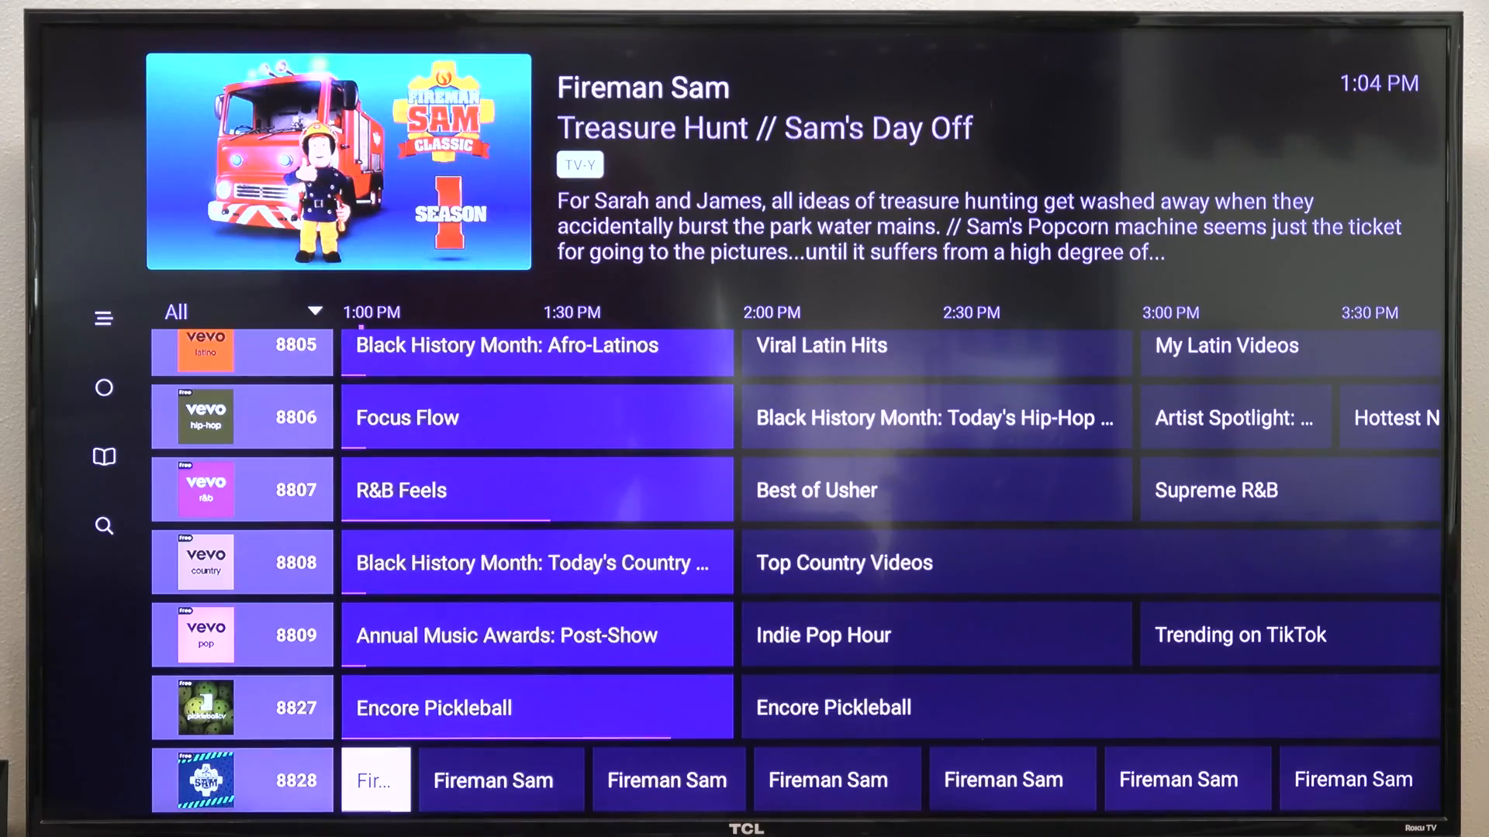
scroll("up", 3)
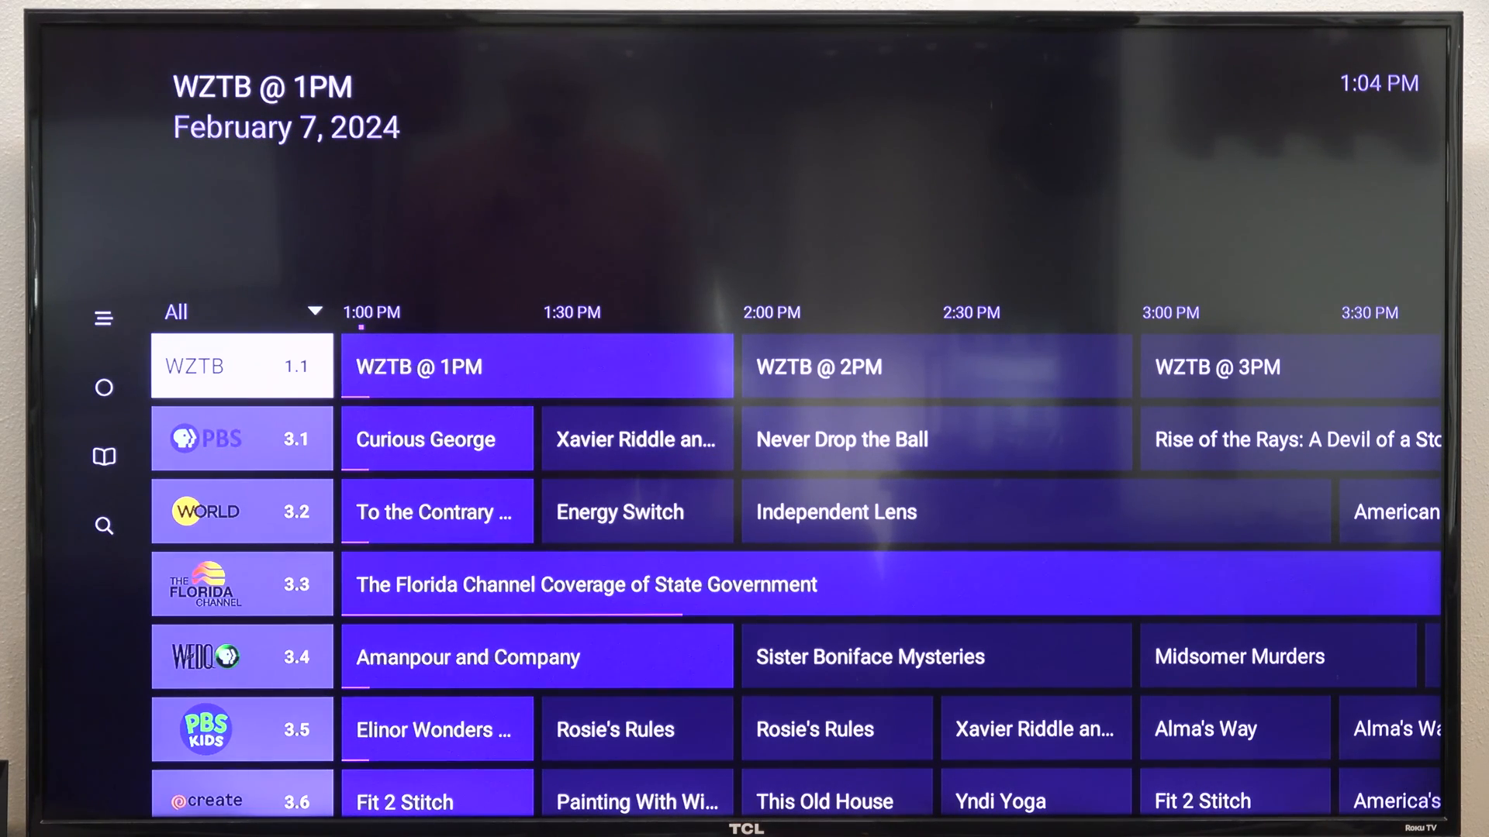
Filter the guide to show only the Favorites channel group
left_click(242, 312)
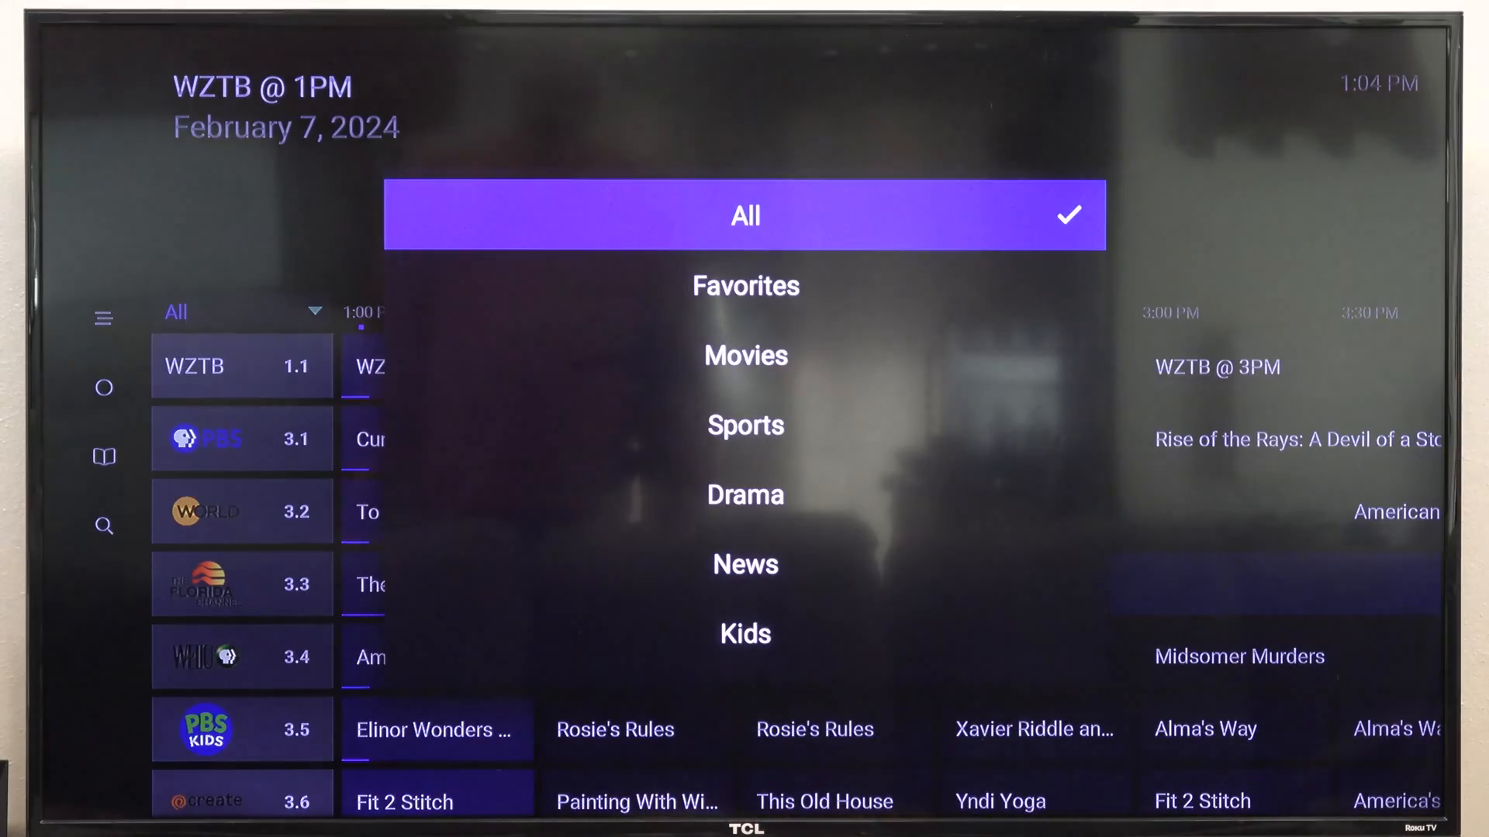
left_click(746, 286)
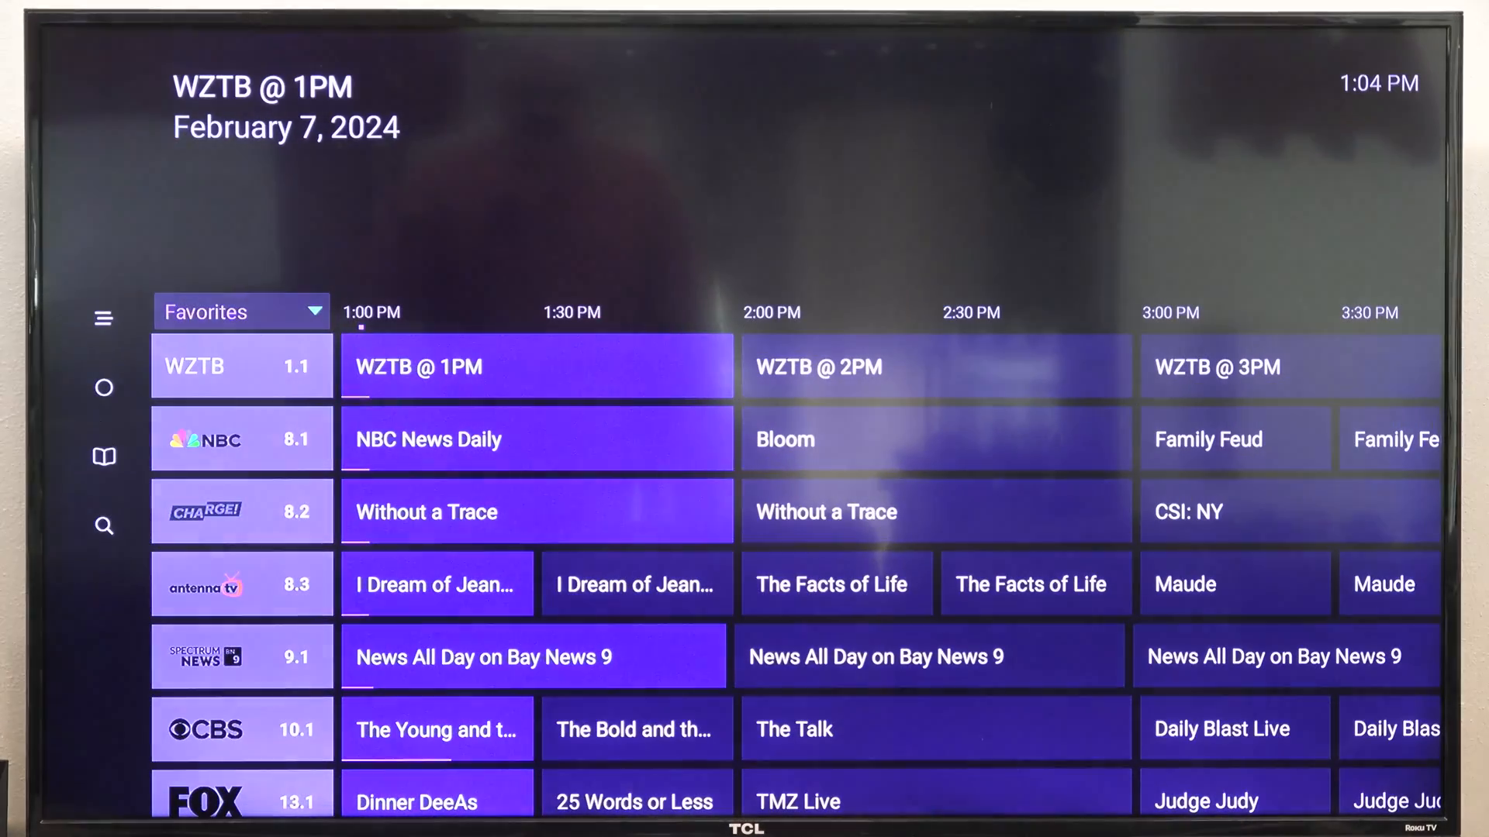
Browse Favorites down to the weather channels, then bring up the app's side menu
scroll("down", 3)
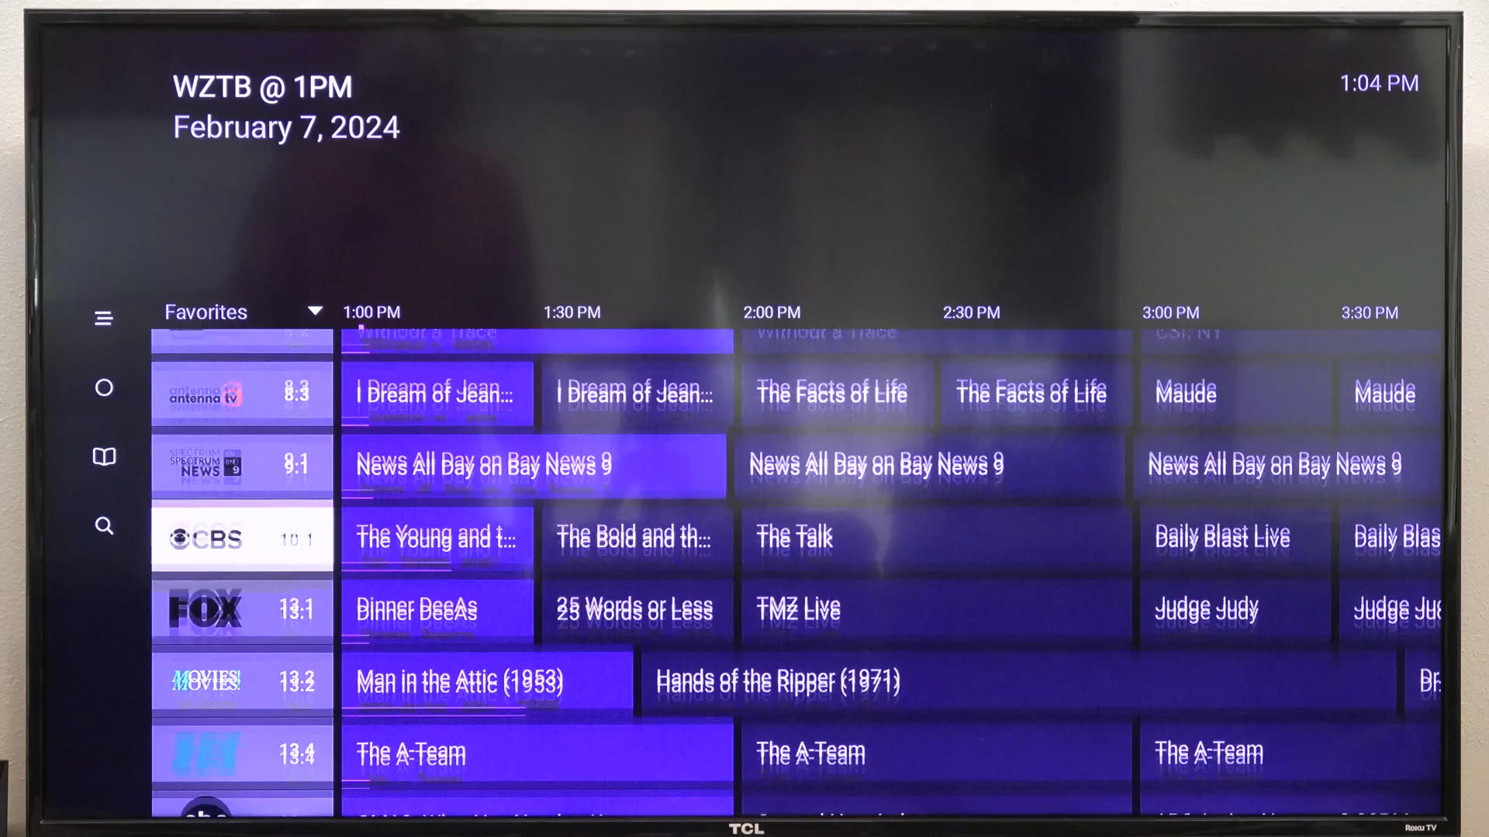
scroll("down", 3)
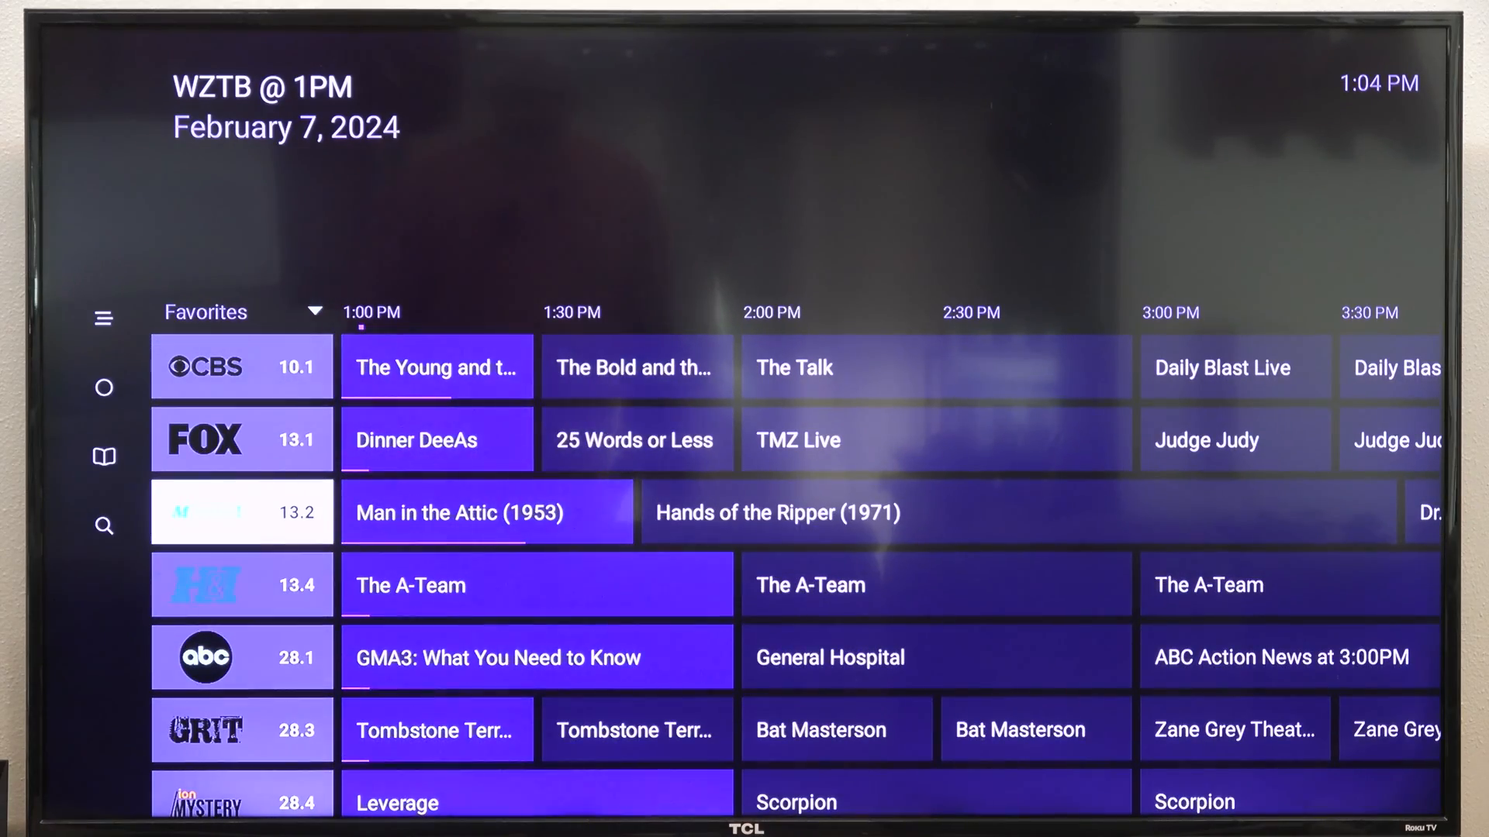
scroll("down", 3)
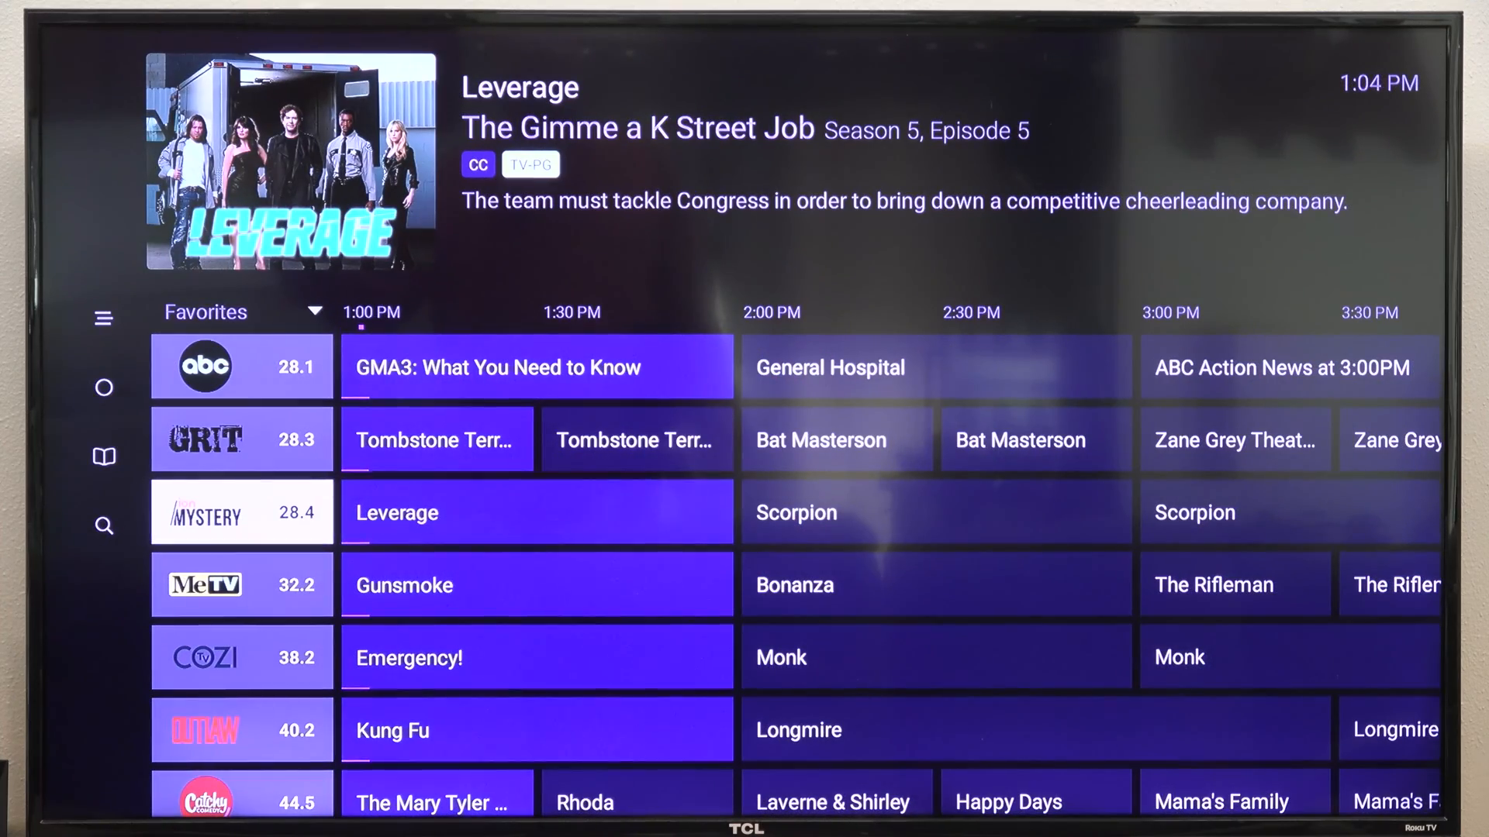
scroll("down", 3)
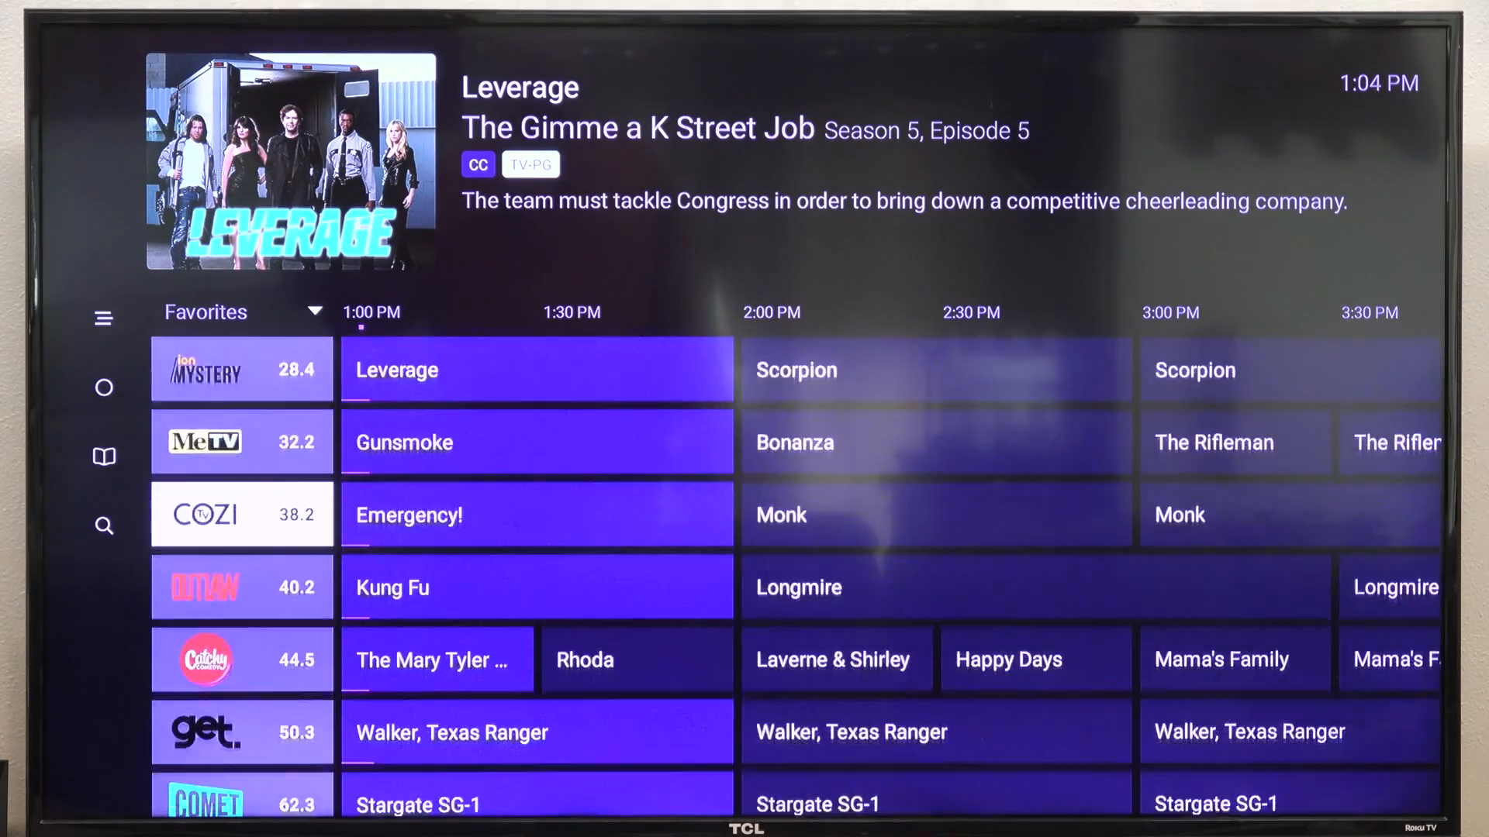
scroll("down", 3)
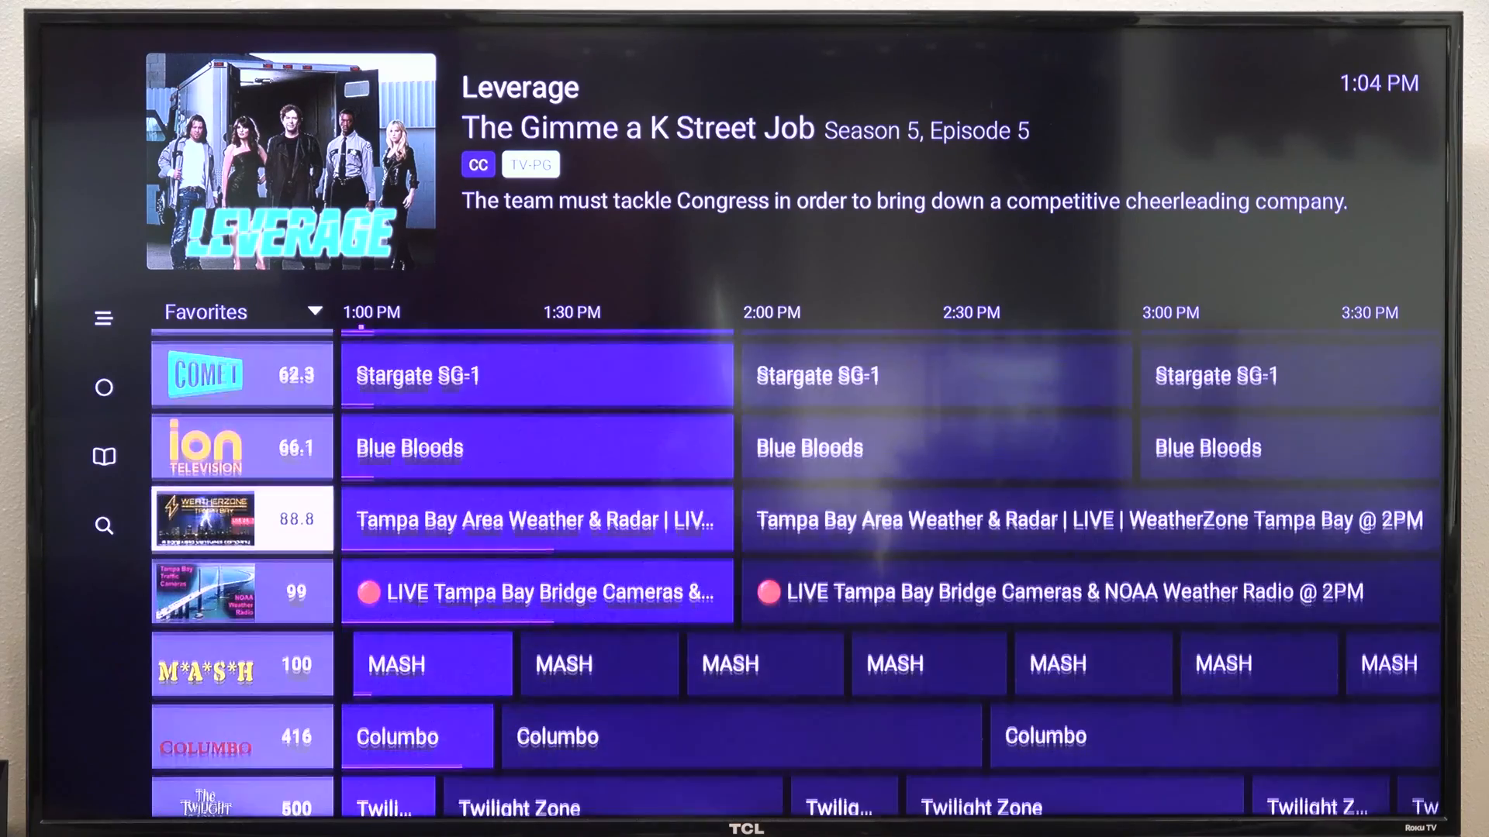
scroll("down", 3)
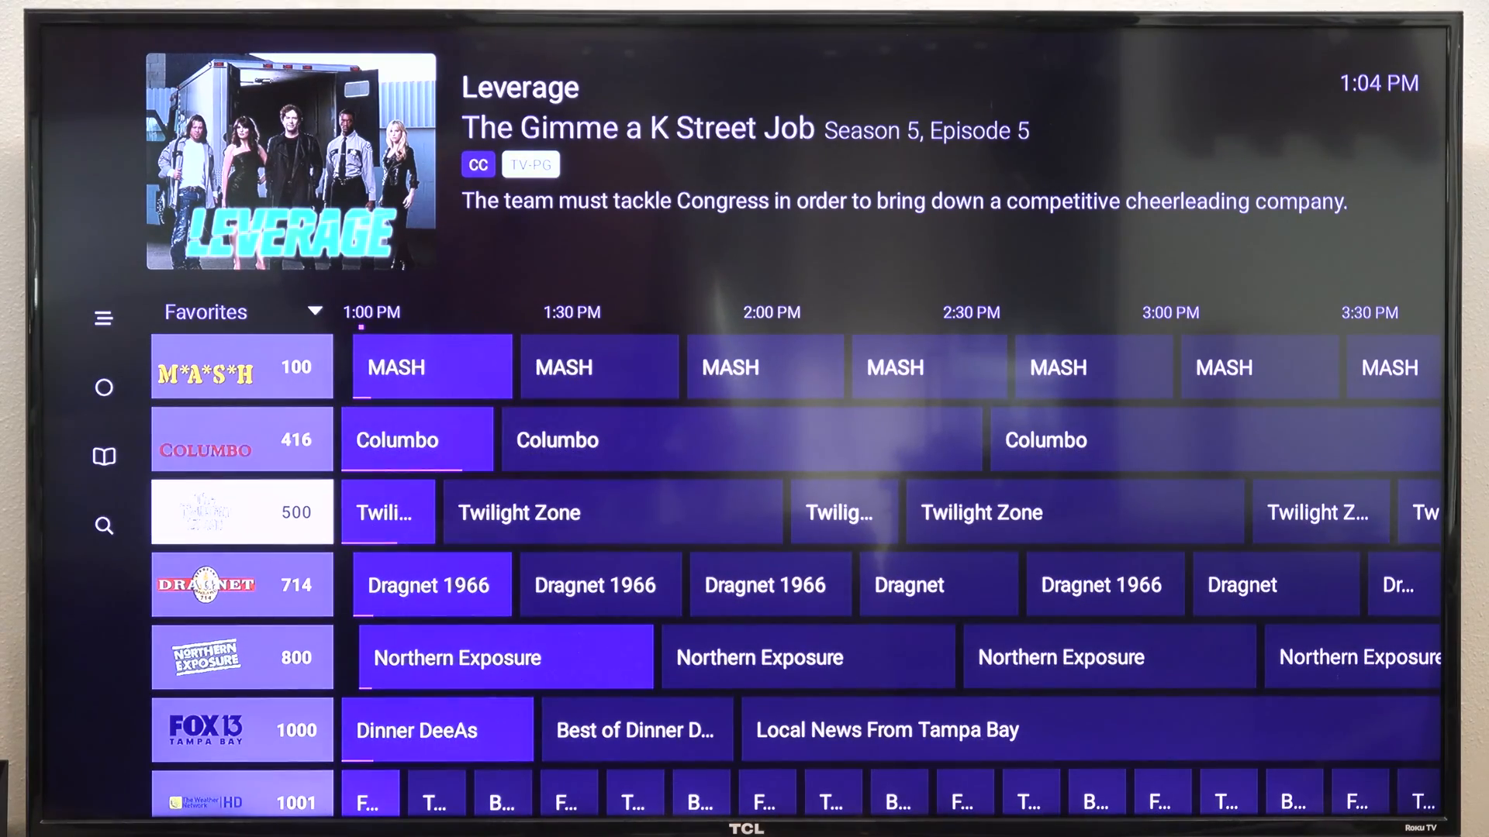
scroll("down", 3)
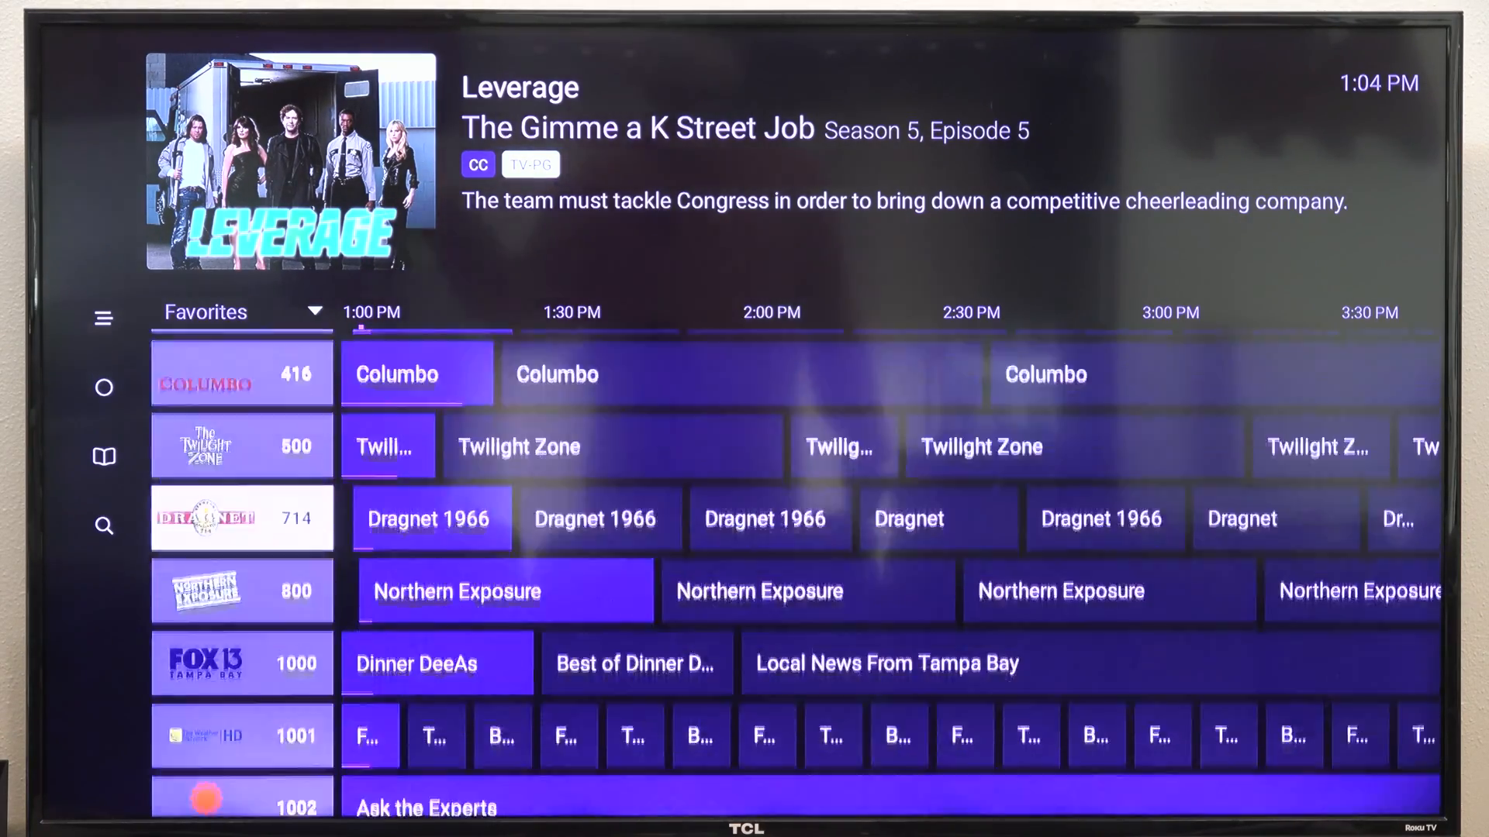
scroll("down", 3)
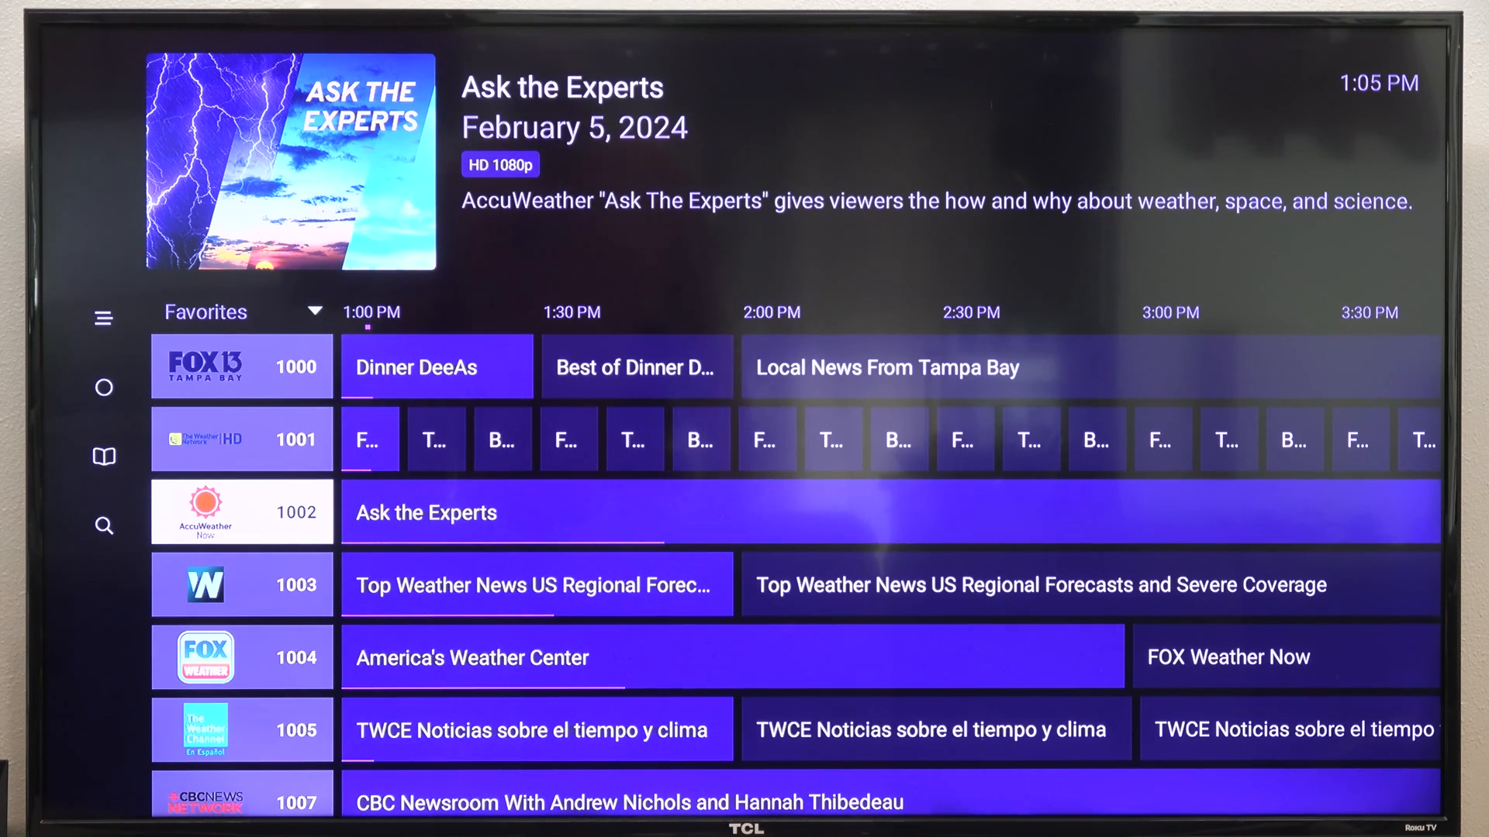
left_click(102, 317)
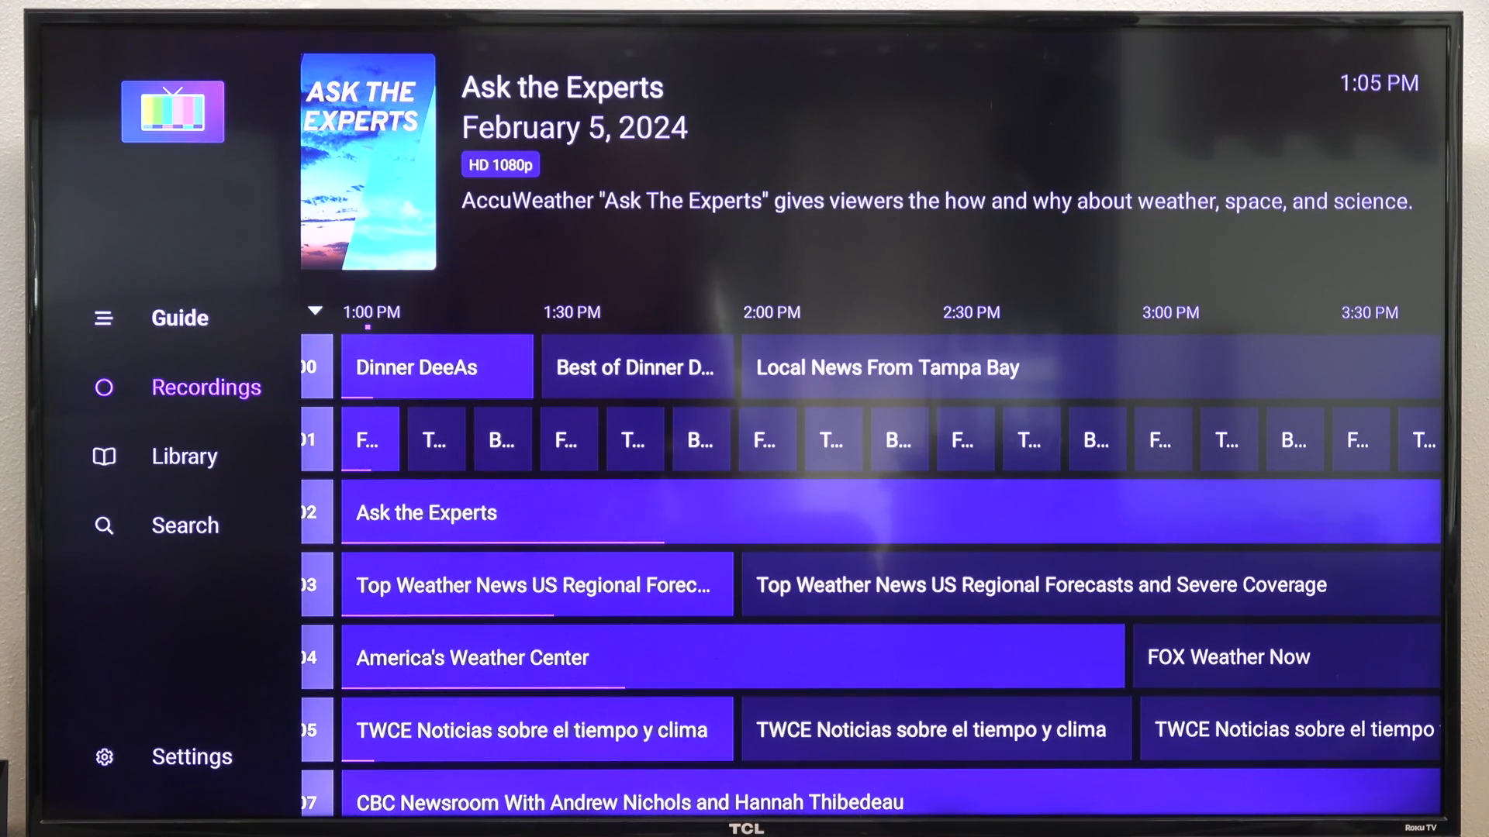
Browse the Library down past Up Next to Movies, TV Shows and Recently Updated, then reopen the side menu
left_click(206, 387)
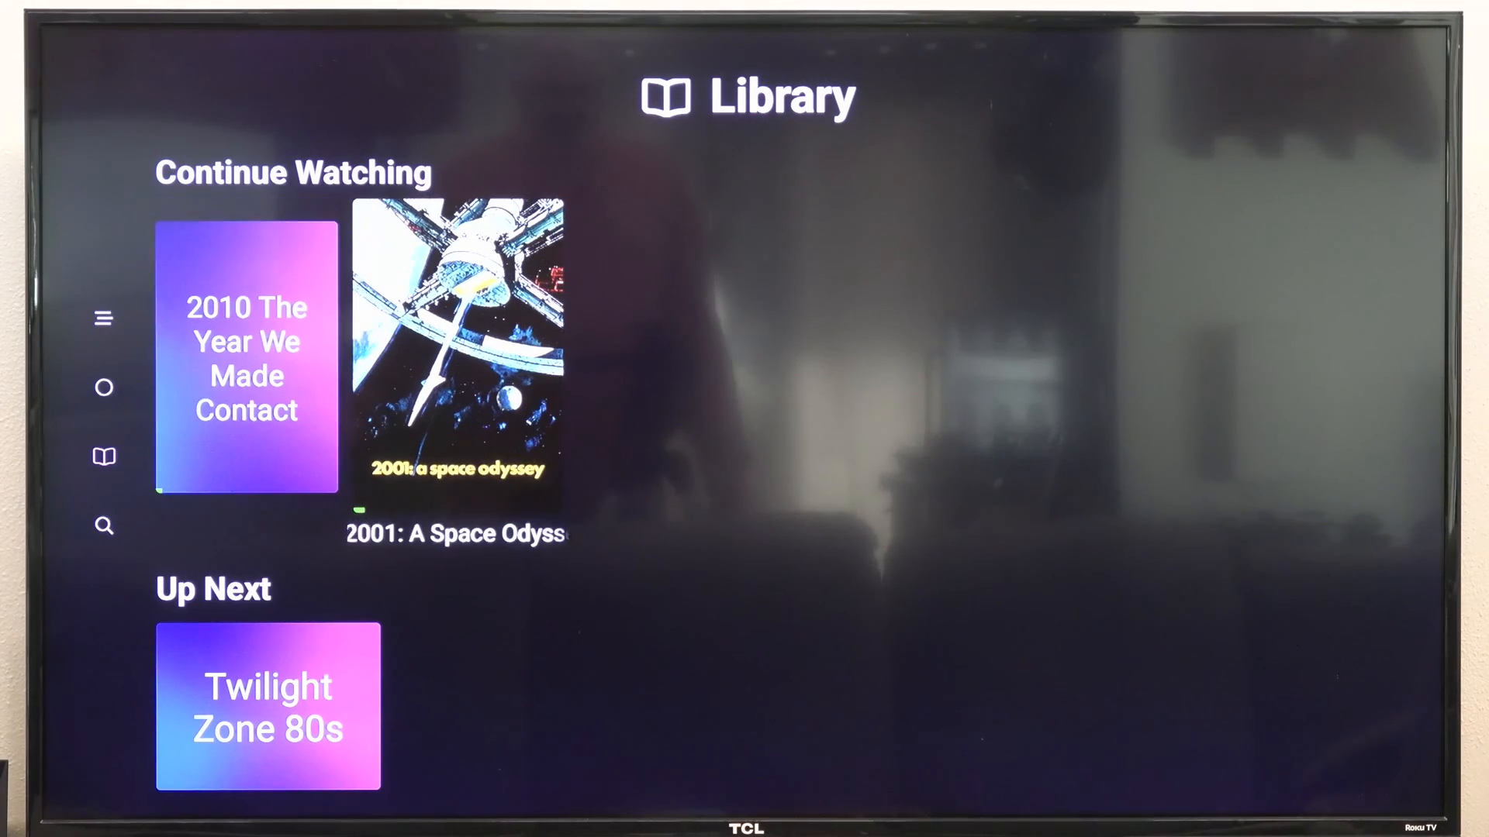
scroll("down", 3)
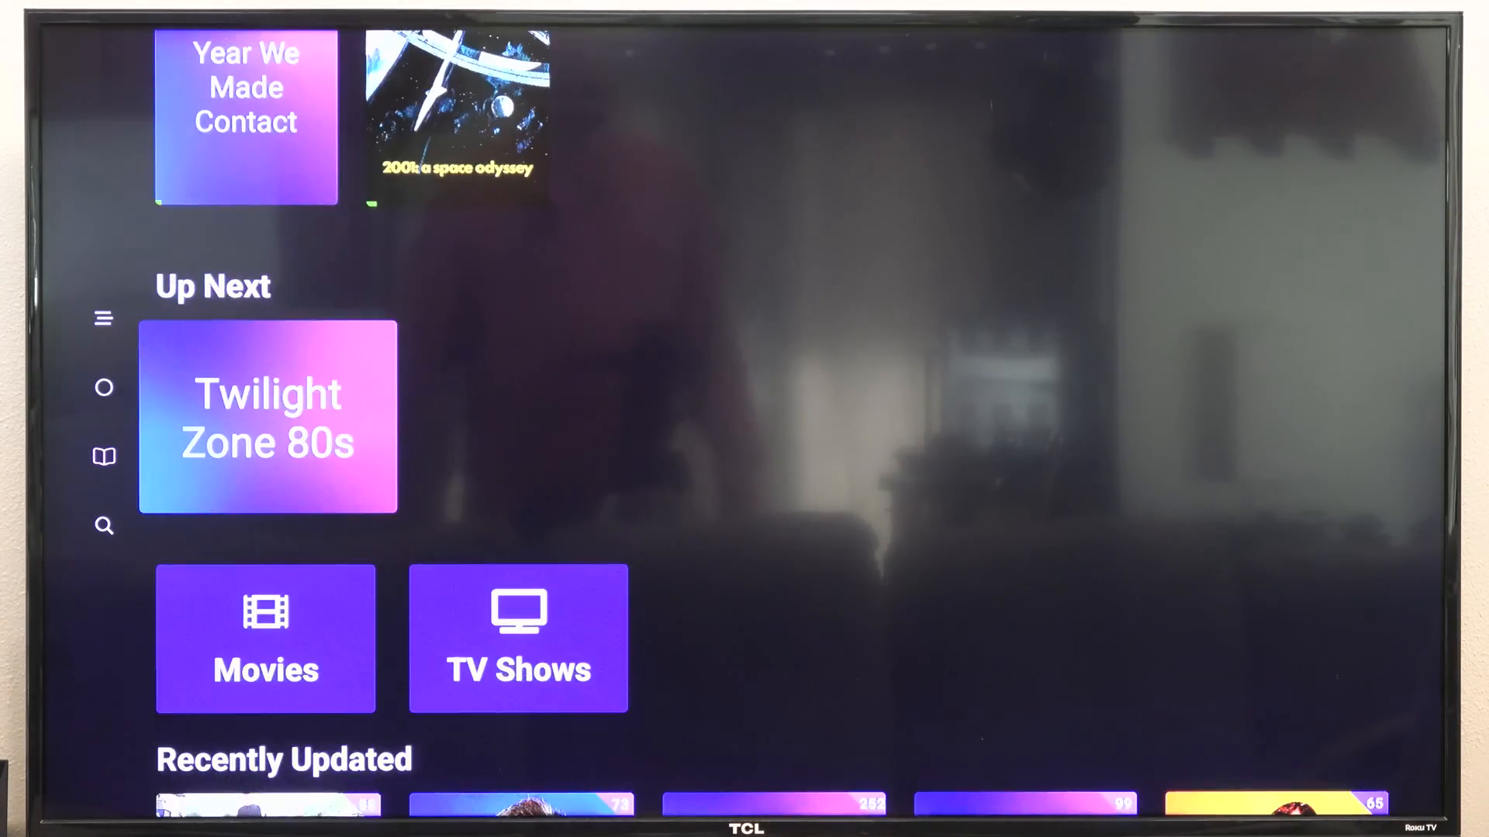
scroll("down", 3)
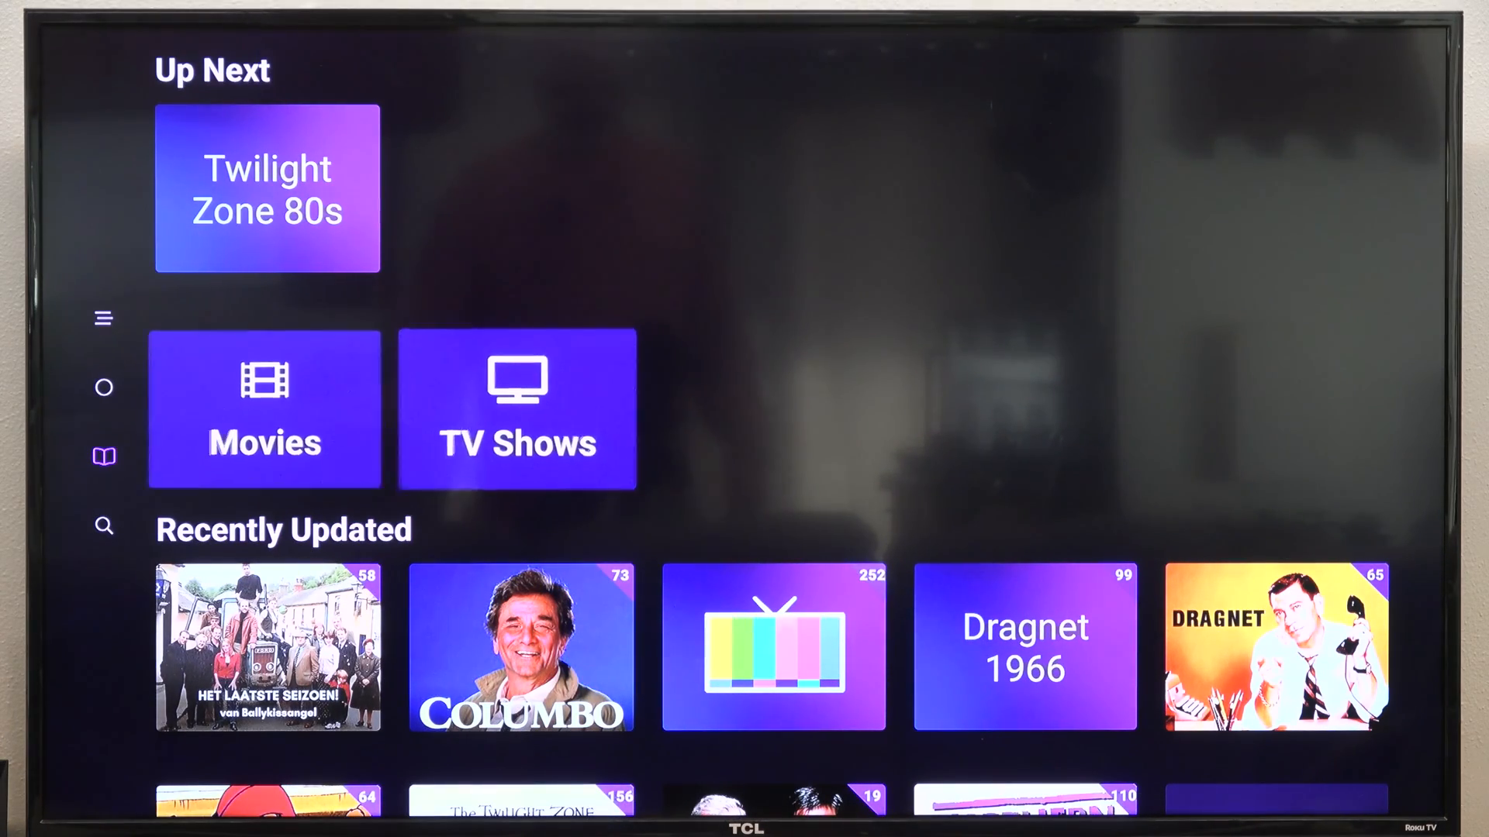
left_click(265, 409)
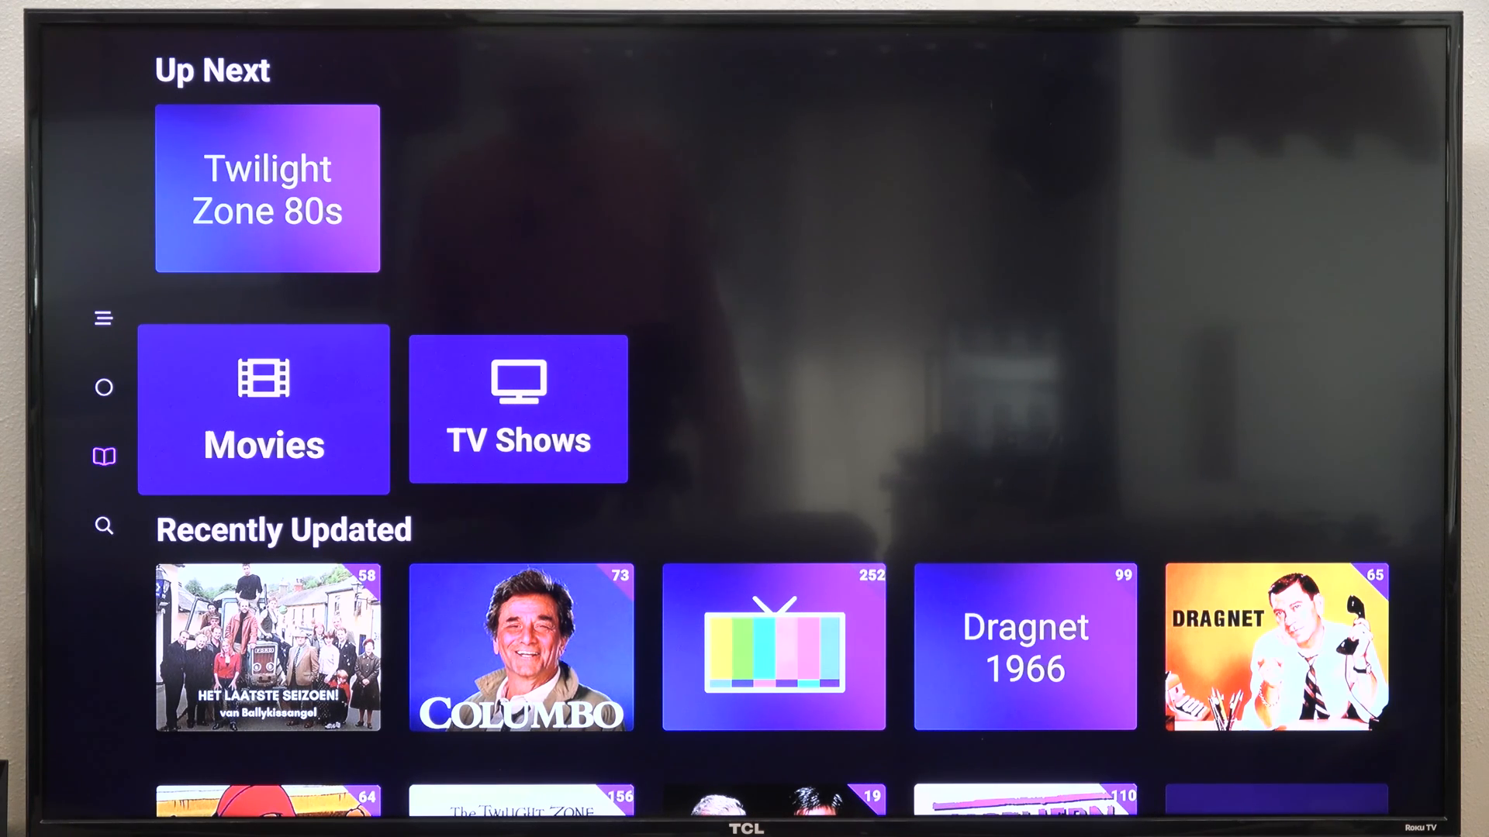
left_click(263, 409)
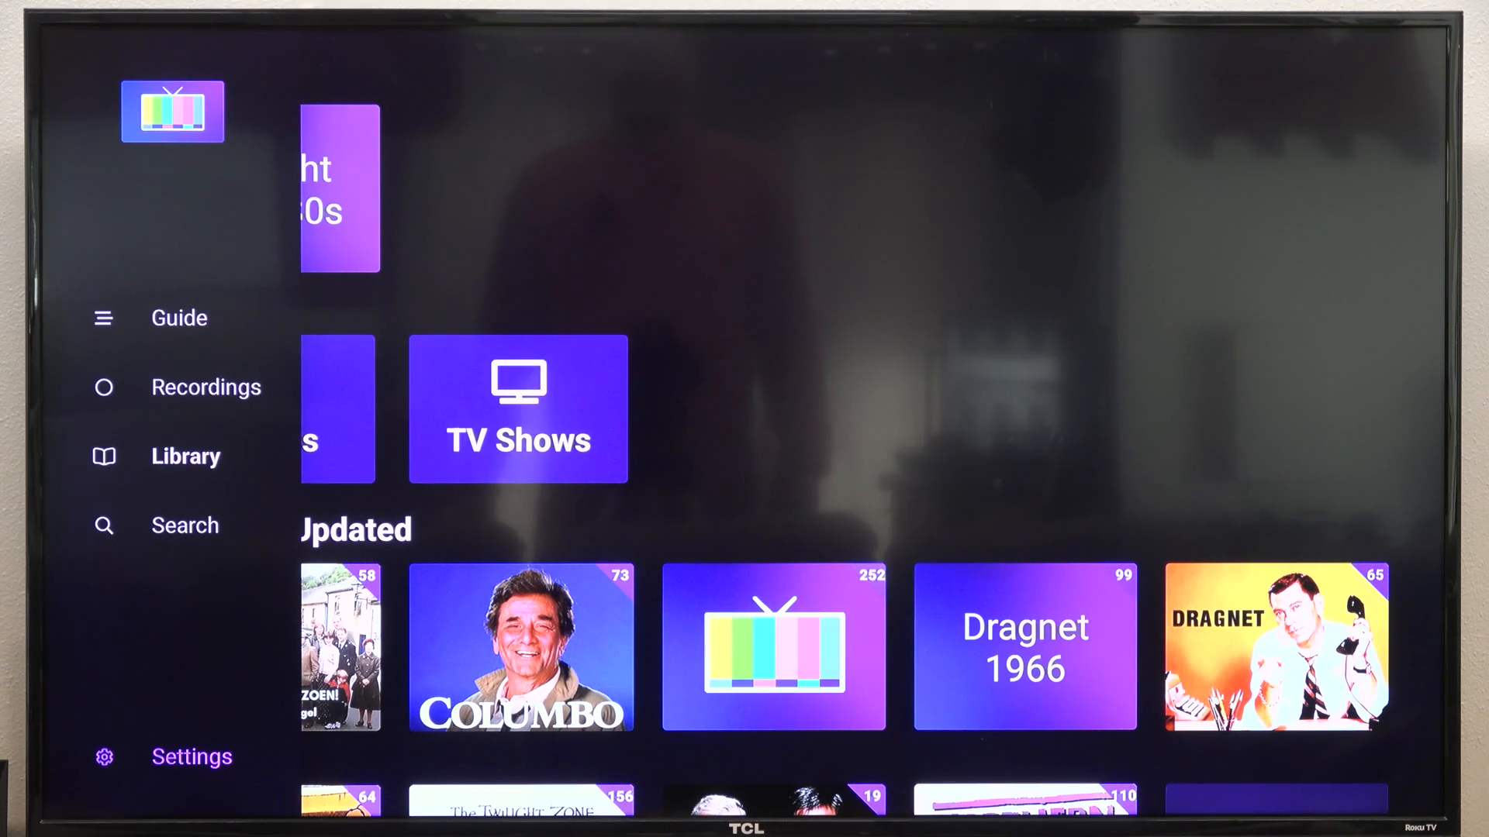
View Settings showing the connected DVR server and storage, then return to the Favorites guide
left_click(191, 757)
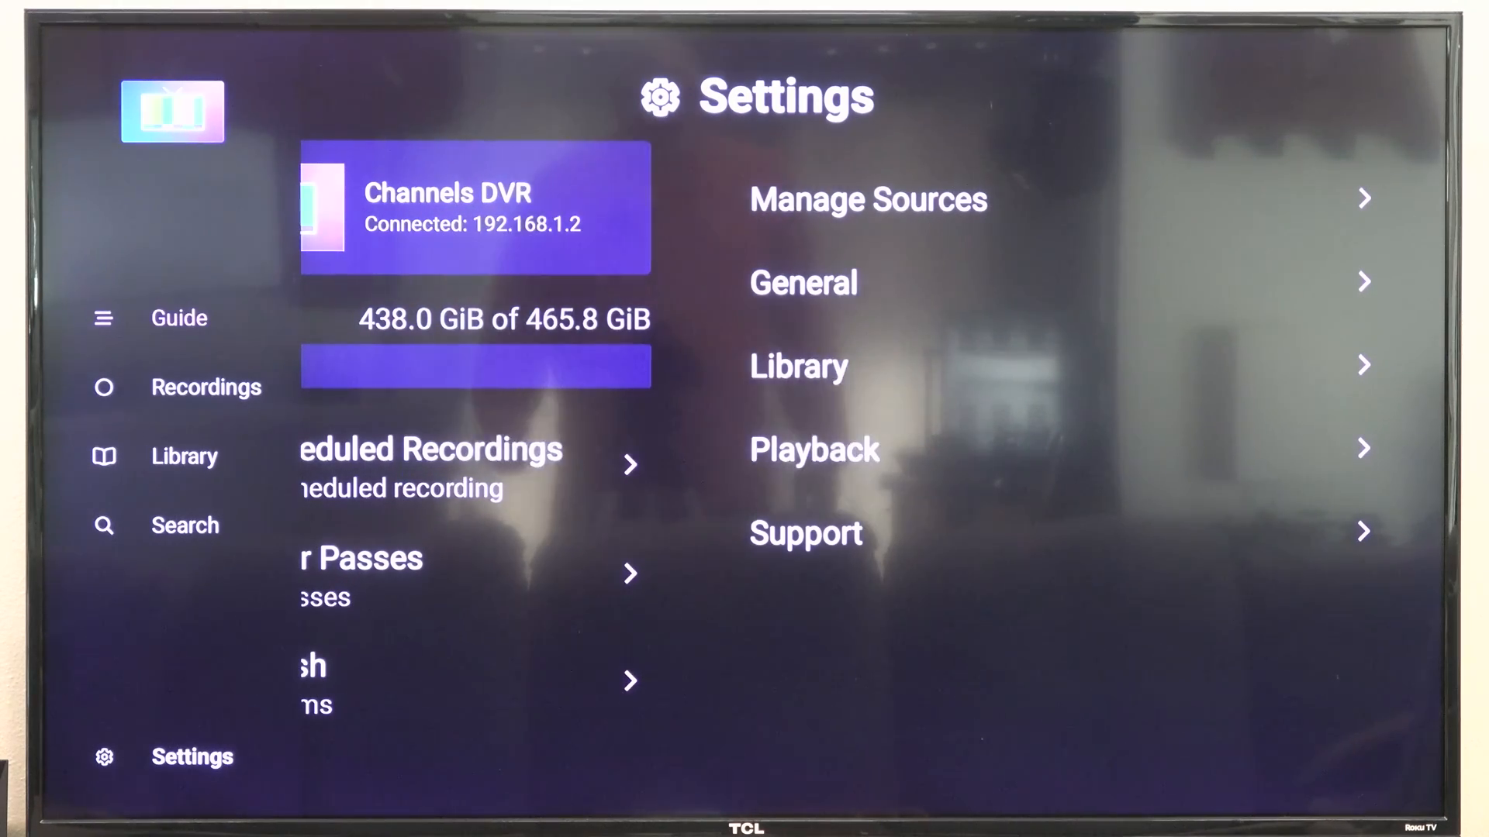
left_click(179, 318)
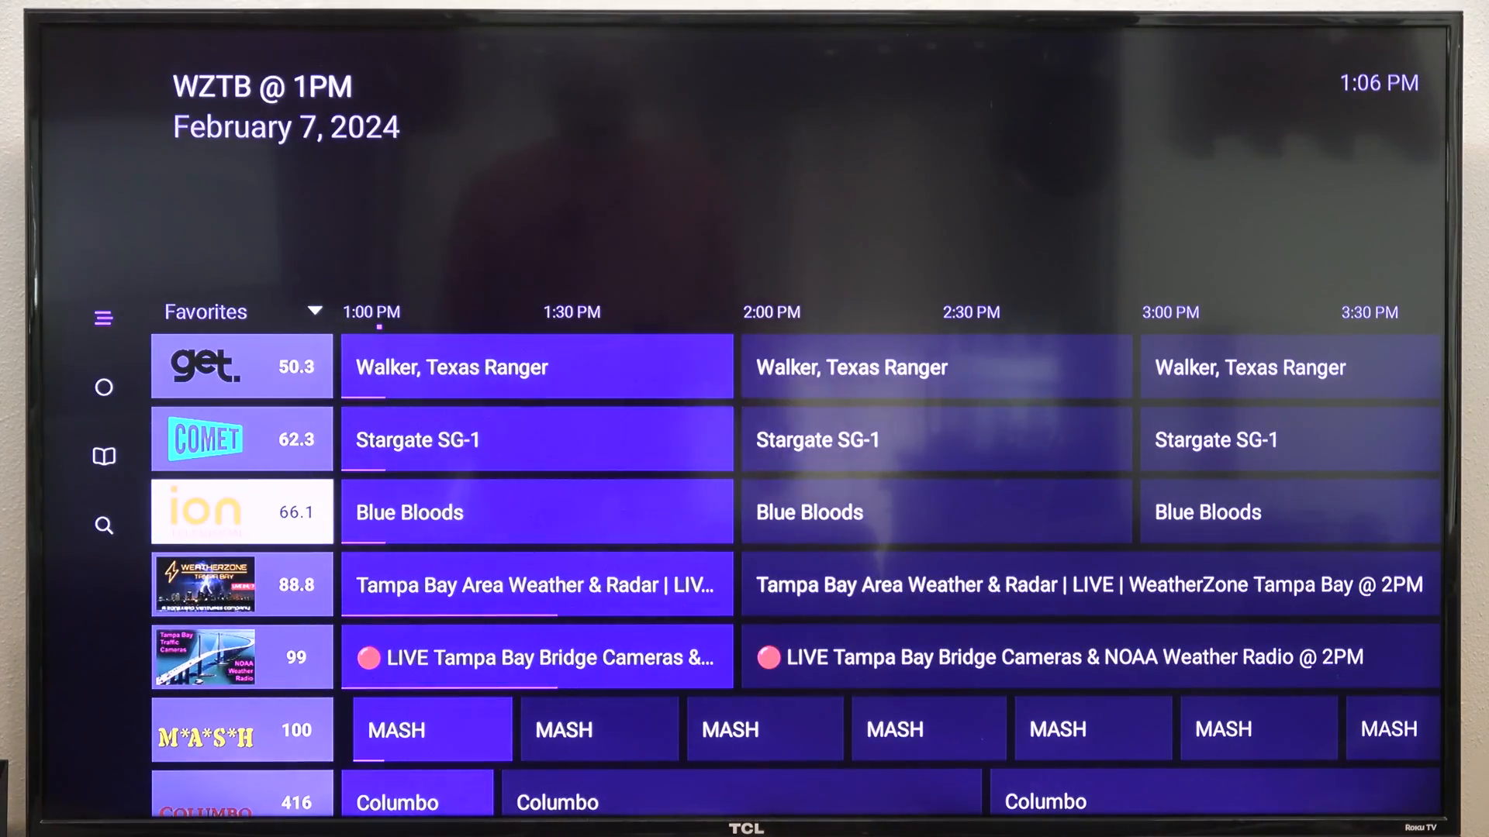
scroll("up", 3)
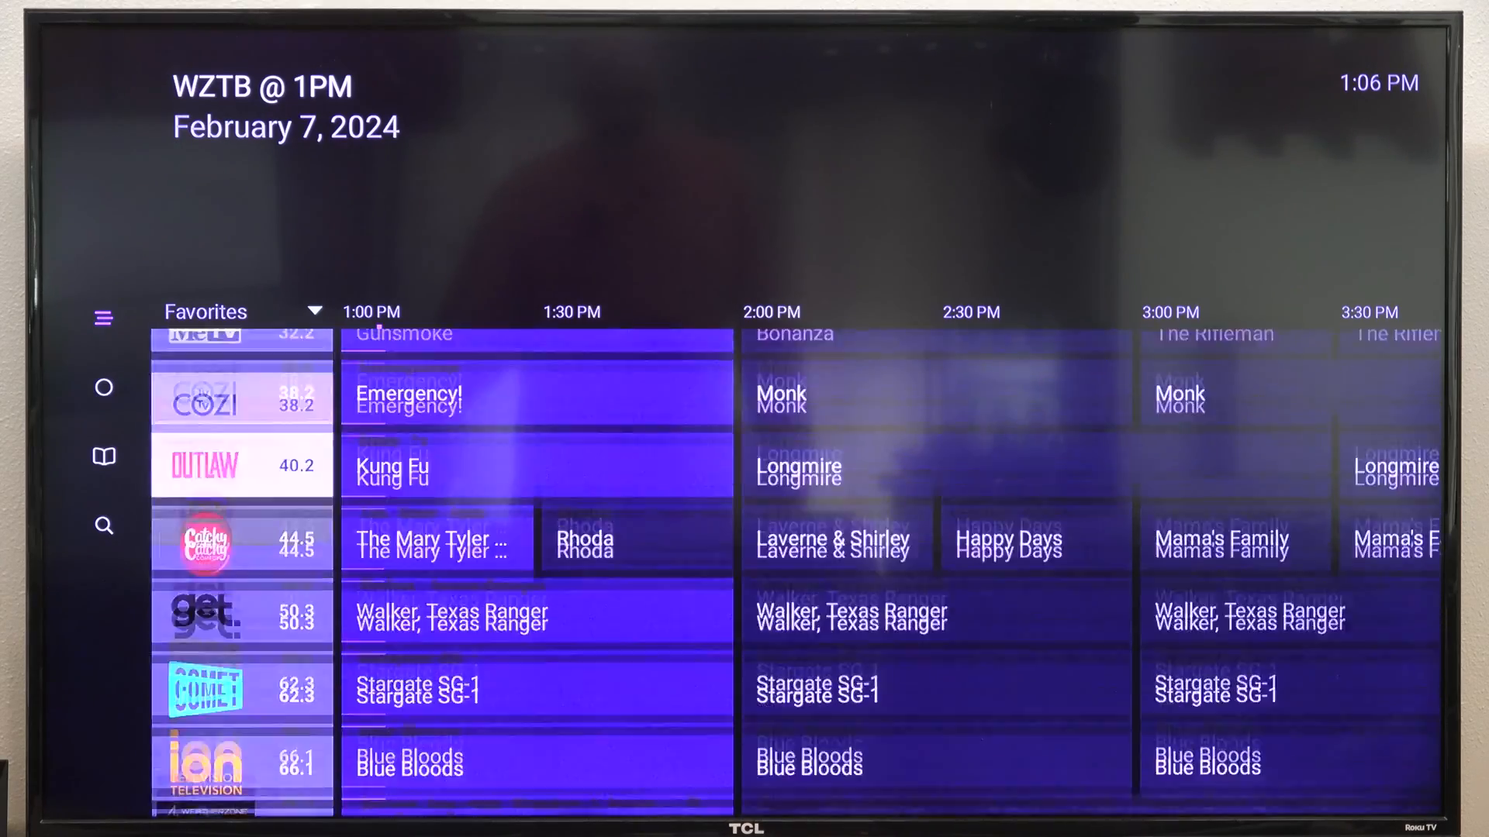
scroll("up", 3)
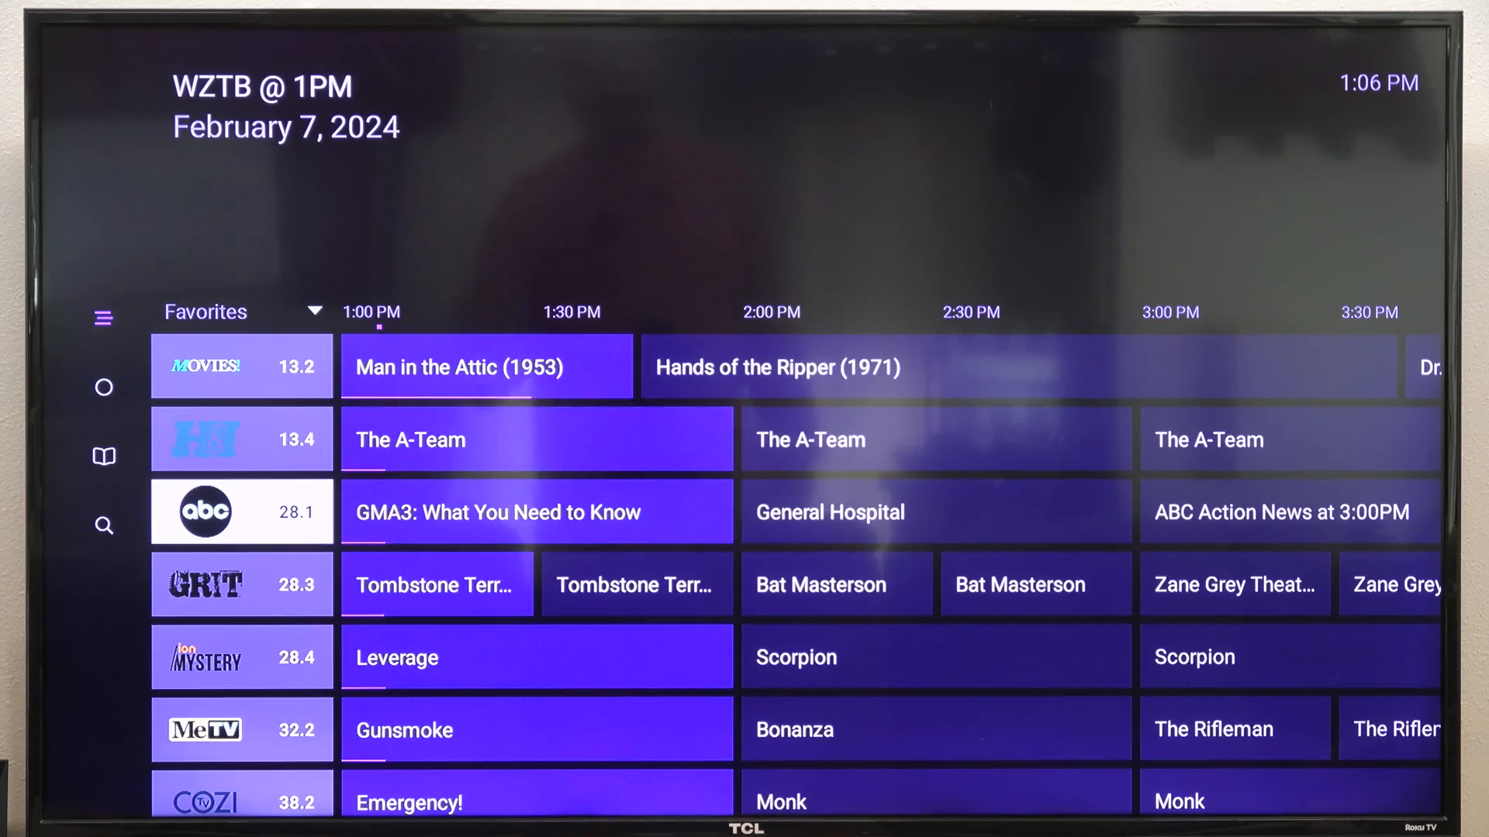
scroll("up", 3)
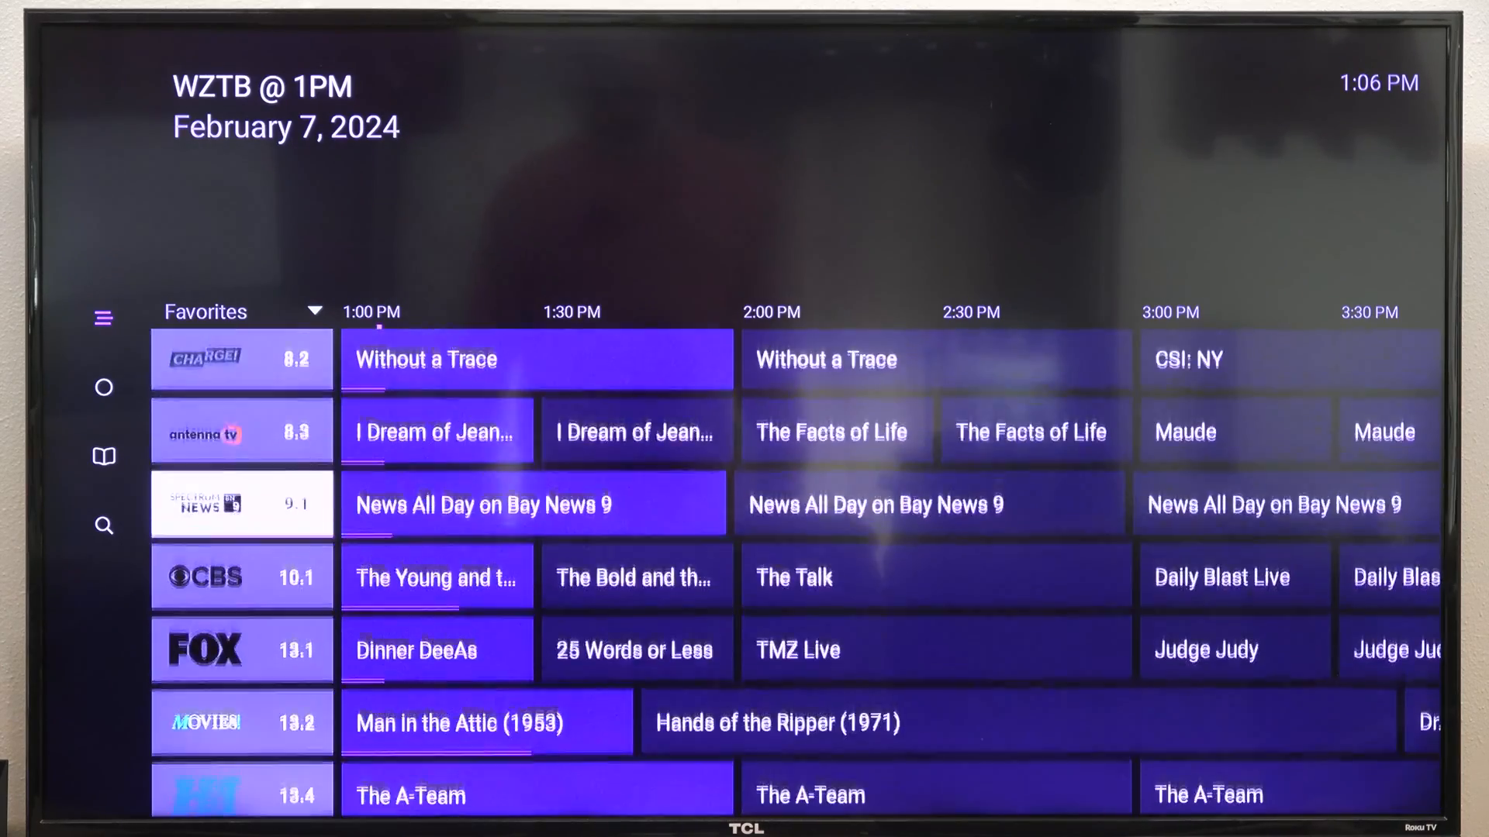
scroll("up", 3)
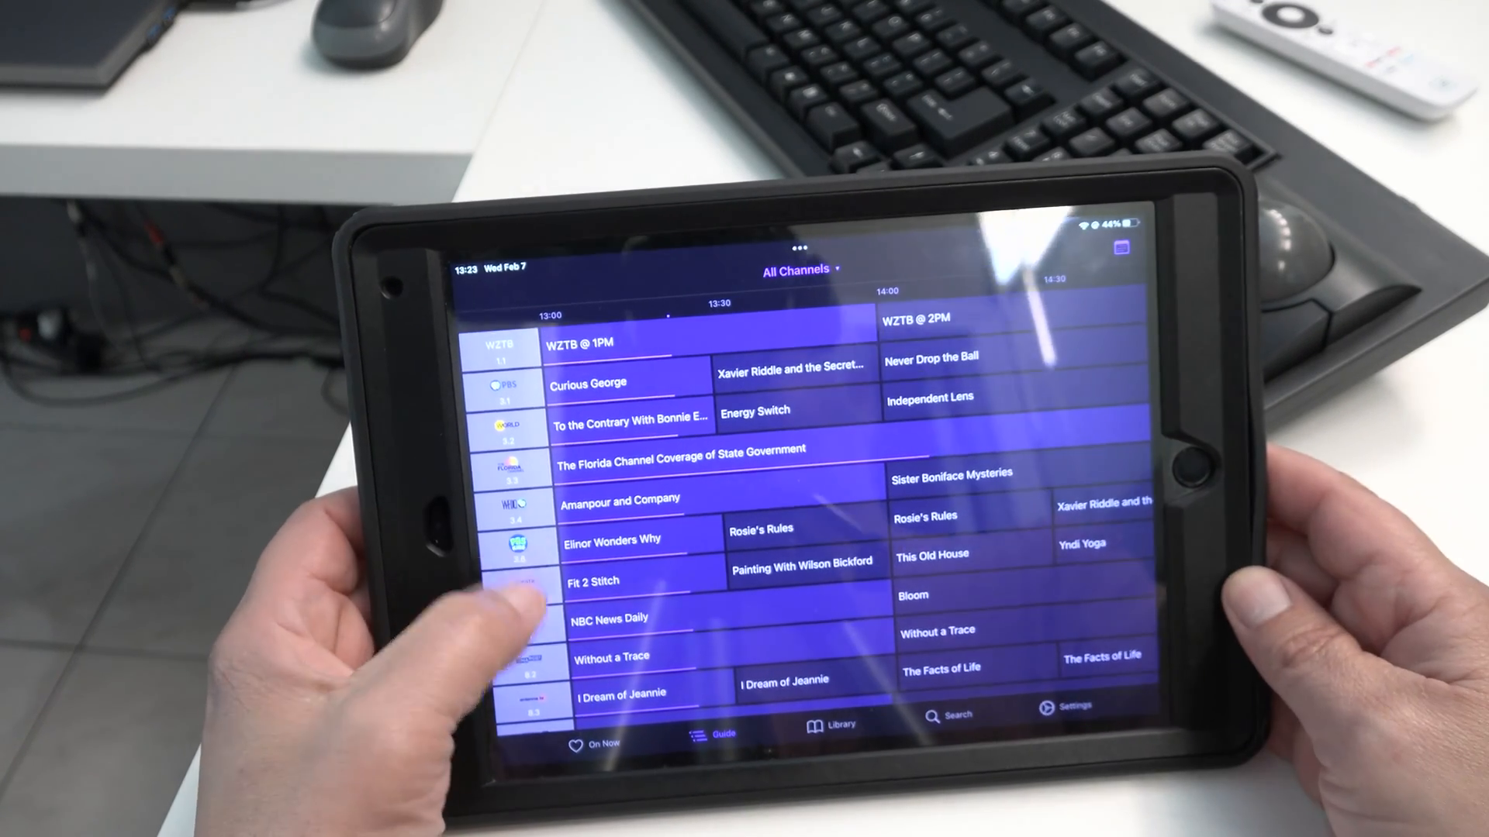
scroll("down", 3)
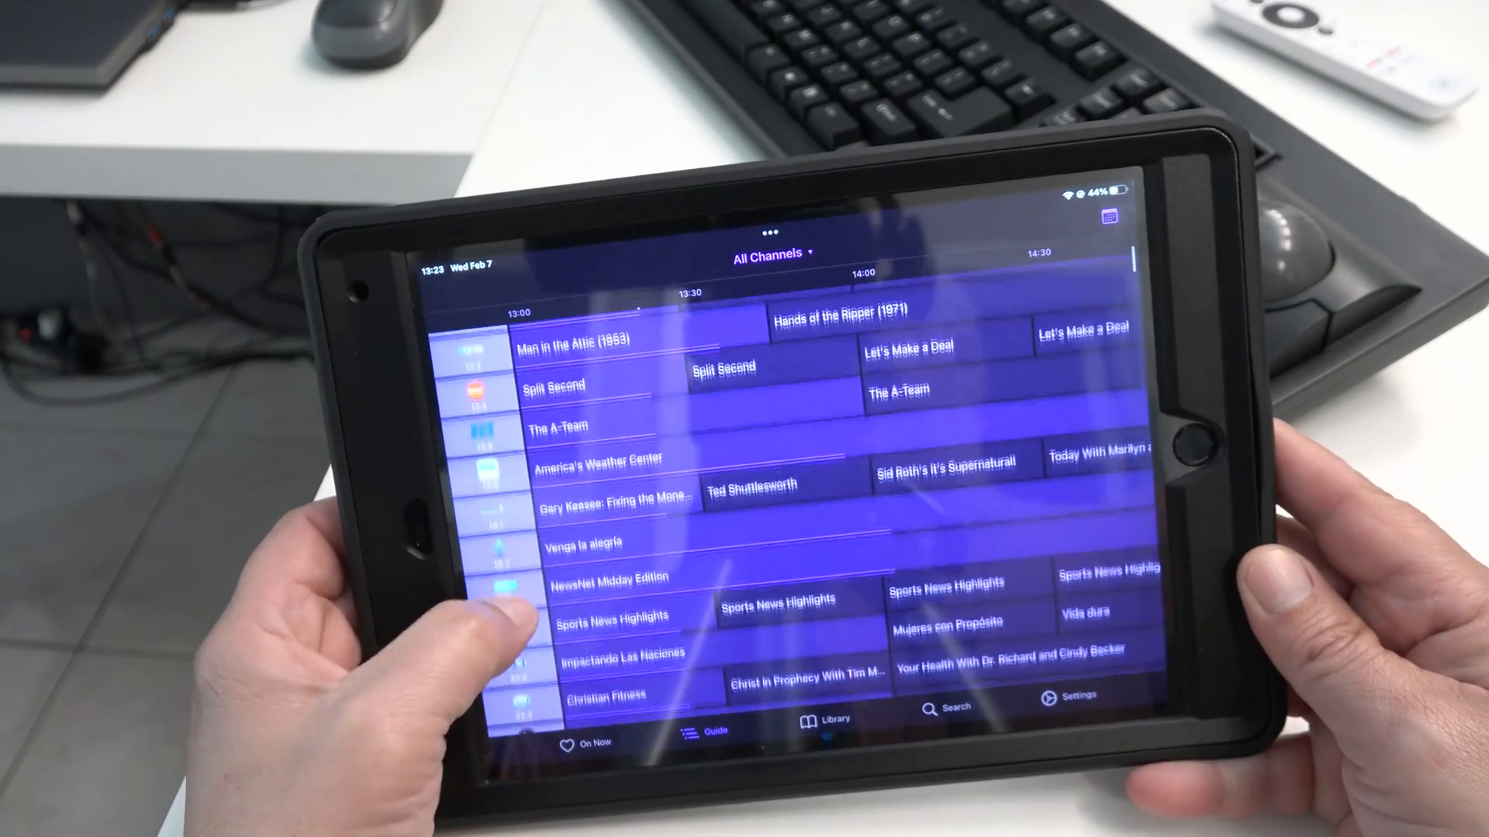
scroll("down", 3)
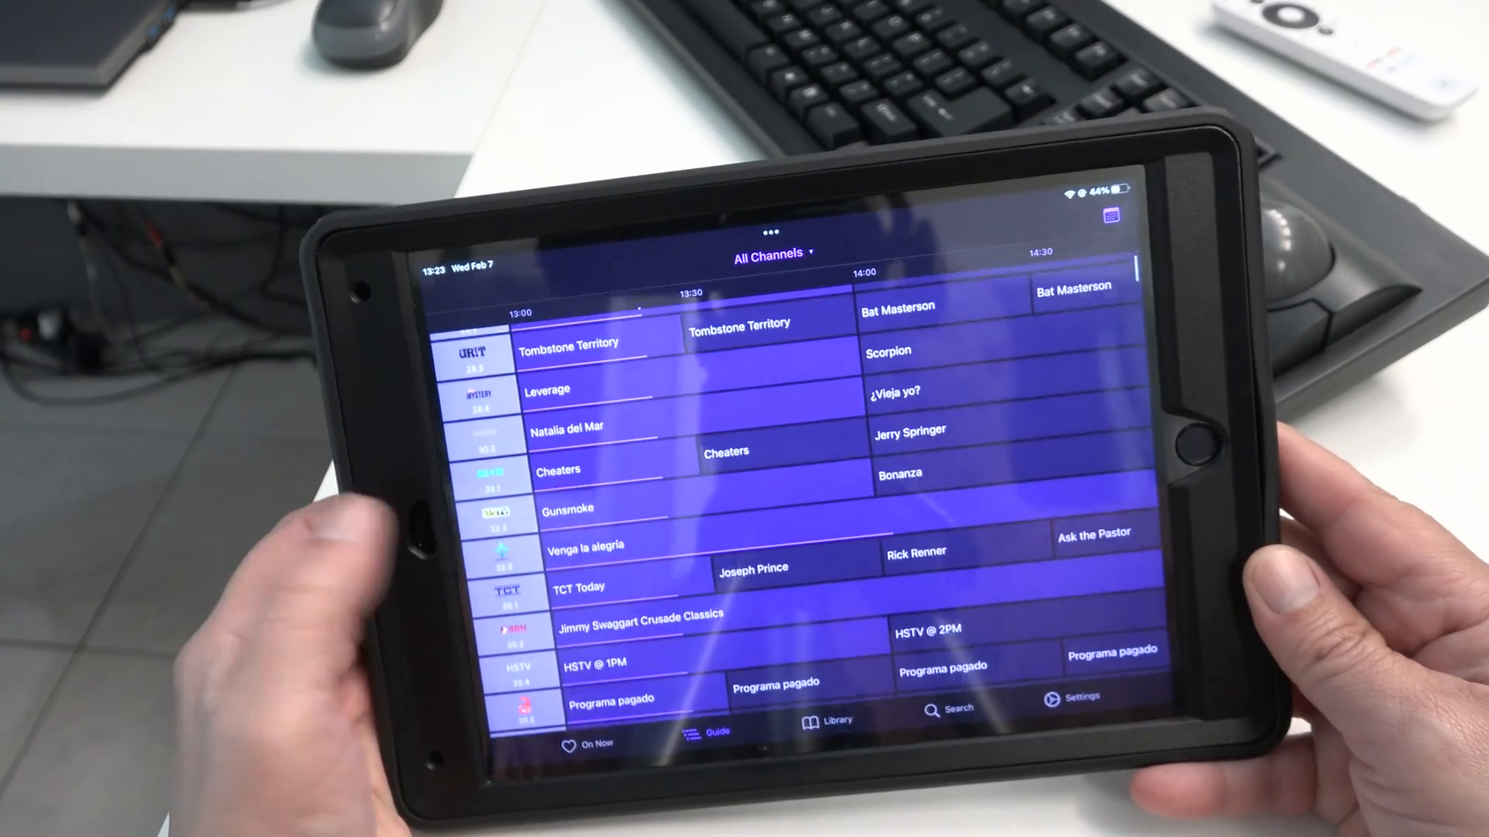
scroll("down", 3)
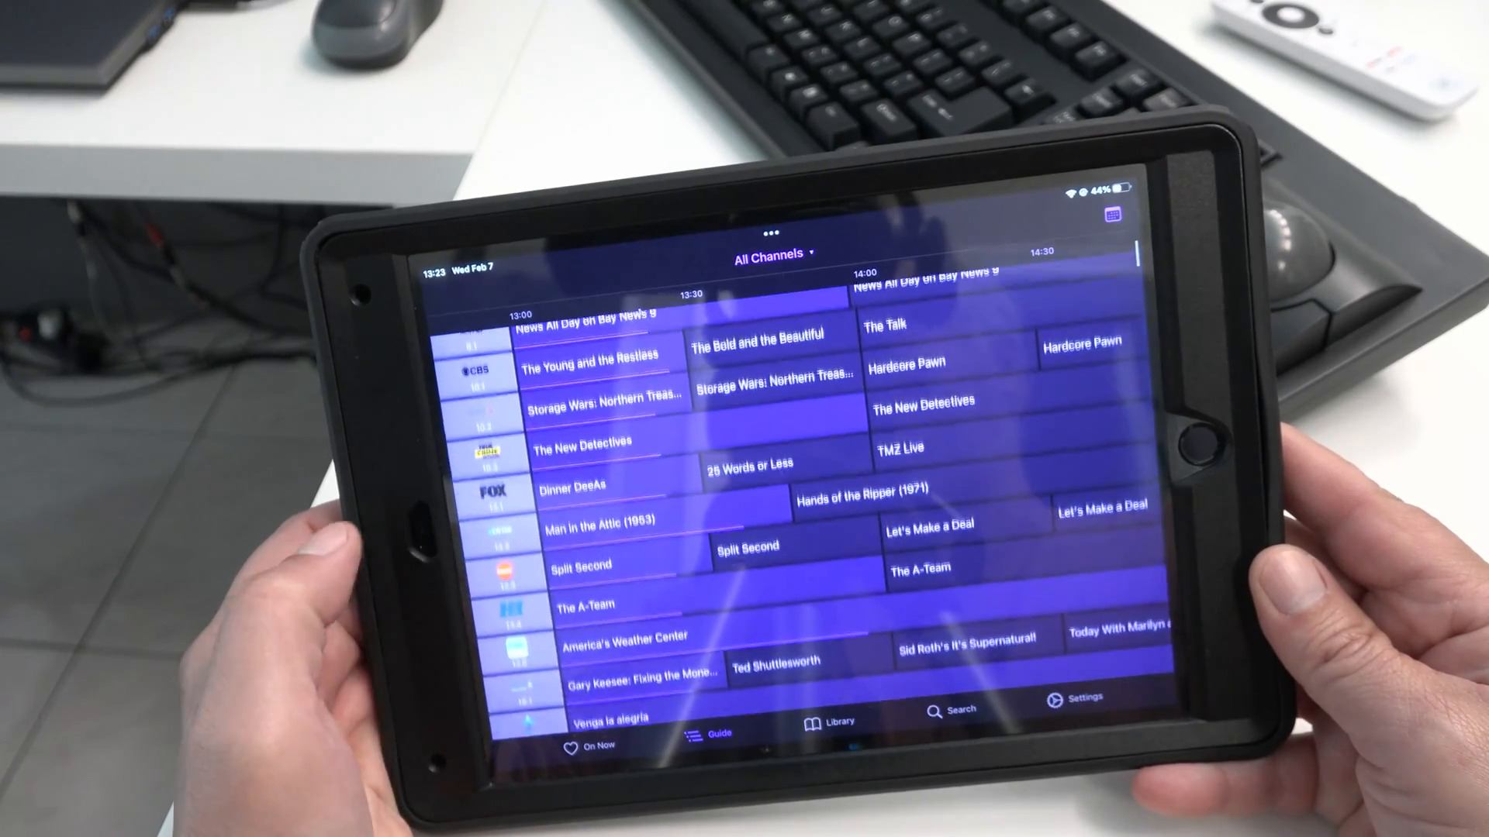
scroll("down", 3)
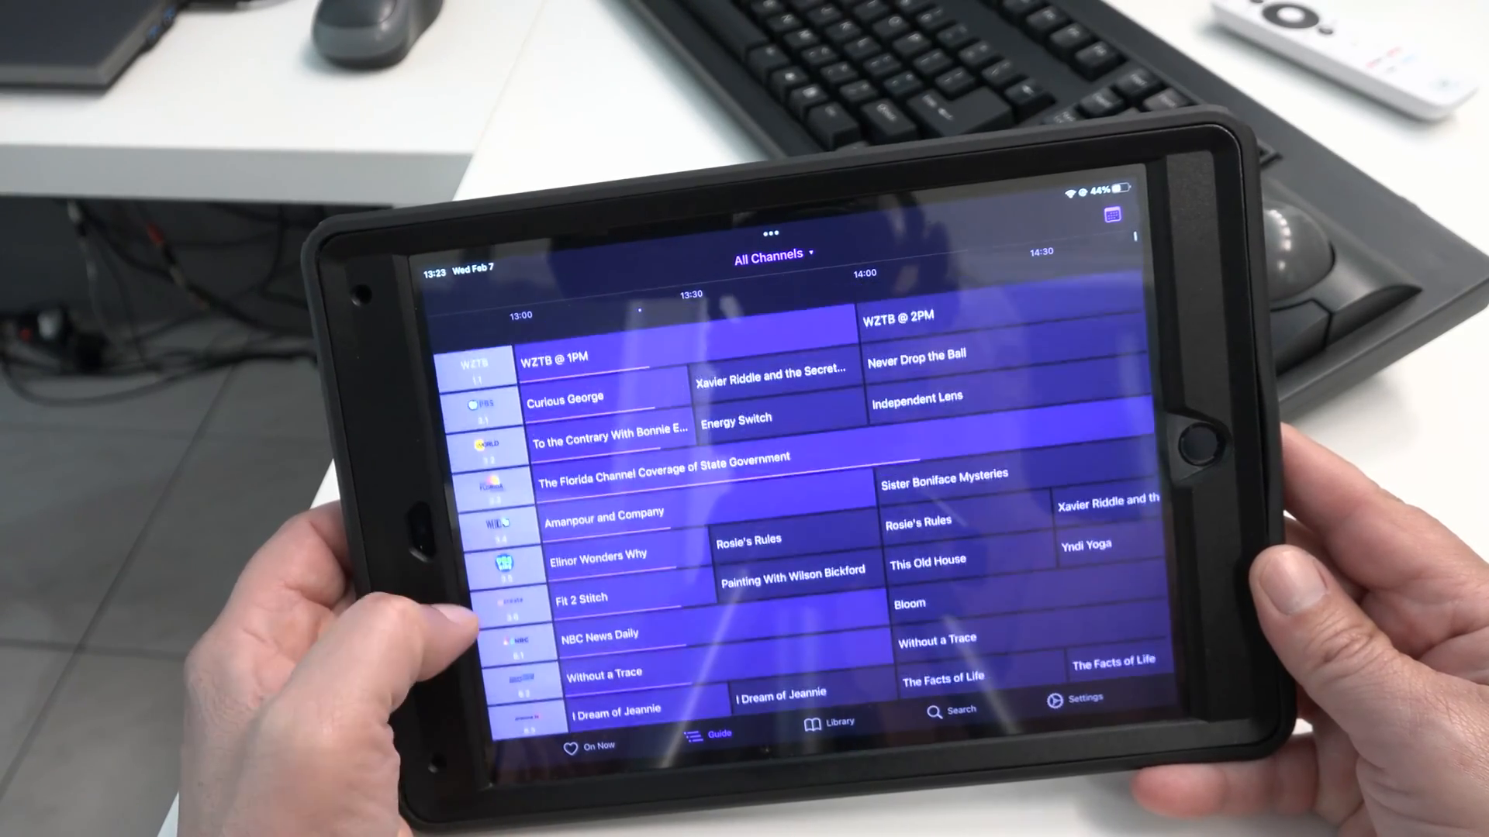